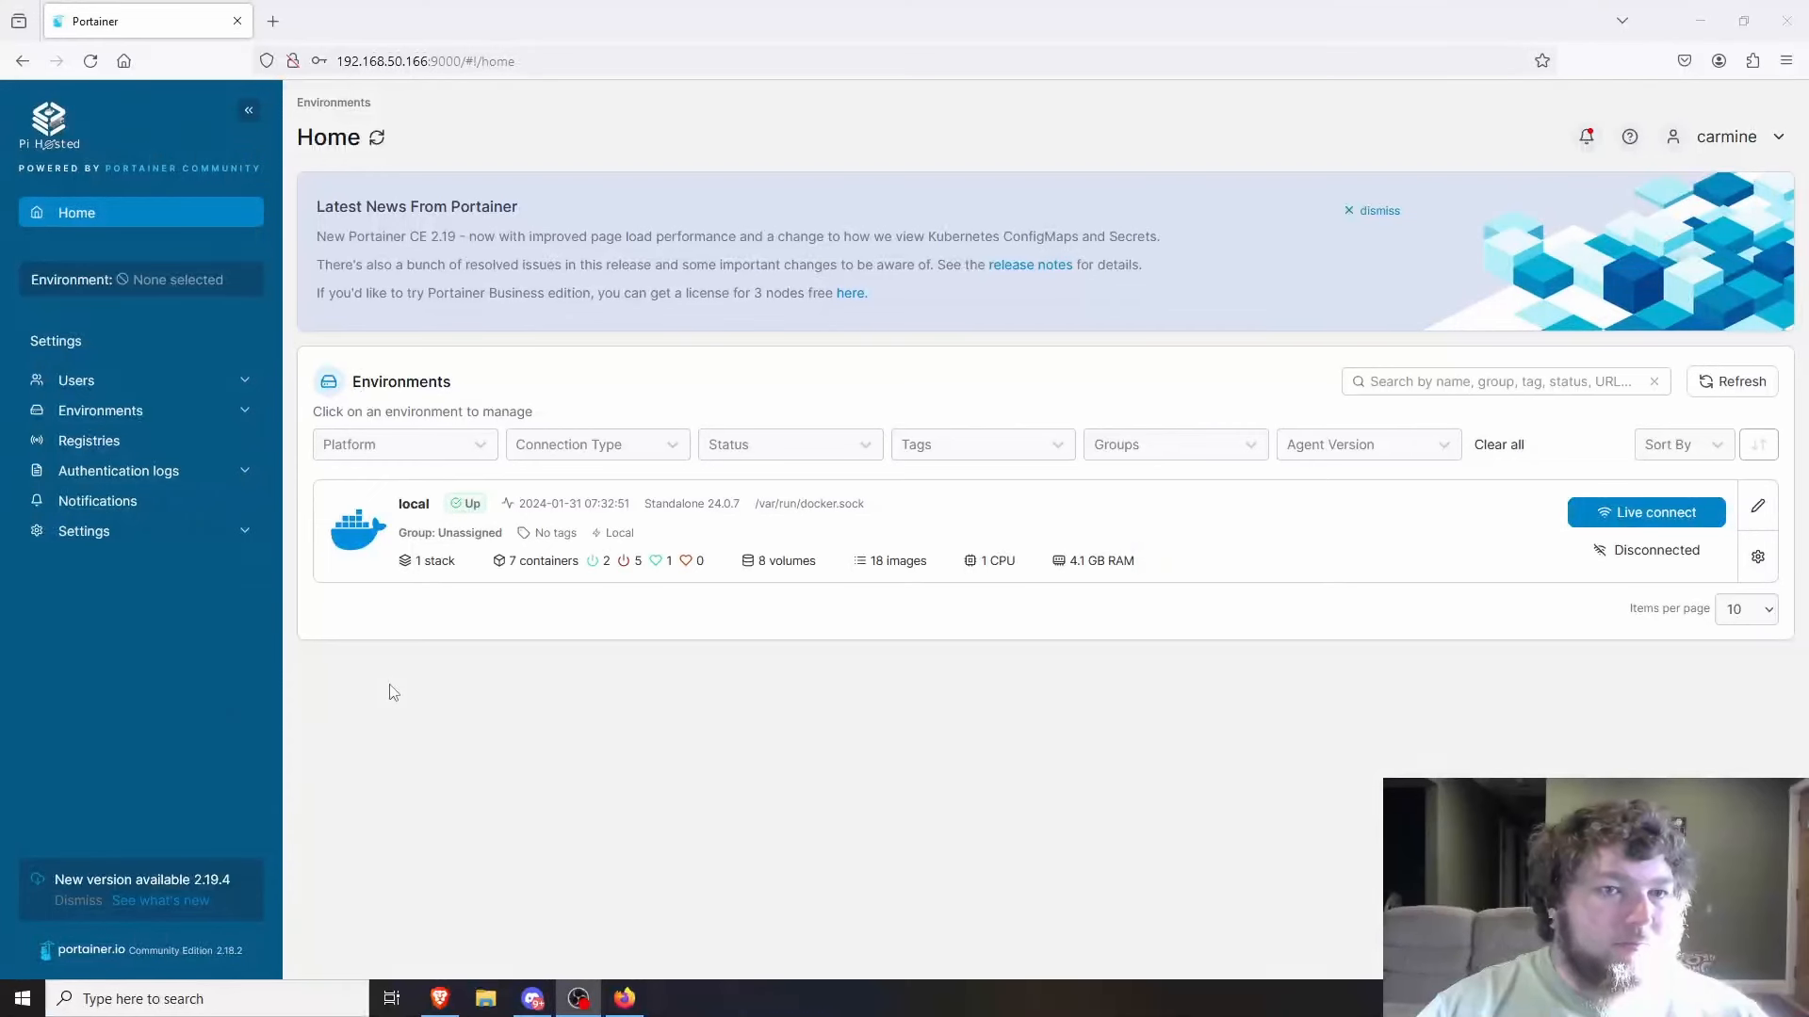
pyautogui.moveTo(487, 677)
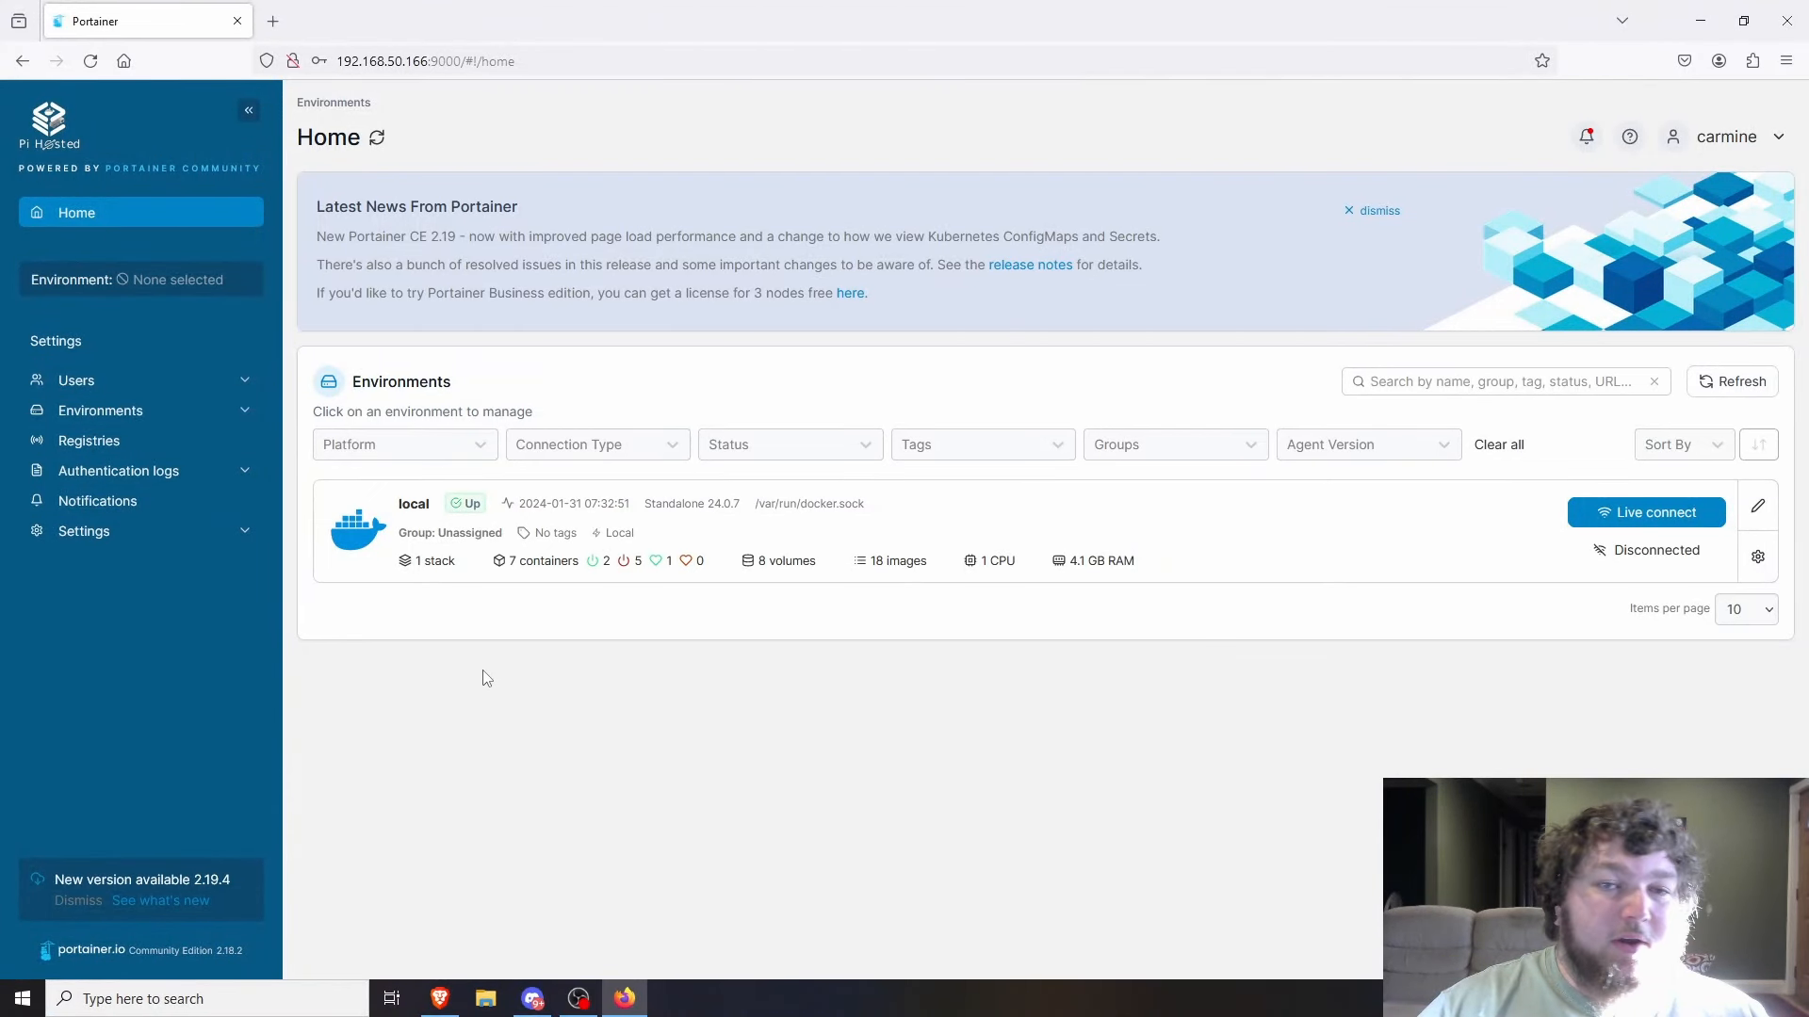
pyautogui.moveTo(130, 507)
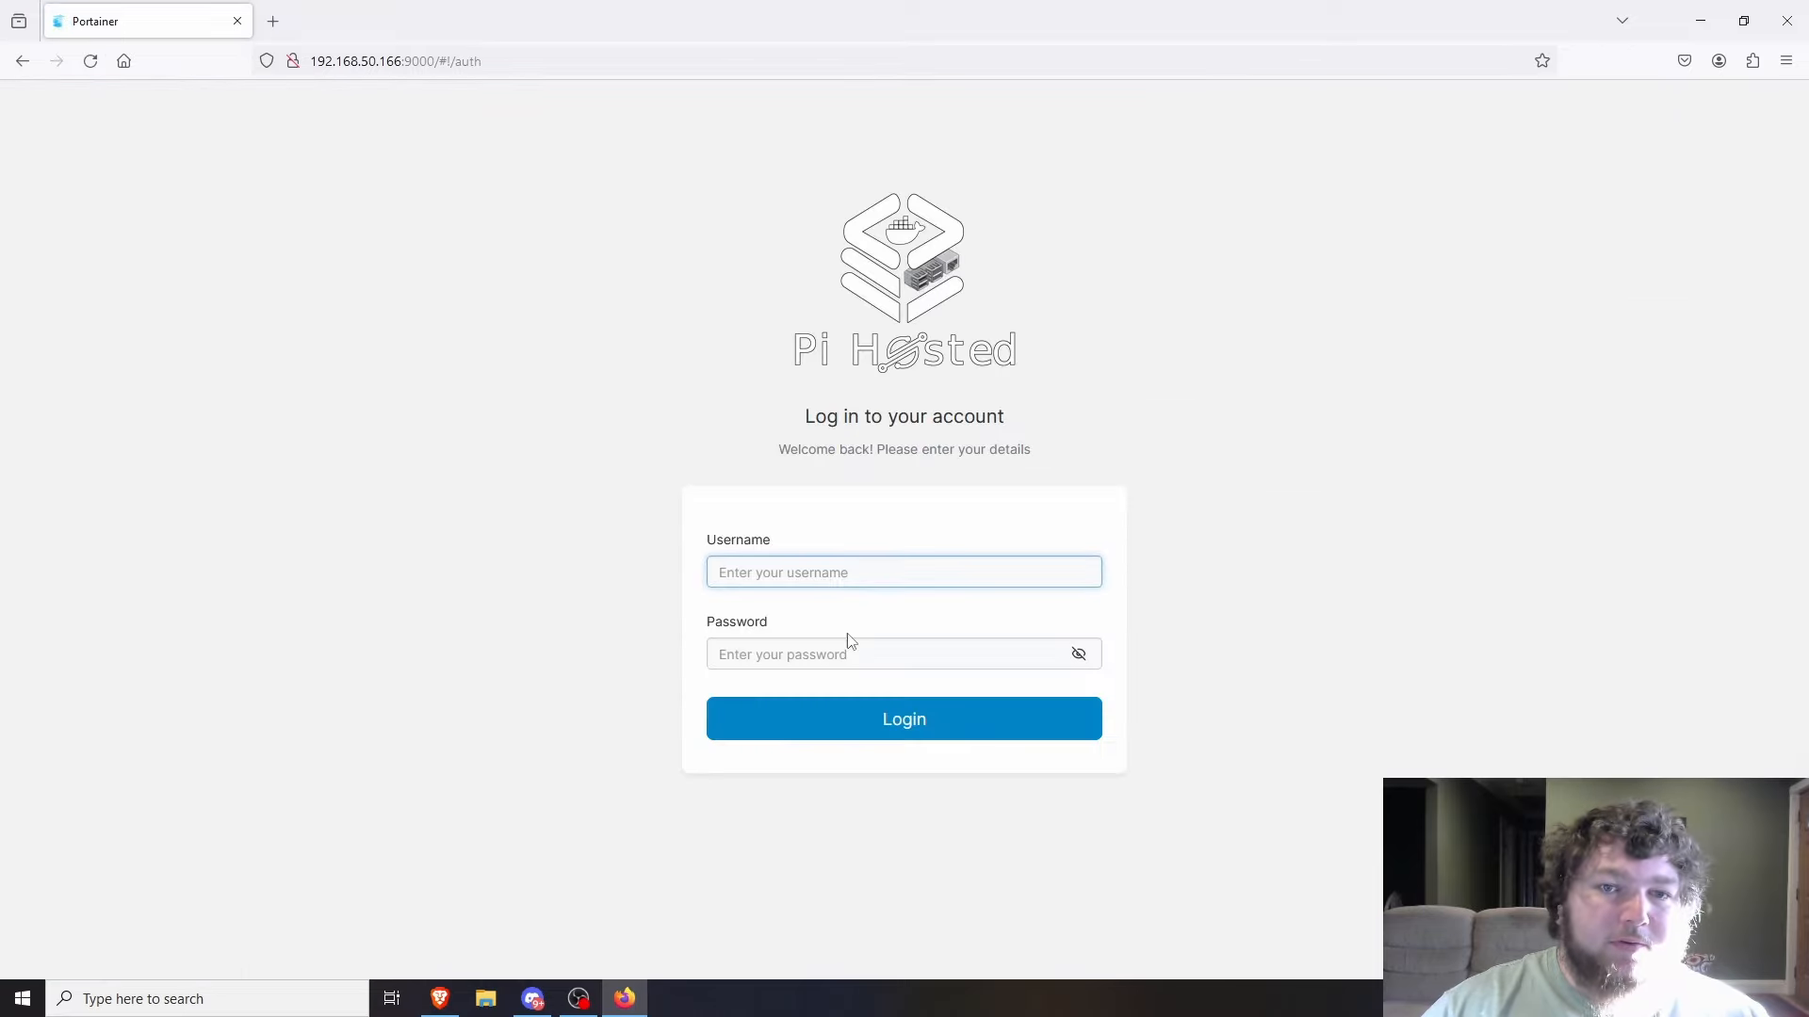
# - Log back in to Portainer with the username carmine
pyautogui.write('carmine')
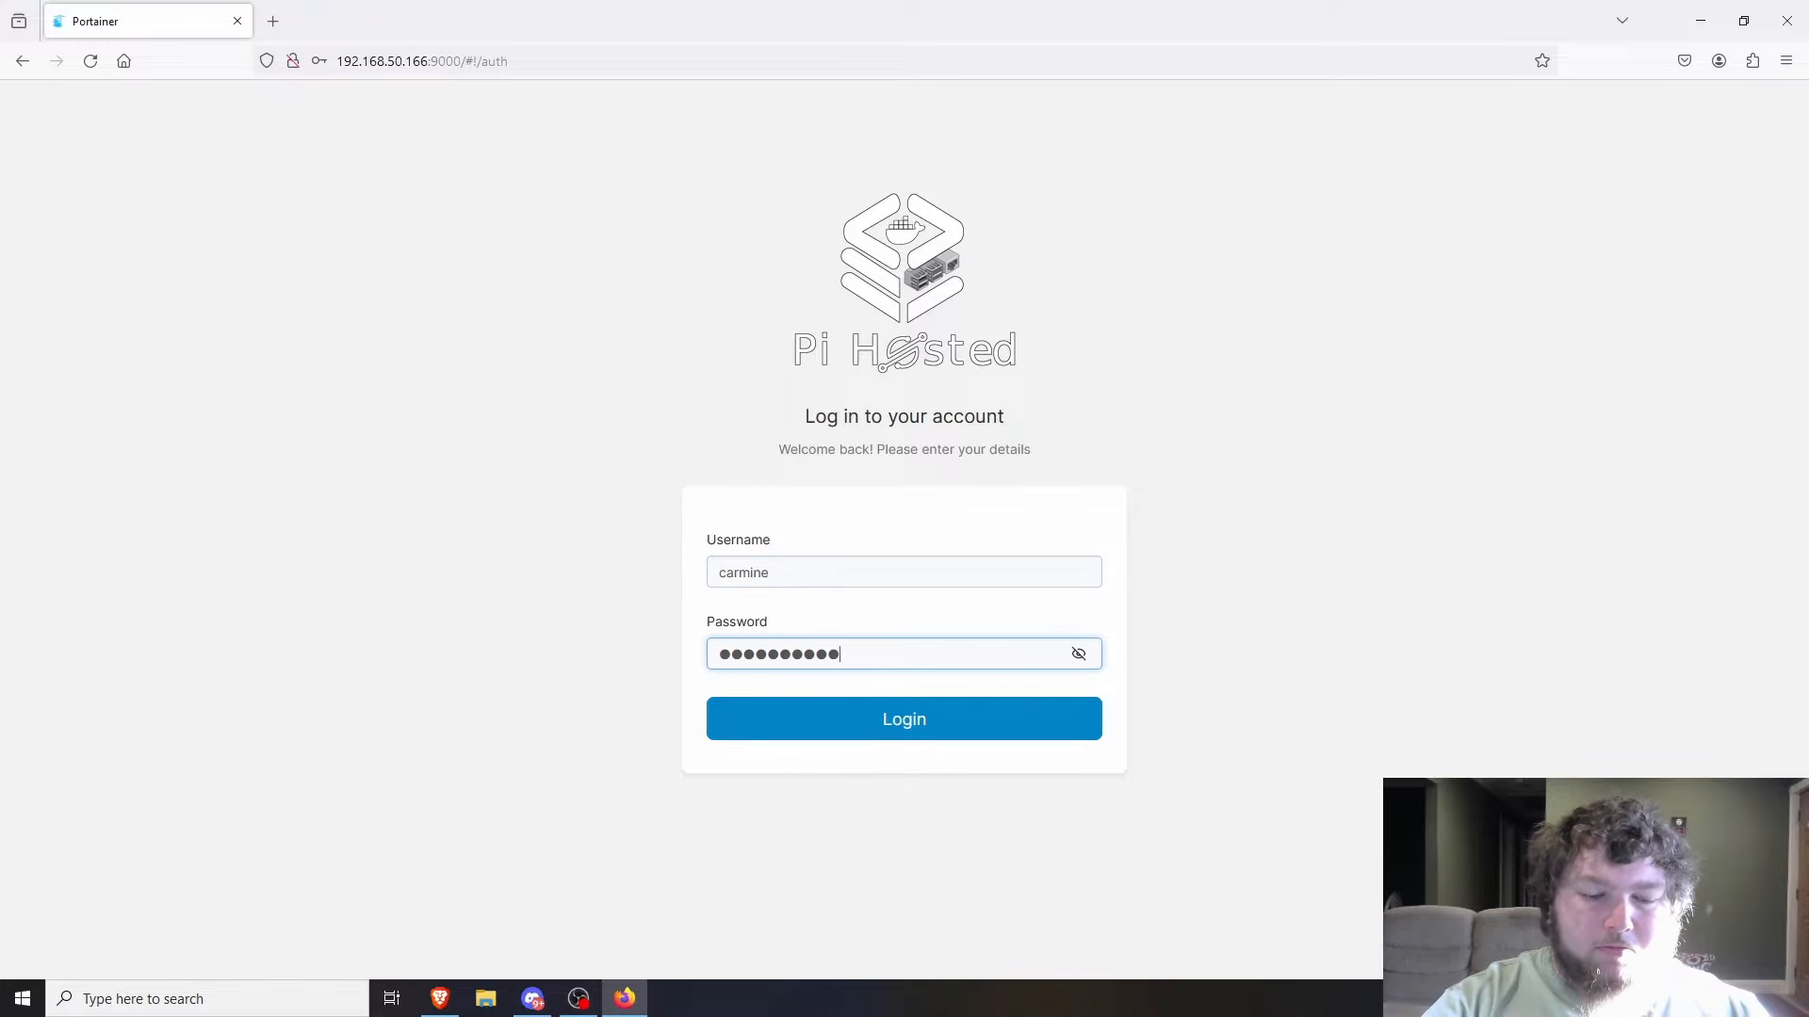
pyautogui.click(903, 719)
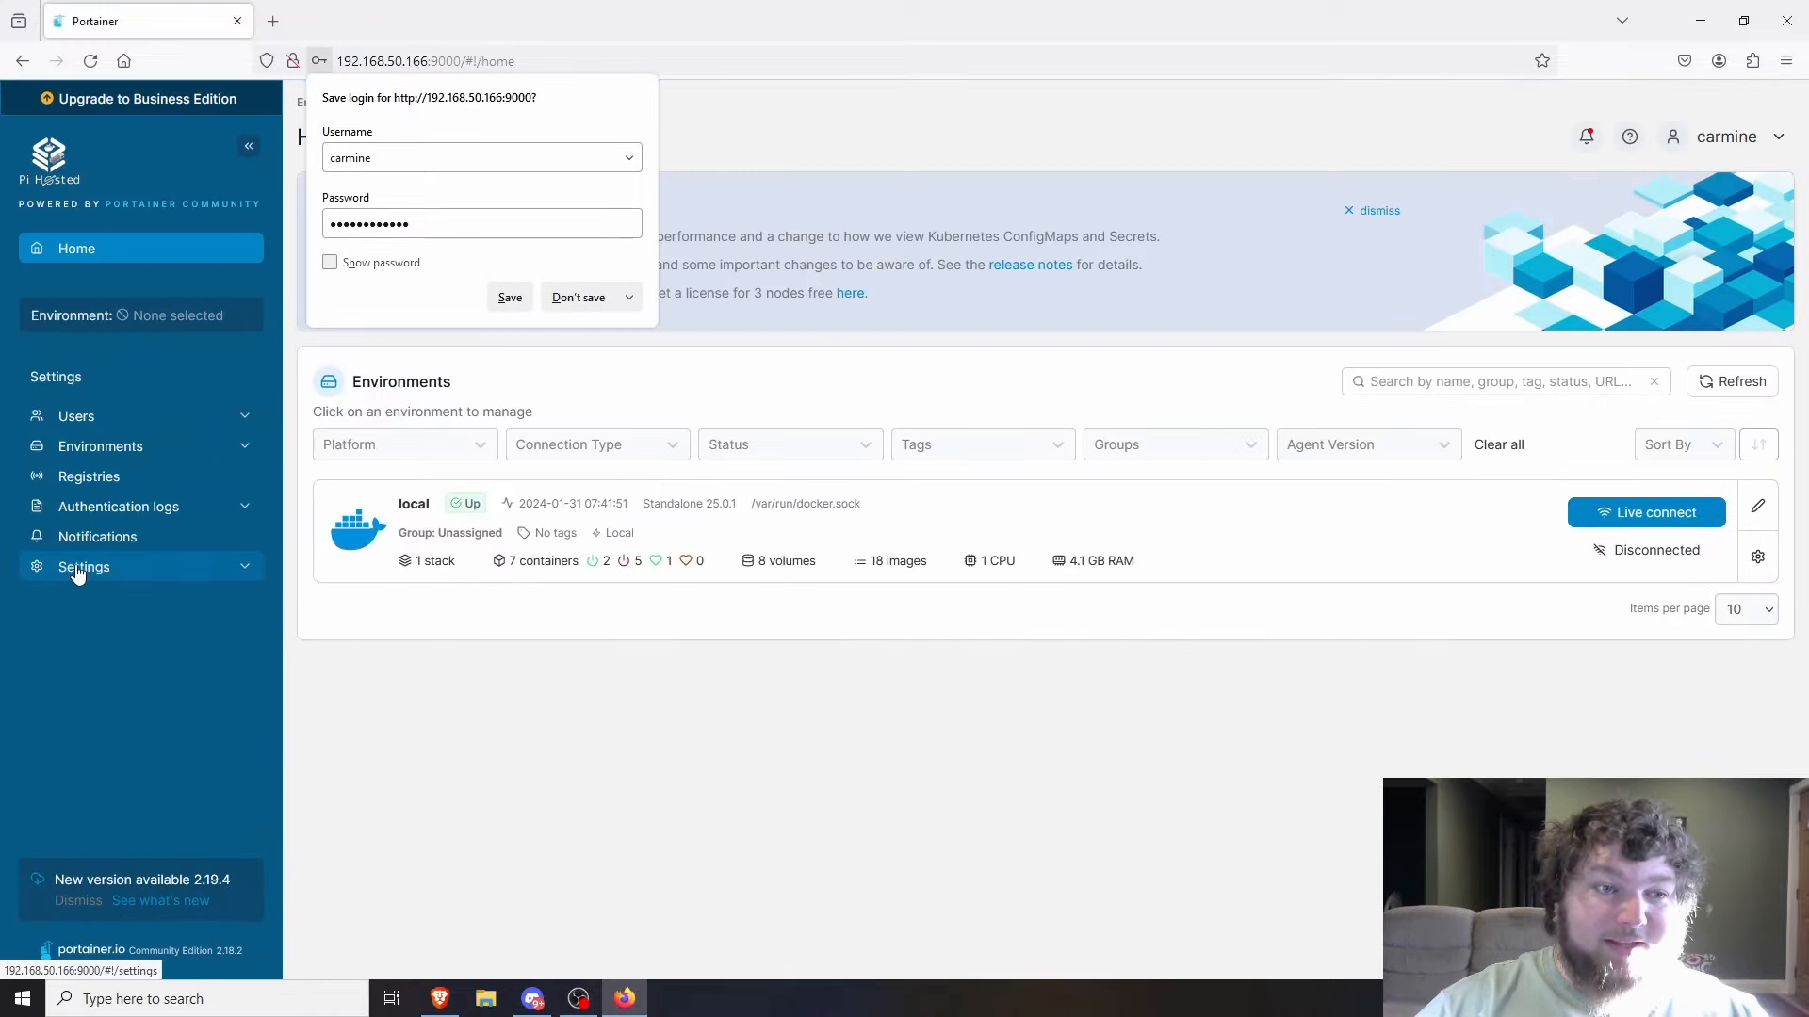
# - Open the local environment and select the barminecraft container to stop it
pyautogui.click(83, 567)
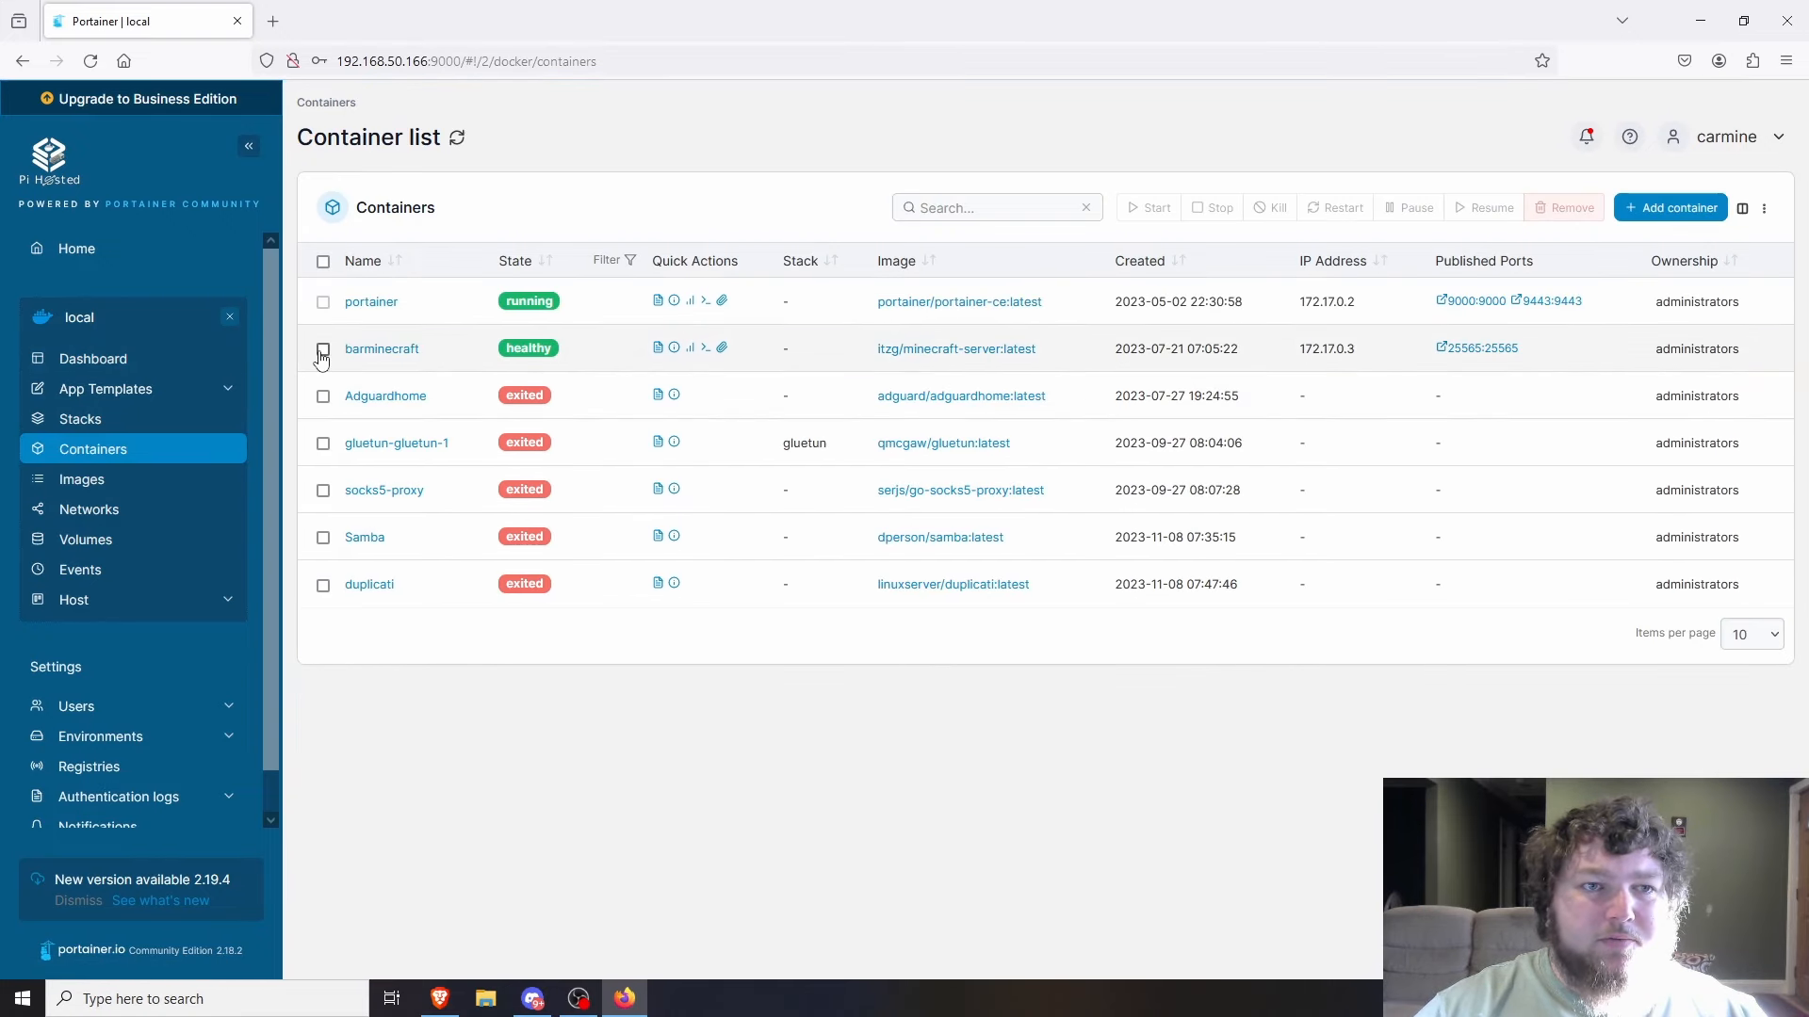
pyautogui.click(323, 348)
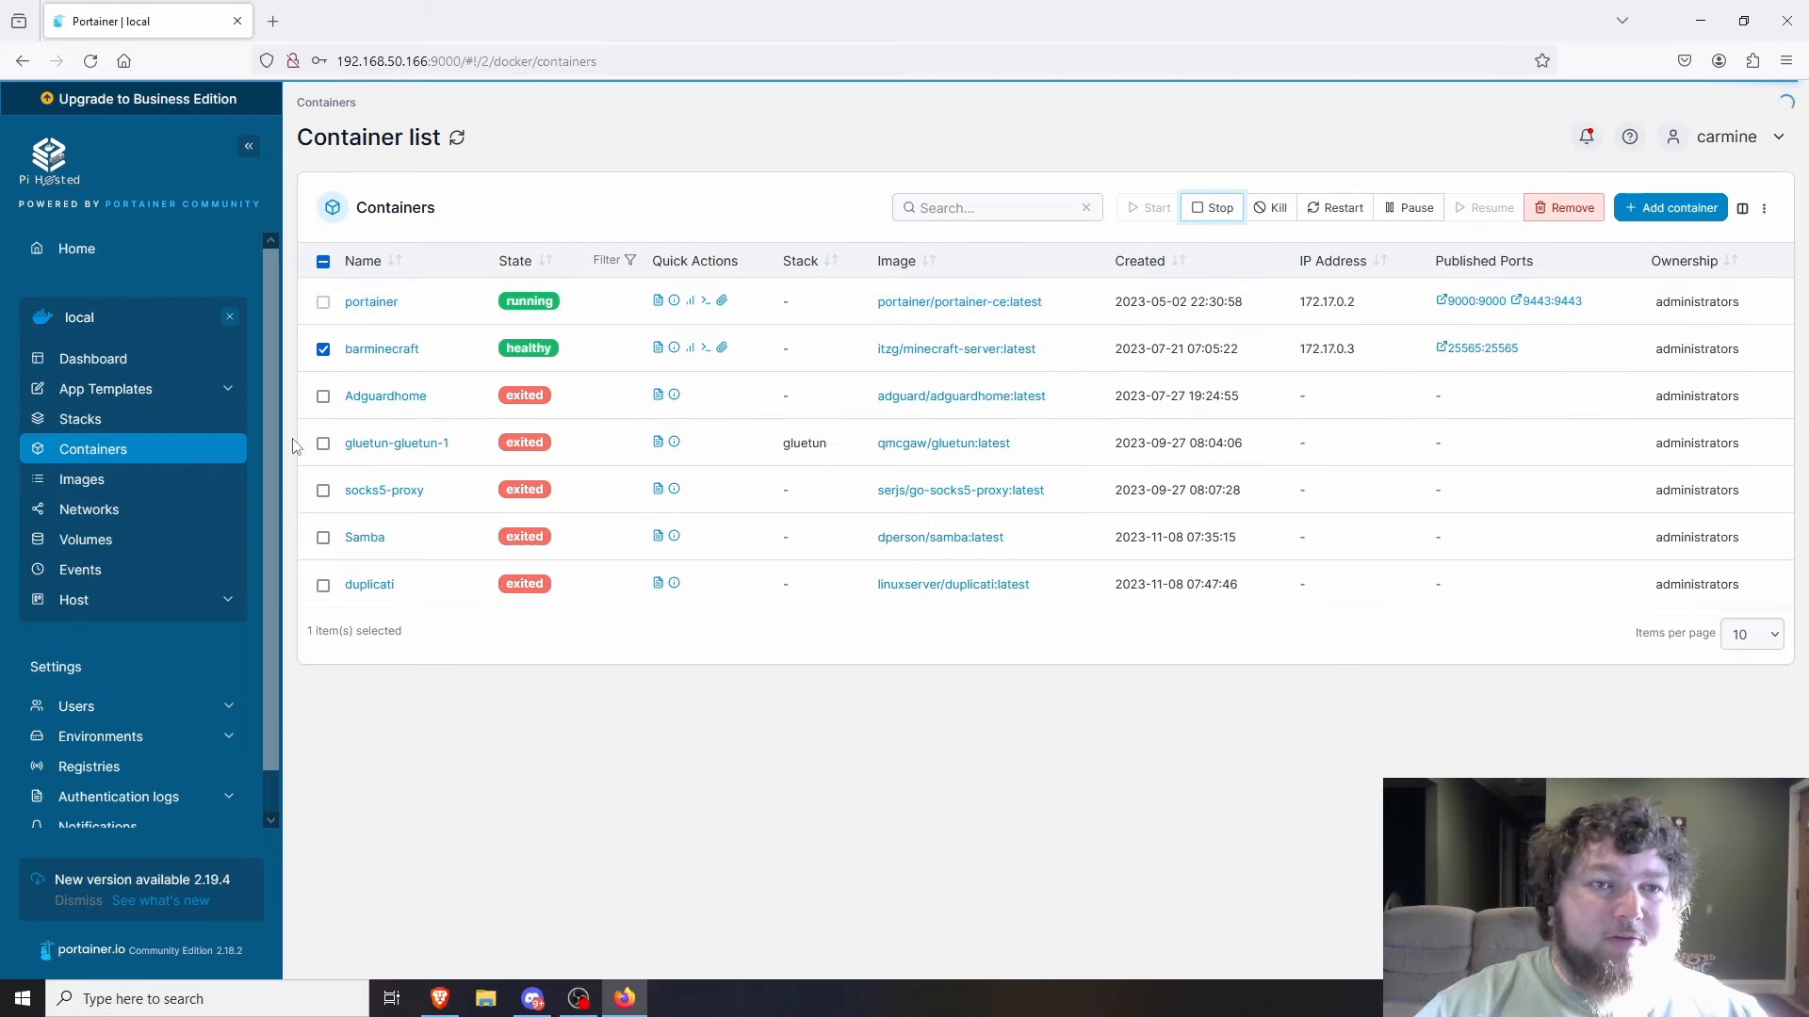
pyautogui.moveTo(119, 415)
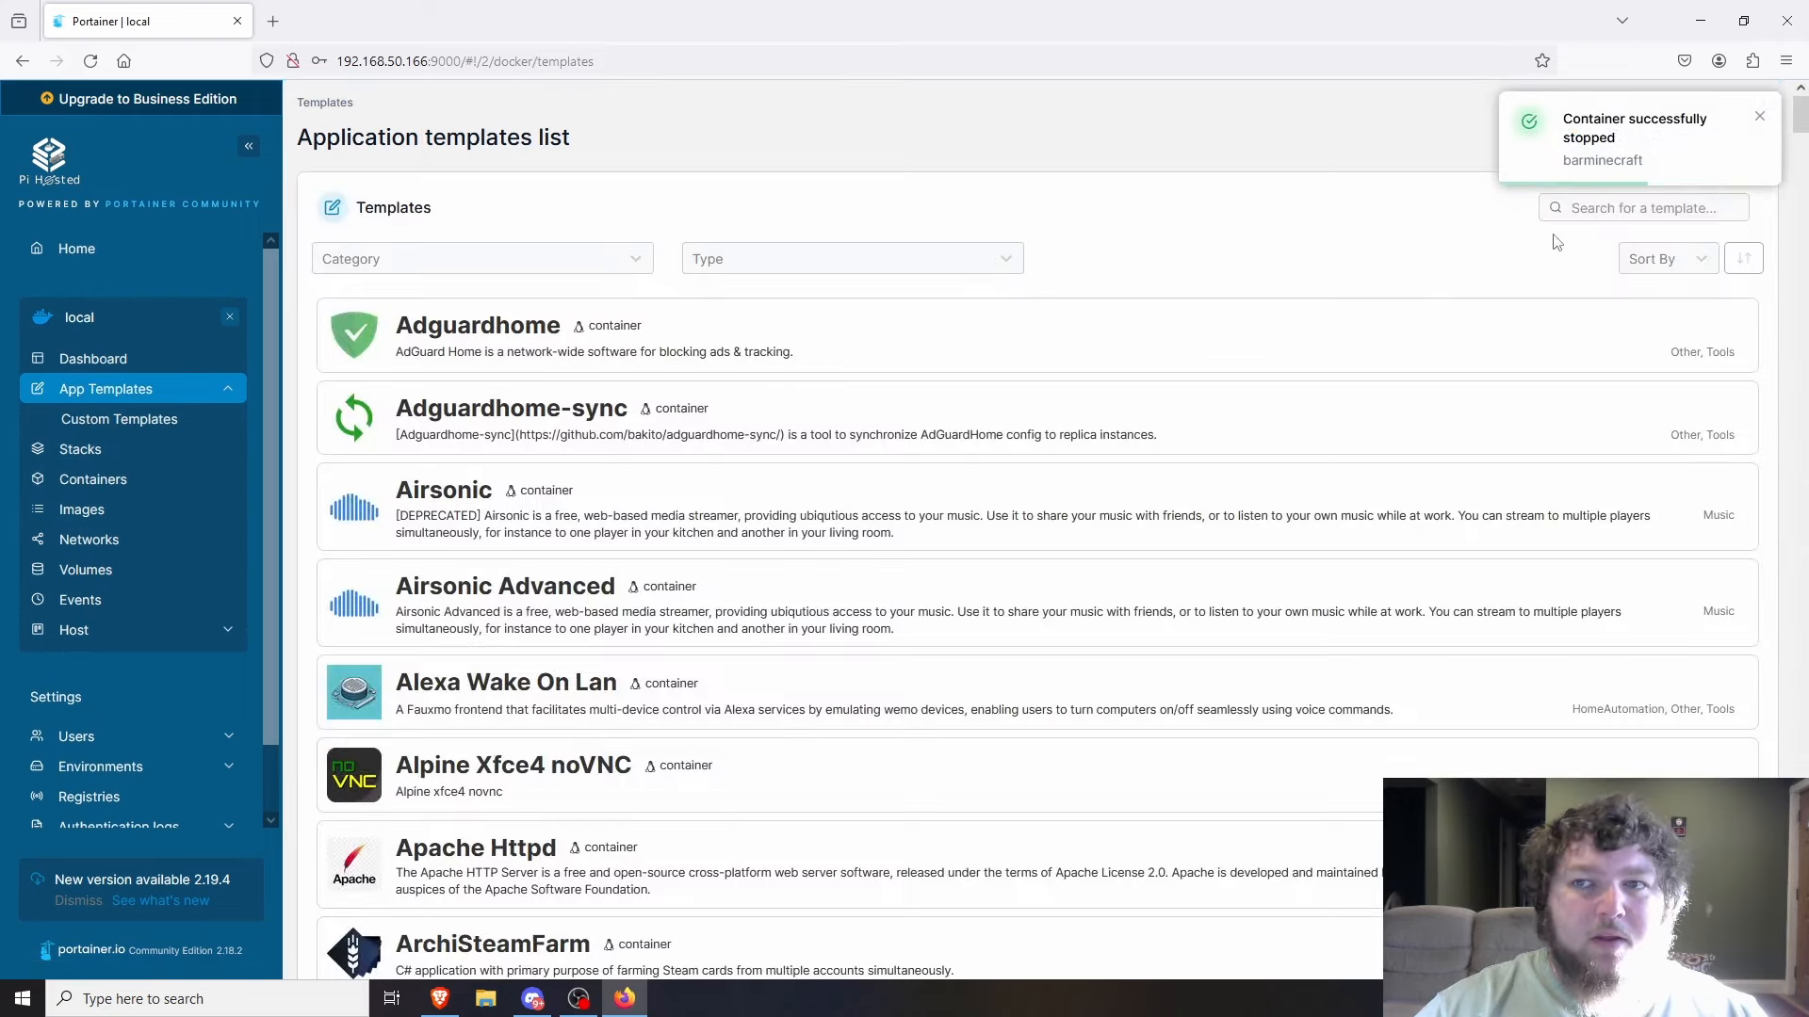
# - Search templates for 'hei', deploy the Heimdall container, and return to Containers
pyautogui.write('heim')
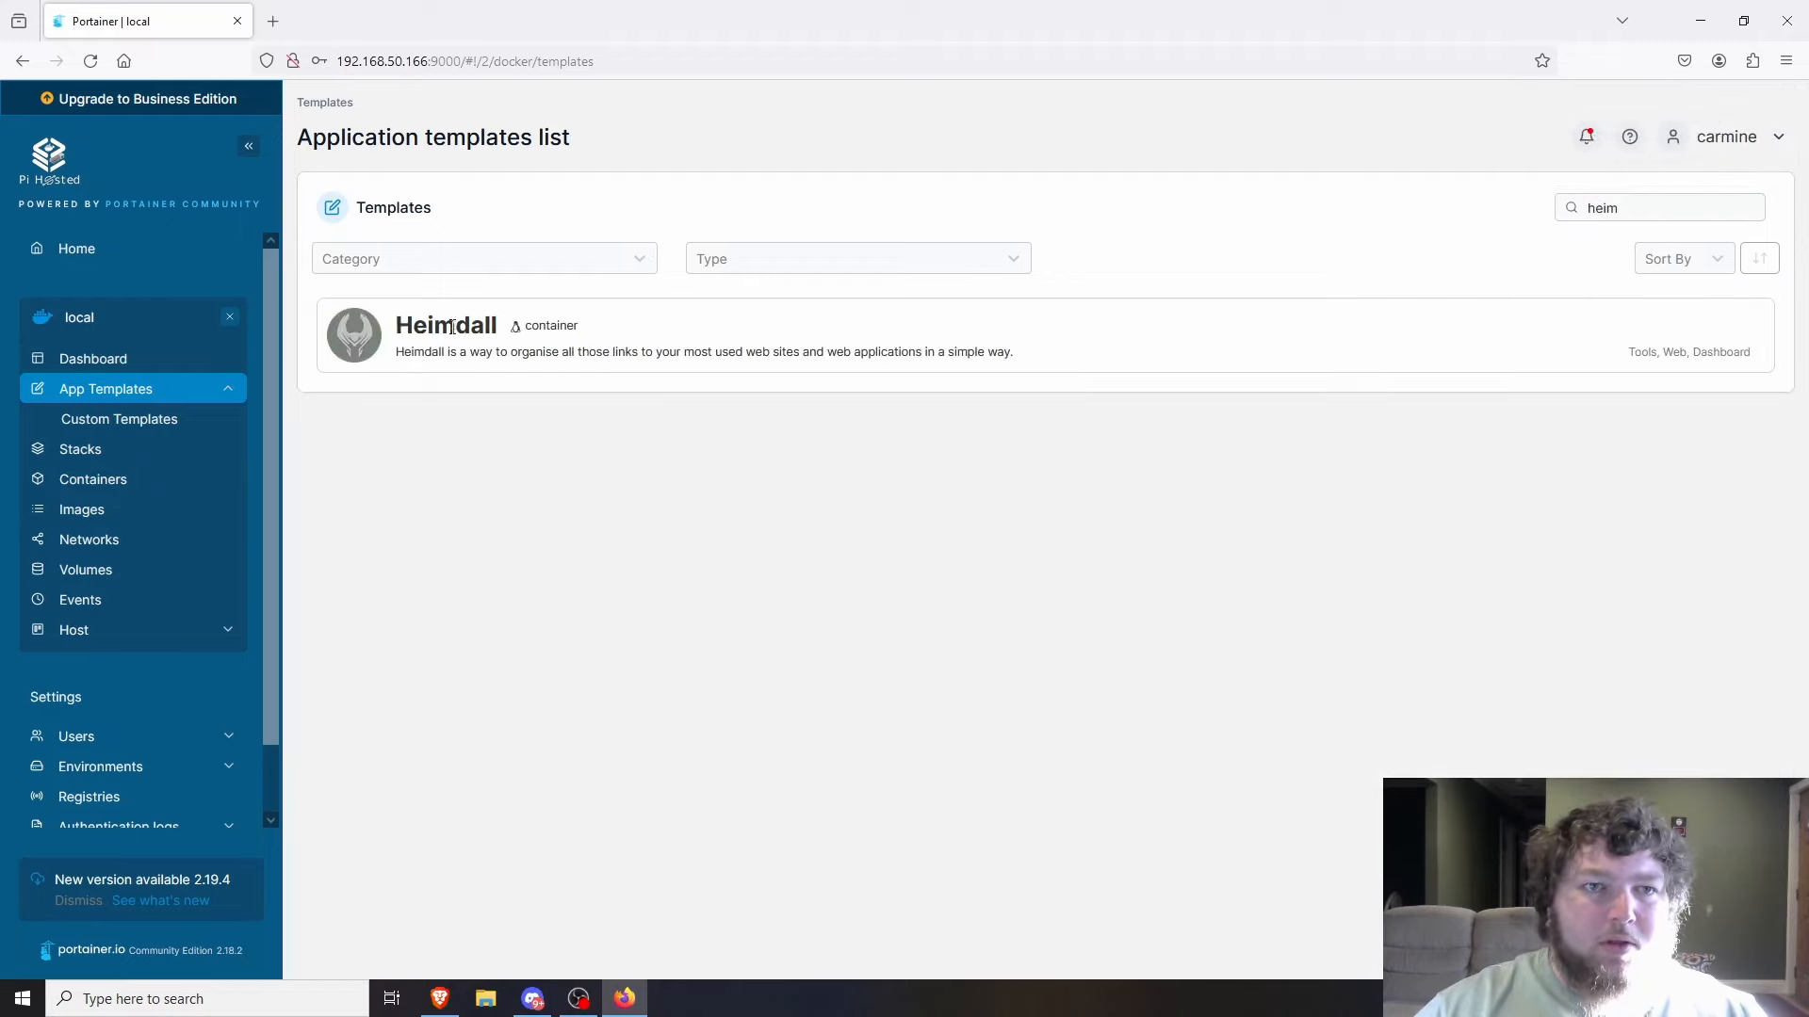
pyautogui.click(484, 259)
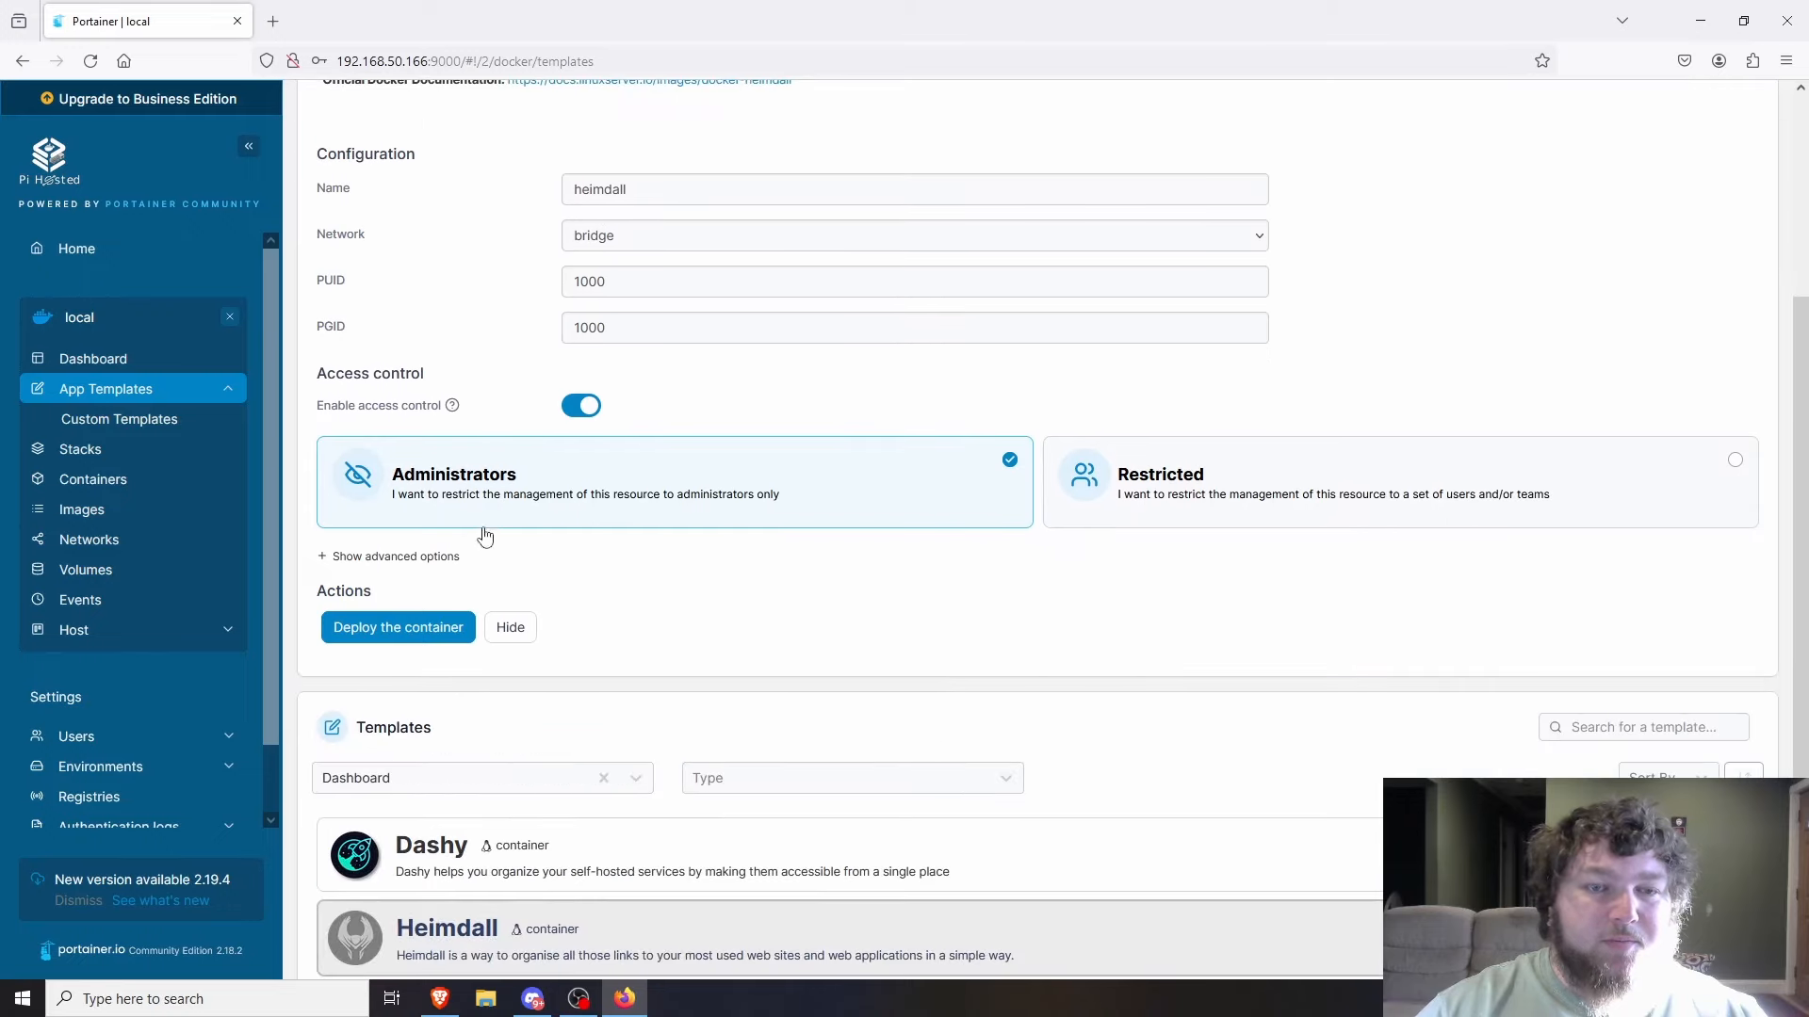
pyautogui.click(389, 557)
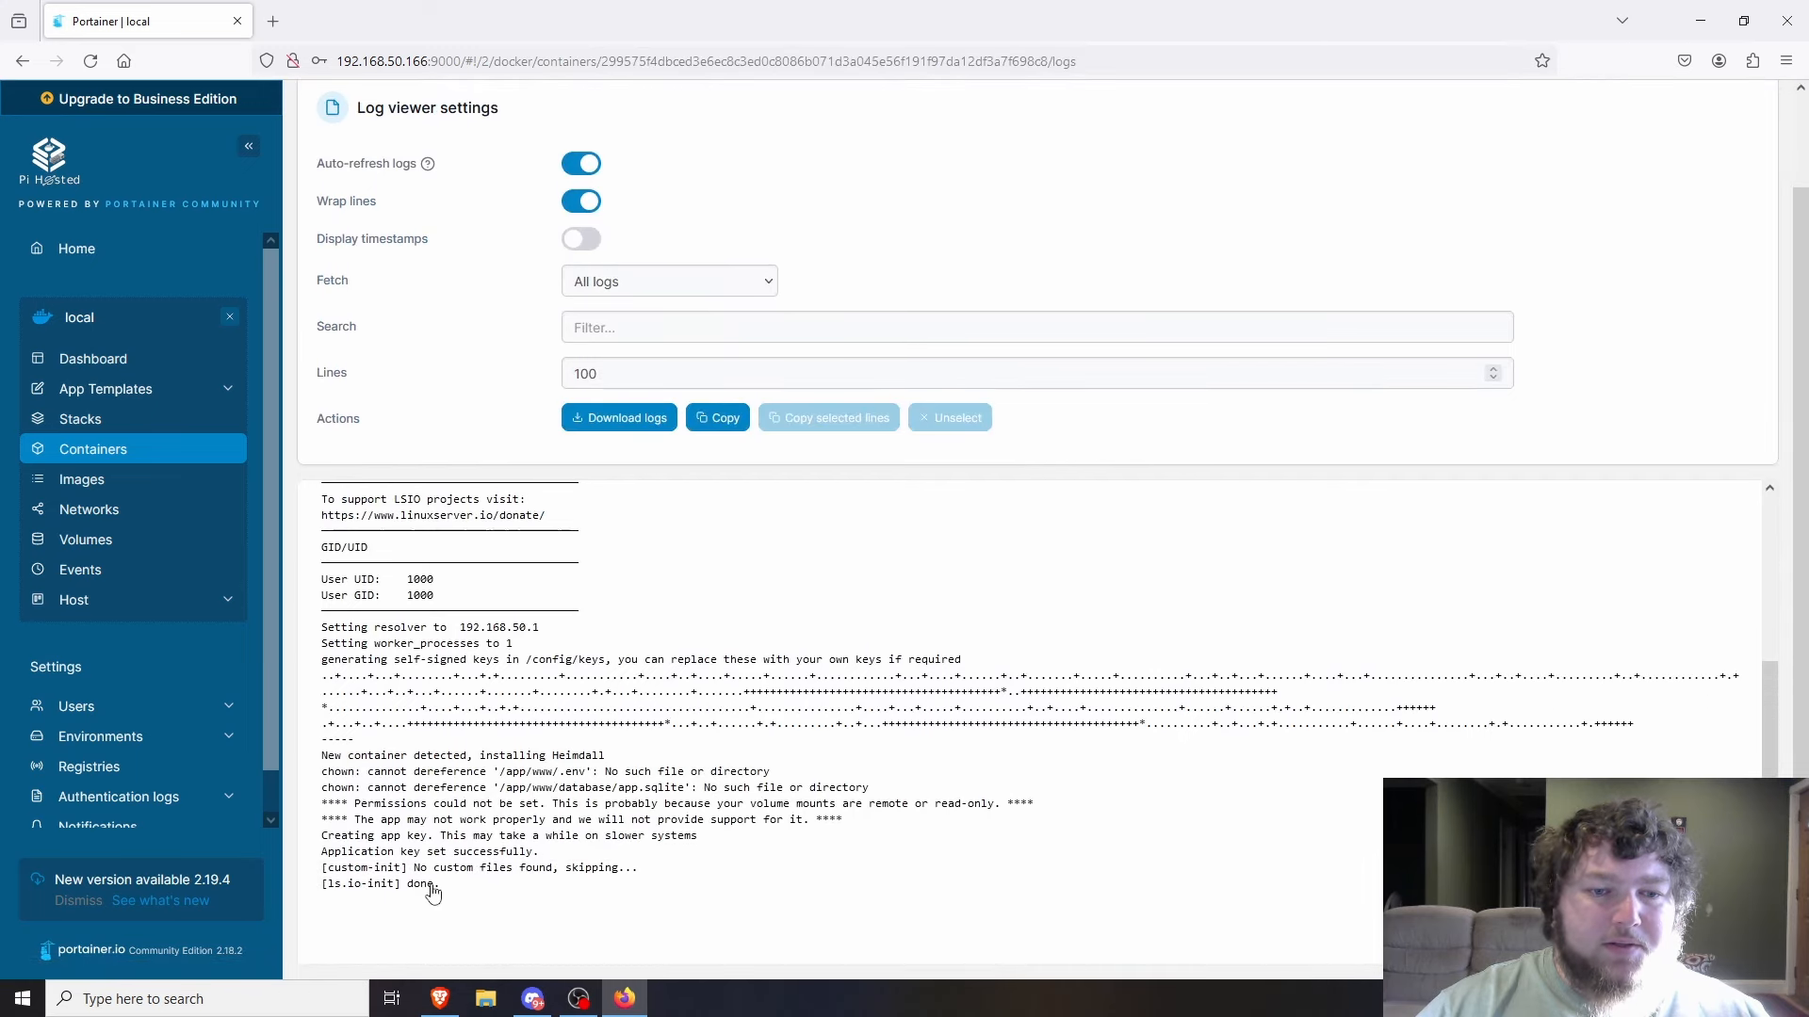
pyautogui.click(92, 449)
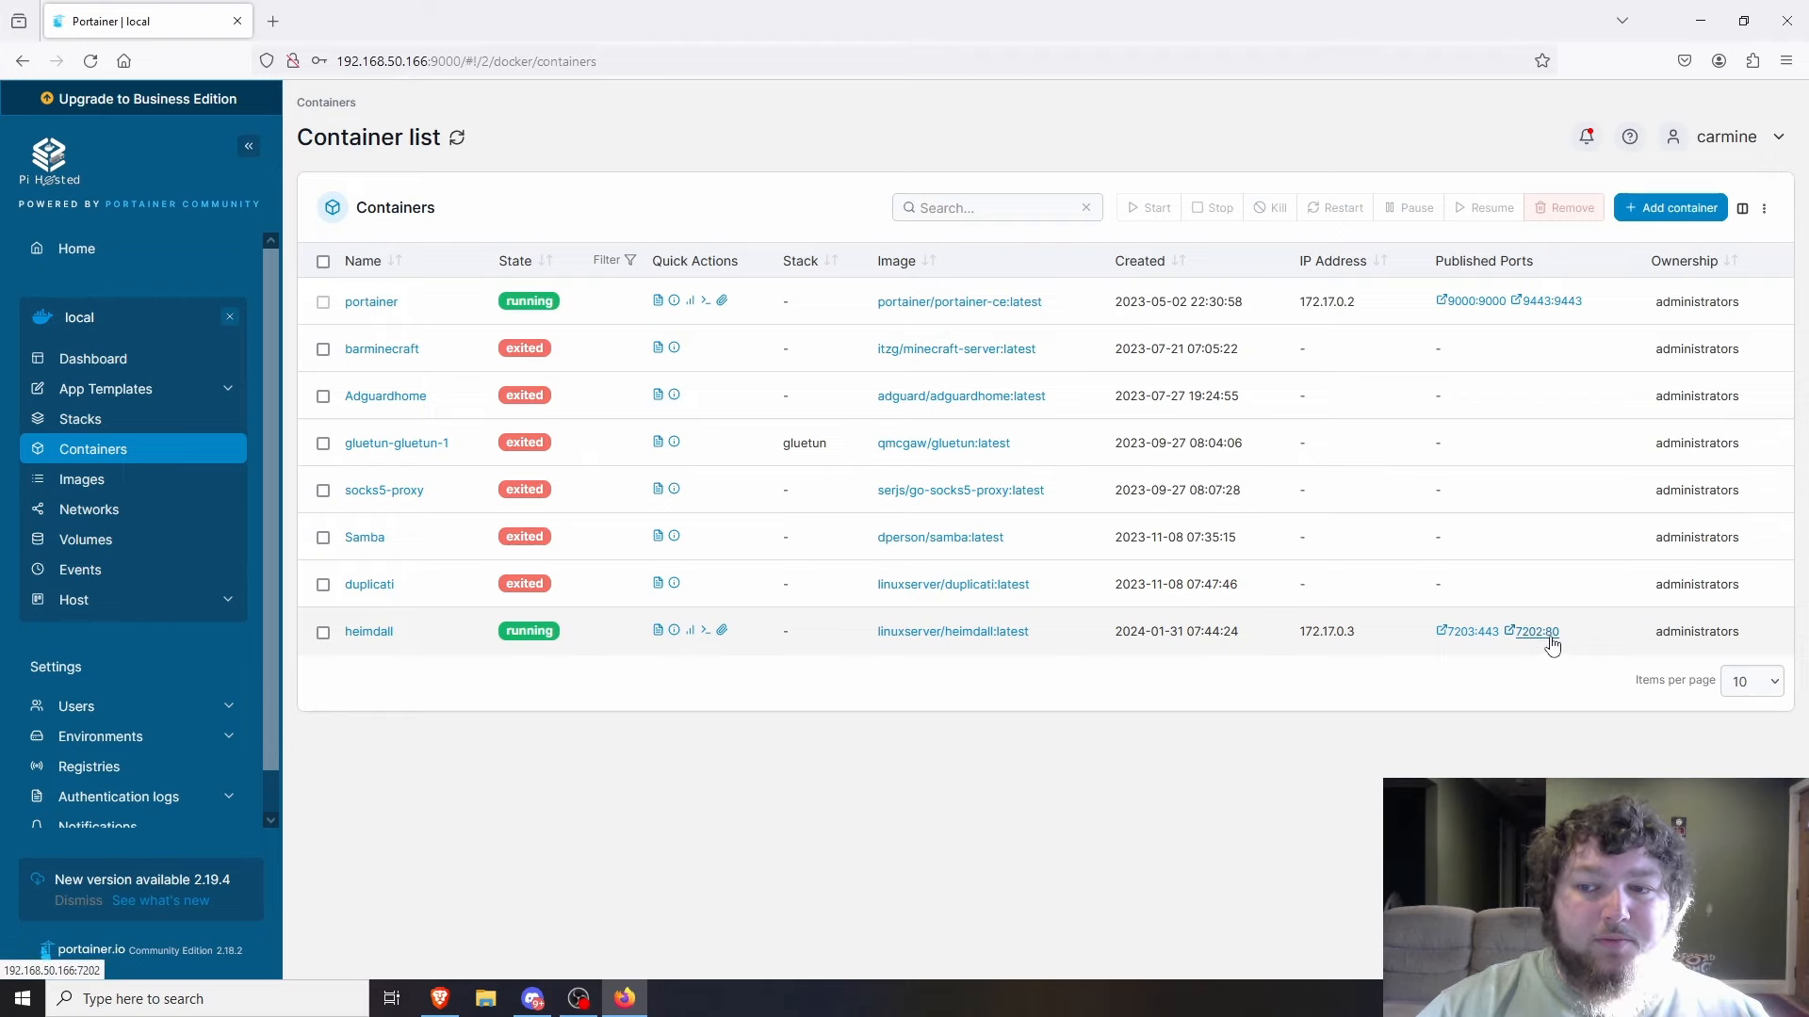
# - Open Heimdall through the heimdall container's 7202:80 published port link
pyautogui.click(1535, 631)
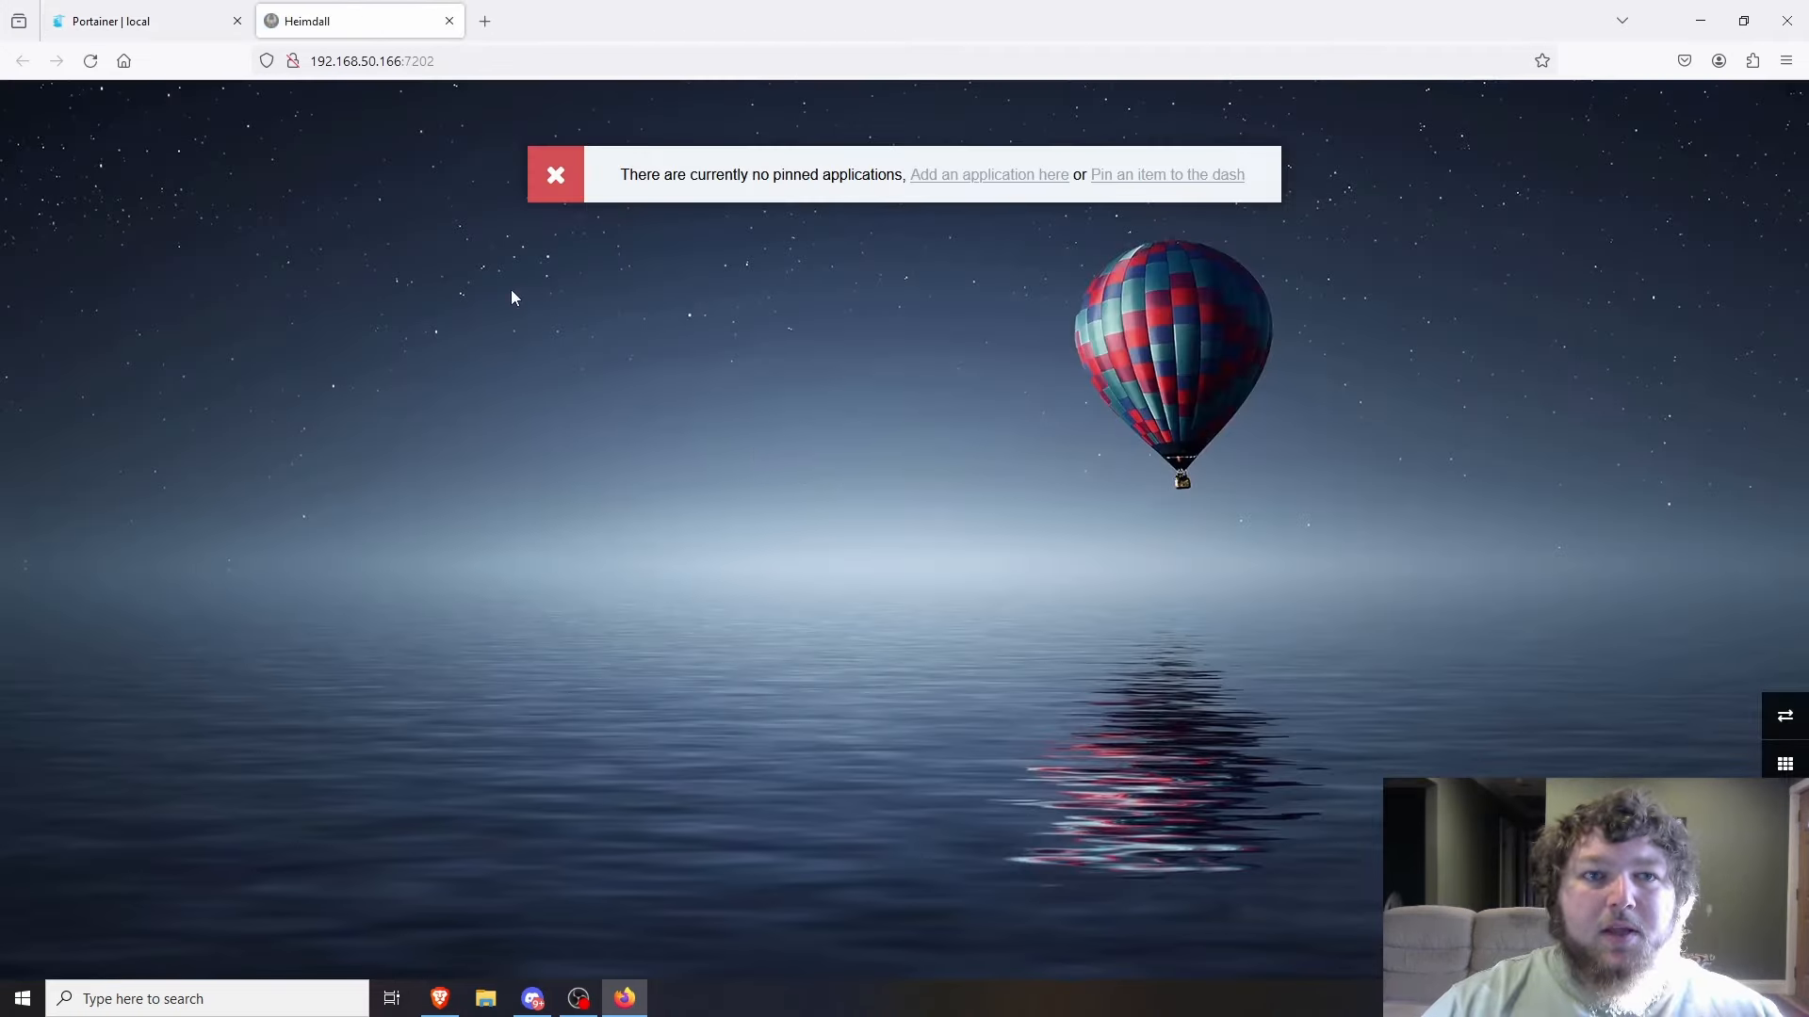
pyautogui.moveTo(622, 302)
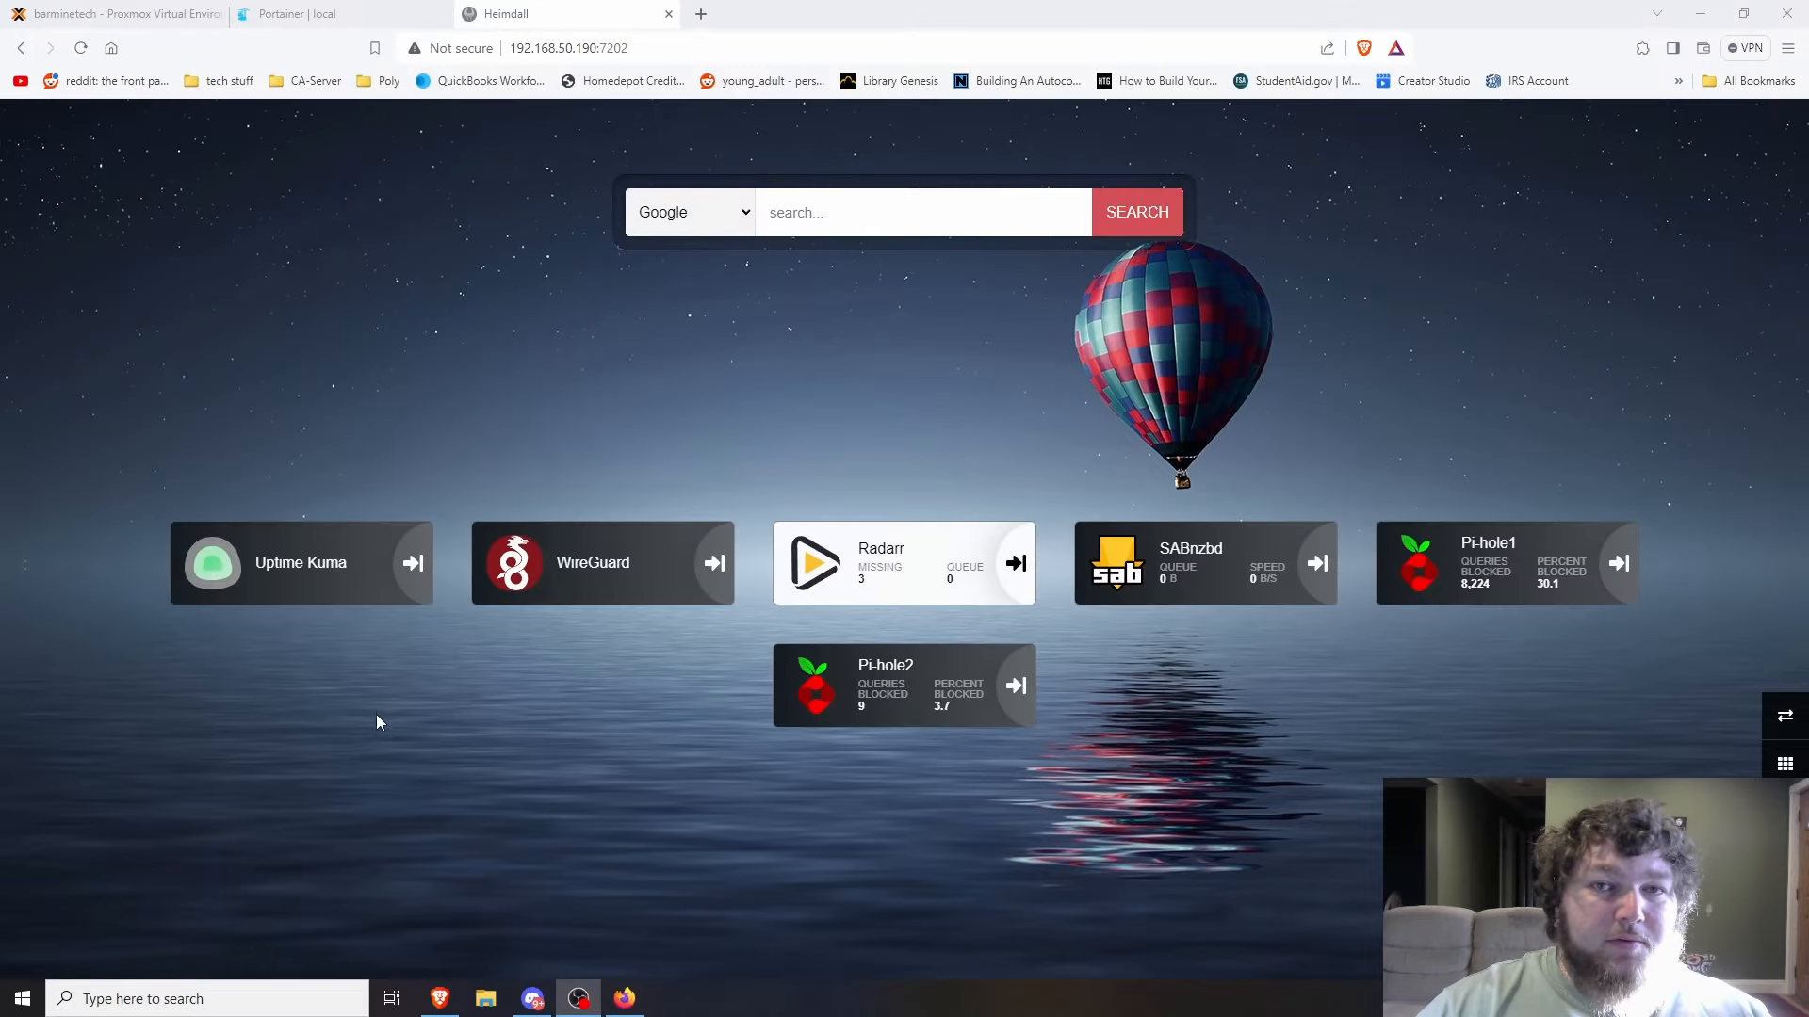
pyautogui.moveTo(771, 346)
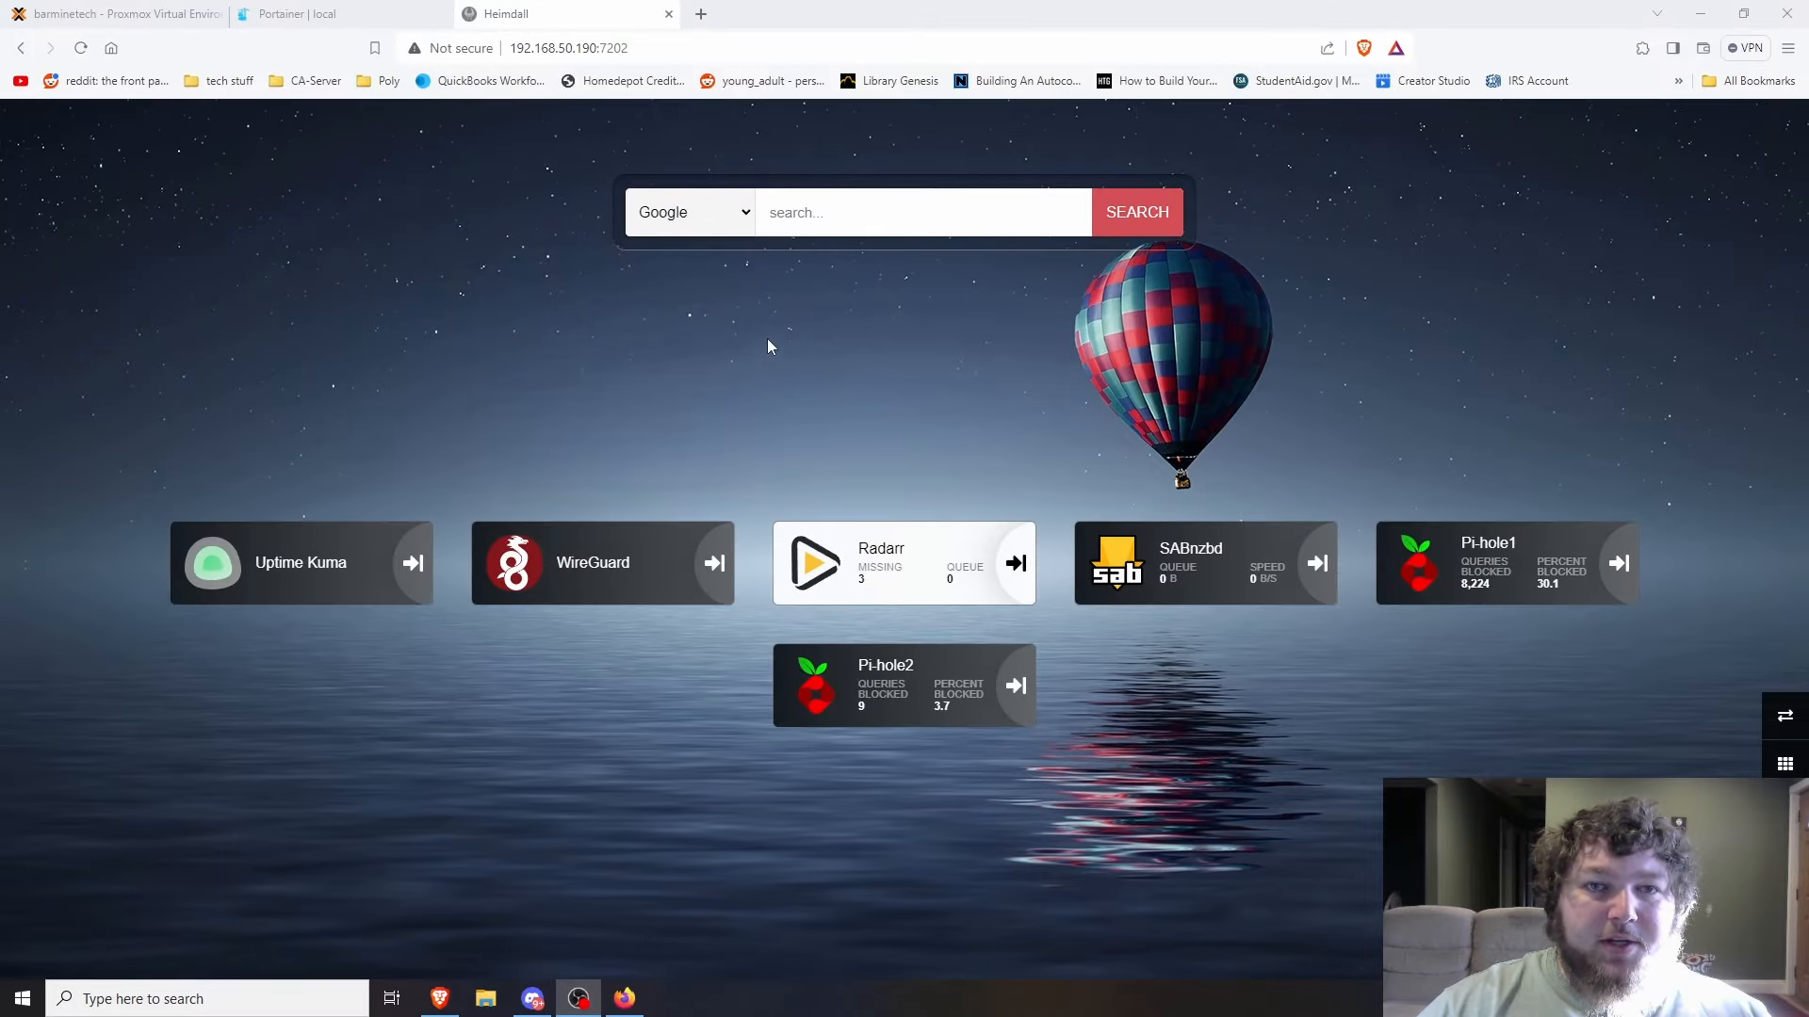
pyautogui.moveTo(443, 481)
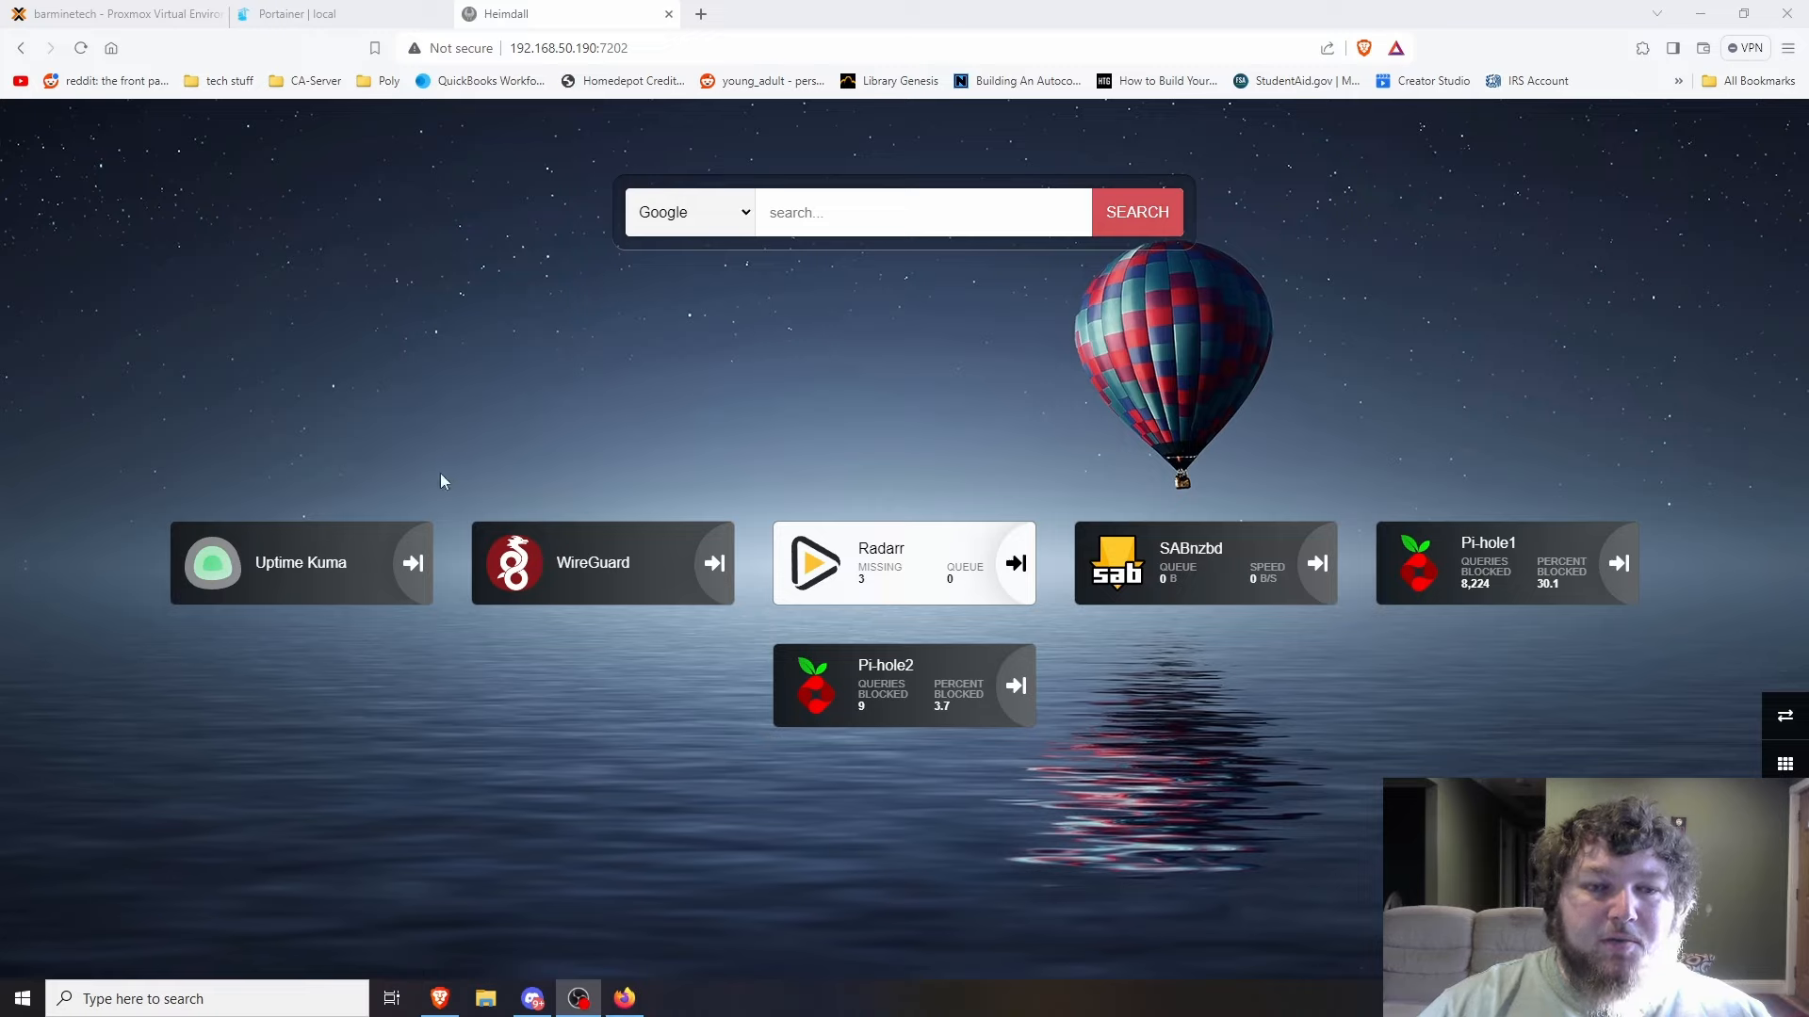
pyautogui.moveTo(645, 372)
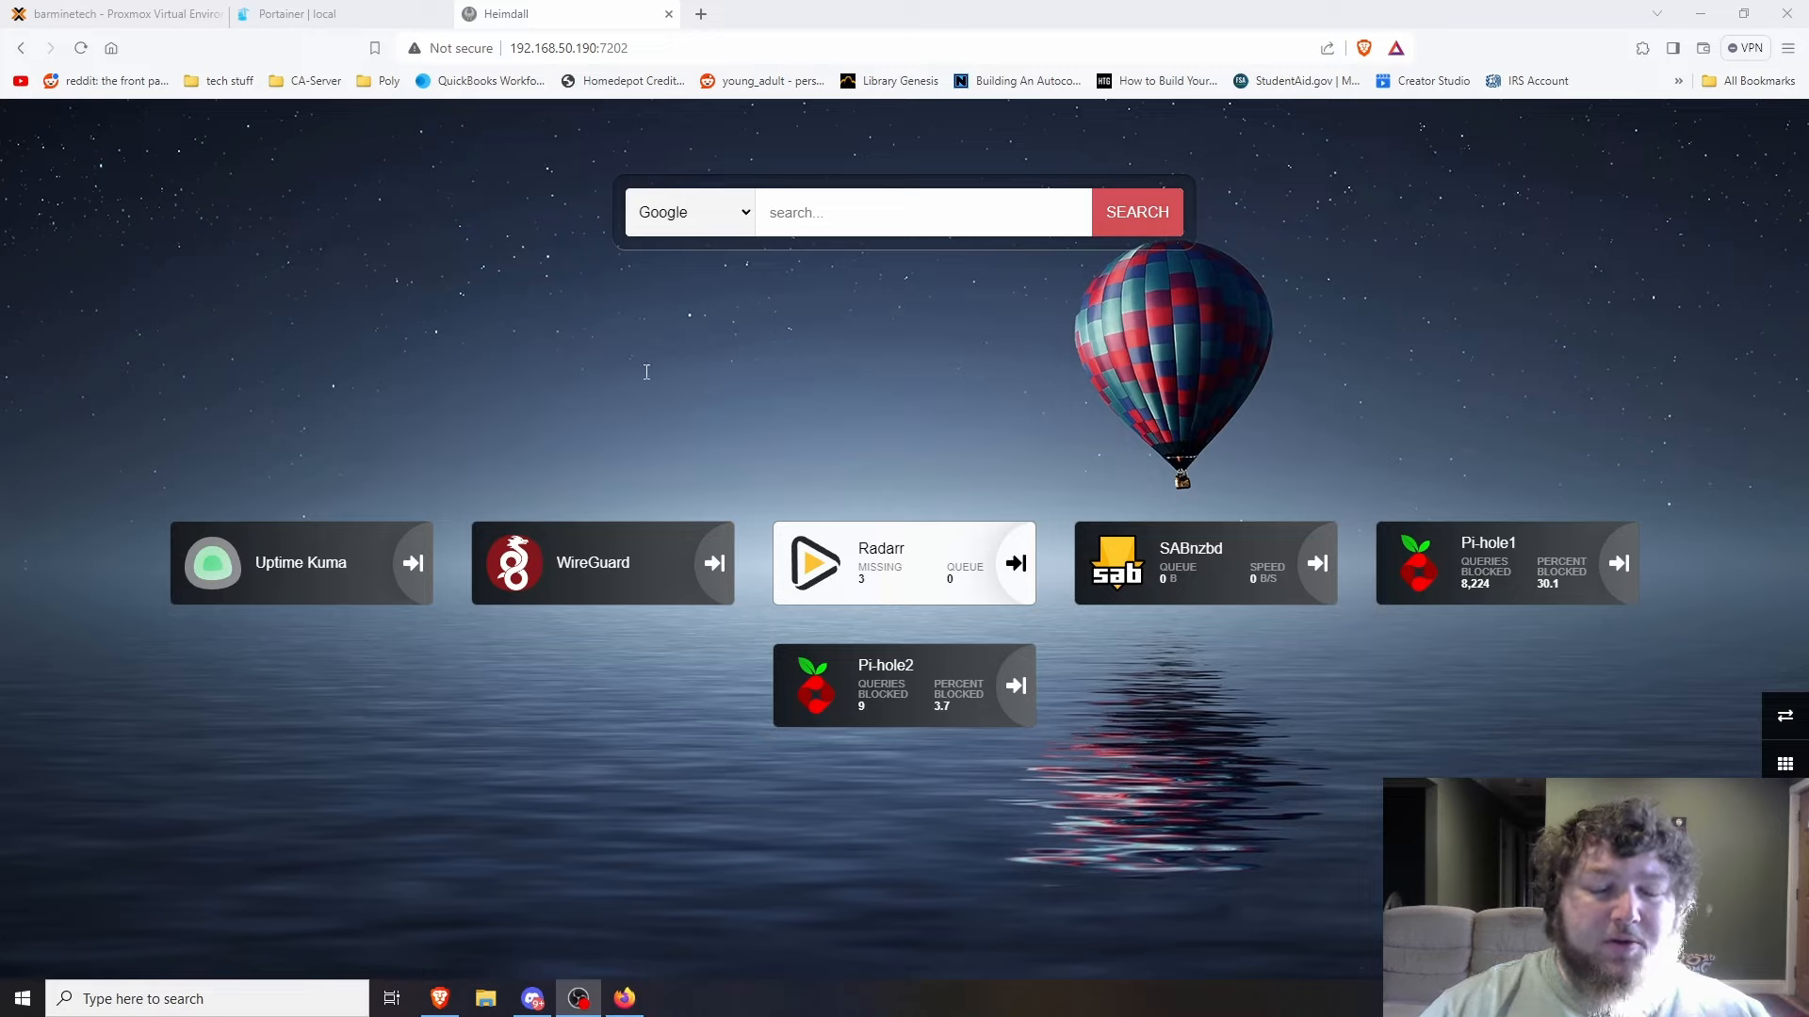
pyautogui.moveTo(1134, 619)
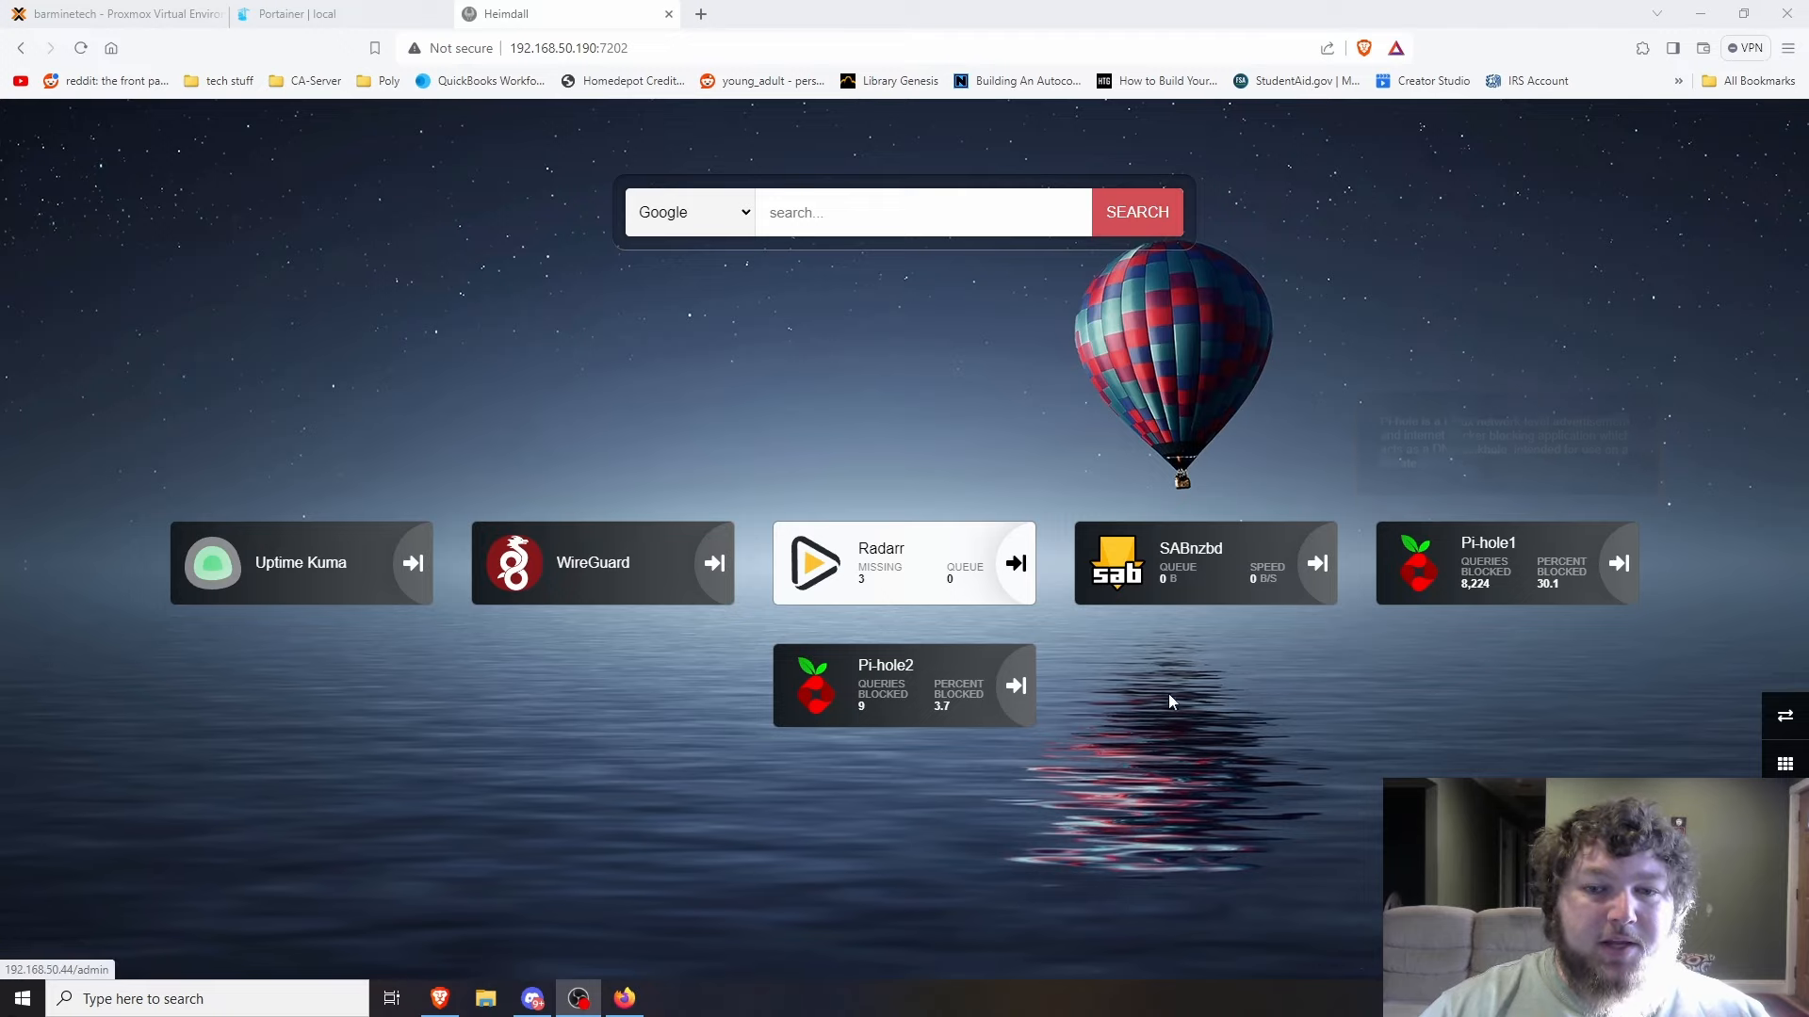
pyautogui.moveTo(734, 359)
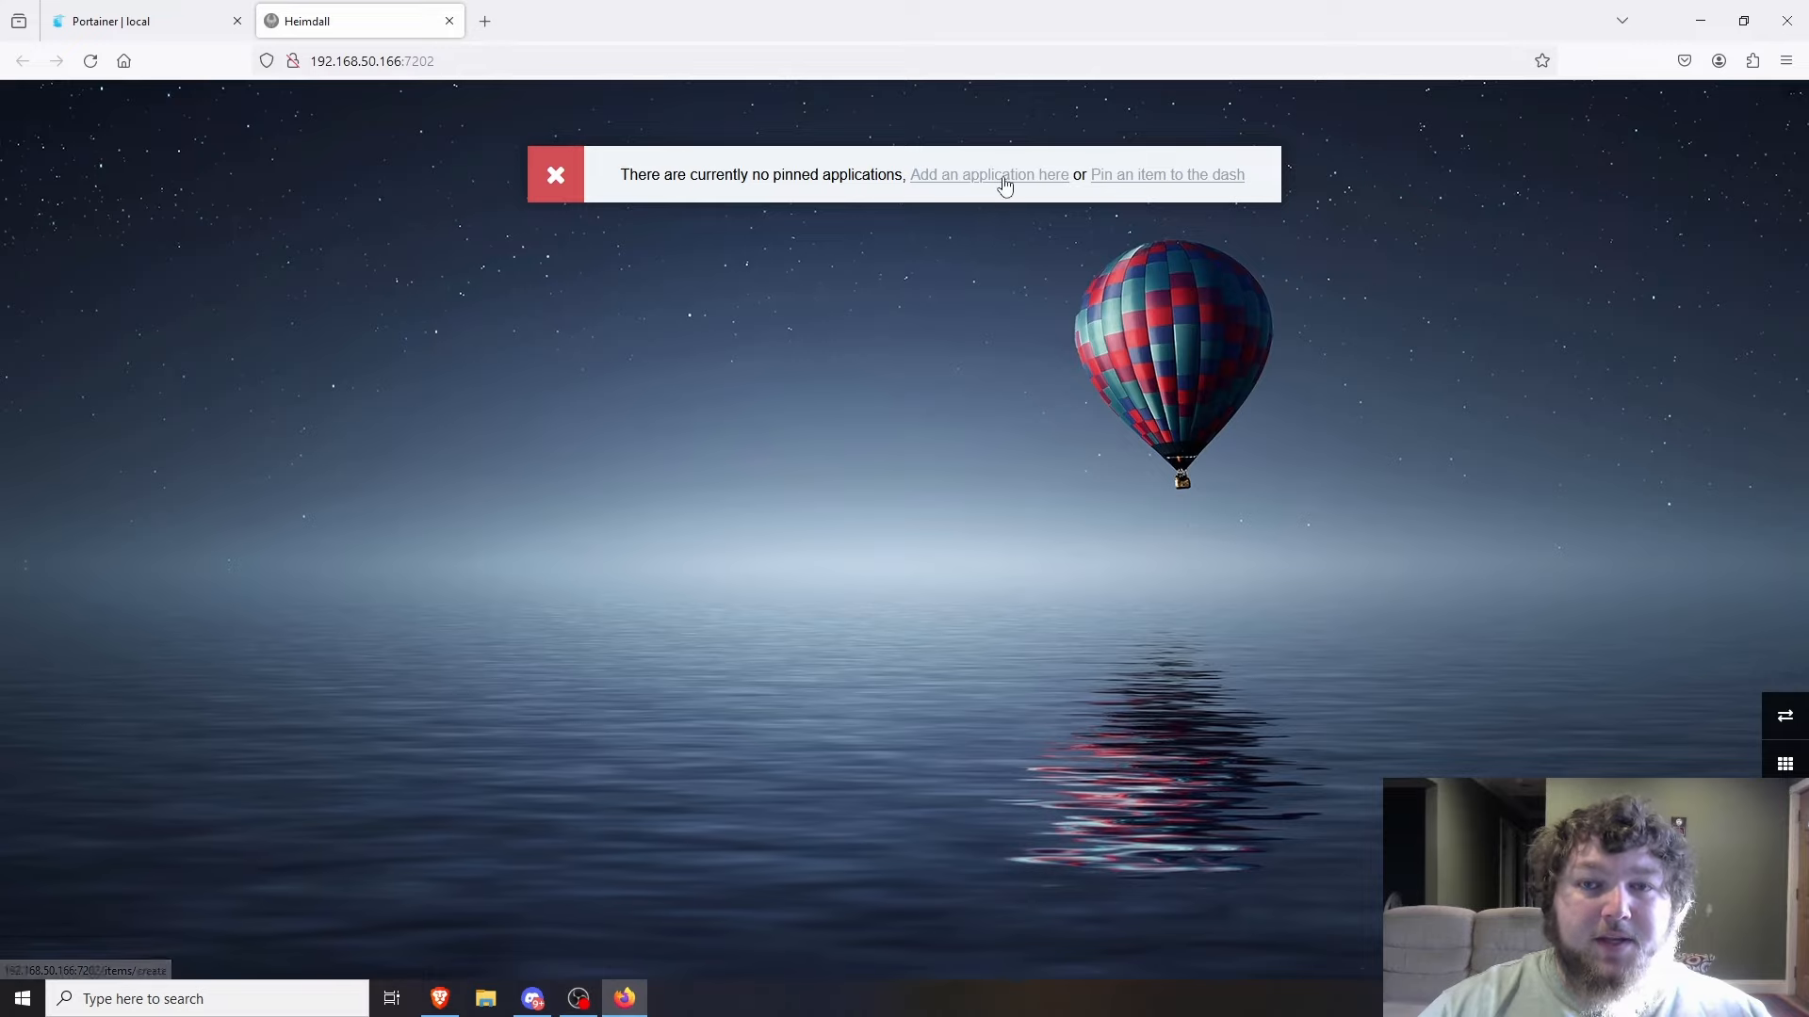
pyautogui.moveTo(994, 182)
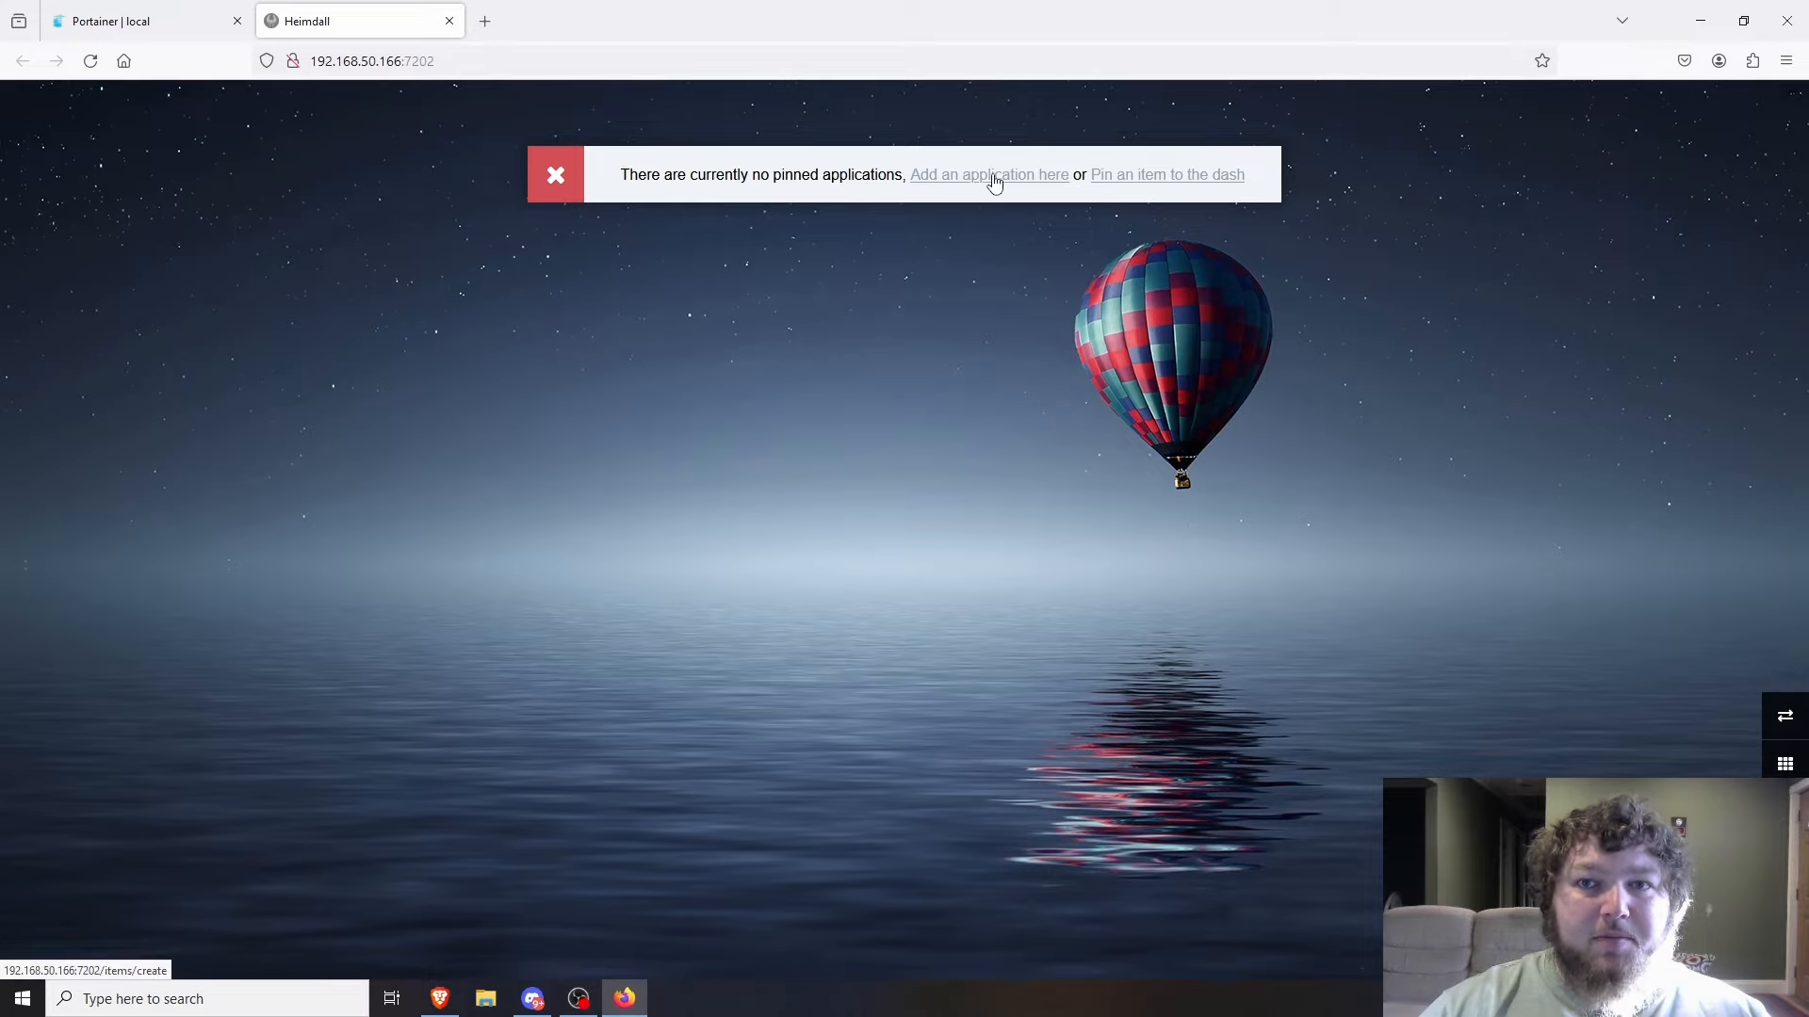
# - Start a new application and choose Pi-hole as its application type
pyautogui.click(989, 174)
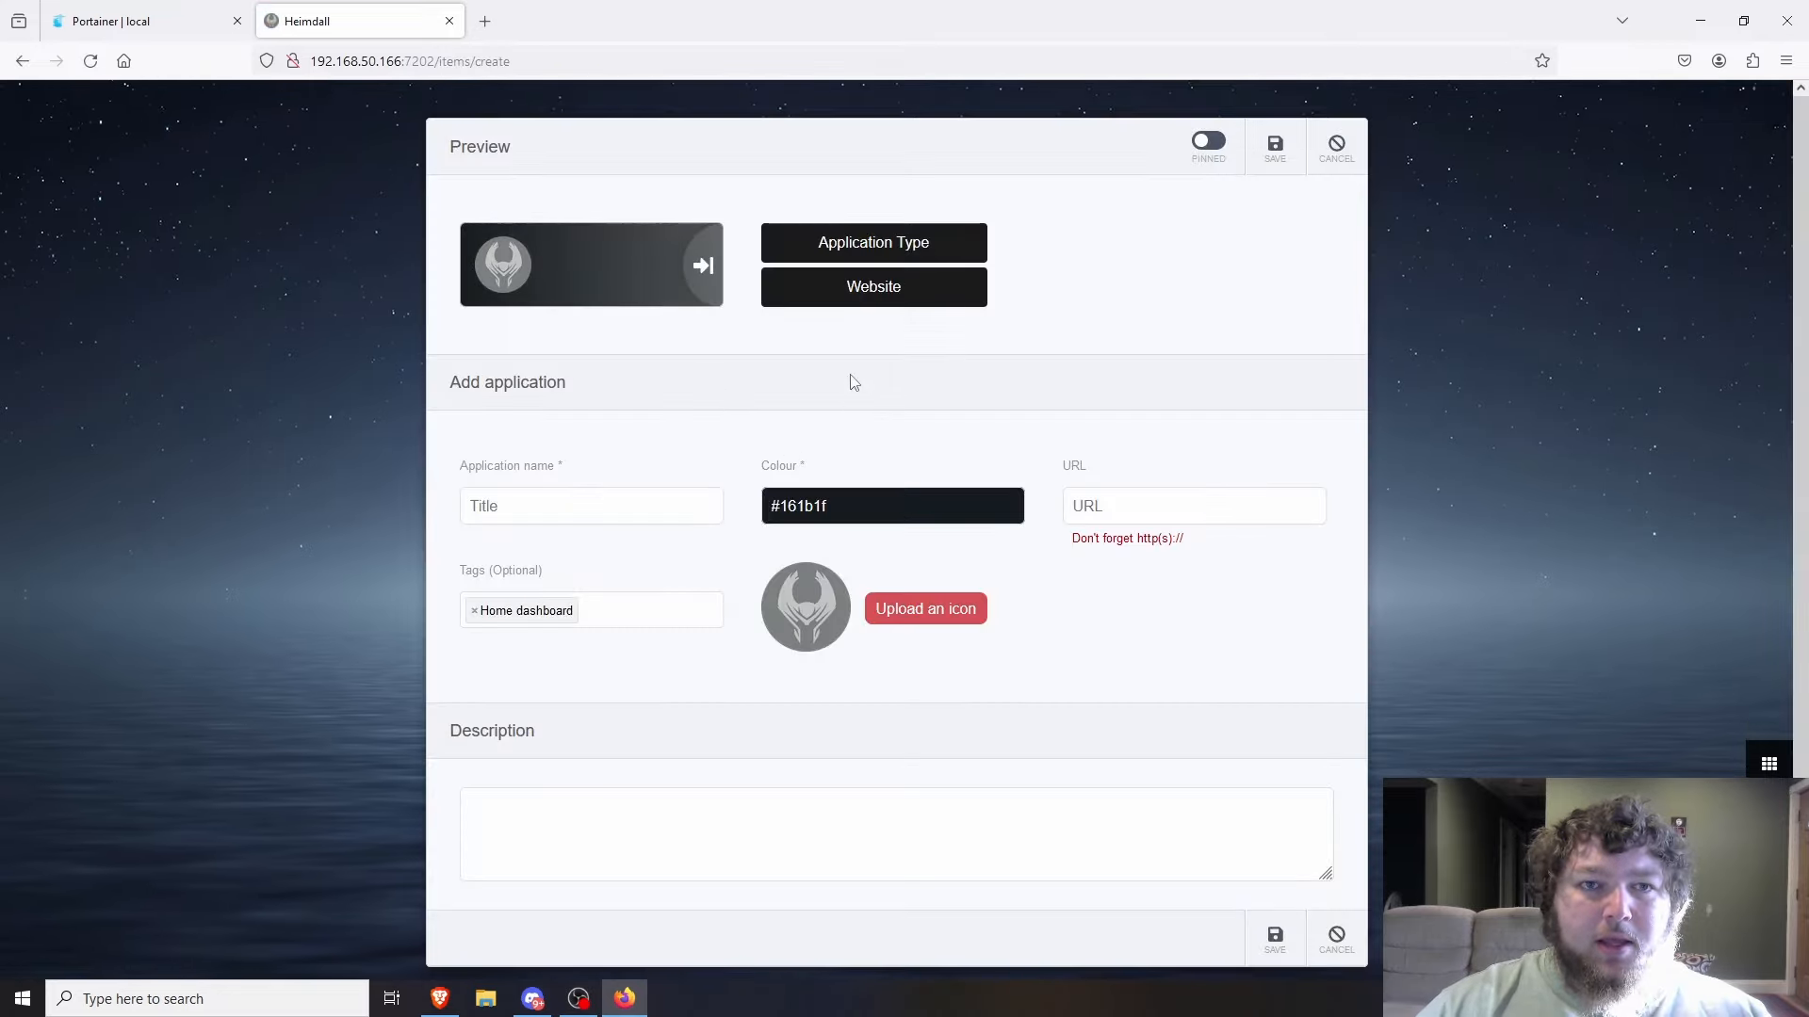
pyautogui.click(873, 242)
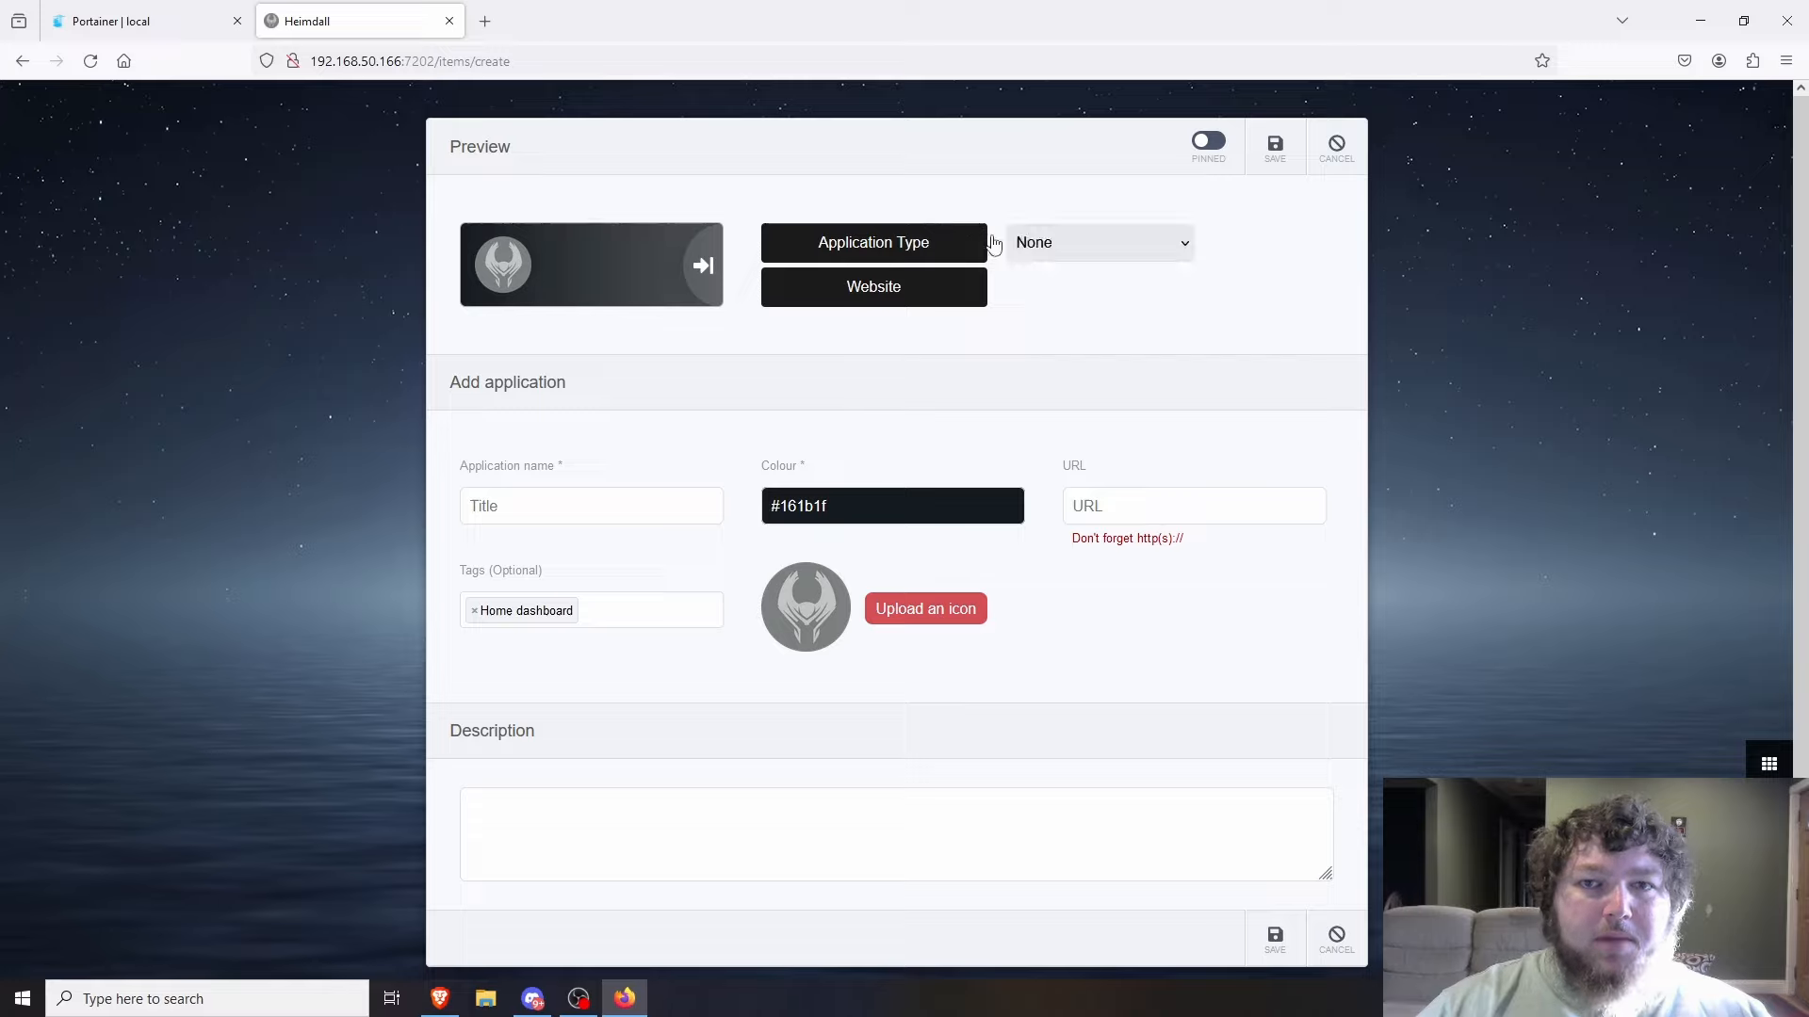
pyautogui.click(1101, 242)
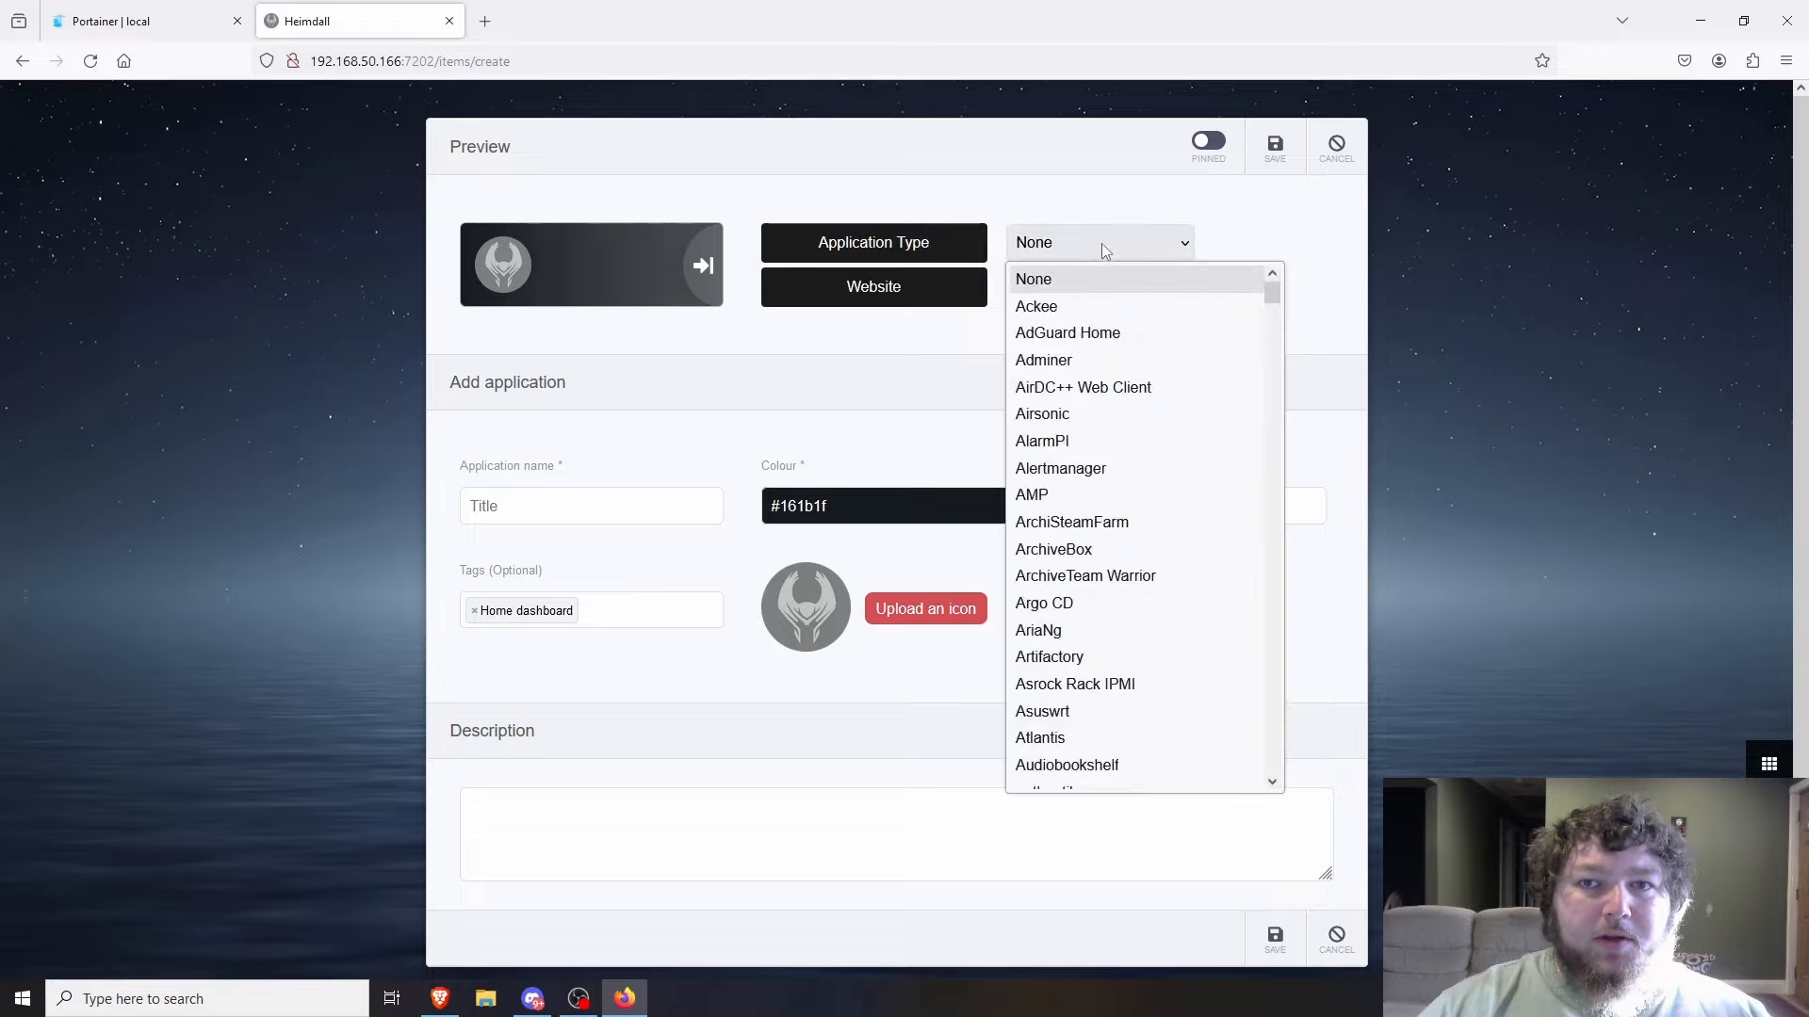
pyautogui.scroll(-3)
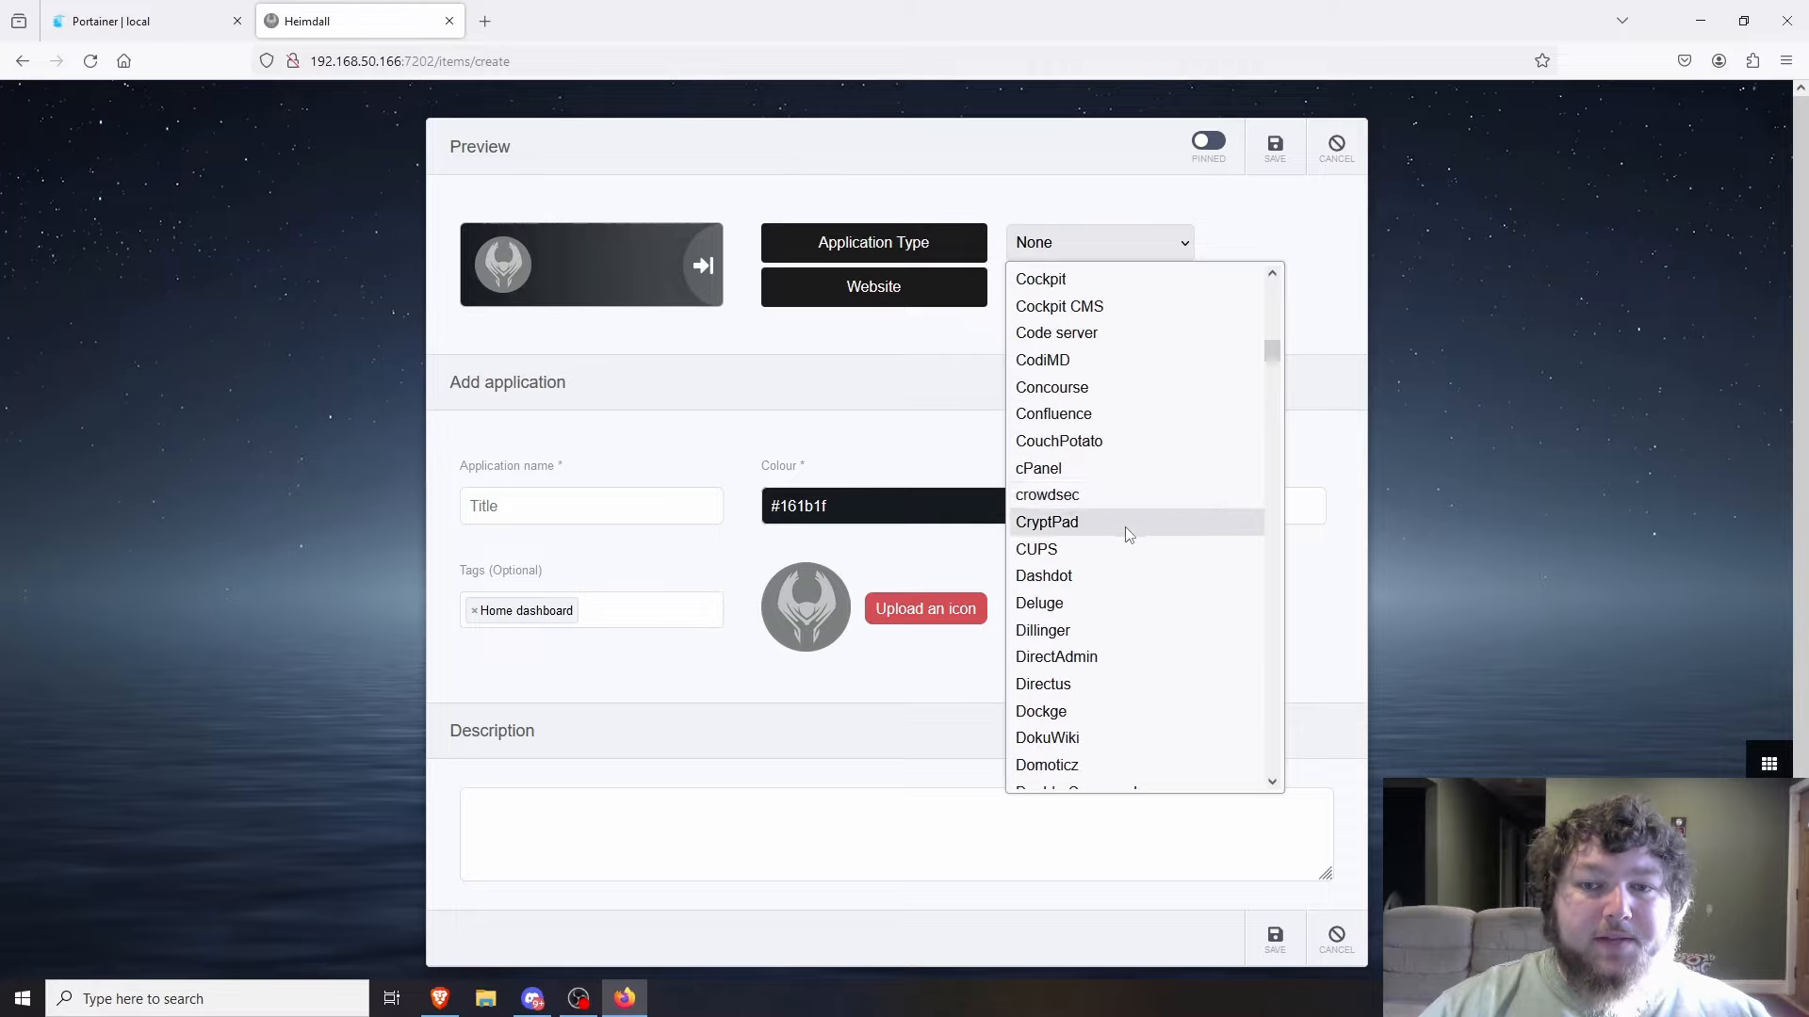
pyautogui.scroll(-3)
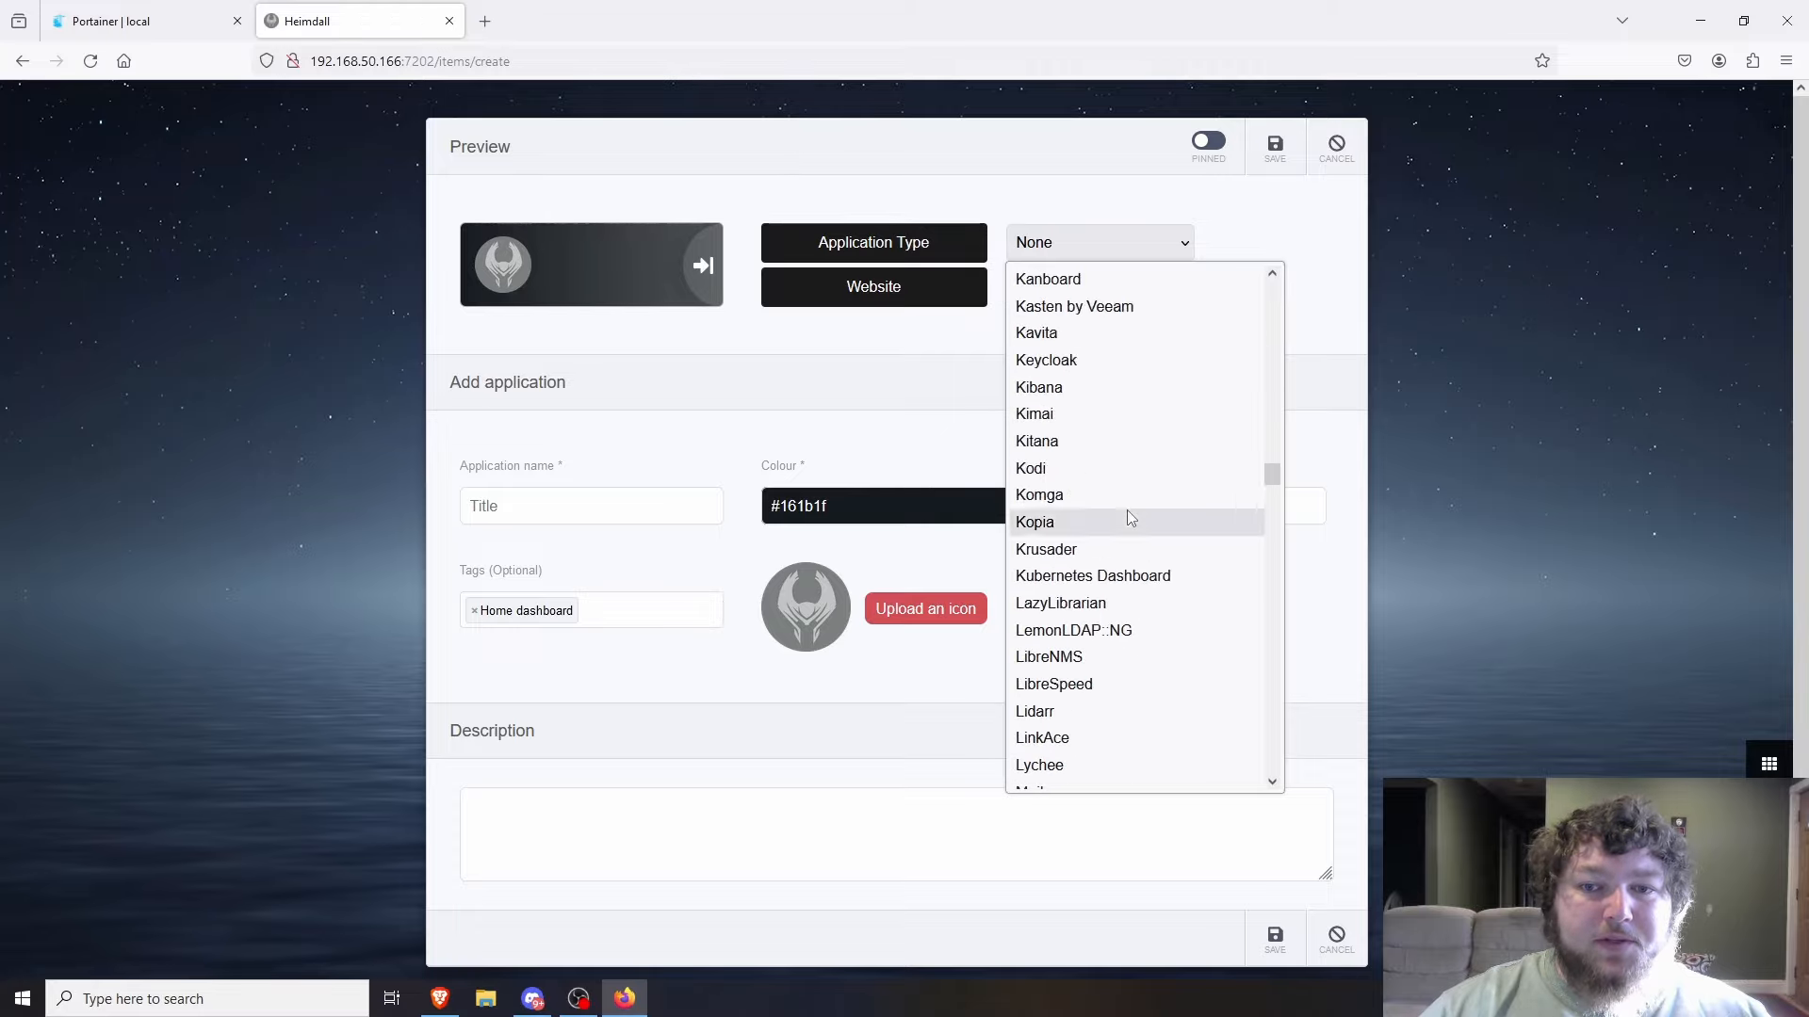
pyautogui.scroll(-3)
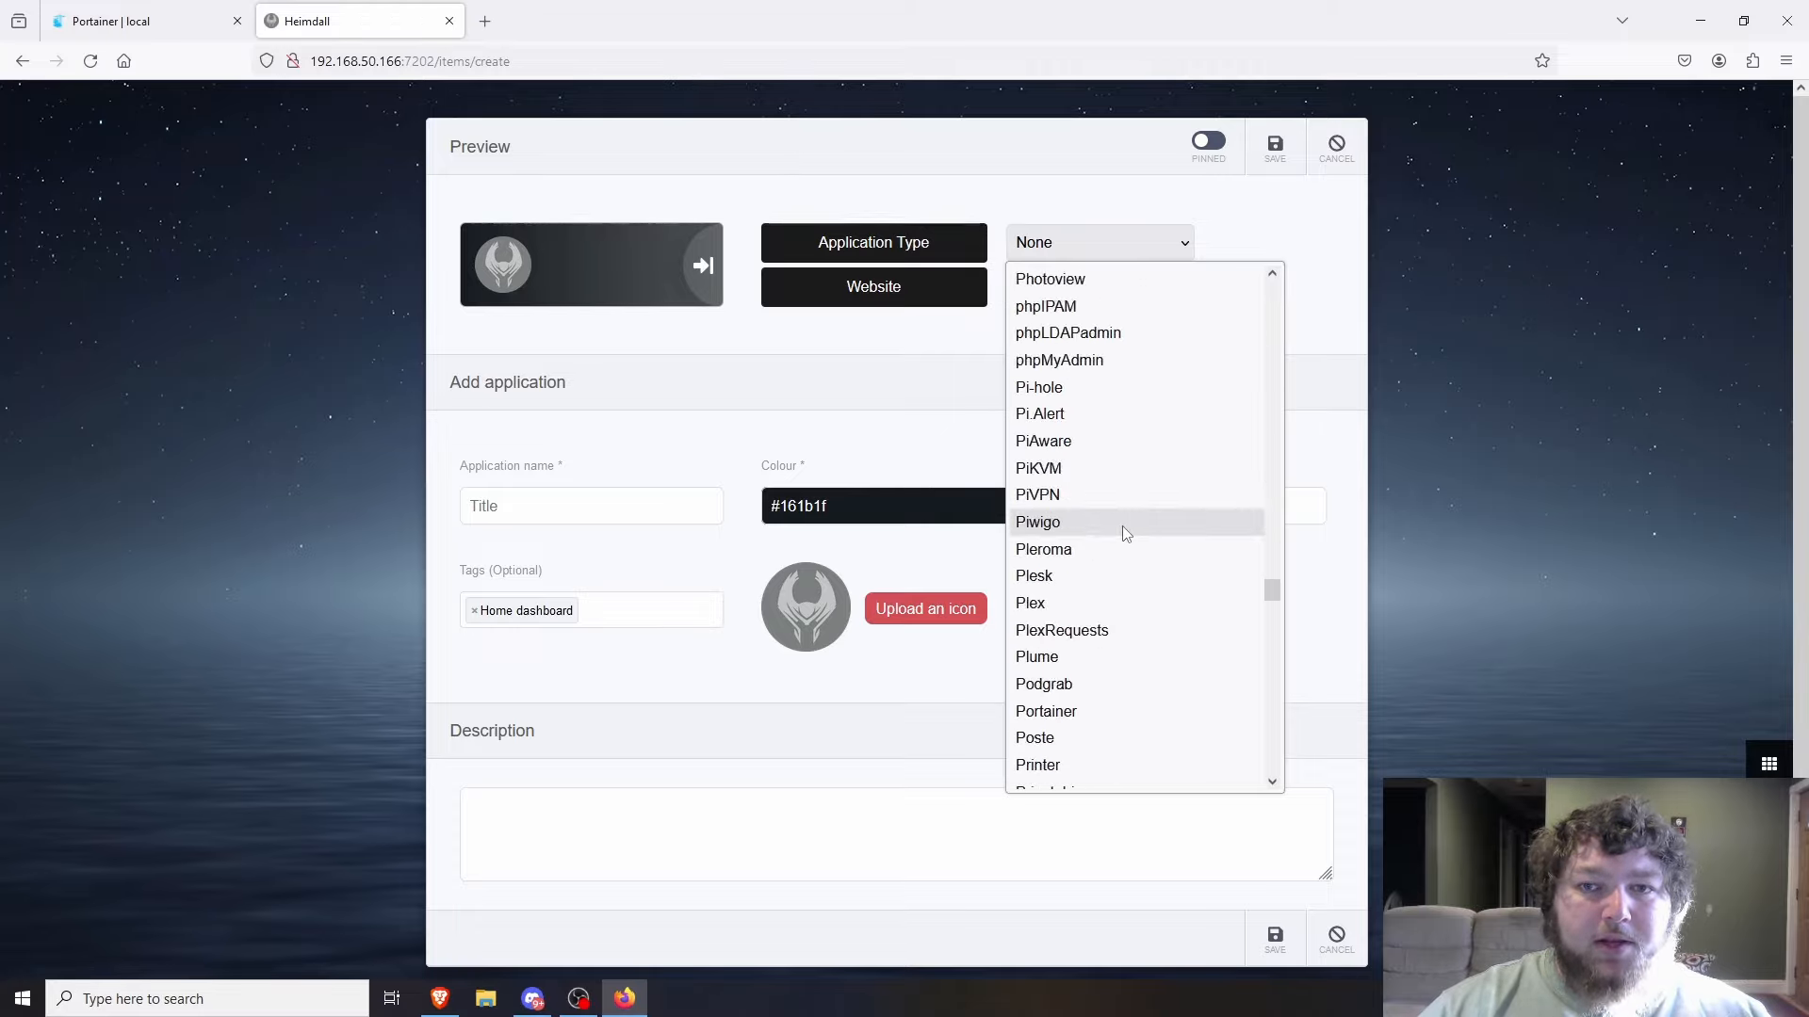
pyautogui.moveTo(1136, 408)
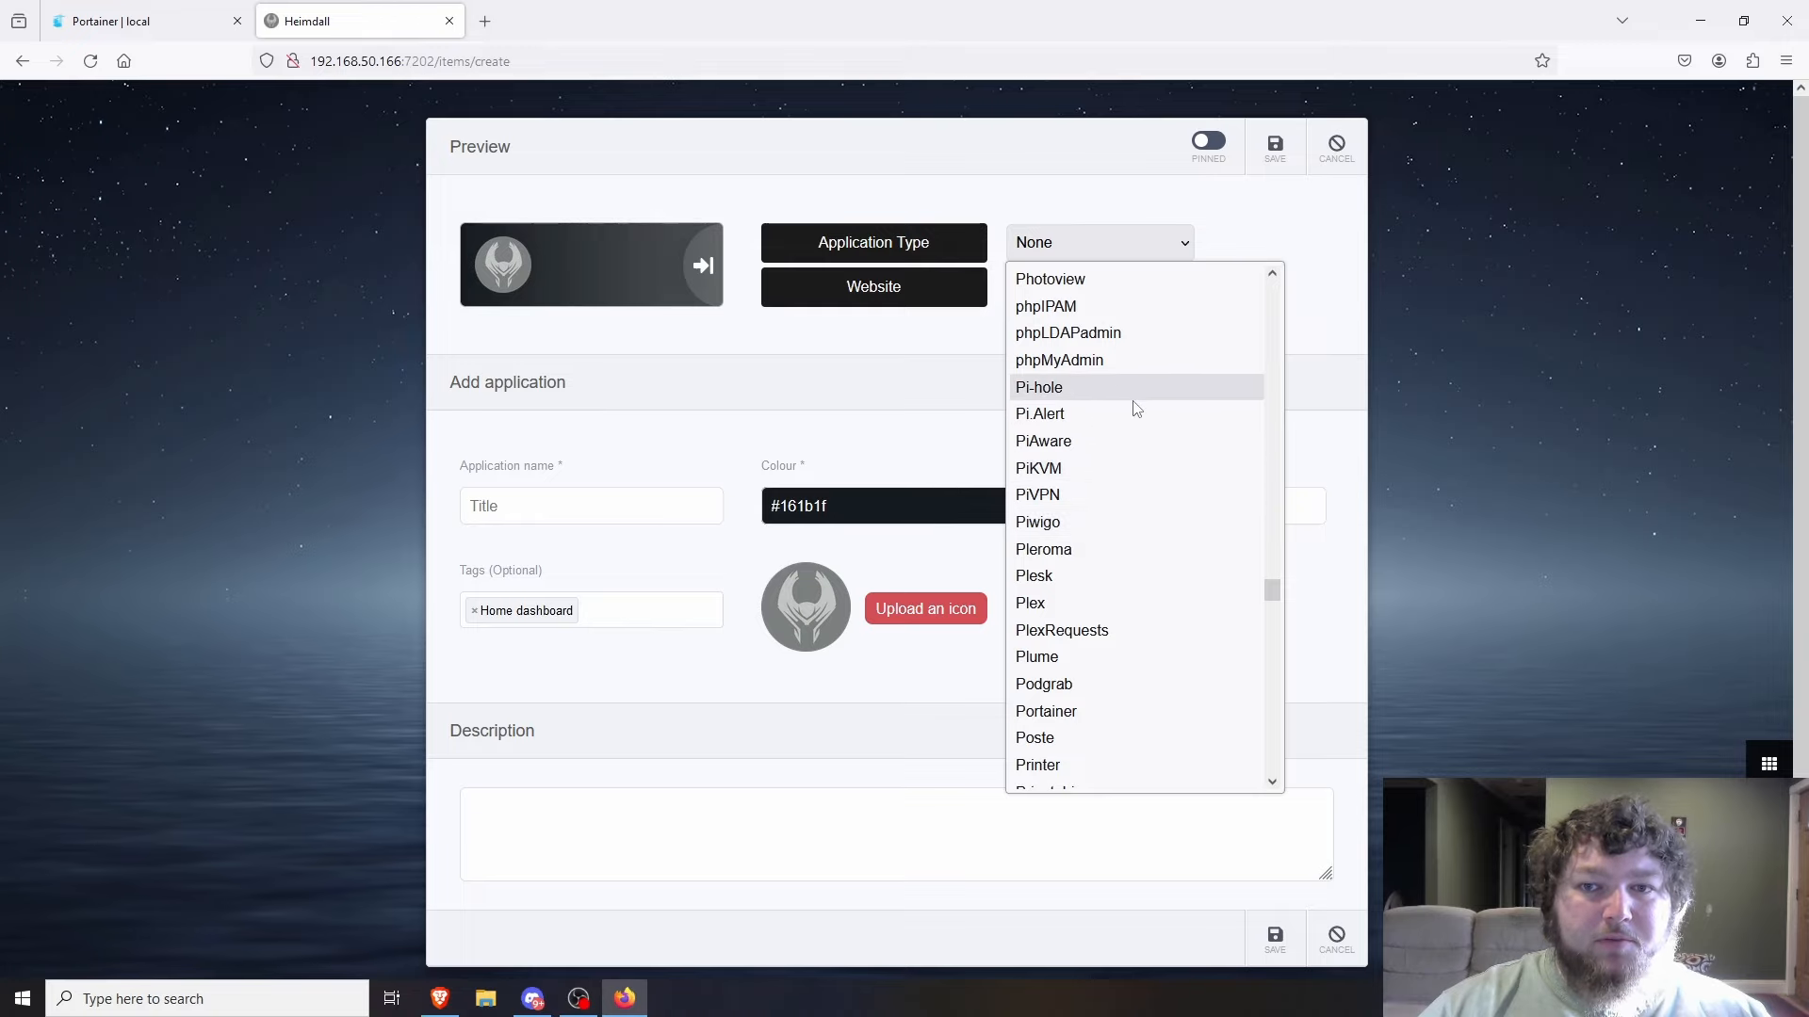
pyautogui.click(1040, 387)
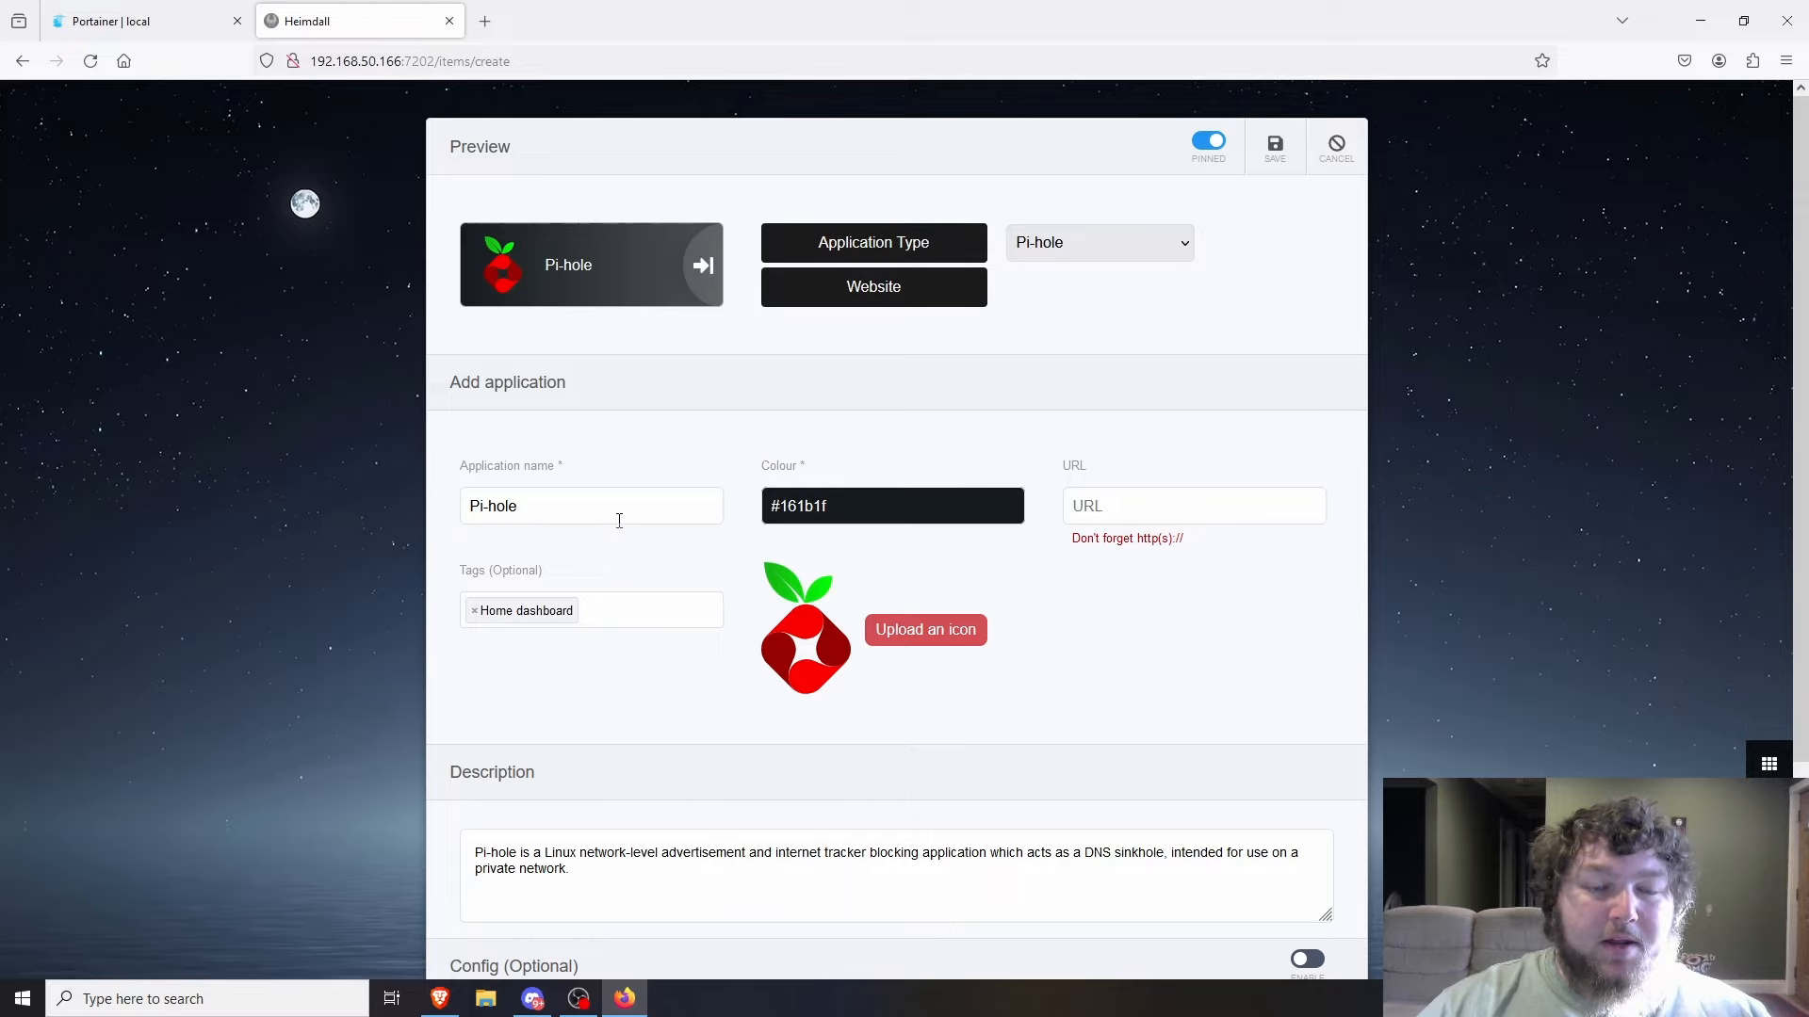
pyautogui.moveTo(1010, 575)
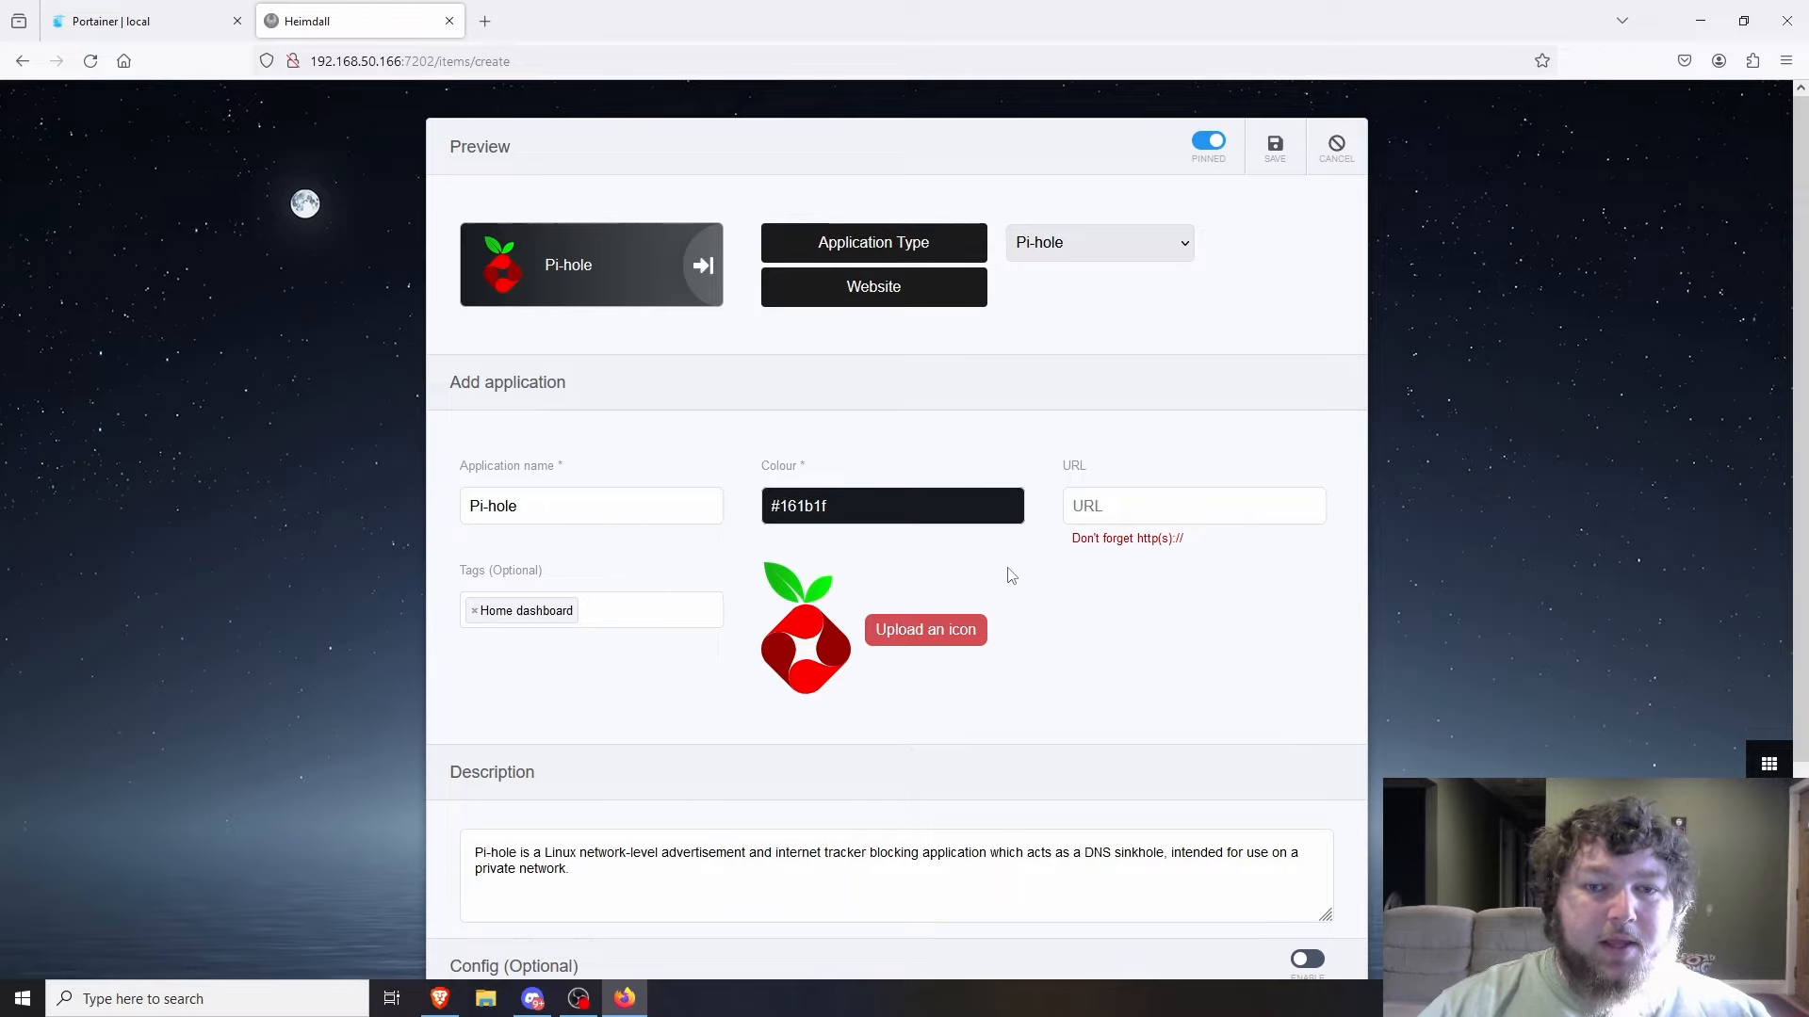
pyautogui.scroll(-3)
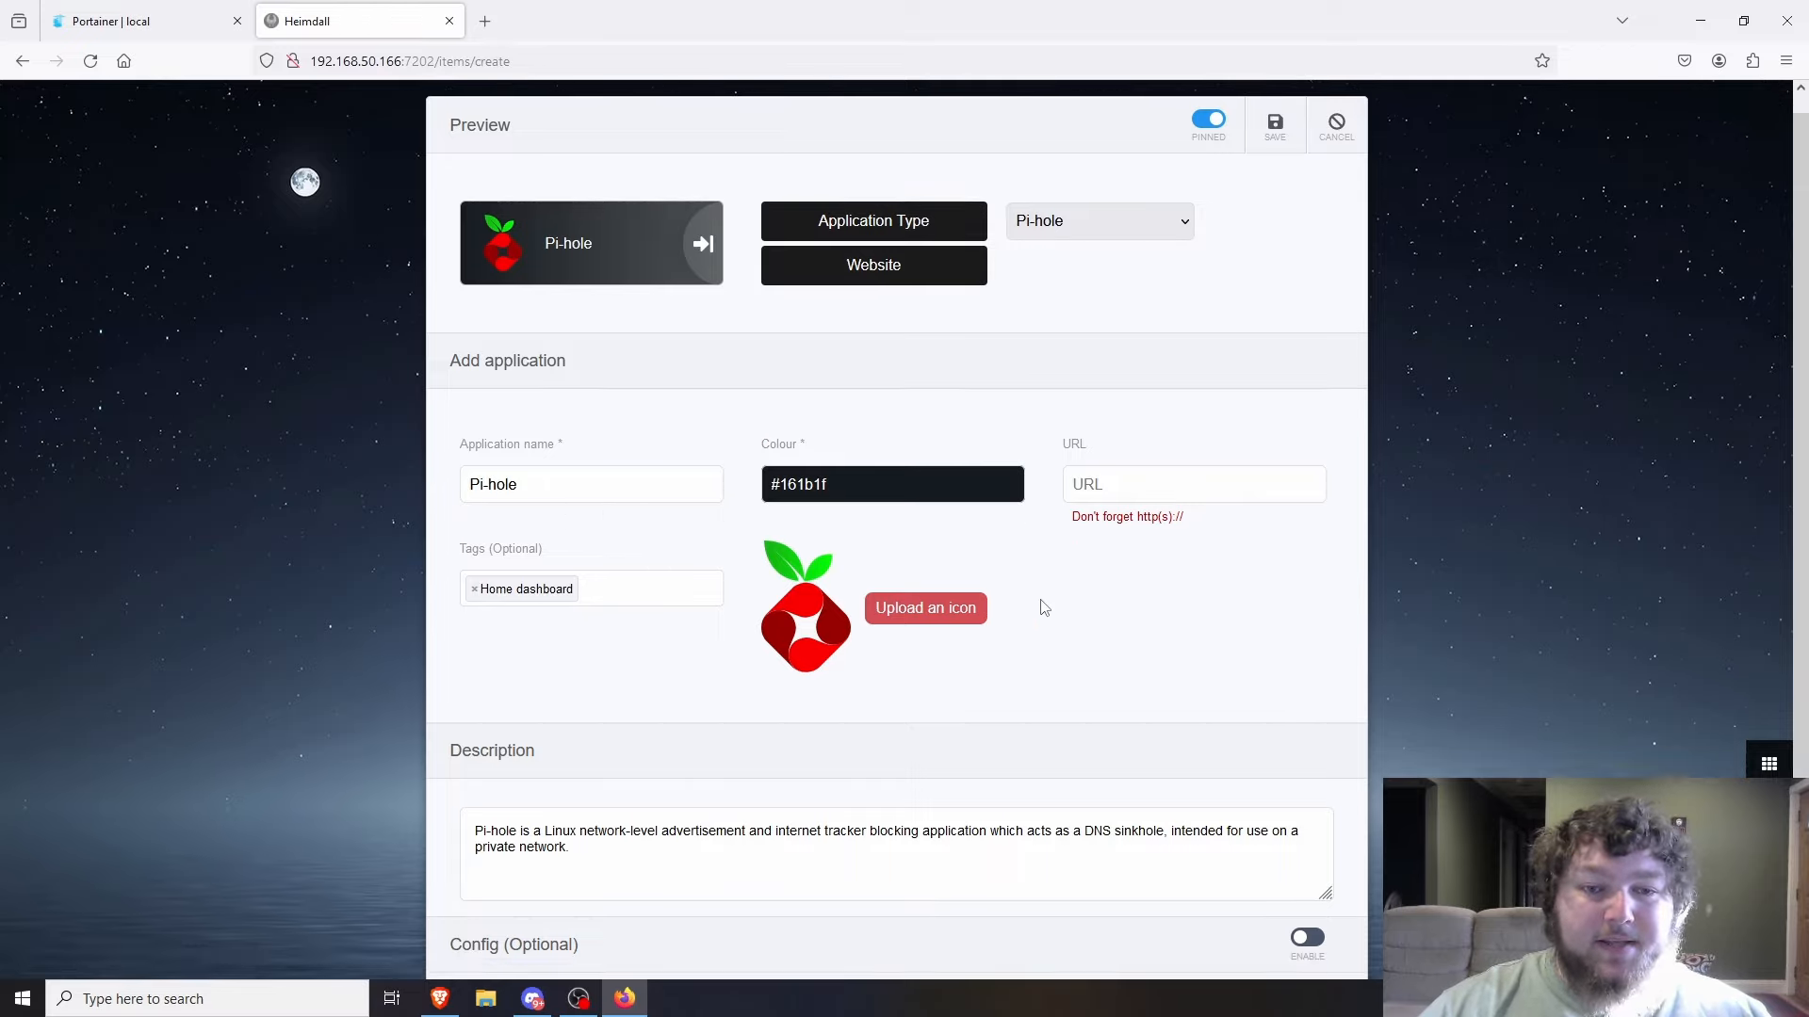
pyautogui.scroll(-3)
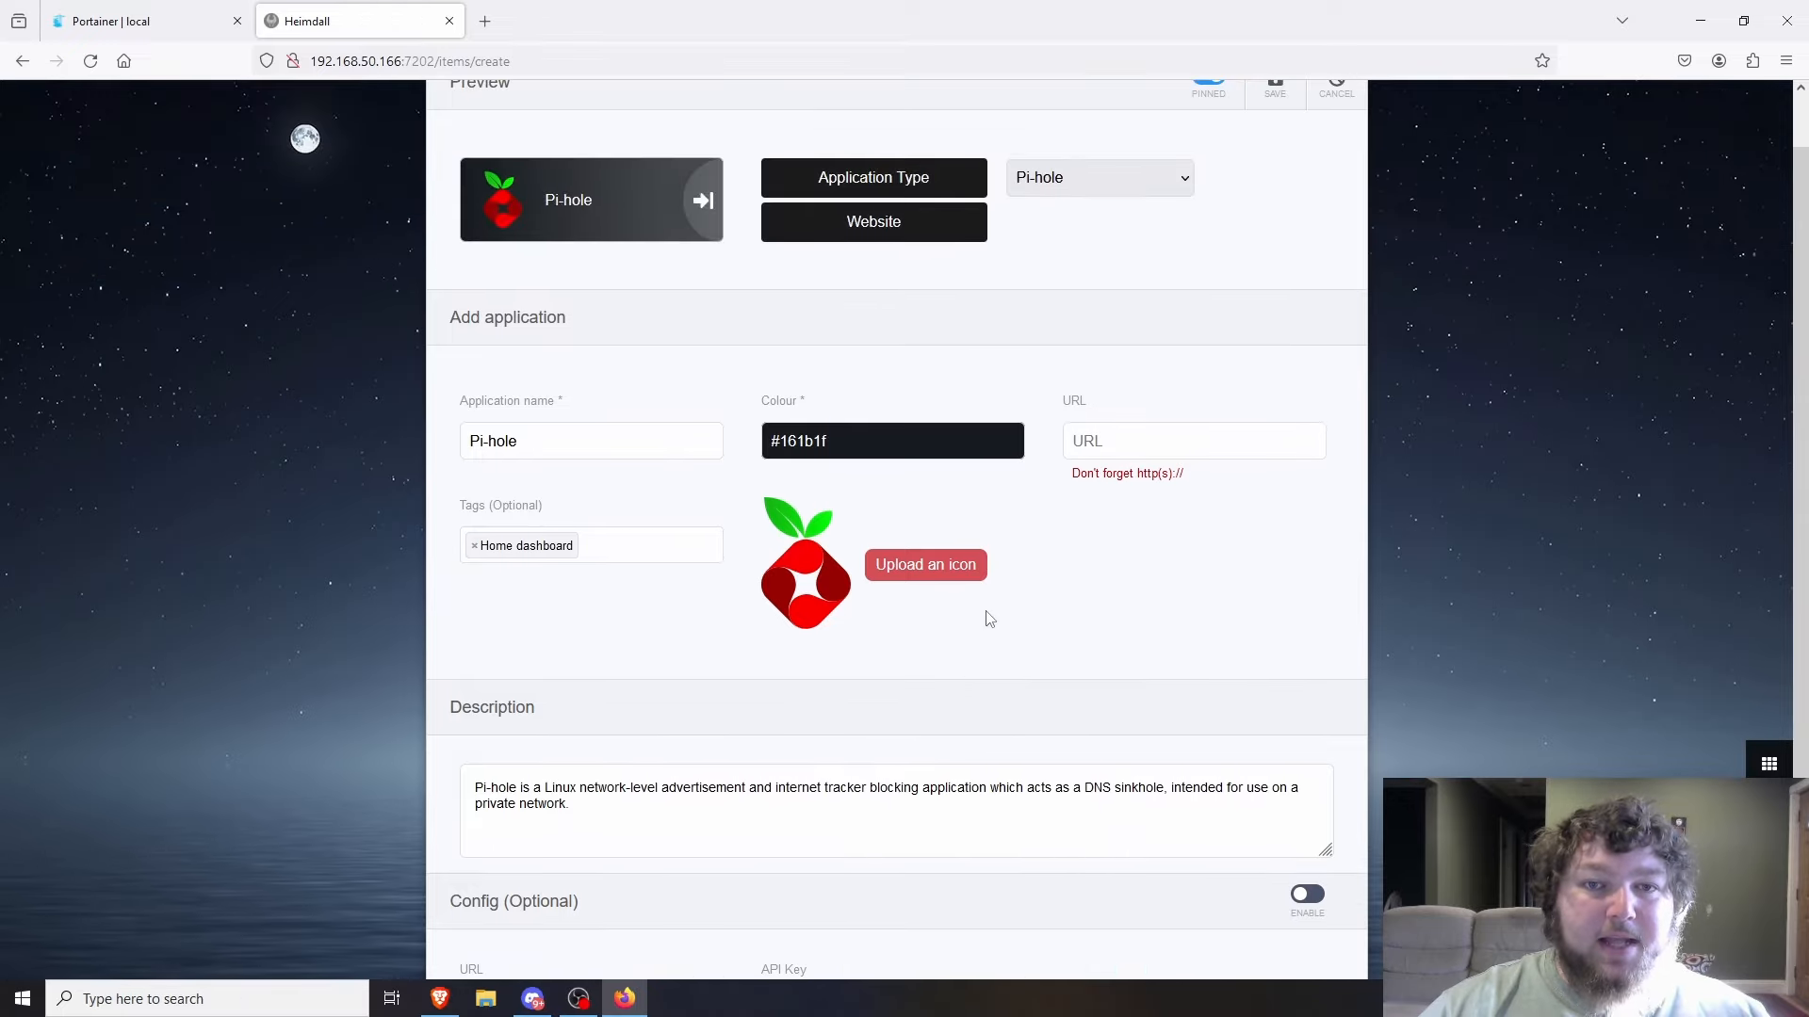
pyautogui.moveTo(780, 550)
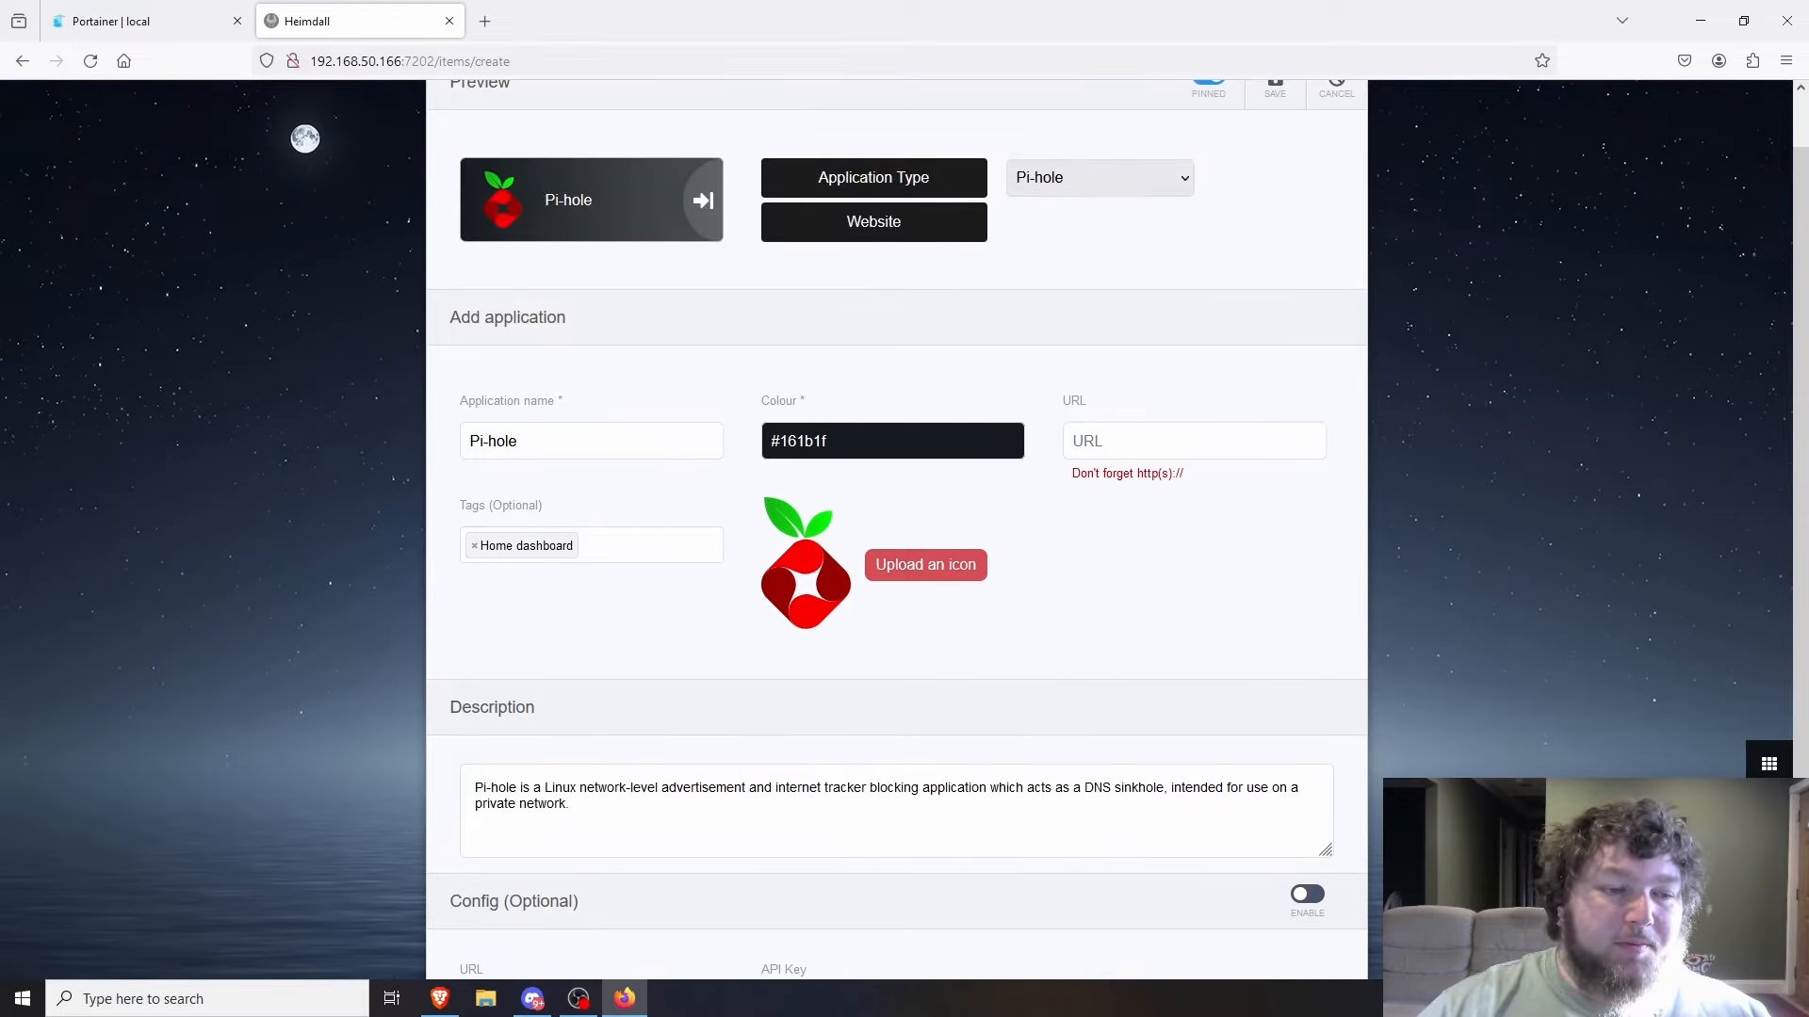
pyautogui.click(1194, 441)
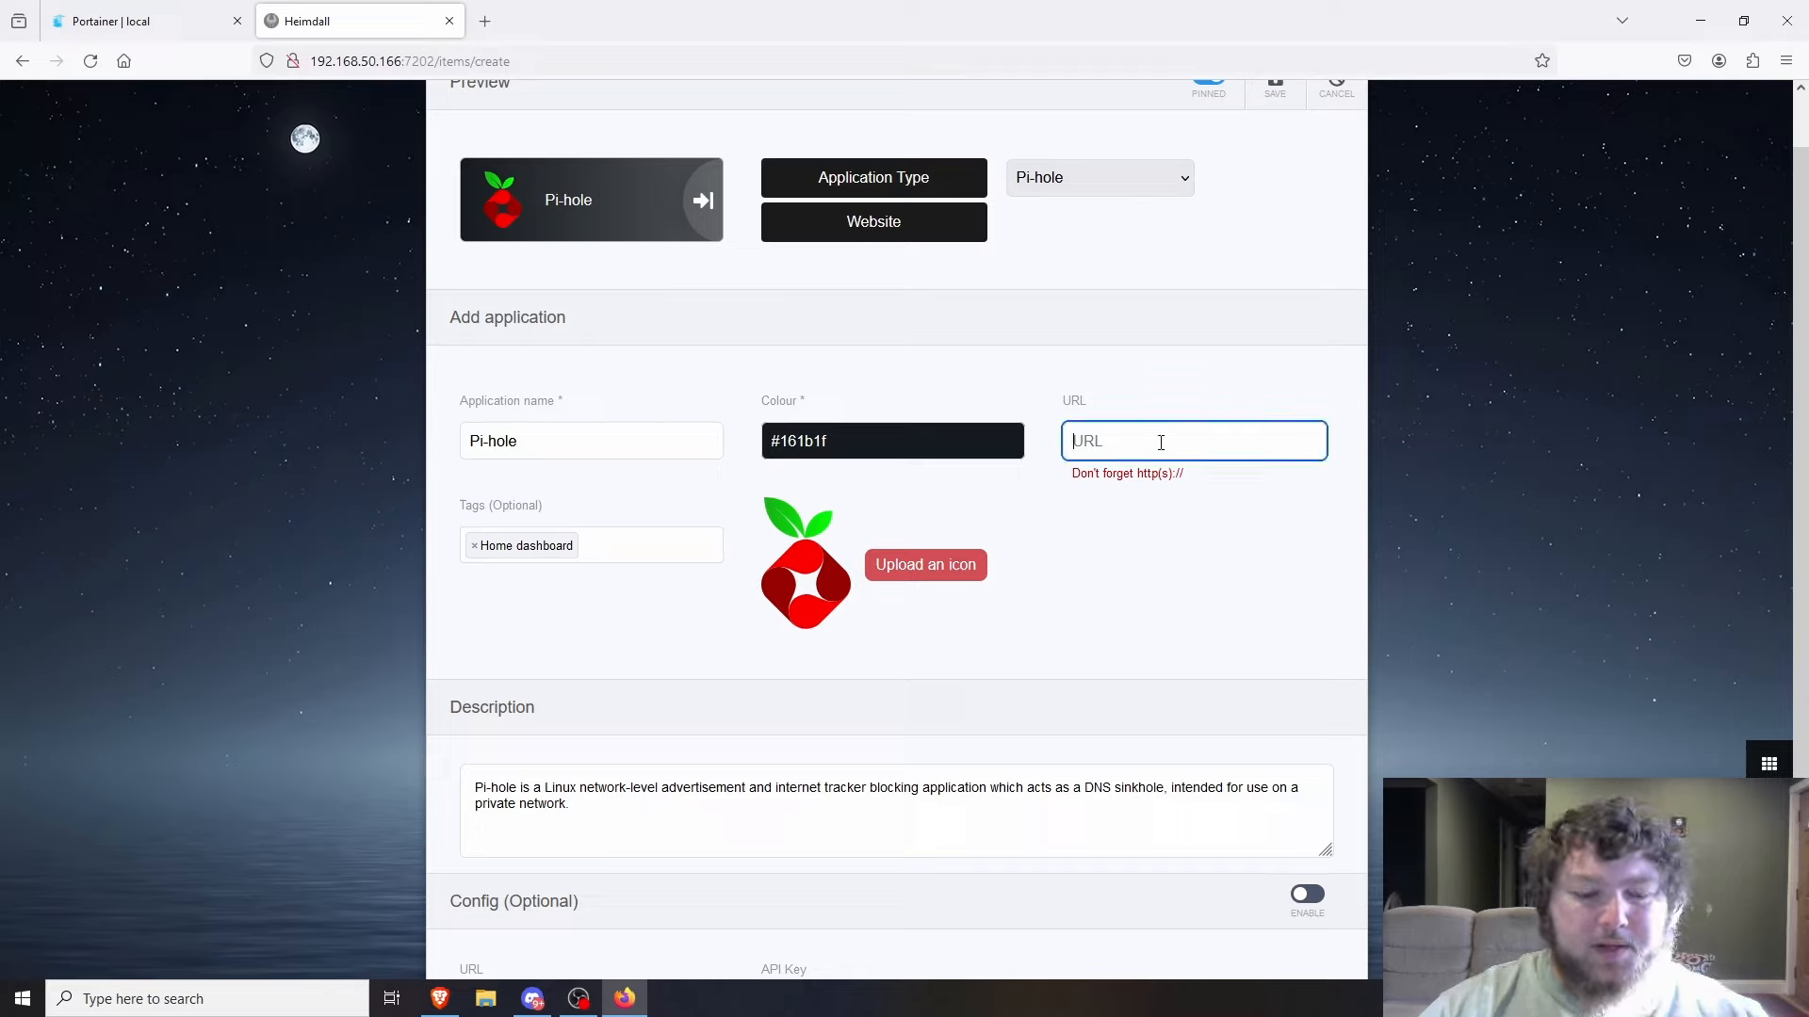
pyautogui.write('http://192.168.50.44/admin/')
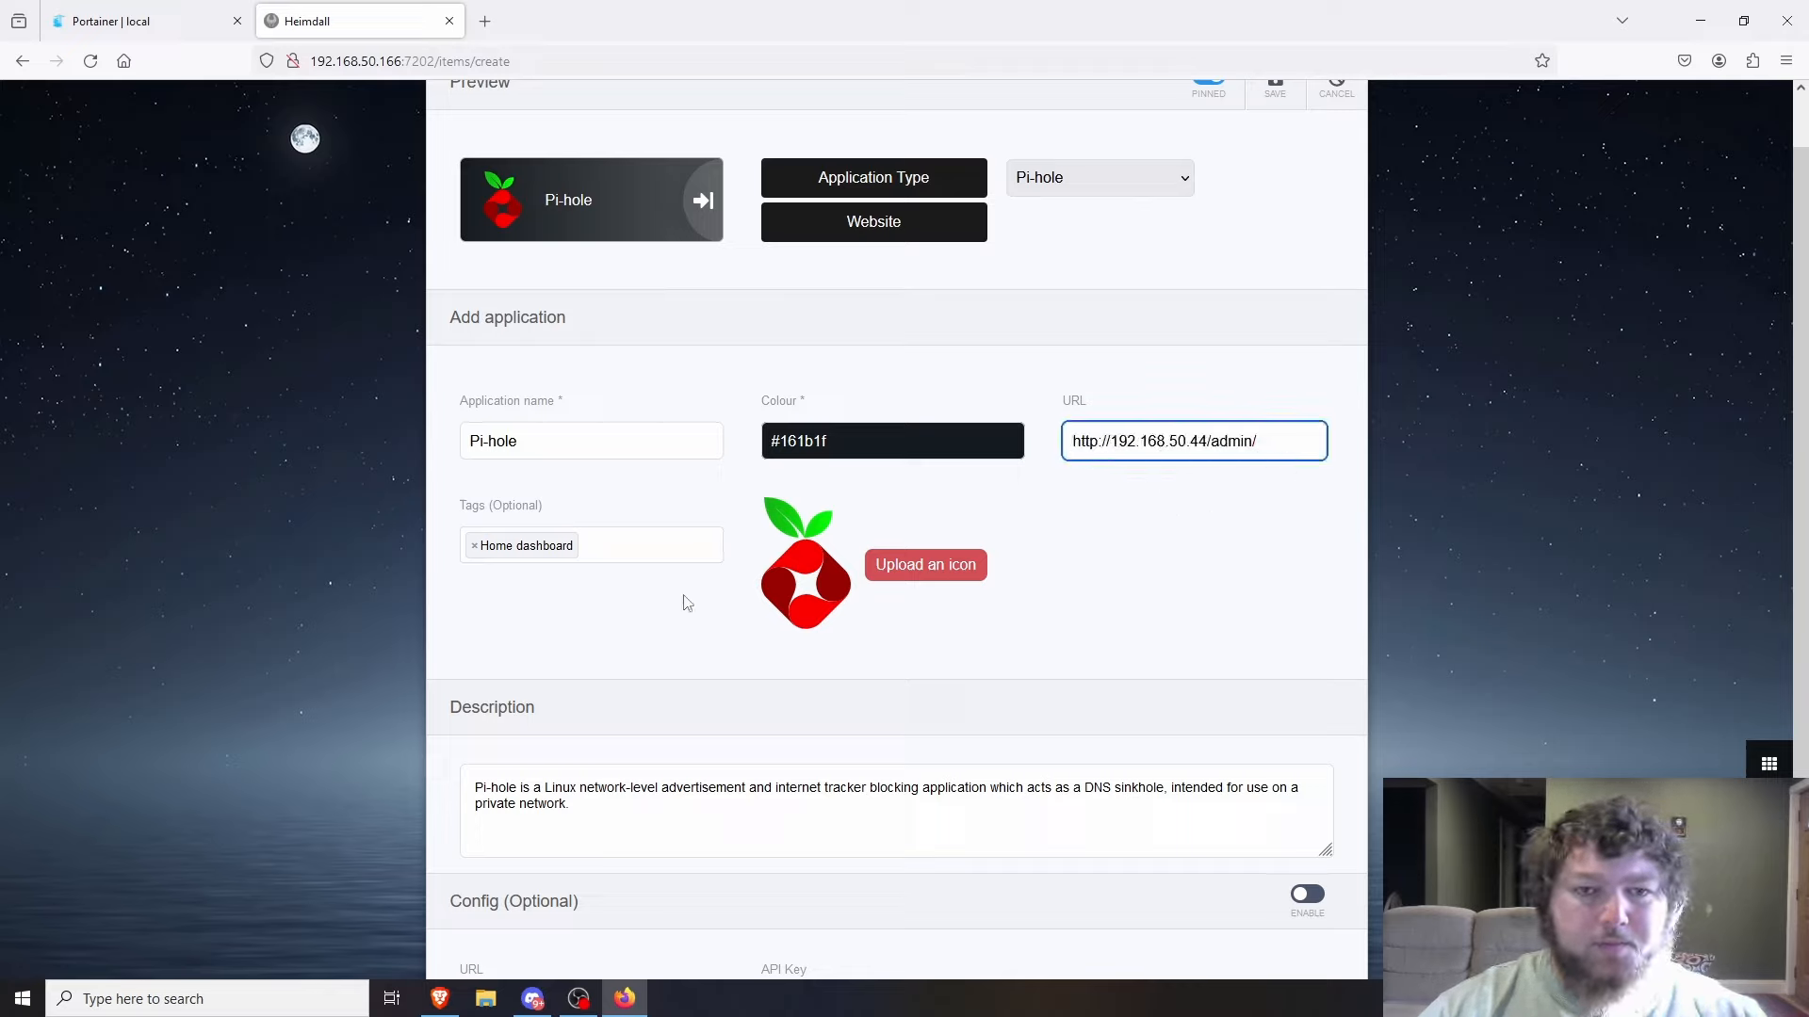
pyautogui.scroll(-3)
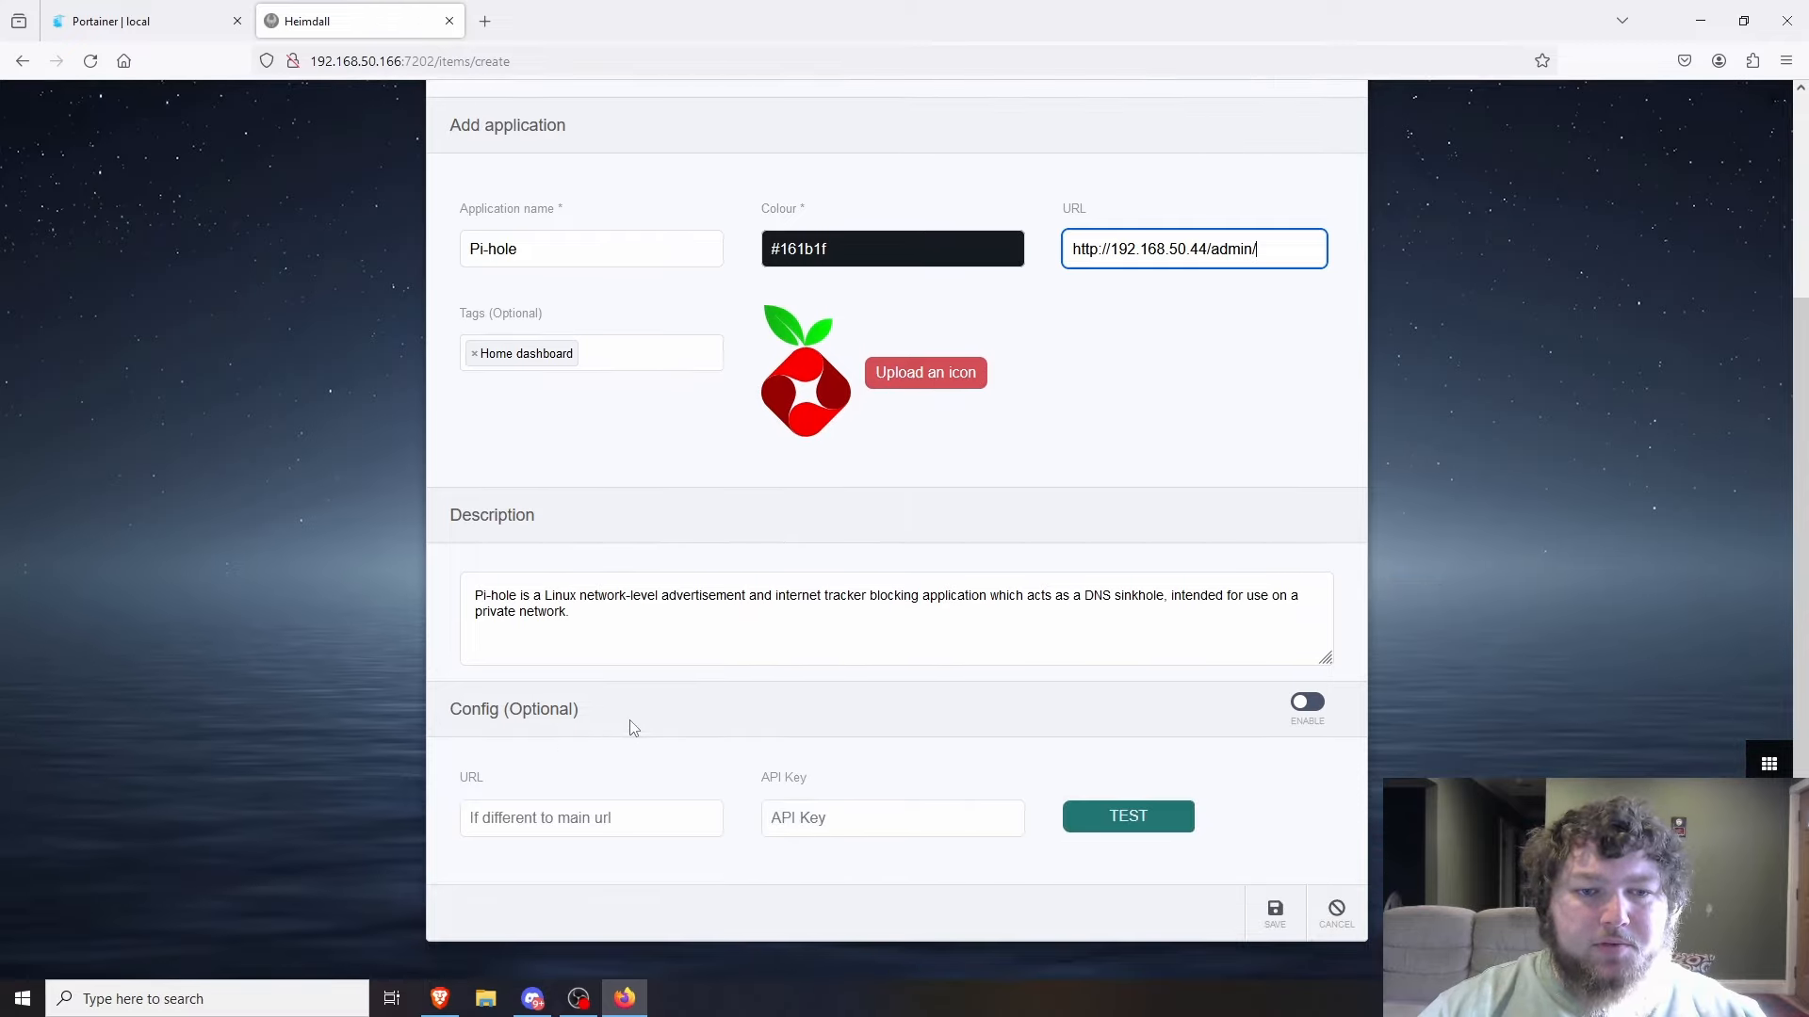
pyautogui.click(1308, 701)
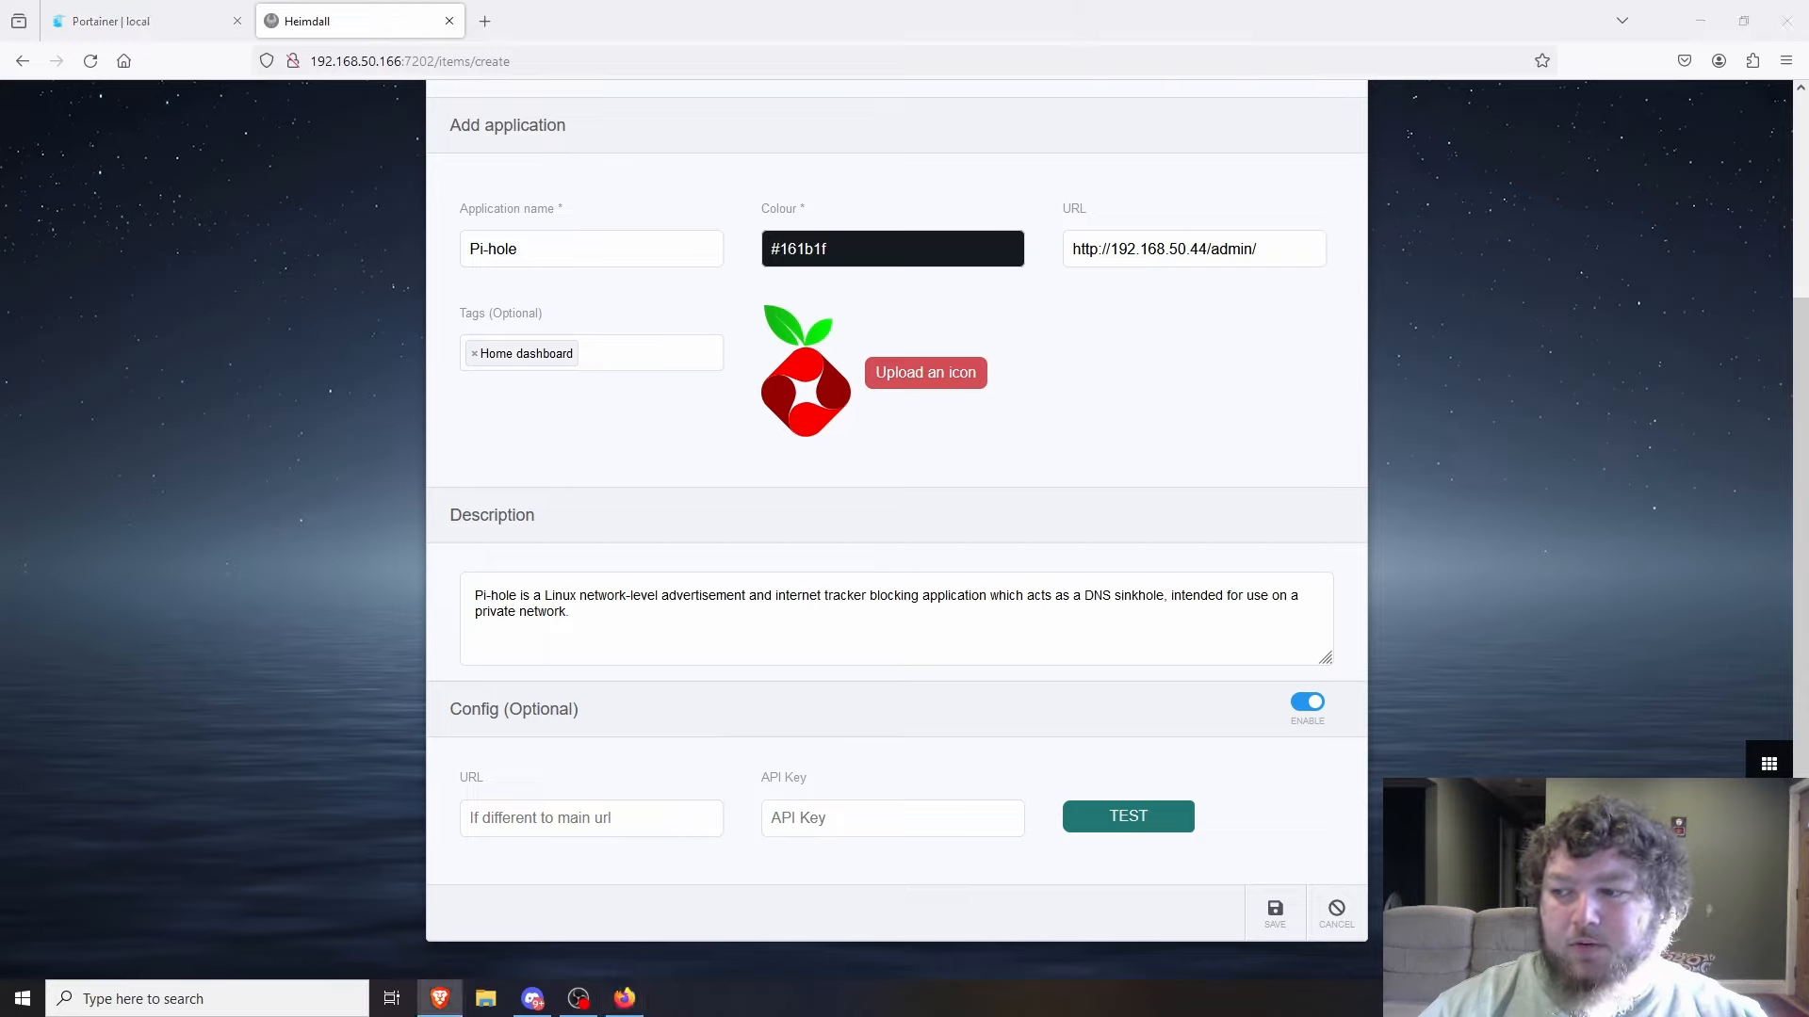
pyautogui.moveTo(872, 808)
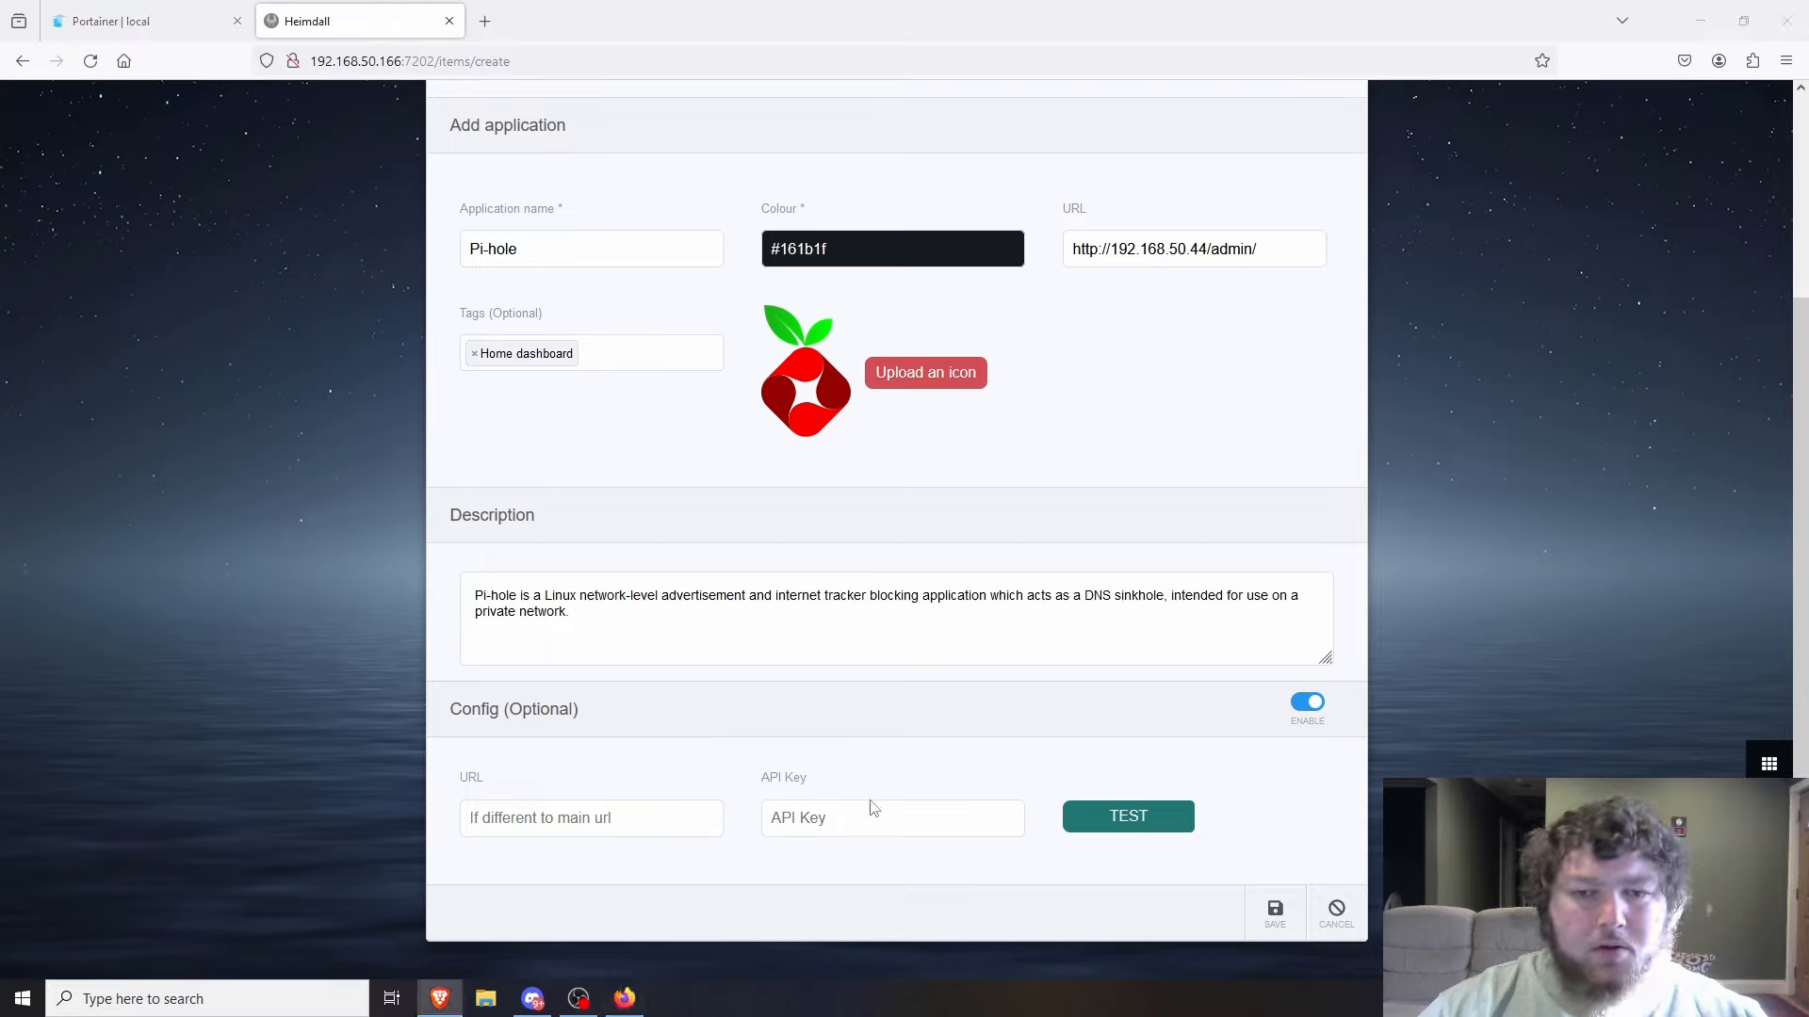
pyautogui.click(1127, 816)
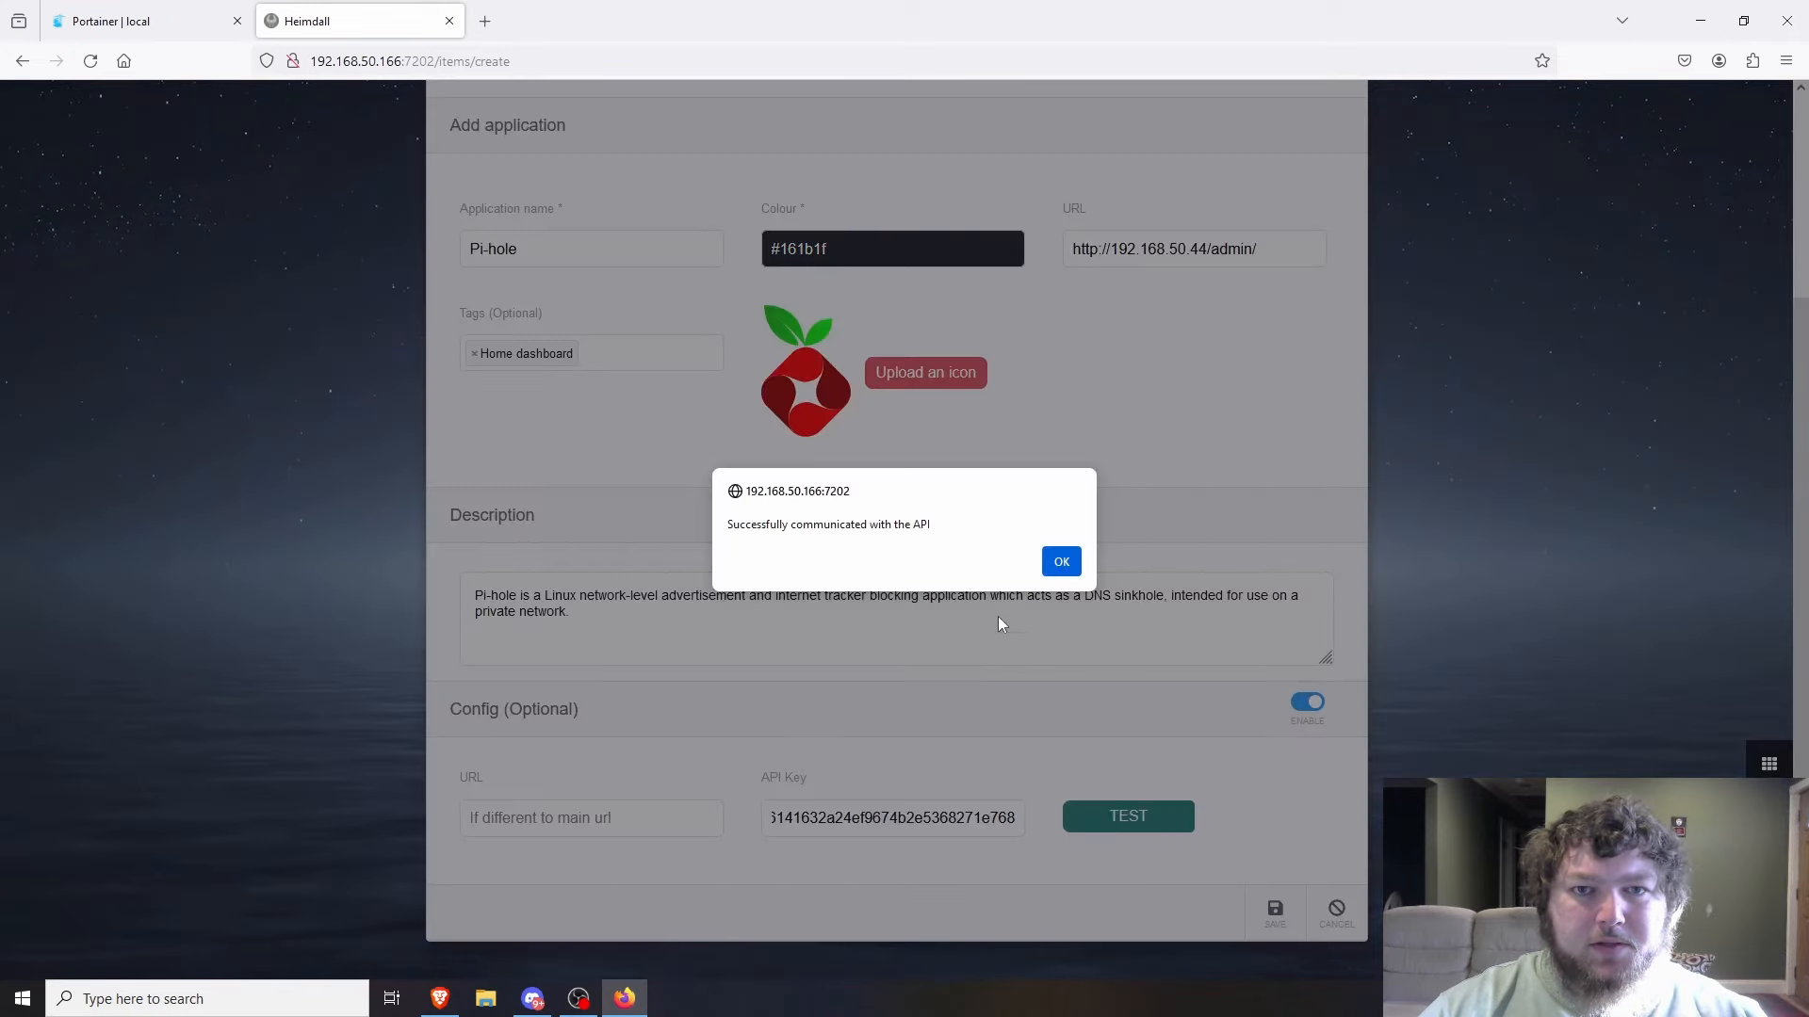
pyautogui.moveTo(1007, 545)
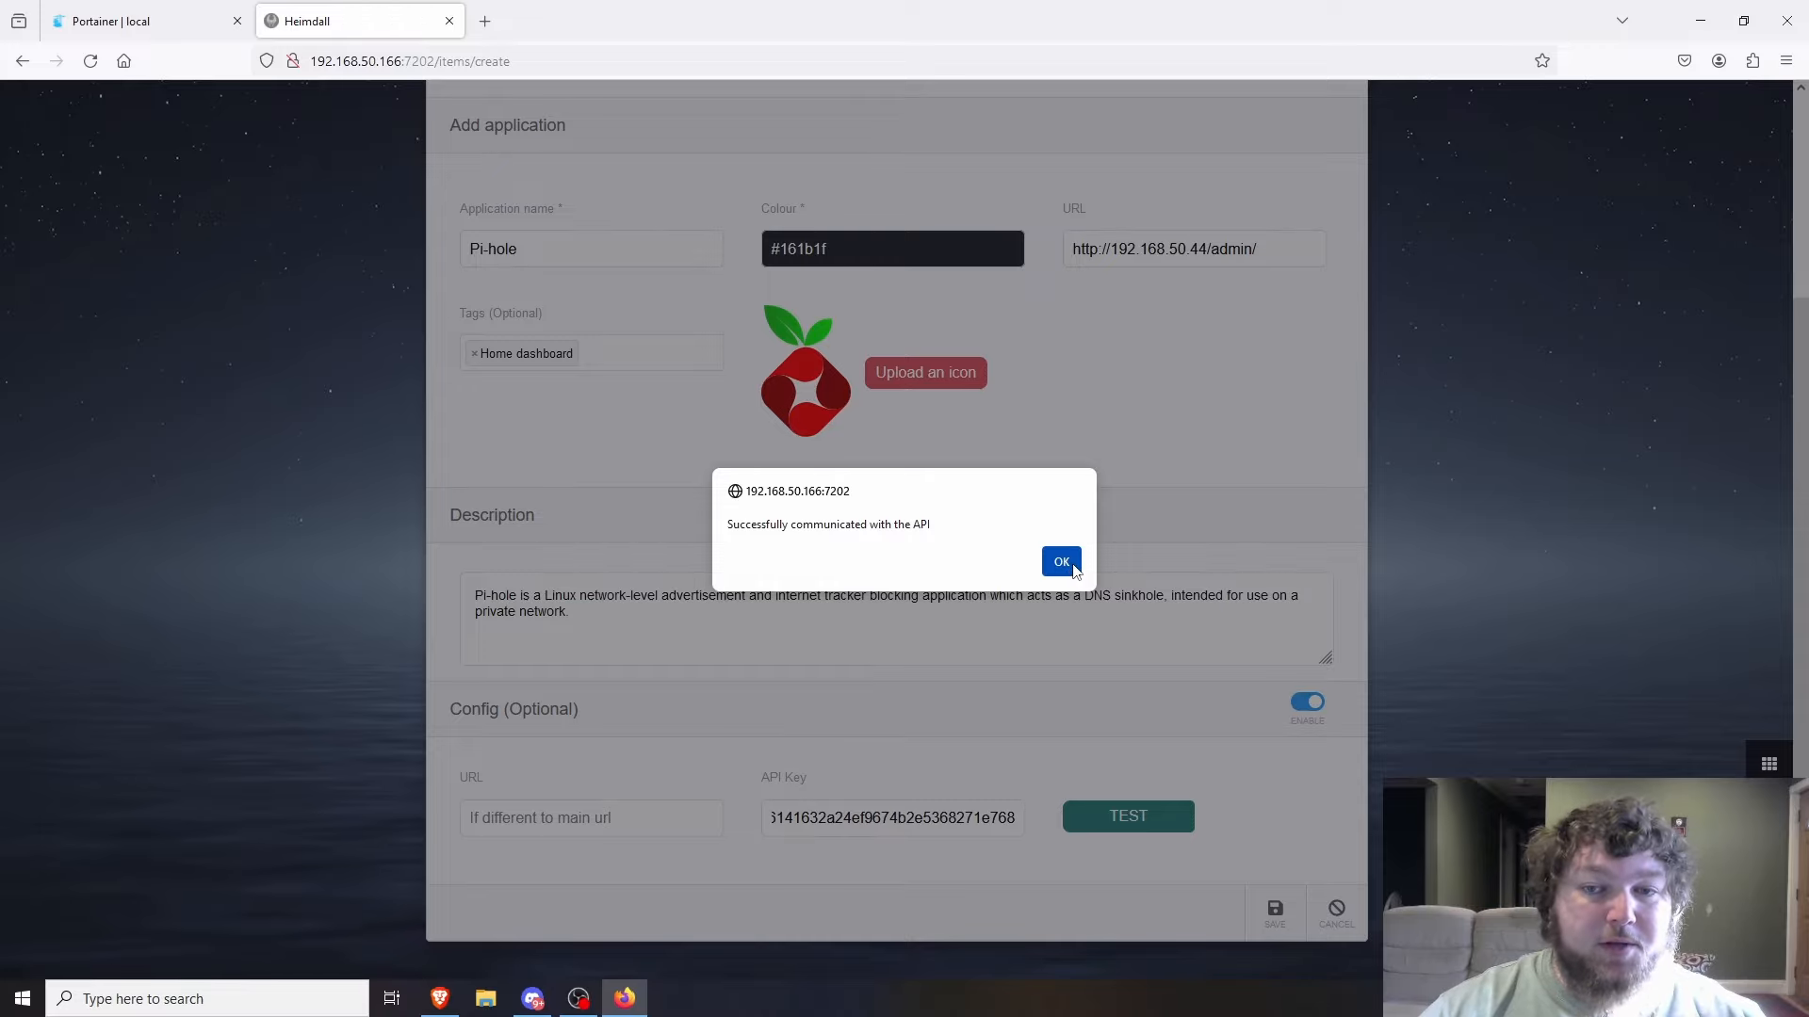
pyautogui.click(1061, 561)
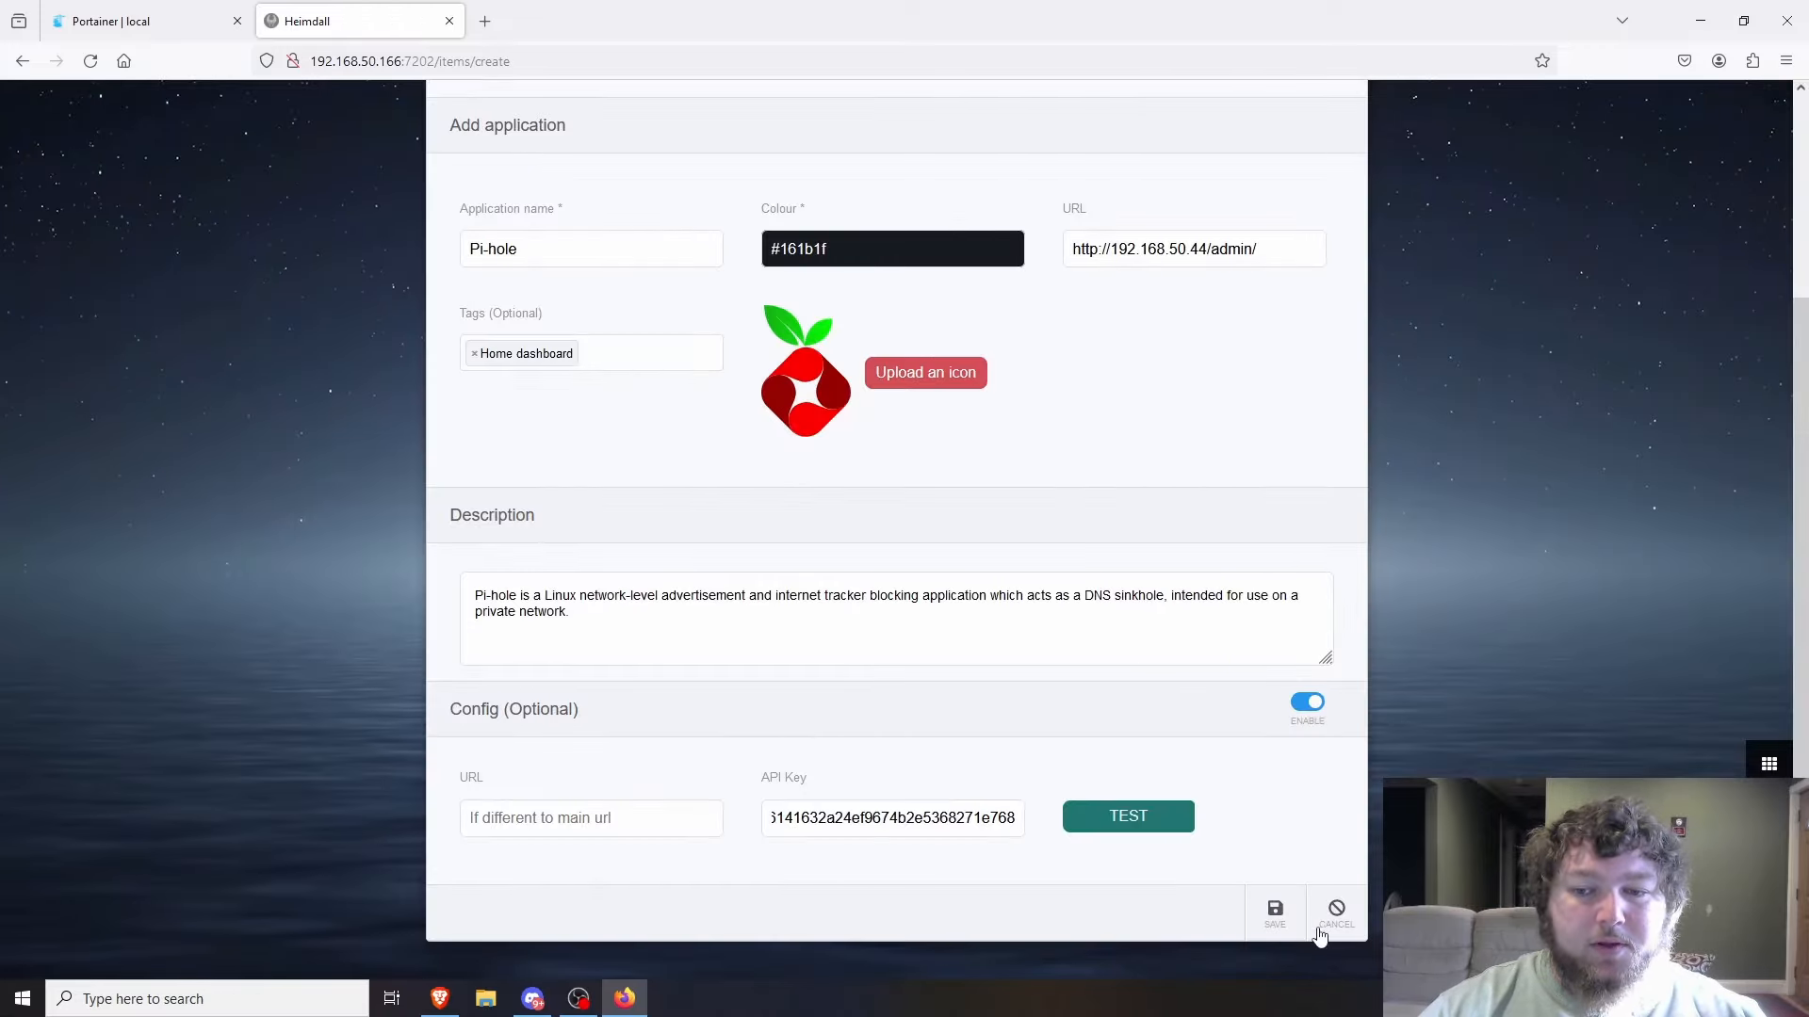
# - Save the Pi-hole application to add its live-stats tile
pyautogui.click(1275, 913)
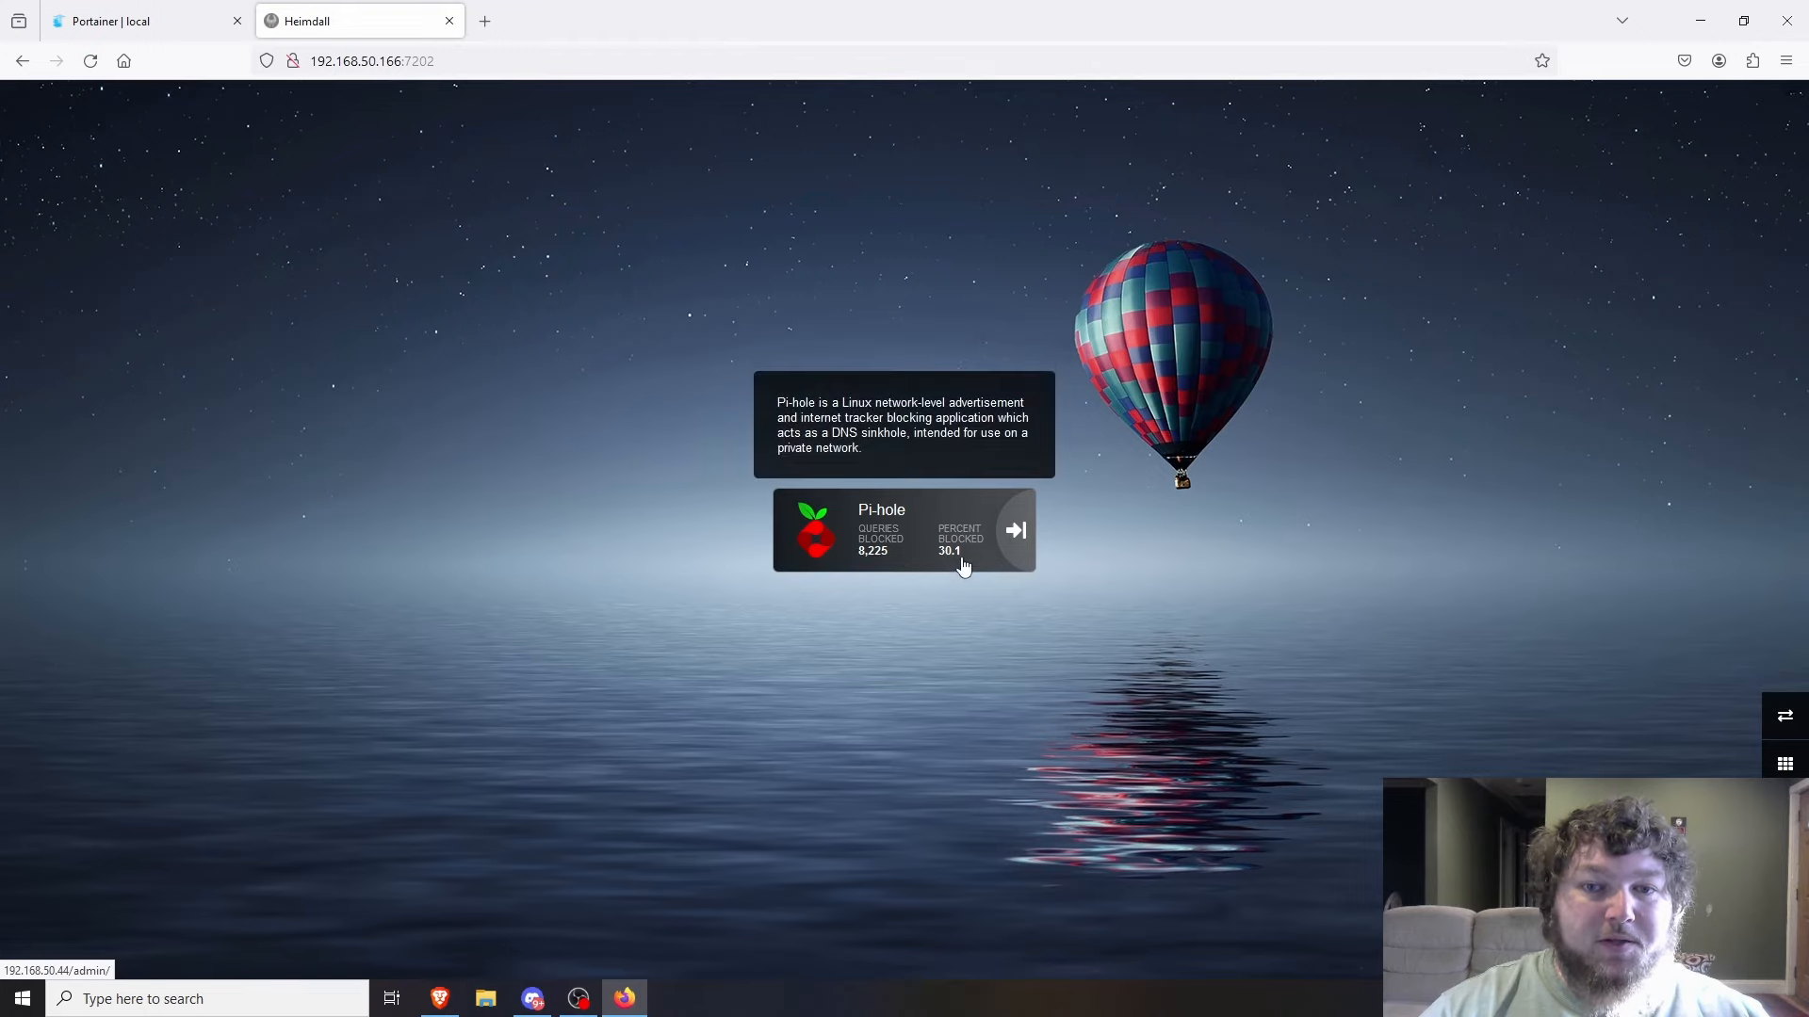
pyautogui.moveTo(924, 551)
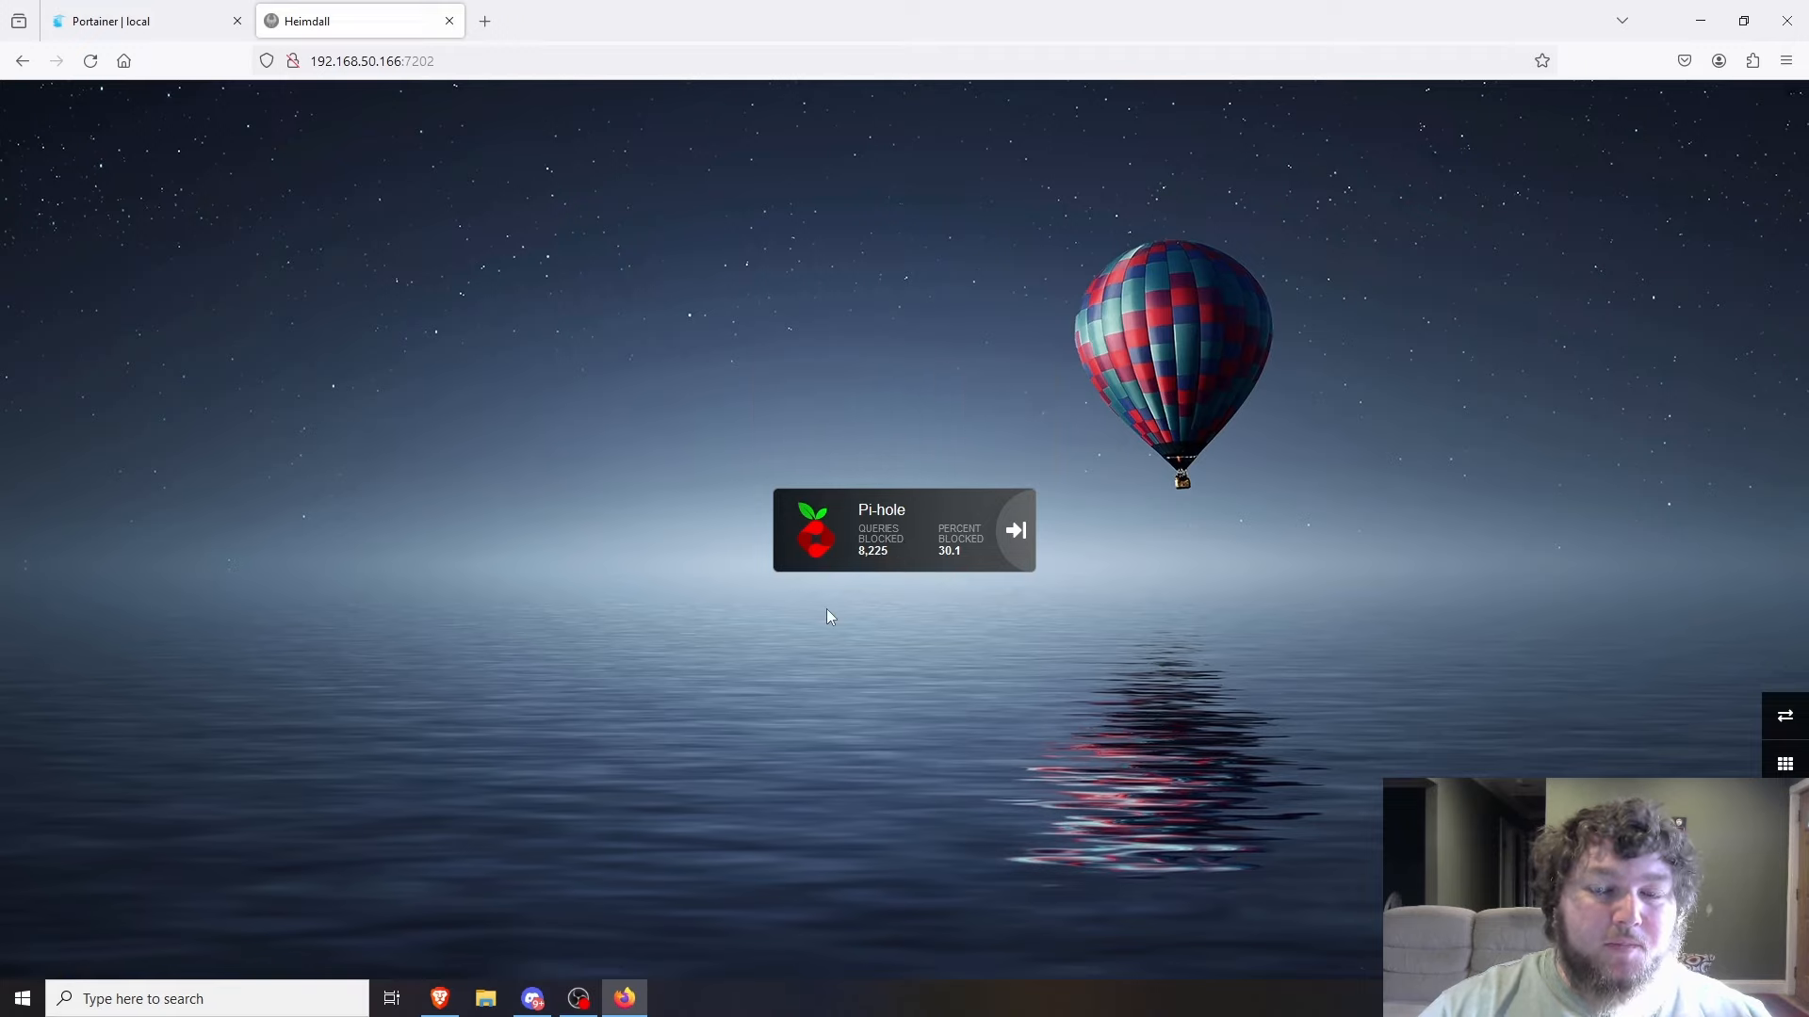
pyautogui.moveTo(887, 566)
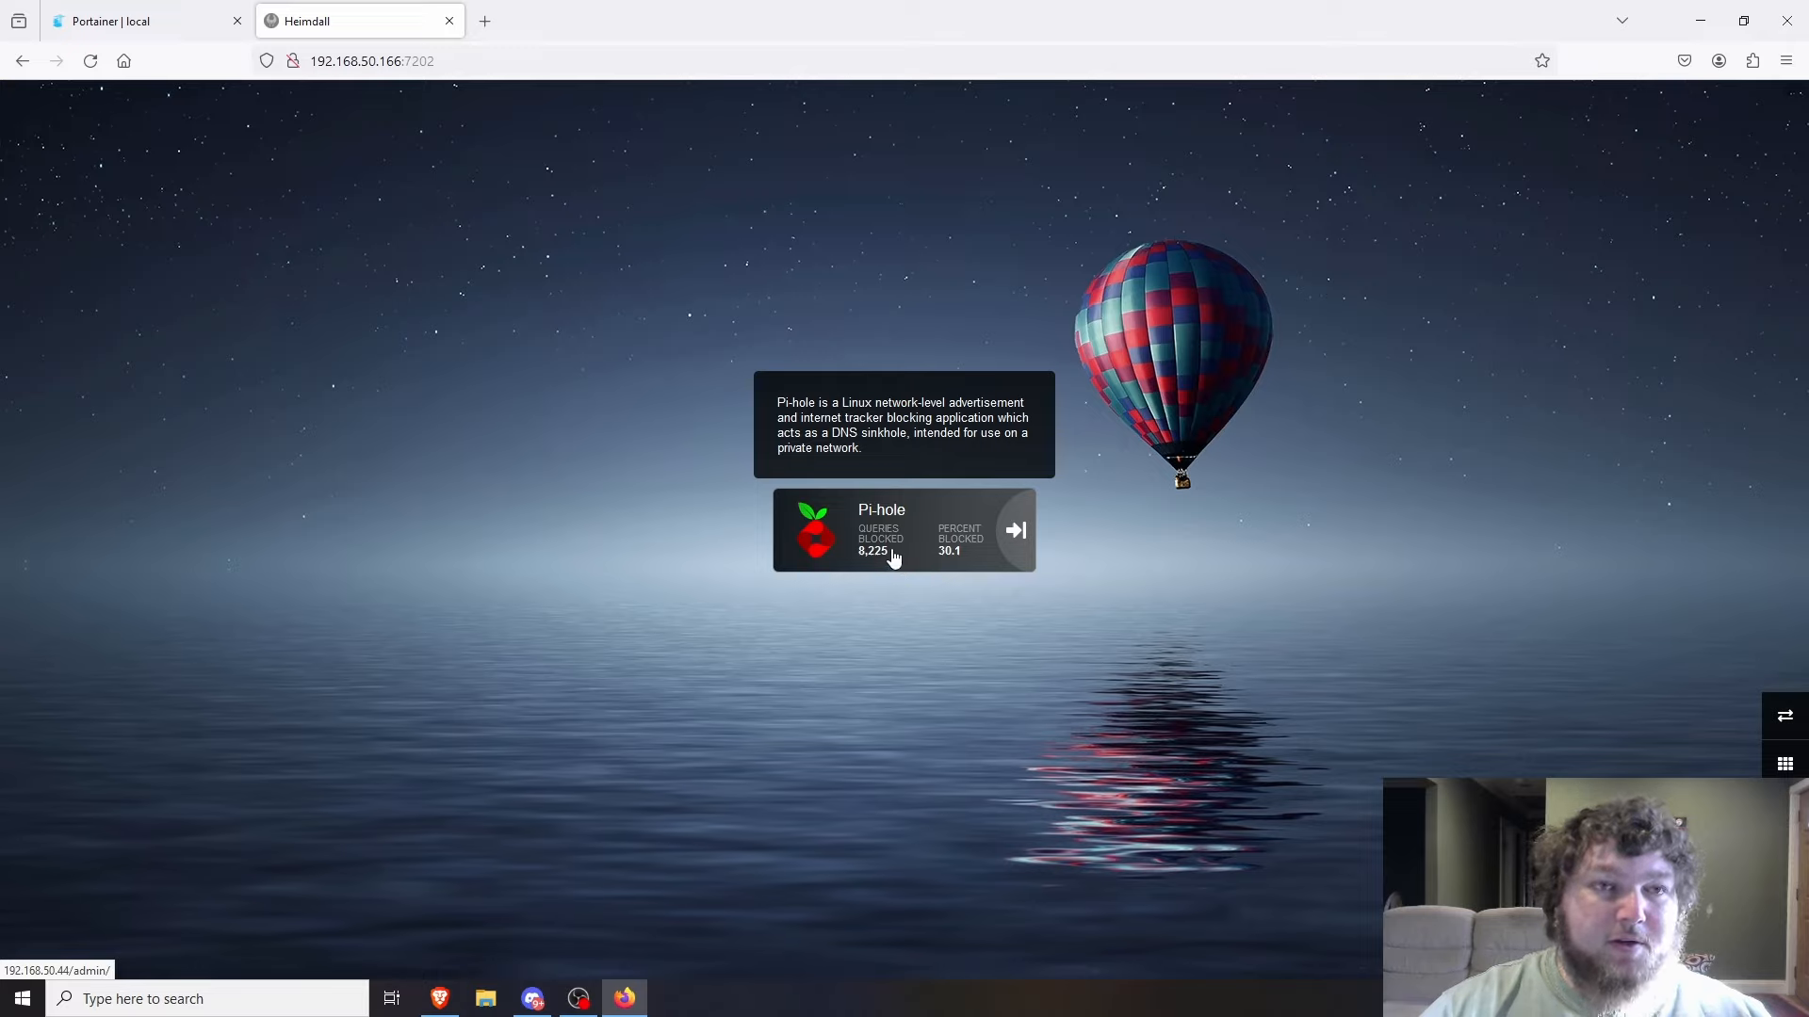
pyautogui.moveTo(859, 617)
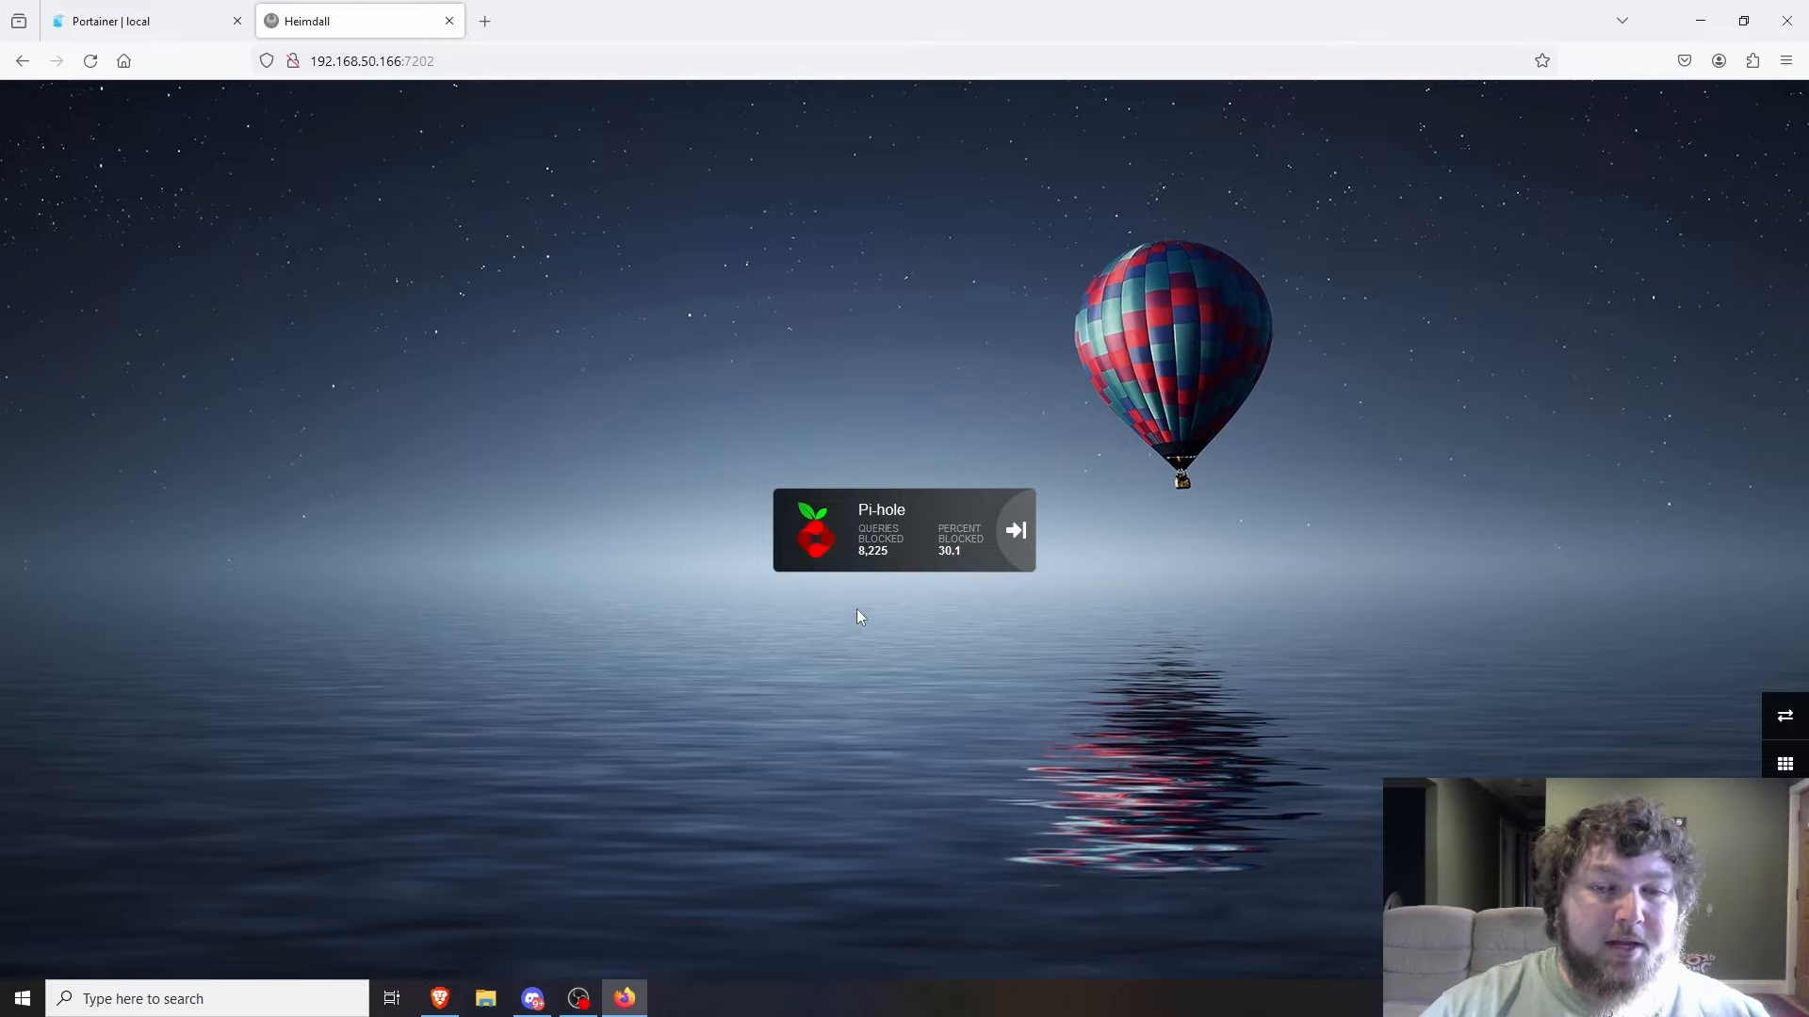
pyautogui.moveTo(861, 611)
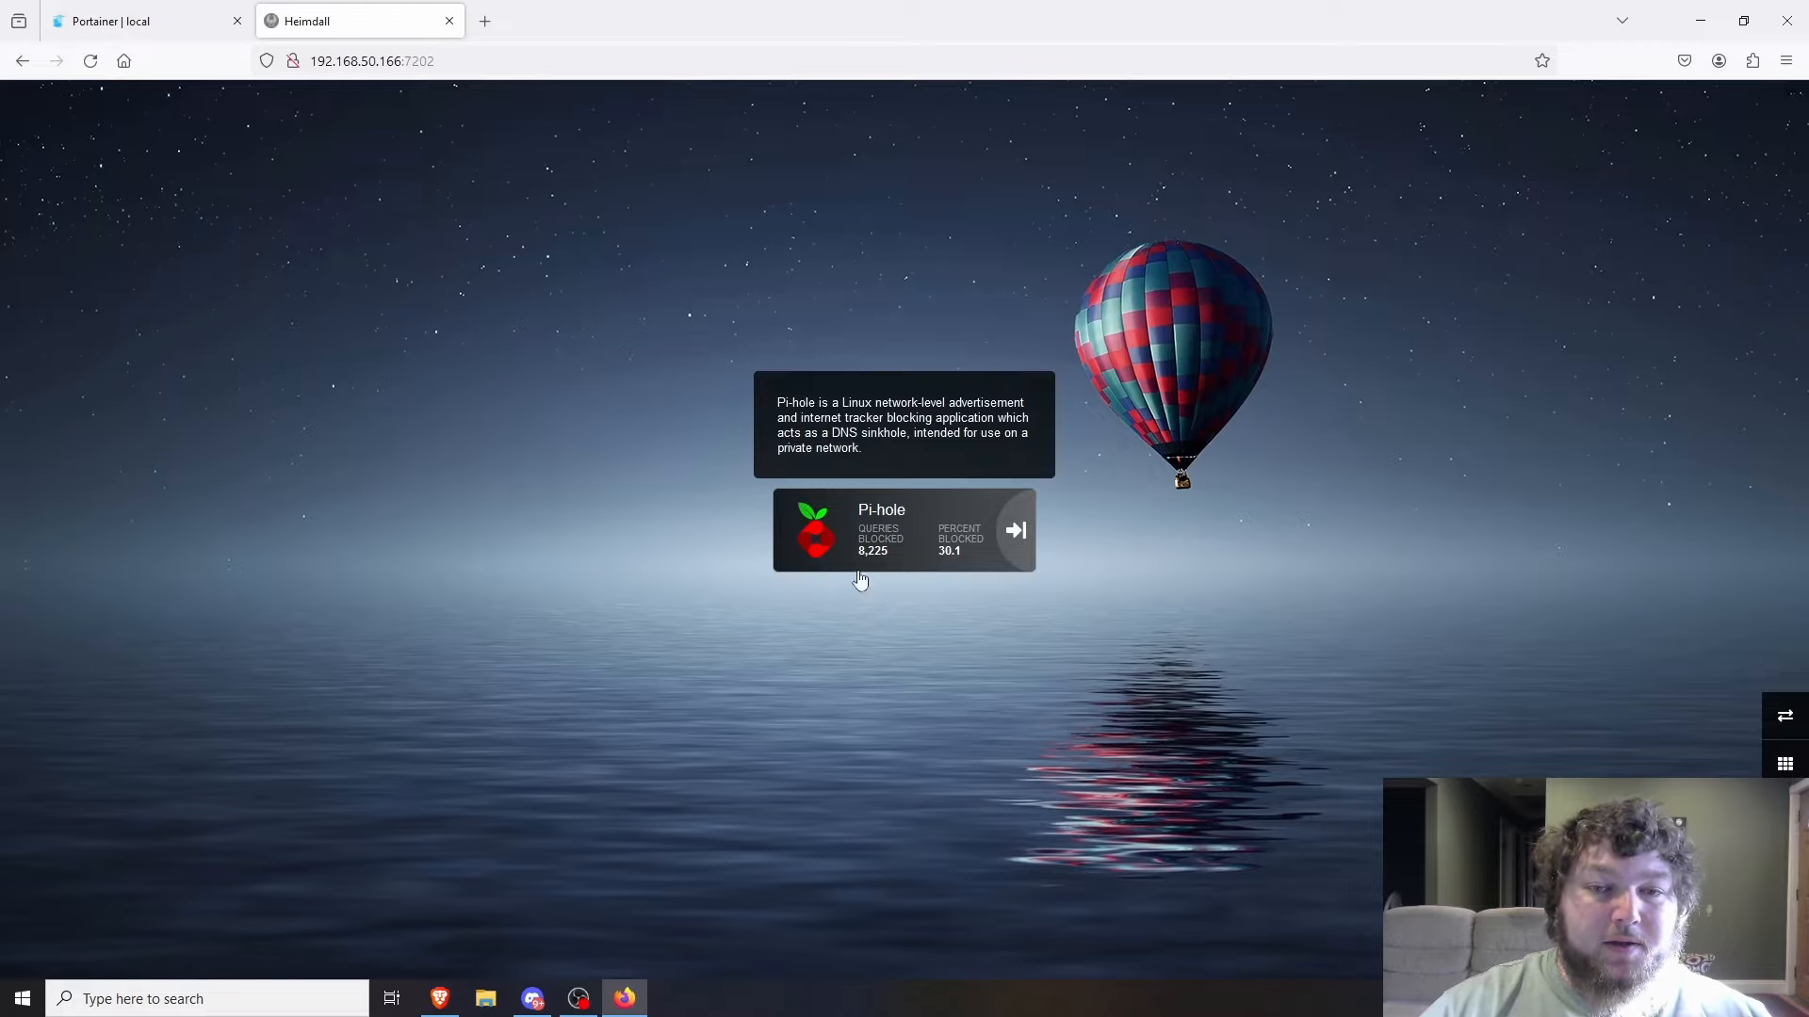
# - Open the Pi-hole admin from its tile and log in with the password
pyautogui.click(1016, 531)
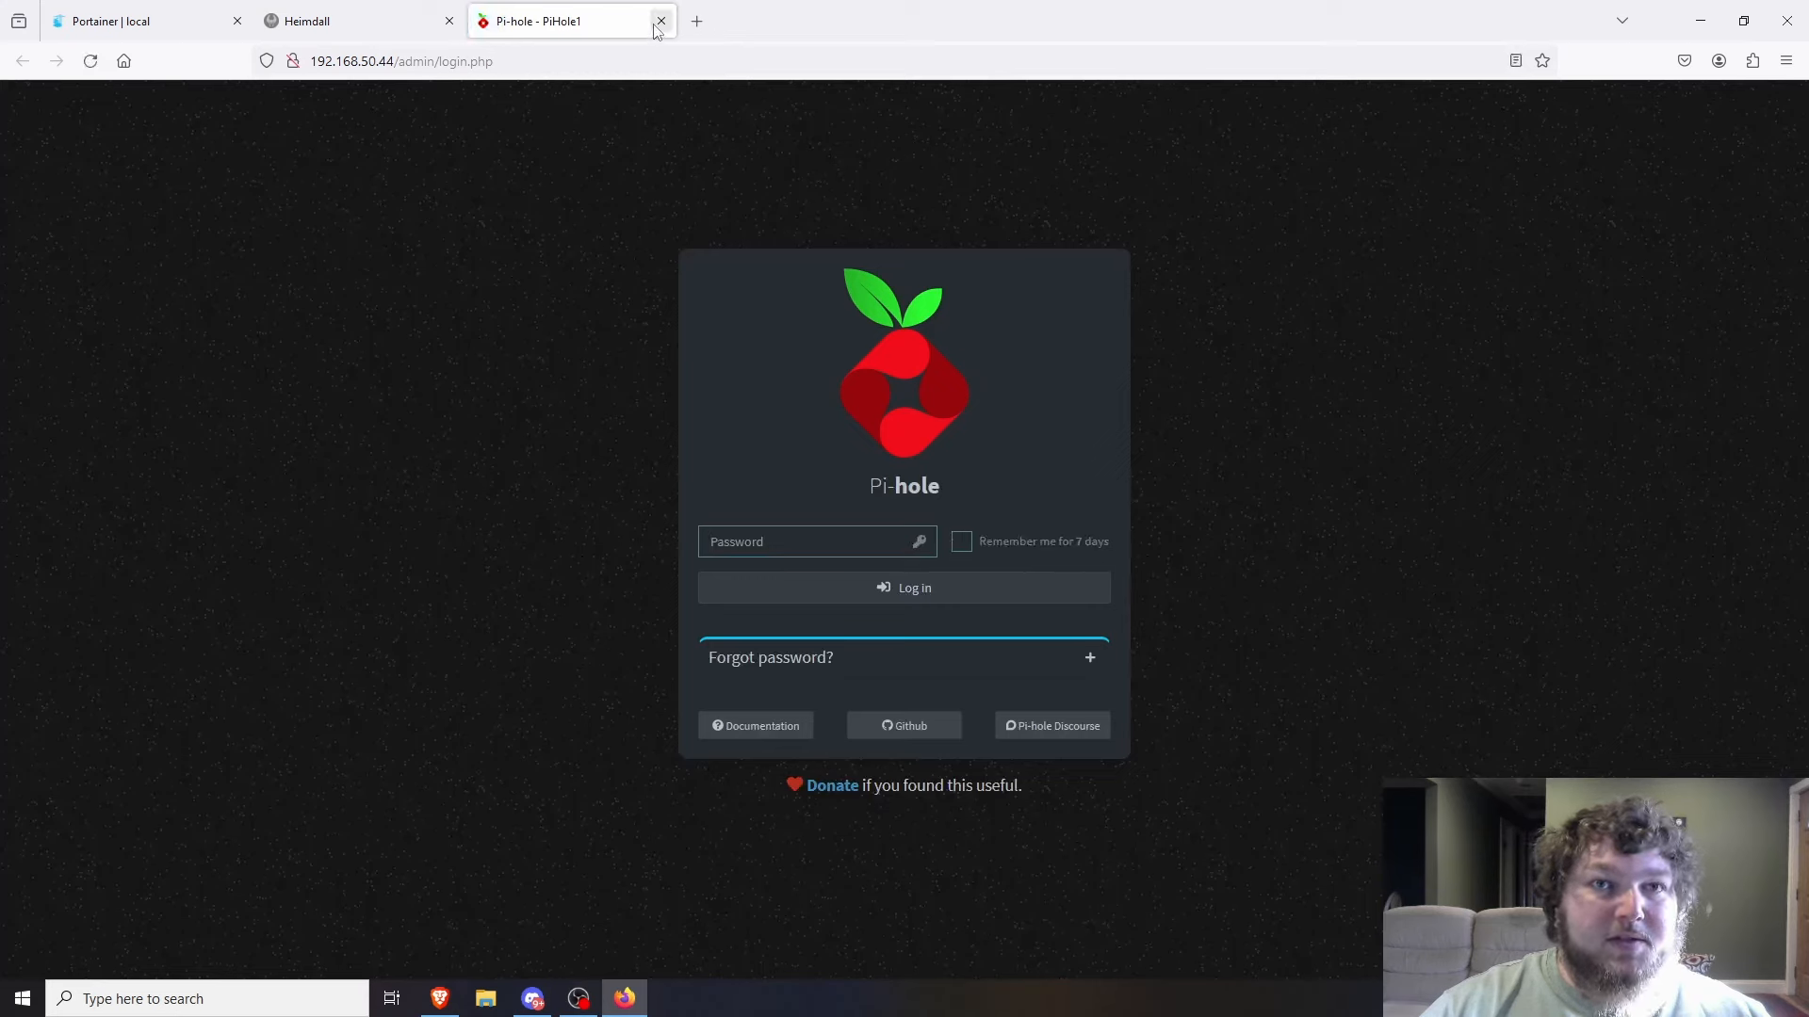
pyautogui.write('••')
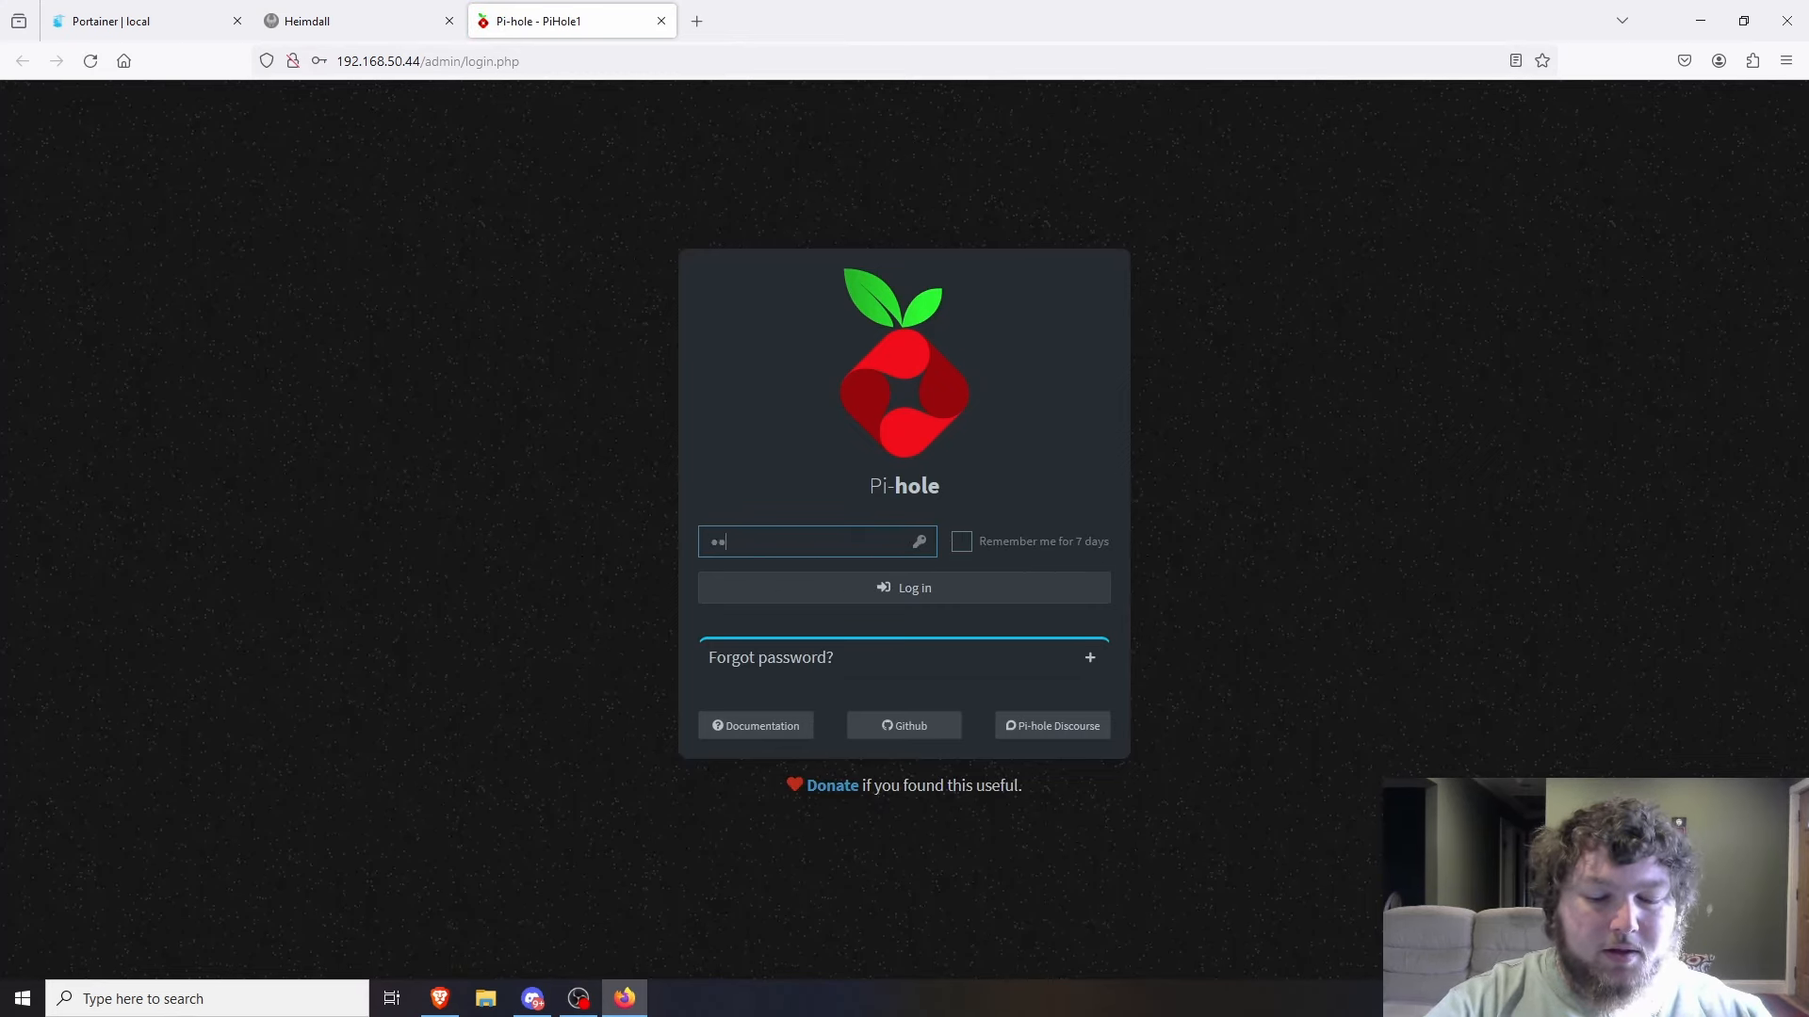
pyautogui.click(903, 588)
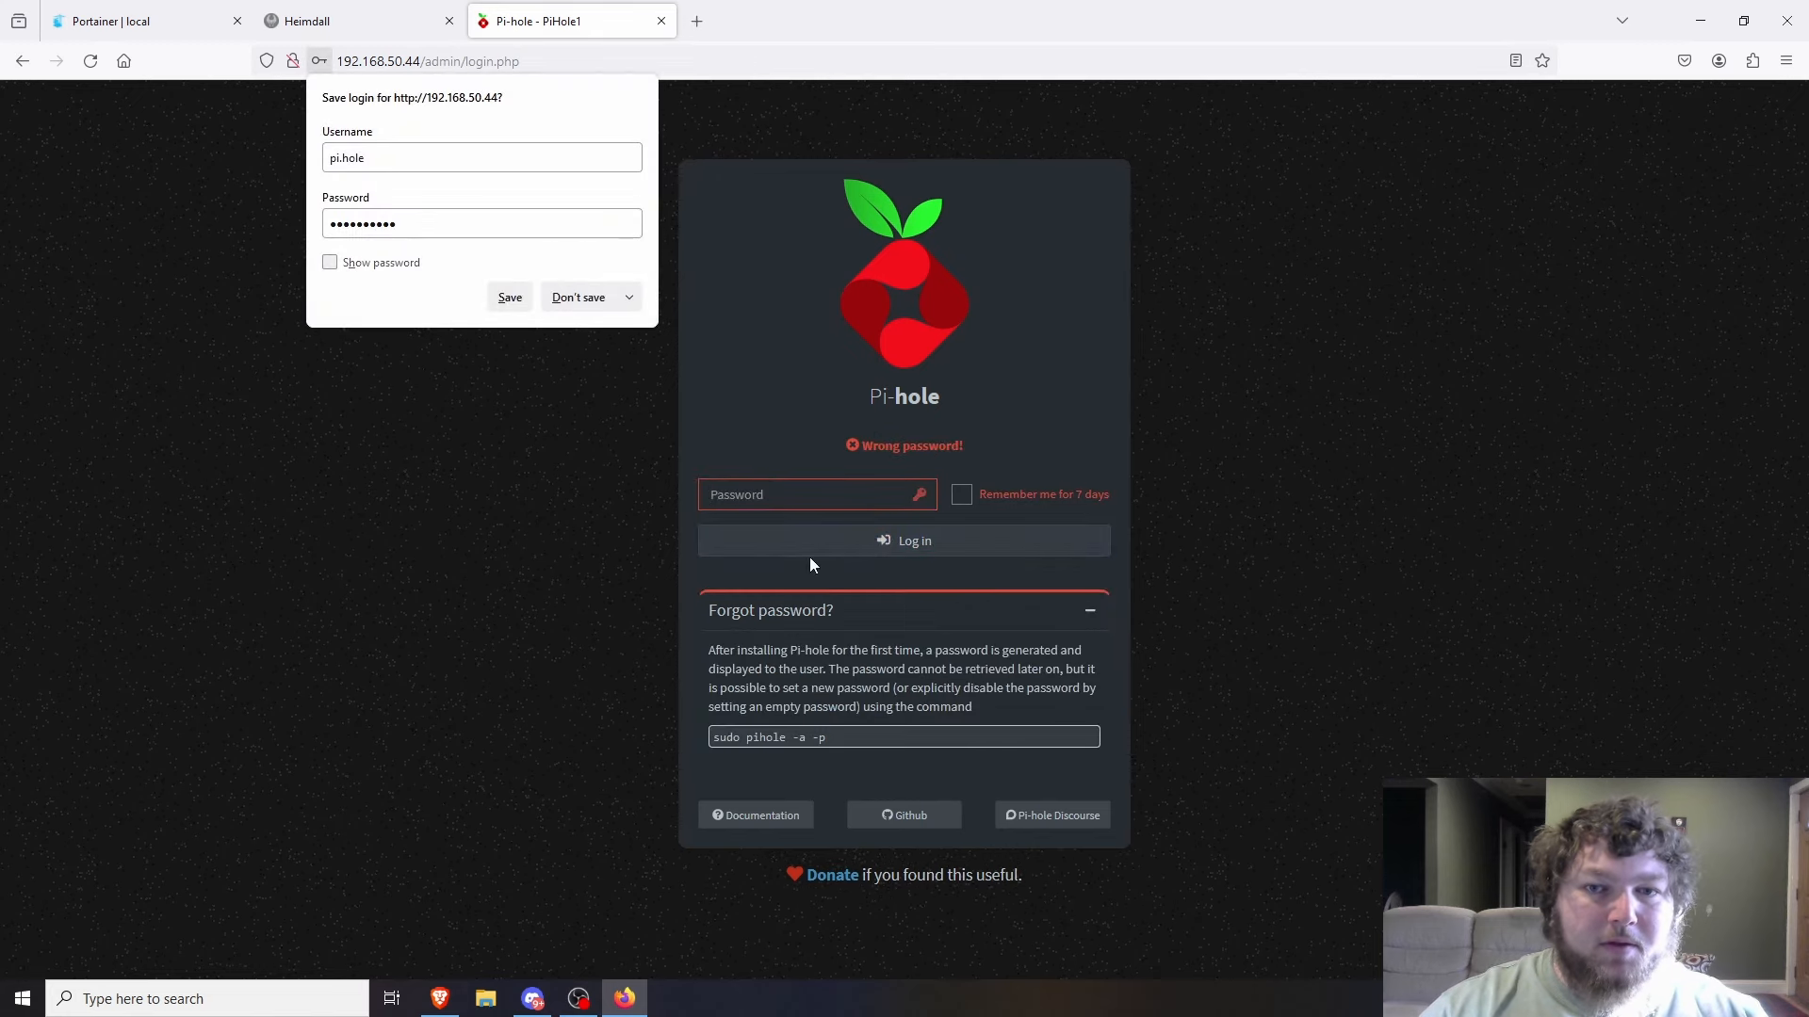
pyautogui.write('password')
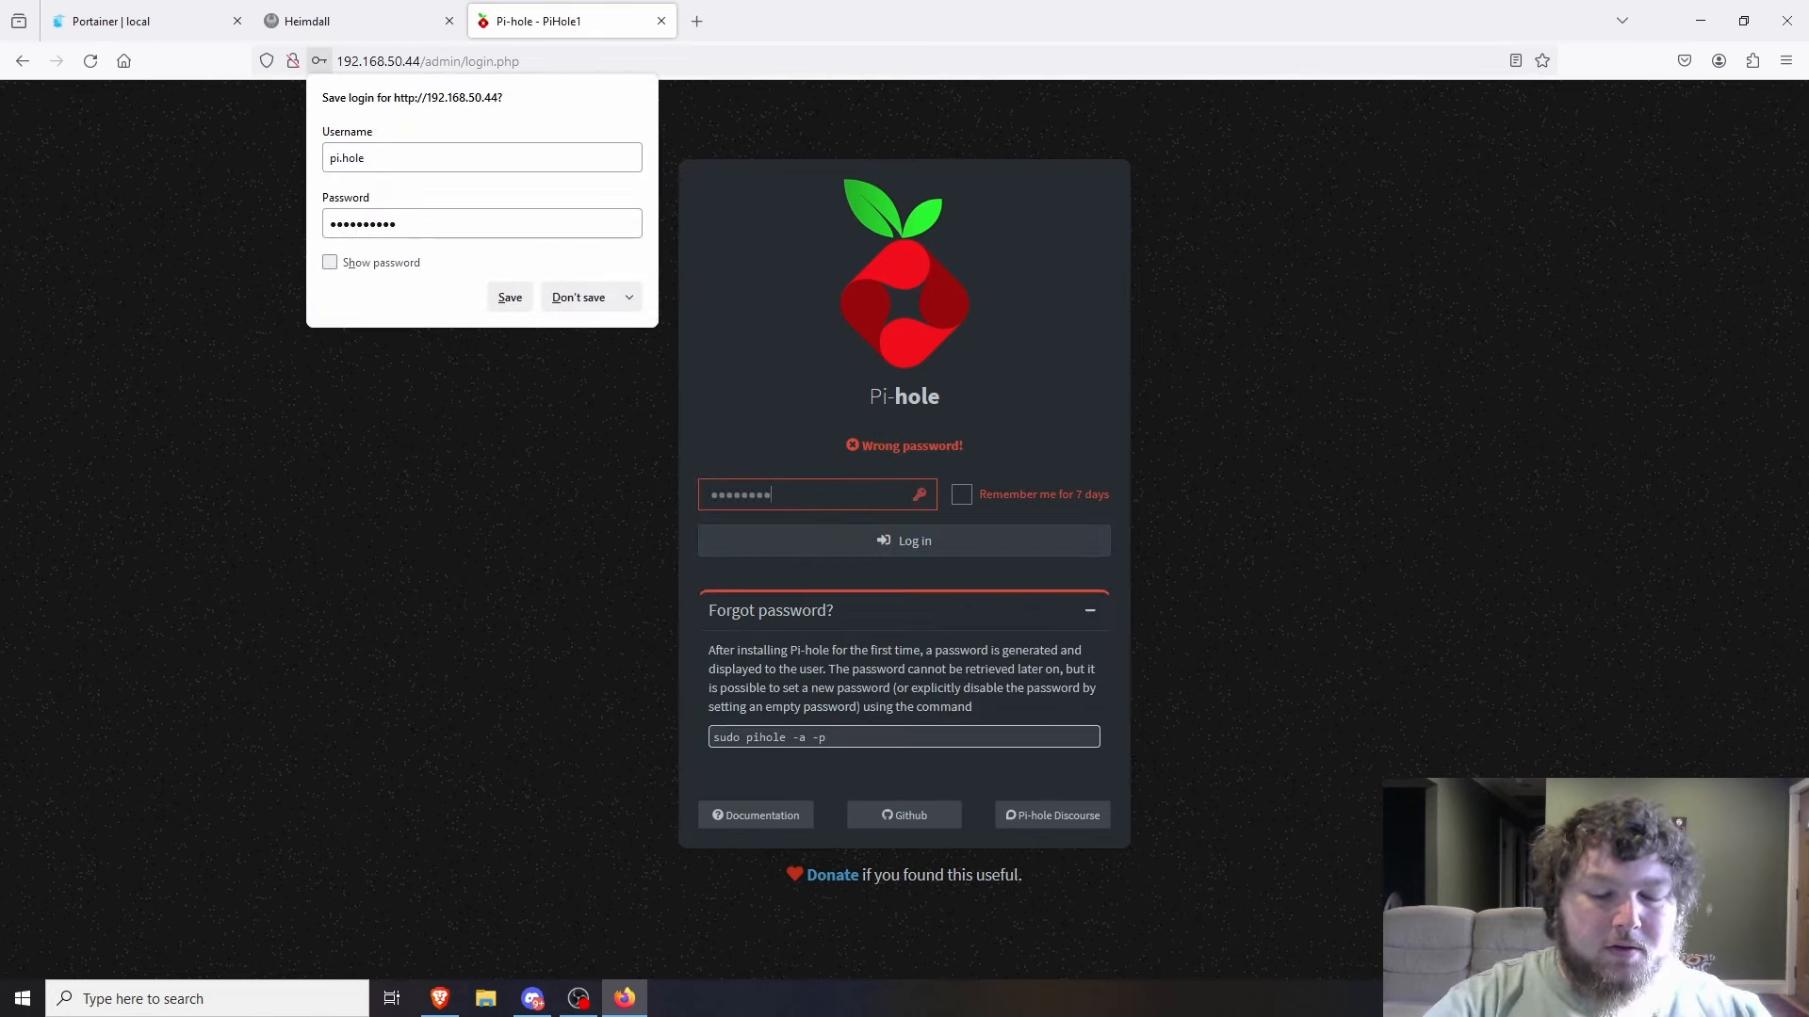
pyautogui.click(577, 297)
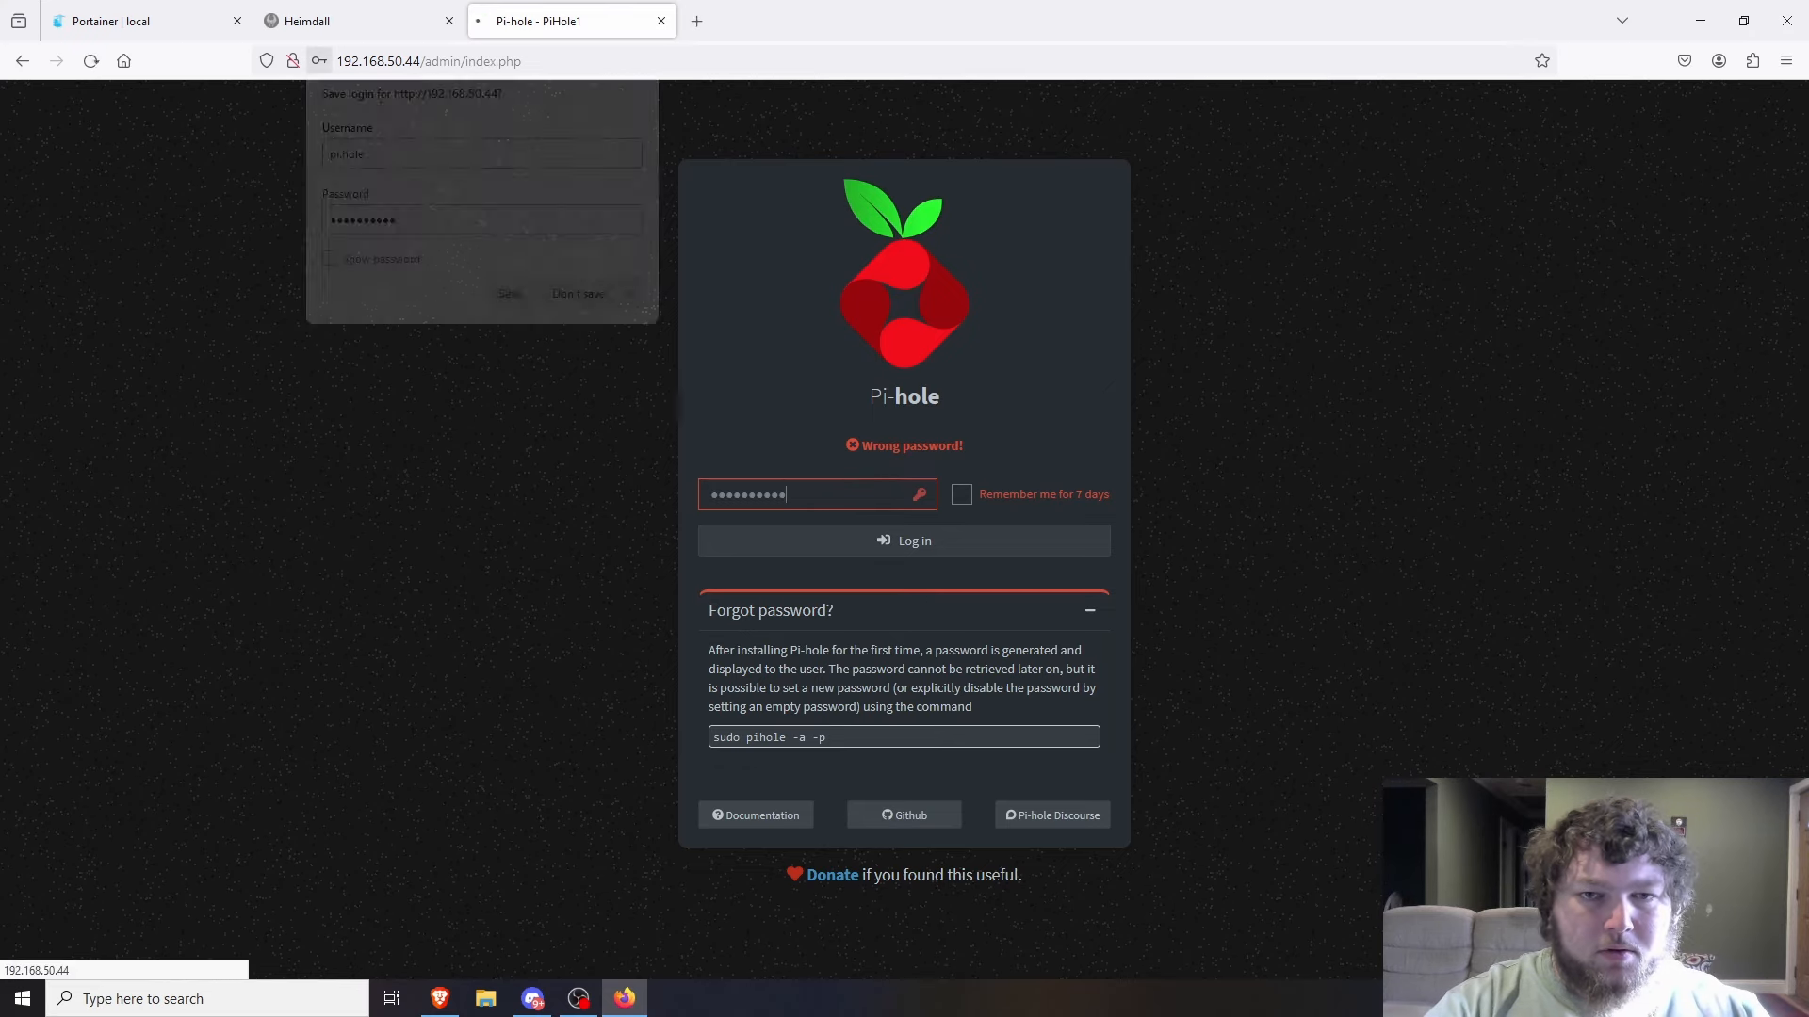
pyautogui.click(903, 540)
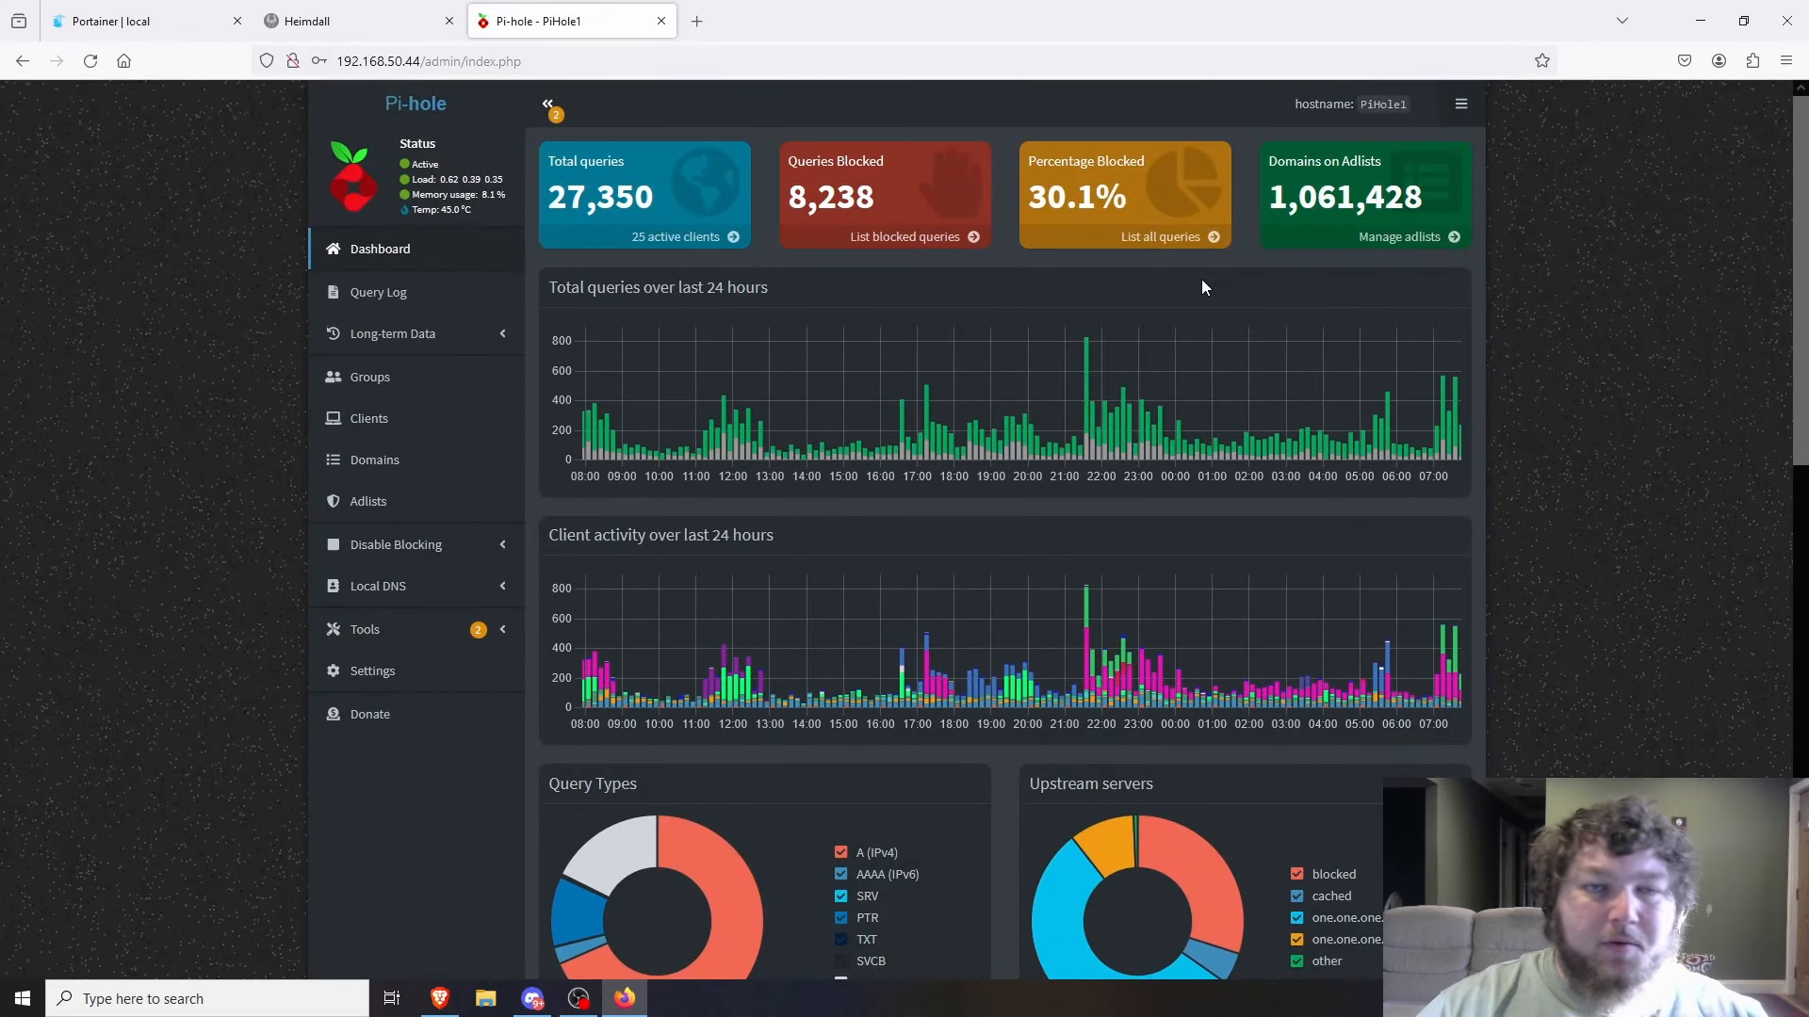
# - Switch between the Heimdall and Pi-hole tabs to compare blocked query counts
pyautogui.click(320, 21)
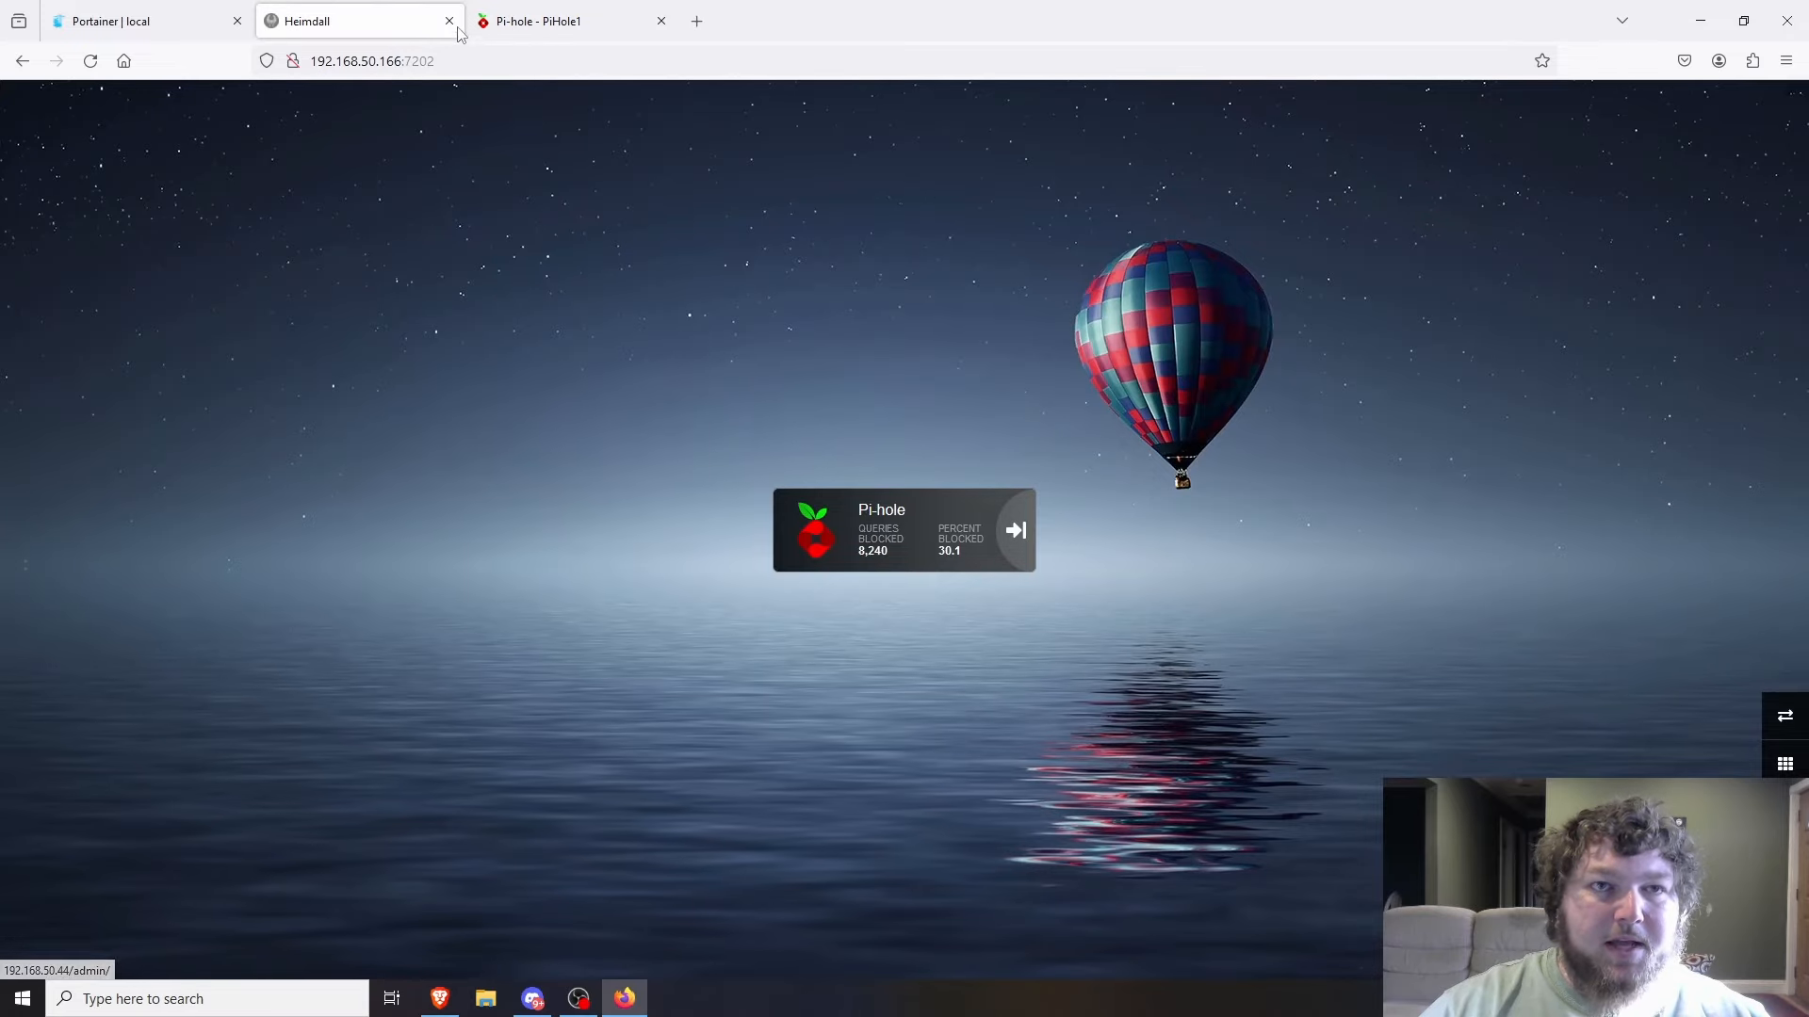
pyautogui.click(553, 20)
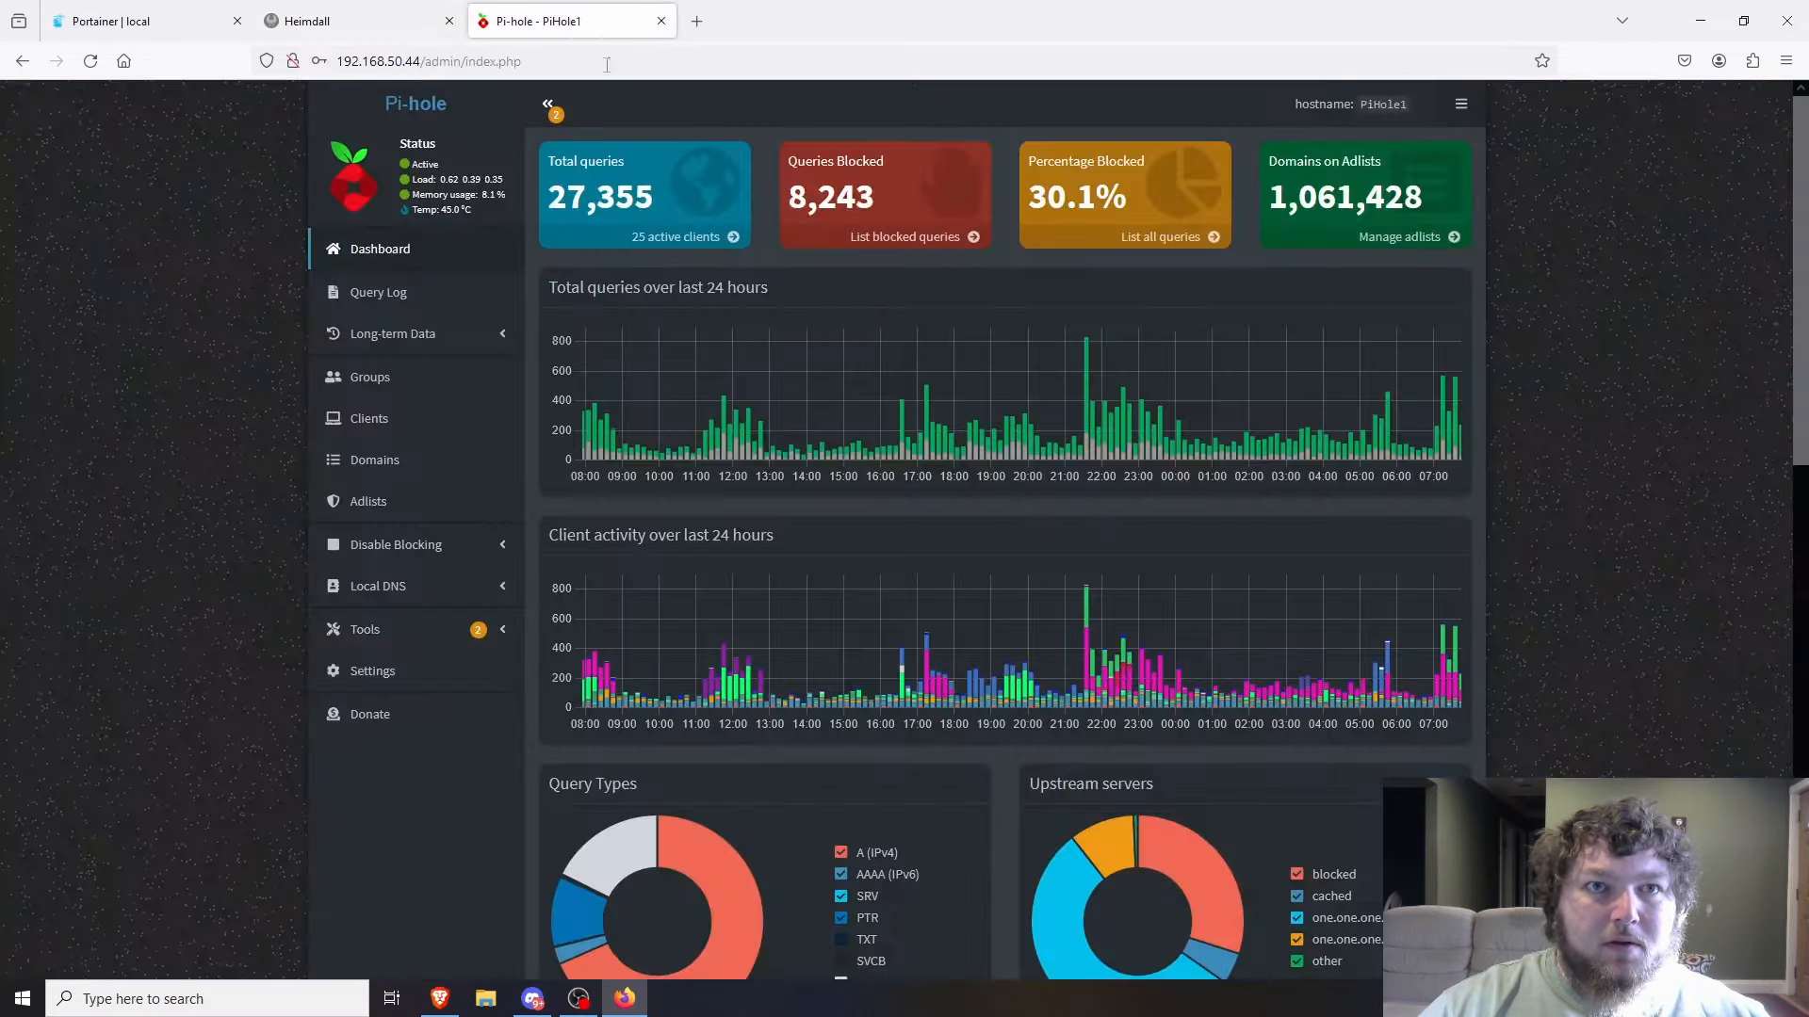
pyautogui.click(320, 21)
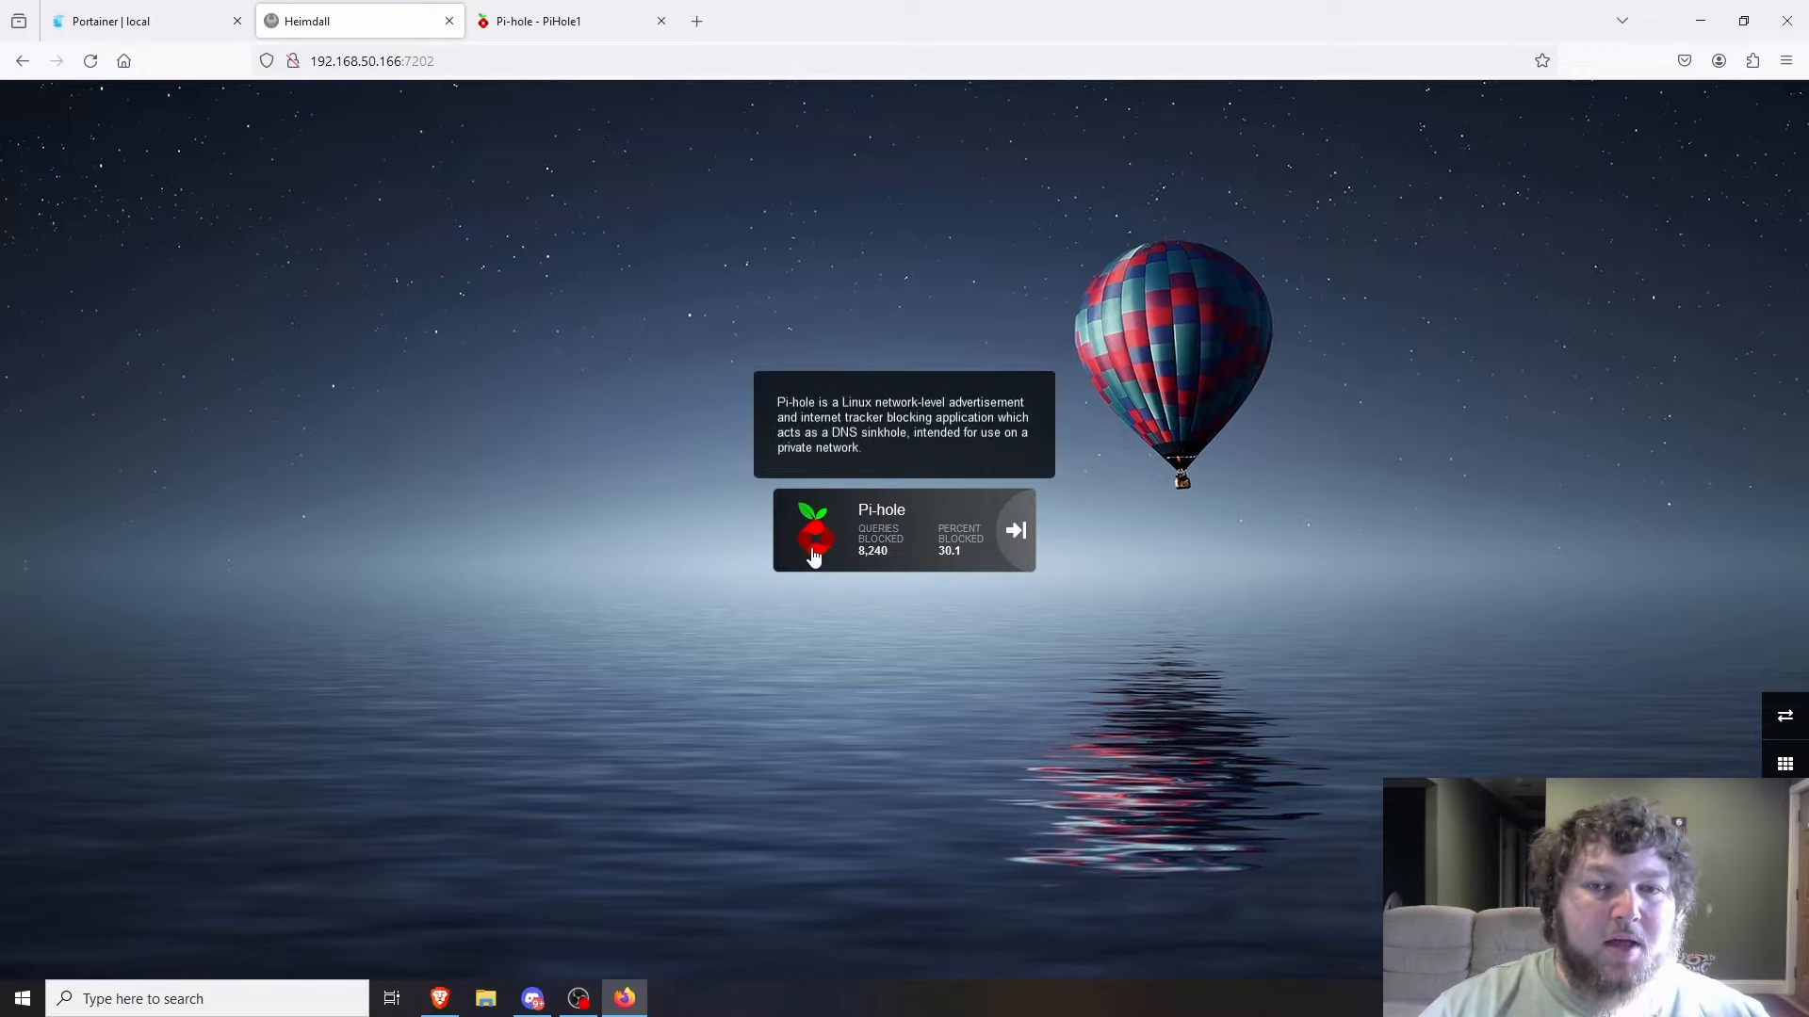
pyautogui.click(659, 20)
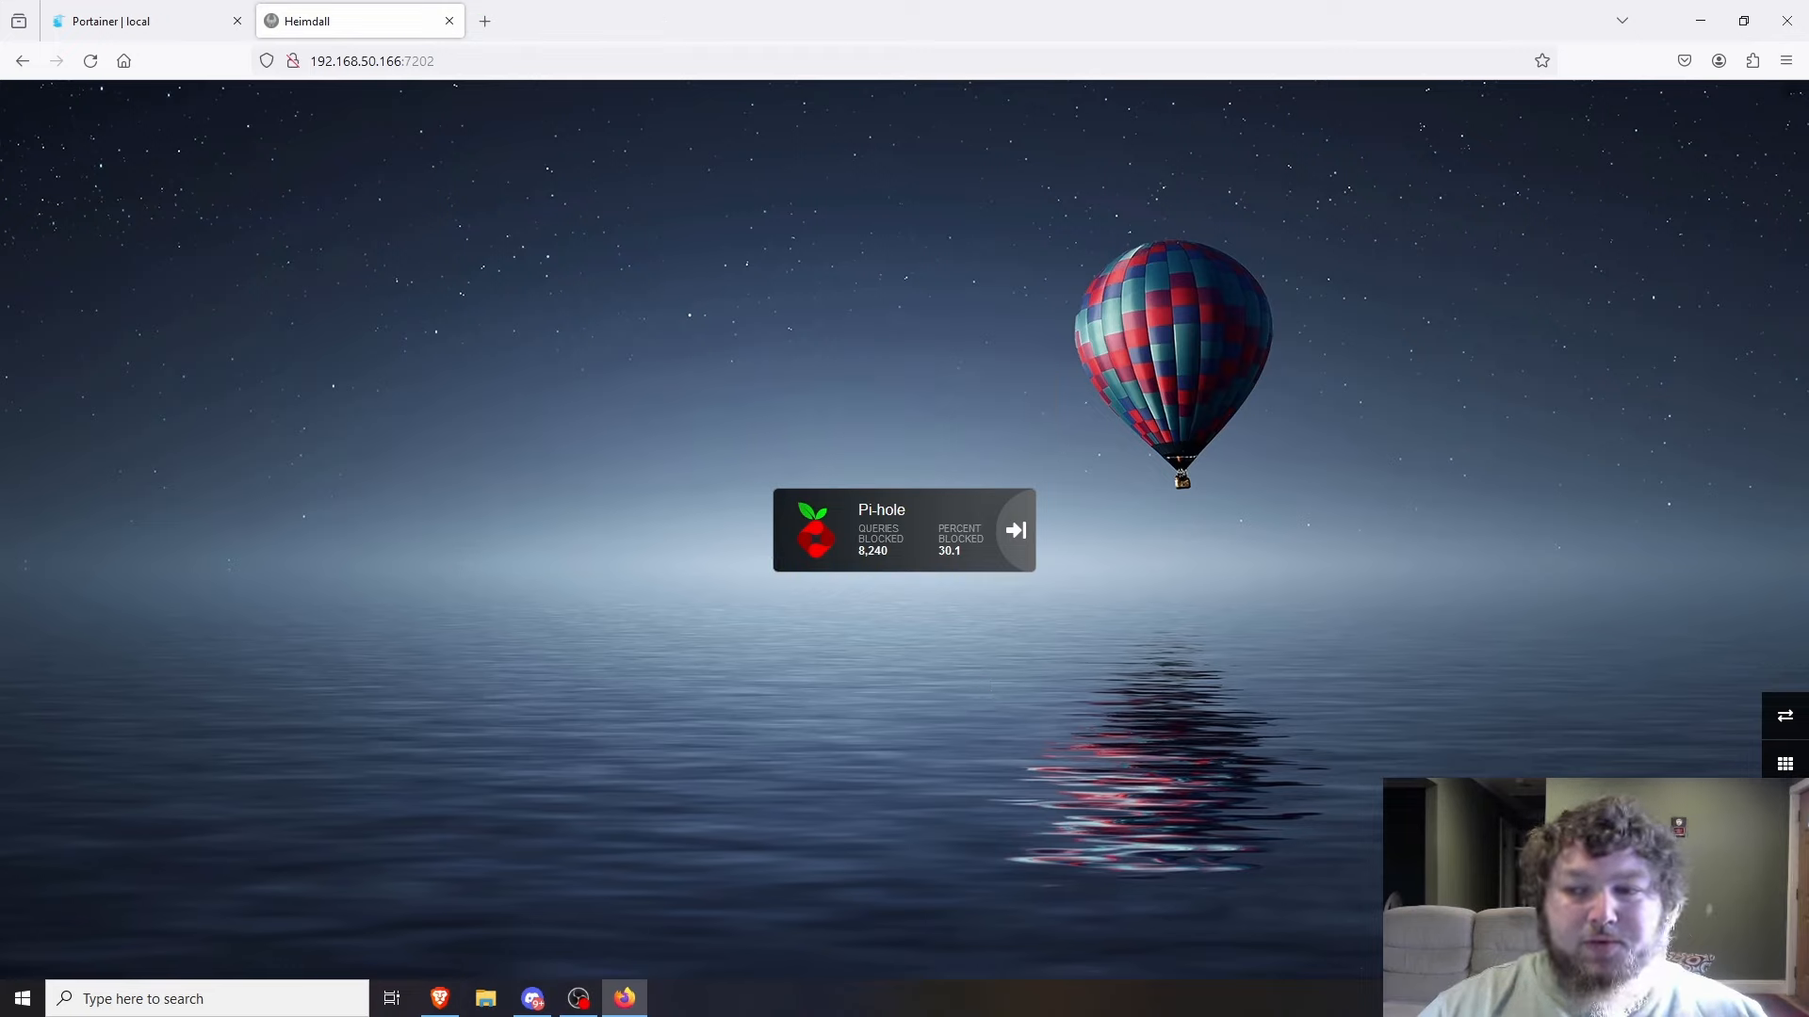
pyautogui.moveTo(1784, 764)
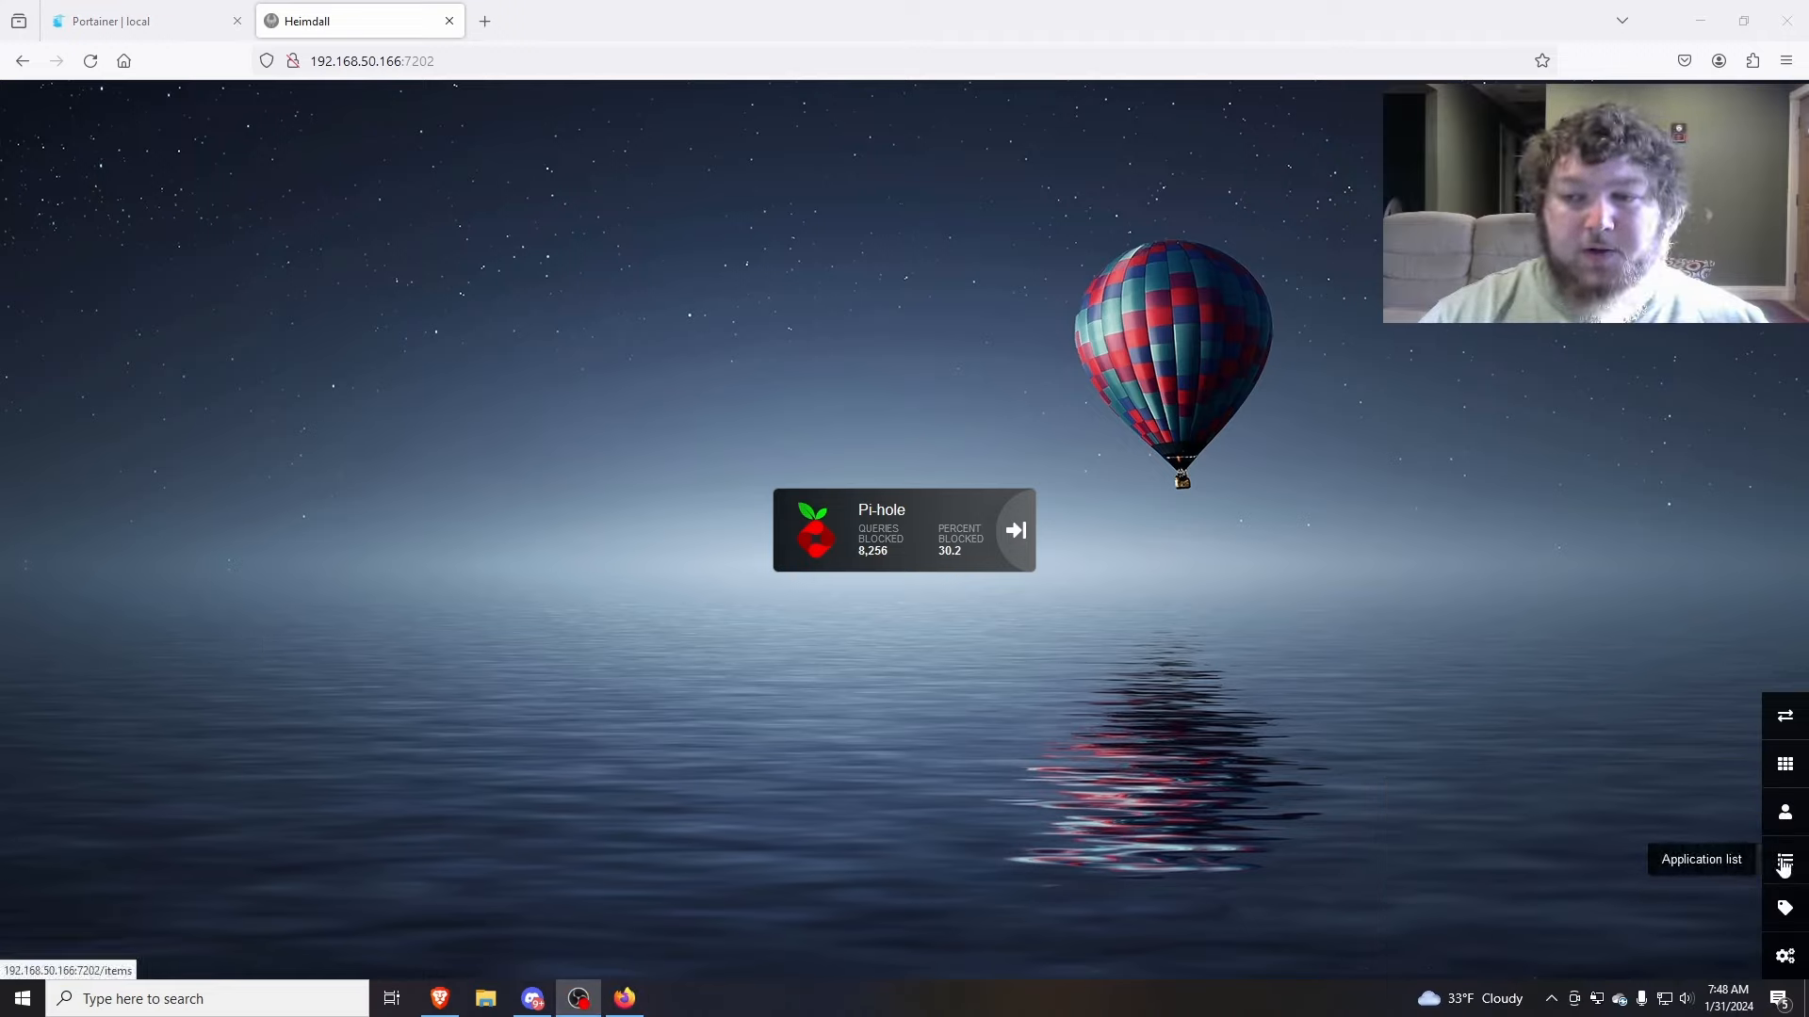
pyautogui.moveTo(1788, 869)
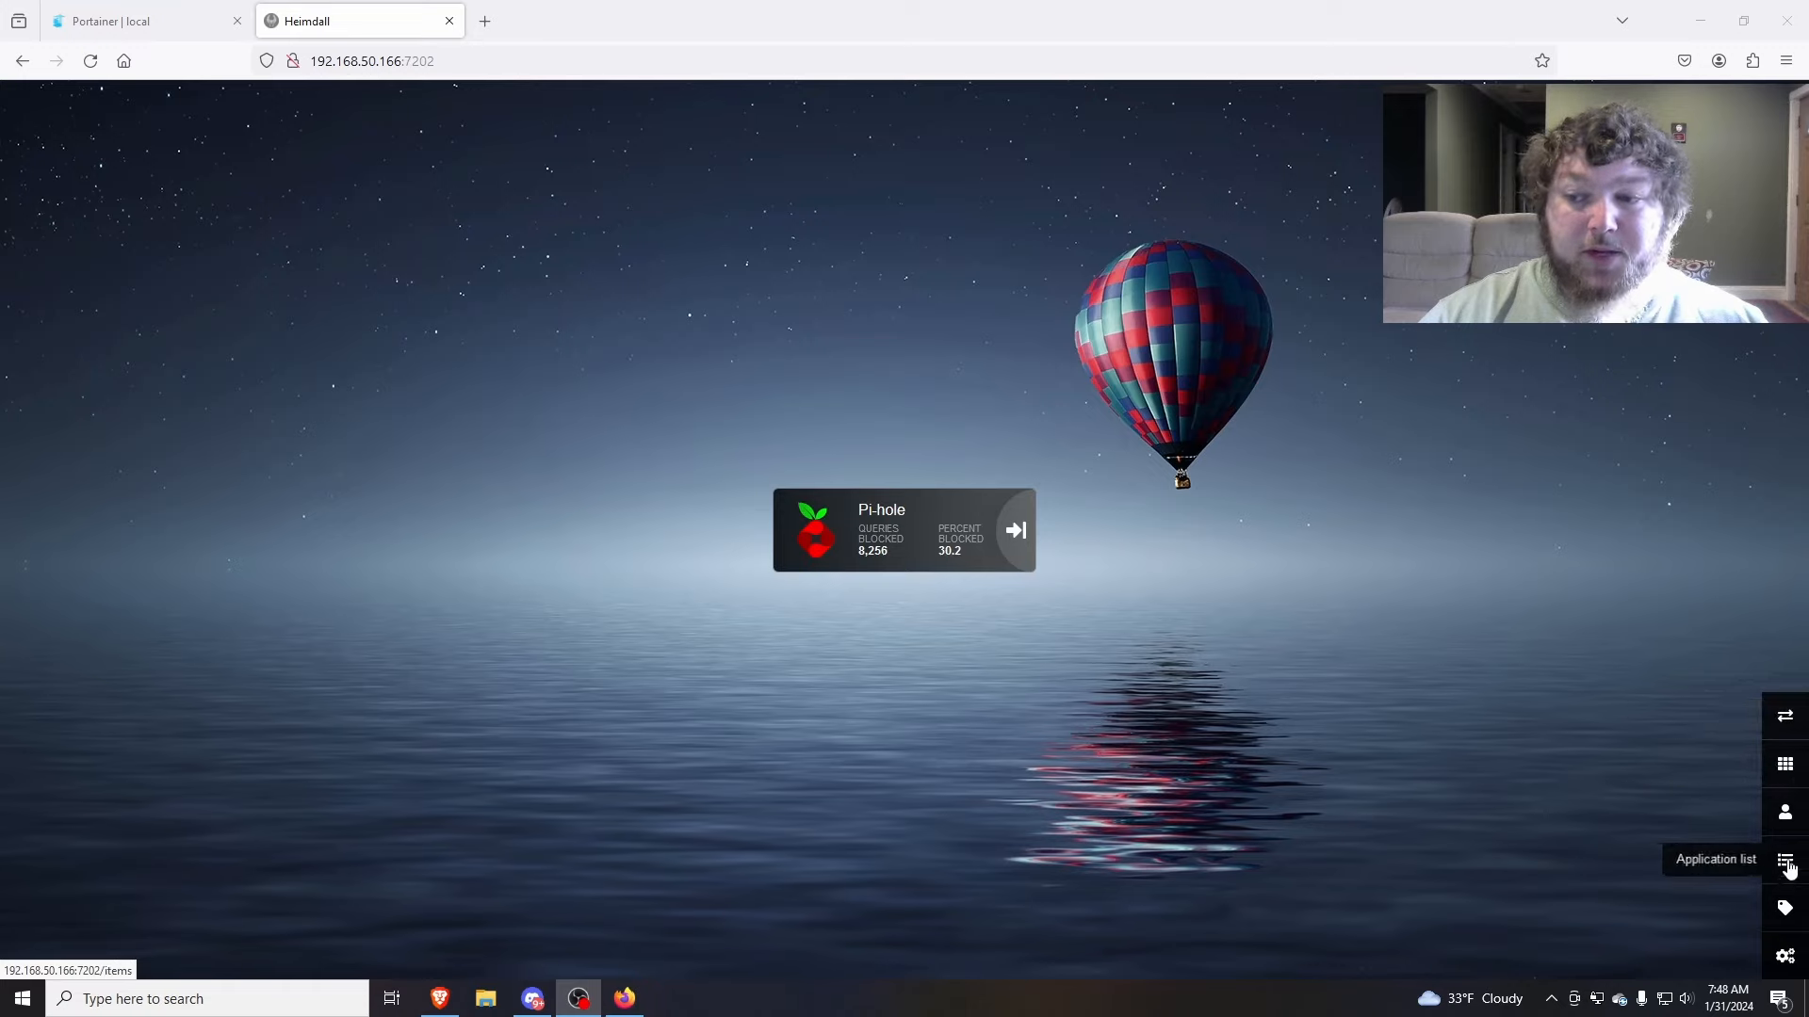
# - Open Heimdall's application list and run Update Apps List
pyautogui.click(1784, 860)
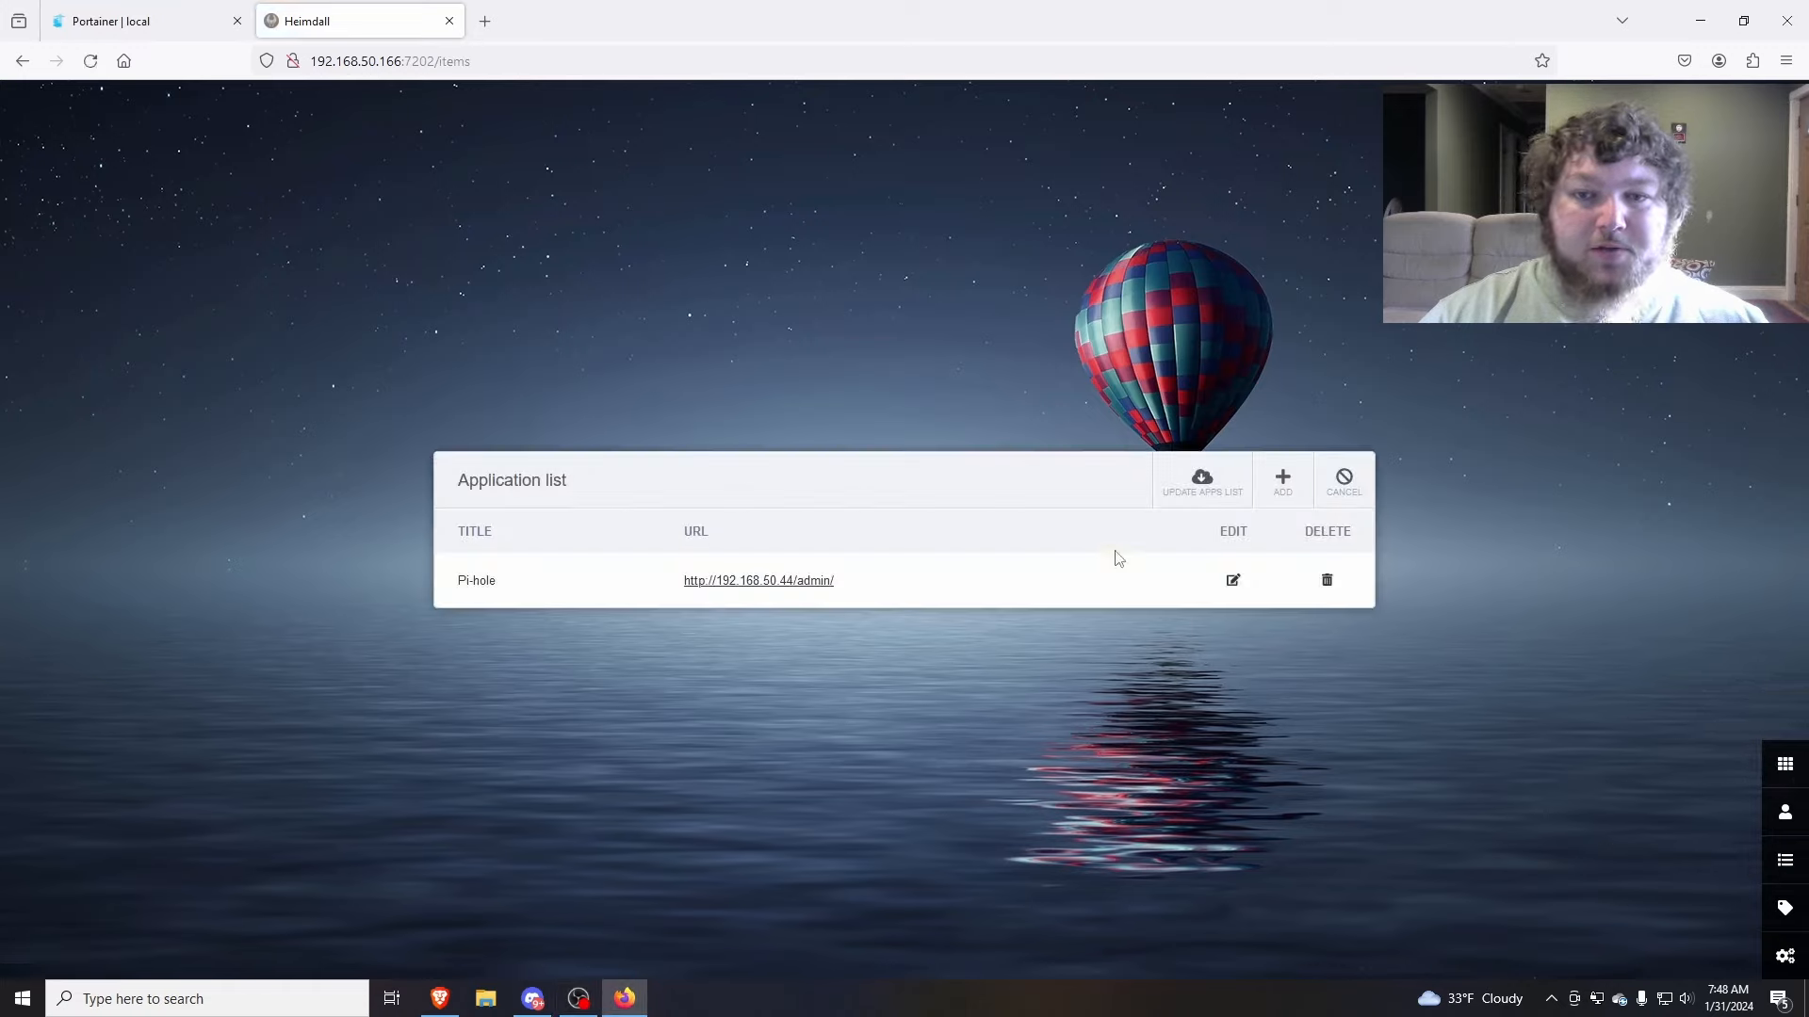
pyautogui.moveTo(1200, 501)
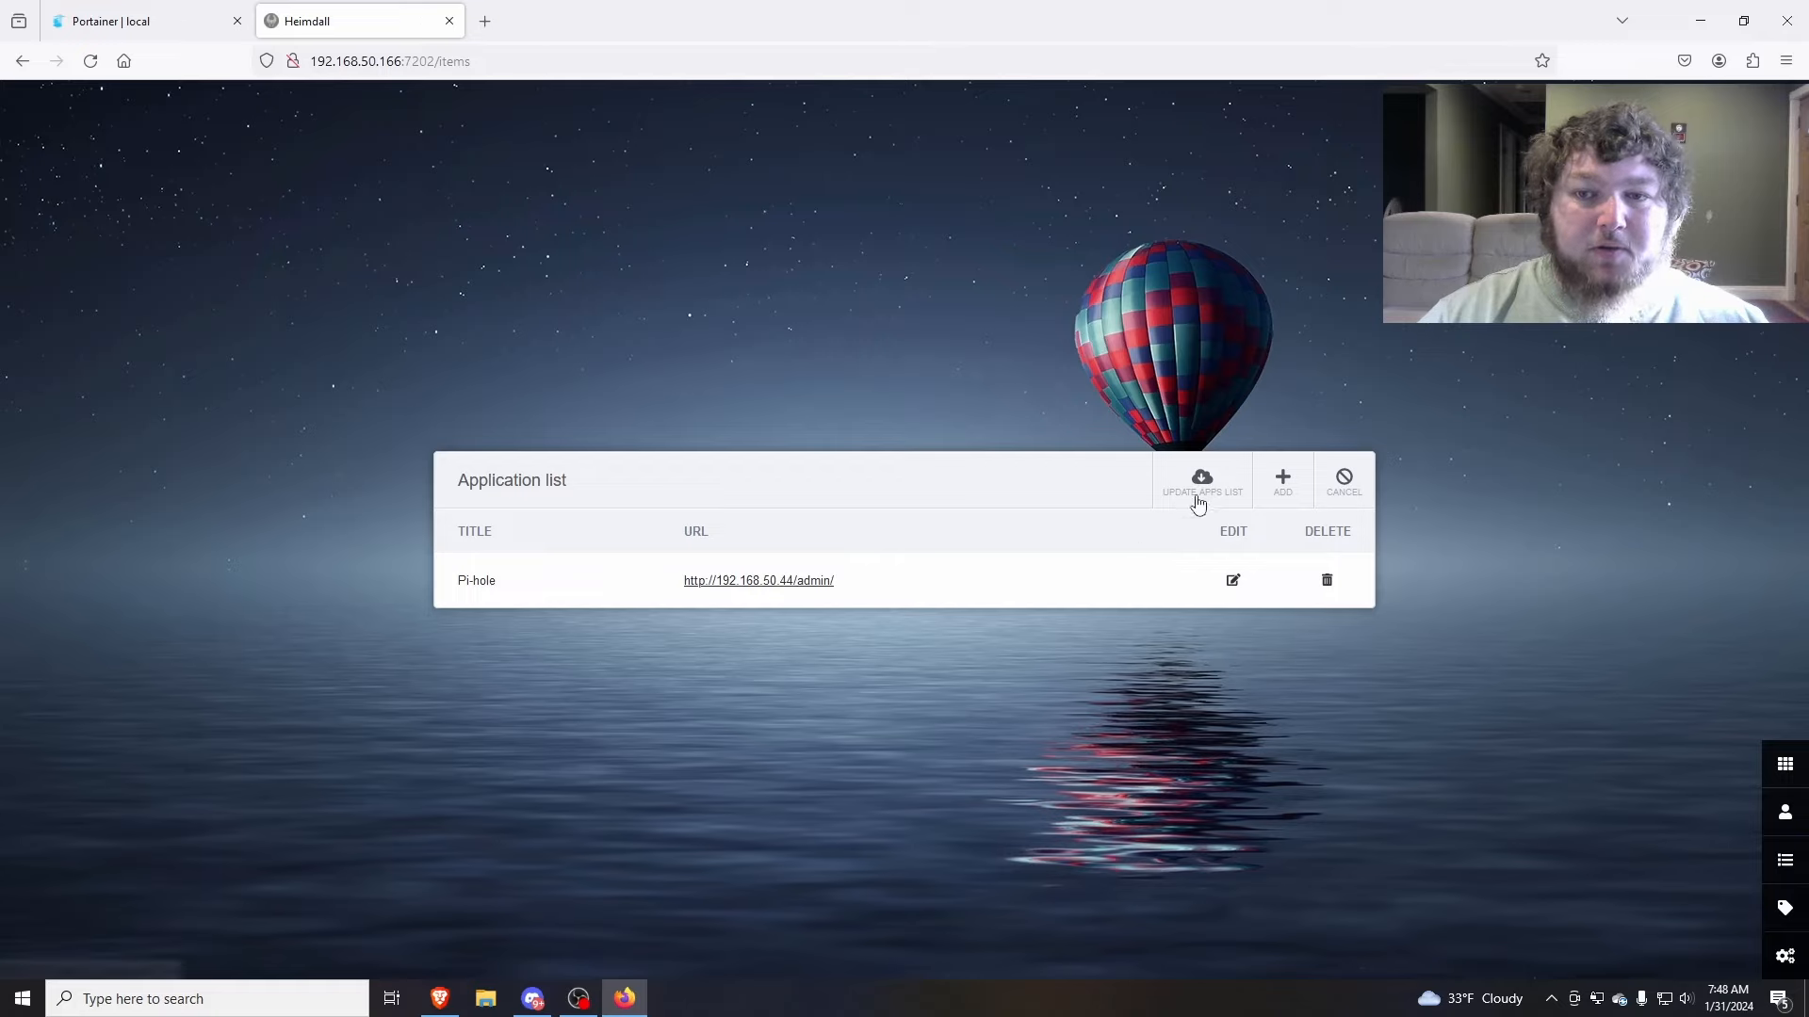
pyautogui.click(1201, 482)
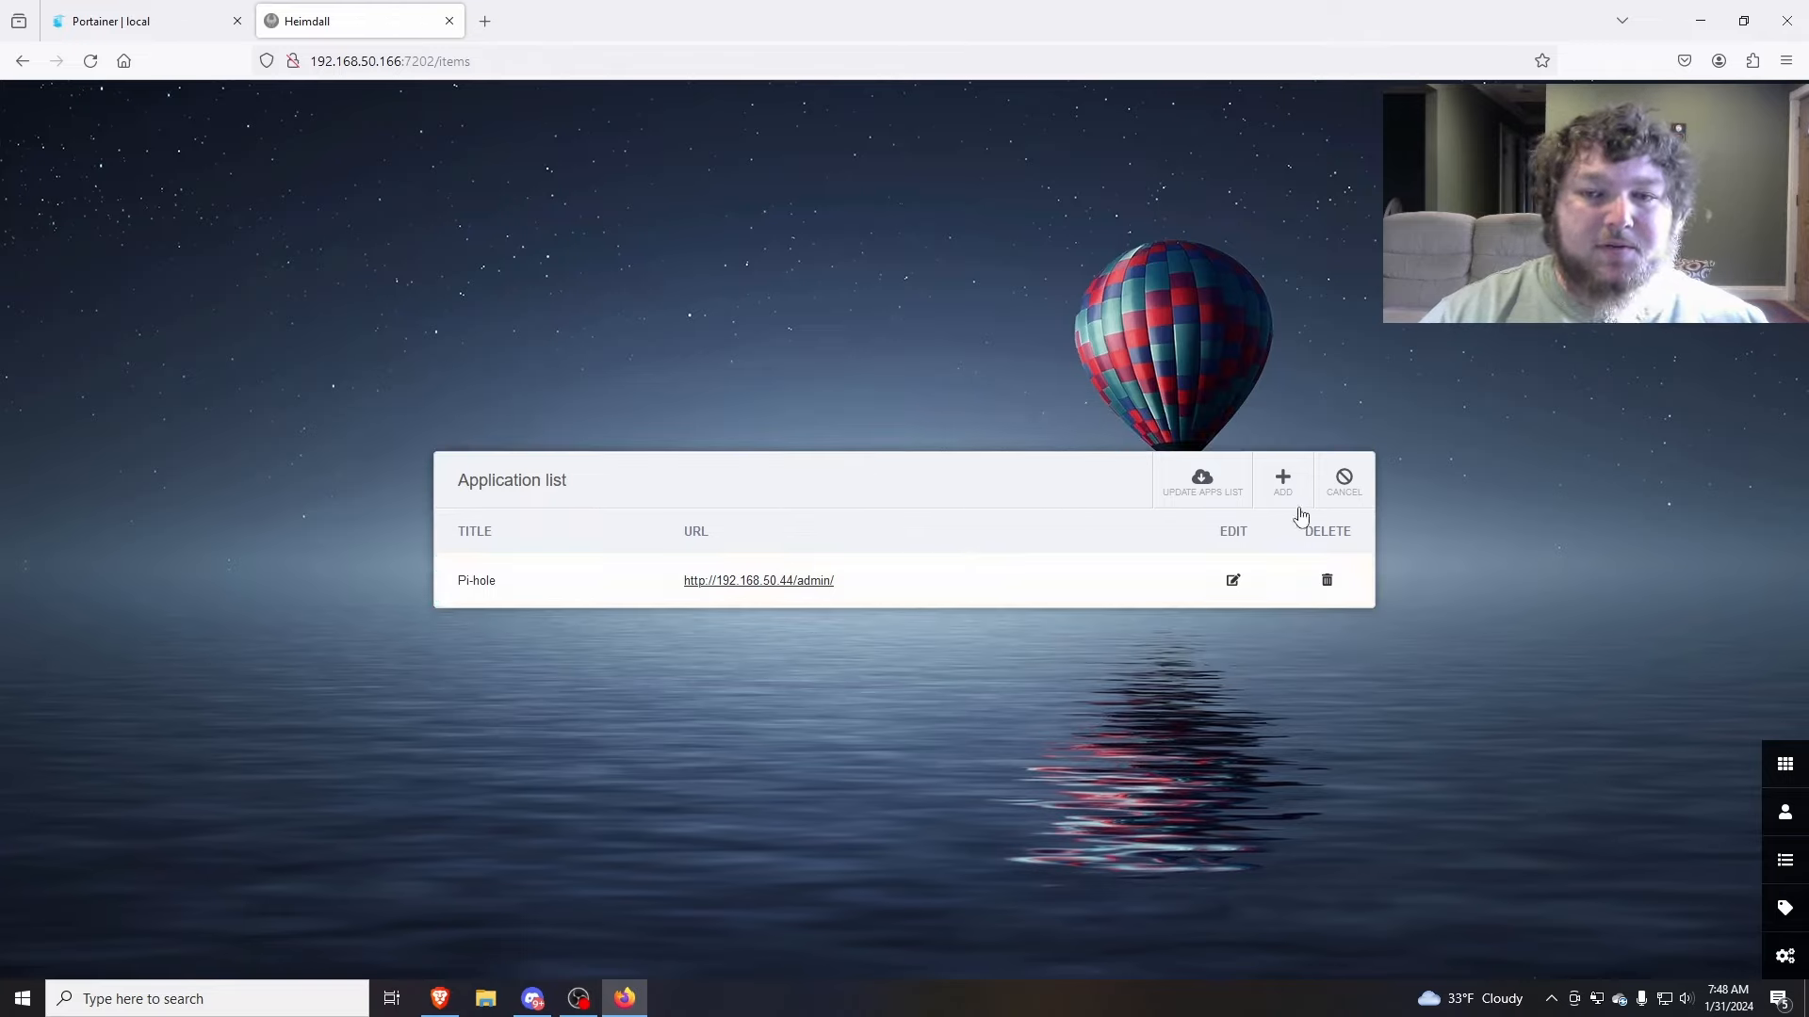
pyautogui.click(1282, 480)
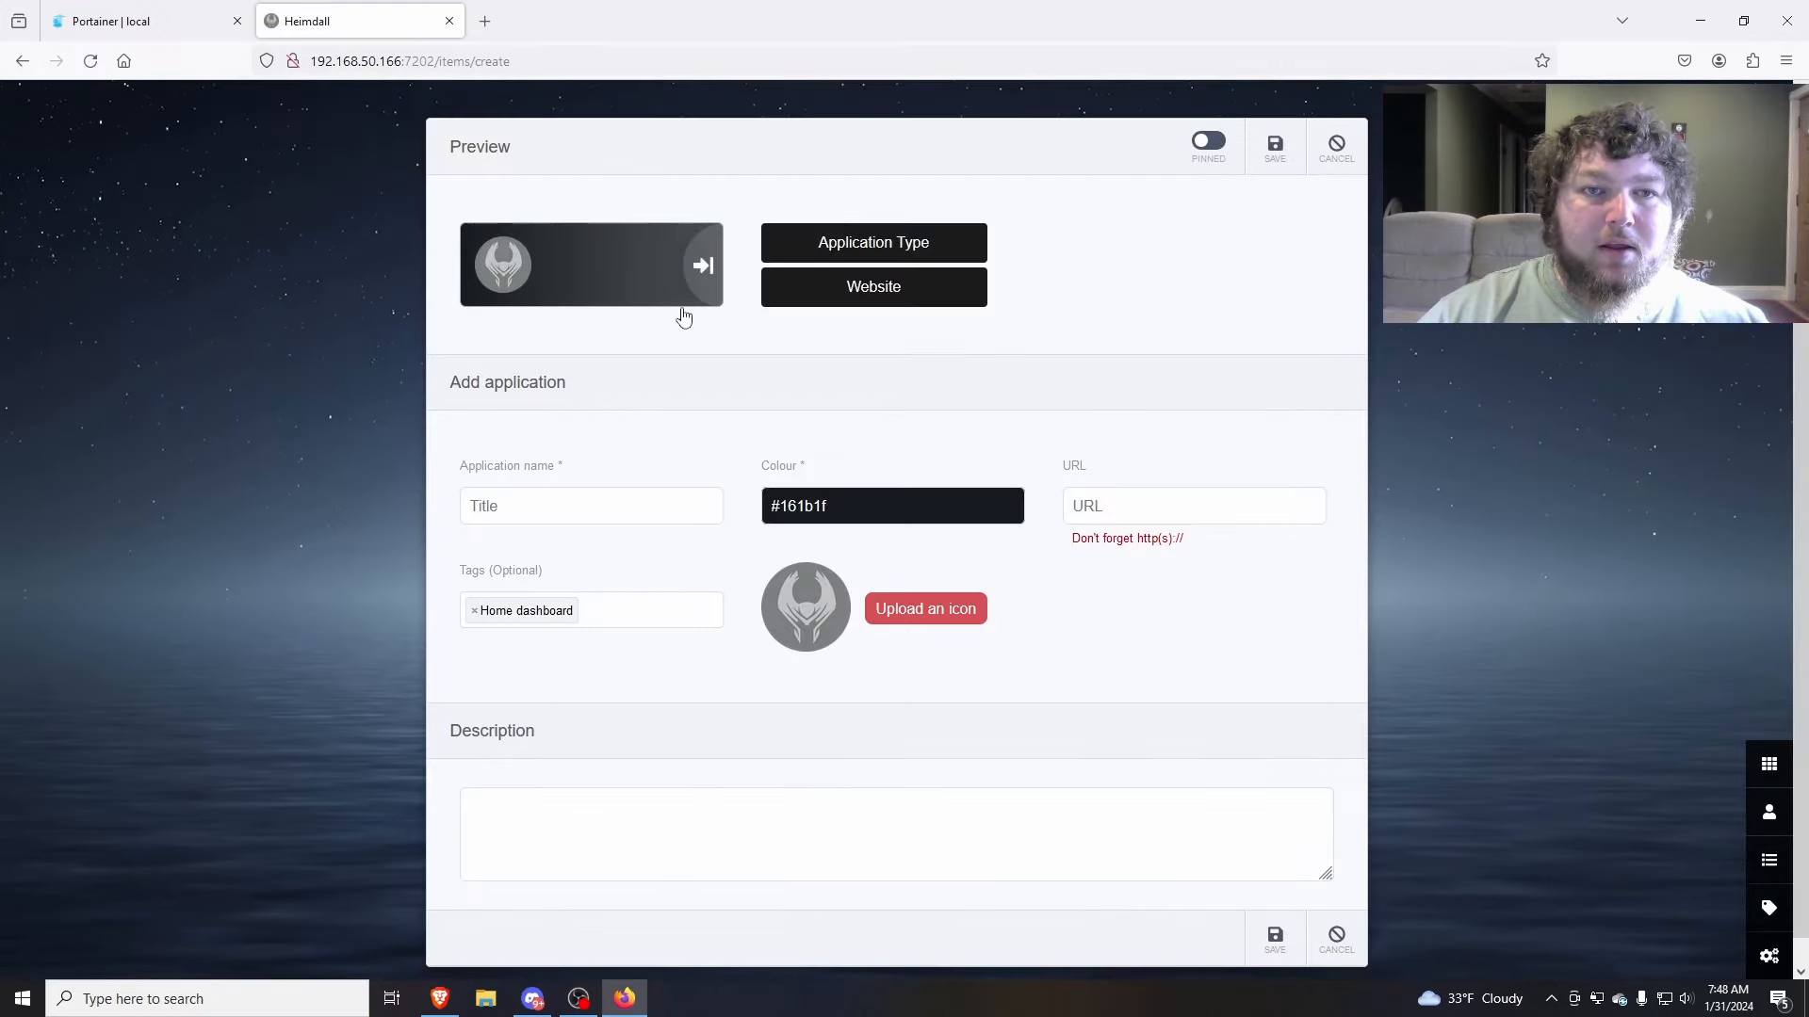
pyautogui.moveTo(879, 316)
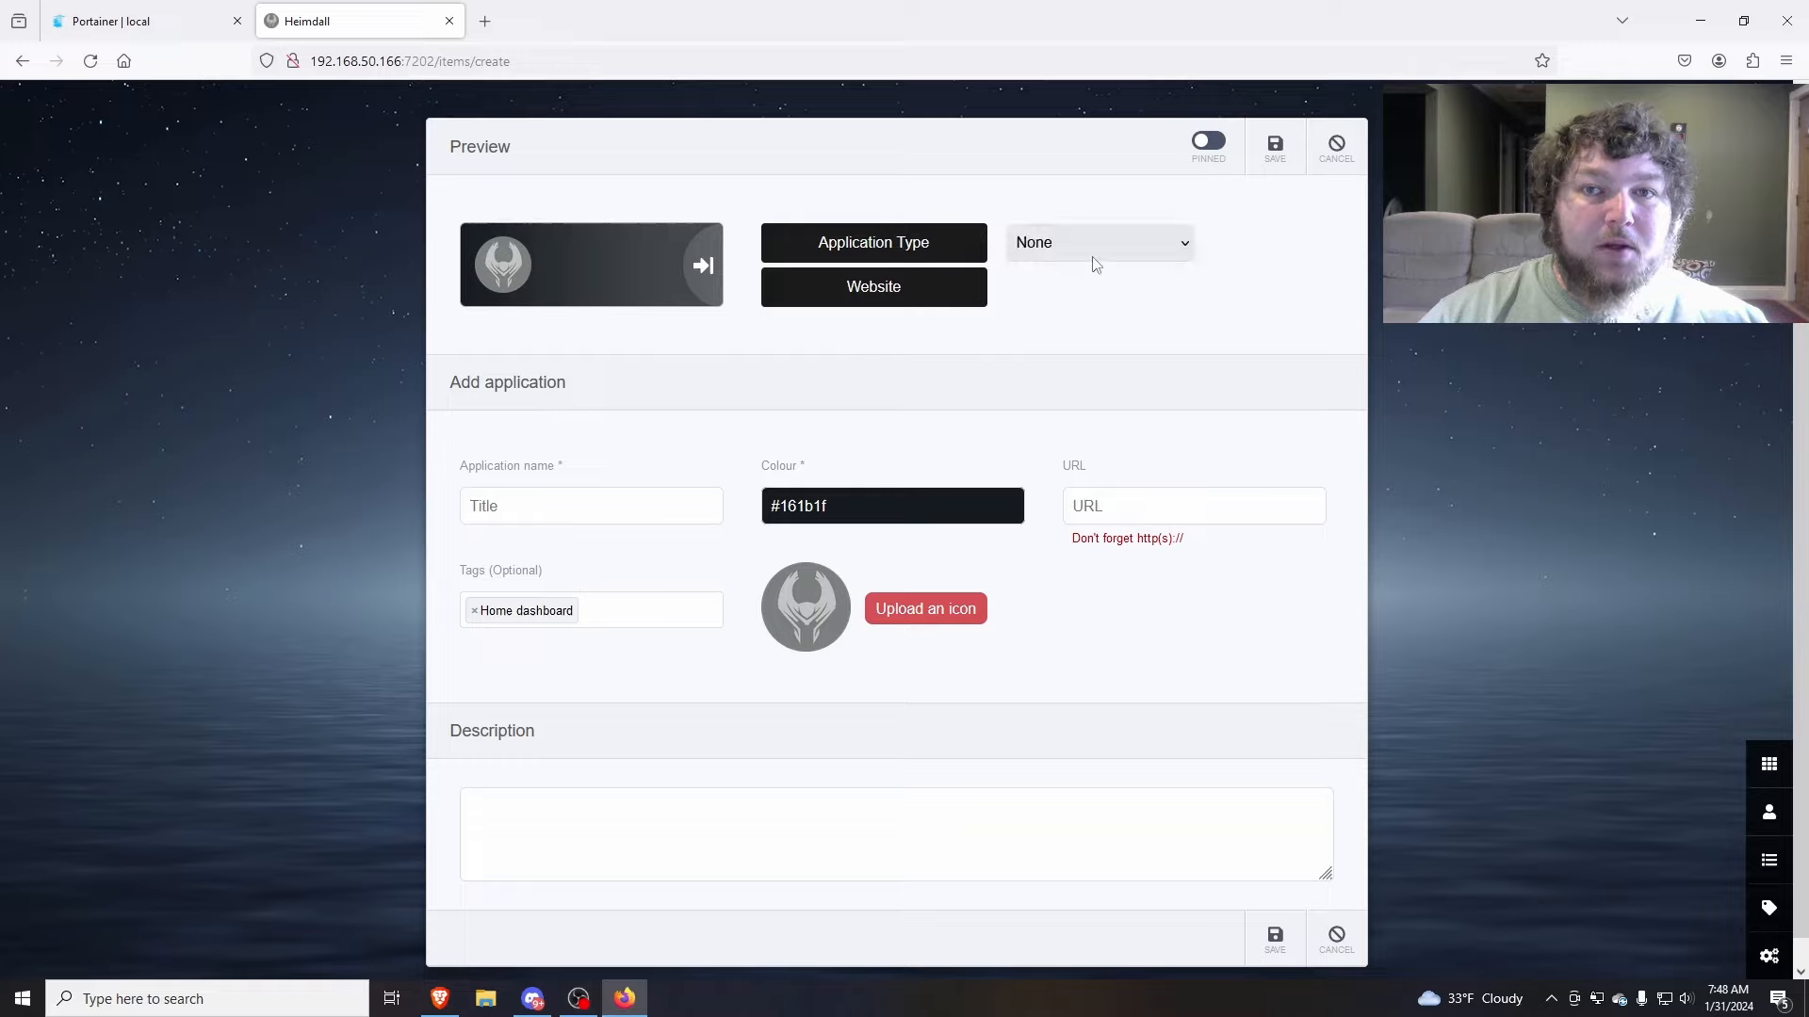
pyautogui.click(1100, 242)
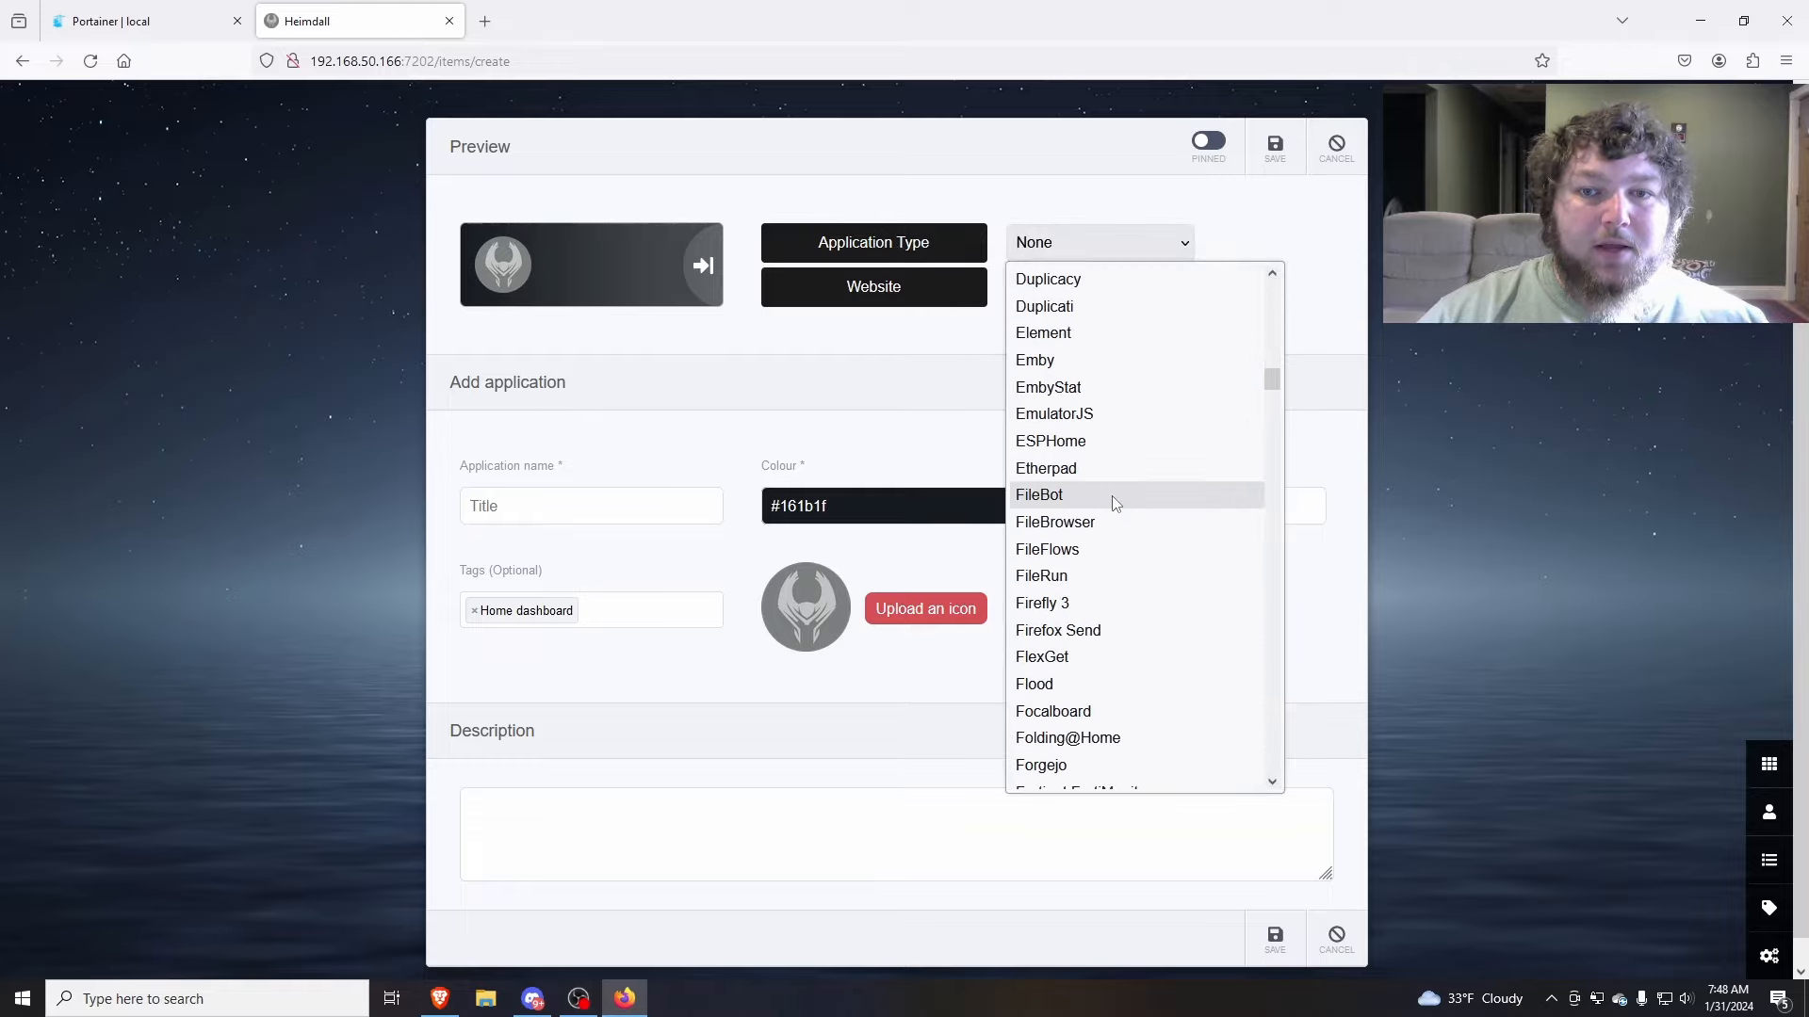
pyautogui.scroll(-3)
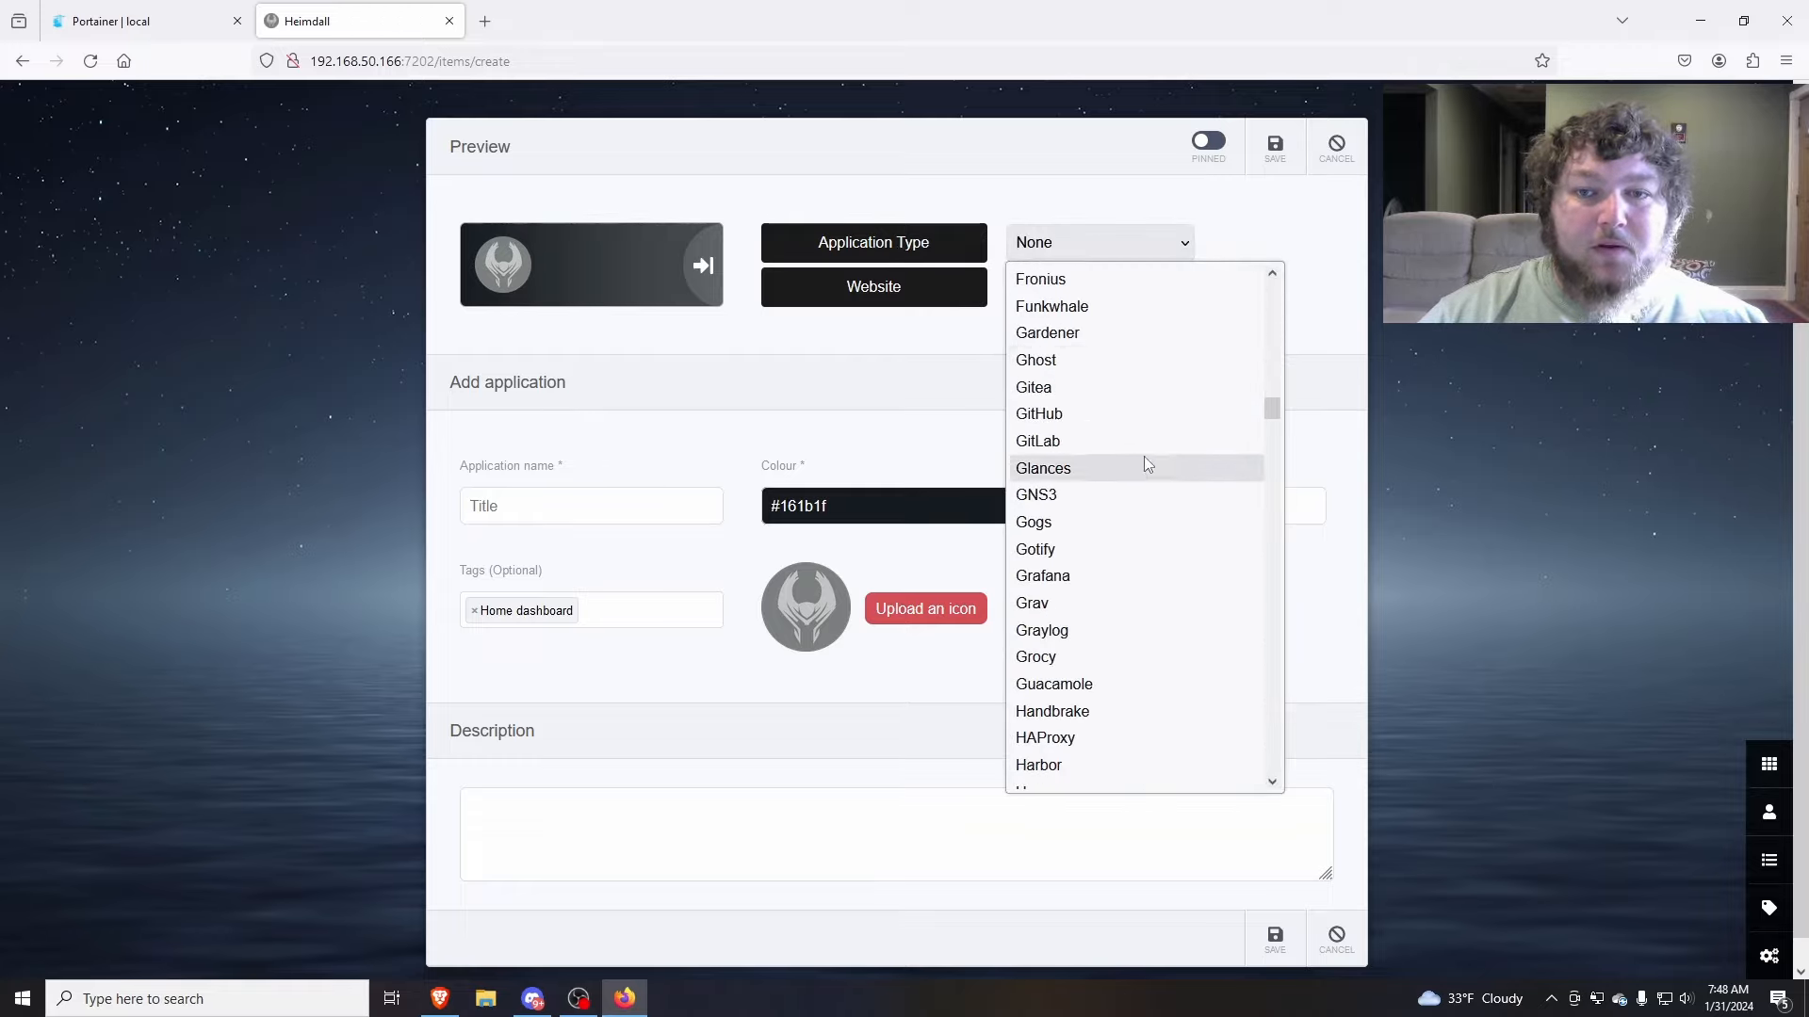
pyautogui.scroll(-3)
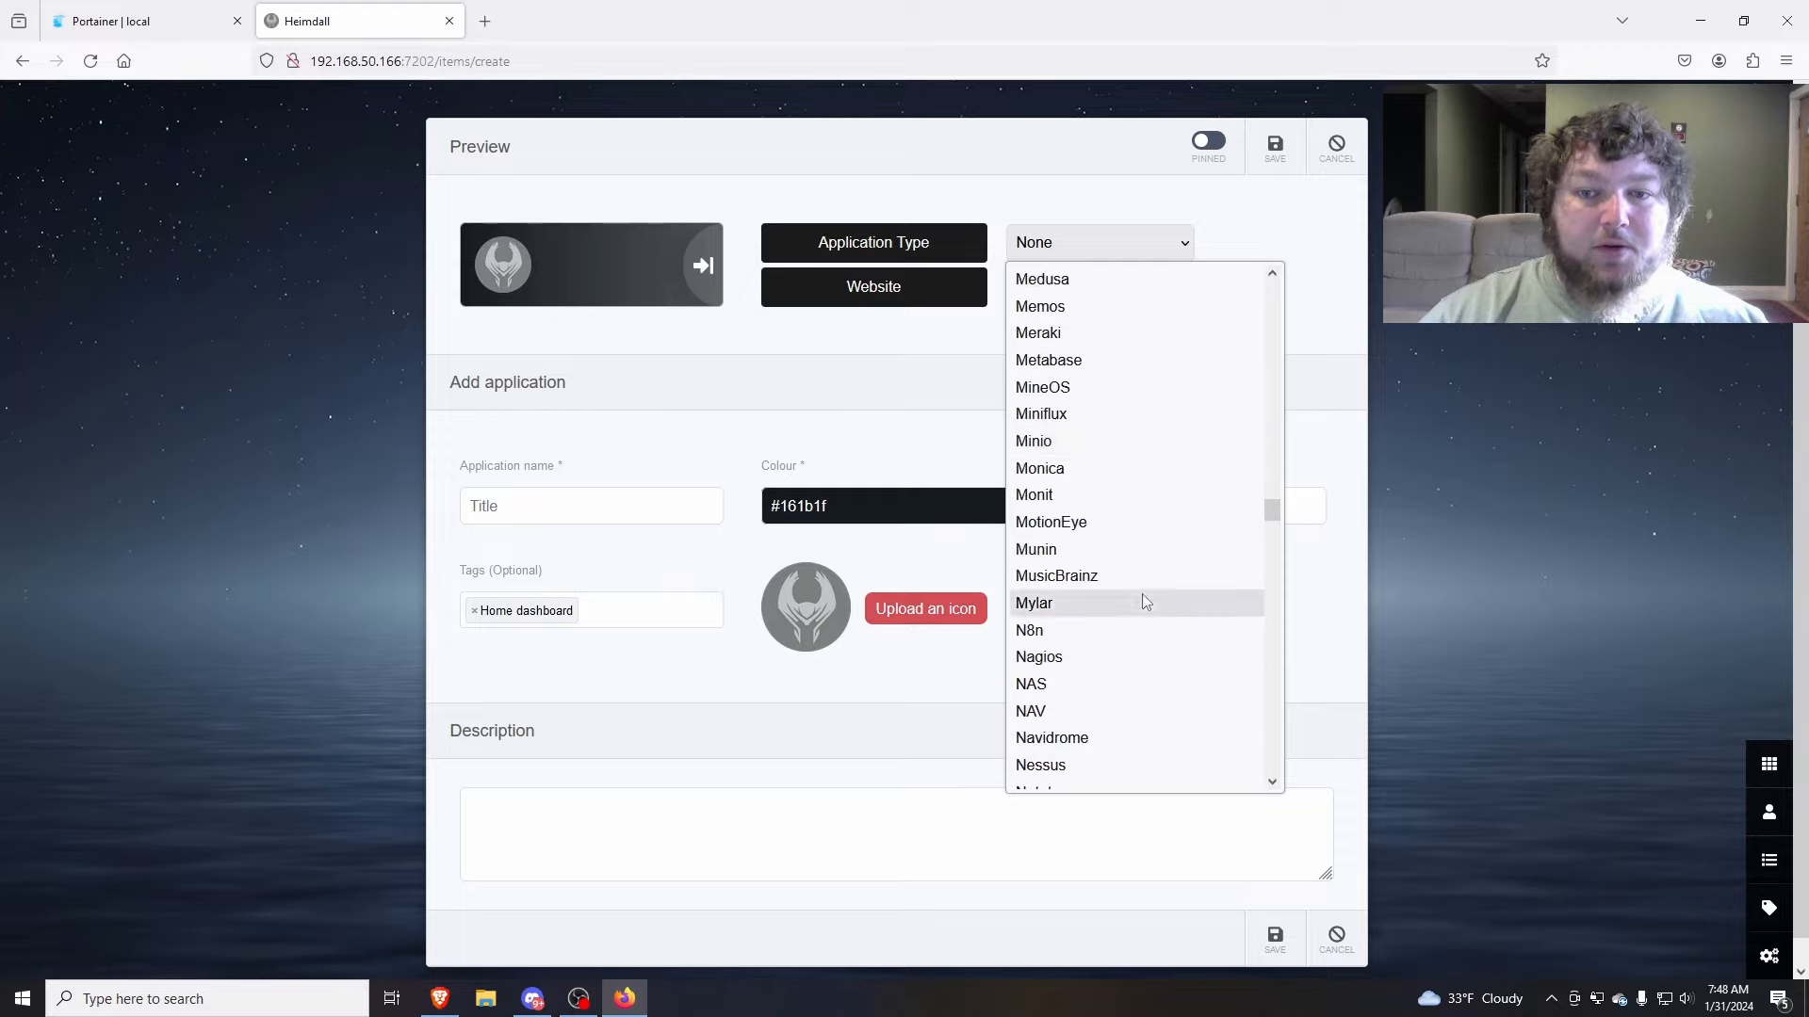
pyautogui.scroll(-3)
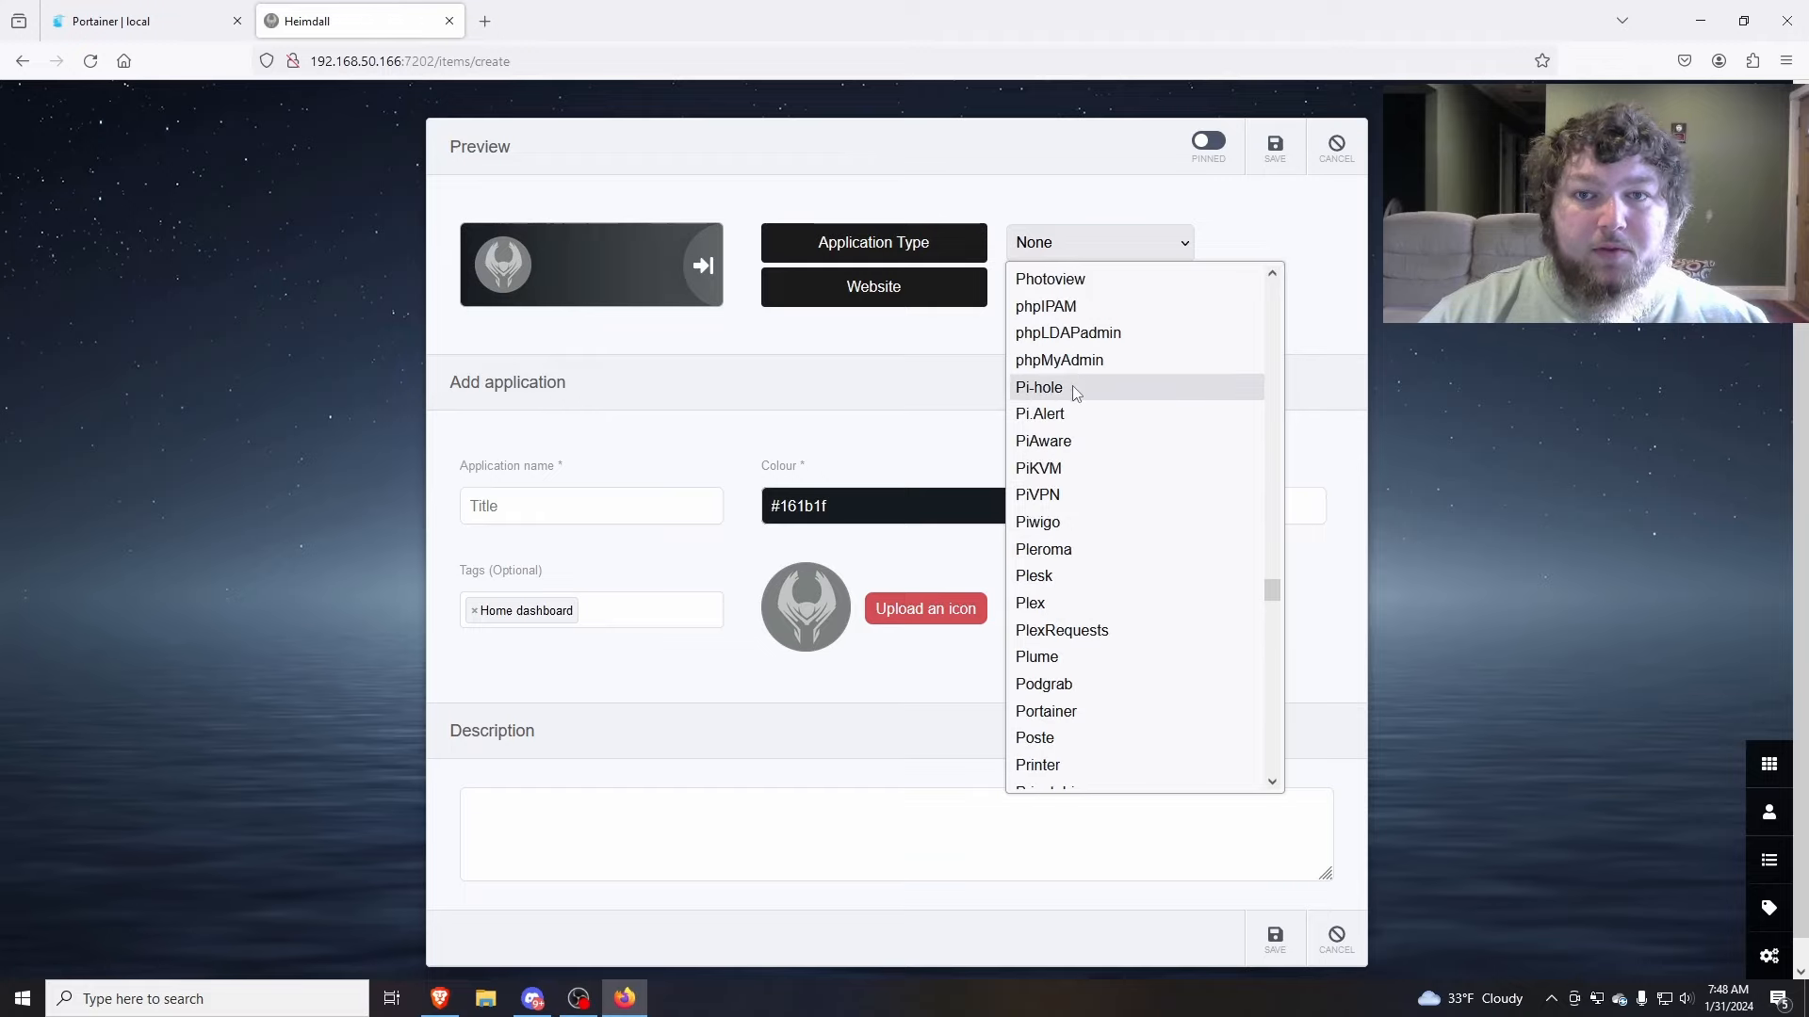
pyautogui.scroll(-3)
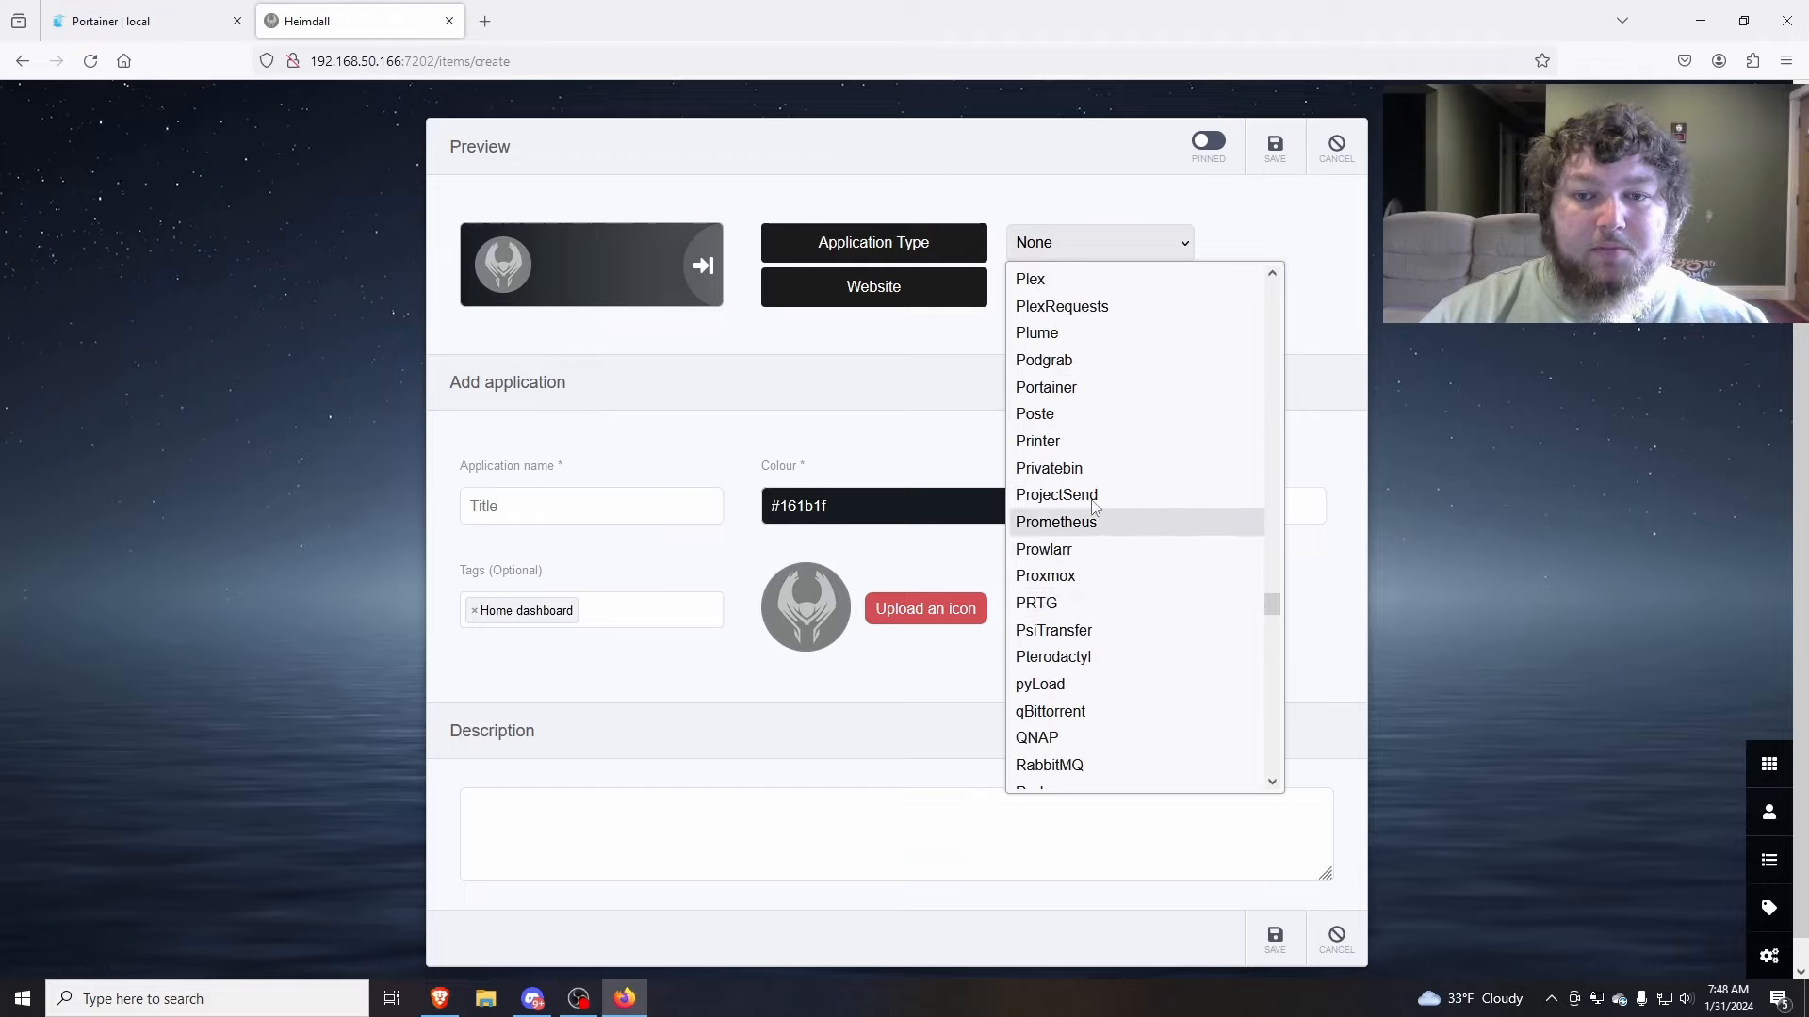
pyautogui.scroll(-3)
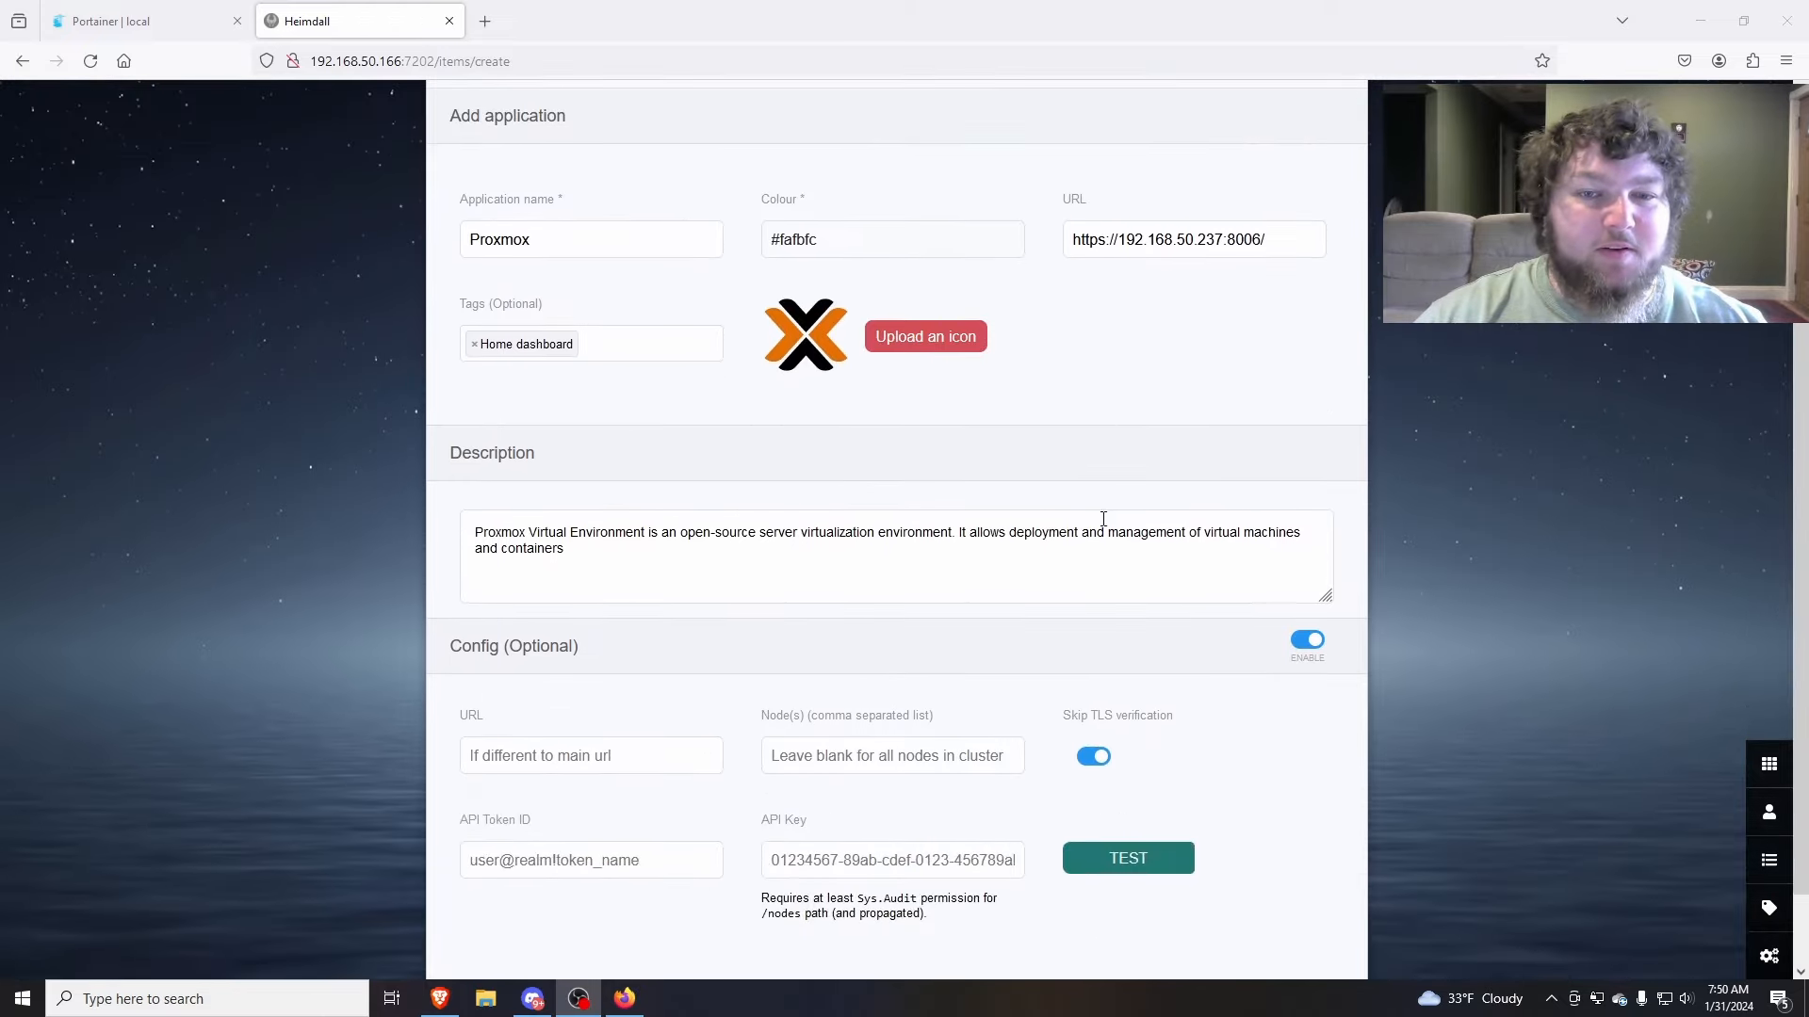
pyautogui.scroll(3)
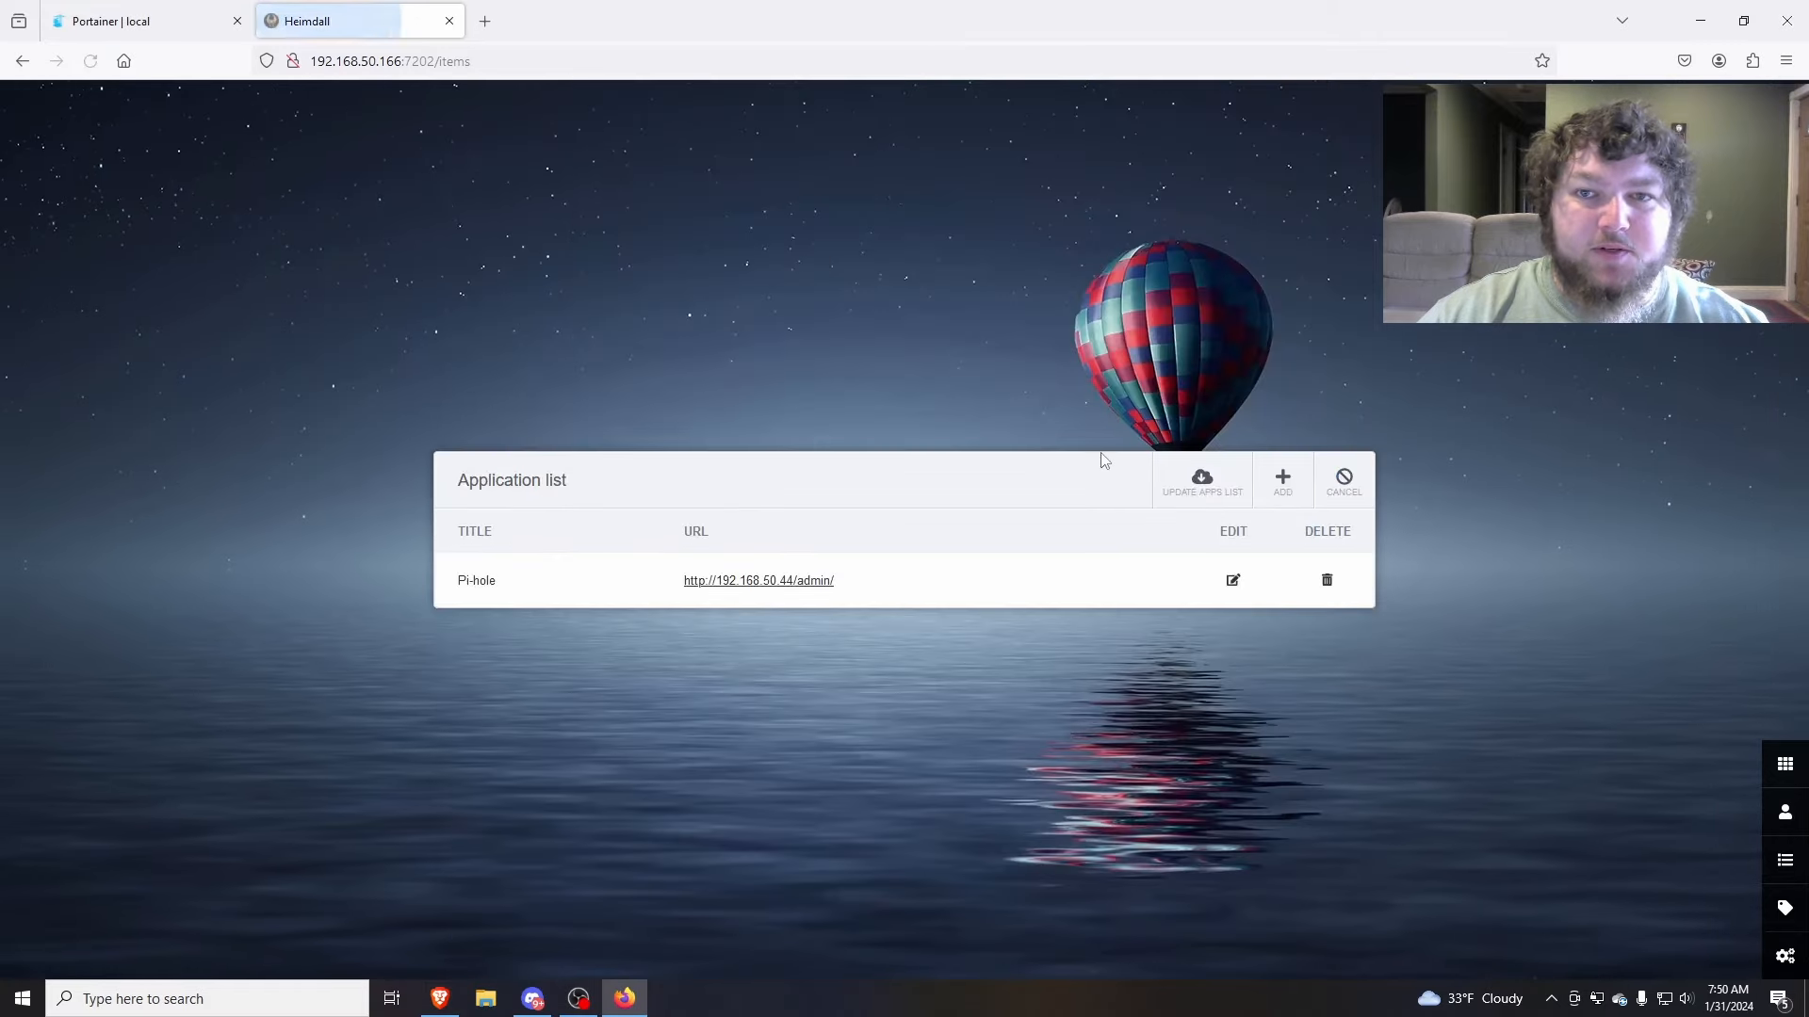
# - Add another application and choose NAS as its application type
pyautogui.click(1282, 480)
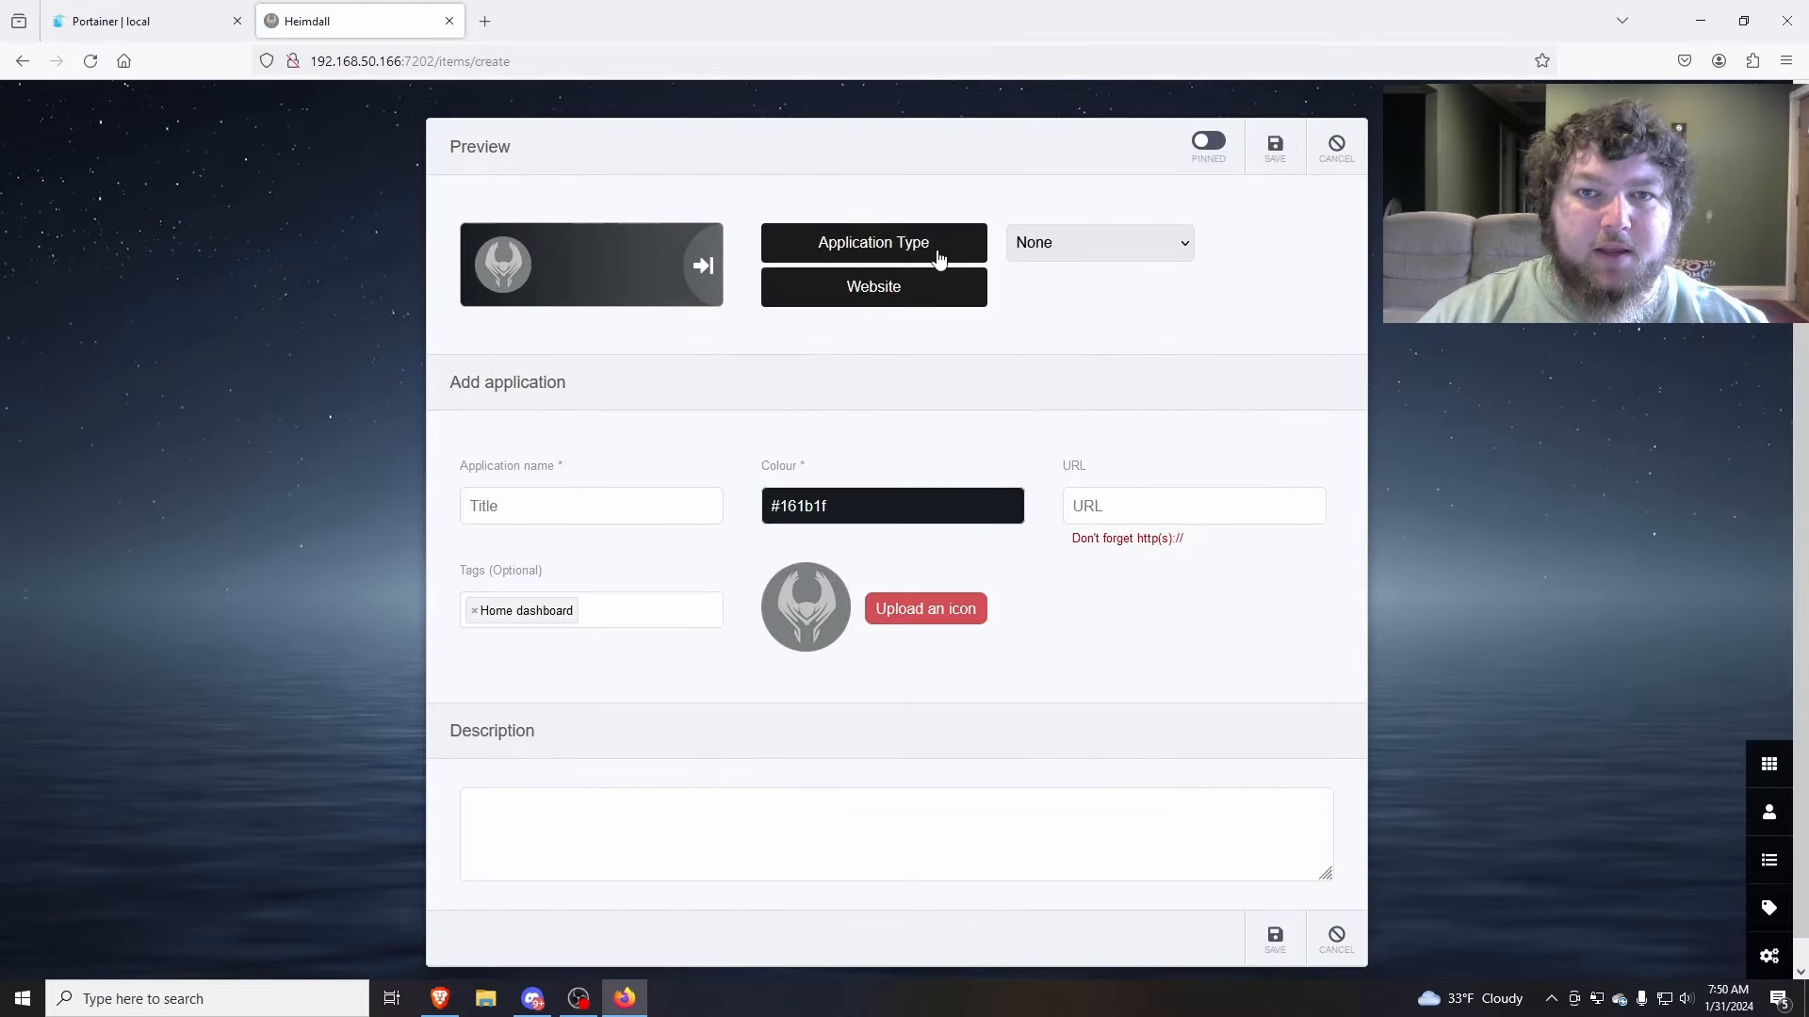
pyautogui.click(1099, 243)
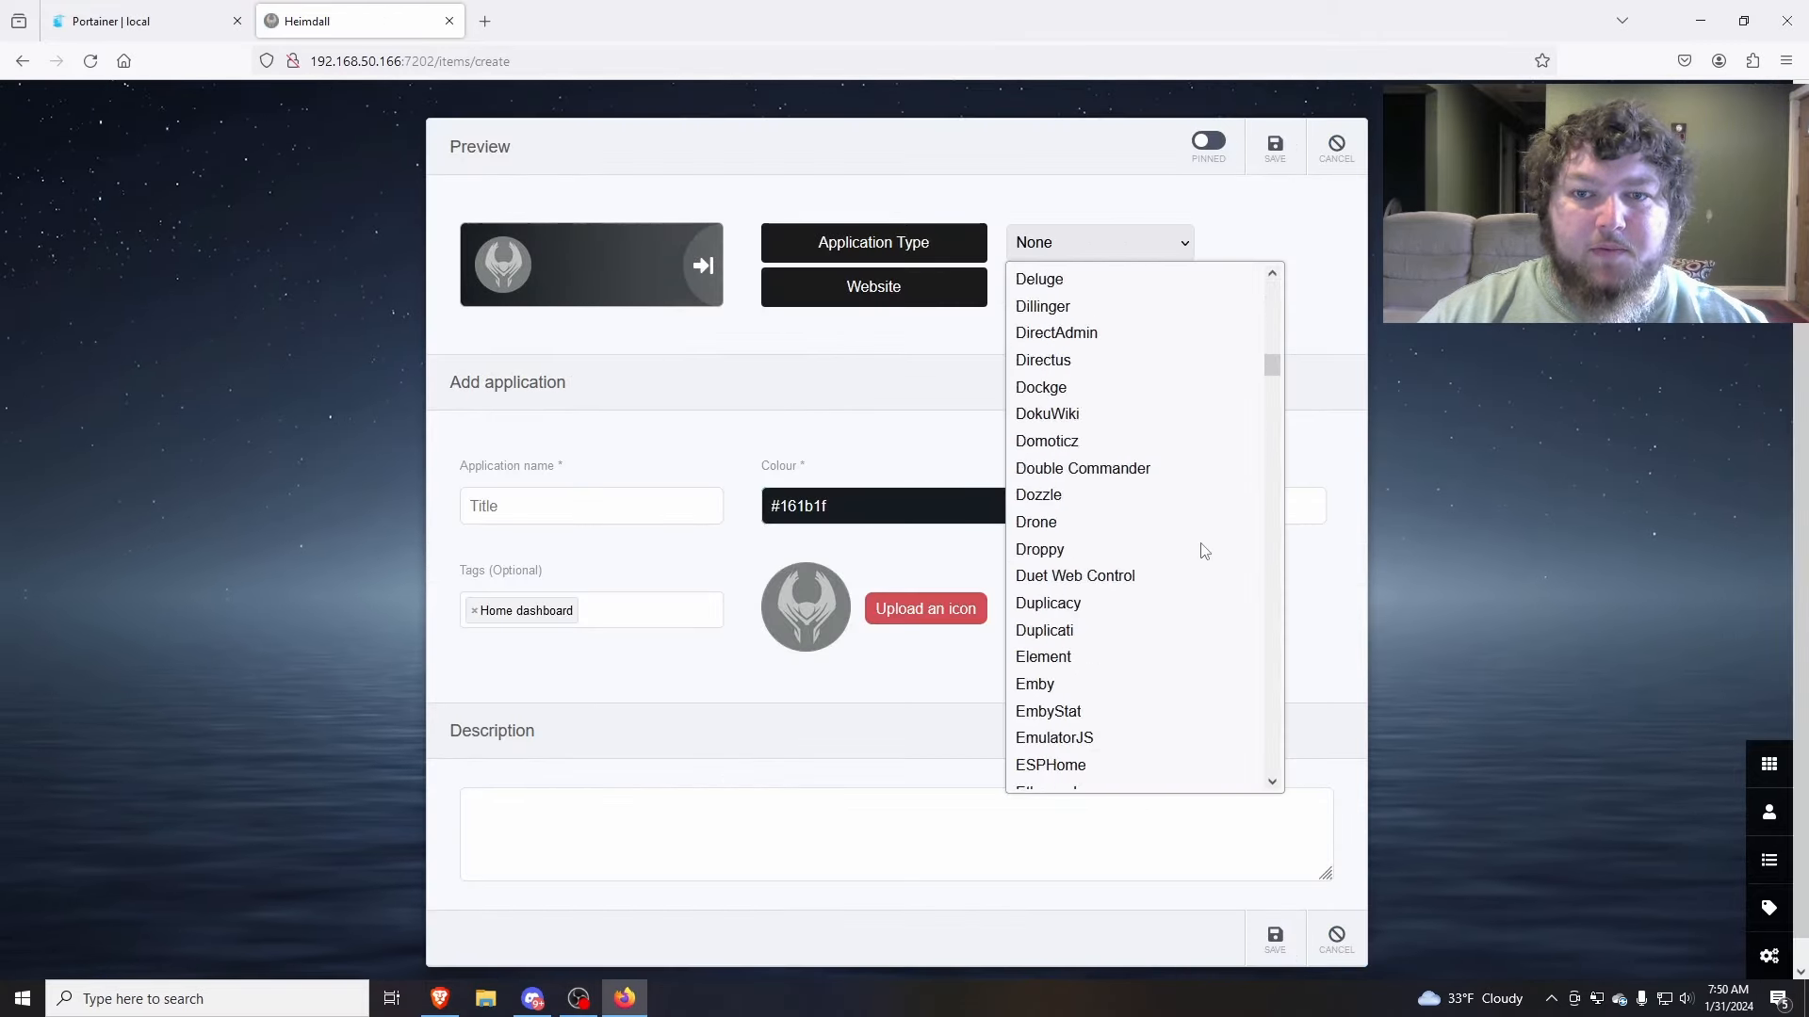
pyautogui.scroll(-3)
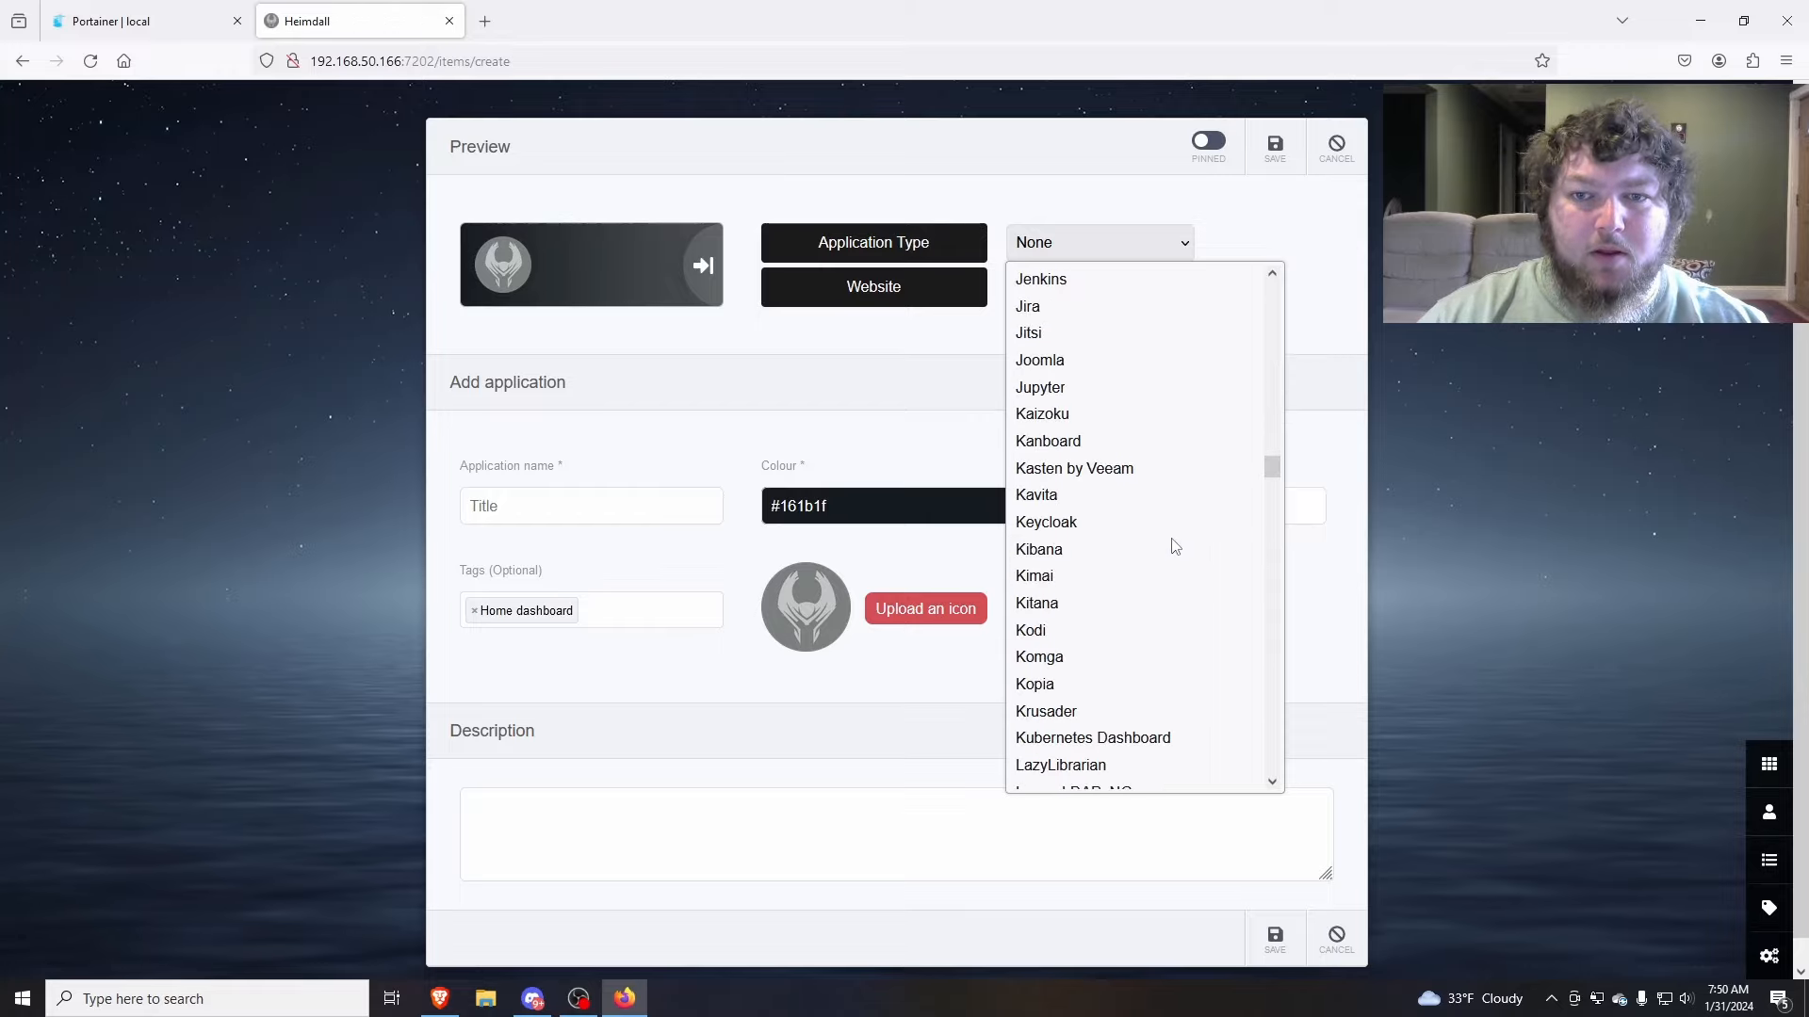
pyautogui.scroll(-3)
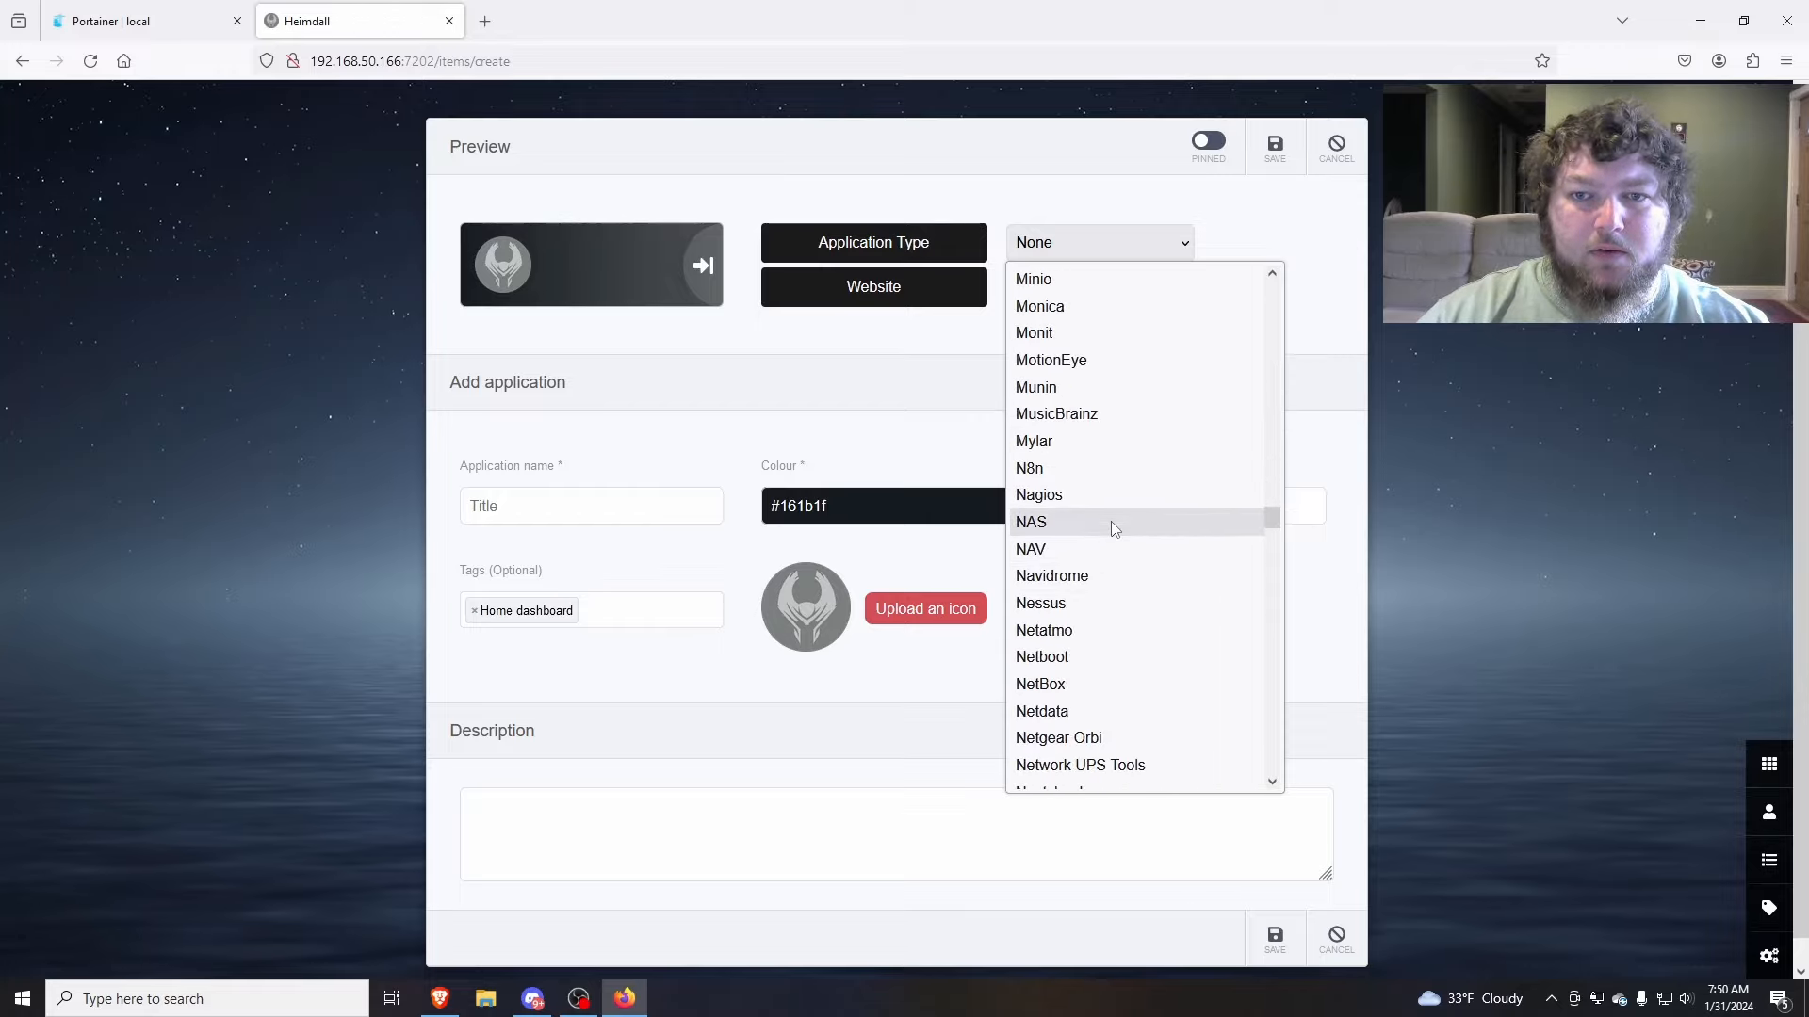
pyautogui.click(1031, 522)
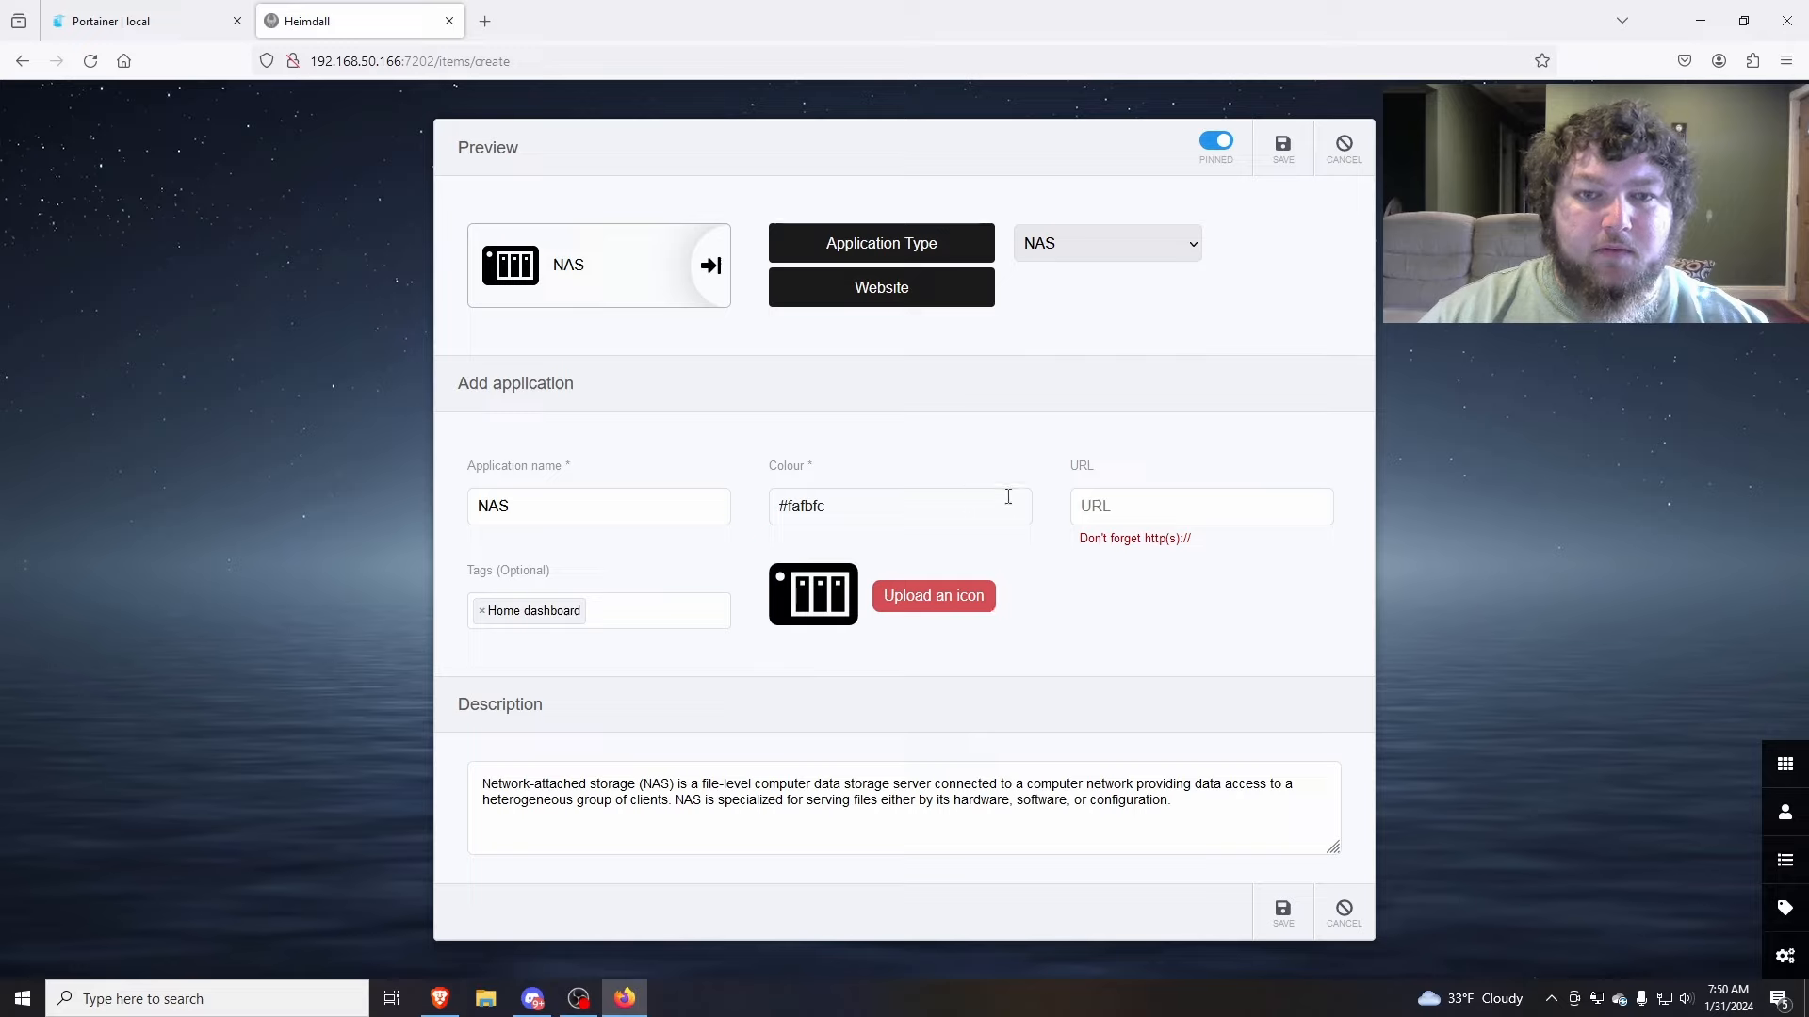
pyautogui.click(1201, 506)
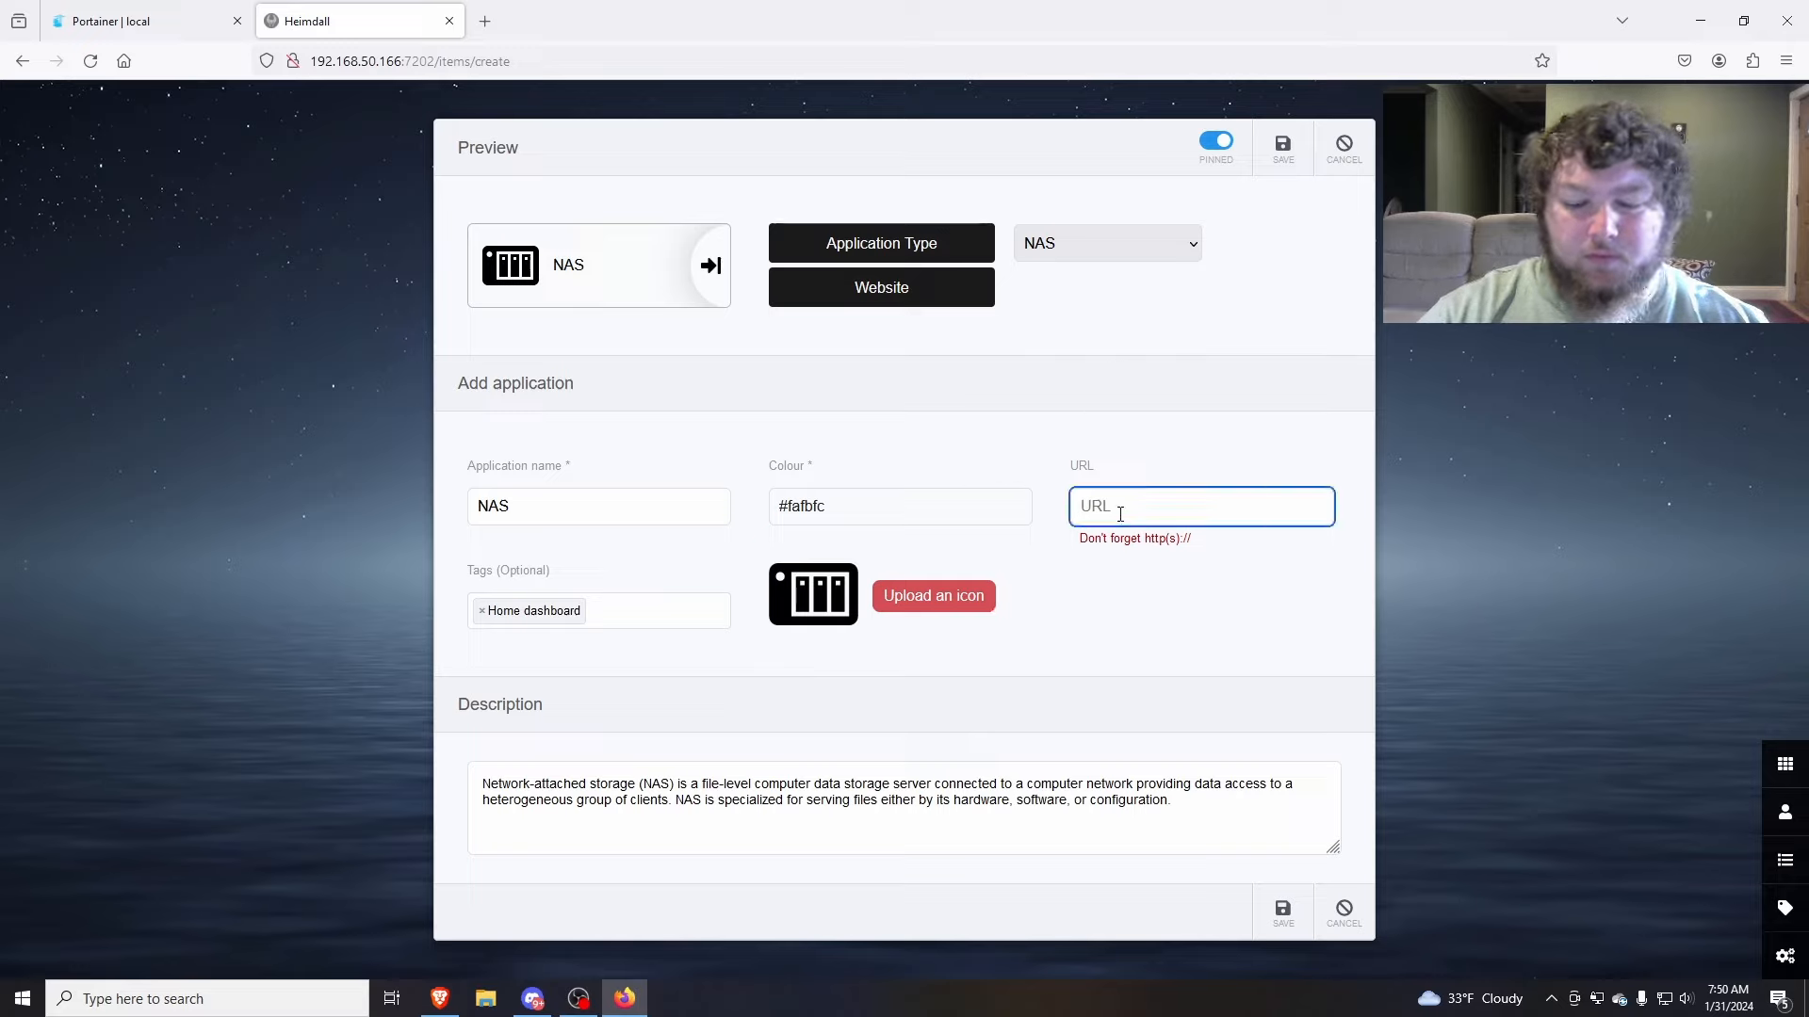
pyautogui.write('https://192.168.50.20')
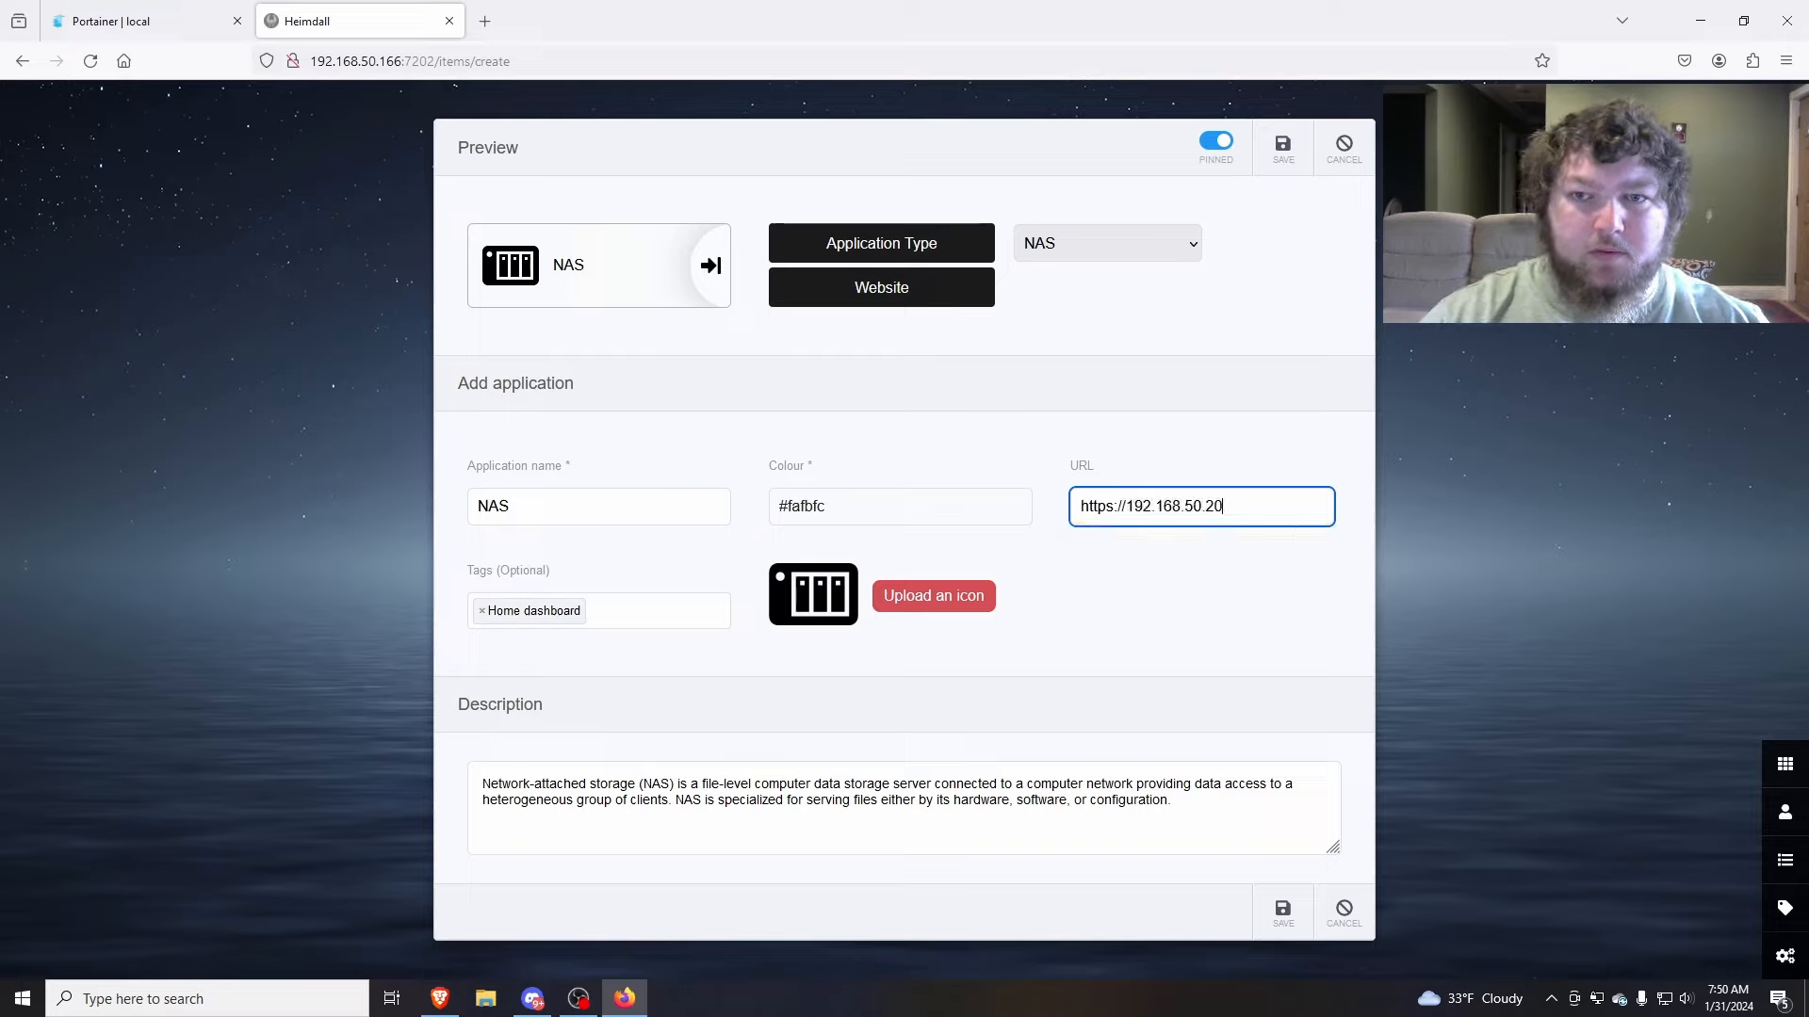
pyautogui.write('3:')
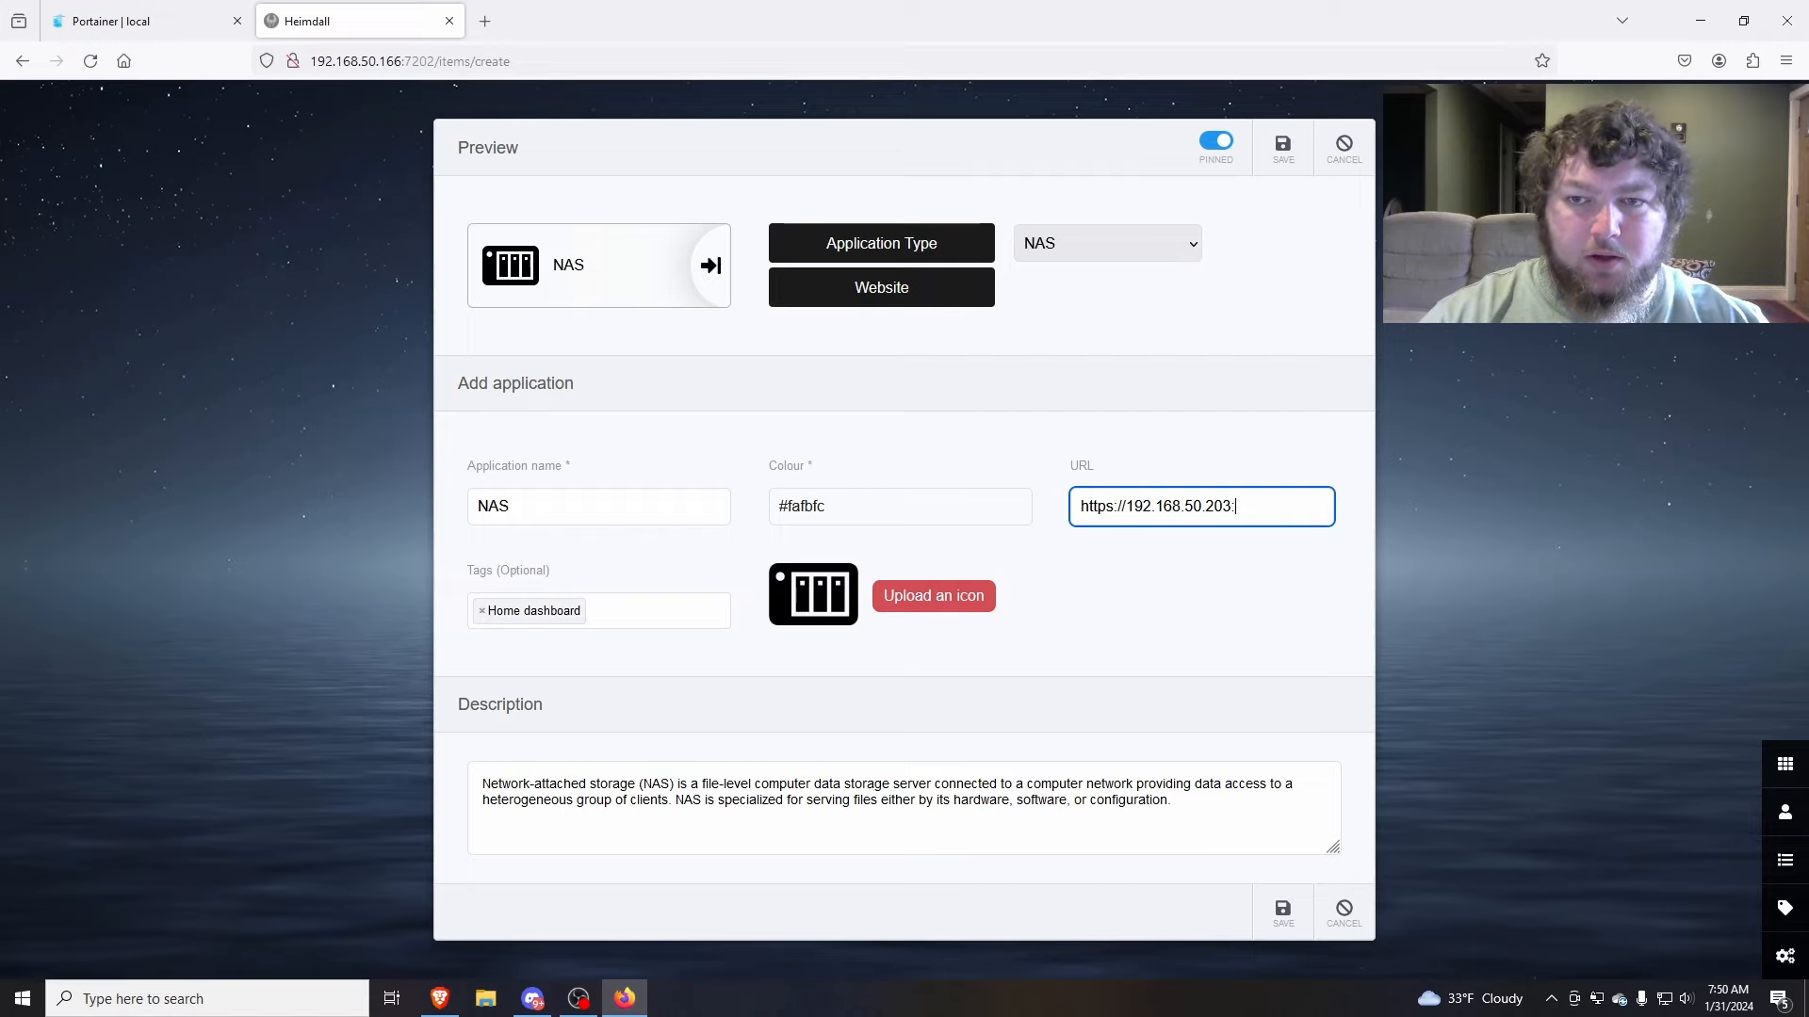
pyautogui.write('8080')
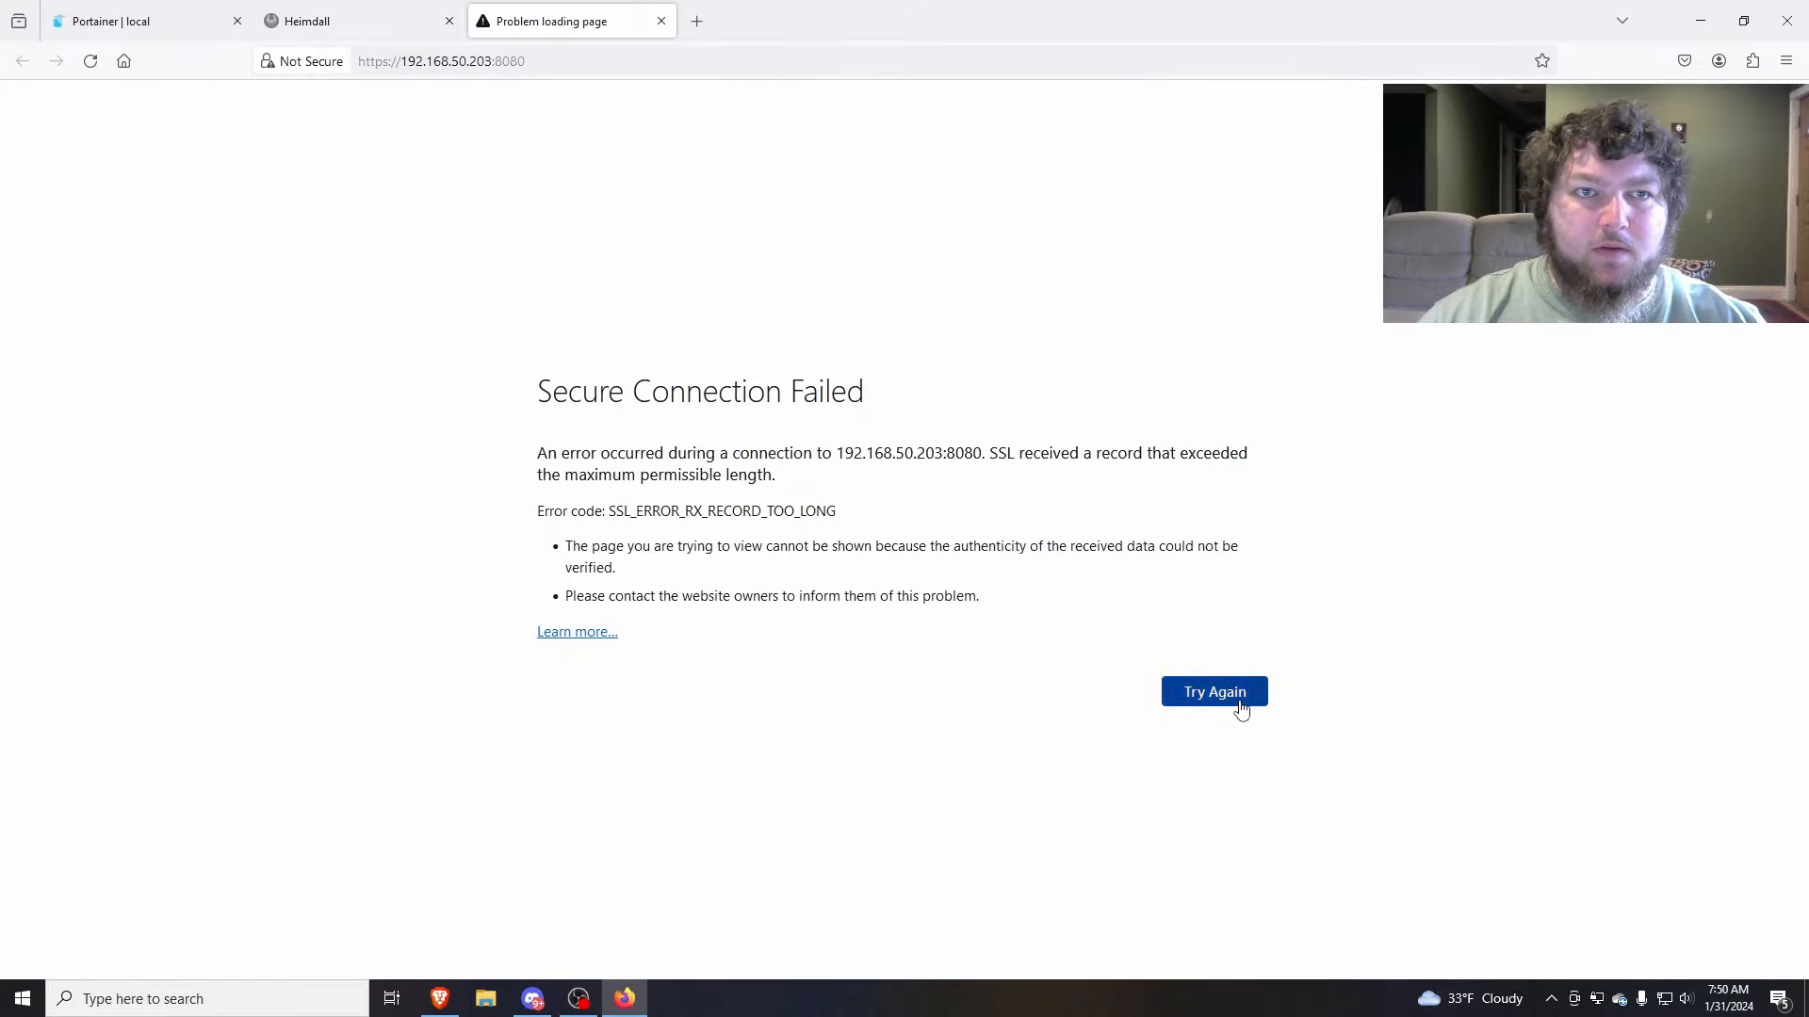
pyautogui.click(470, 61)
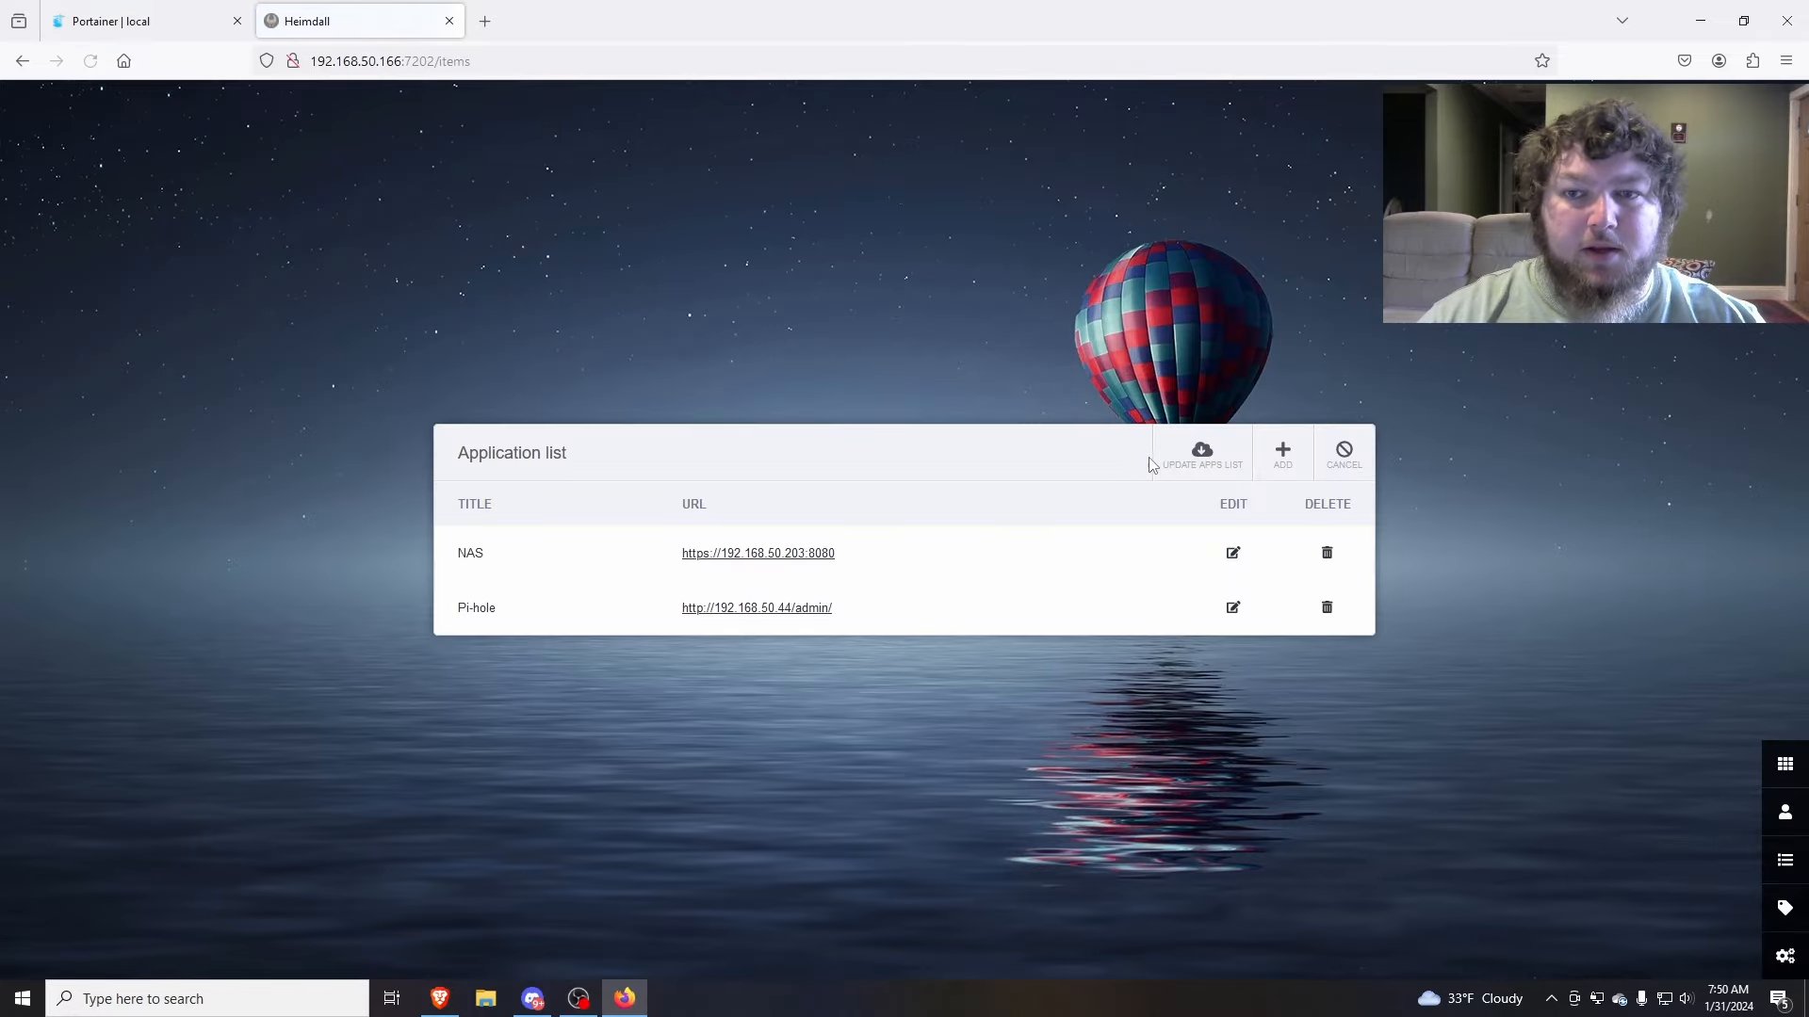
pyautogui.click(1282, 455)
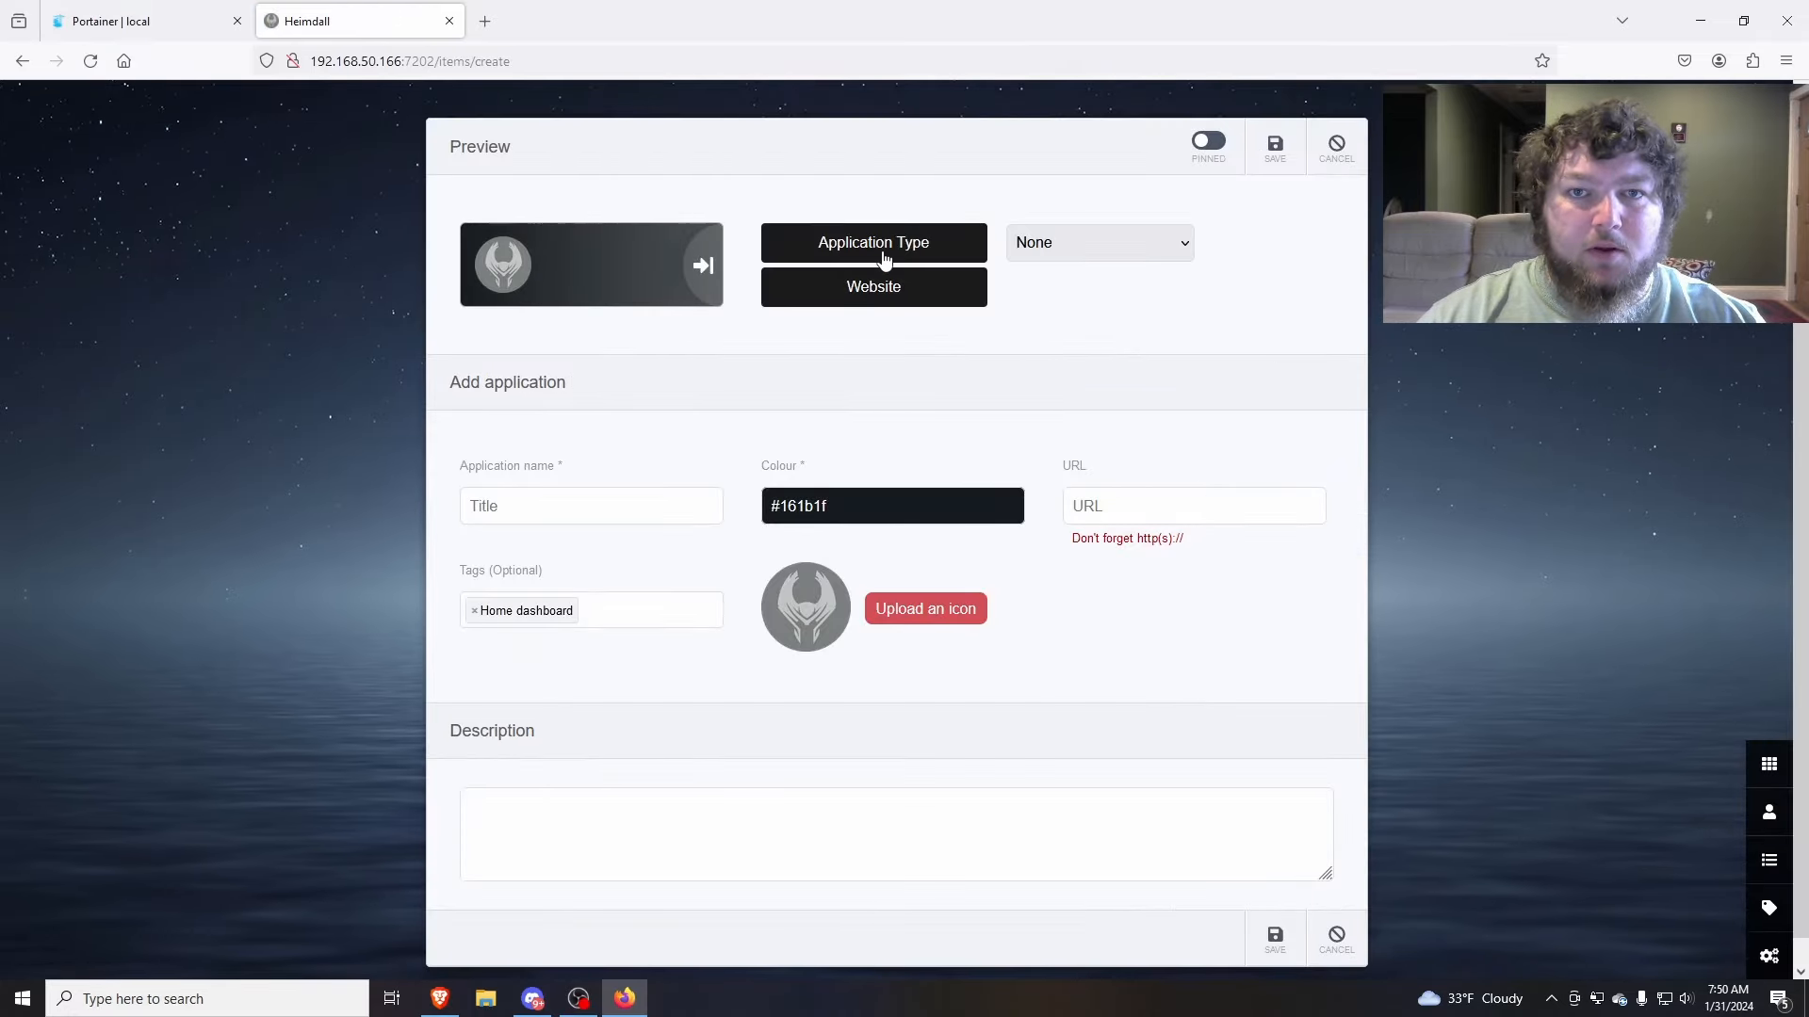
pyautogui.click(1099, 243)
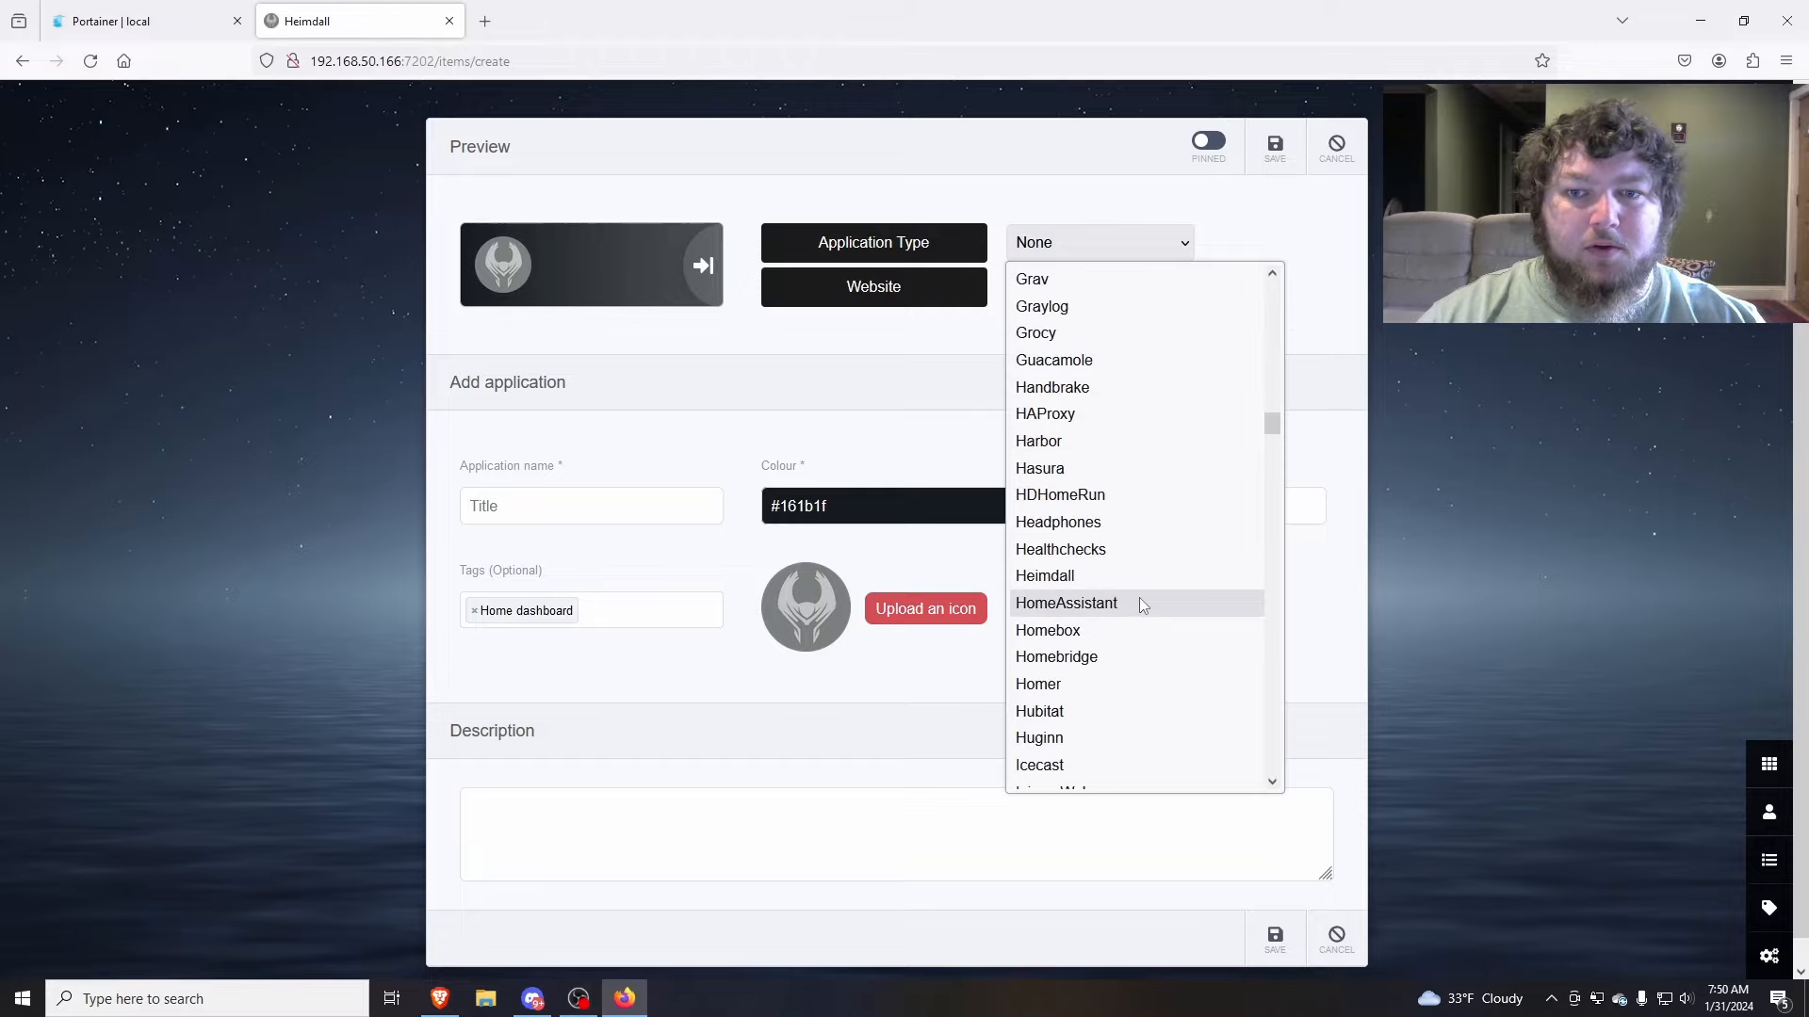
pyautogui.scroll(-3)
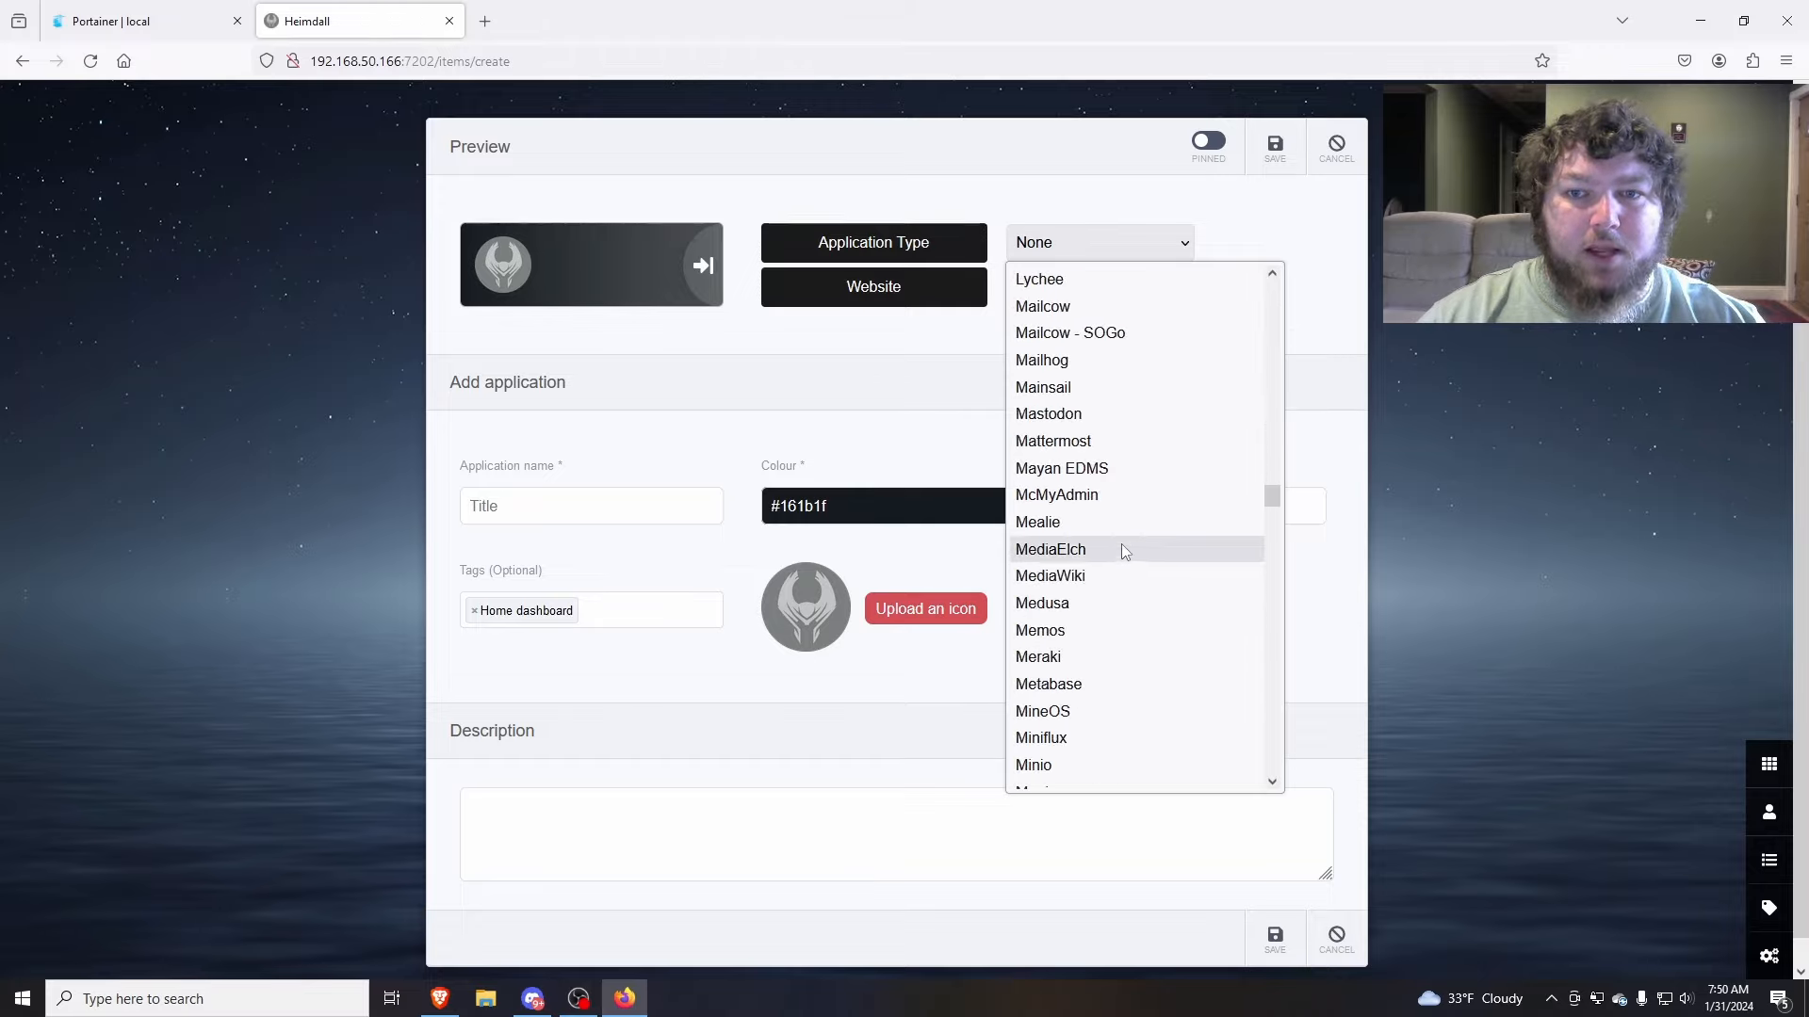
pyautogui.scroll(-3)
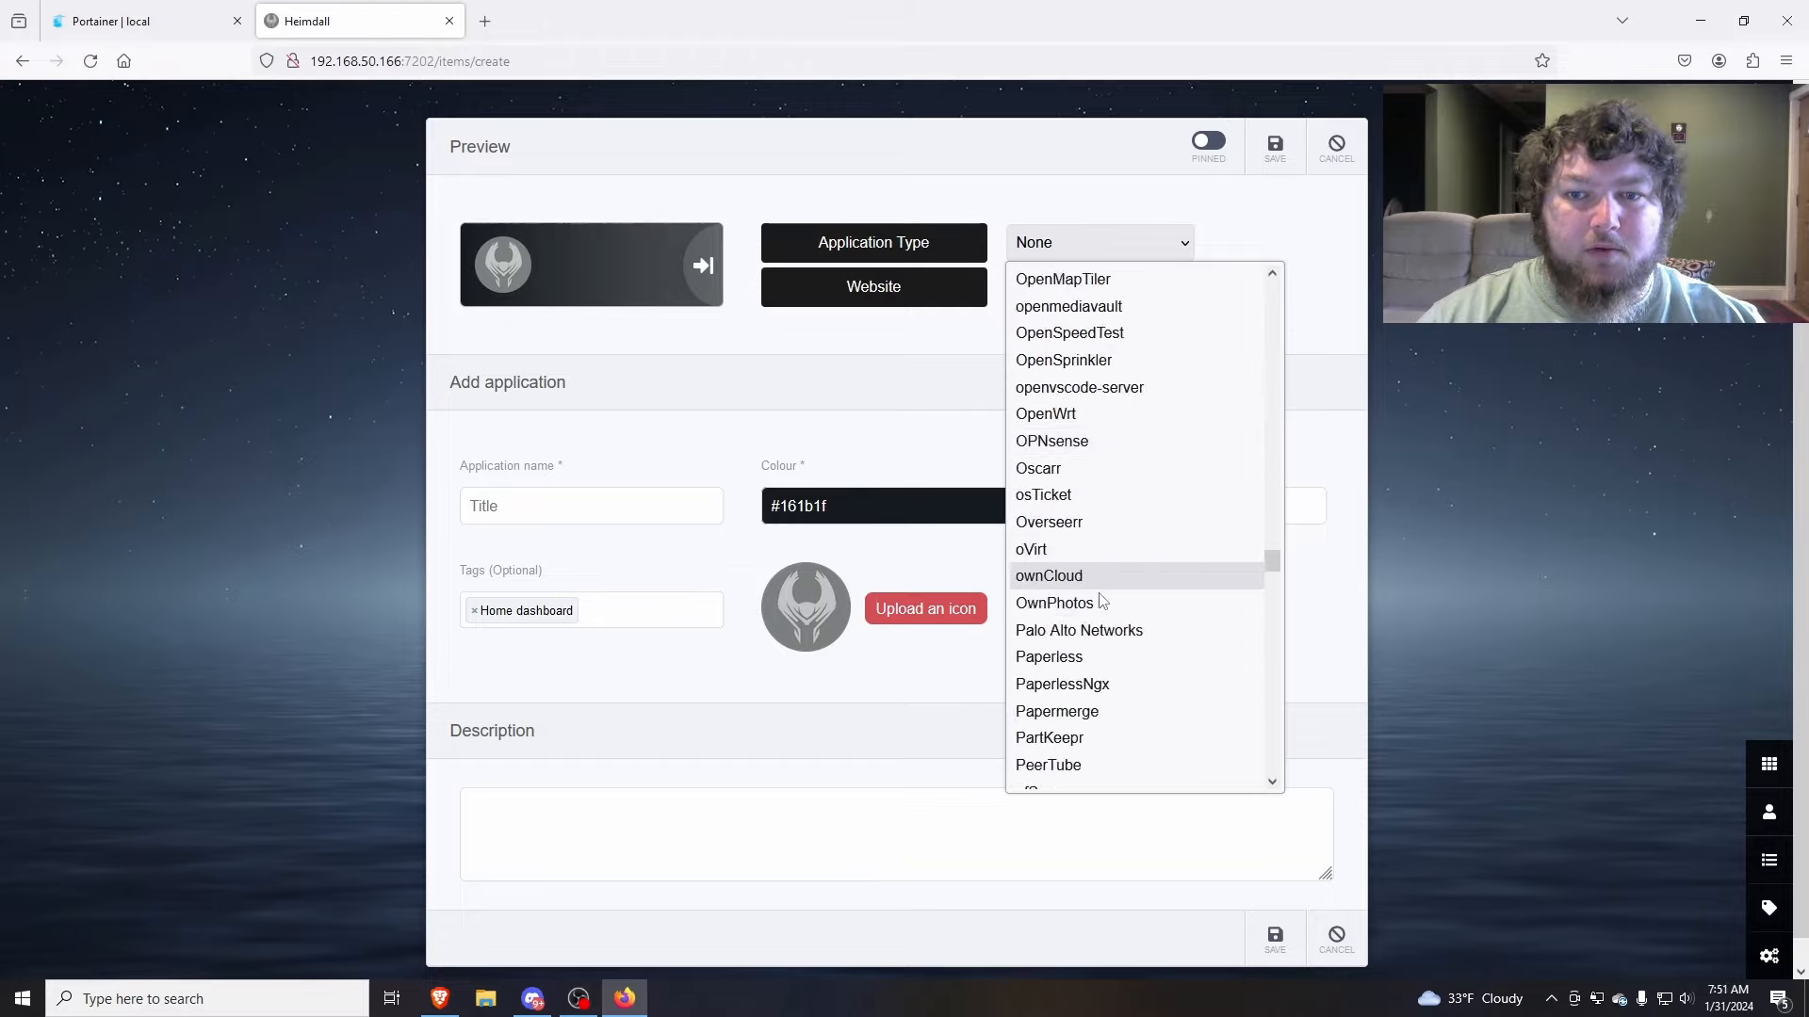
pyautogui.scroll(-3)
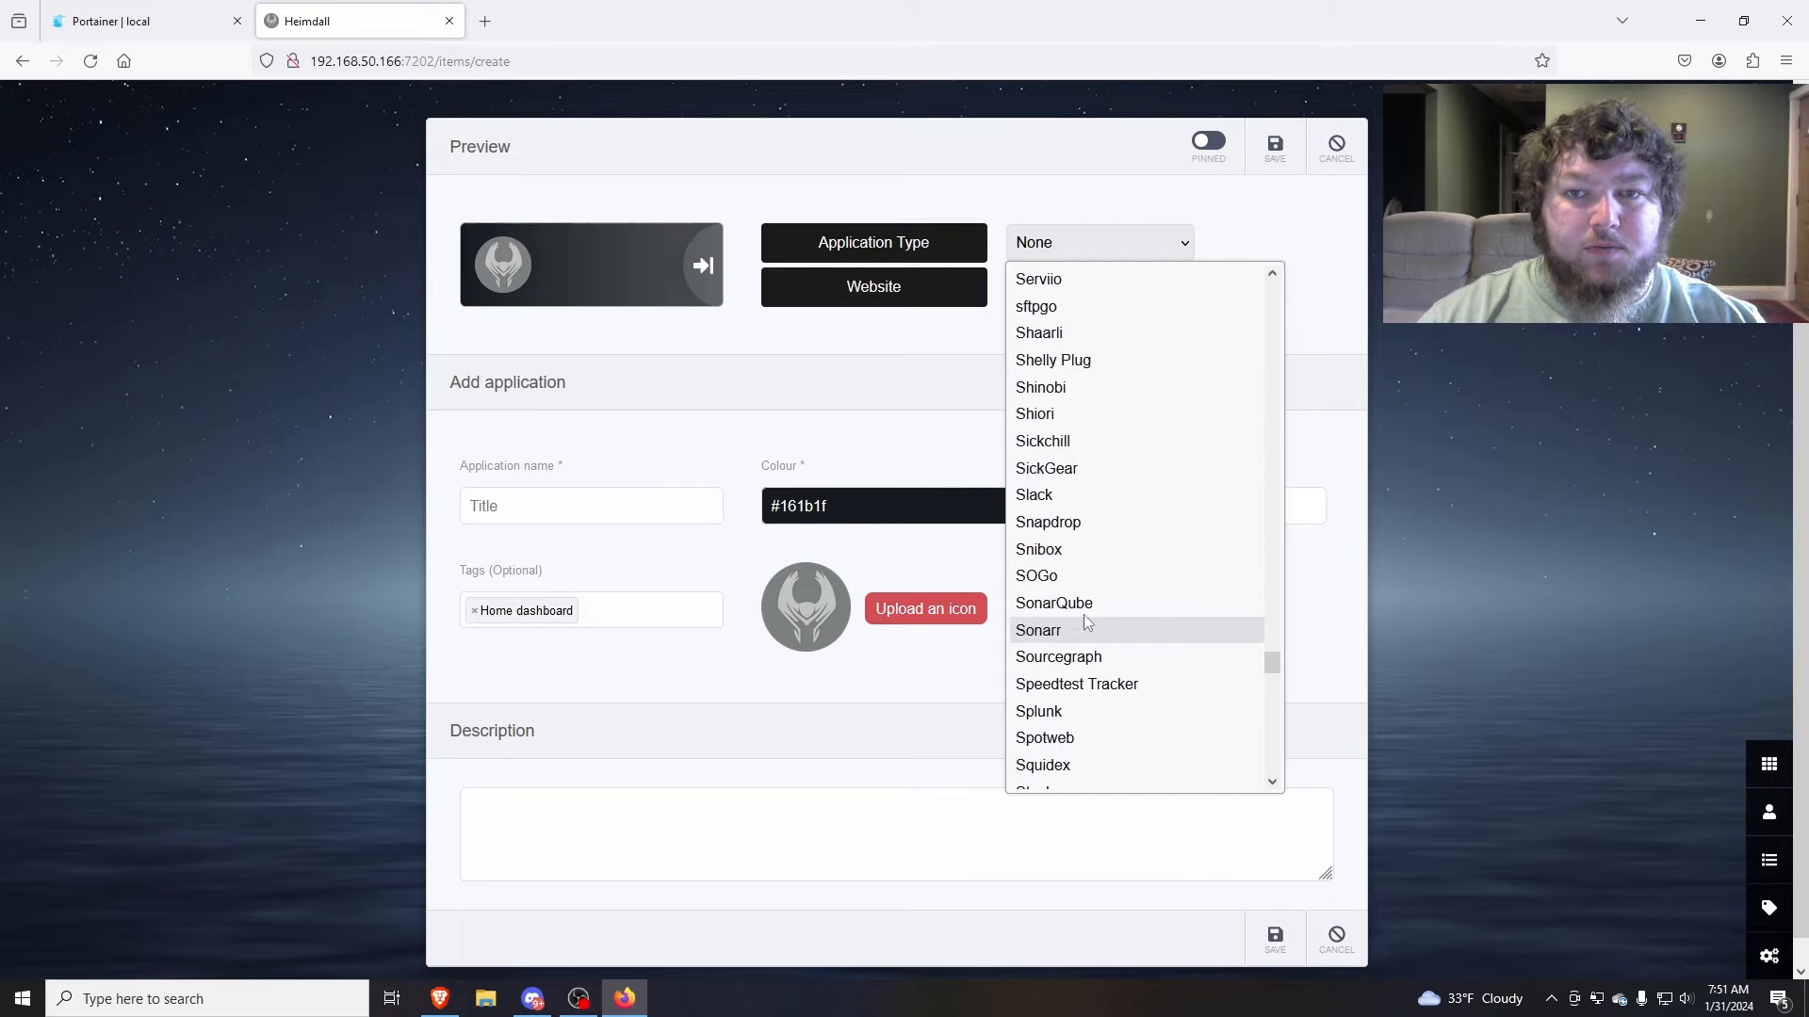
pyautogui.moveTo(1101, 663)
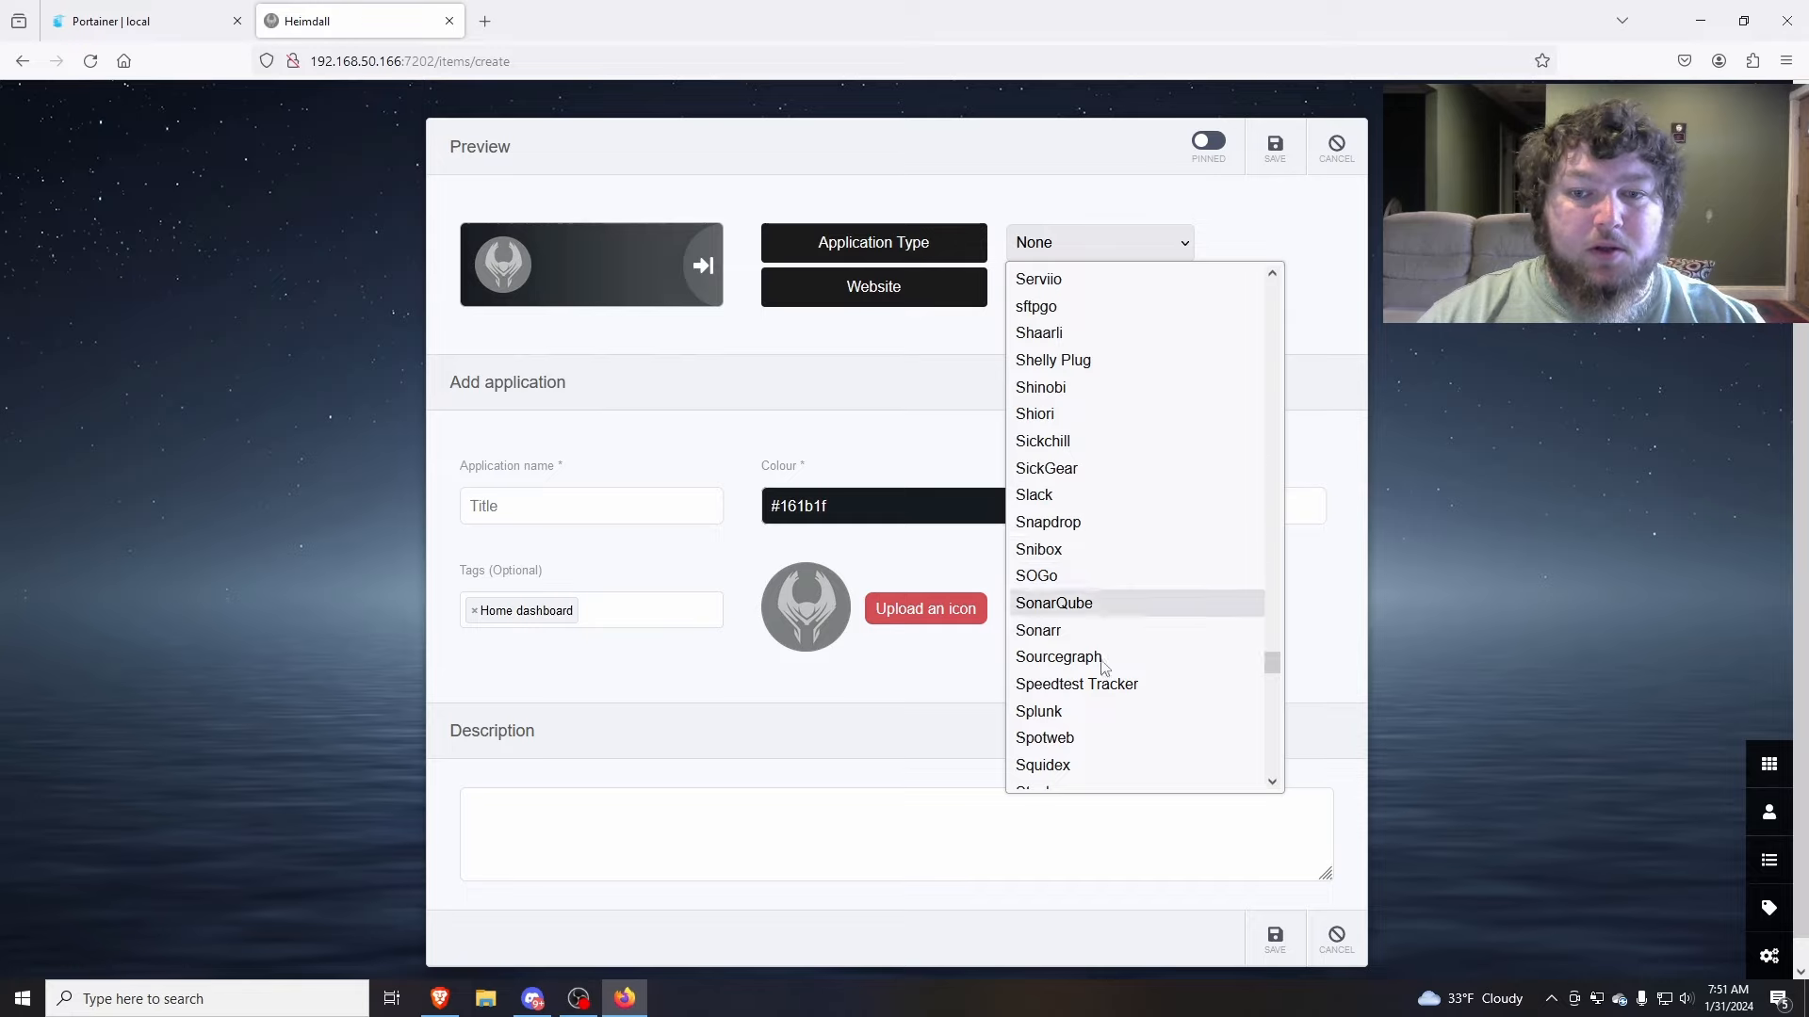
pyautogui.scroll(-3)
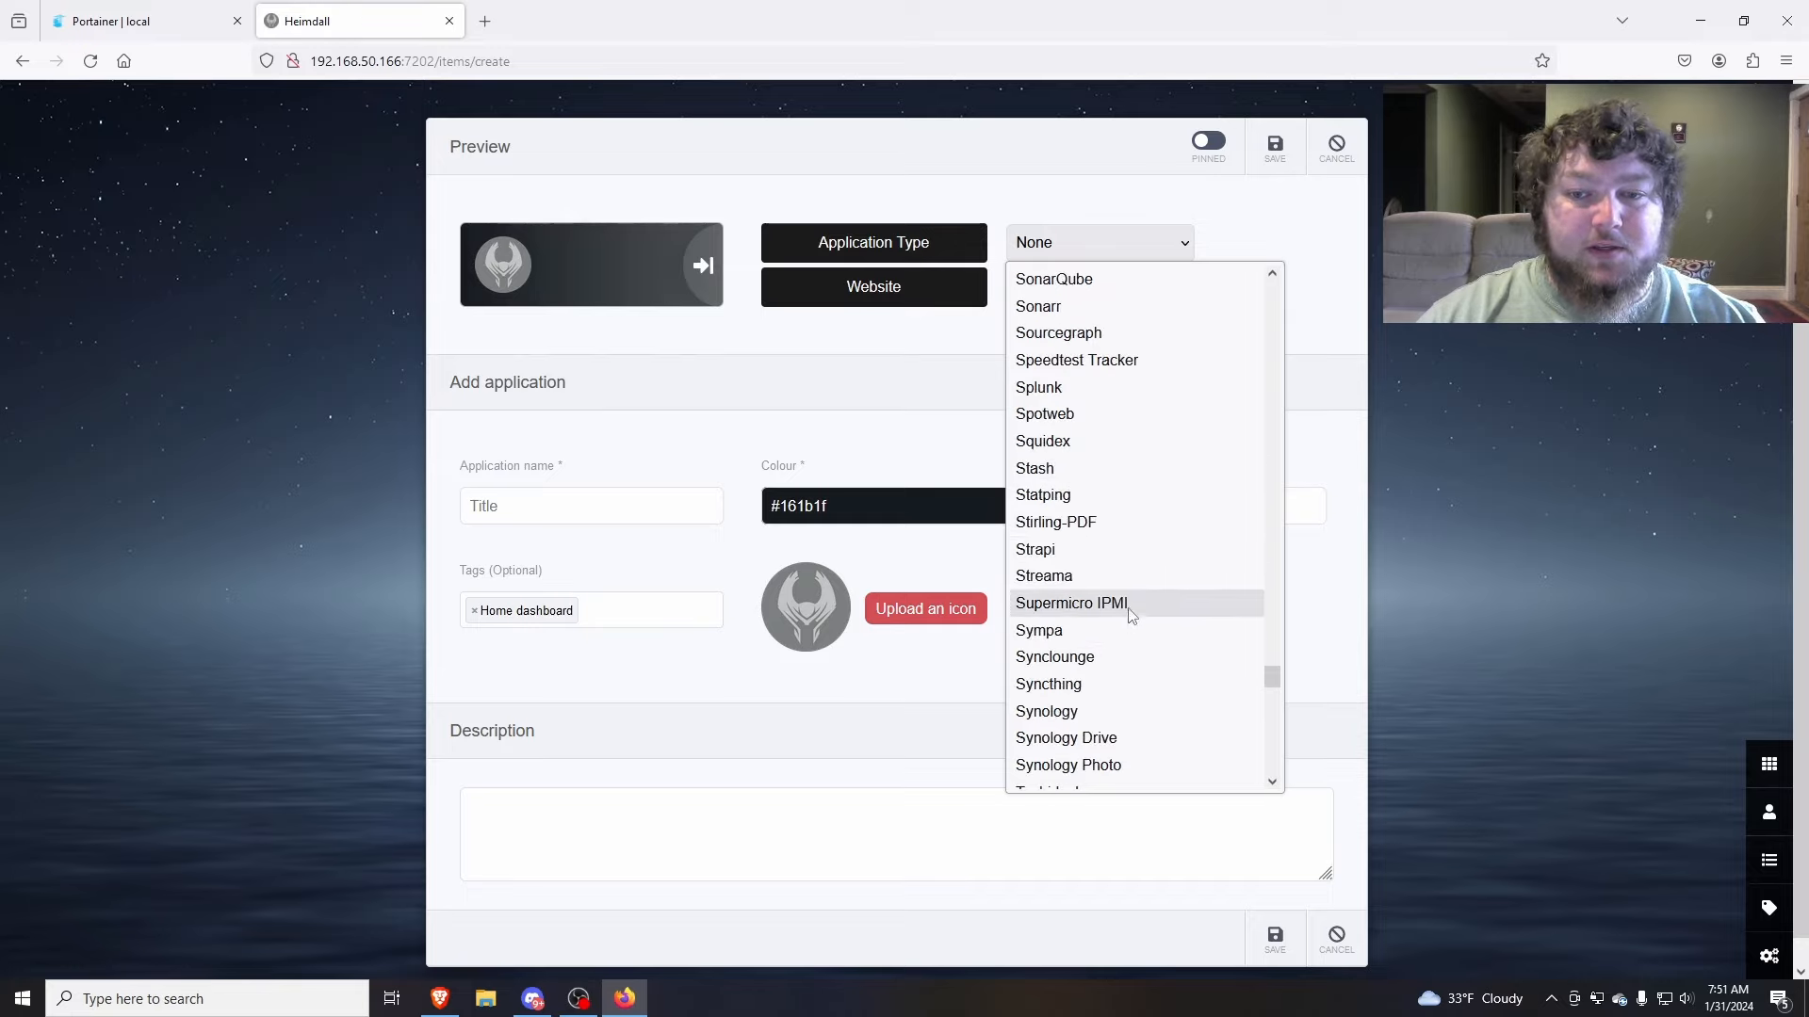
pyautogui.scroll(-3)
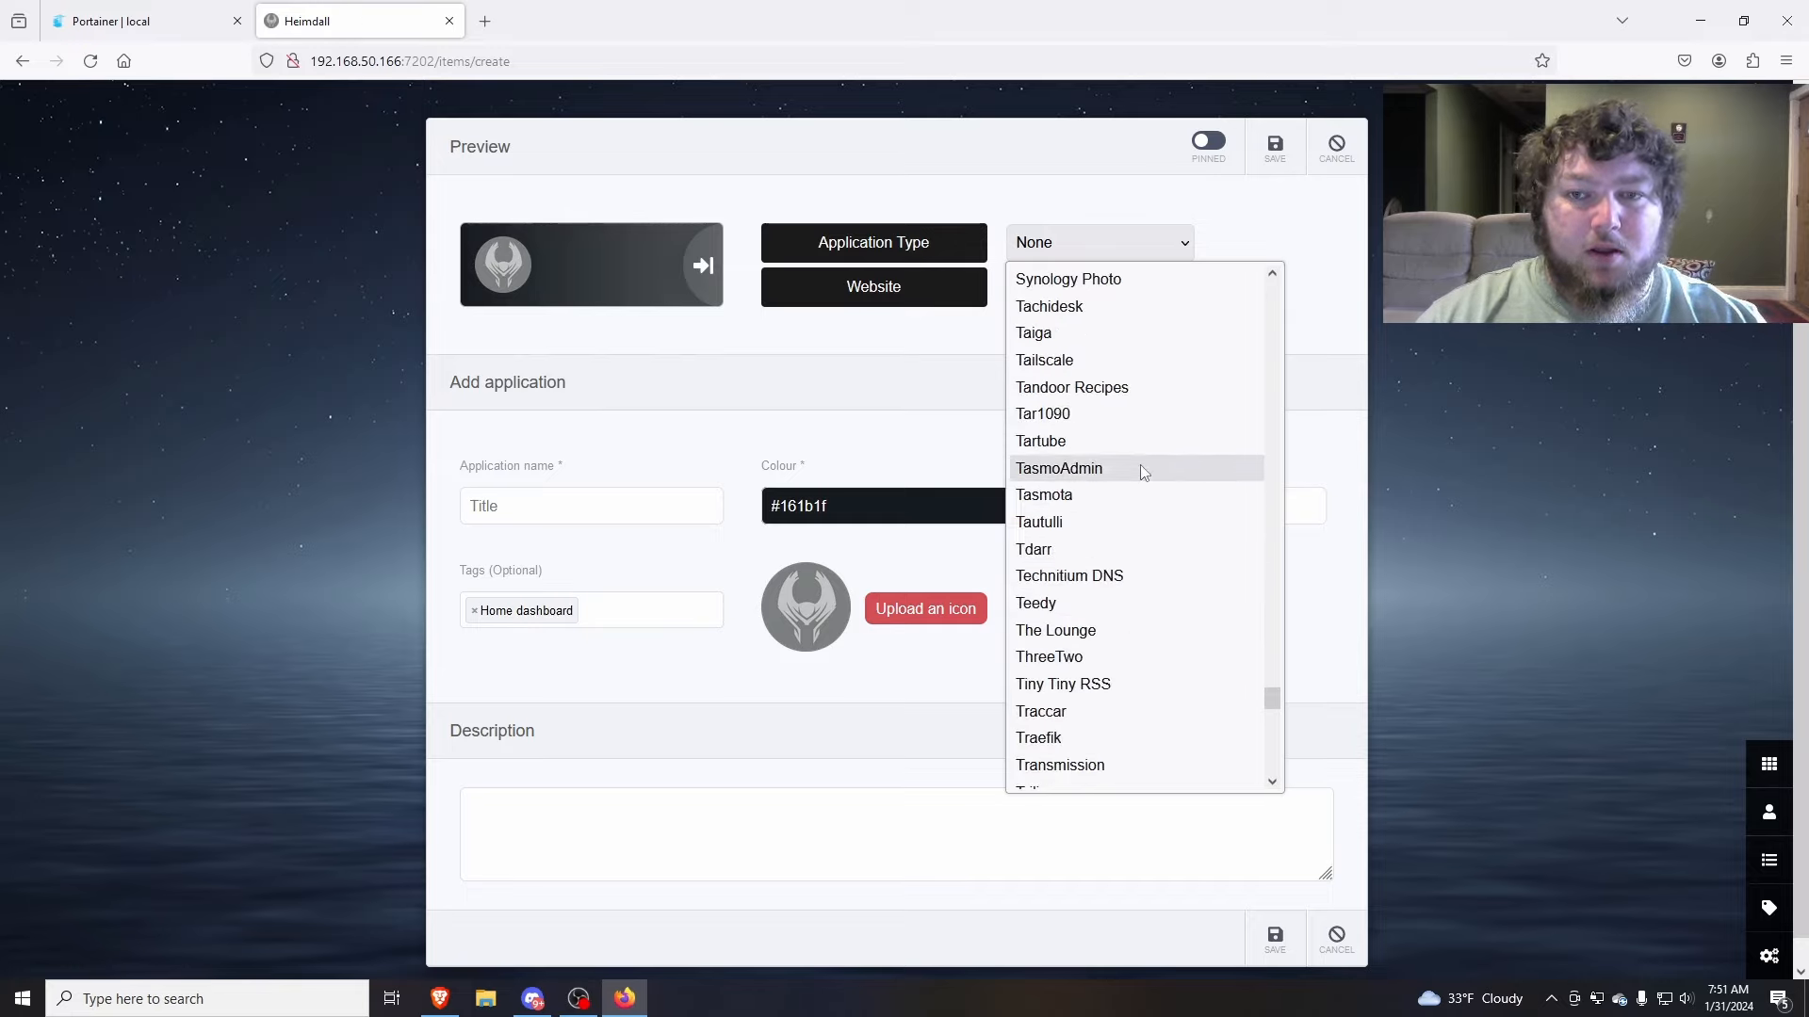
pyautogui.moveTo(1083, 442)
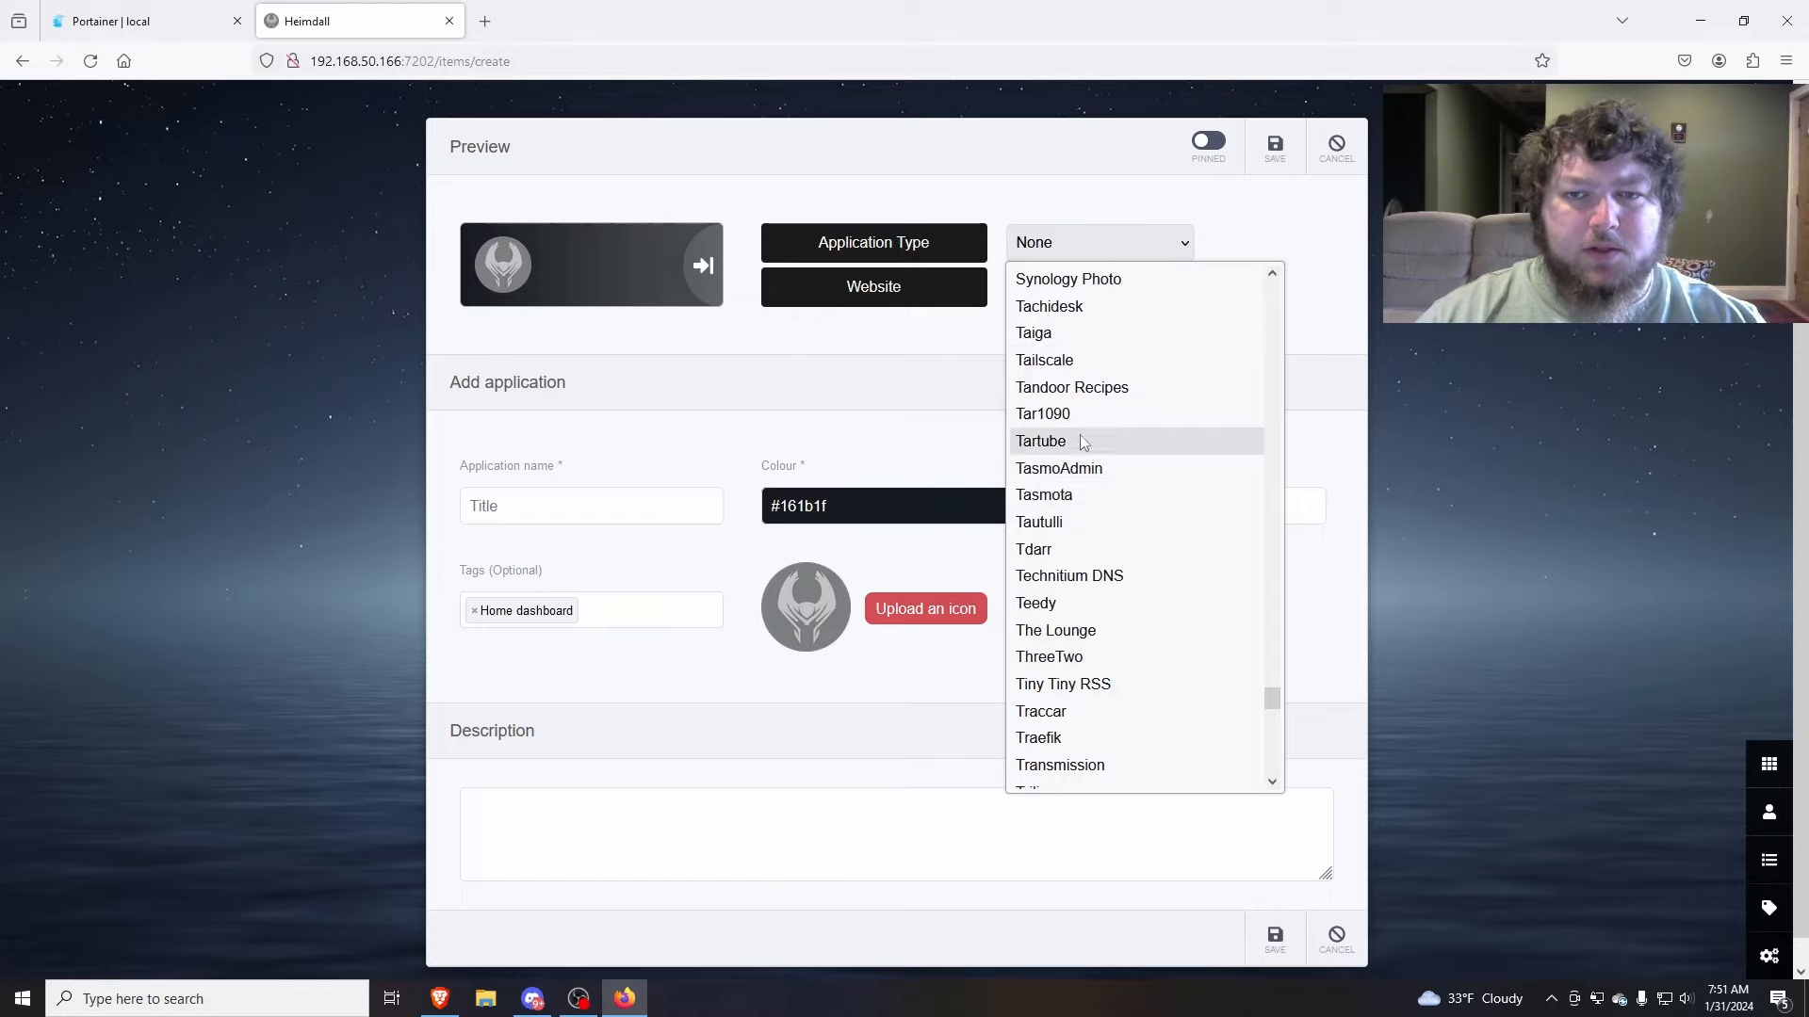
pyautogui.moveTo(1094, 522)
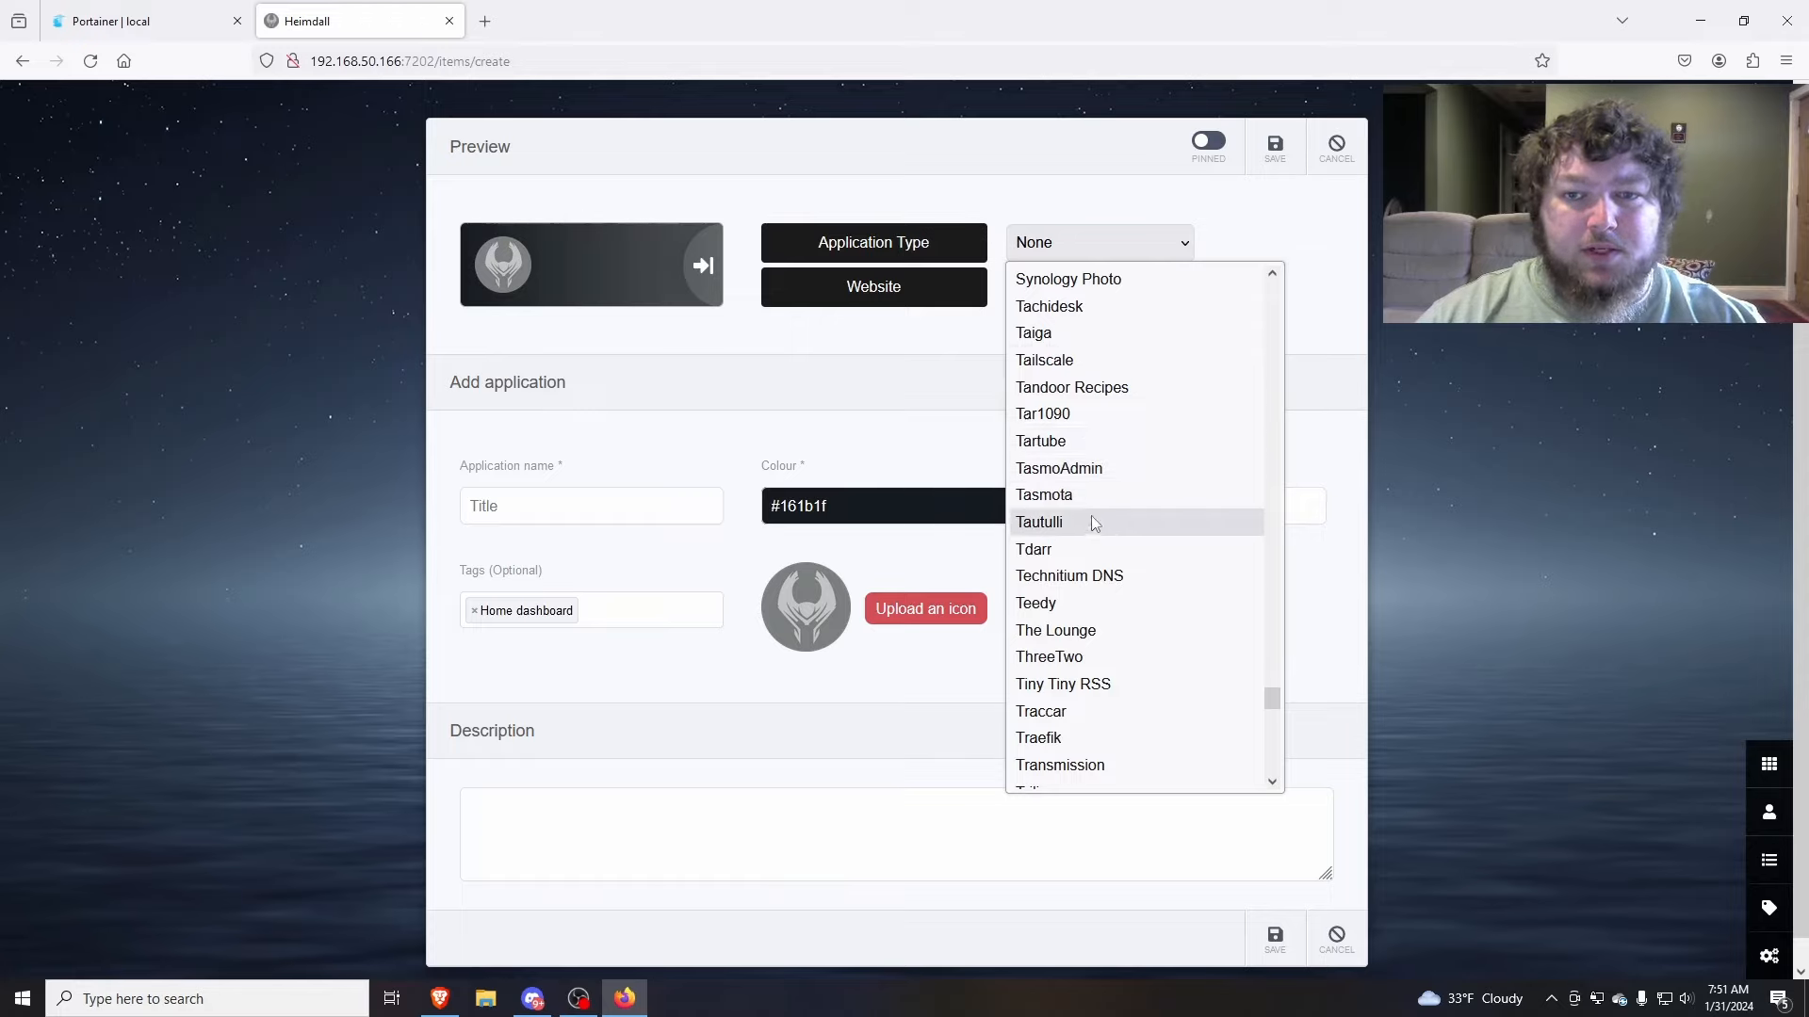
pyautogui.scroll(-3)
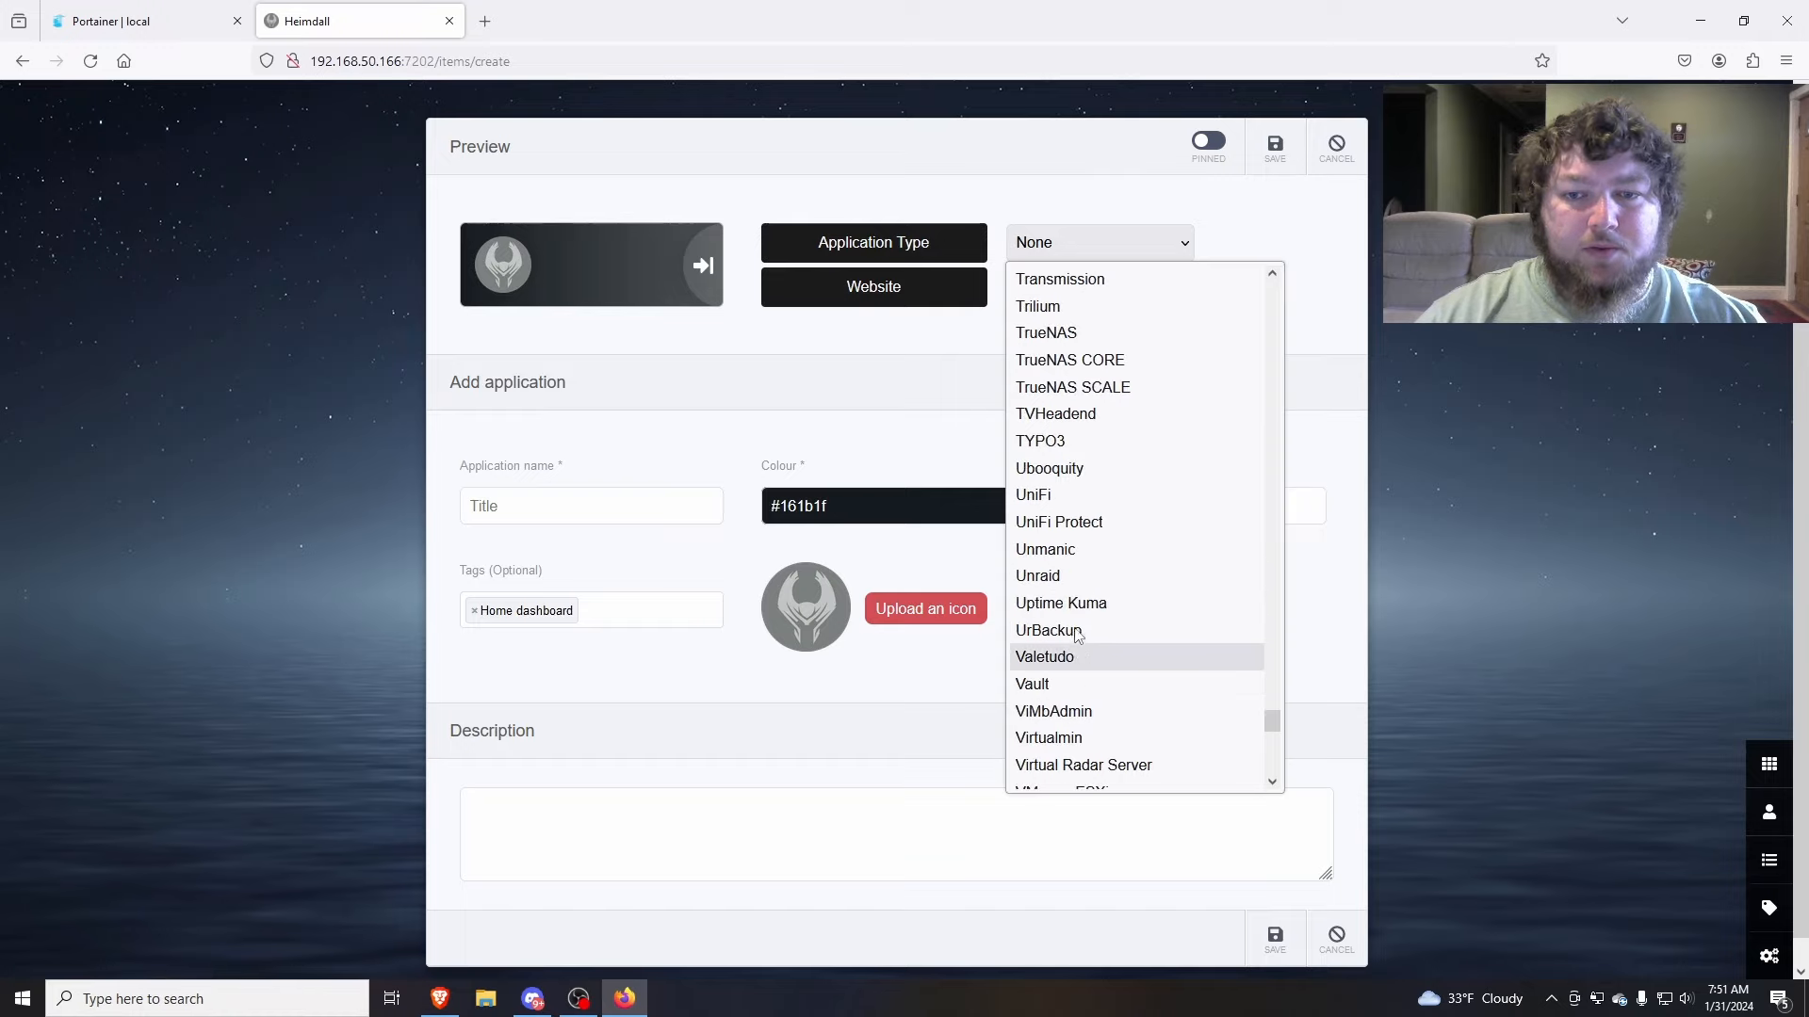
pyautogui.scroll(-3)
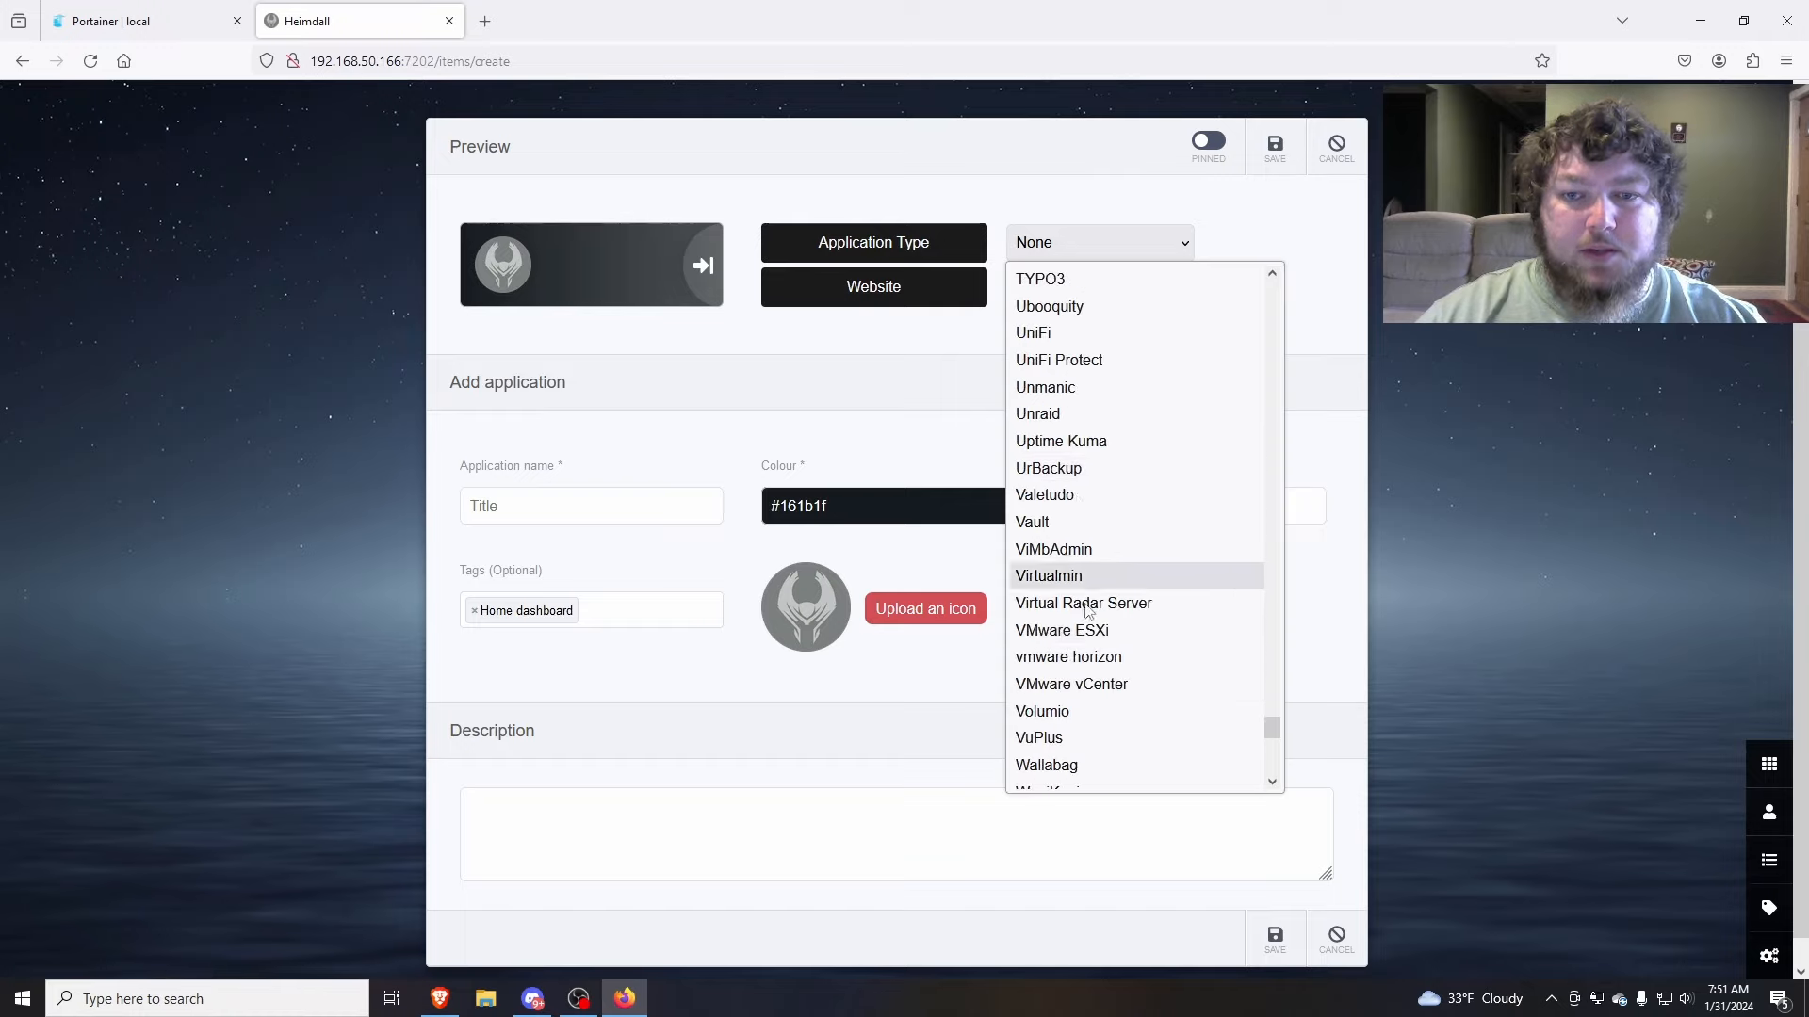
pyautogui.scroll(-3)
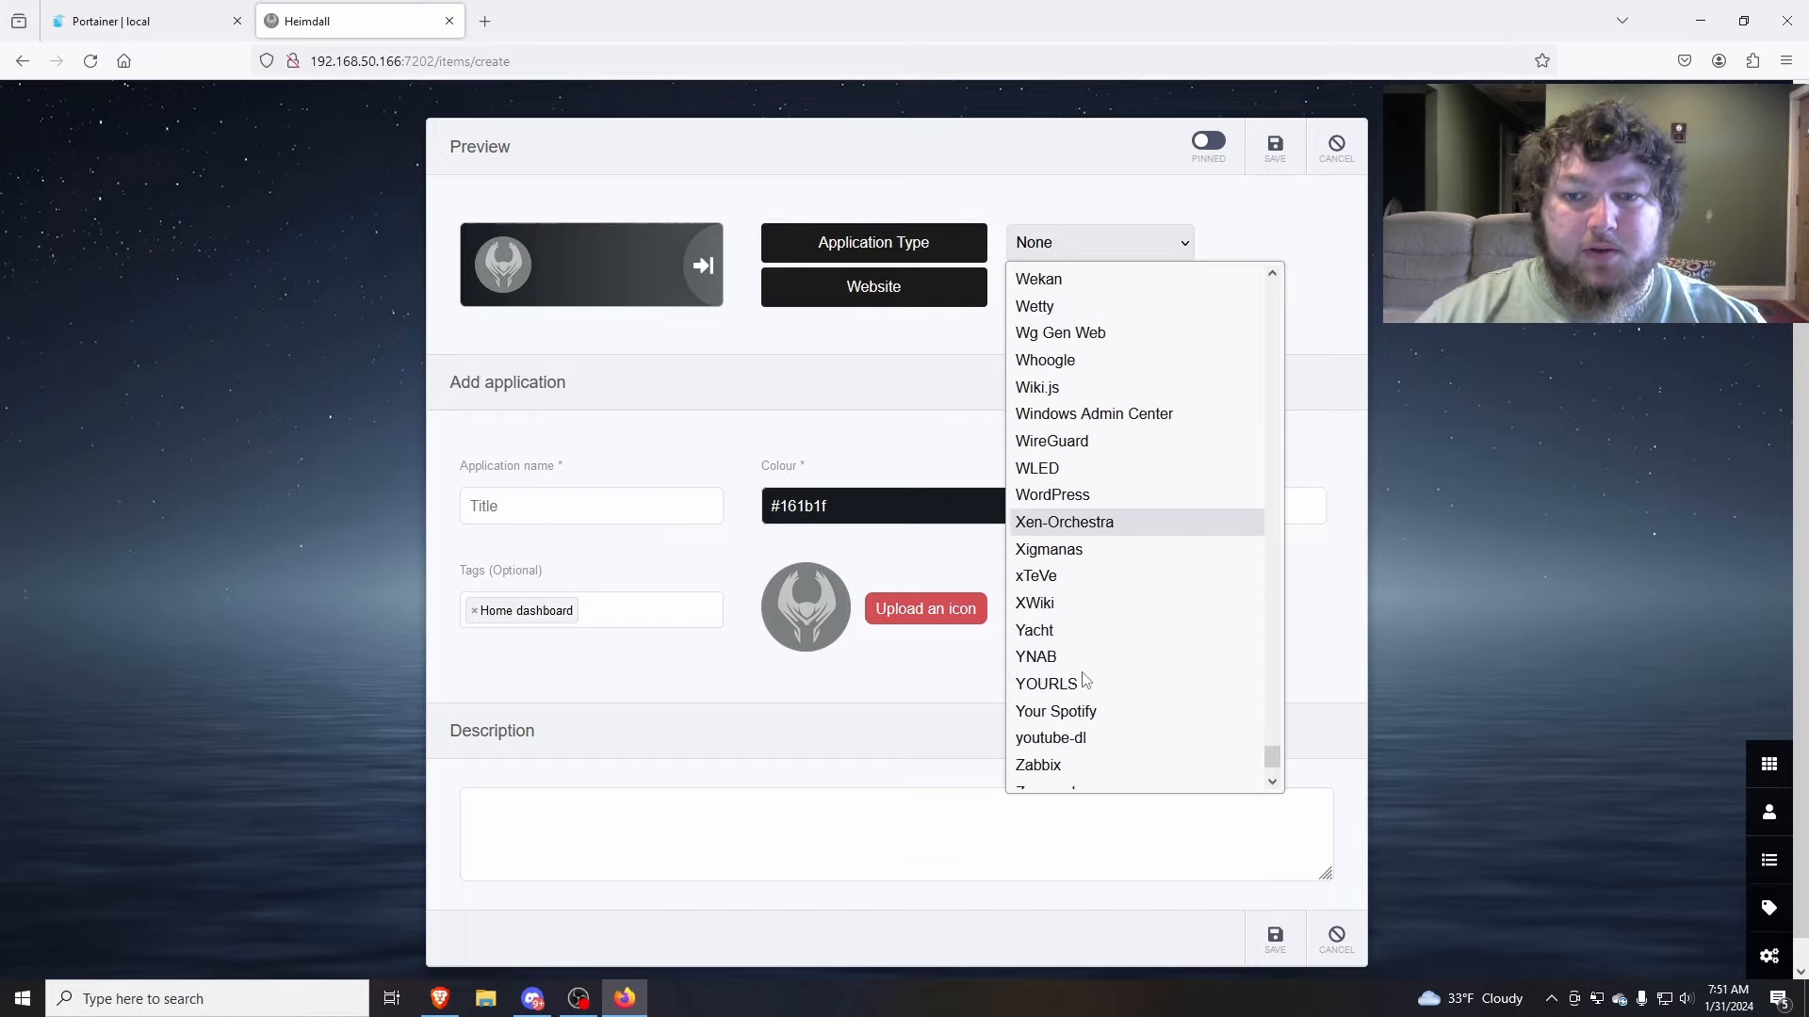
pyautogui.scroll(-3)
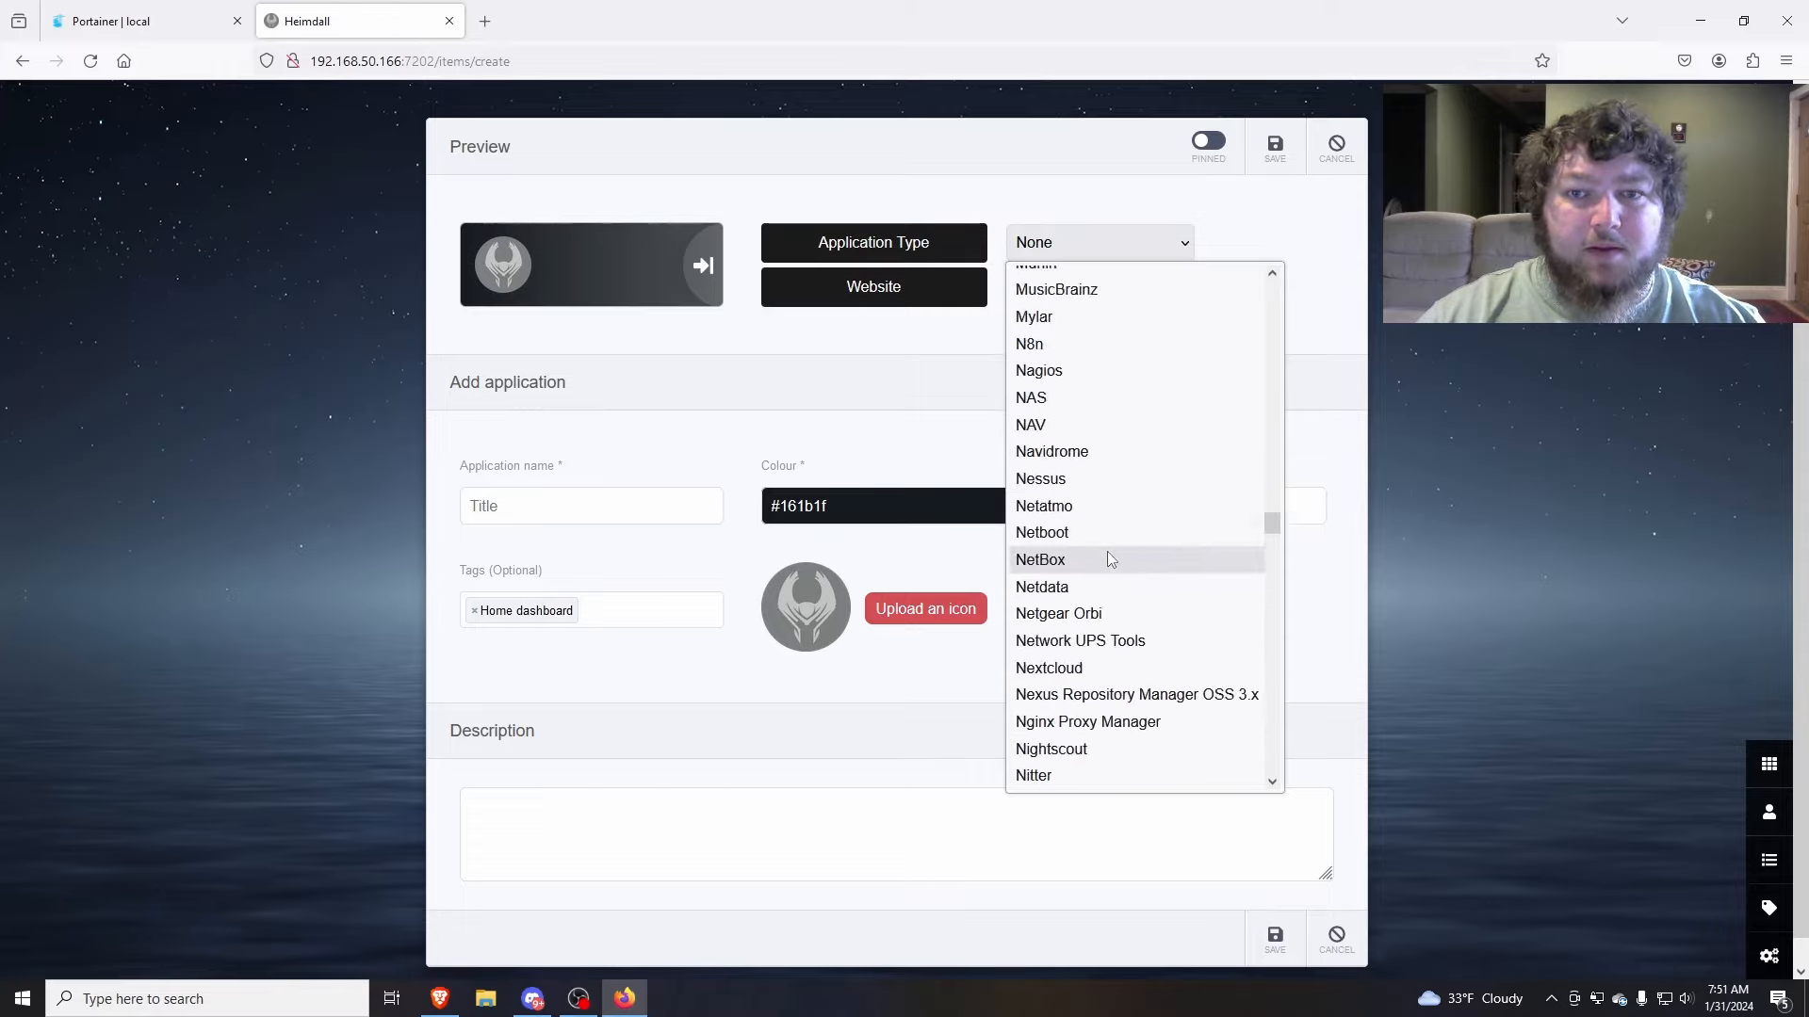
pyautogui.moveTo(1106, 554)
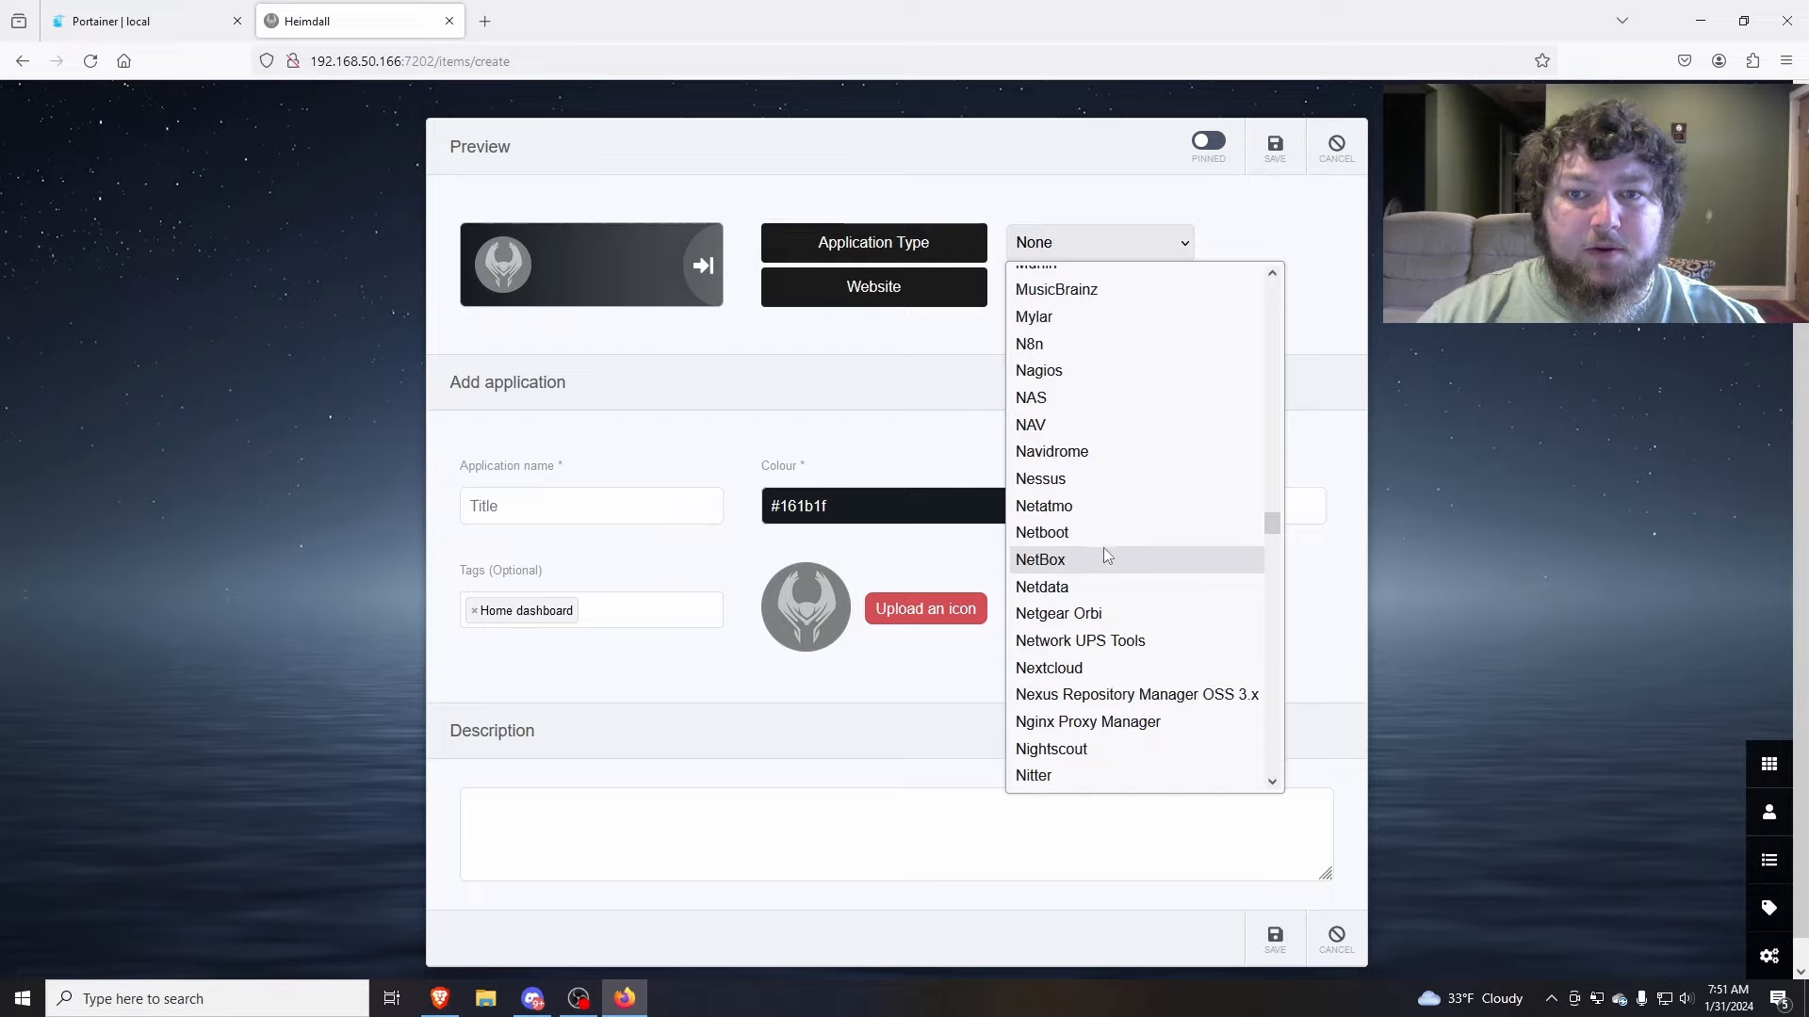
pyautogui.scroll(-3)
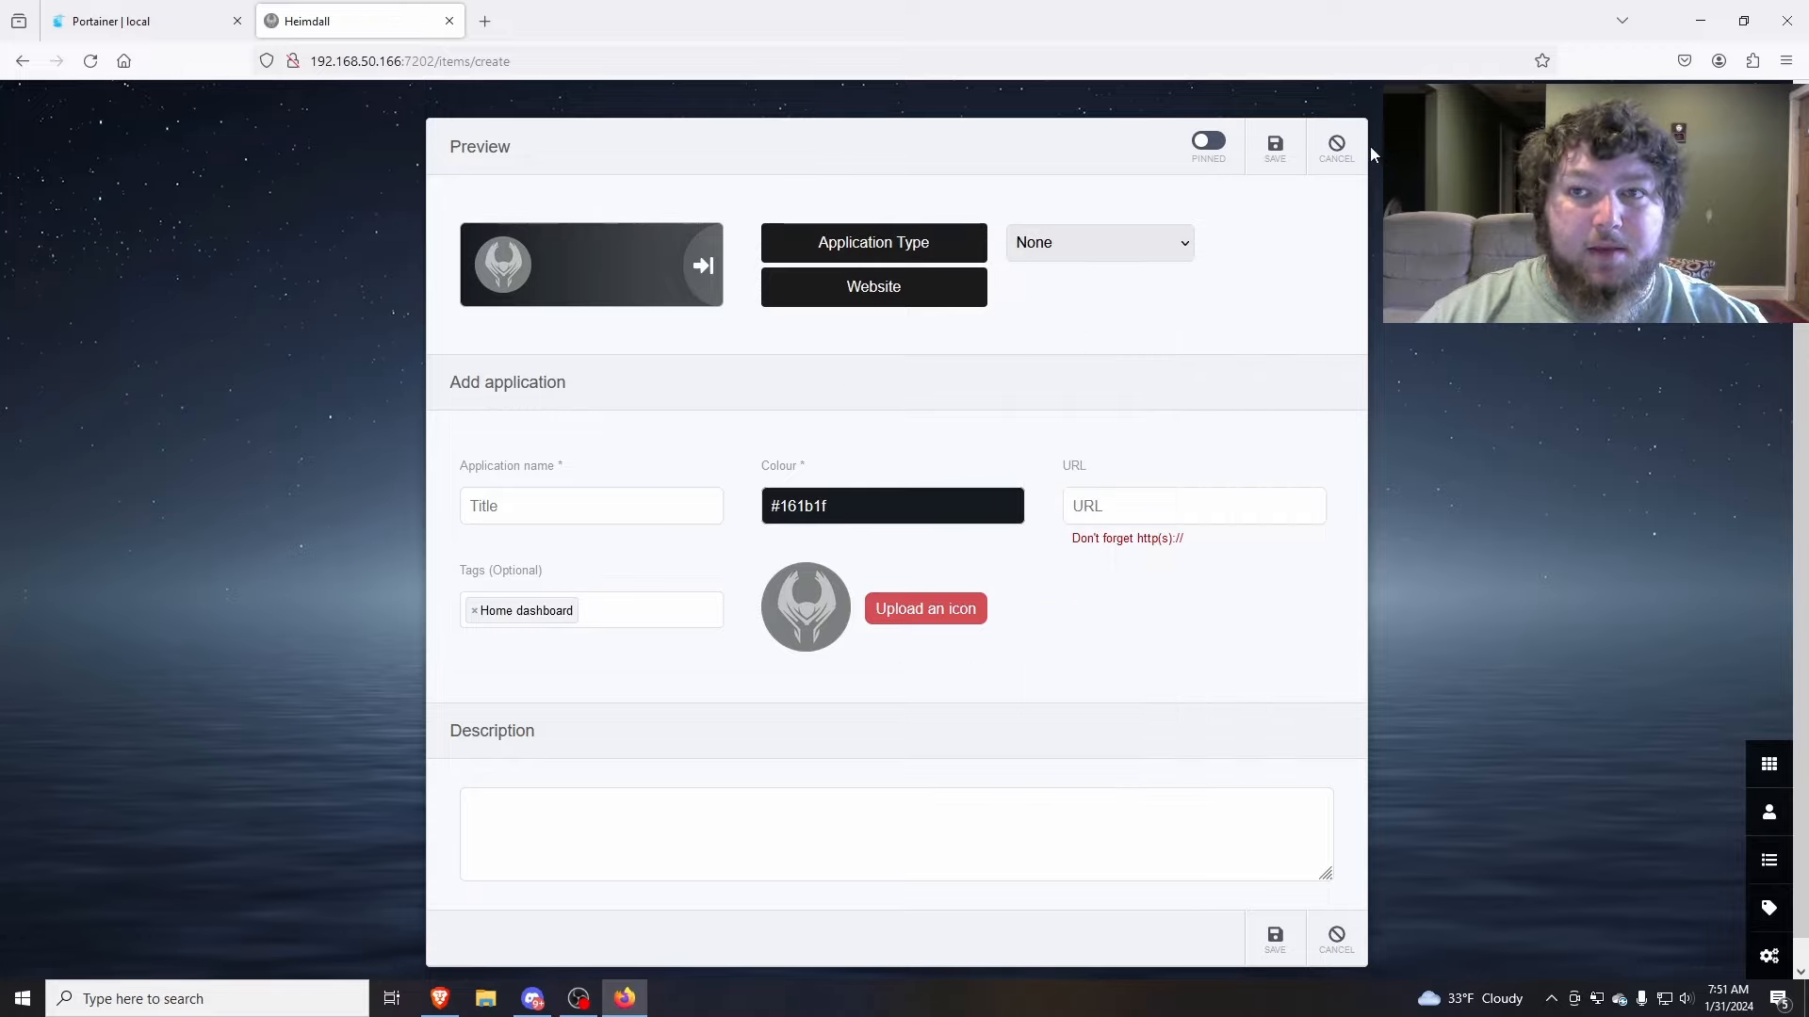
# - Cancel the add-application form, visit the Home dashboard, then reopen the Application list
pyautogui.click(1336, 141)
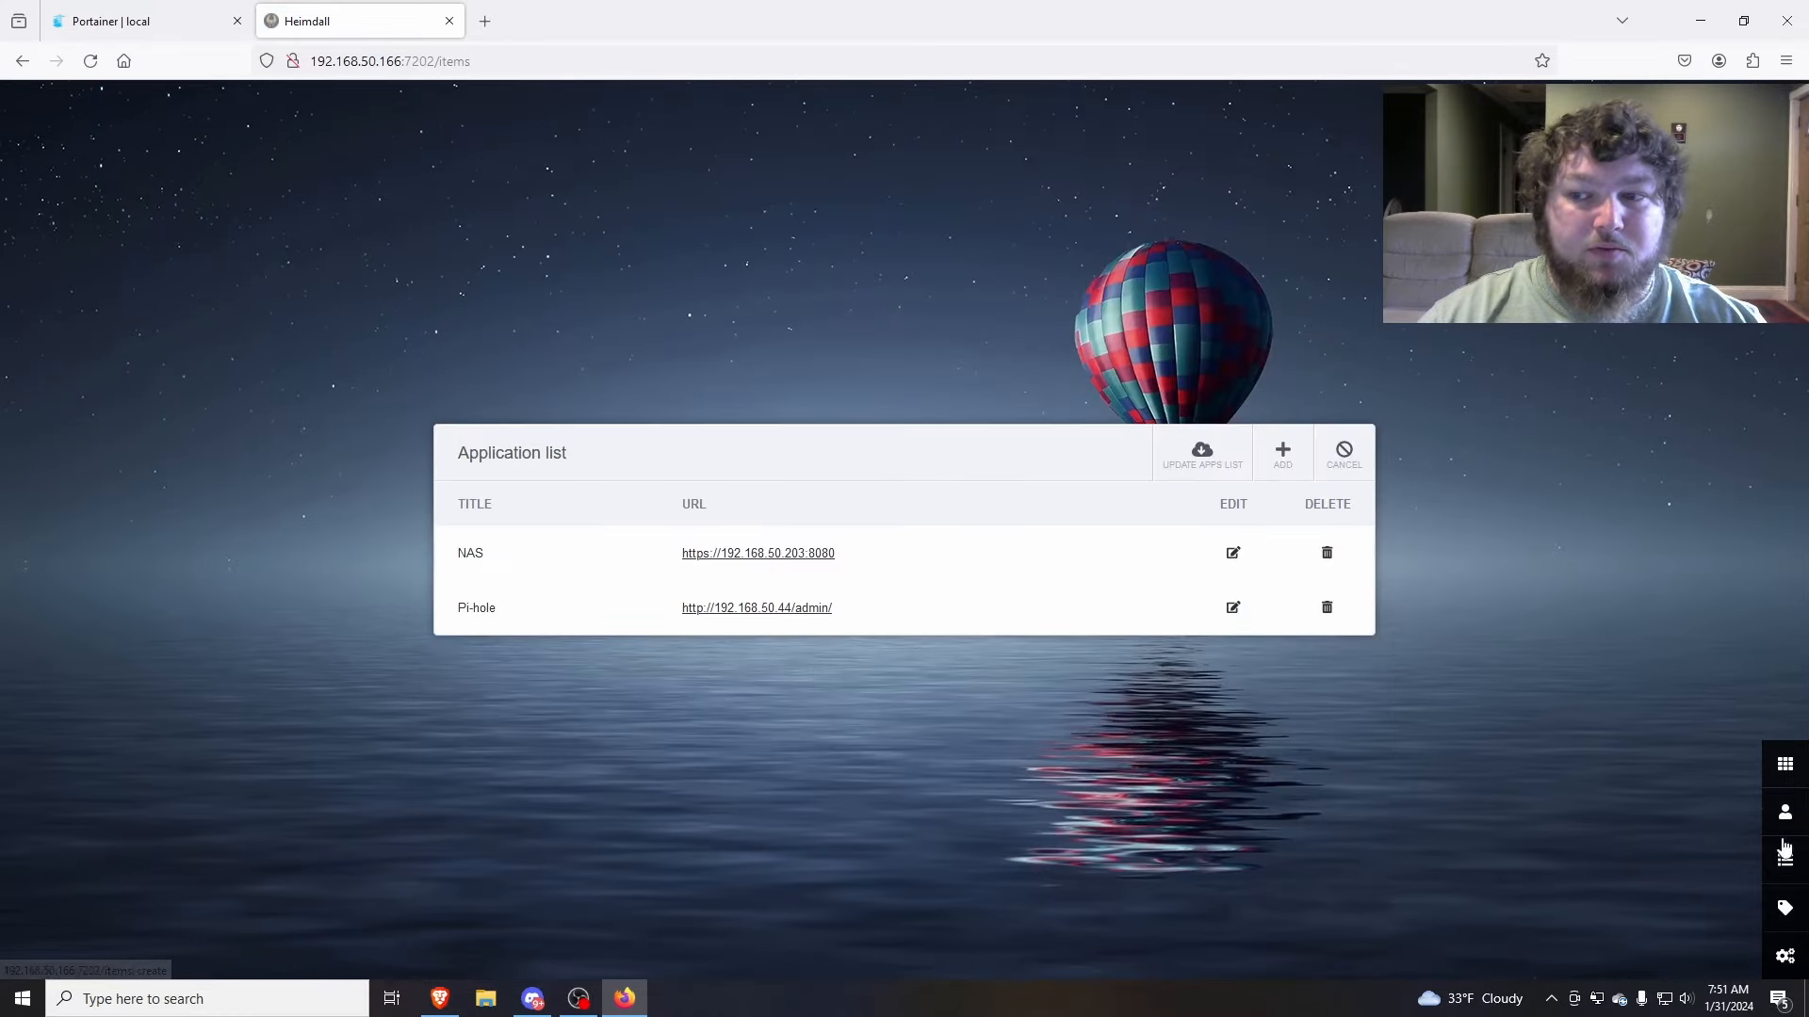
pyautogui.moveTo(1784, 764)
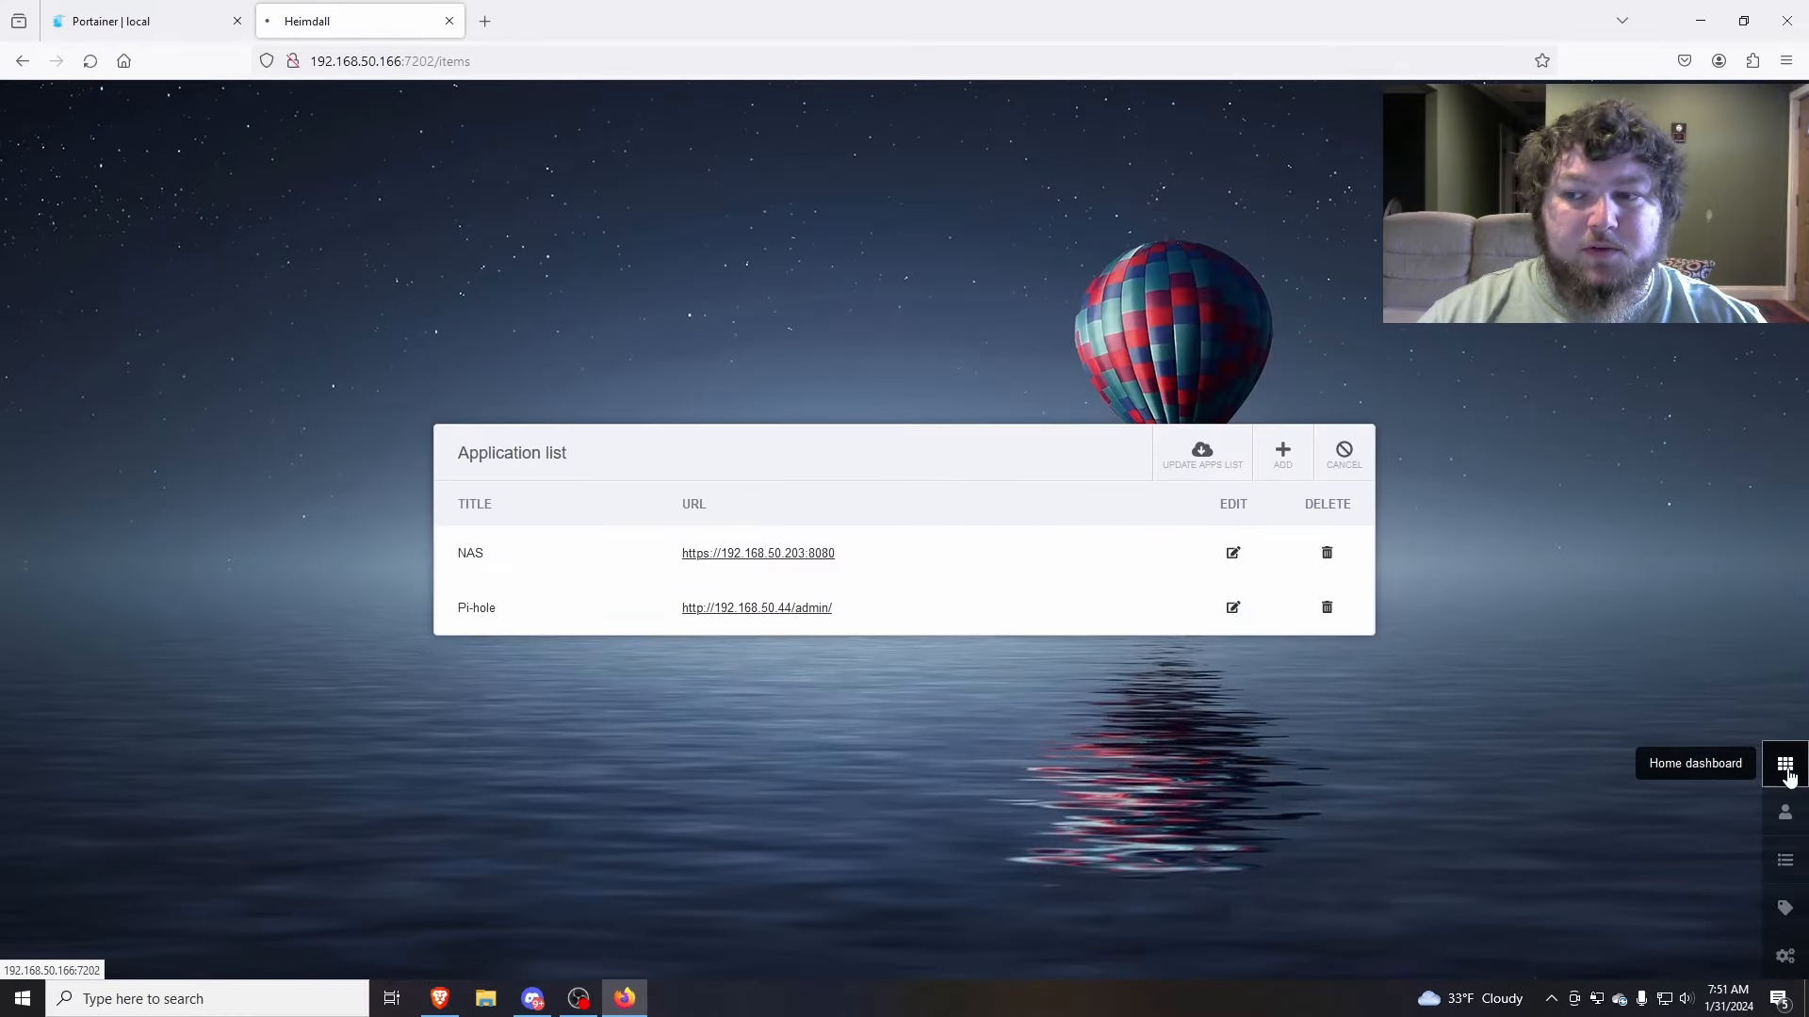
pyautogui.click(1785, 763)
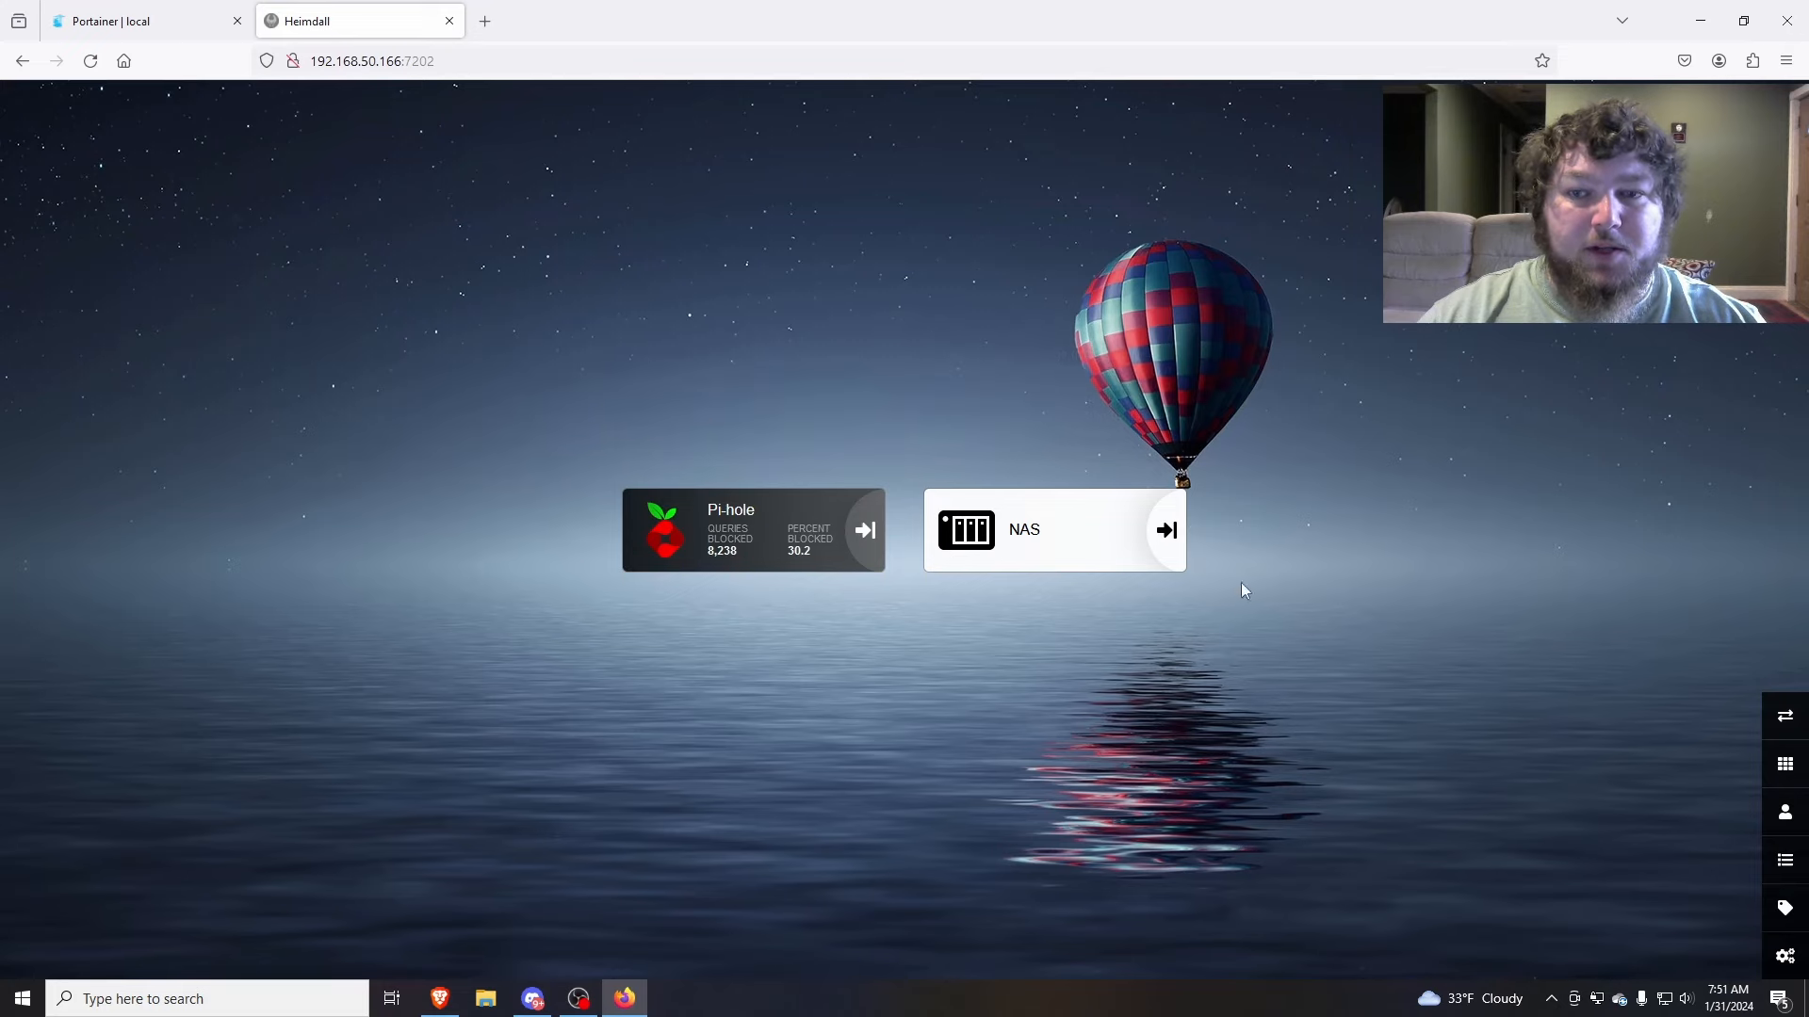
pyautogui.moveTo(1785, 860)
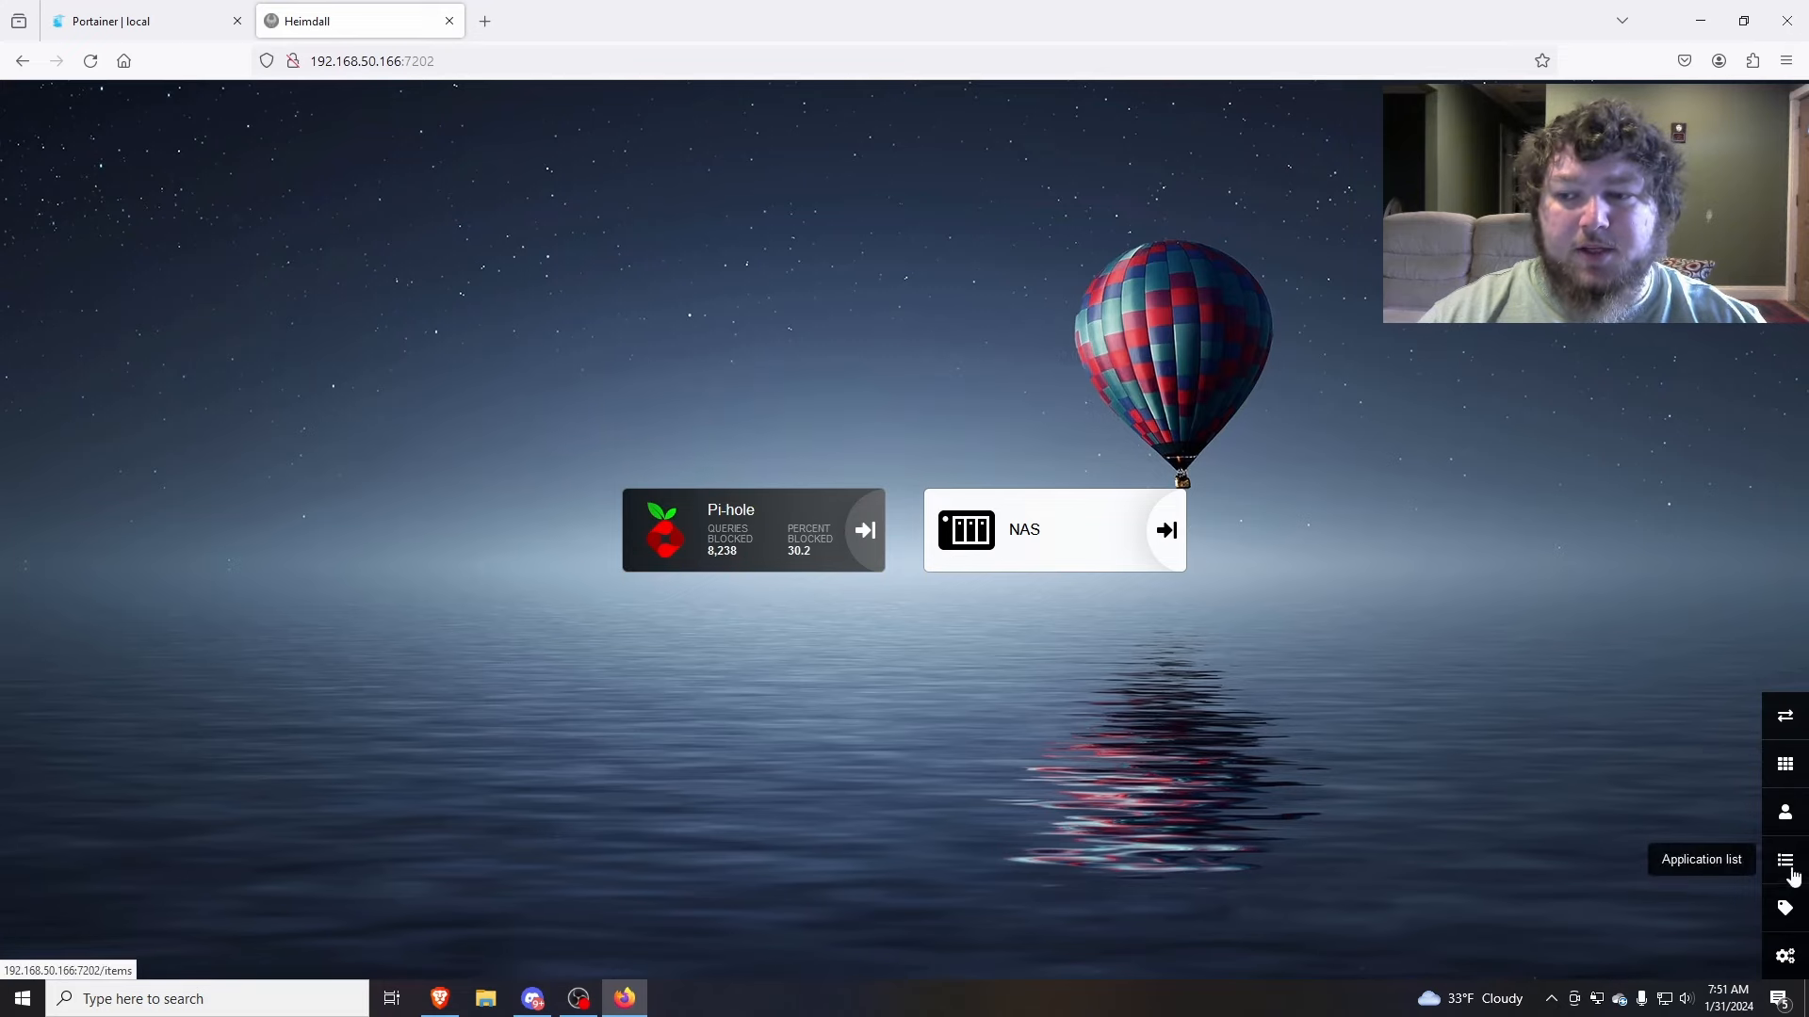
pyautogui.click(1784, 860)
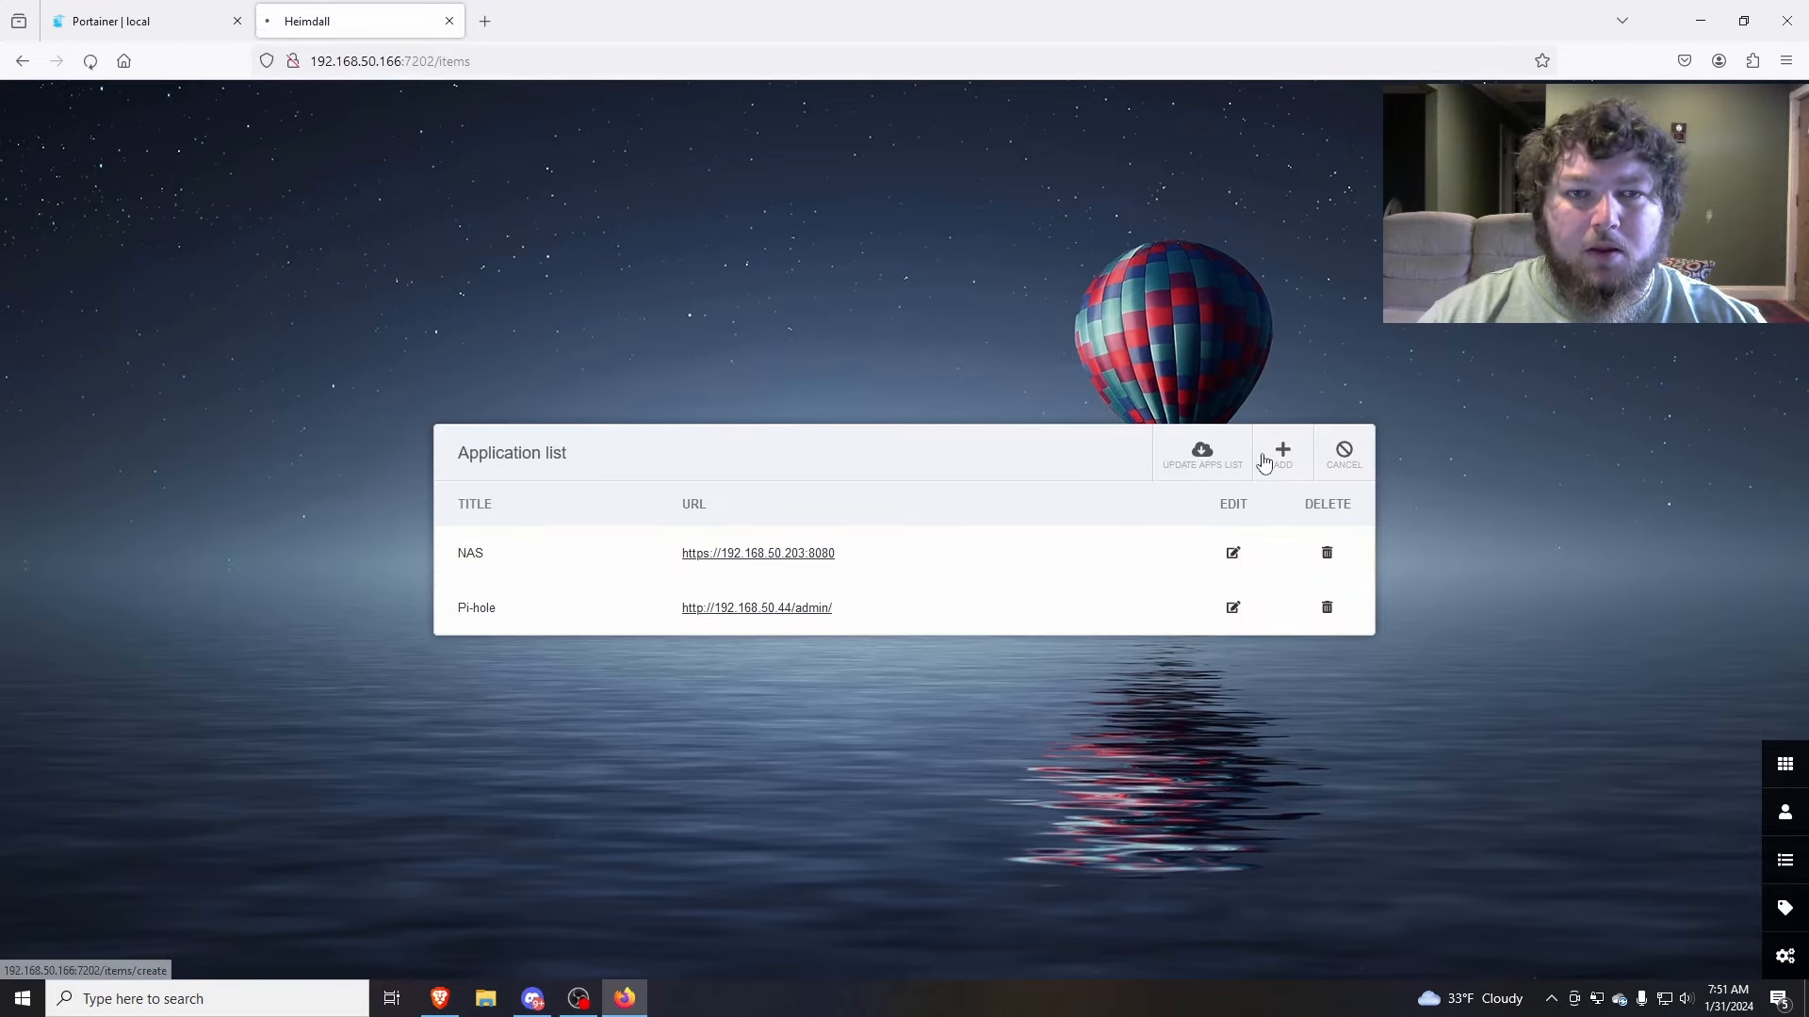
# - Add an application with the Barmine Tech YouTube channel URL and fetch its name and icon
pyautogui.click(1282, 450)
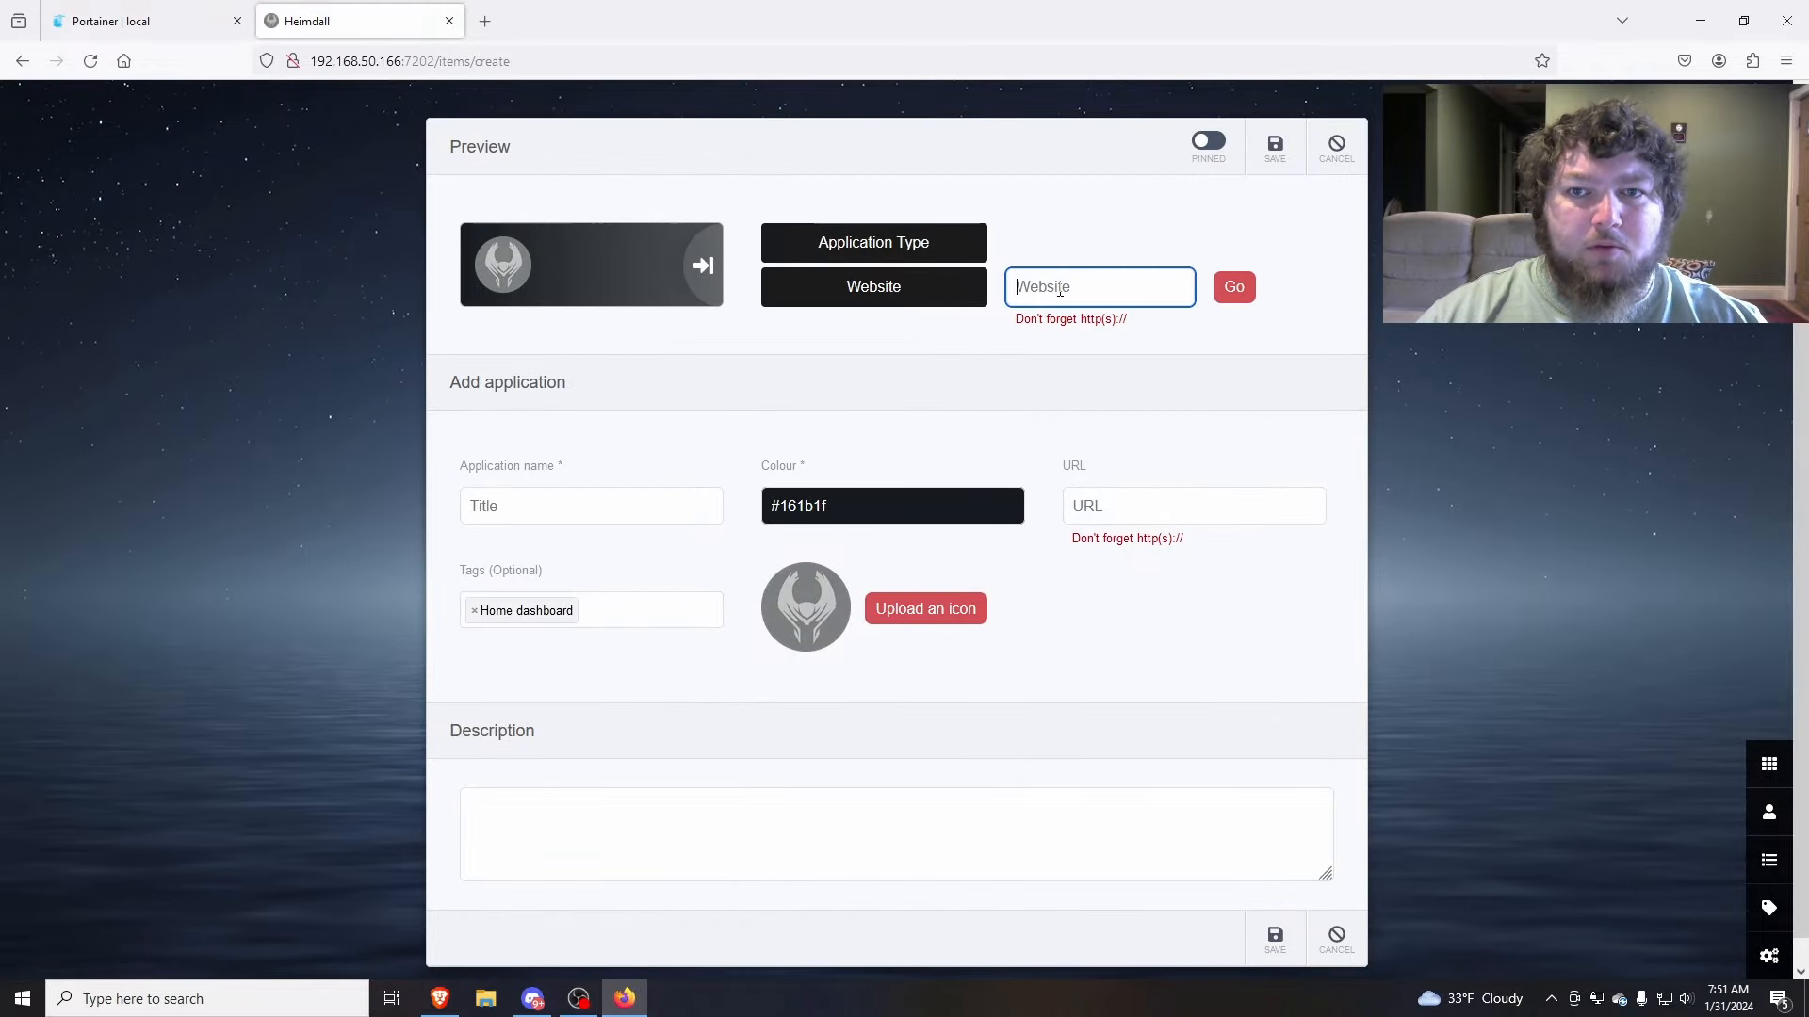
pyautogui.write('www.')
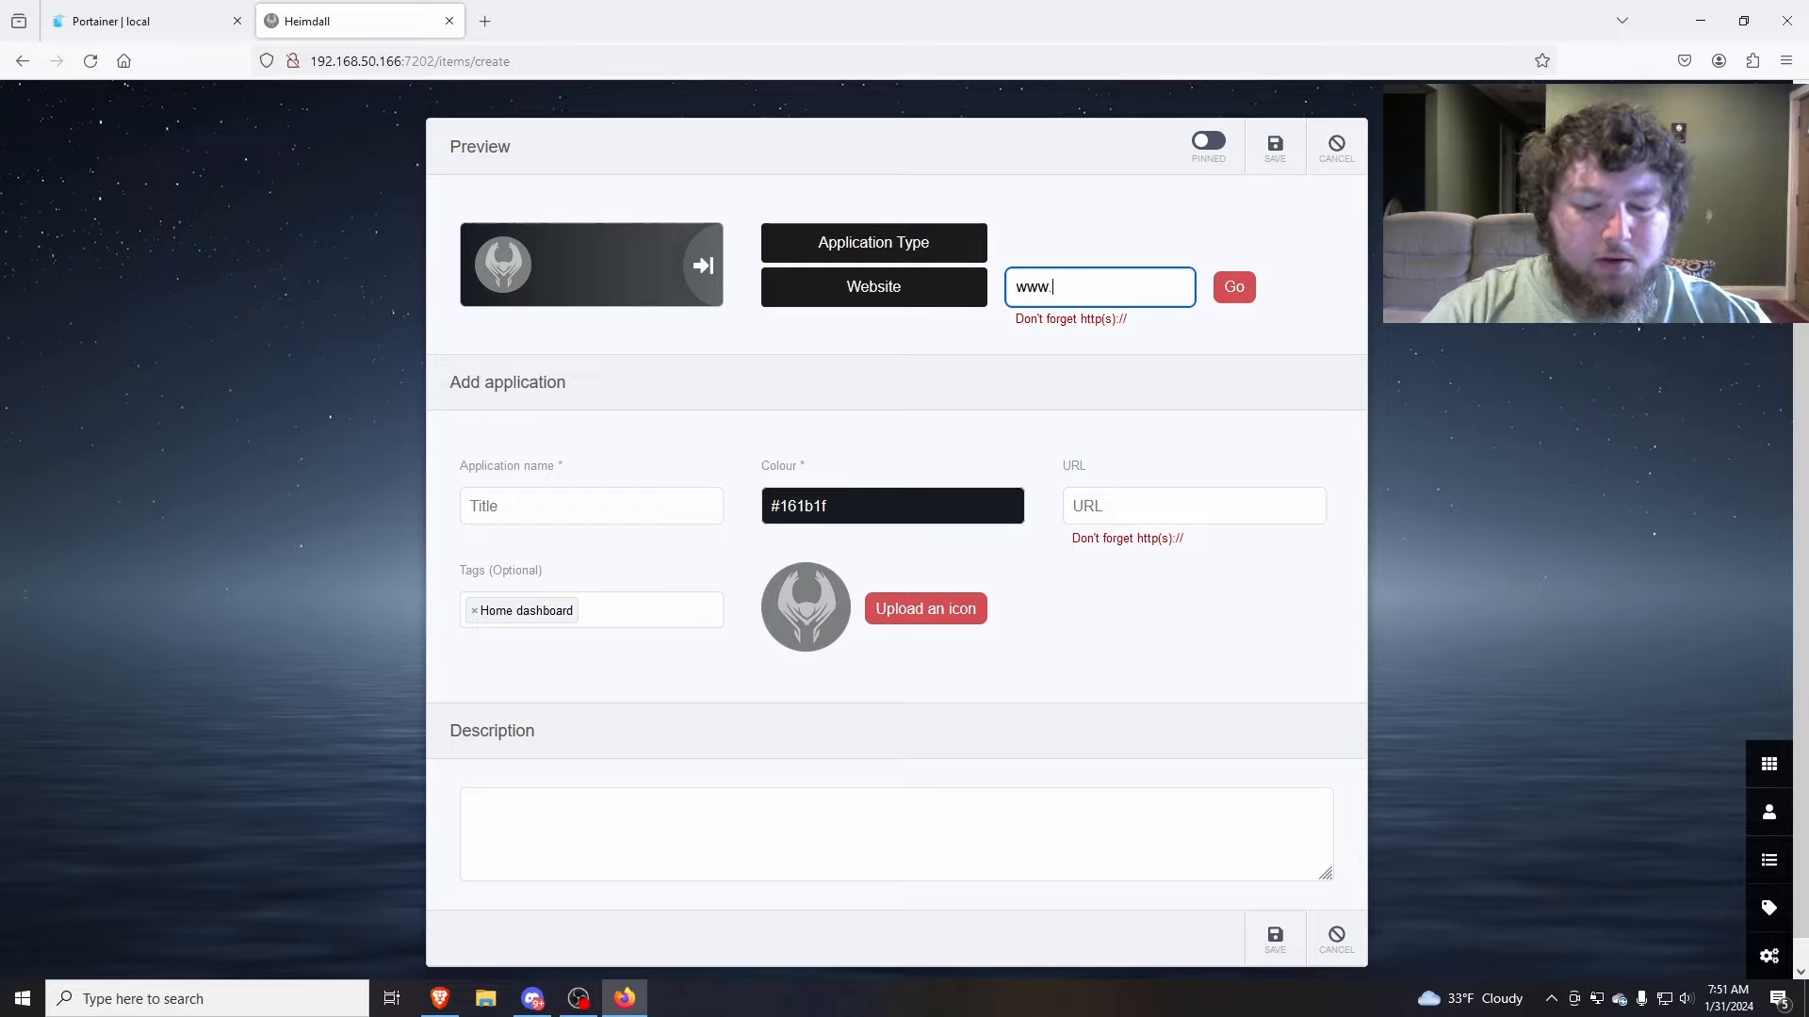
pyautogui.write('youti')
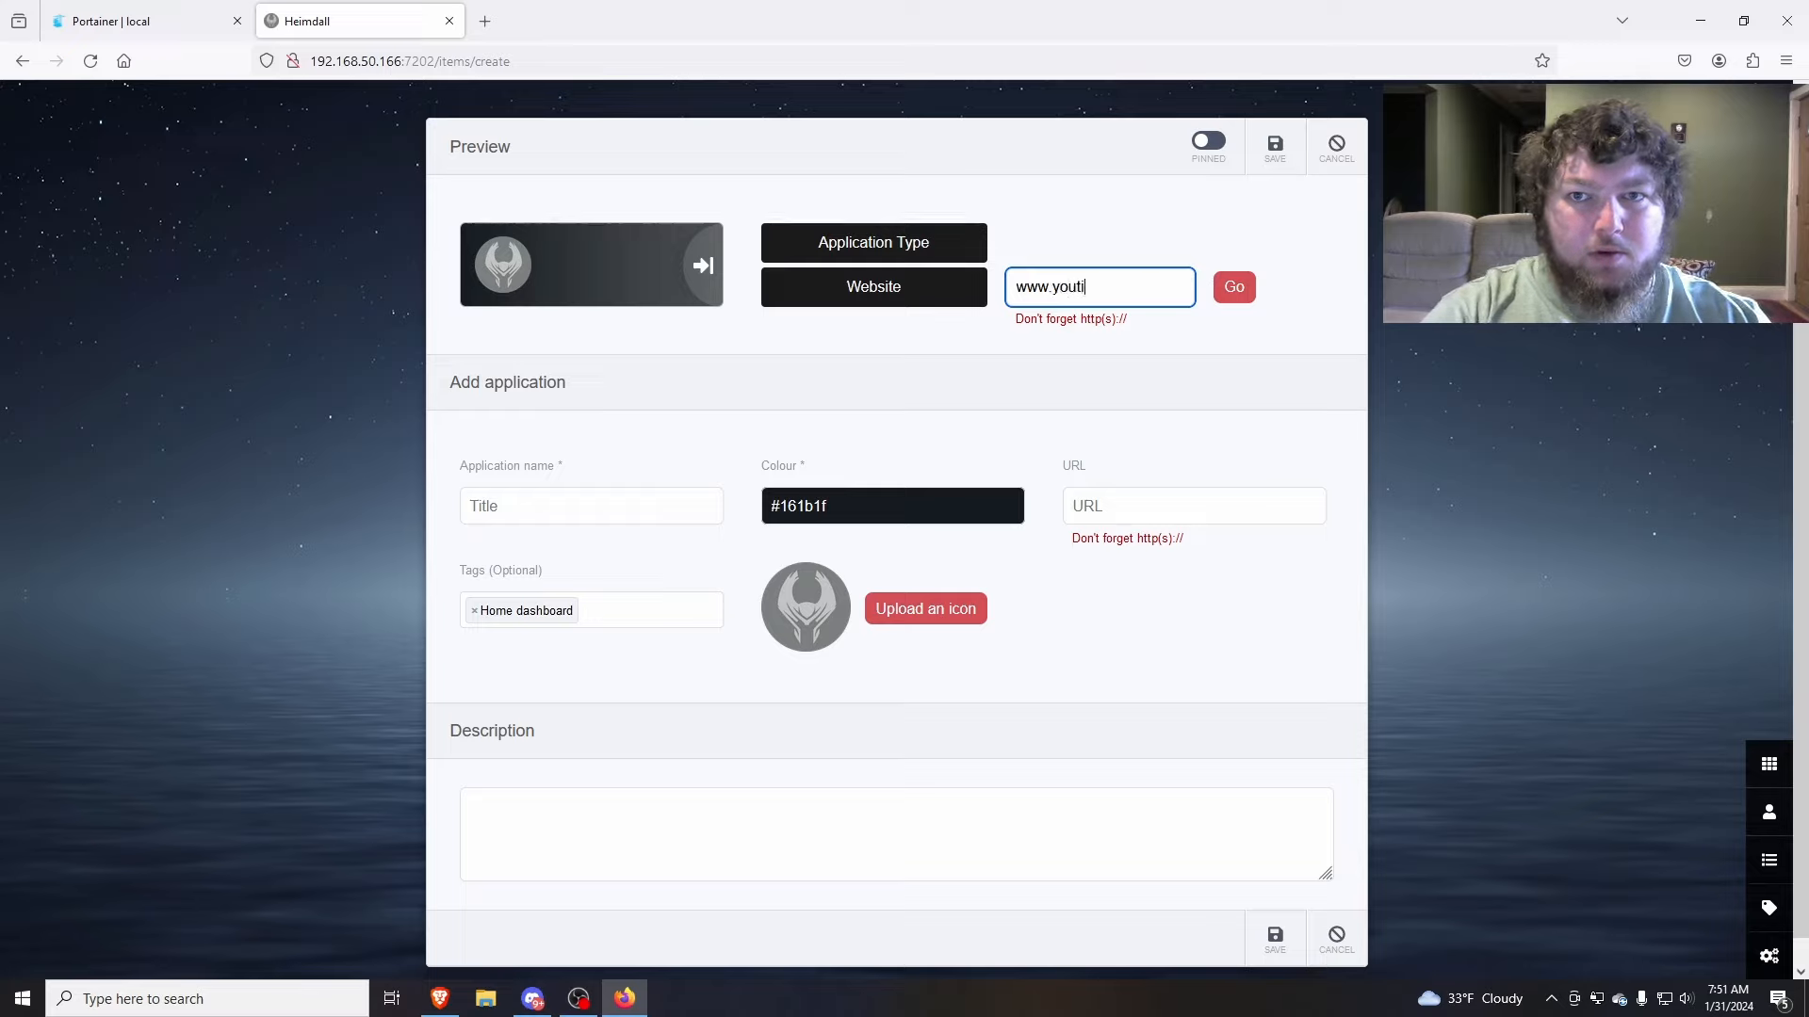
pyautogui.write('ube.com/@')
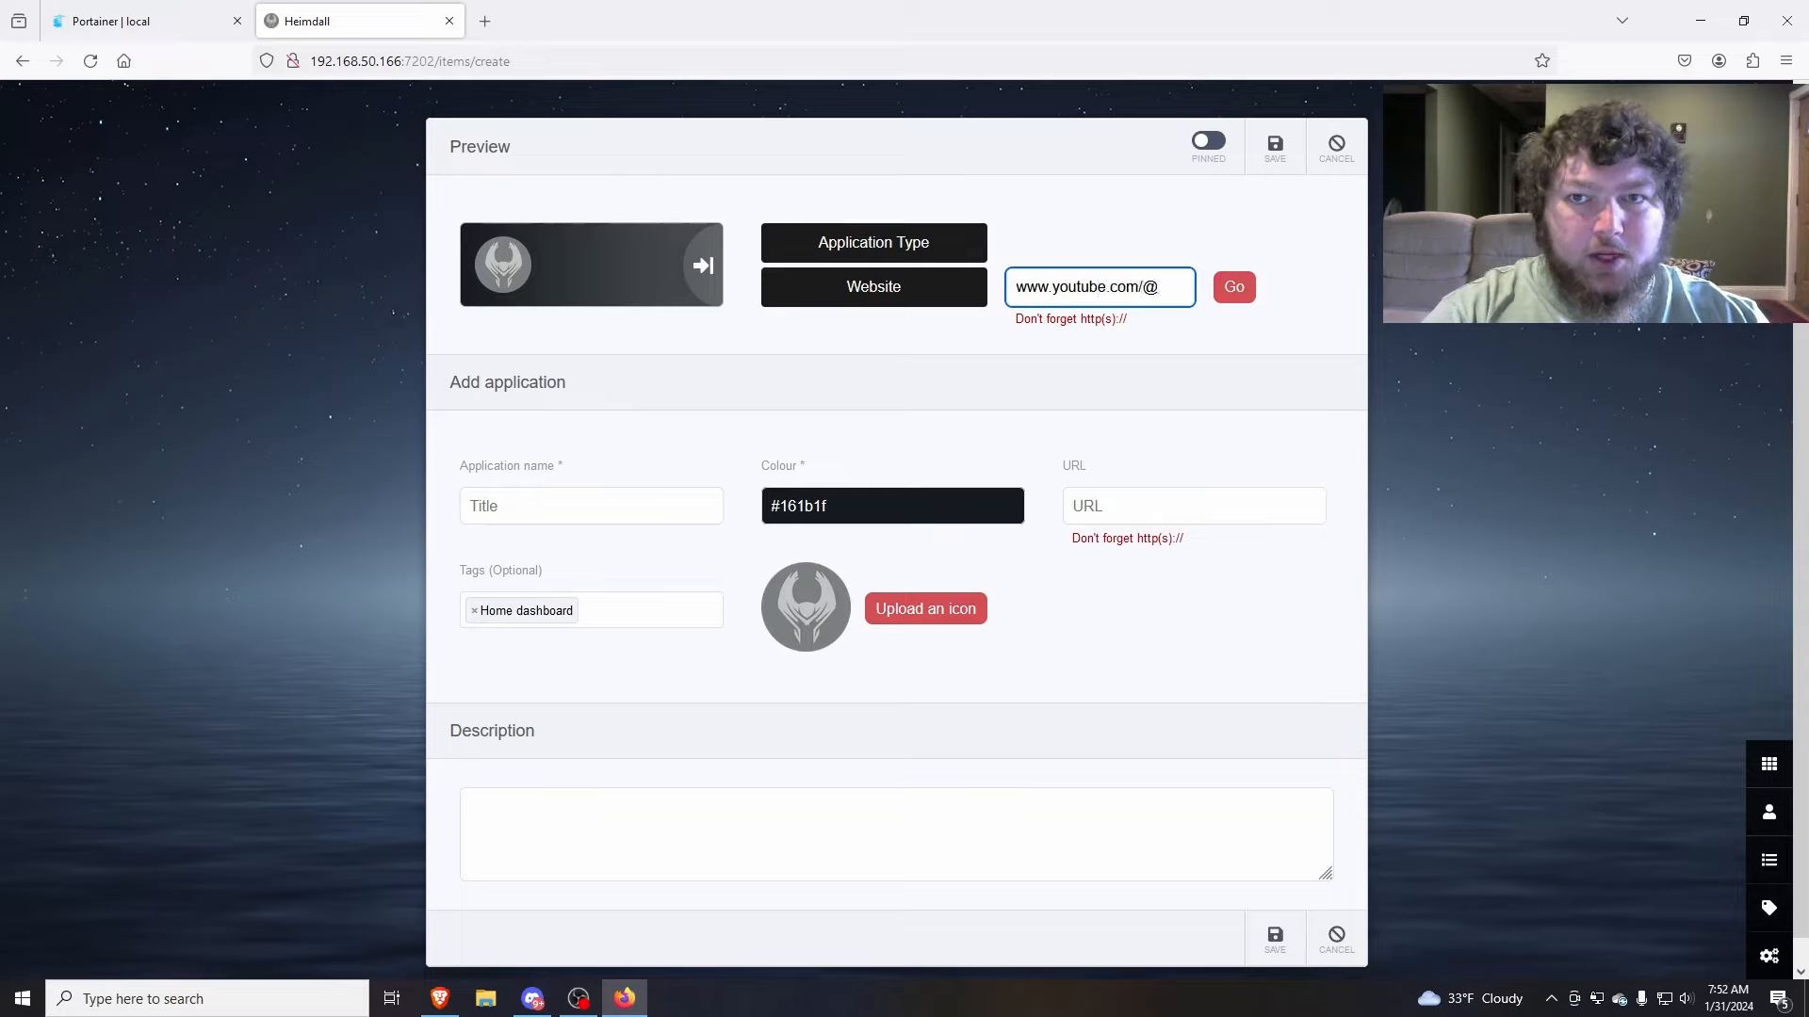
pyautogui.write('barminetech')
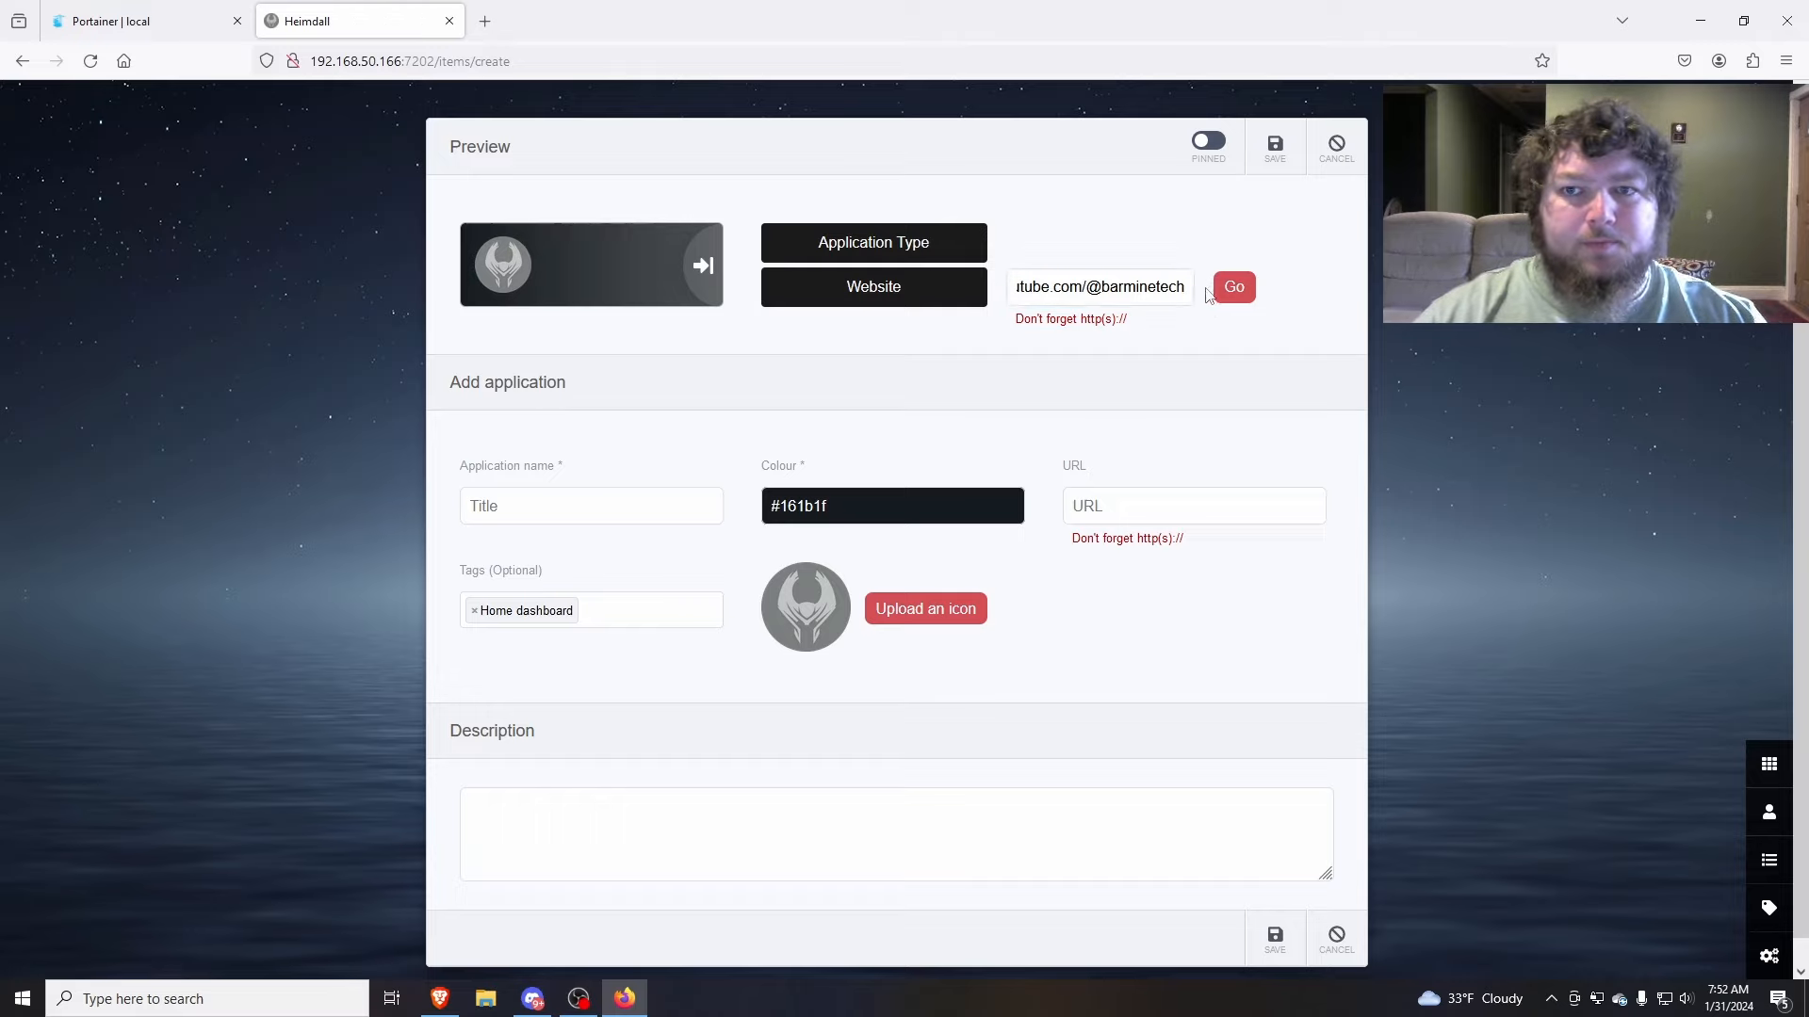
pyautogui.click(1088, 288)
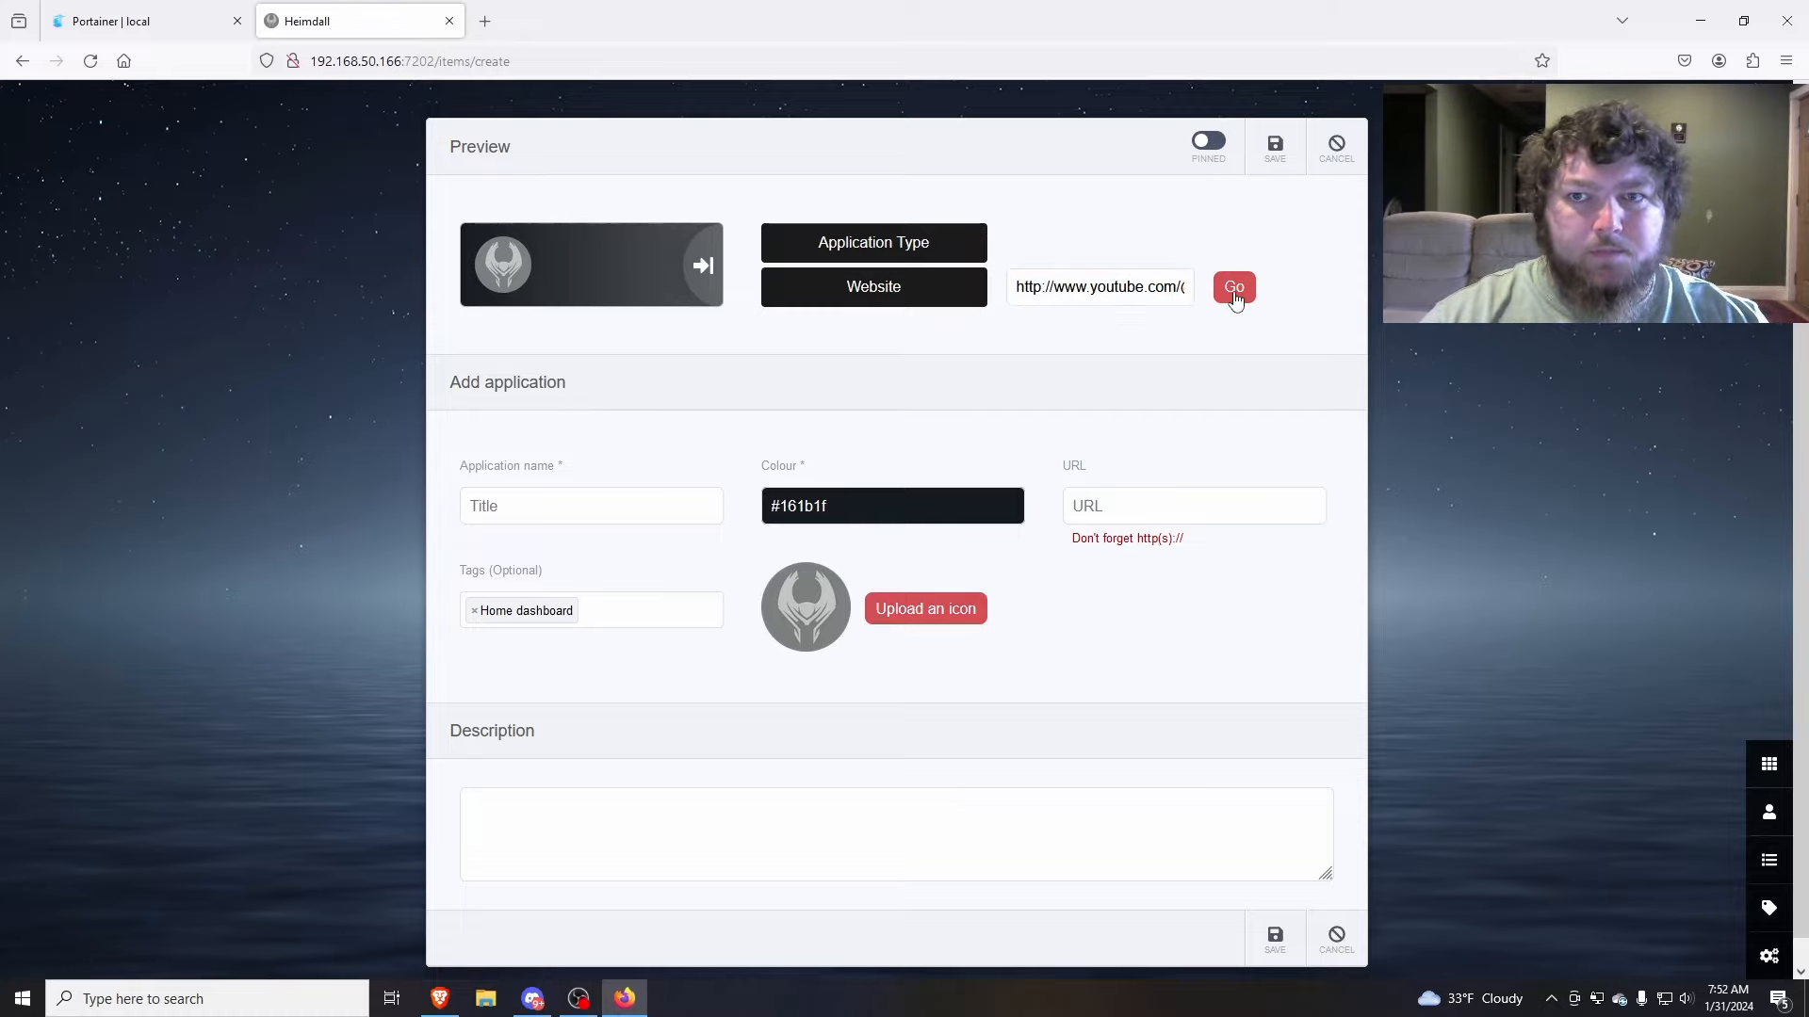
pyautogui.click(1233, 286)
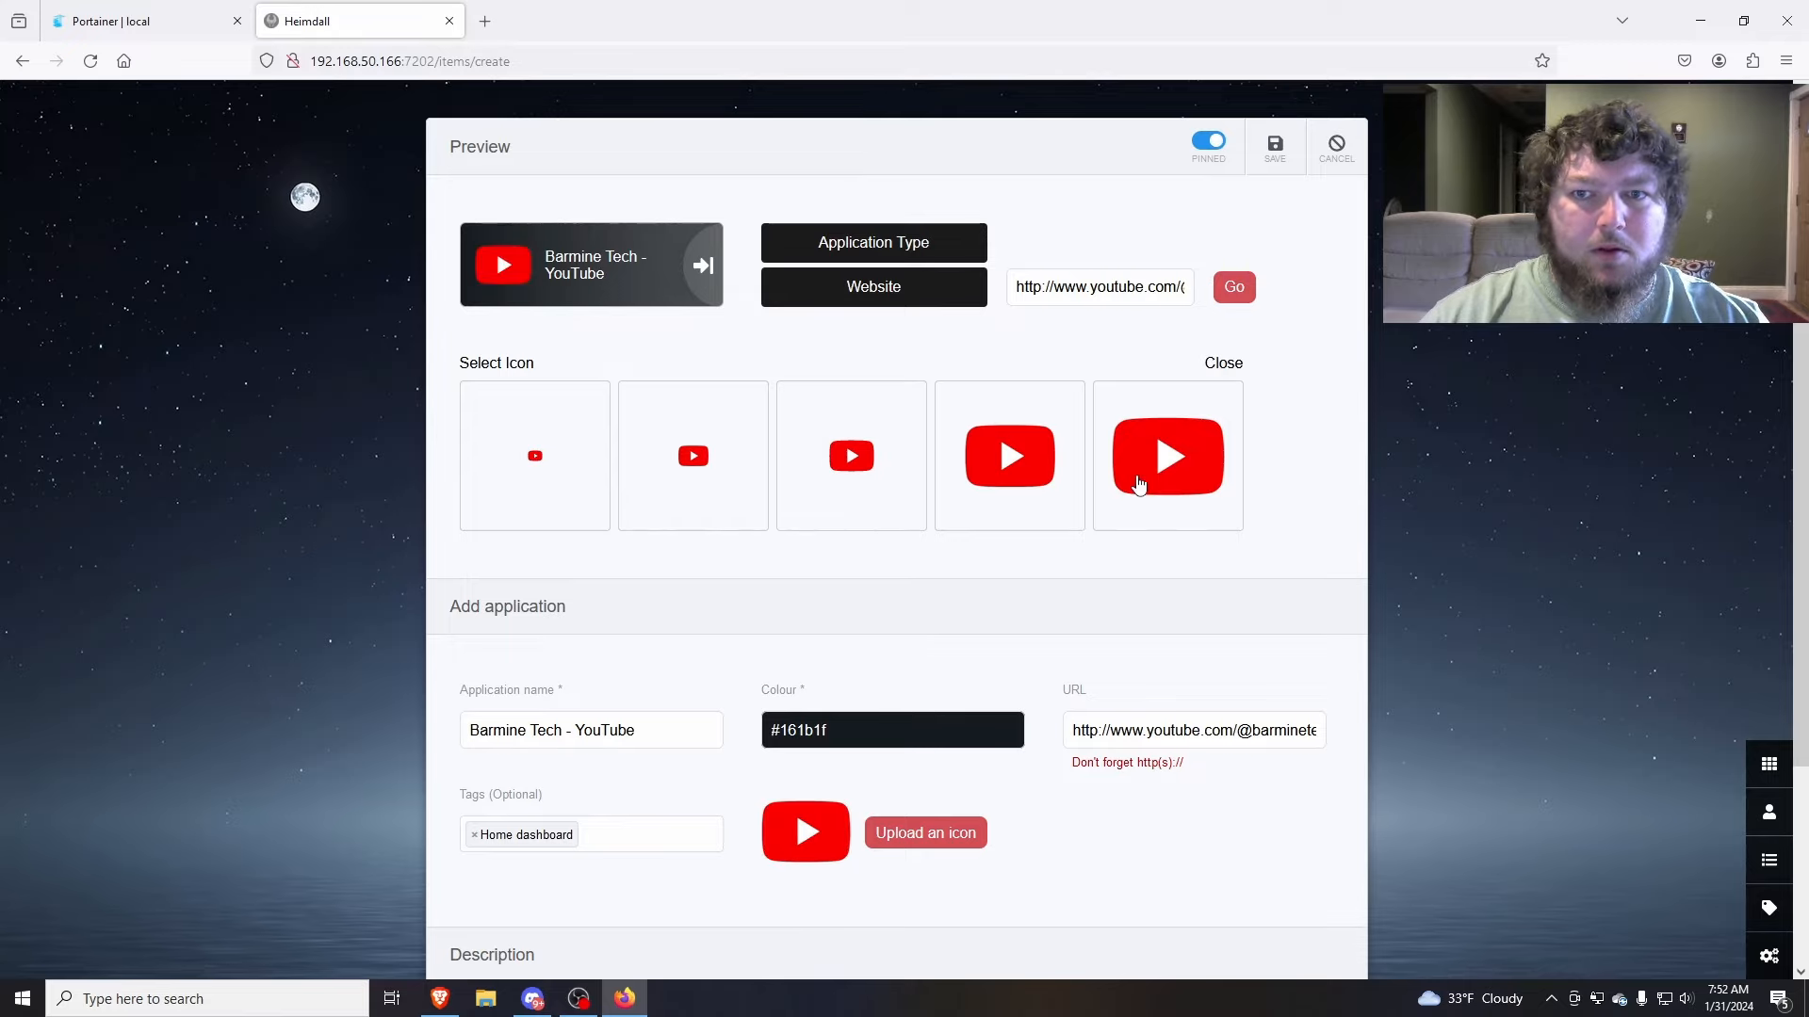
pyautogui.moveTo(939, 466)
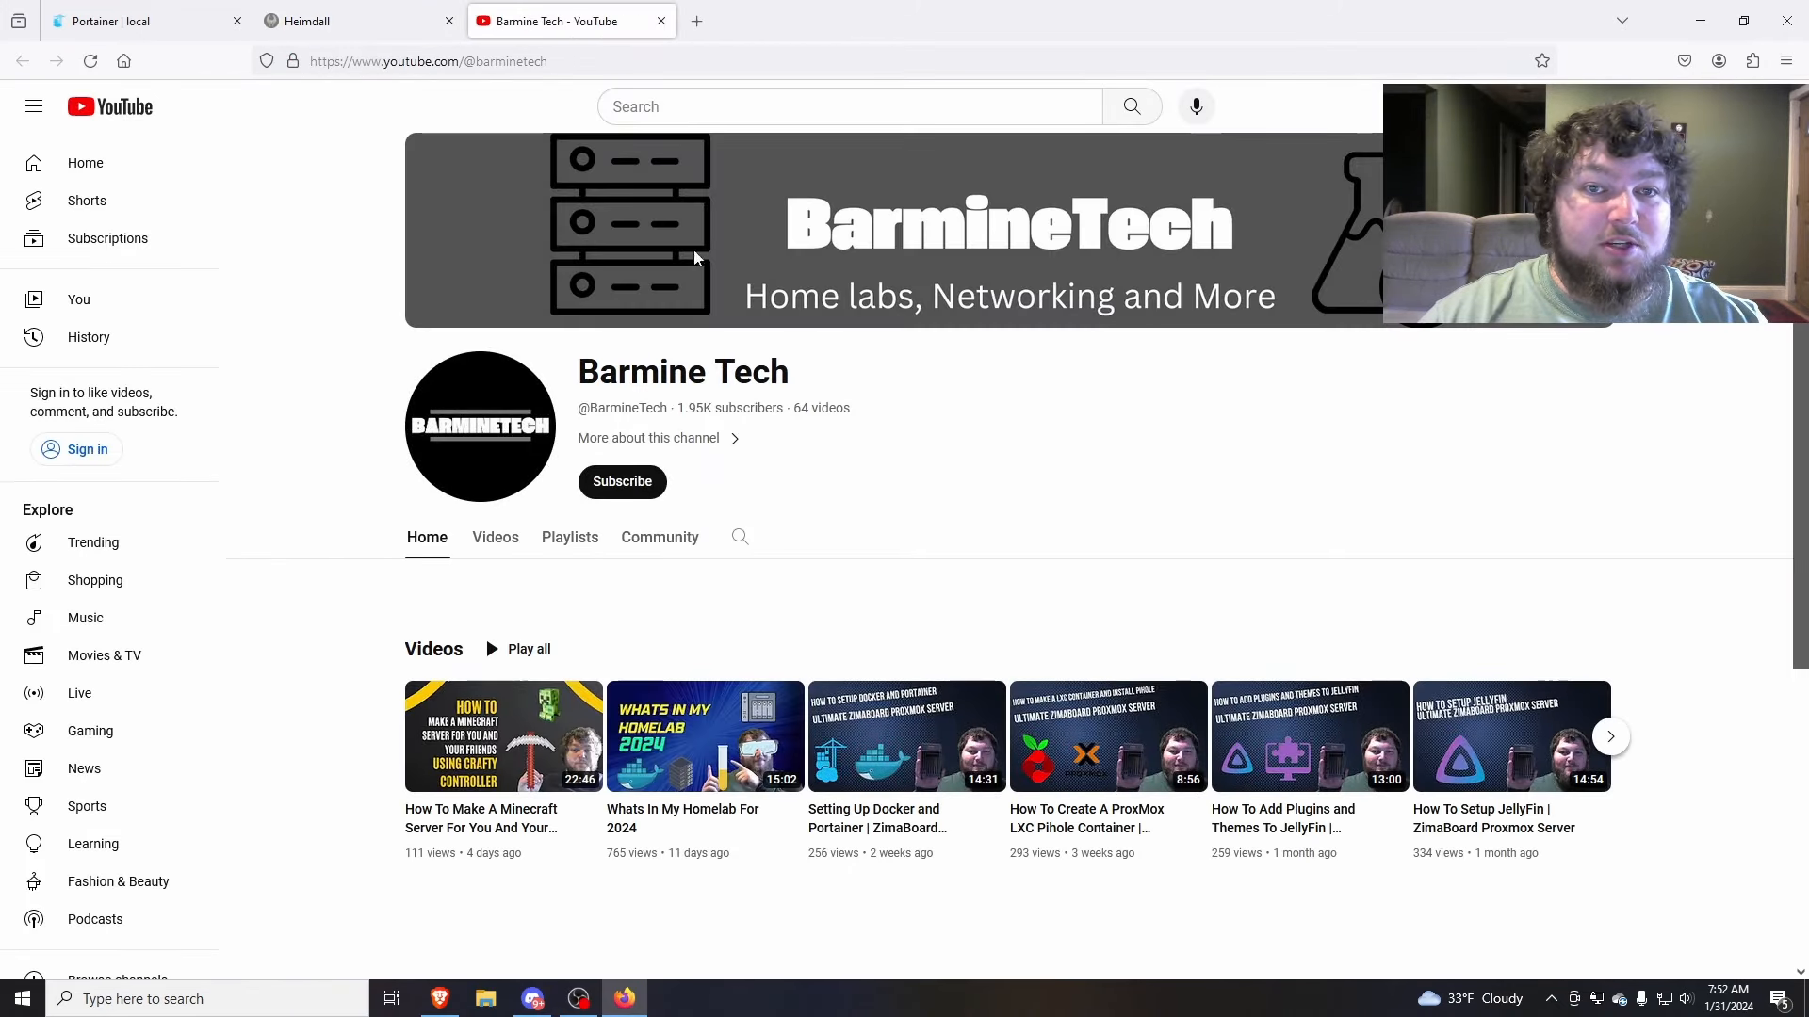
# - Turn on 'Reorder and pin items' mode for the YouTube, Pi-hole and NAS tiles
pyautogui.click(663, 21)
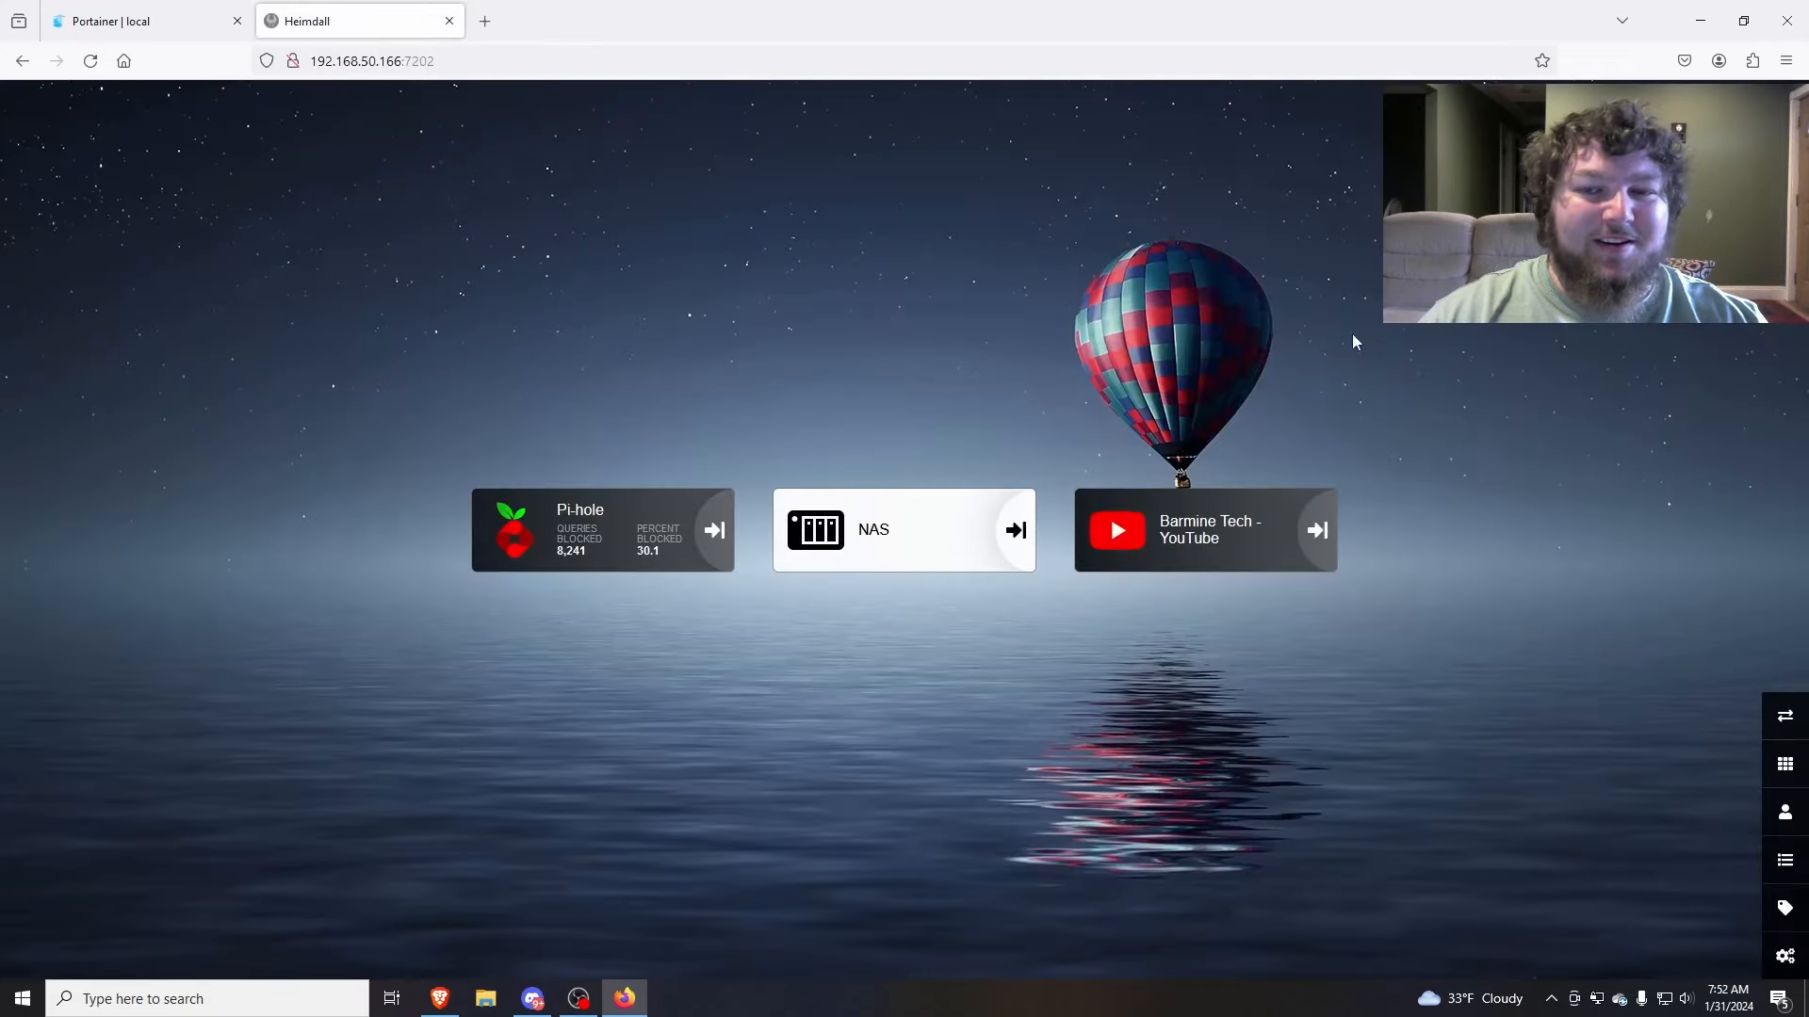
pyautogui.moveTo(900, 548)
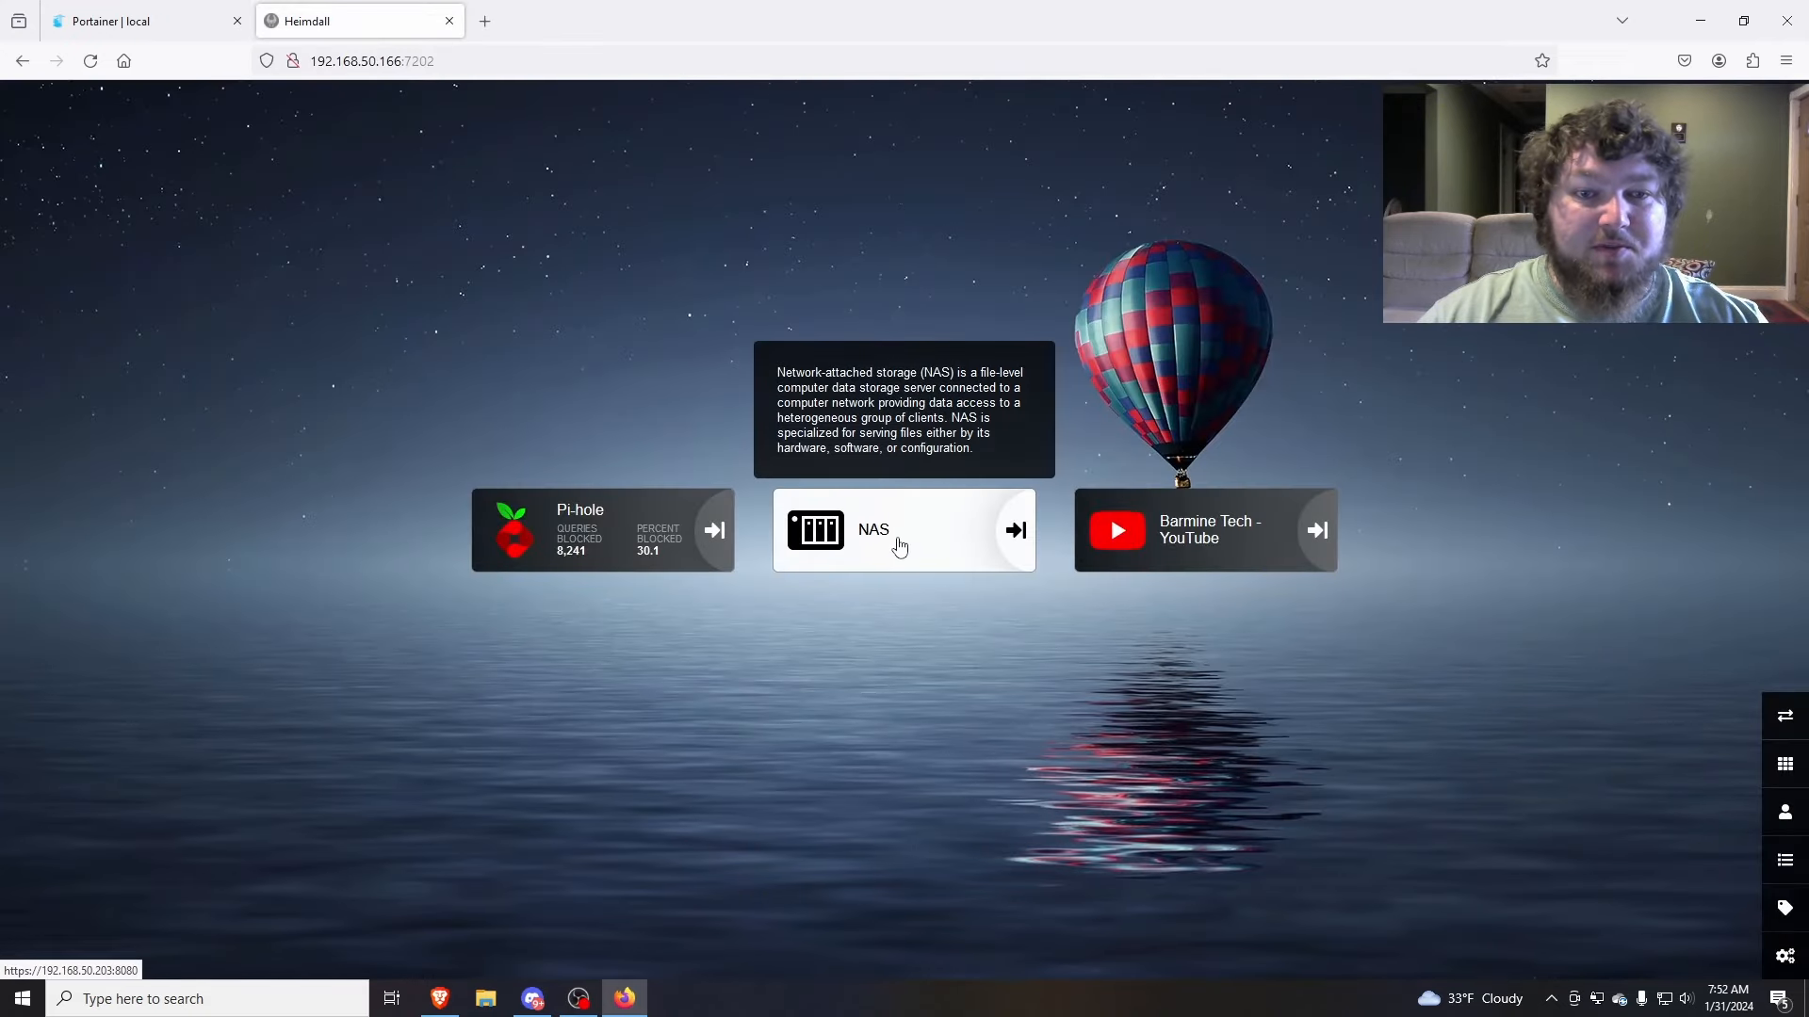
pyautogui.moveTo(653, 557)
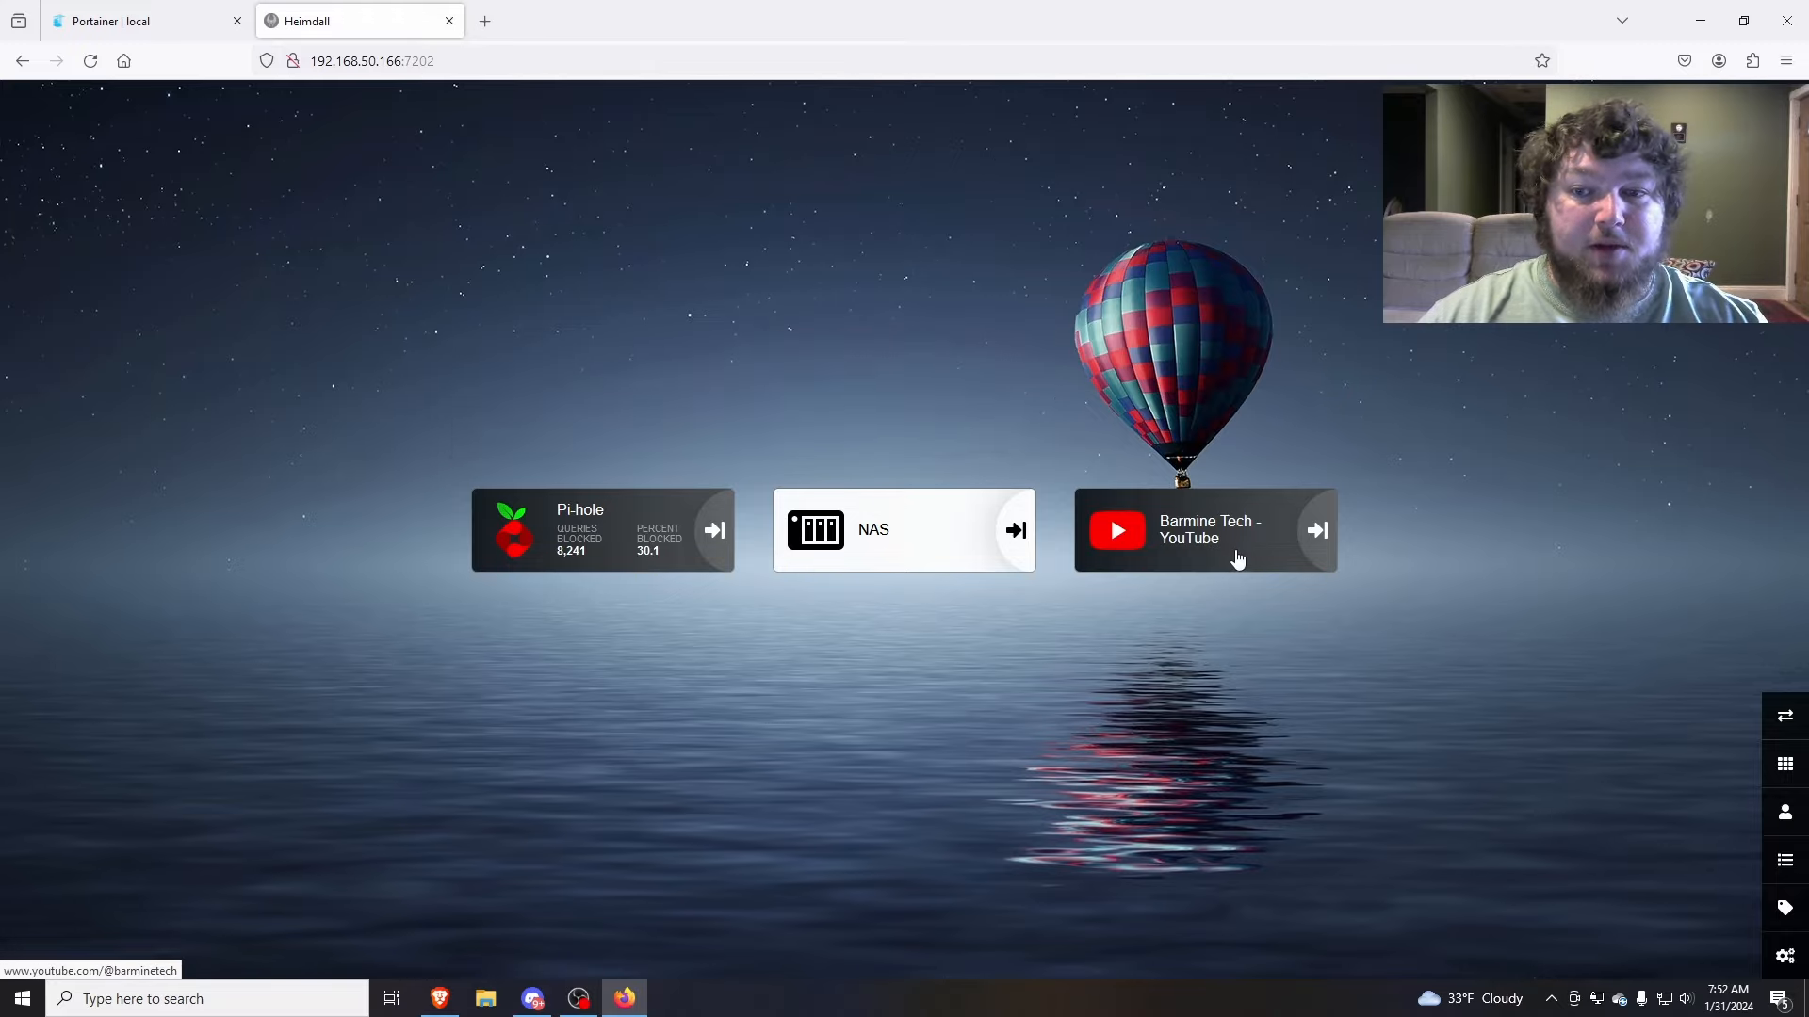
pyautogui.moveTo(979, 574)
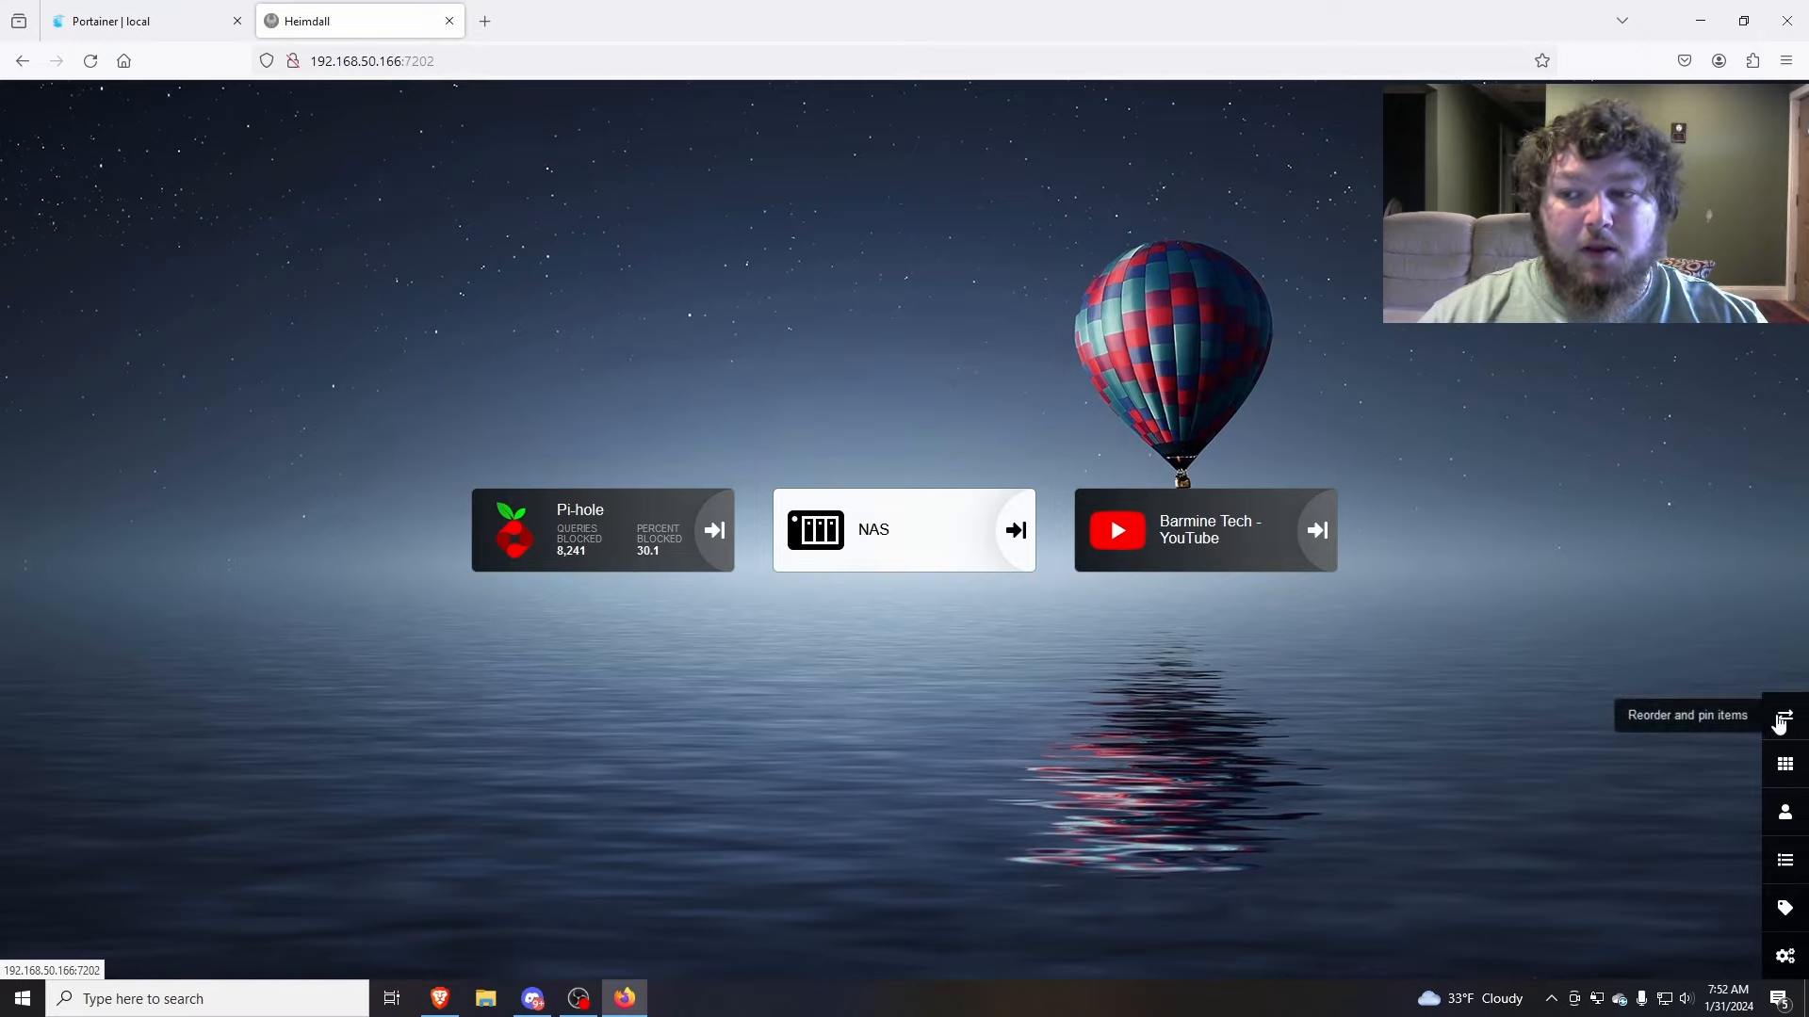
pyautogui.click(1785, 716)
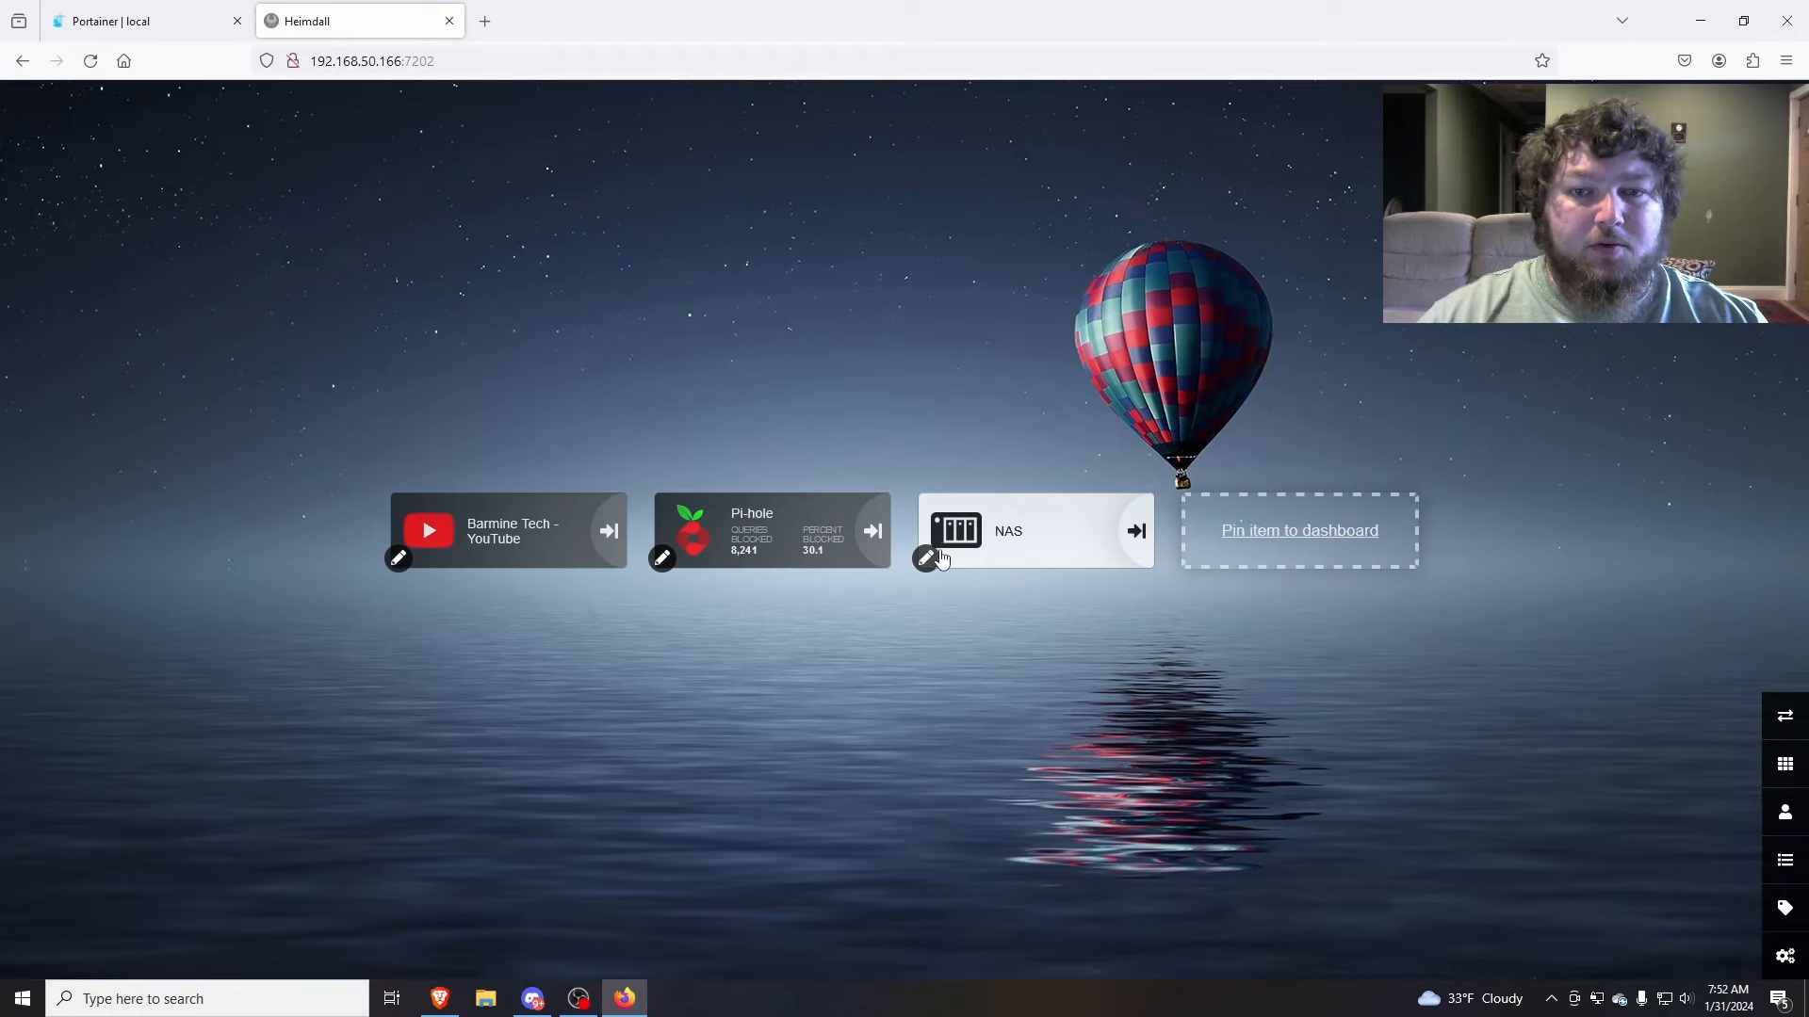
# - Open the YouTube tile's edit form and type 'website' into its Tags field
pyautogui.click(398, 558)
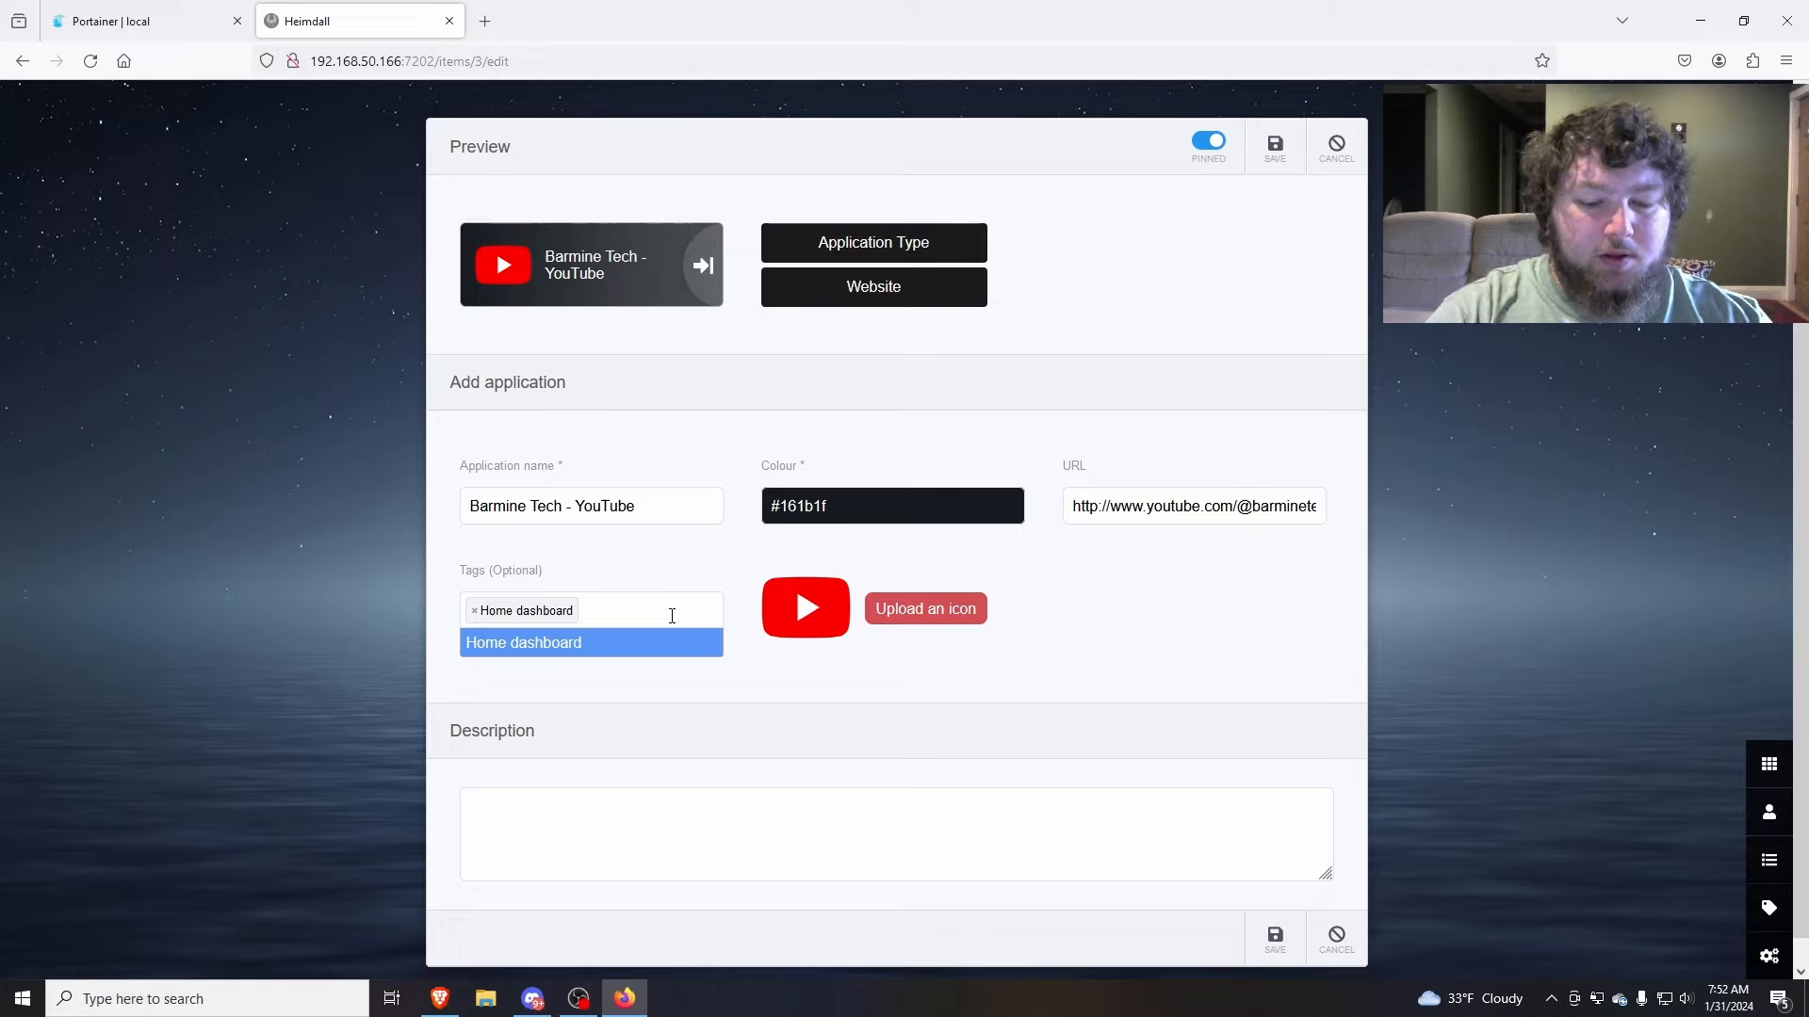
pyautogui.write('website')
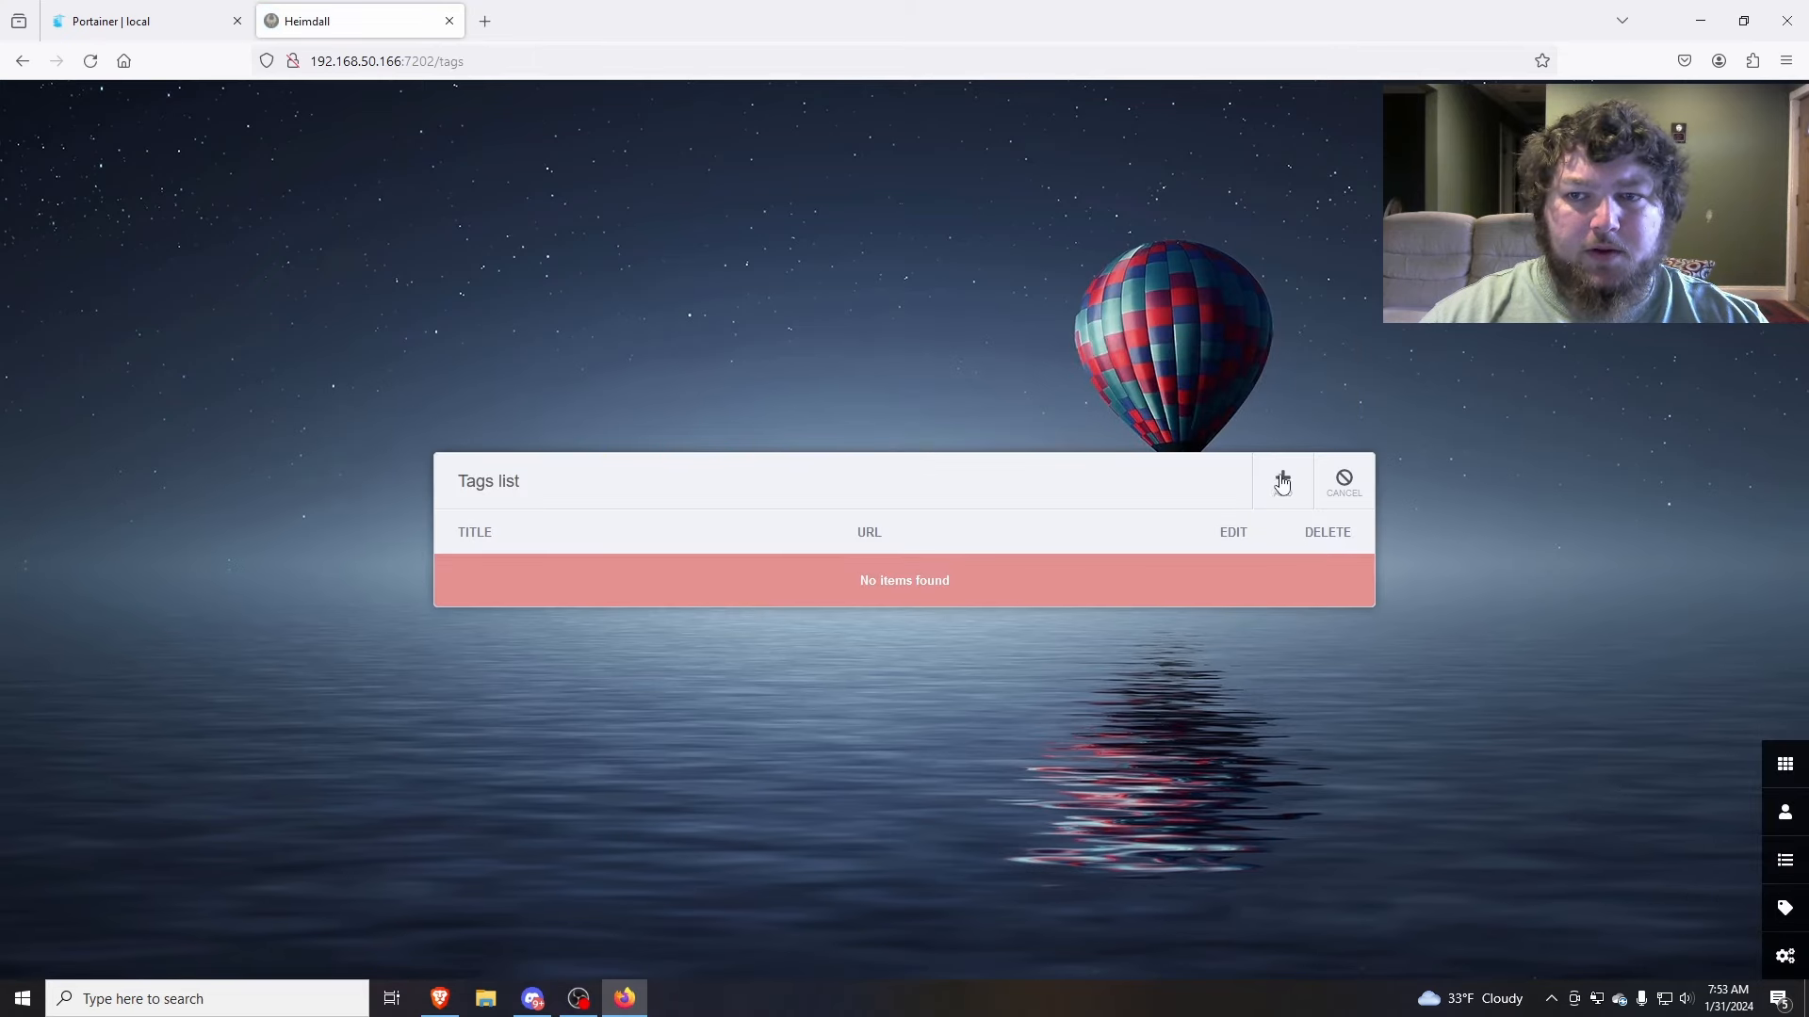
# - Draft a new tag named 'Website' with Pinned turned on
pyautogui.click(1282, 483)
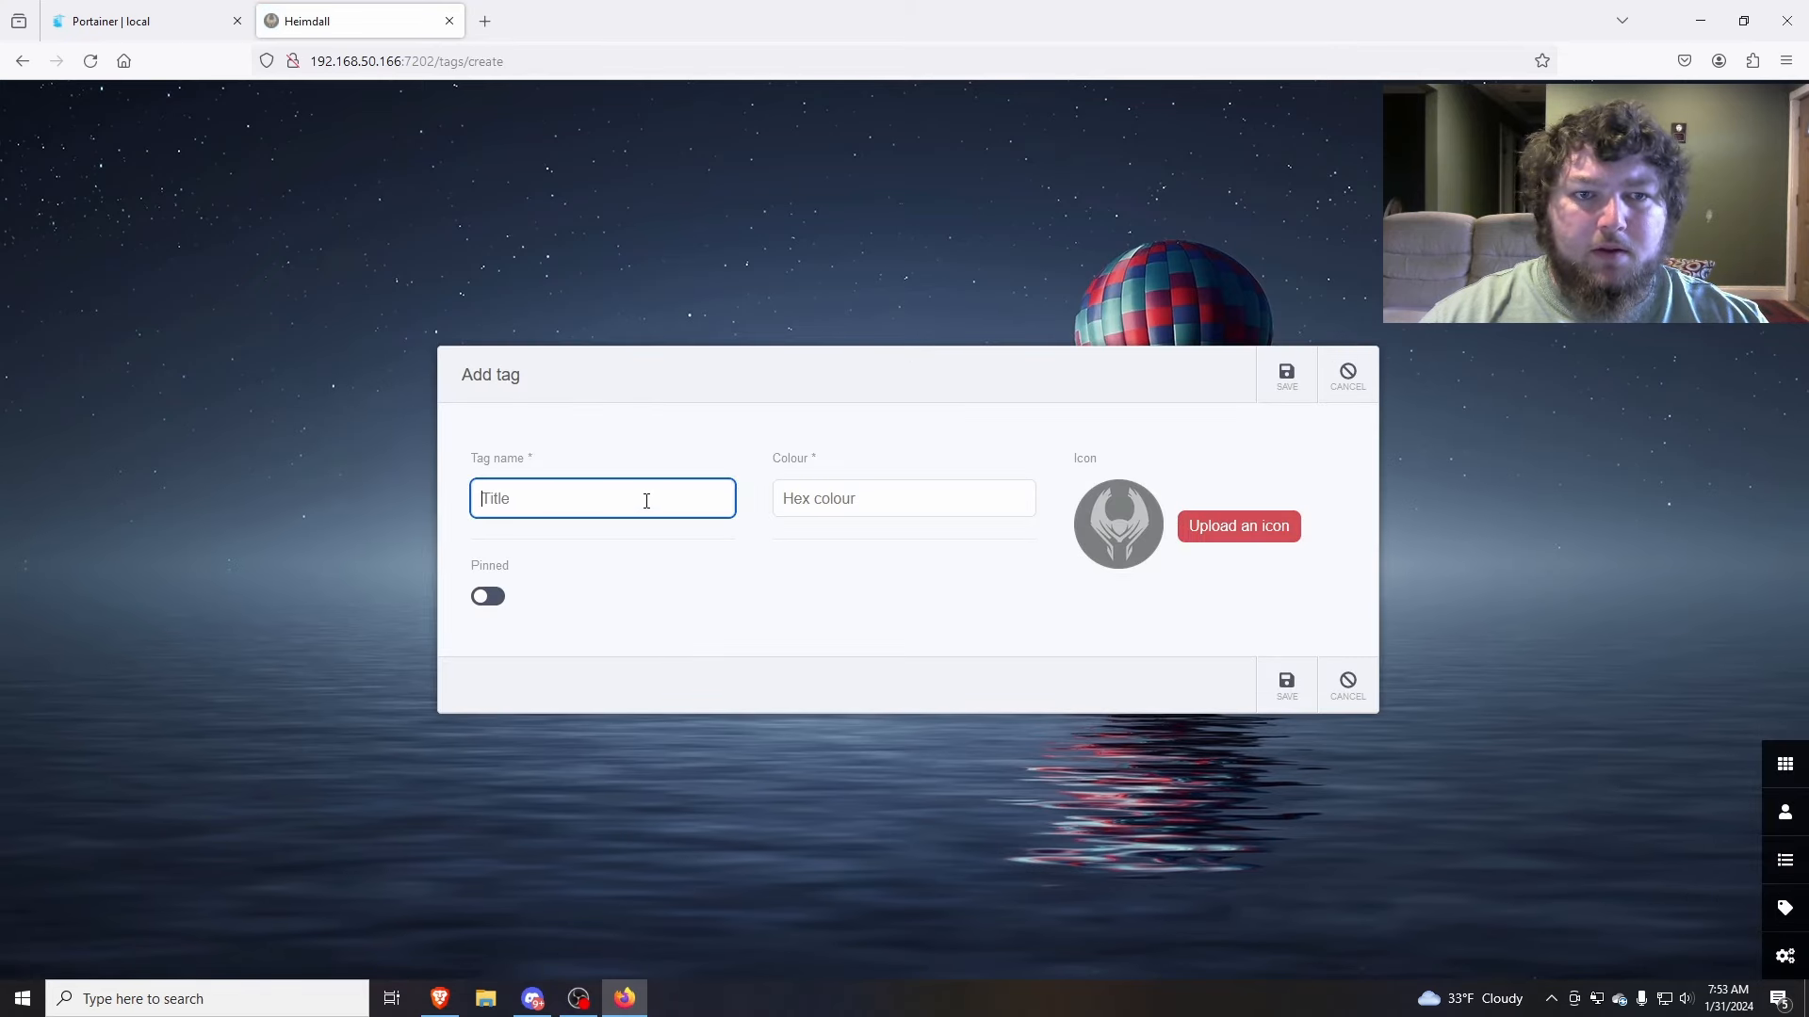
pyautogui.write('Website')
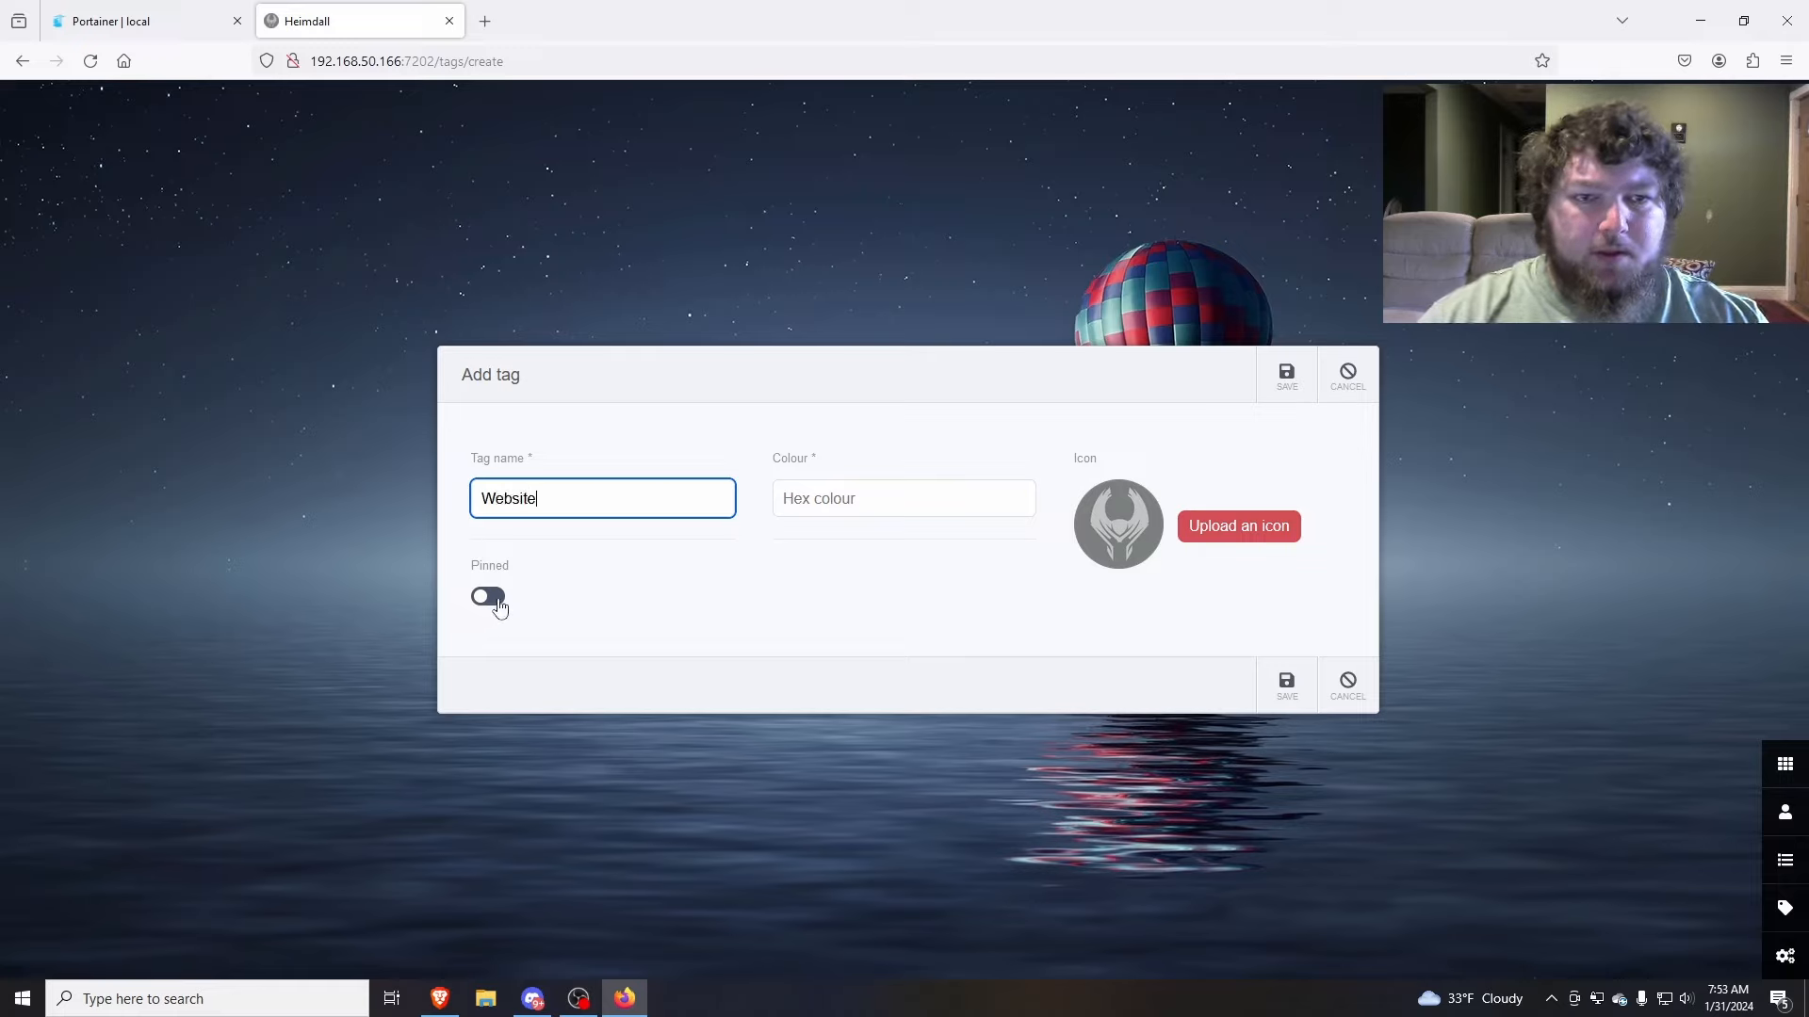
pyautogui.click(487, 596)
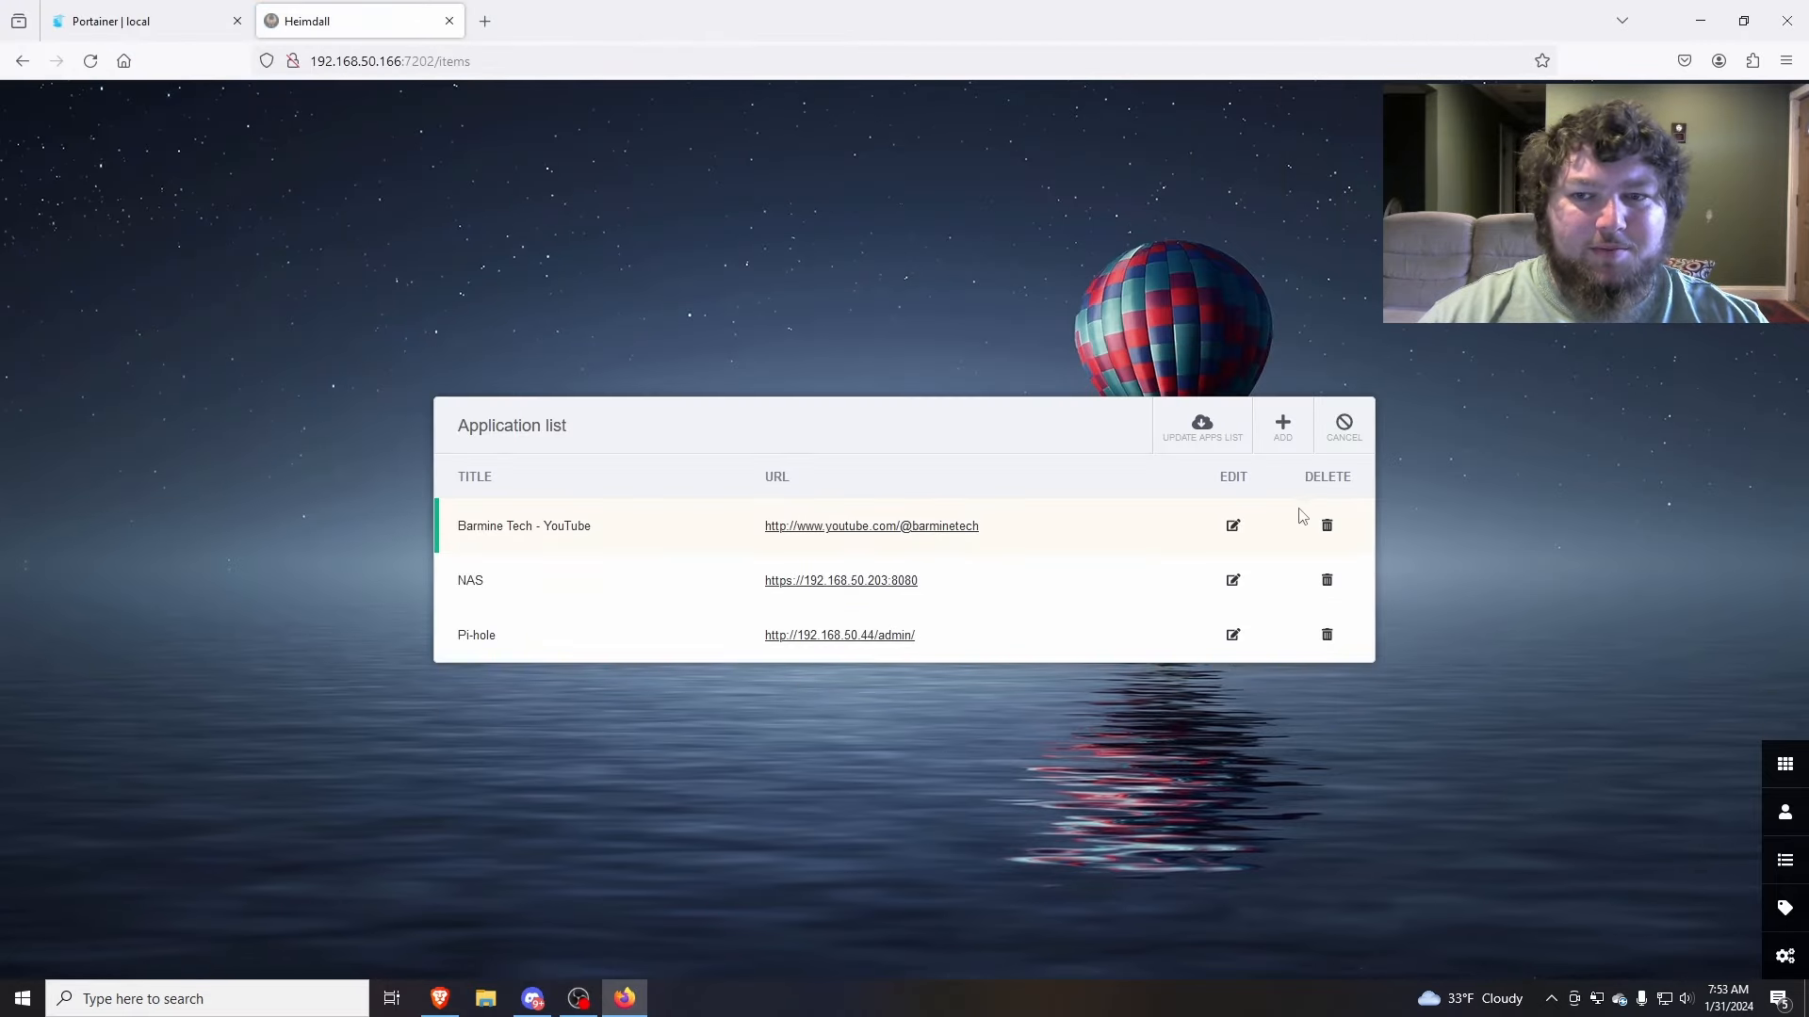
pyautogui.moveTo(1213, 644)
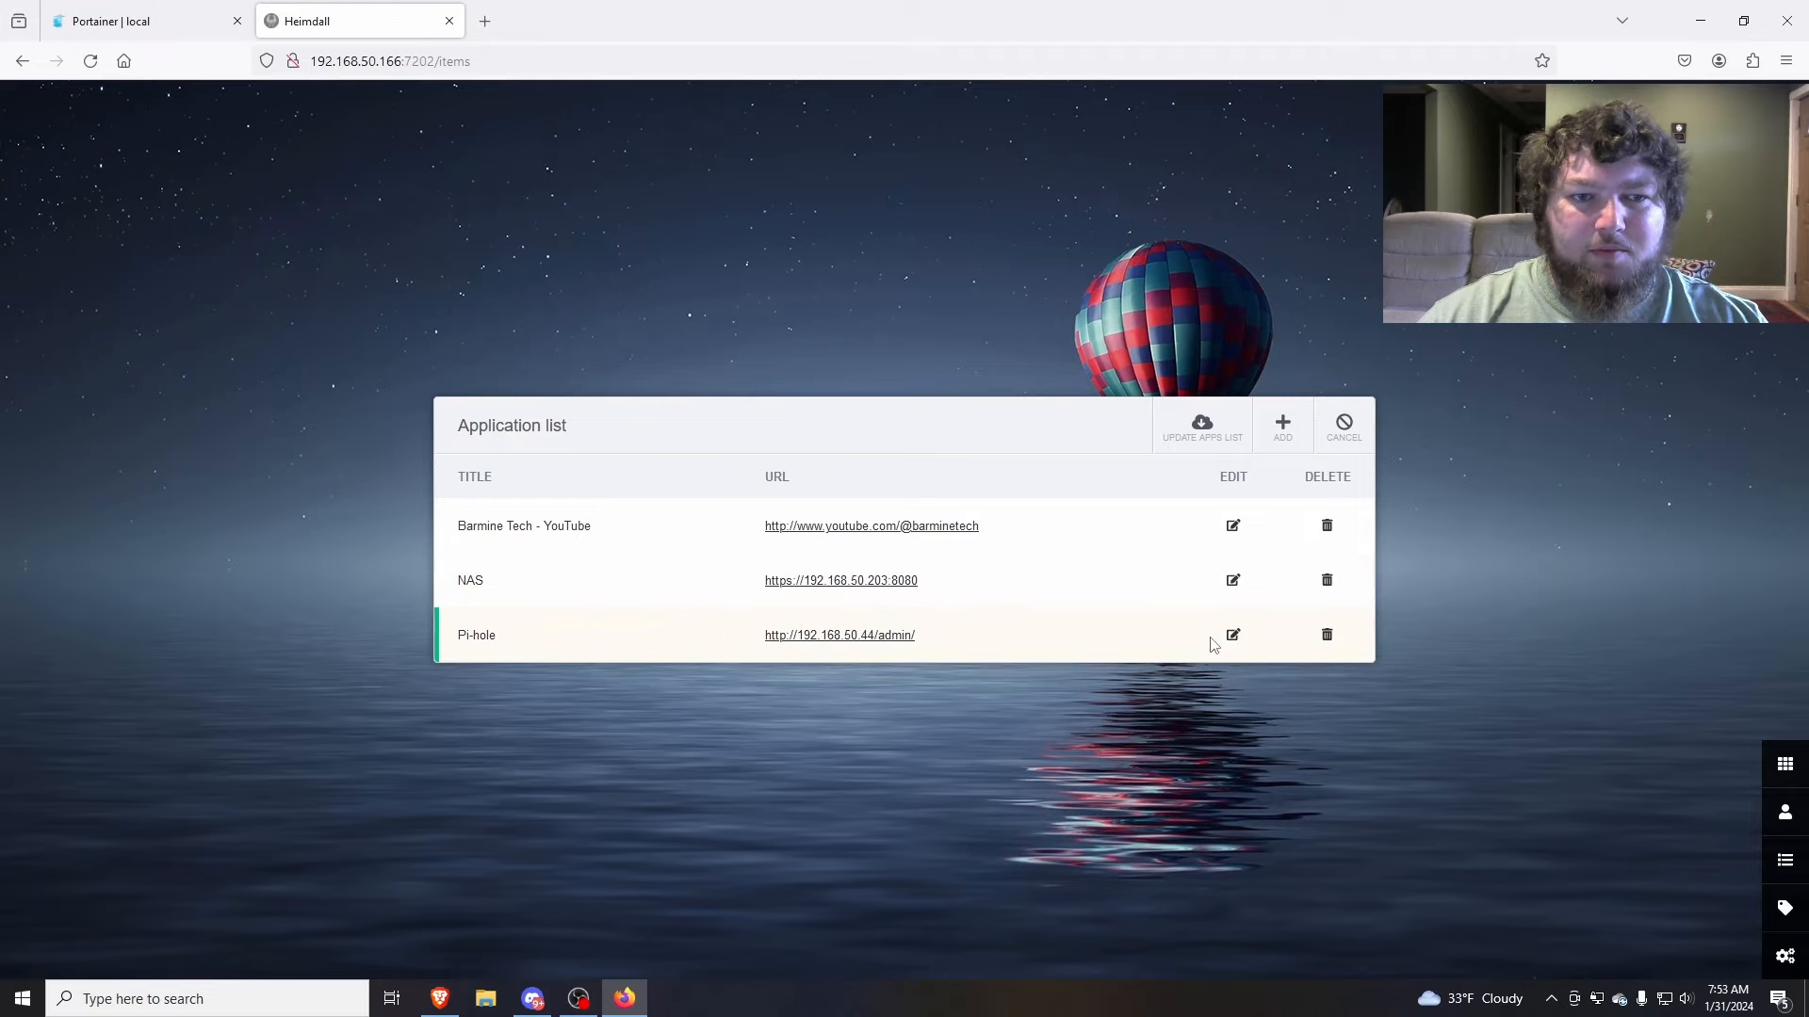
# - Open and cancel the YouTube edit page, view the Application list, then return to the dashboard
pyautogui.click(1232, 525)
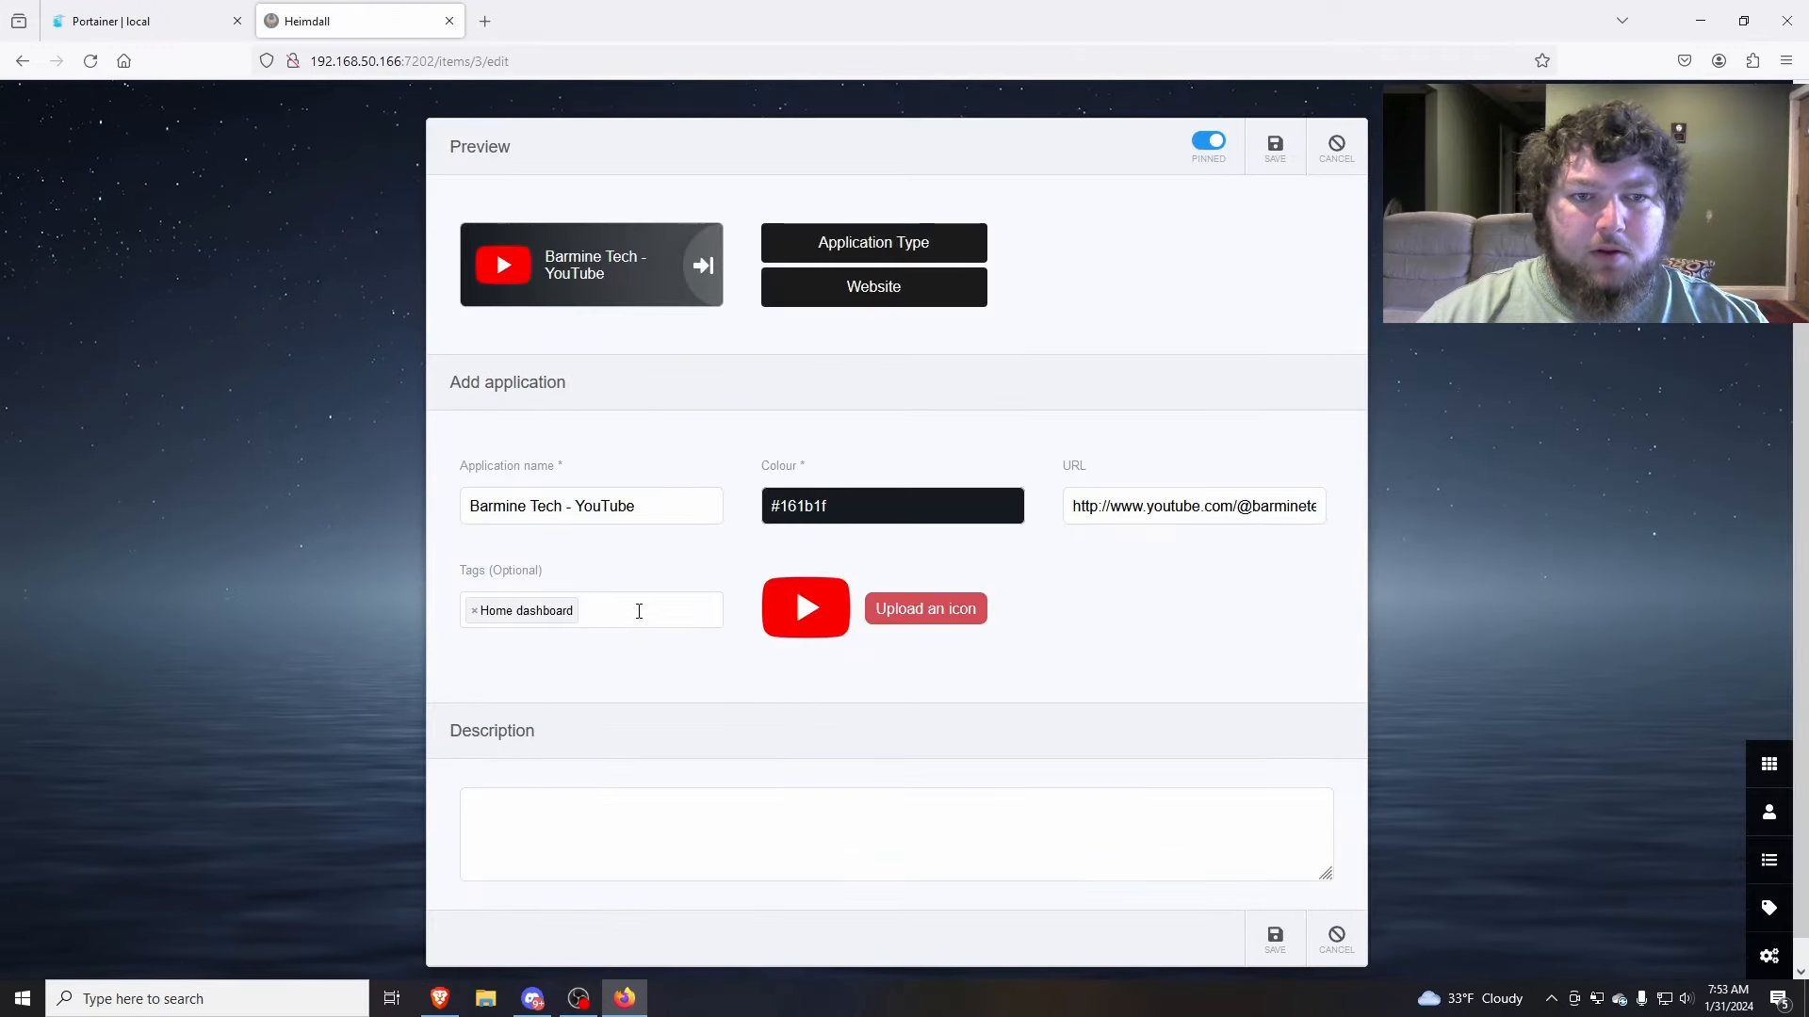
pyautogui.click(1274, 146)
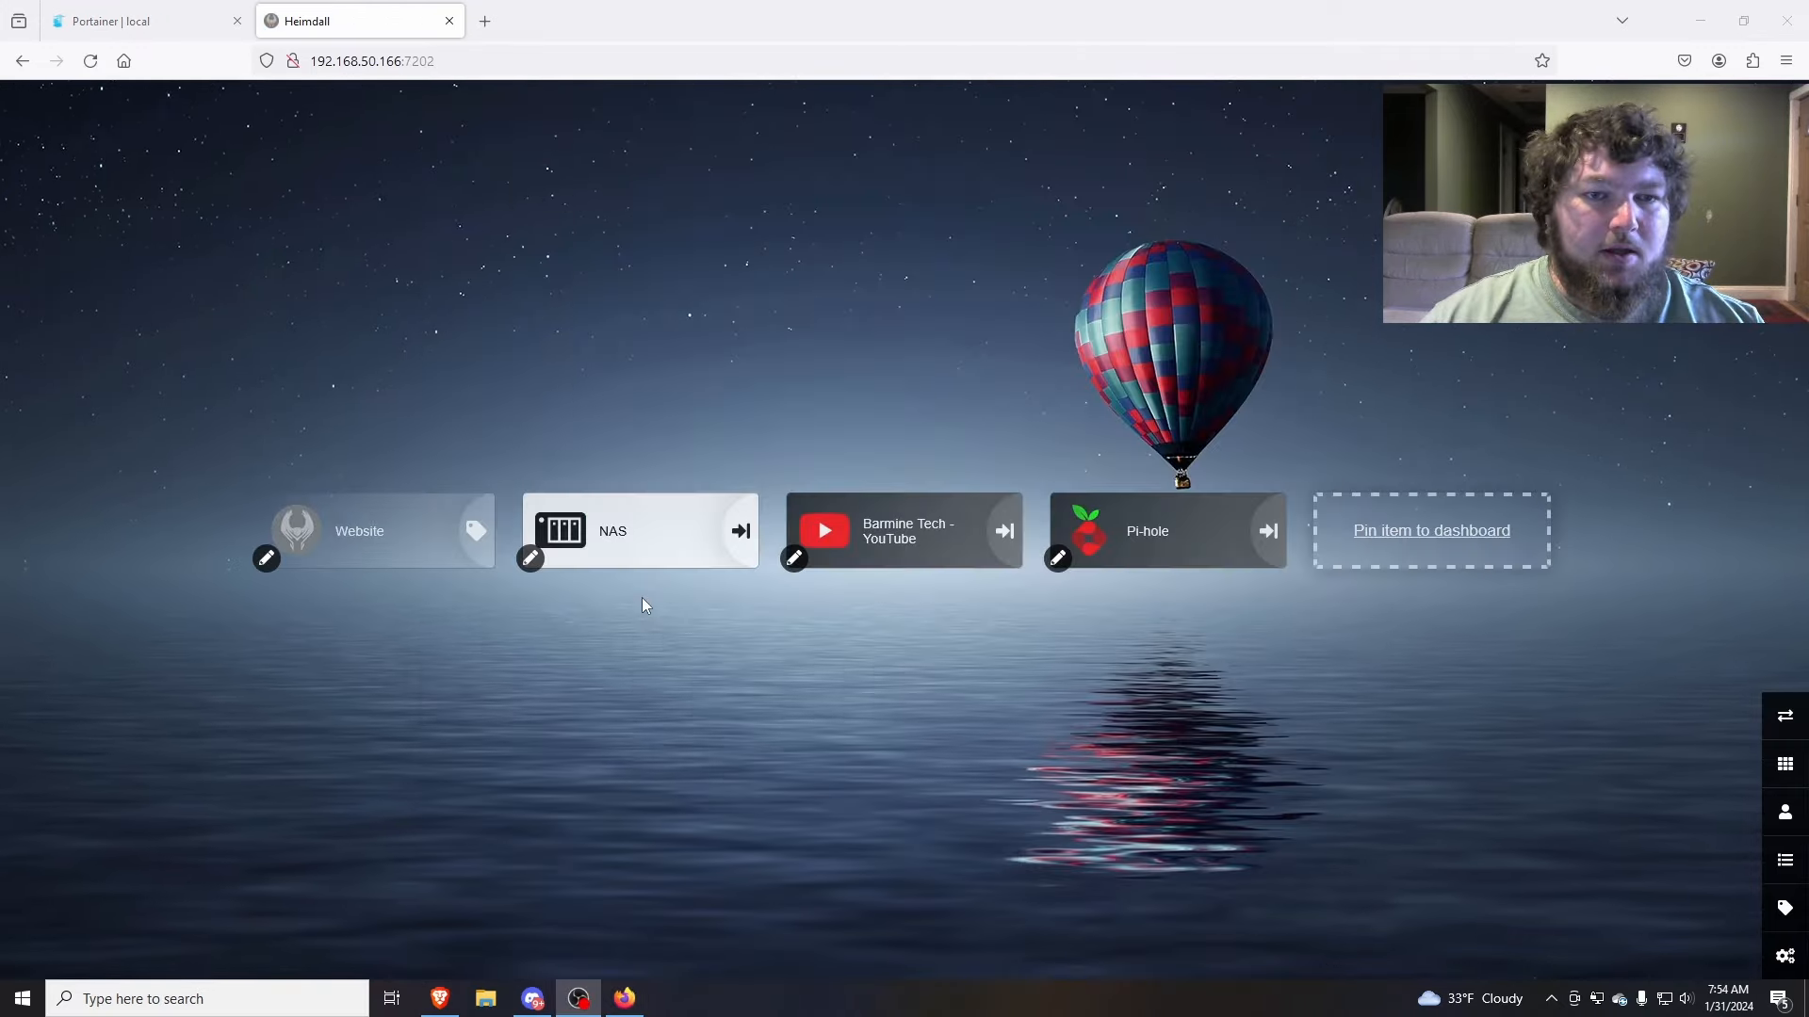
pyautogui.moveTo(854, 471)
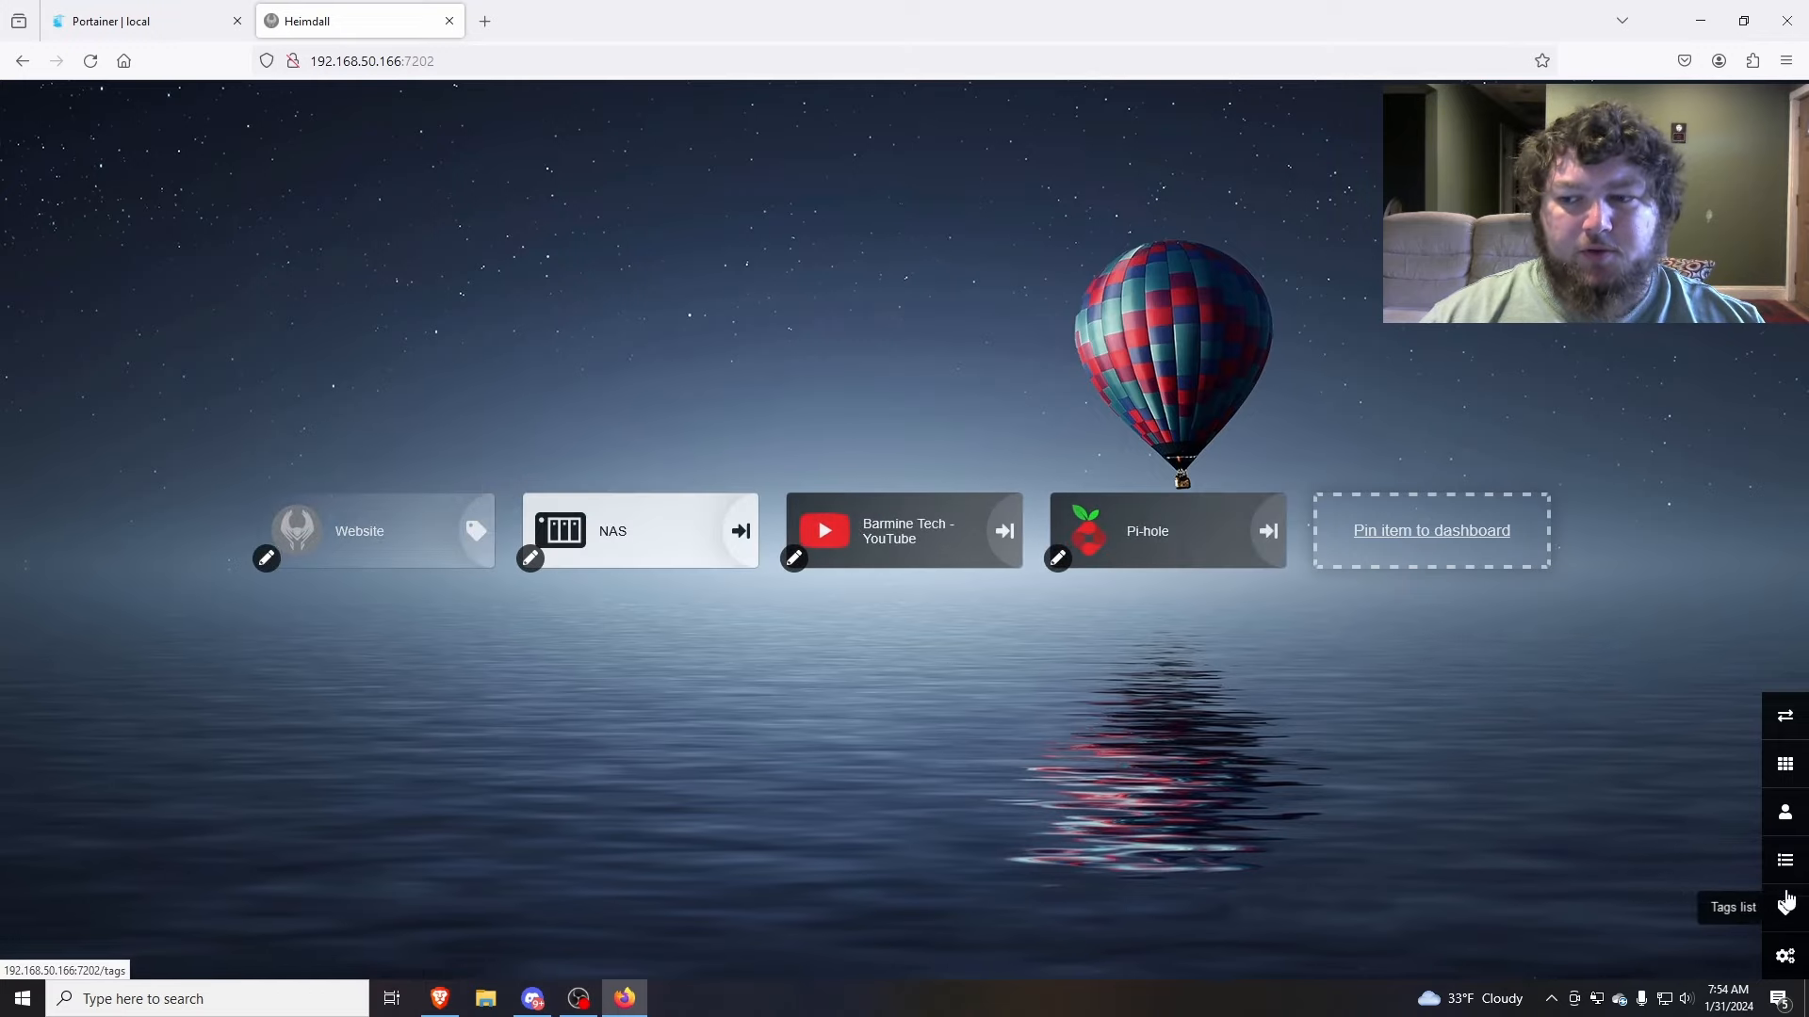
pyautogui.click(1785, 860)
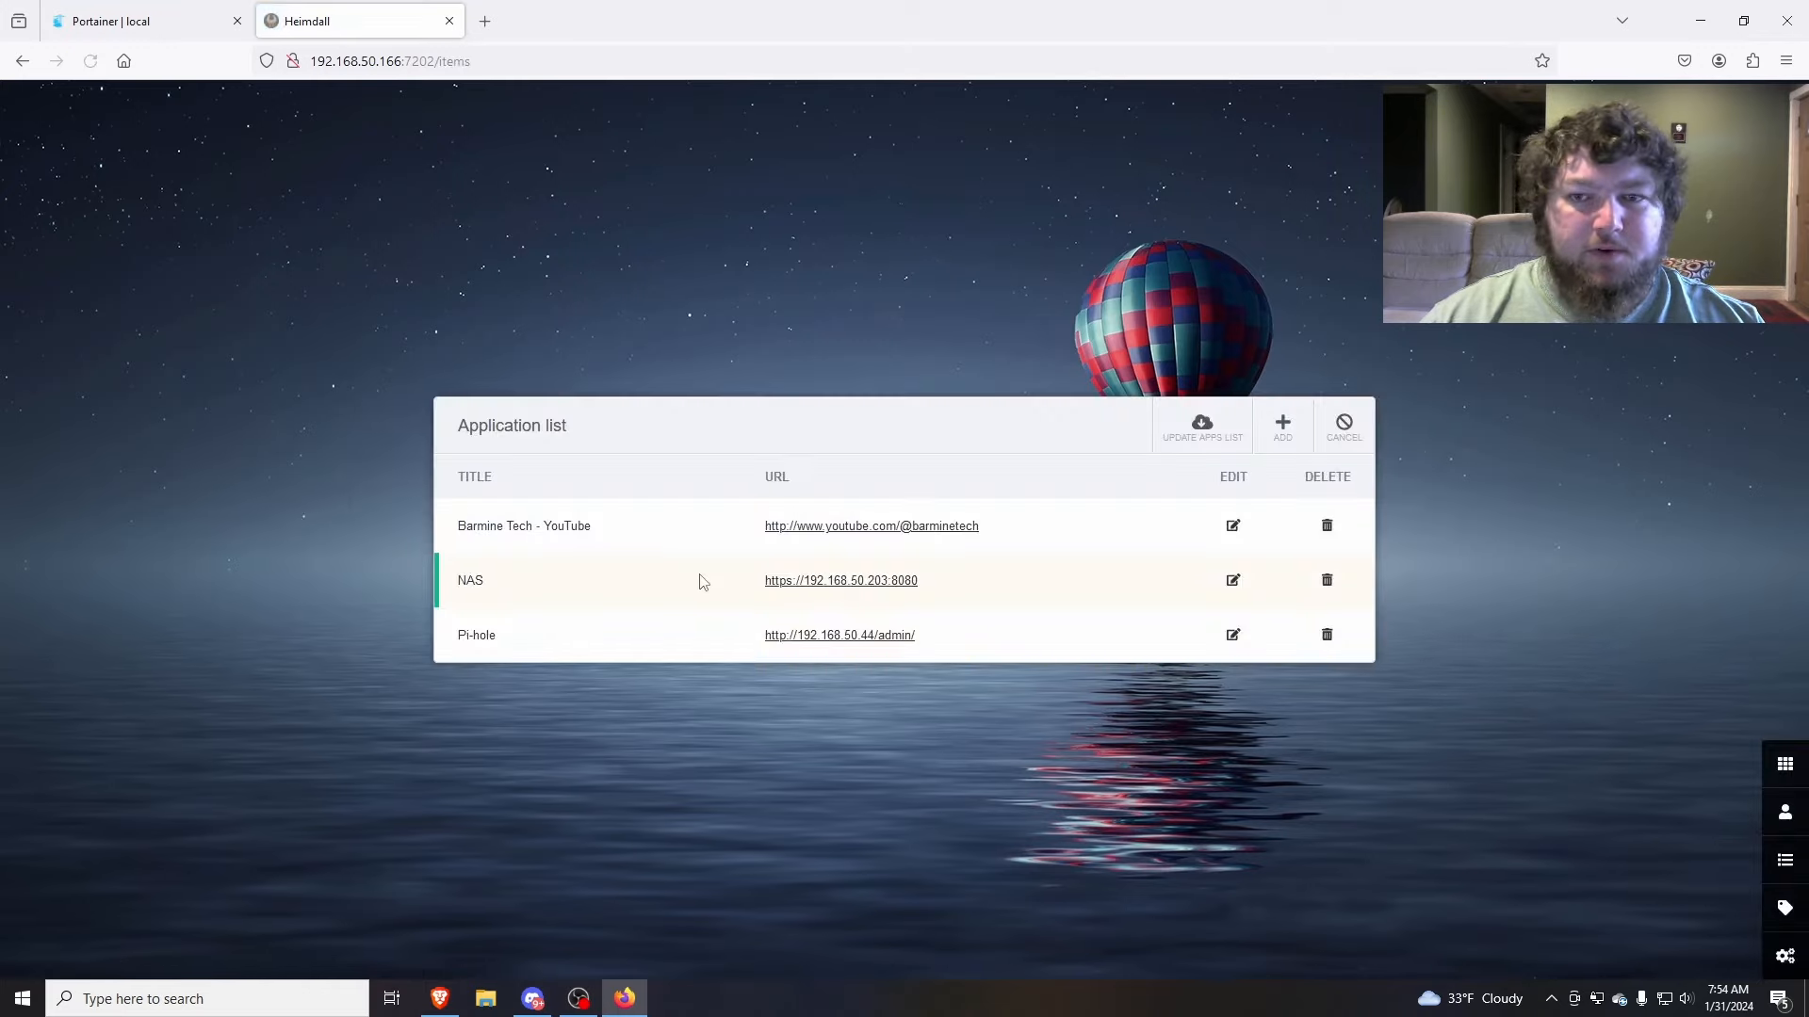
pyautogui.moveTo(1786, 908)
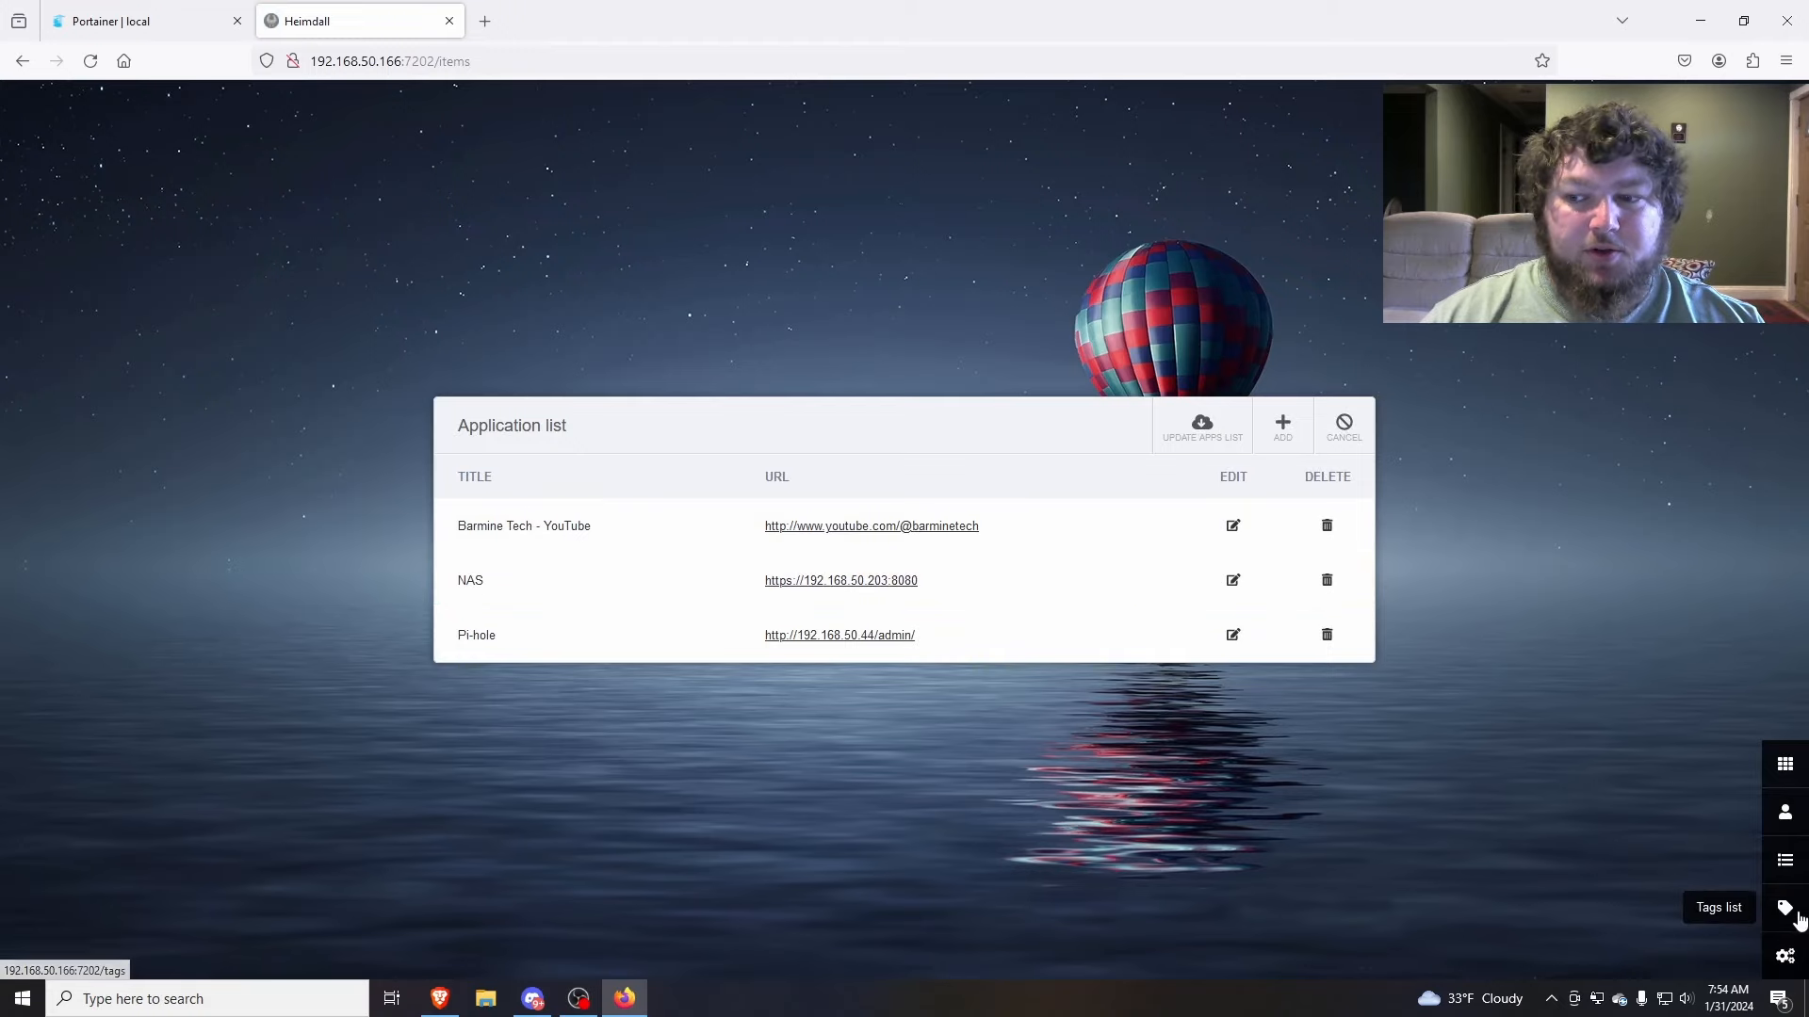
pyautogui.click(1785, 908)
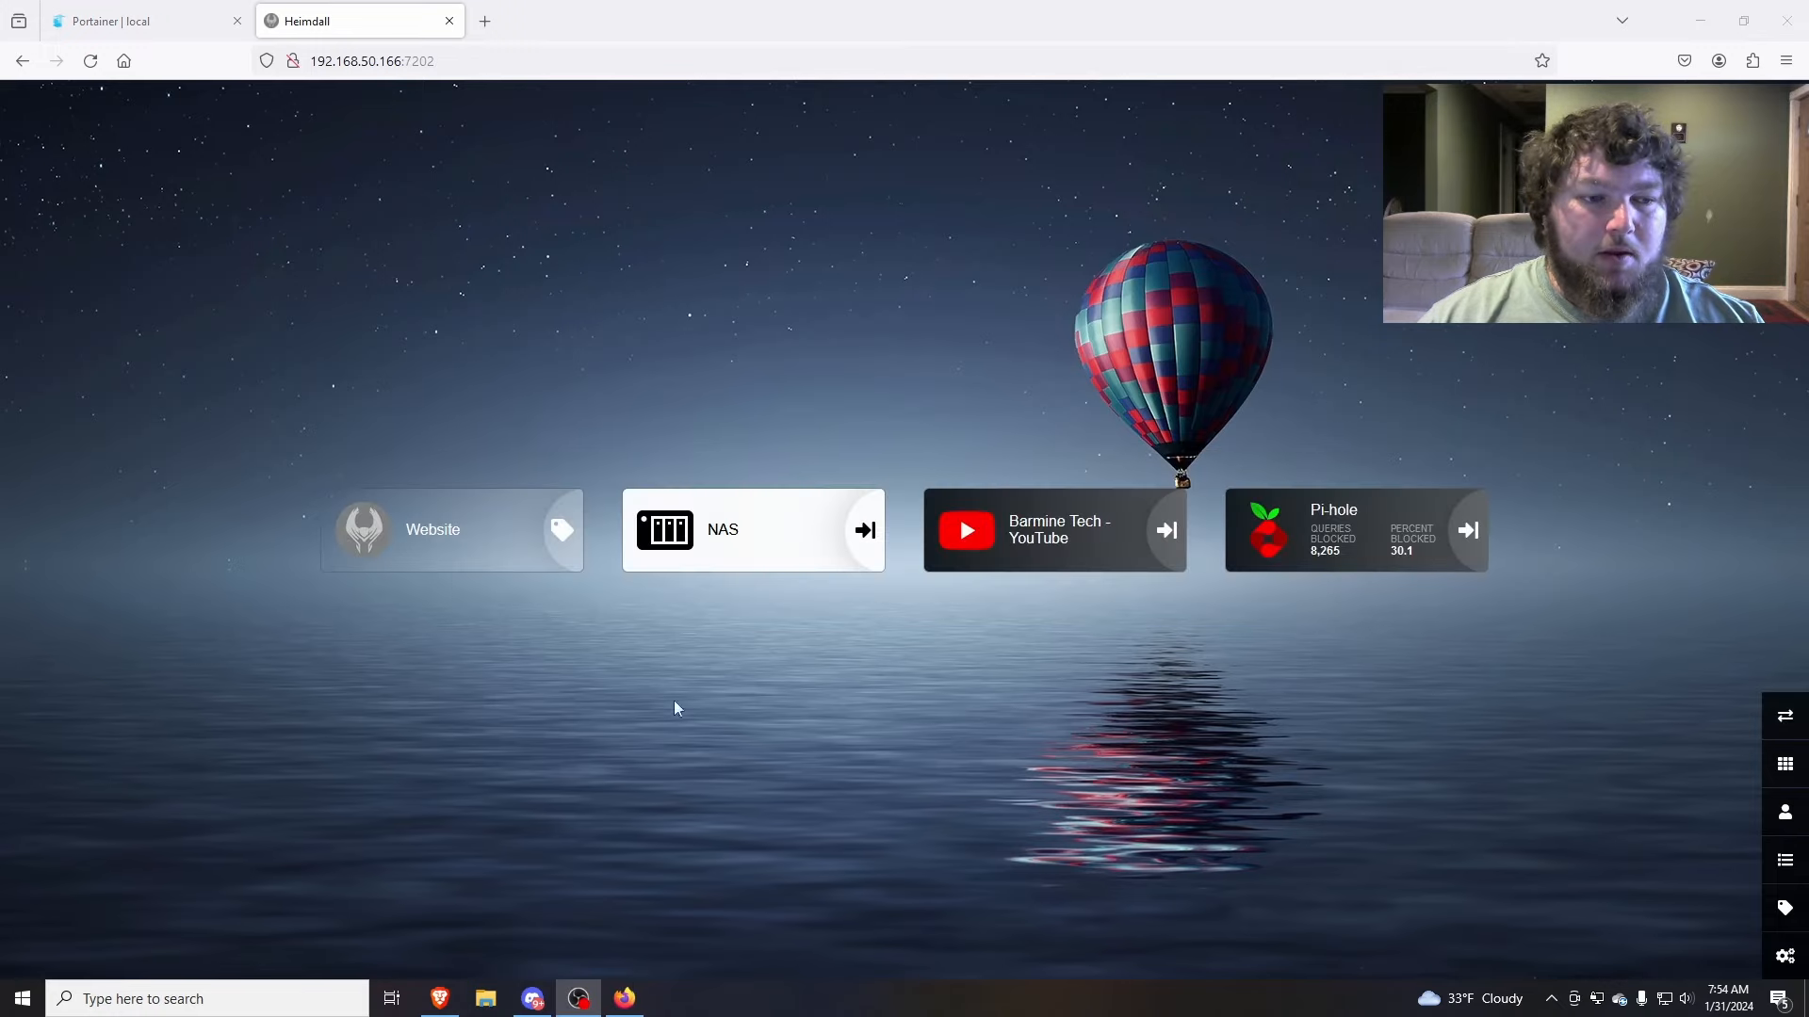
pyautogui.moveTo(1784, 812)
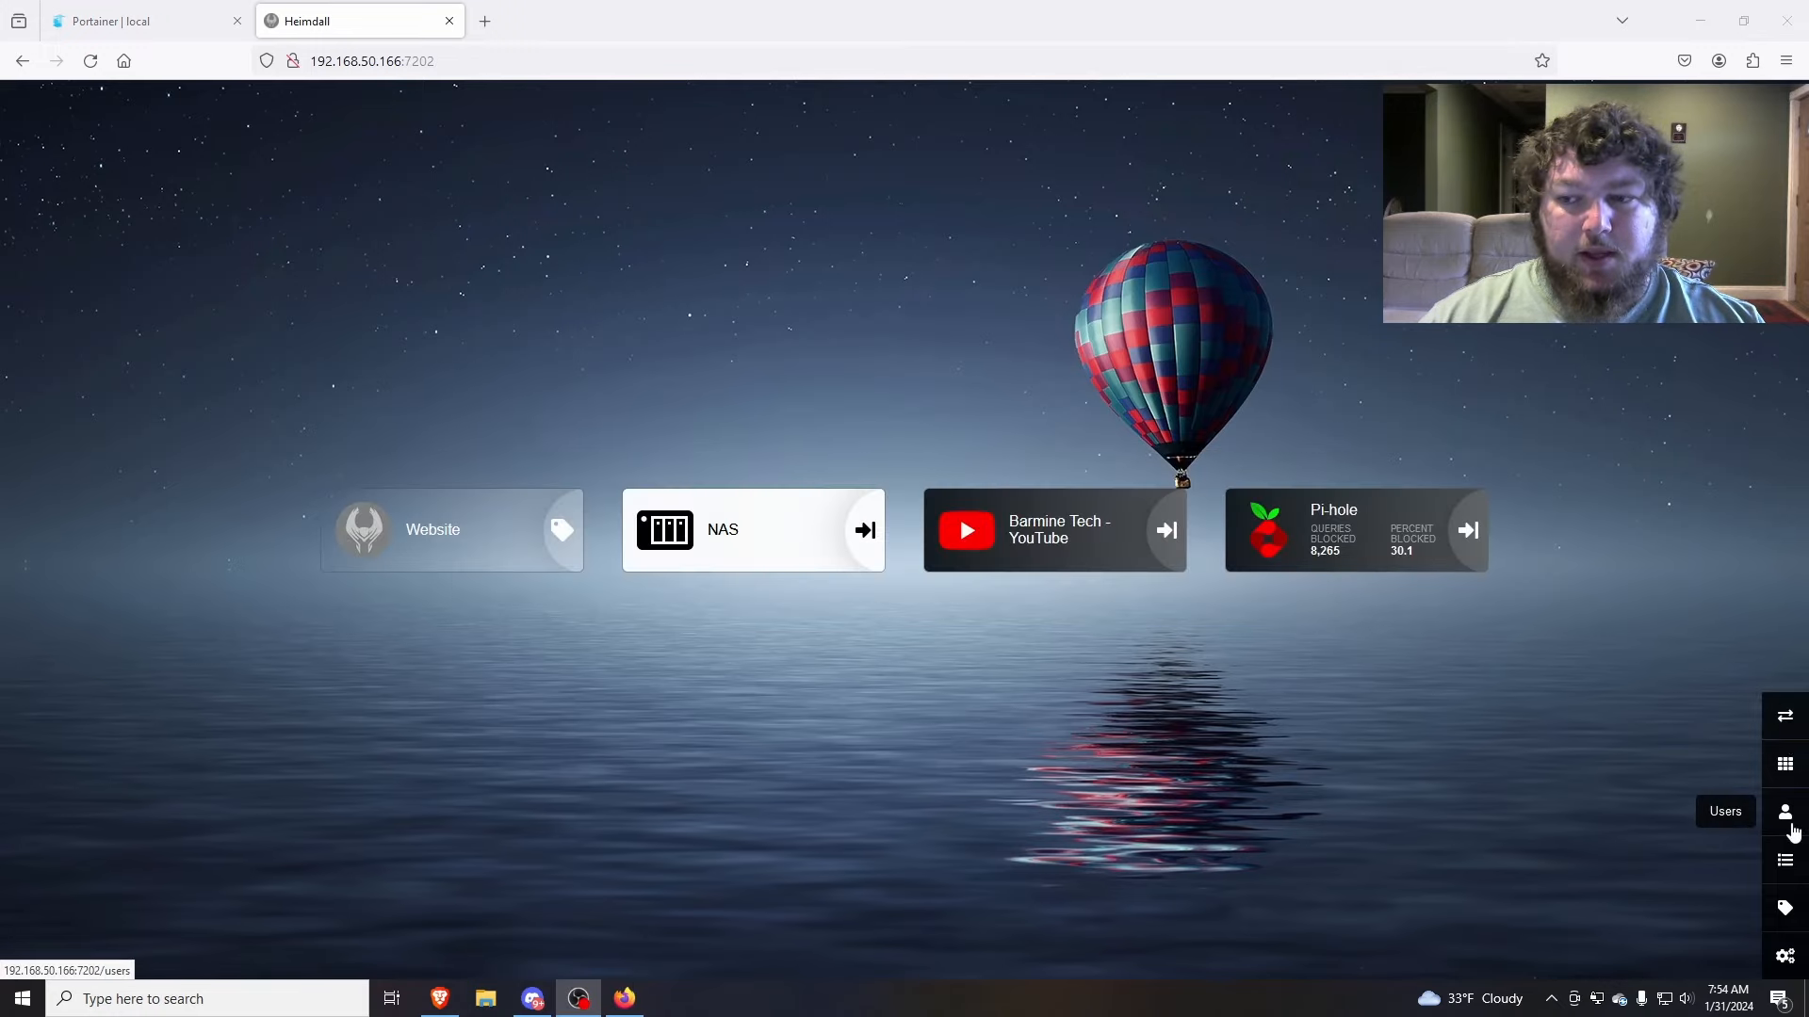
pyautogui.click(1784, 812)
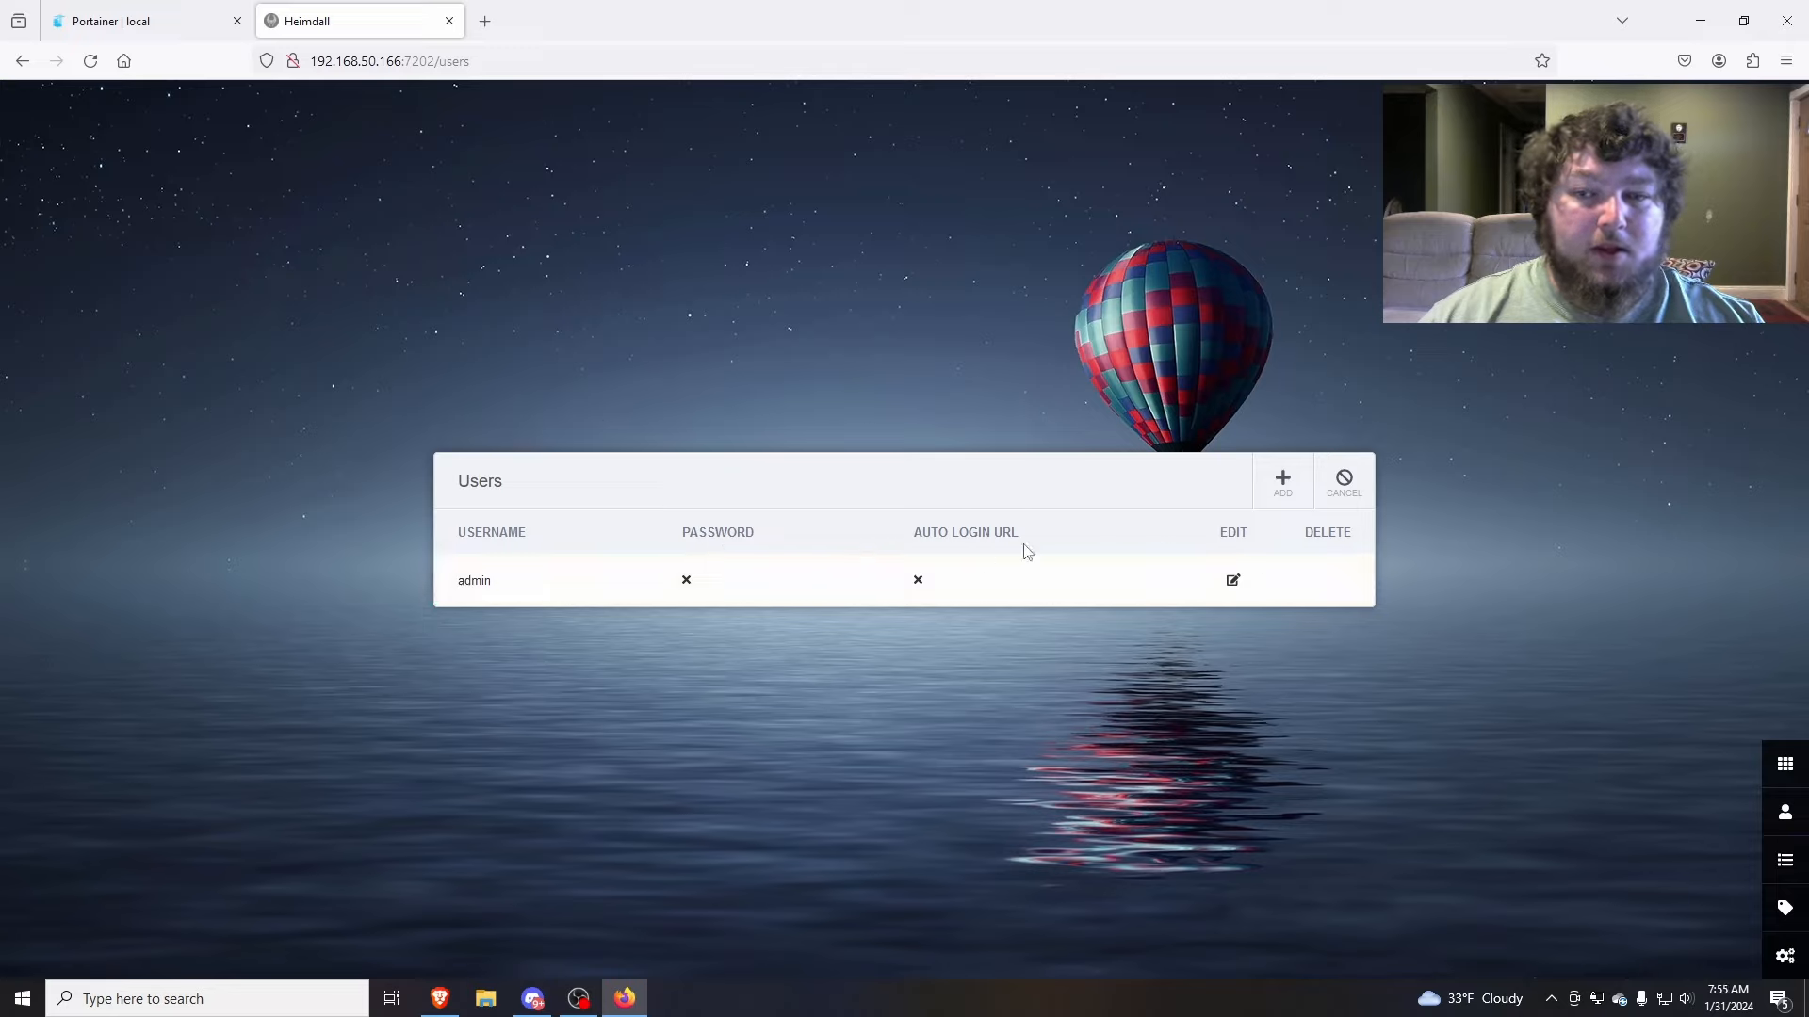
pyautogui.moveTo(717, 522)
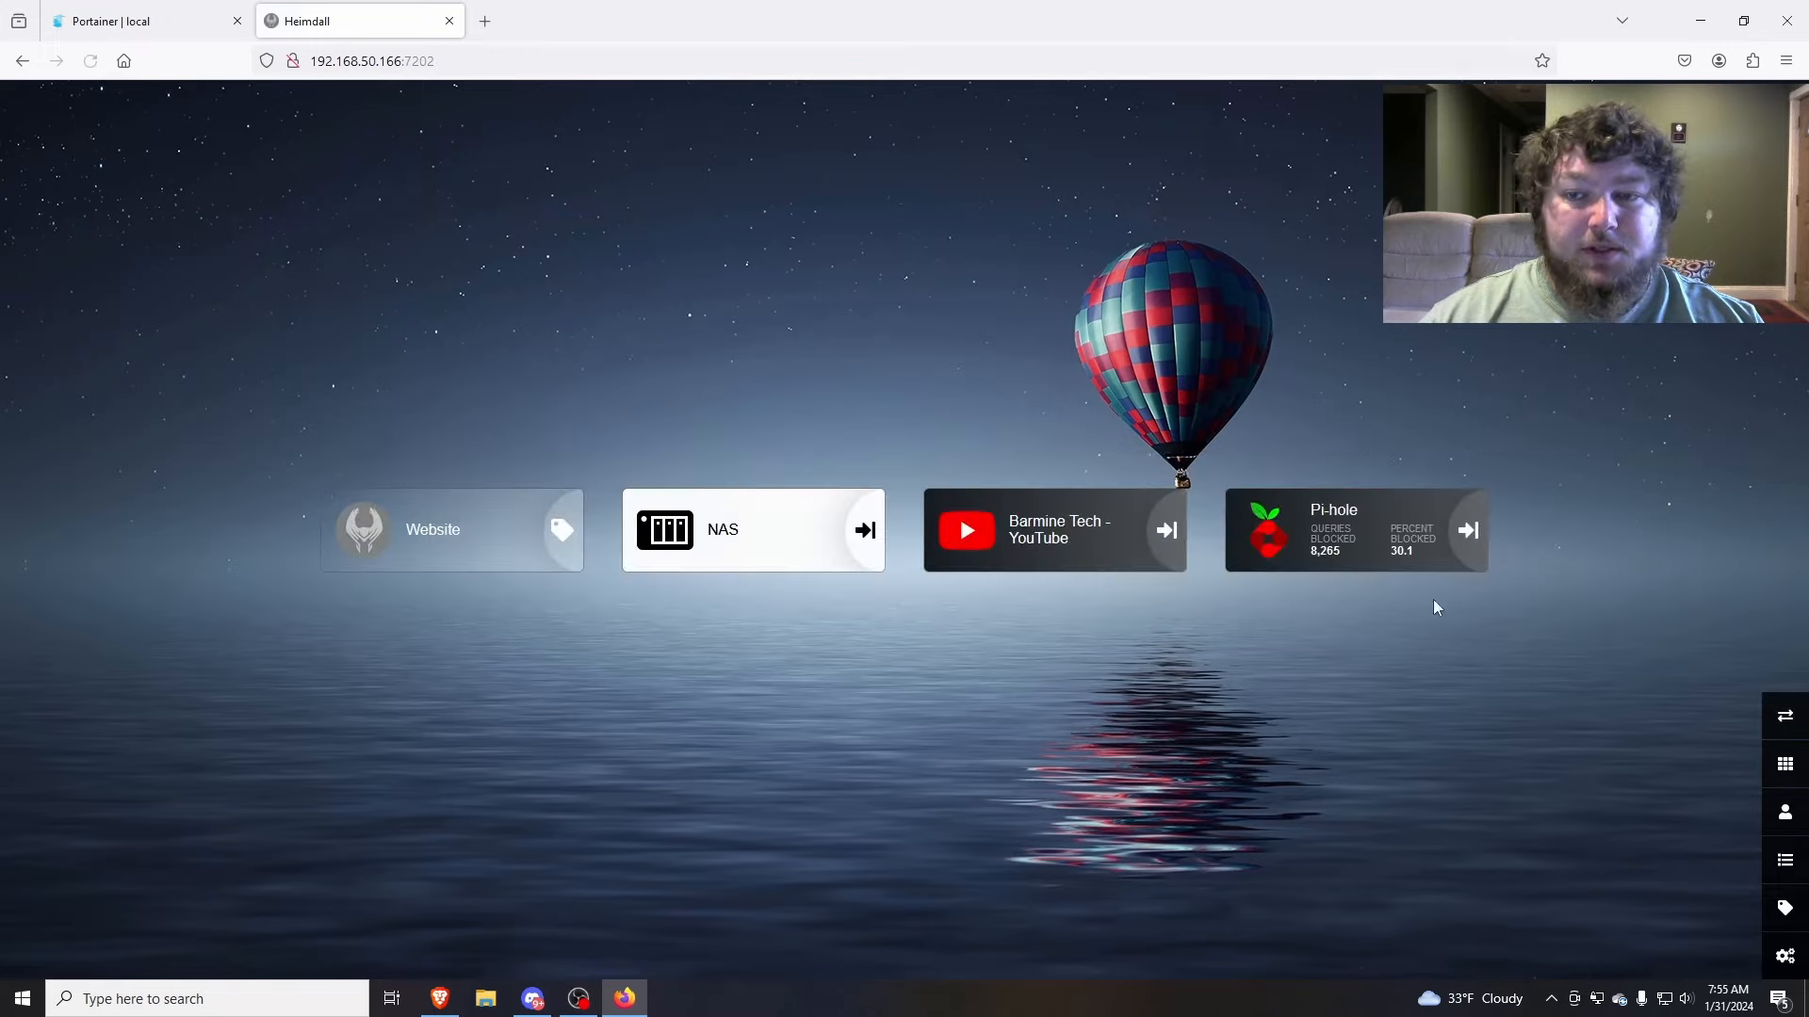
pyautogui.moveTo(1783, 812)
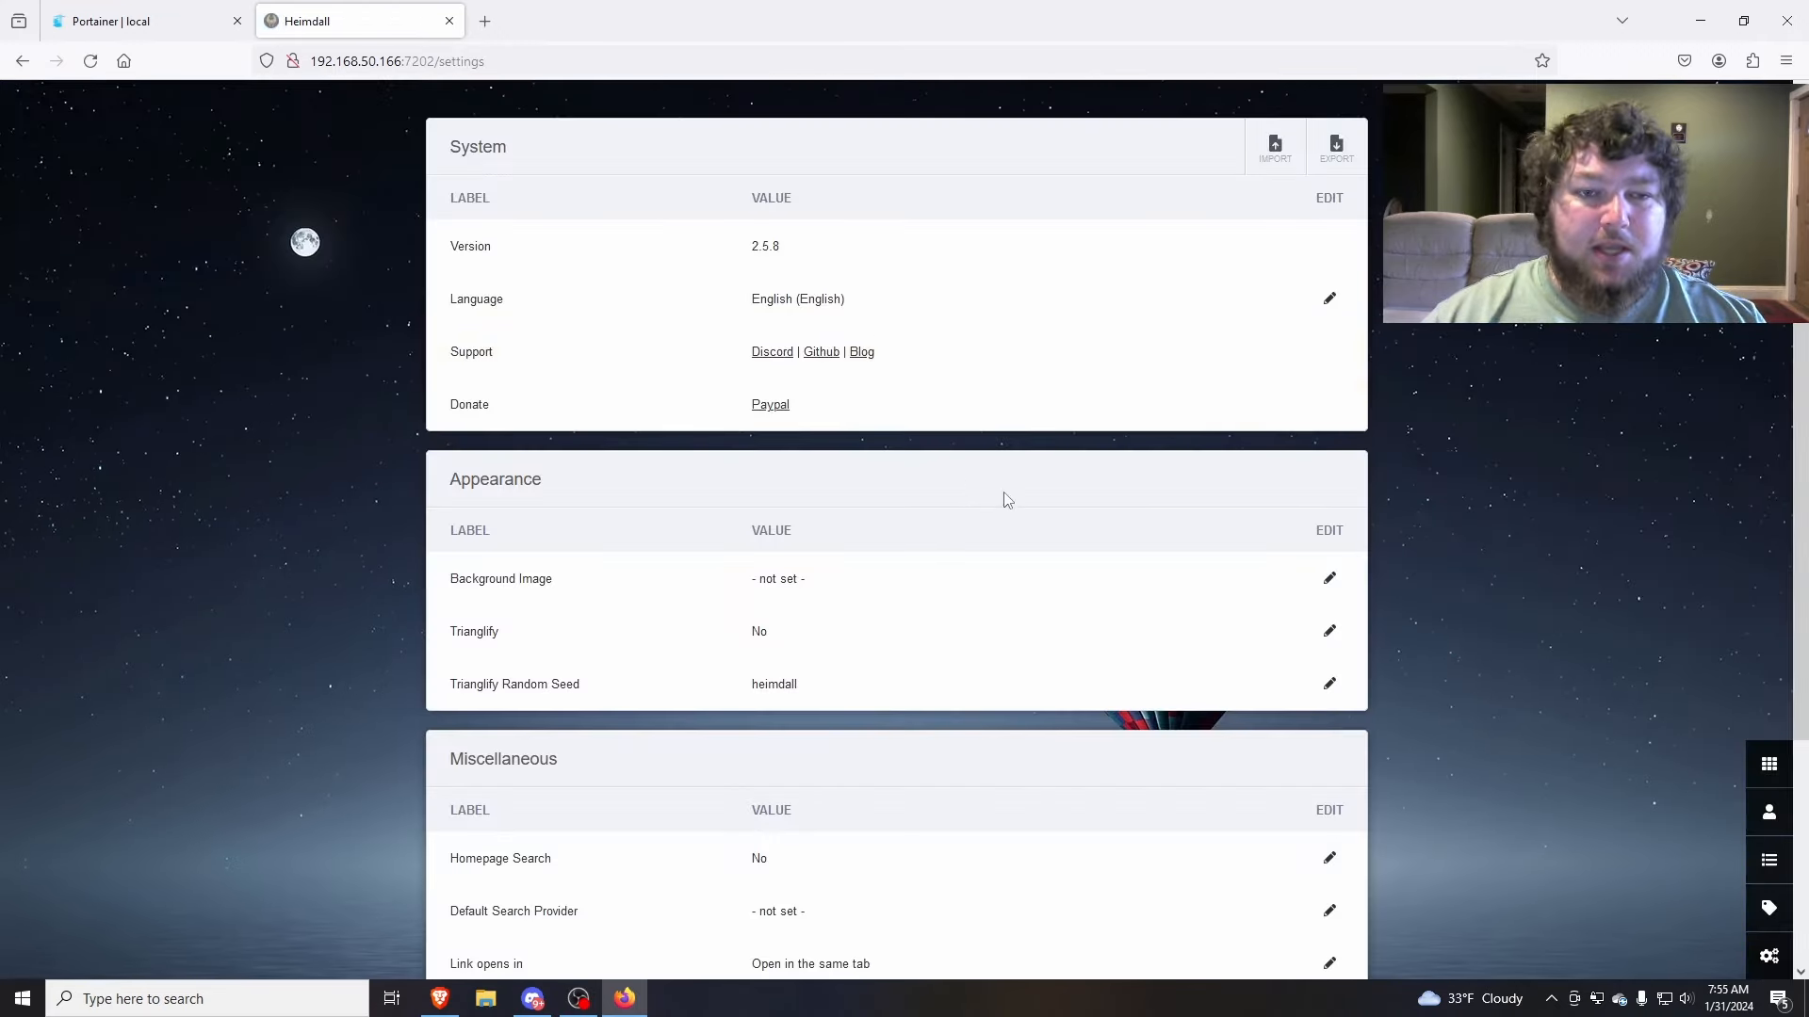
# - Set the background image to the portrait photo from Pictures, then reset it and save
pyautogui.scroll(-3)
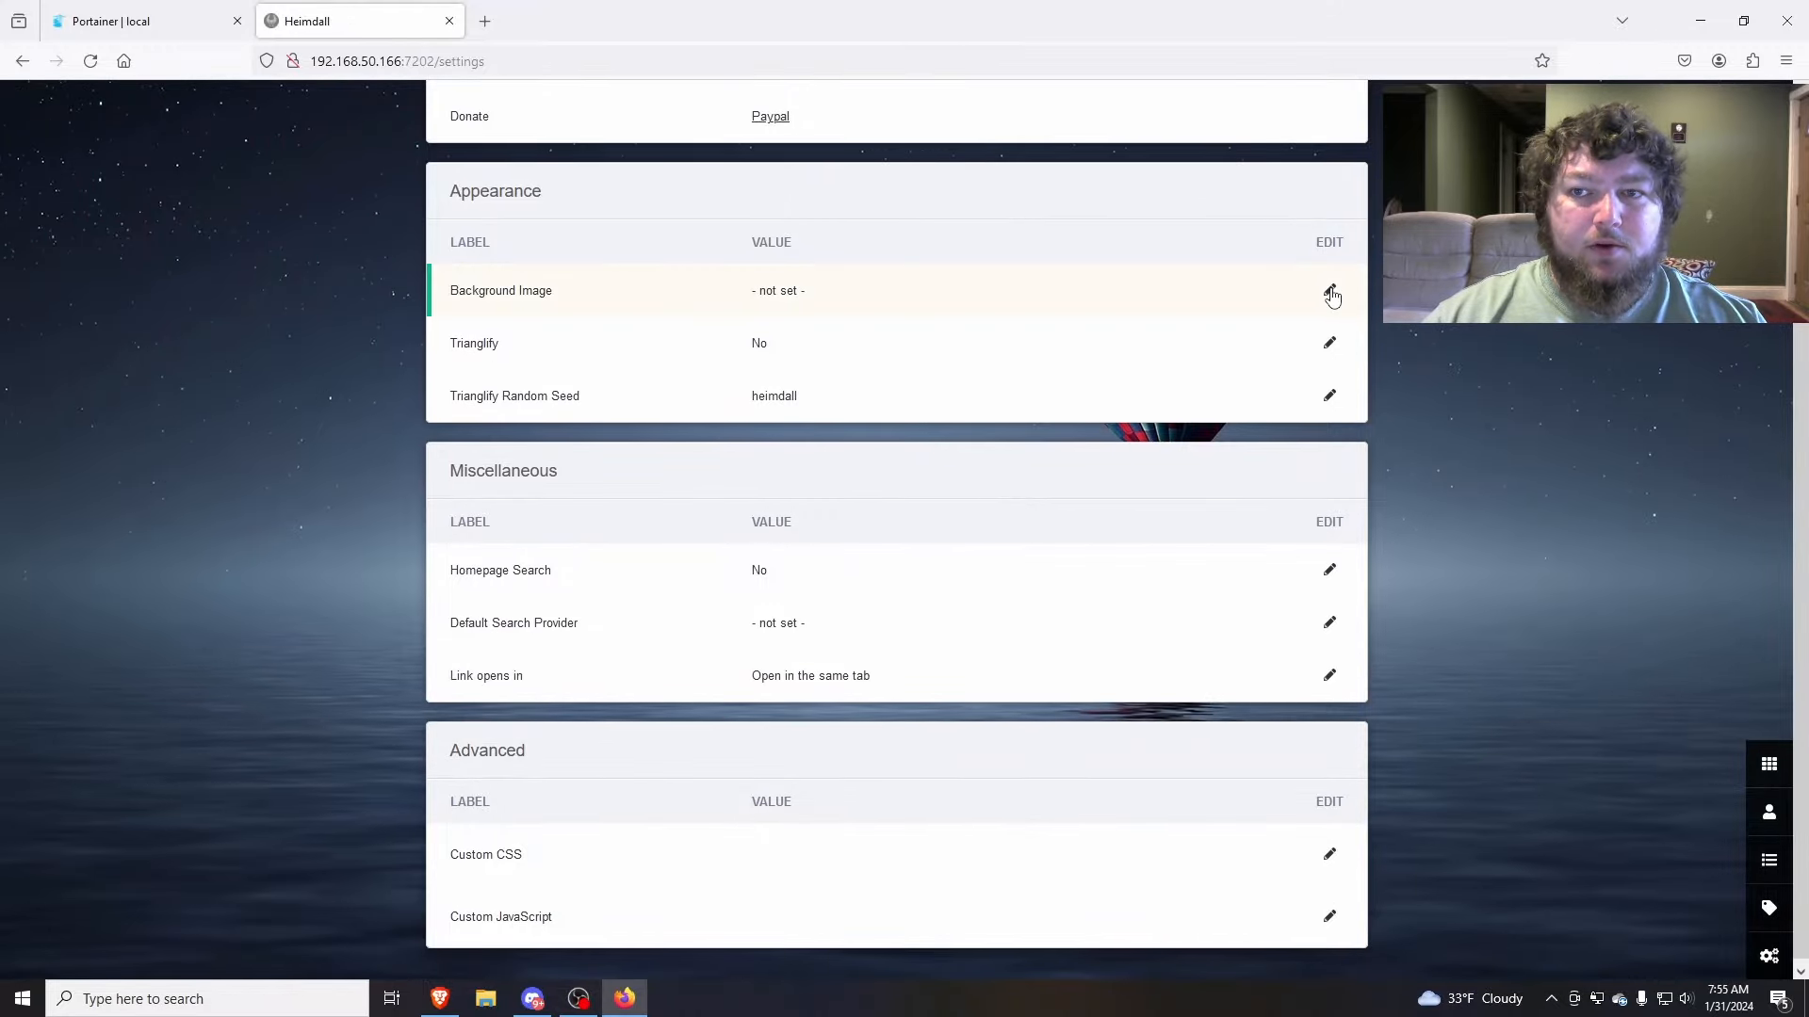
pyautogui.click(1329, 294)
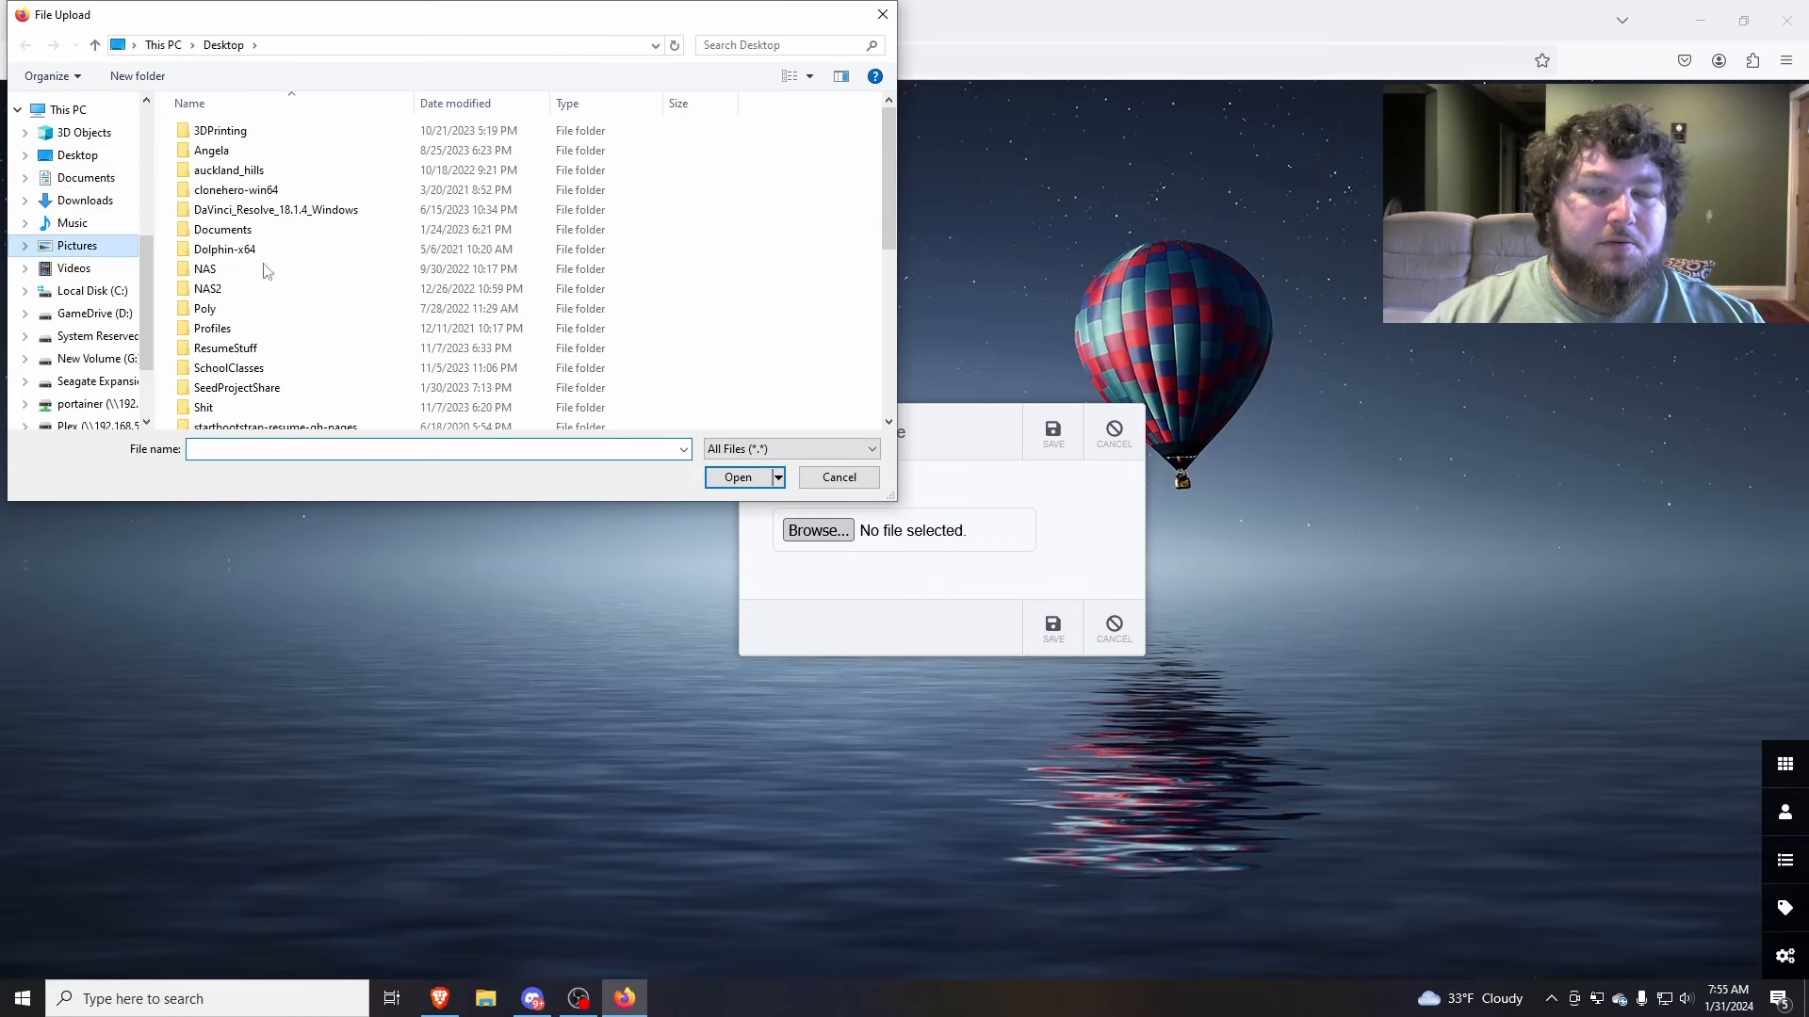
pyautogui.click(77, 245)
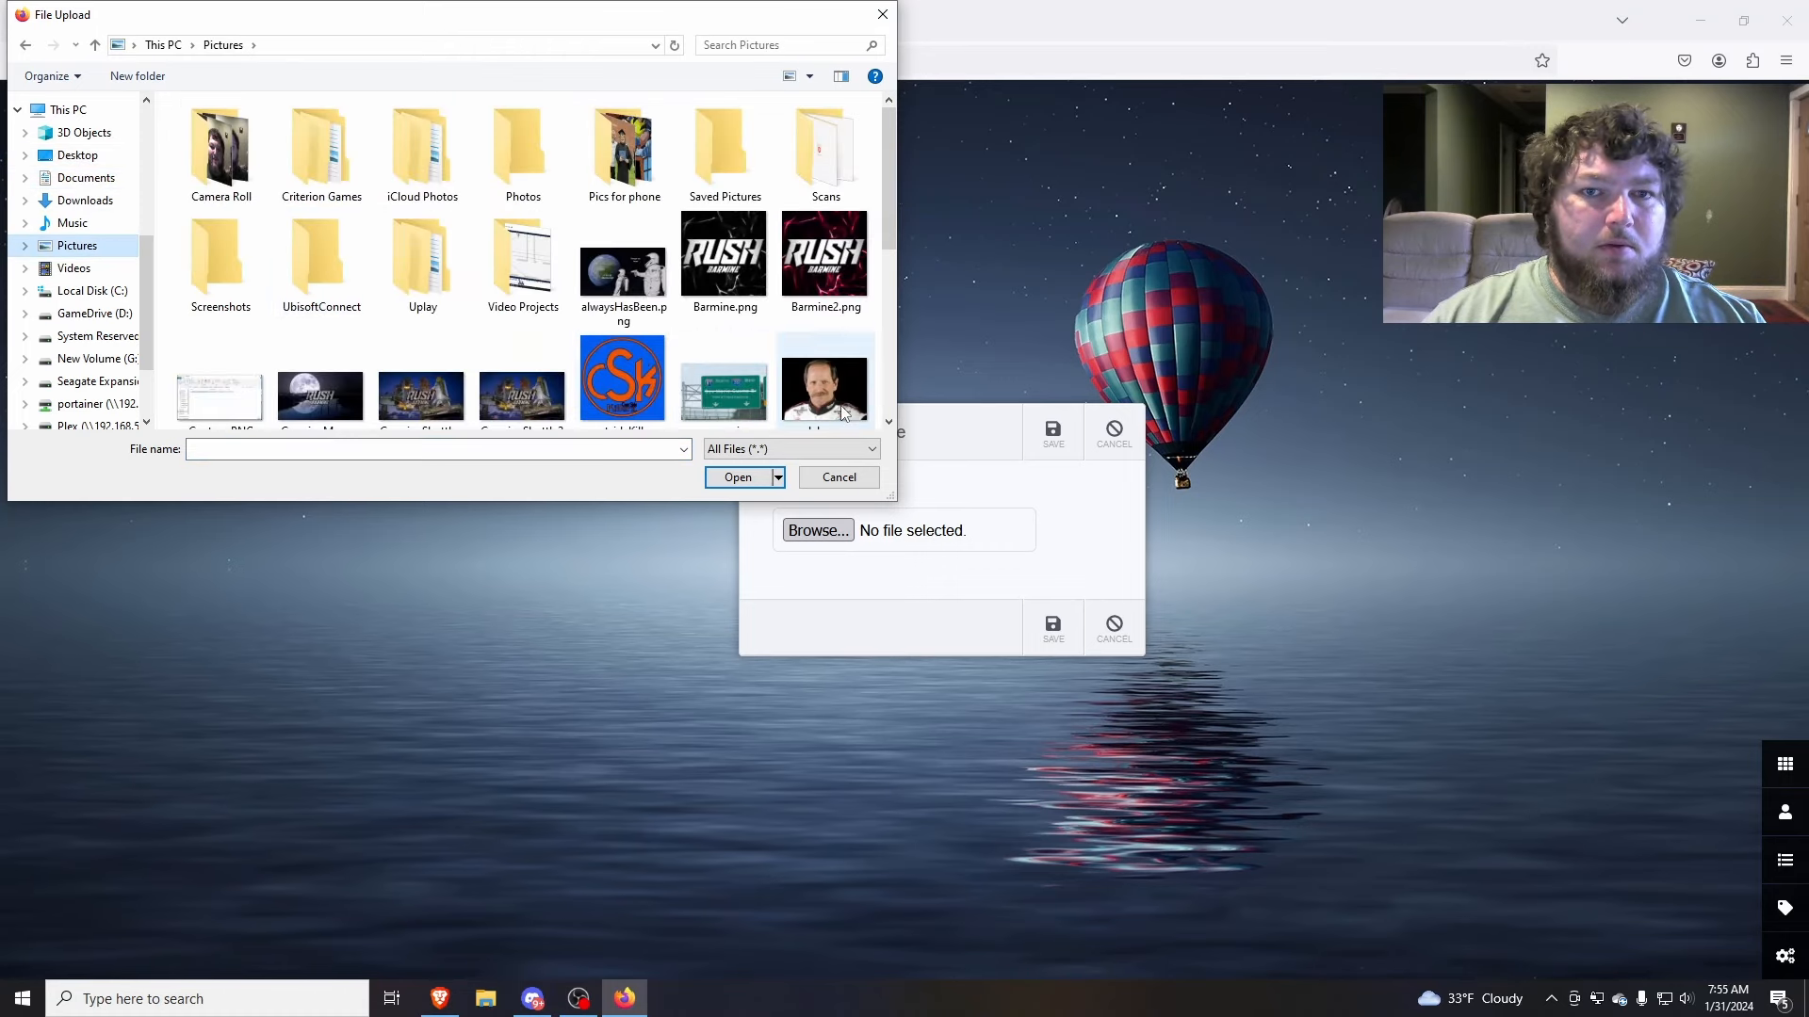
pyautogui.click(737, 476)
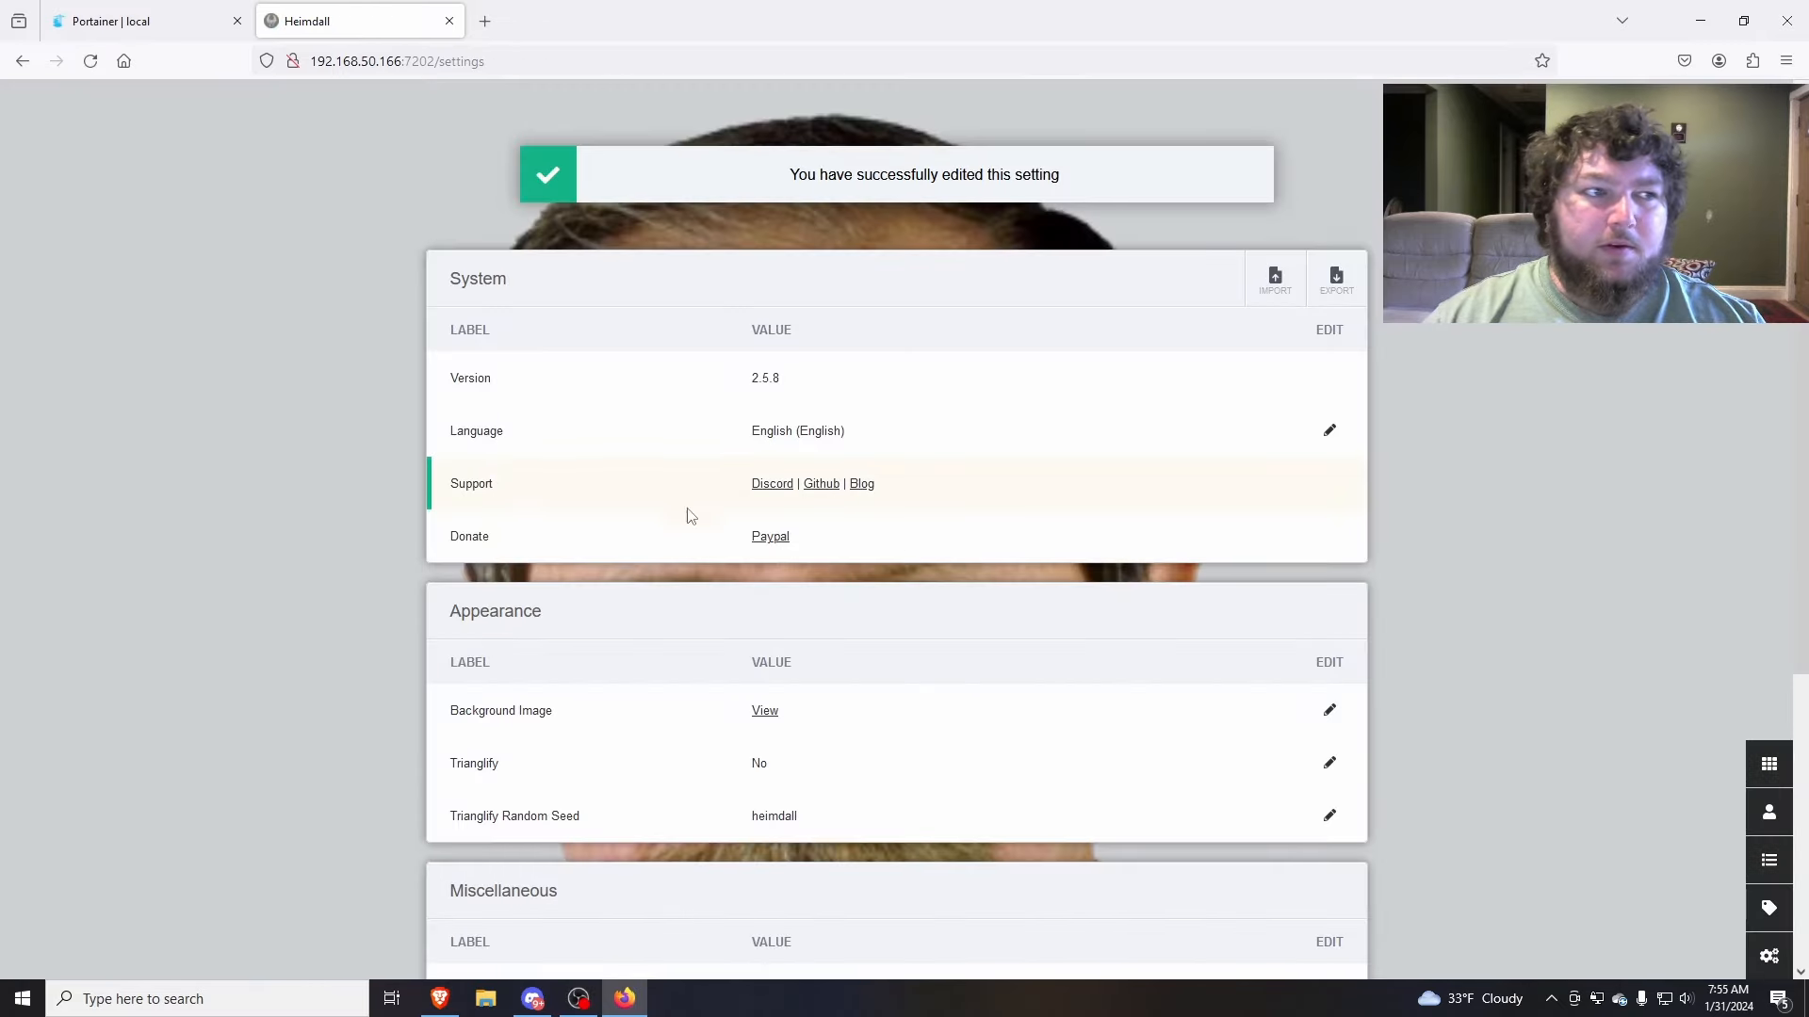
pyautogui.scroll(-3)
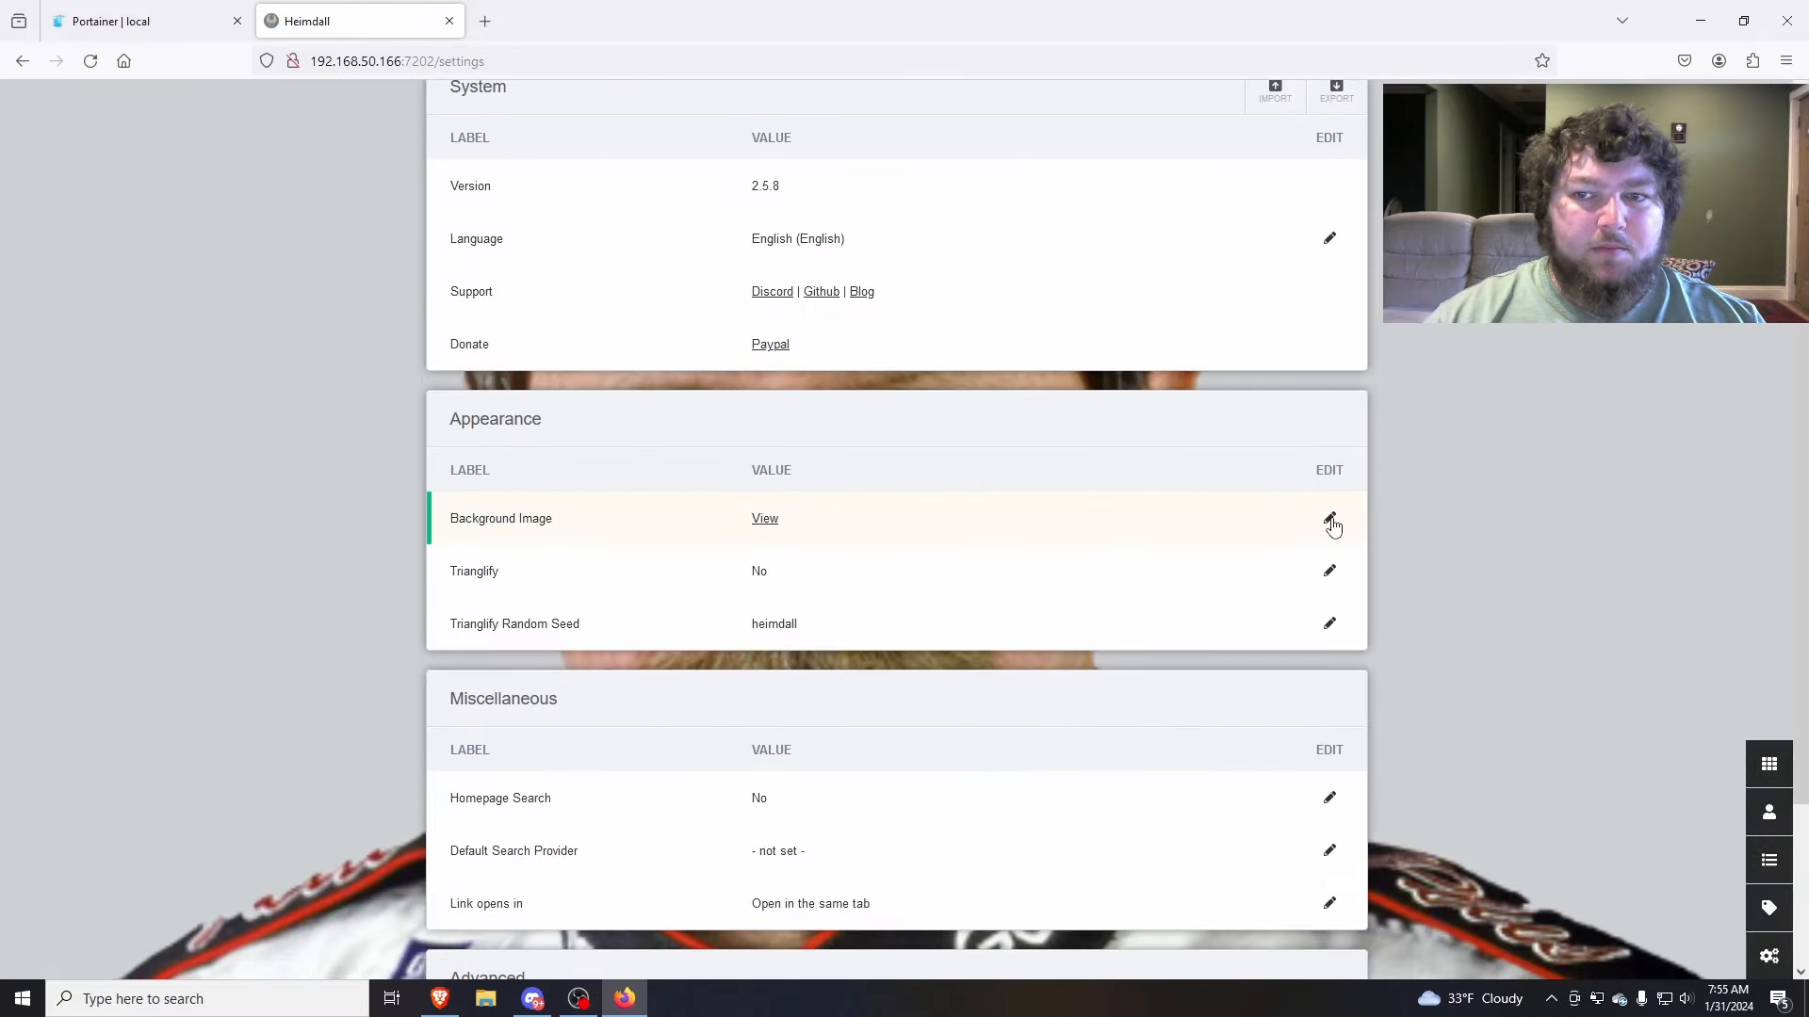
pyautogui.click(1329, 522)
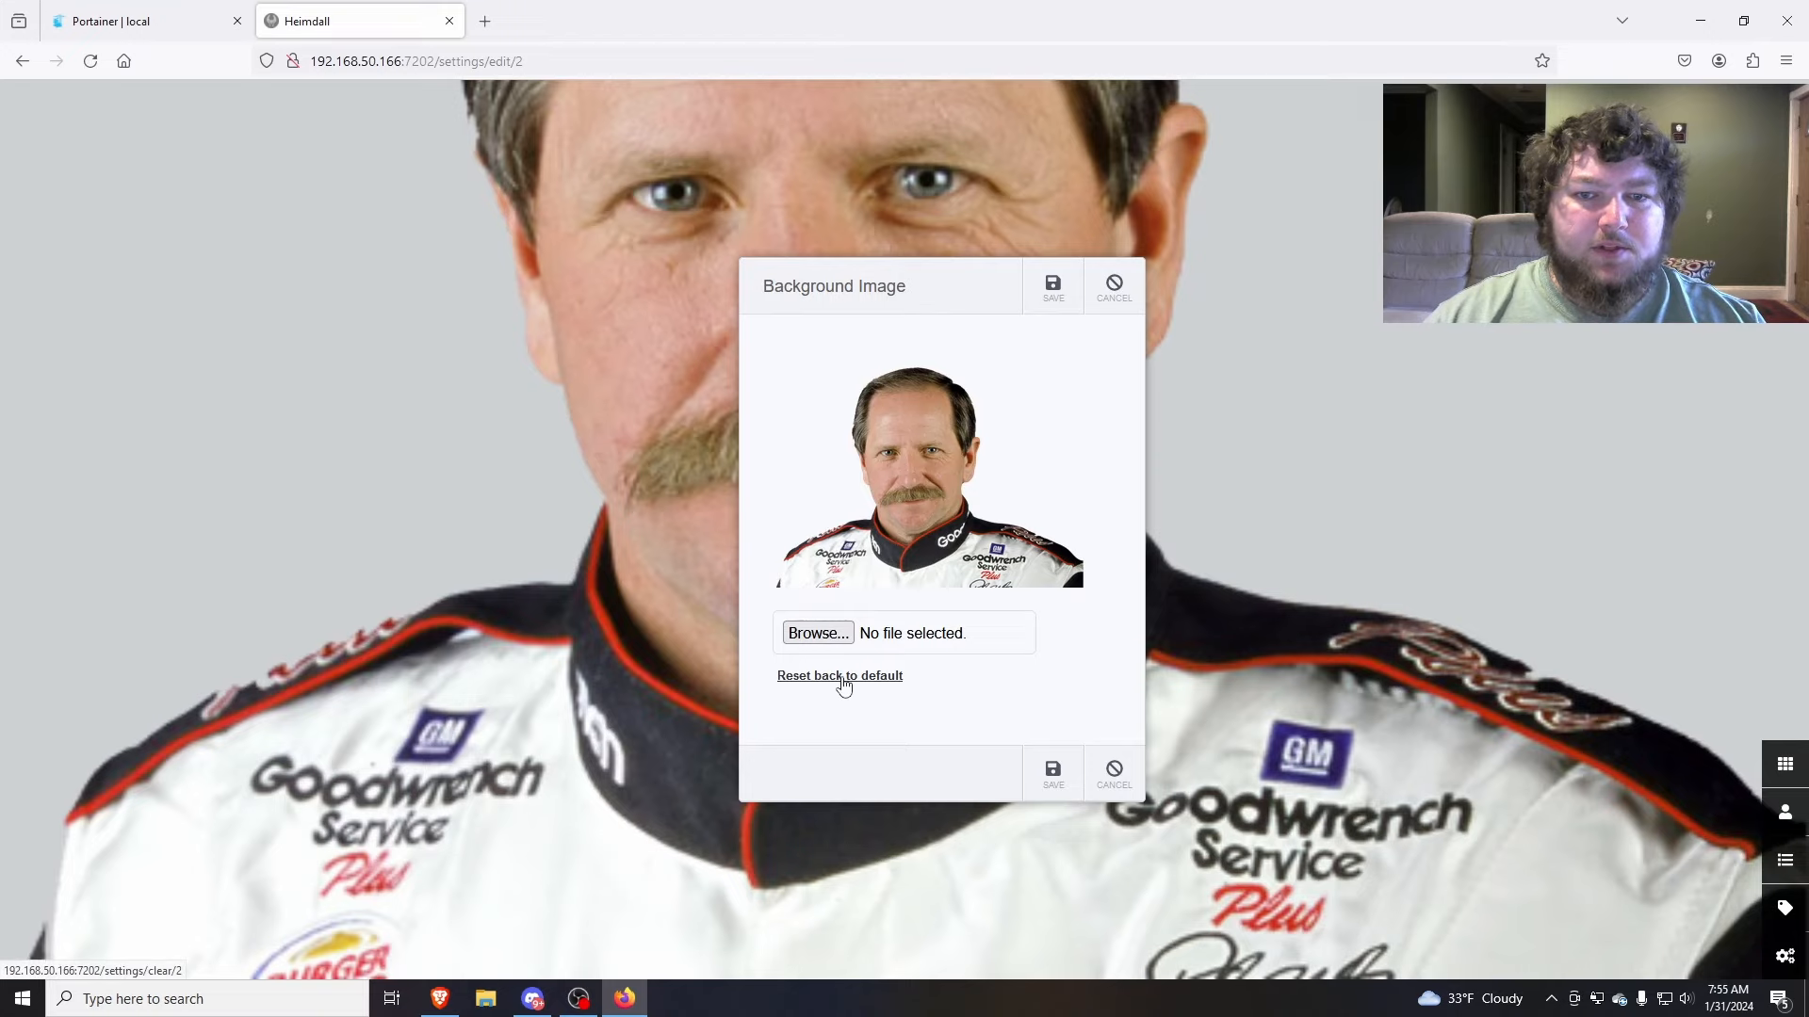
pyautogui.click(840, 676)
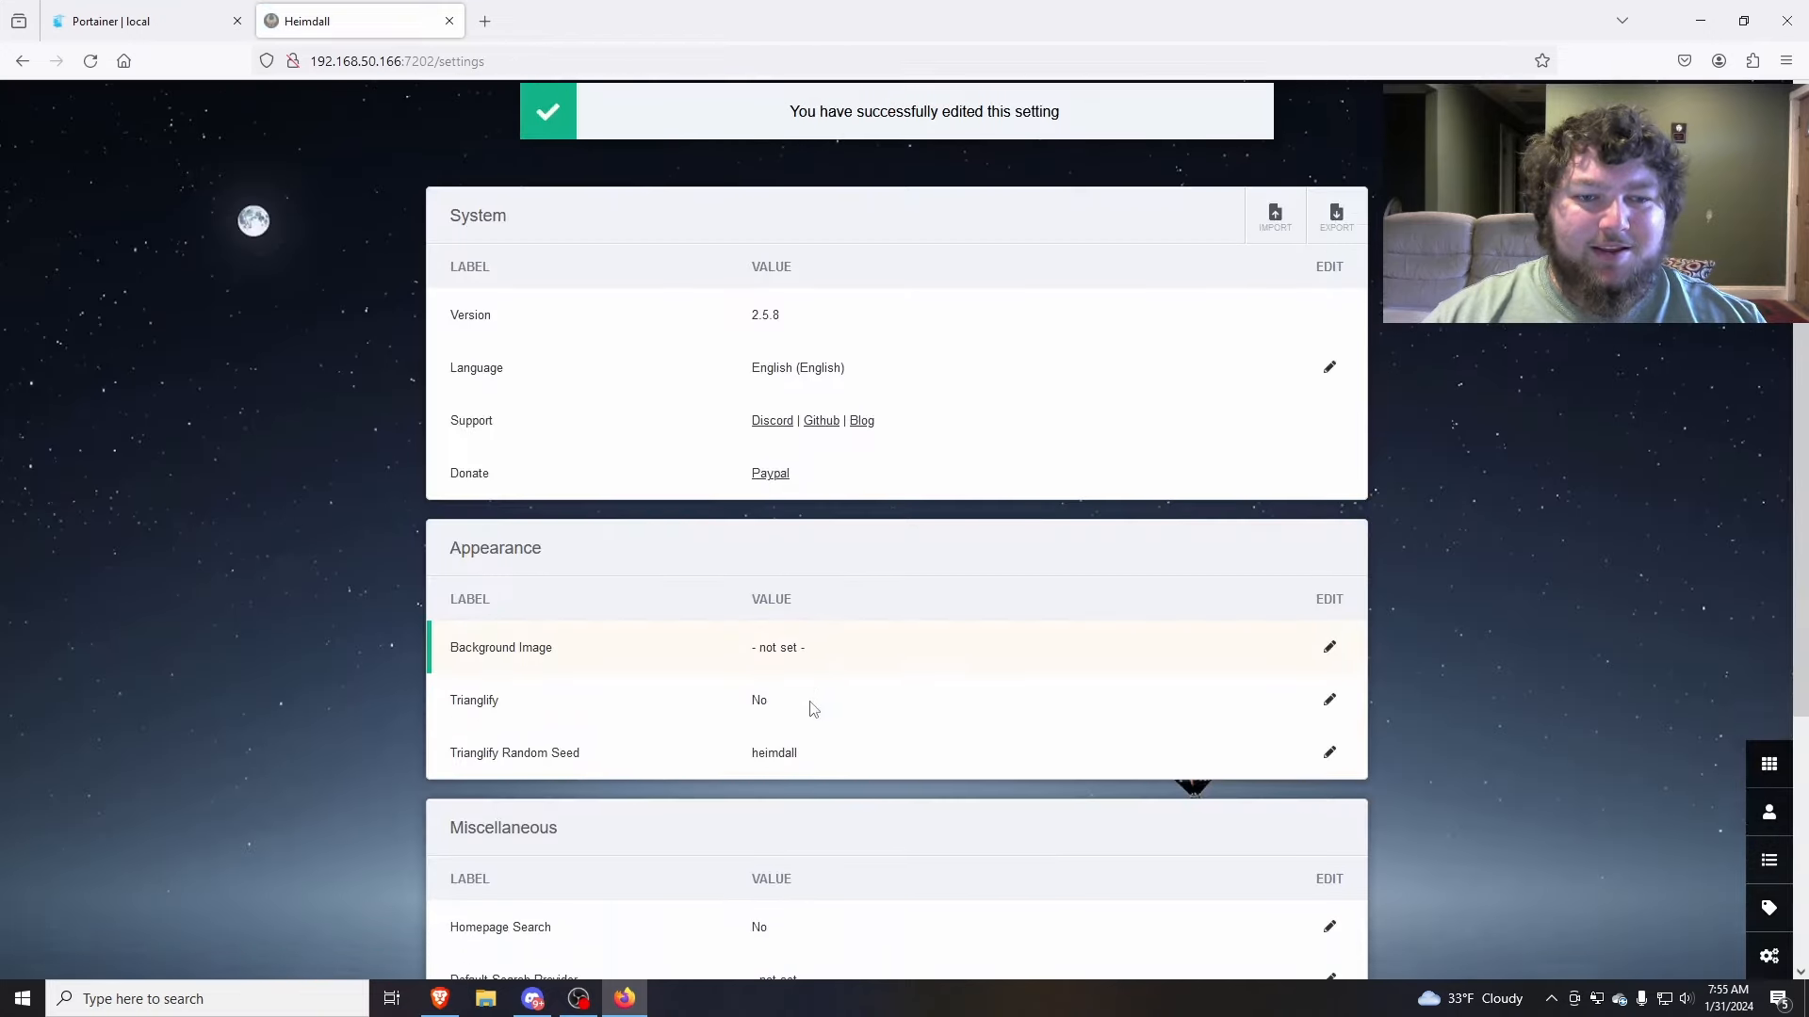
# - Turn on the Homepage Search setting and save it
pyautogui.scroll(-3)
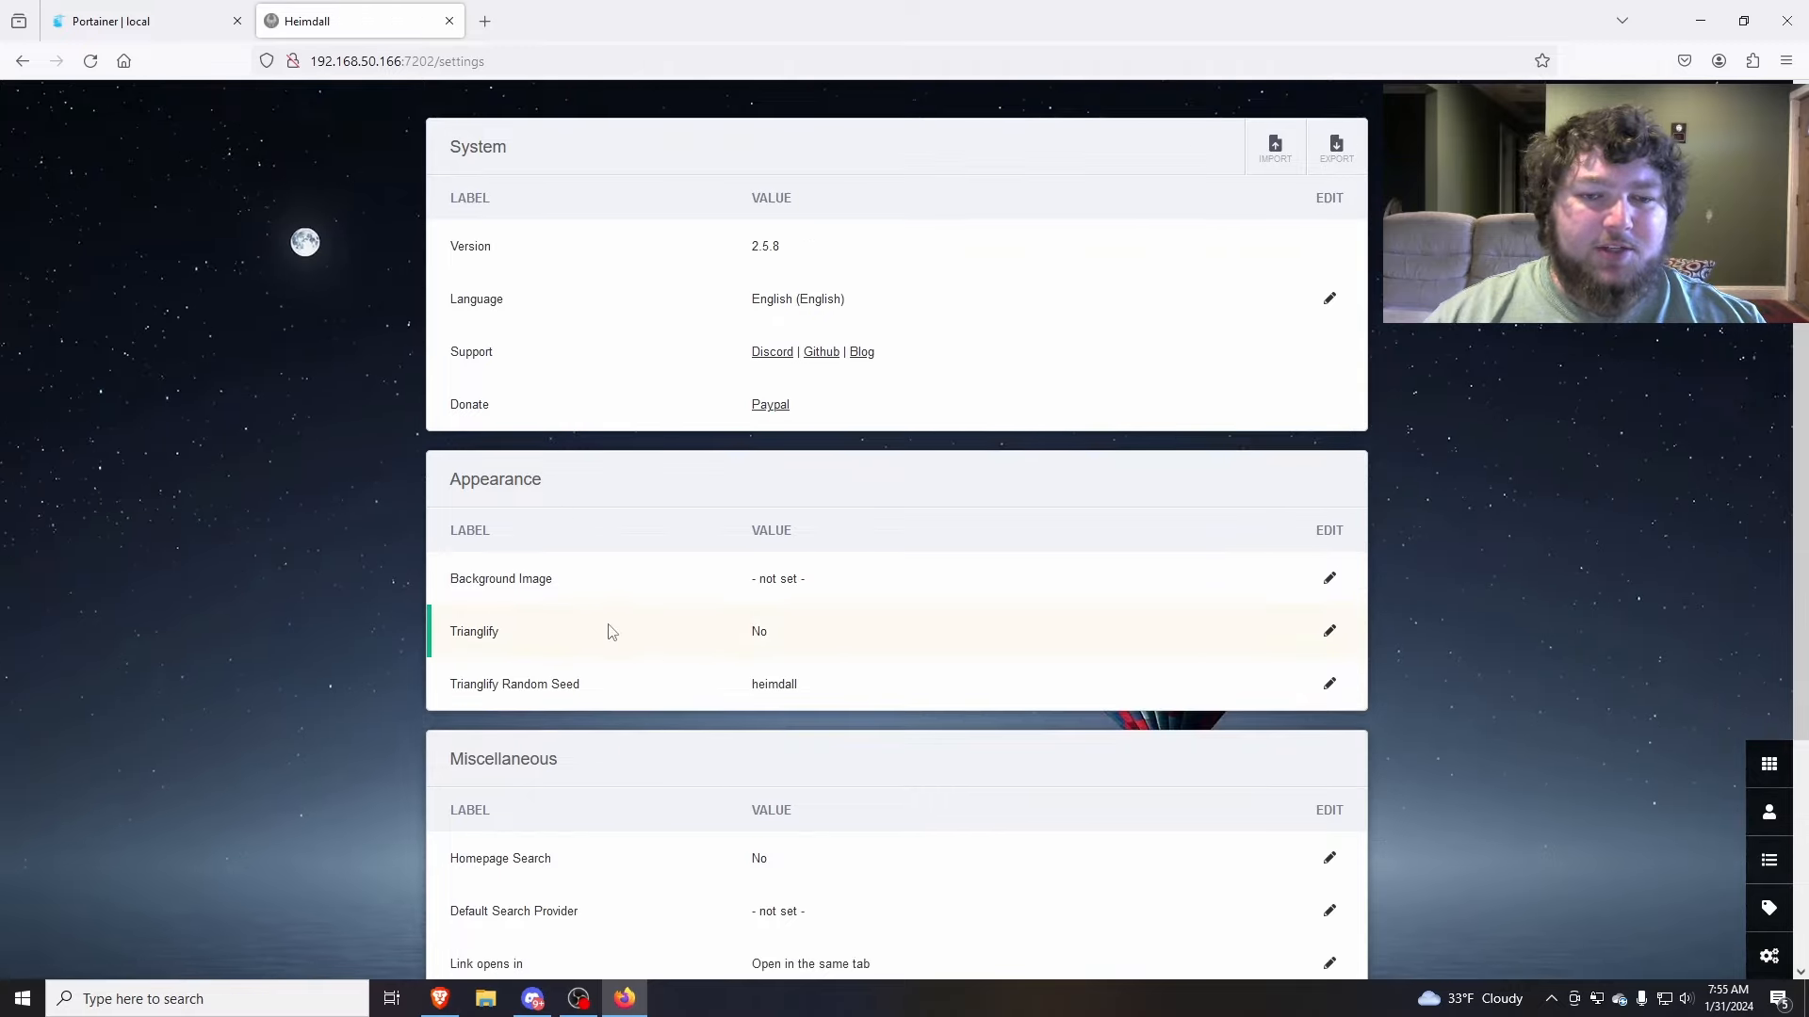
pyautogui.scroll(-3)
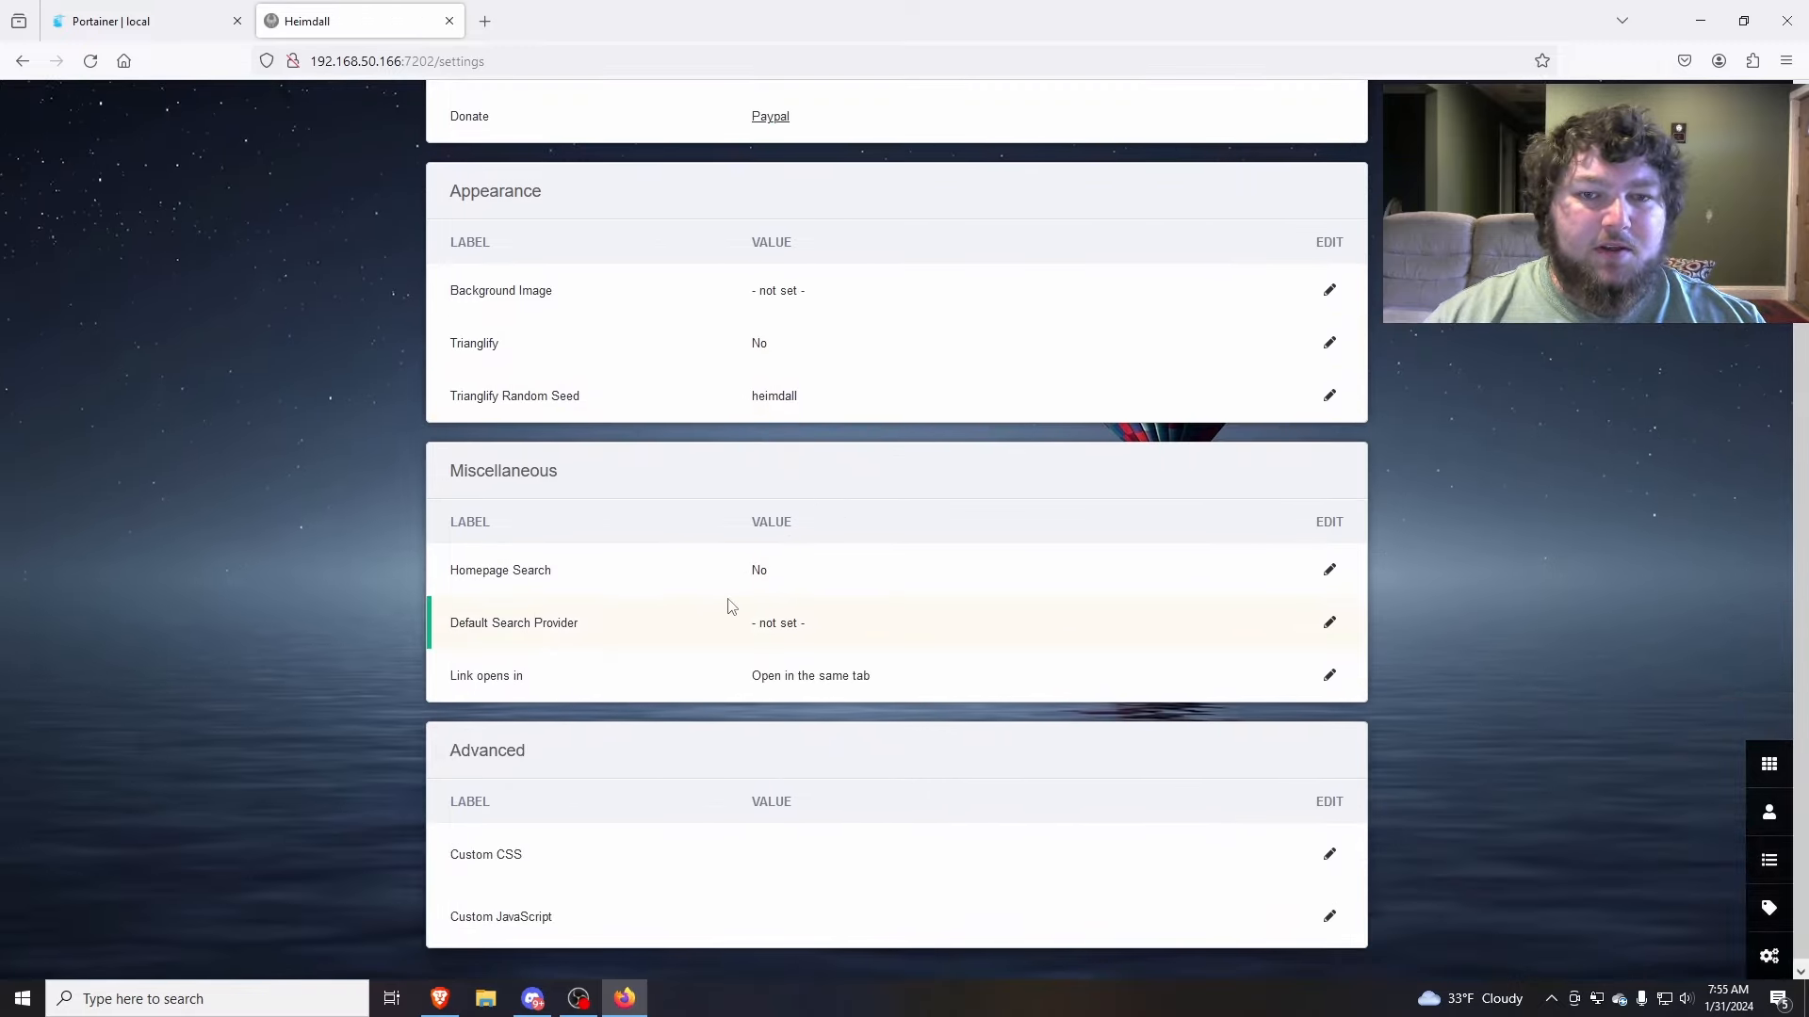
pyautogui.click(1330, 569)
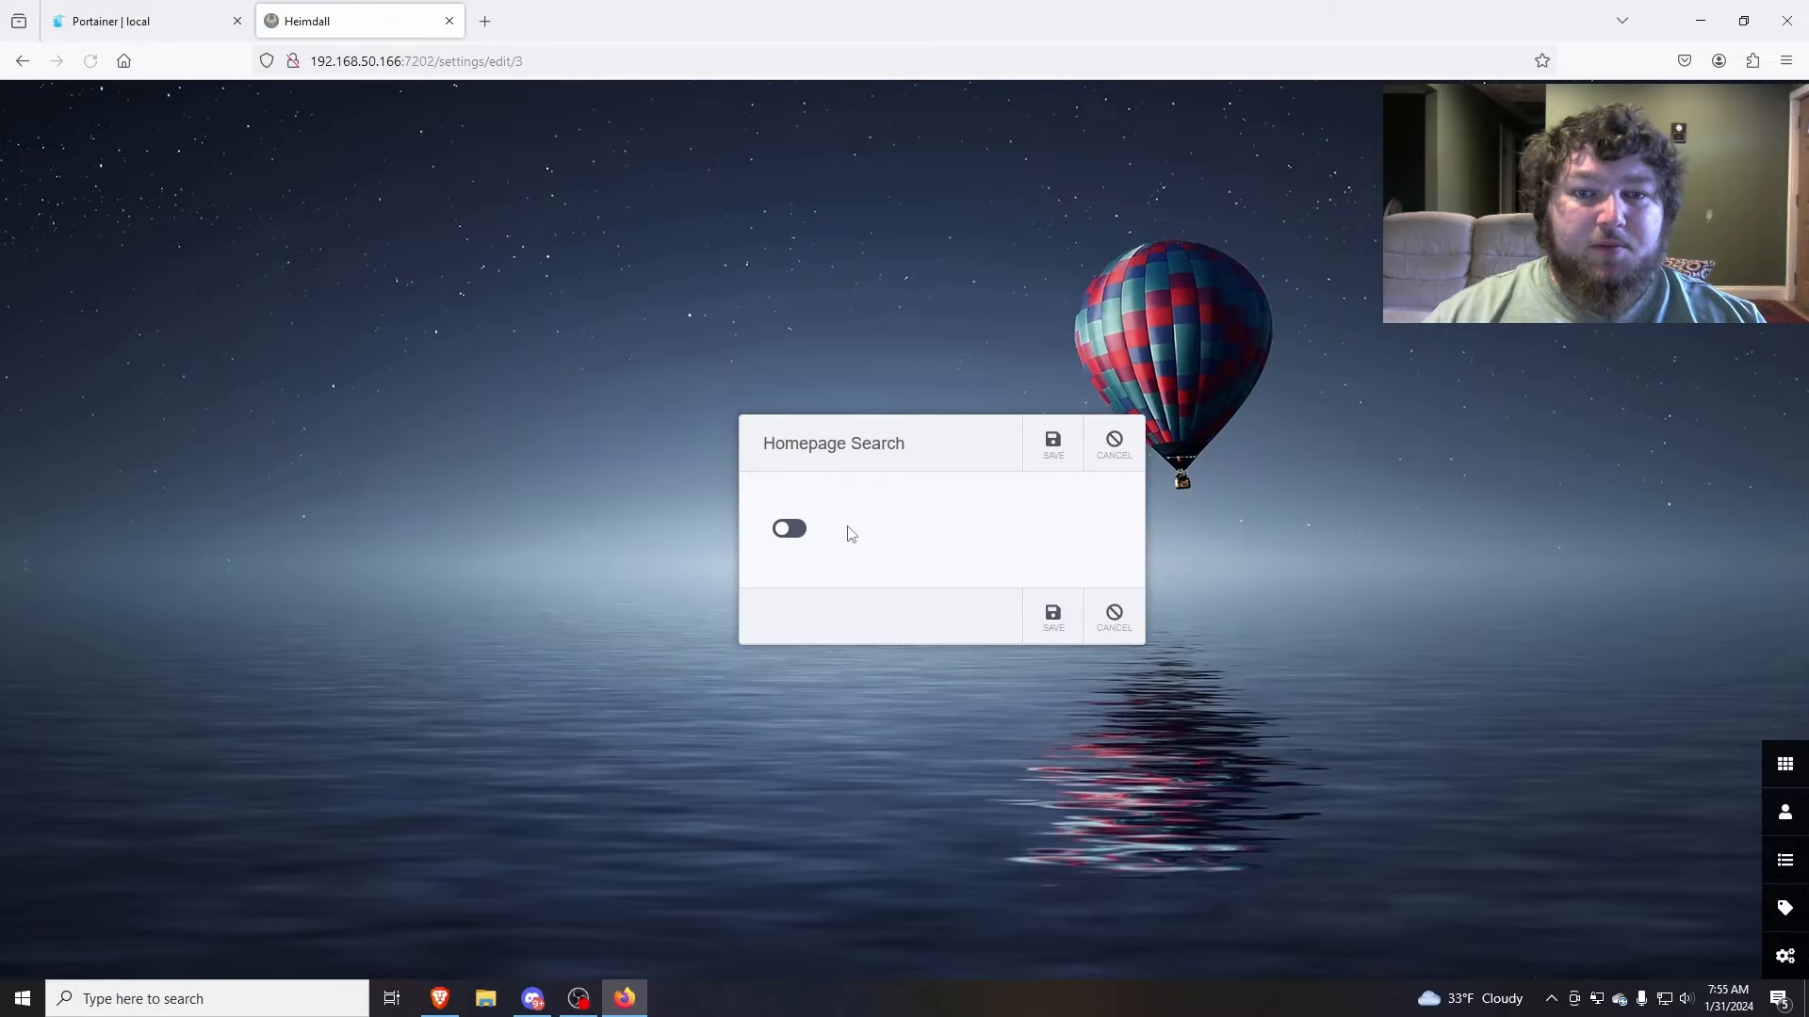
pyautogui.click(1052, 443)
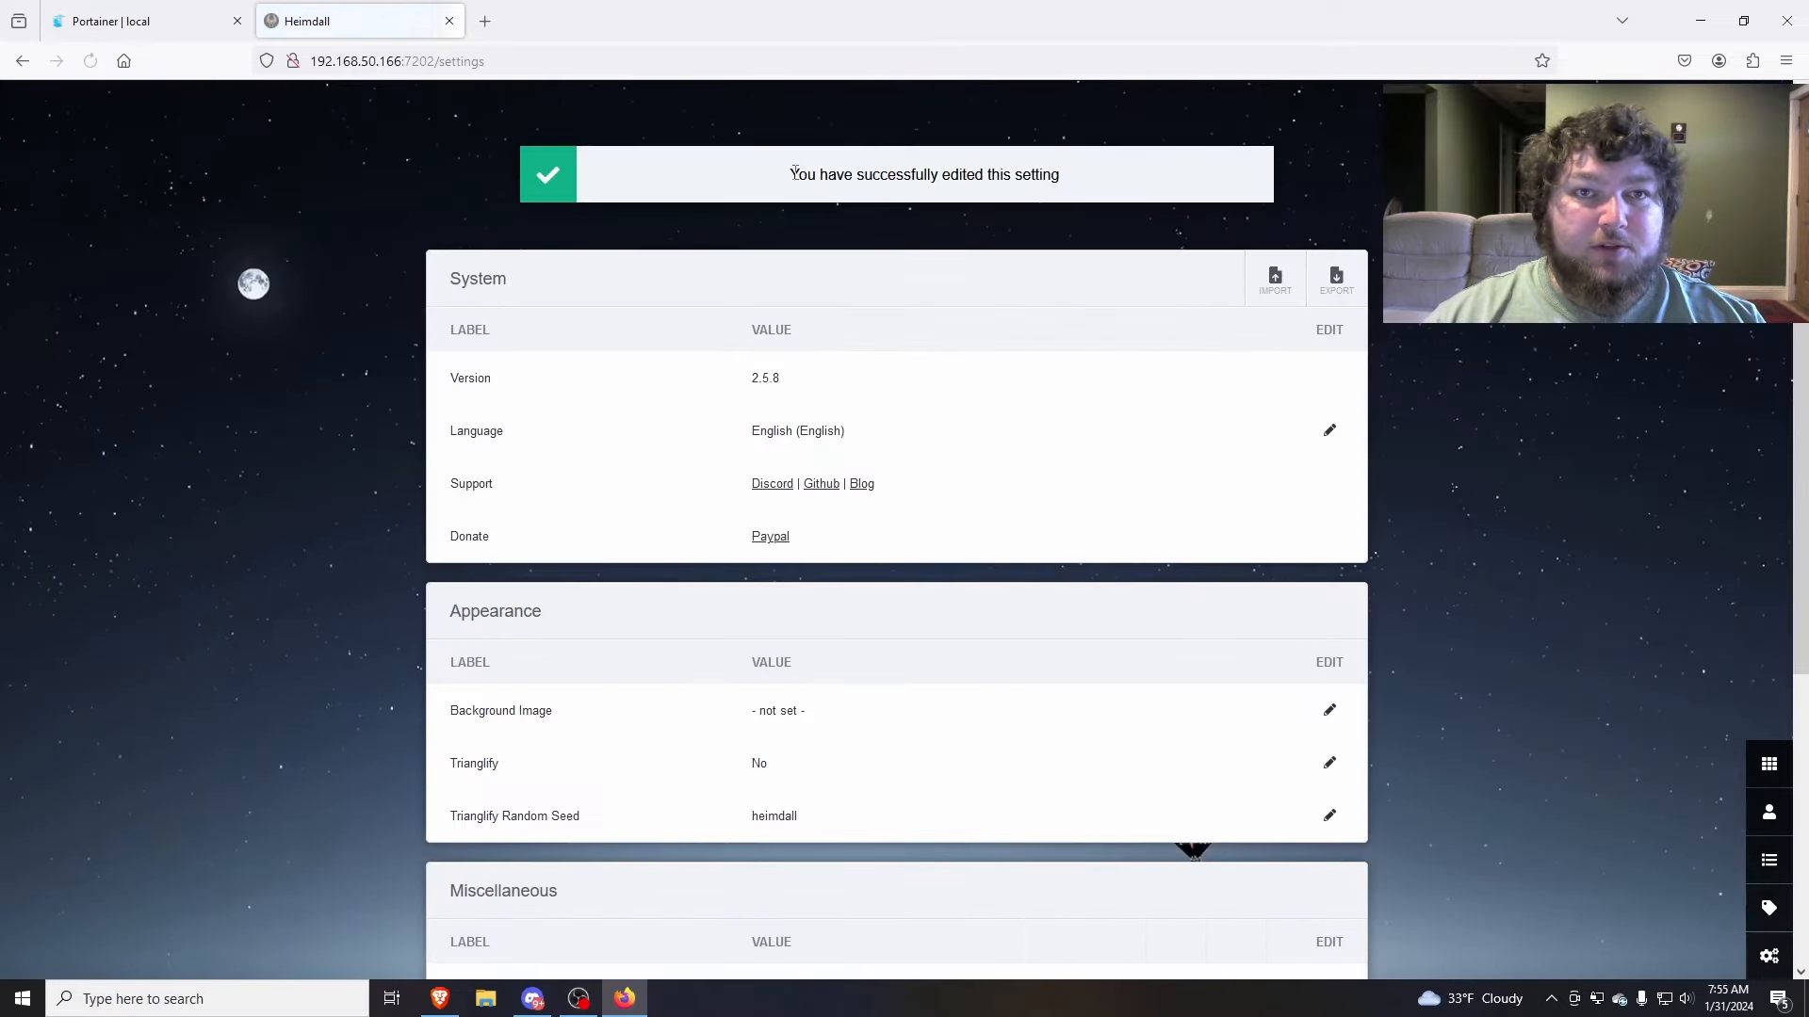
# - Choose Google as Default Search Provider and edit the 'Link opens in' setting
pyautogui.scroll(-3)
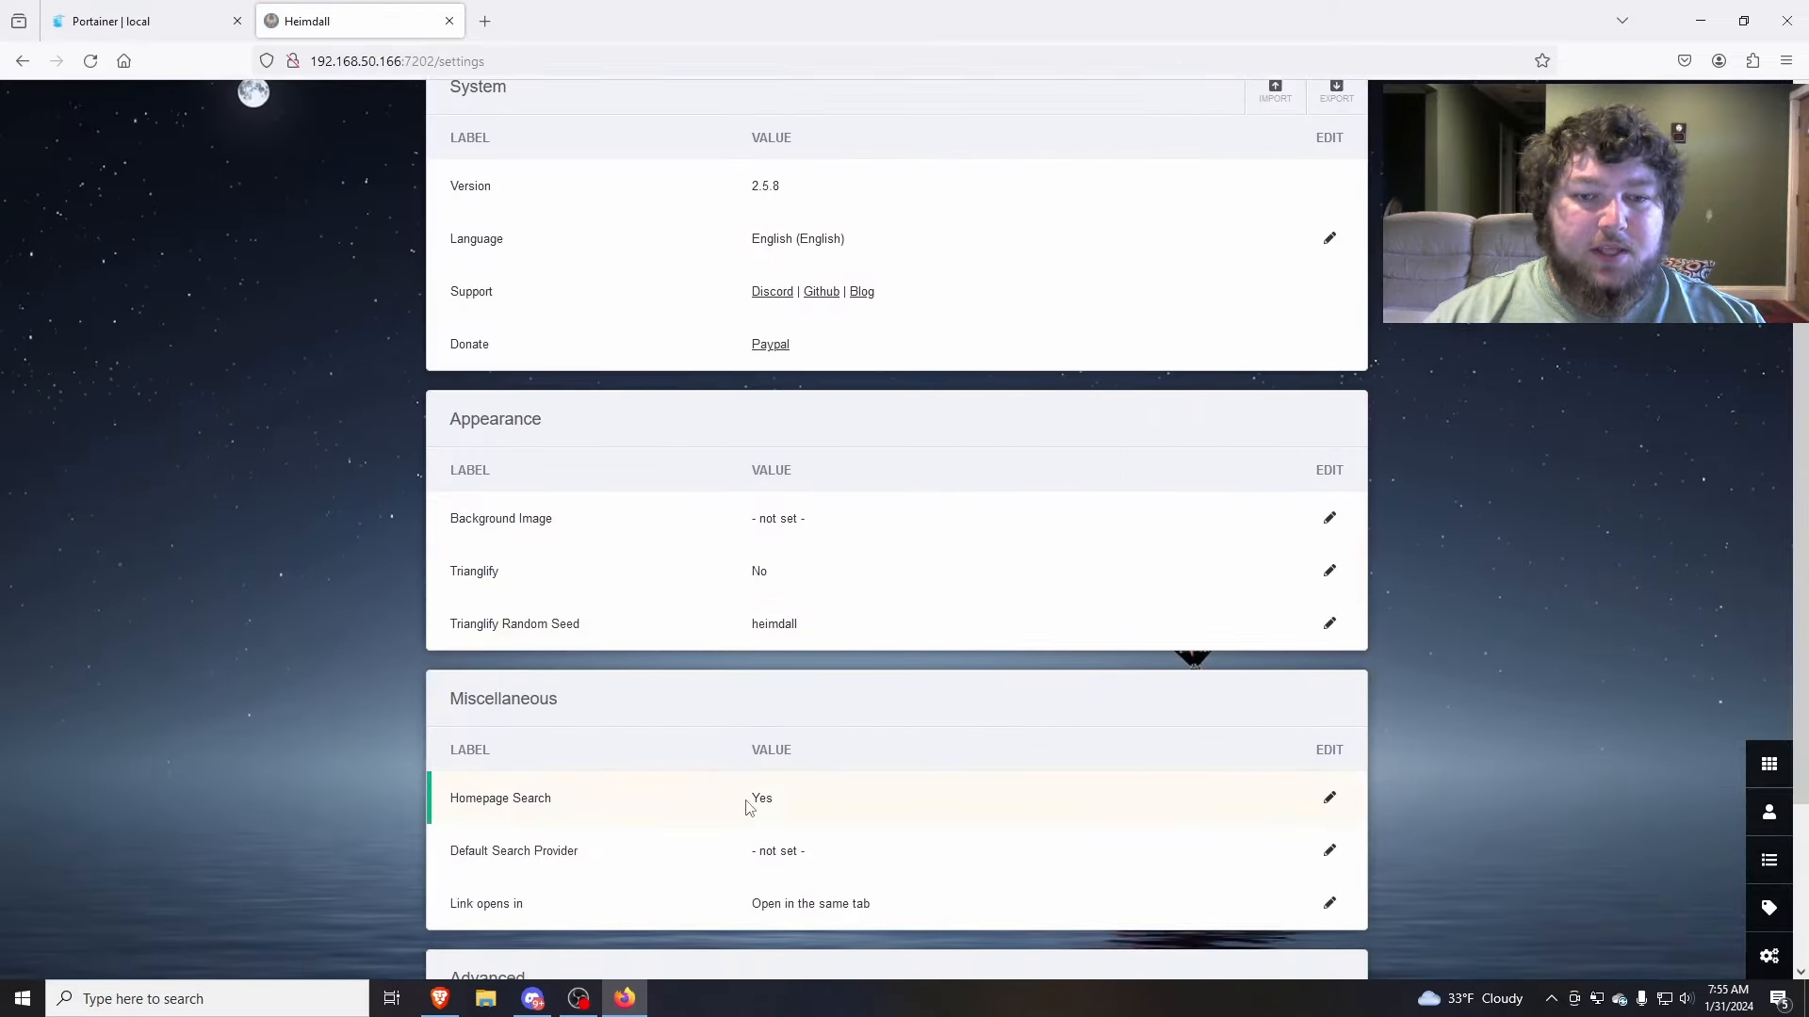
pyautogui.scroll(-3)
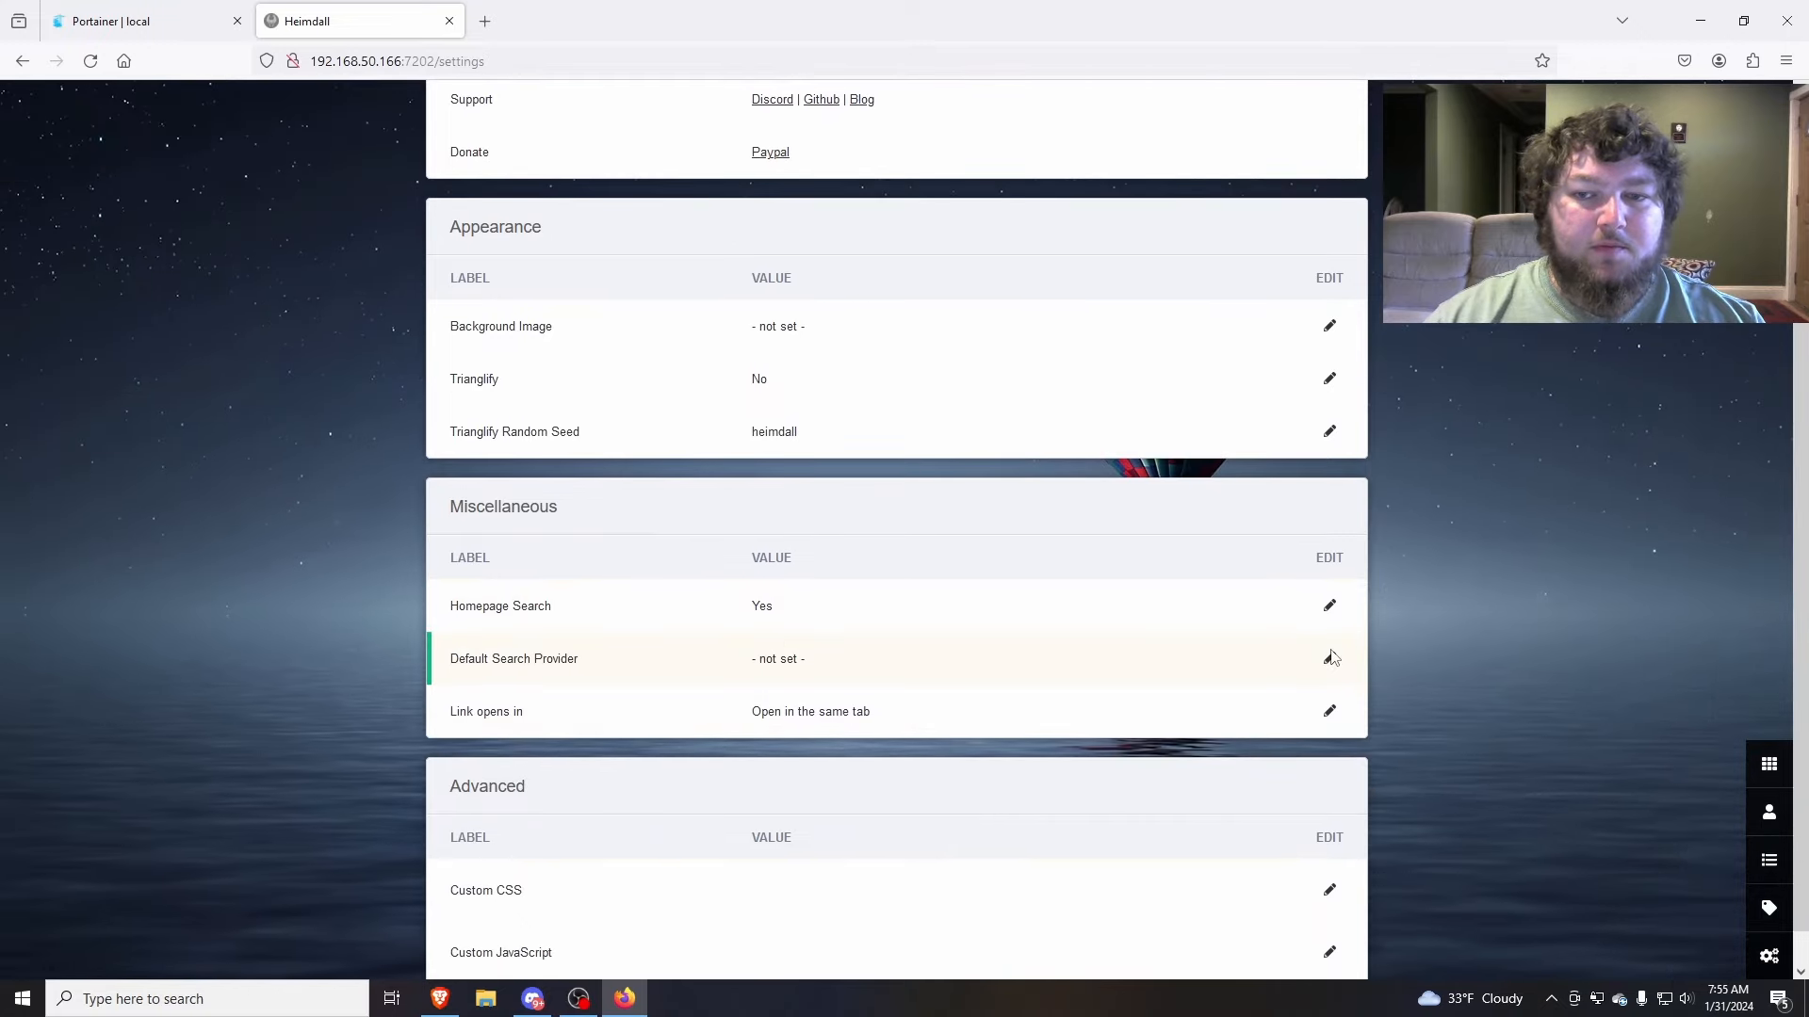
pyautogui.click(1329, 658)
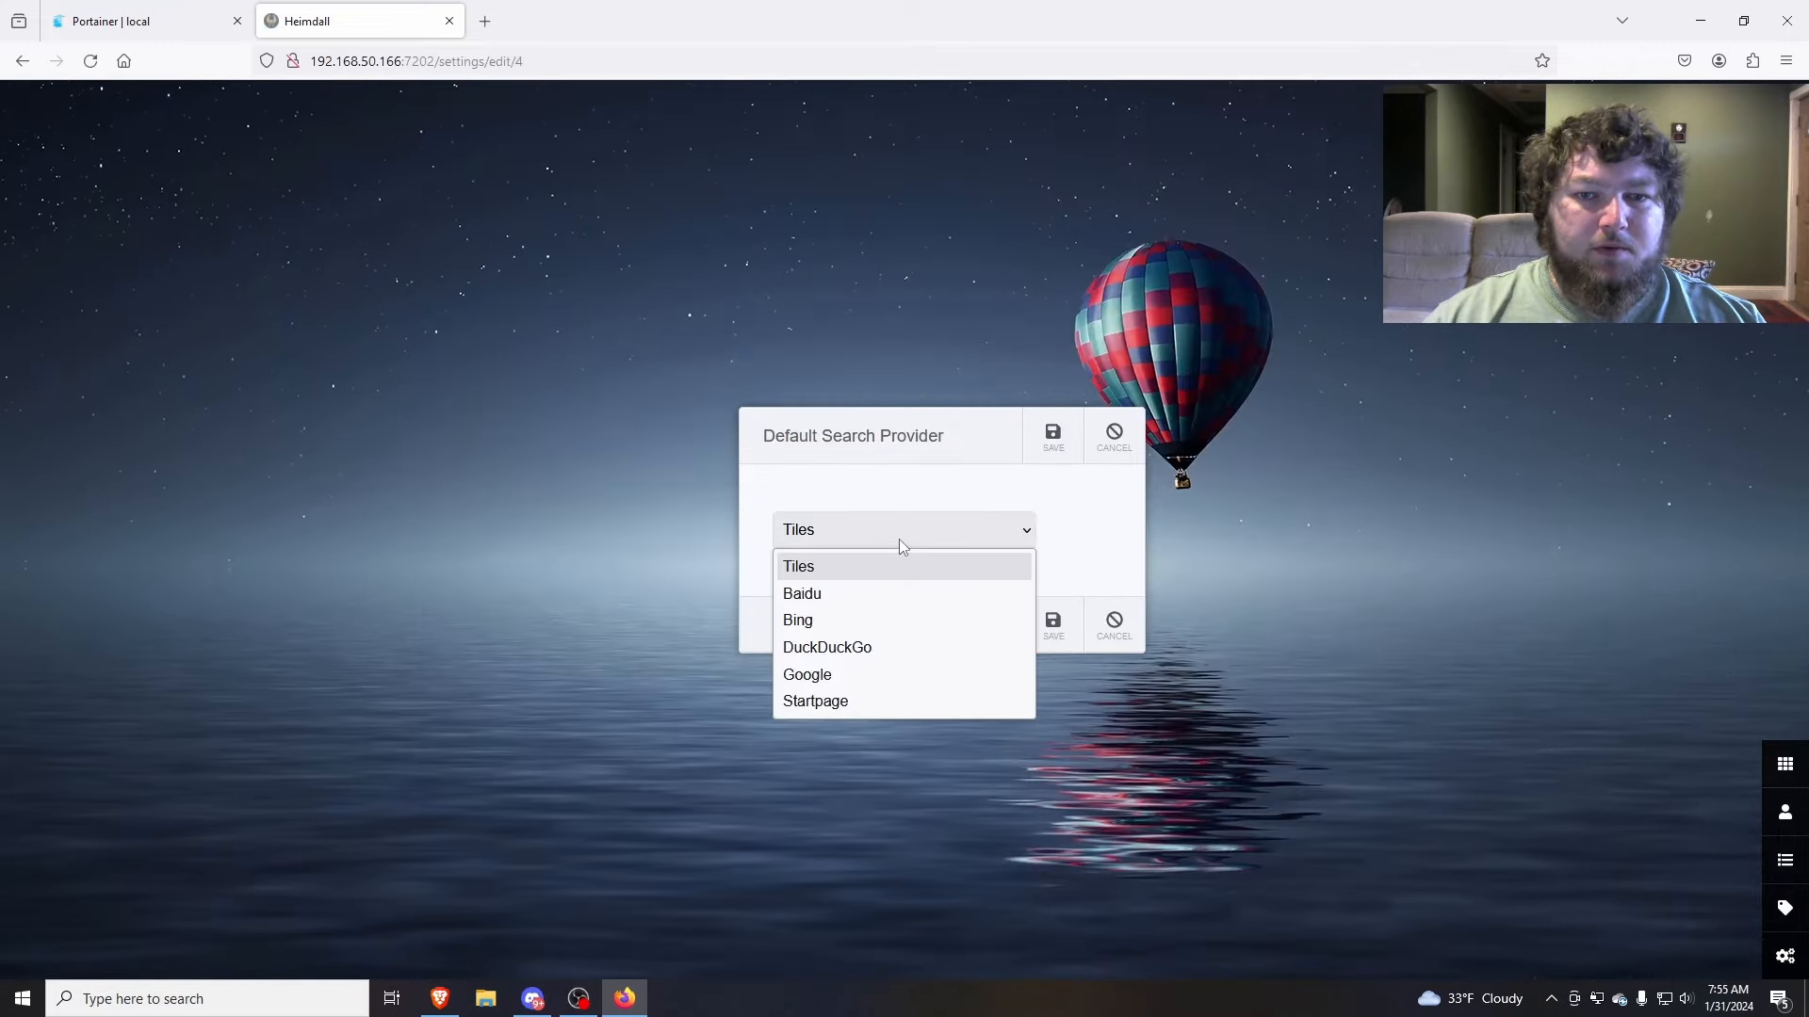
pyautogui.moveTo(850, 720)
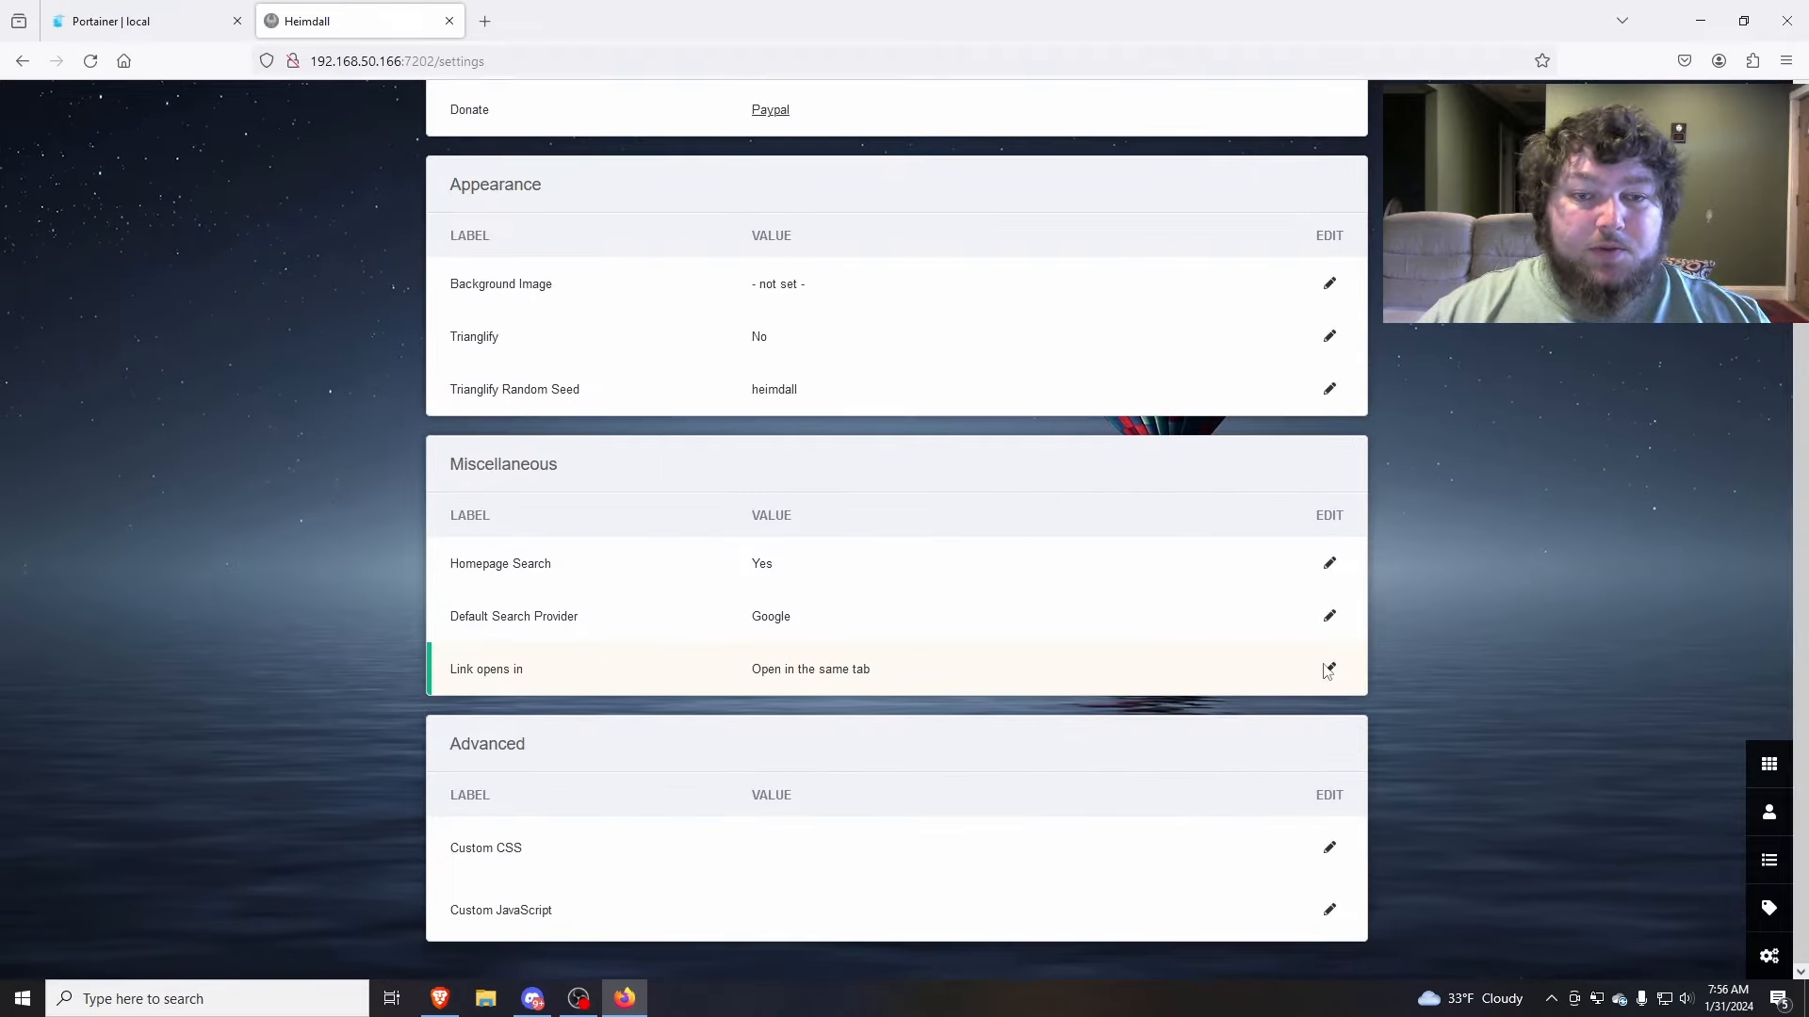
pyautogui.click(1330, 671)
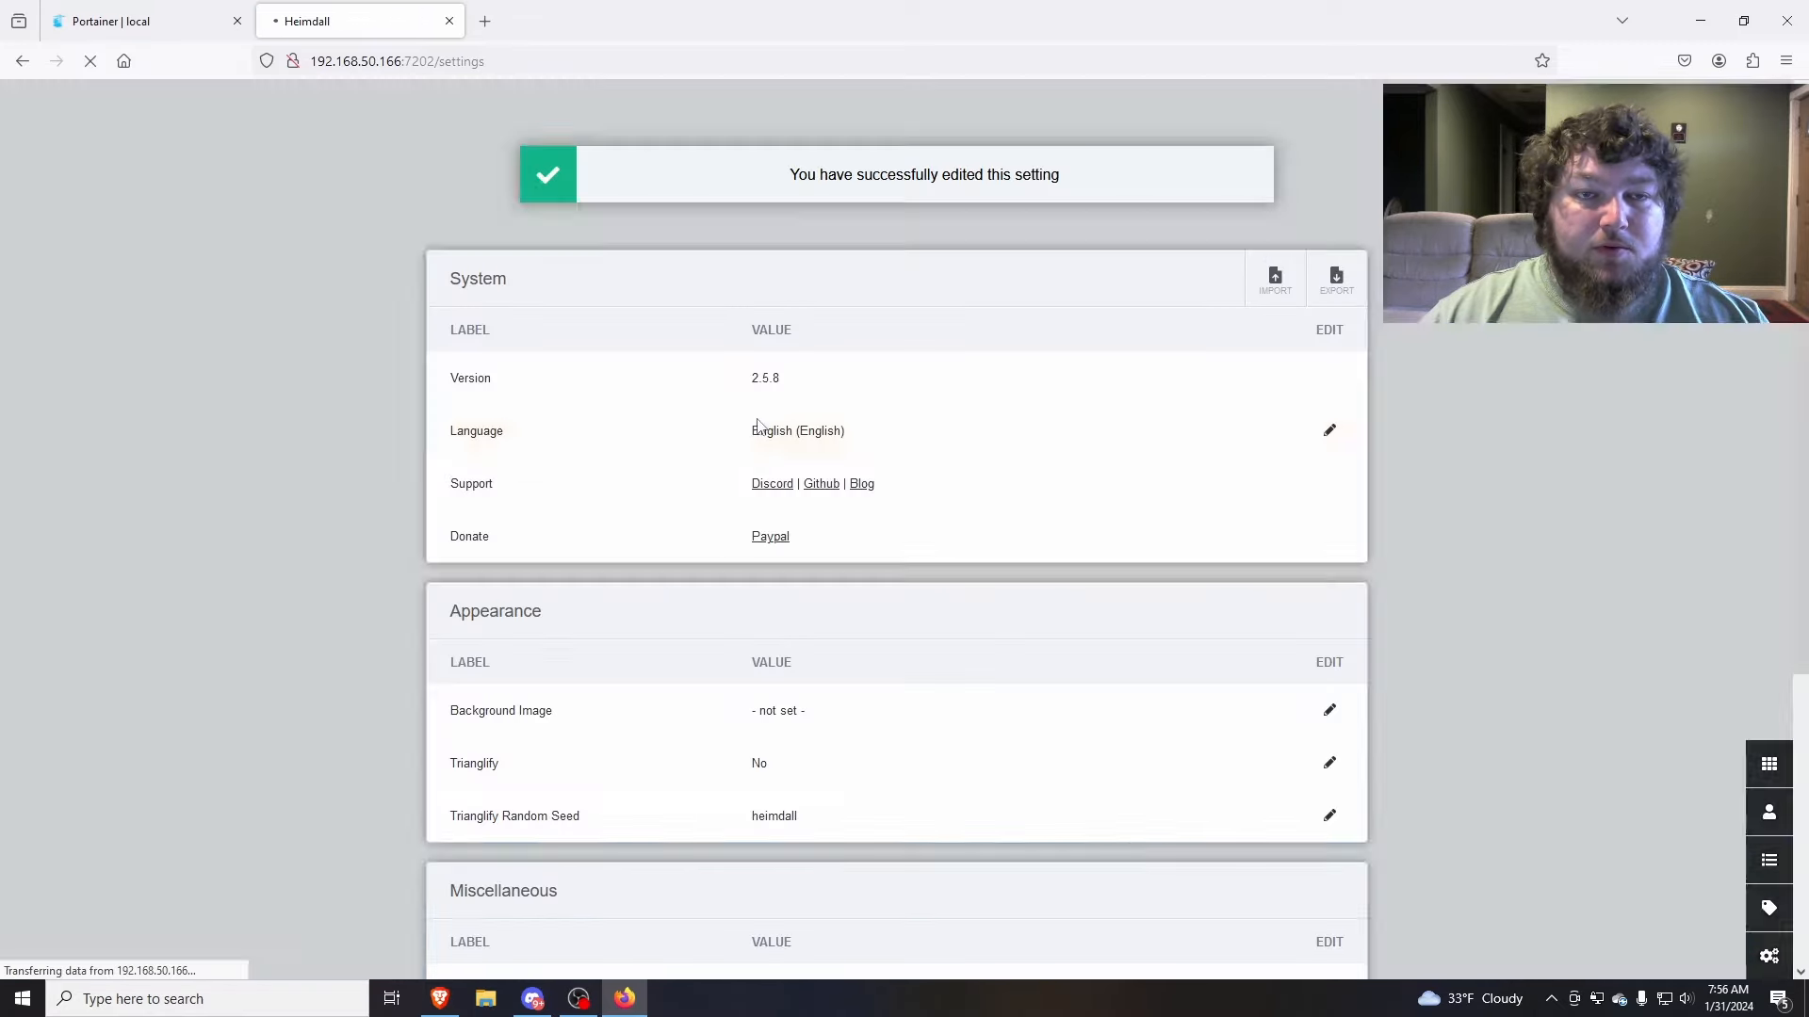
# - Export the dashboard configuration file, then cancel out of the Import page
pyautogui.scroll(-3)
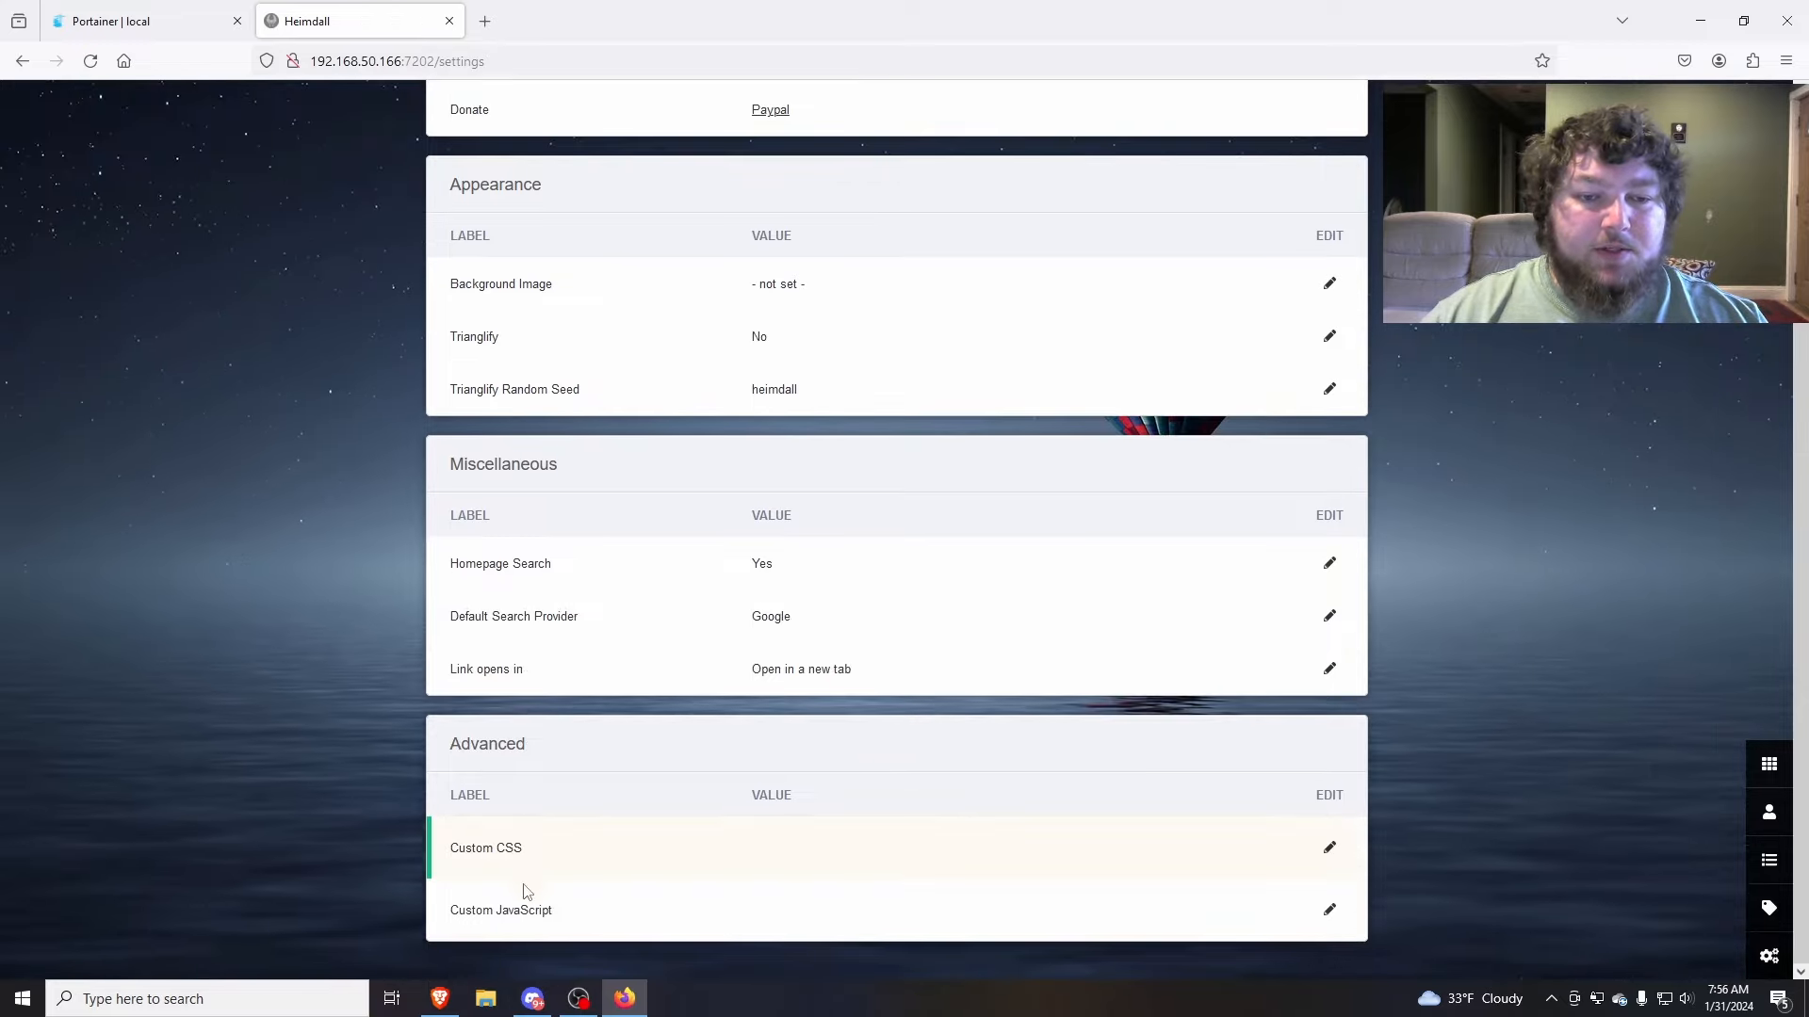
pyautogui.moveTo(949, 858)
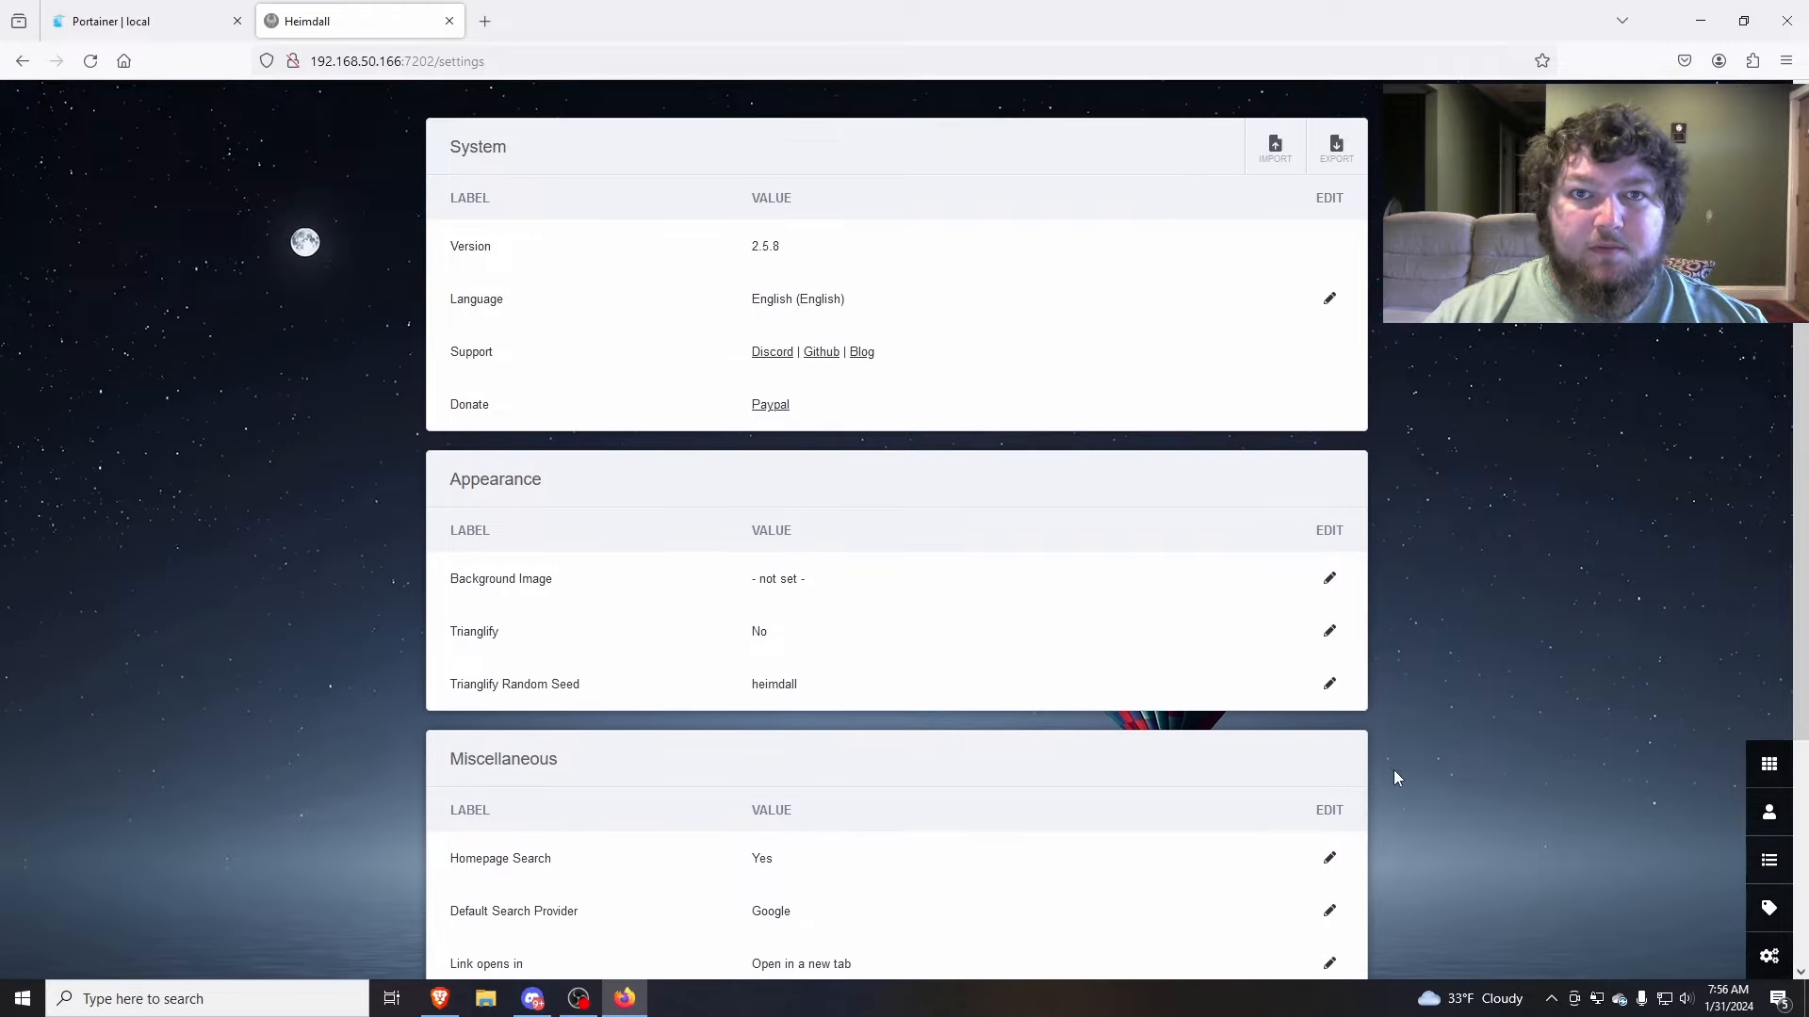
pyautogui.moveTo(1259, 440)
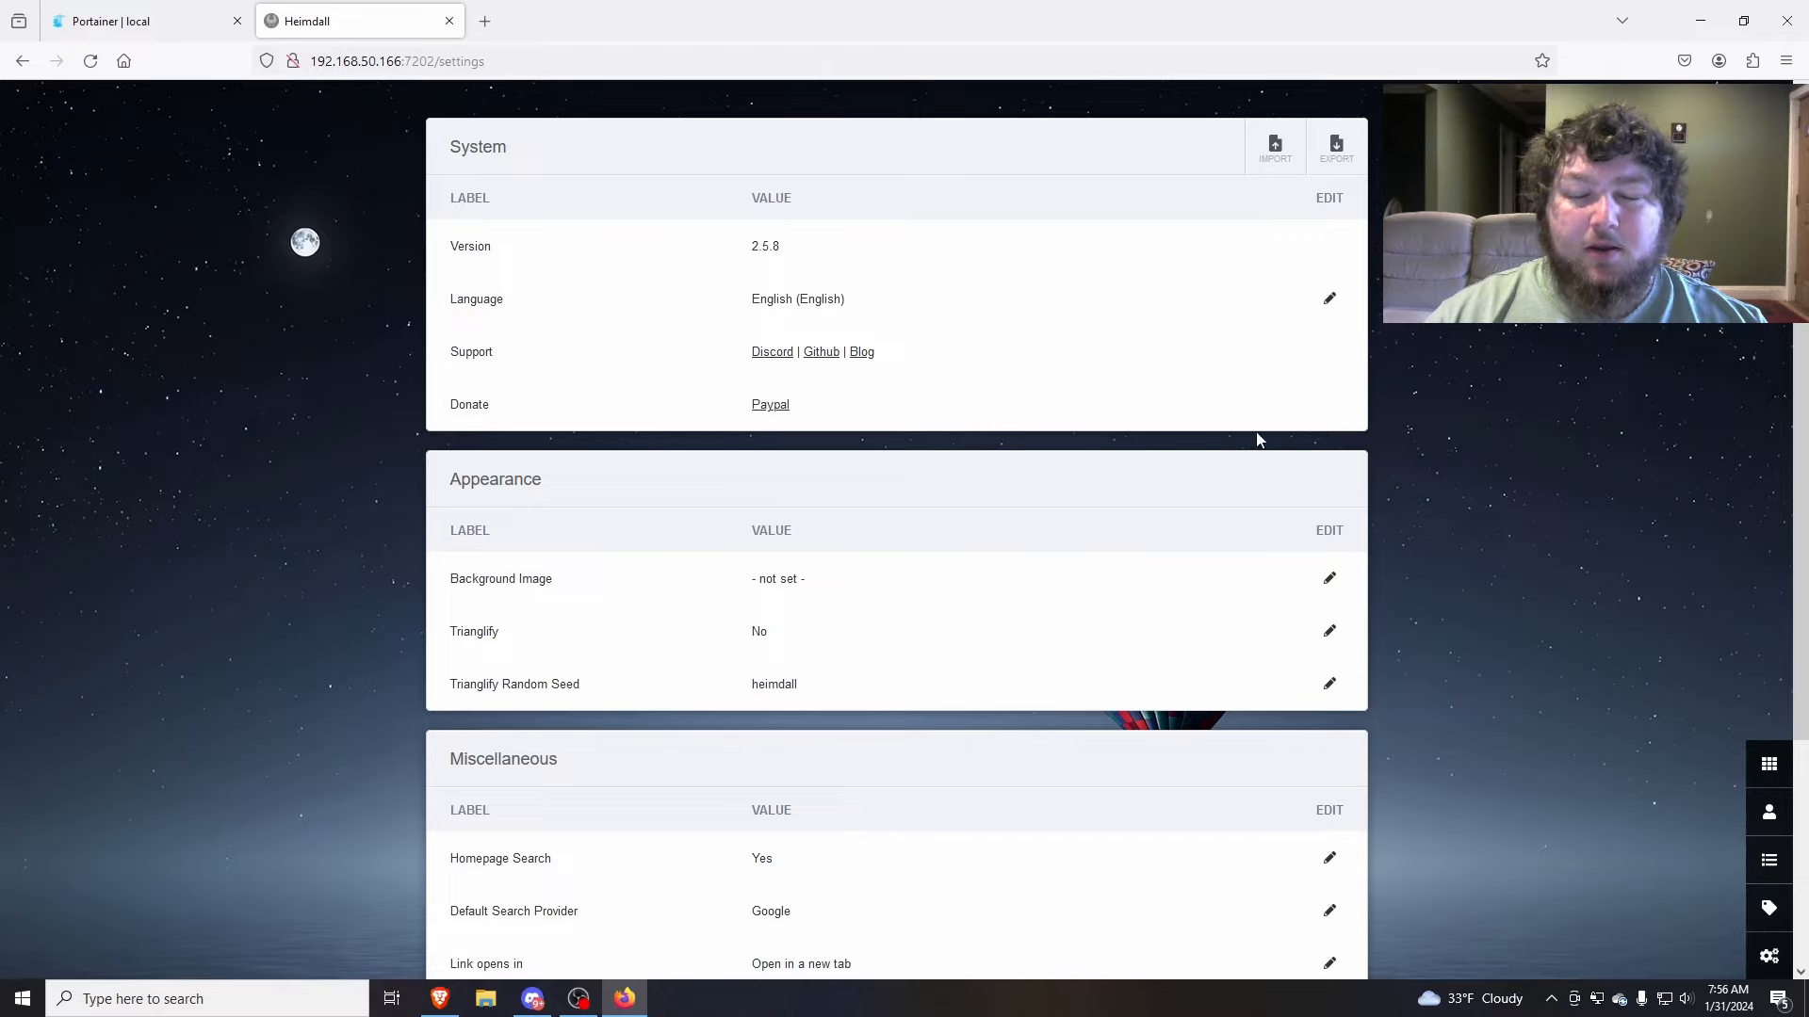
pyautogui.moveTo(1337, 160)
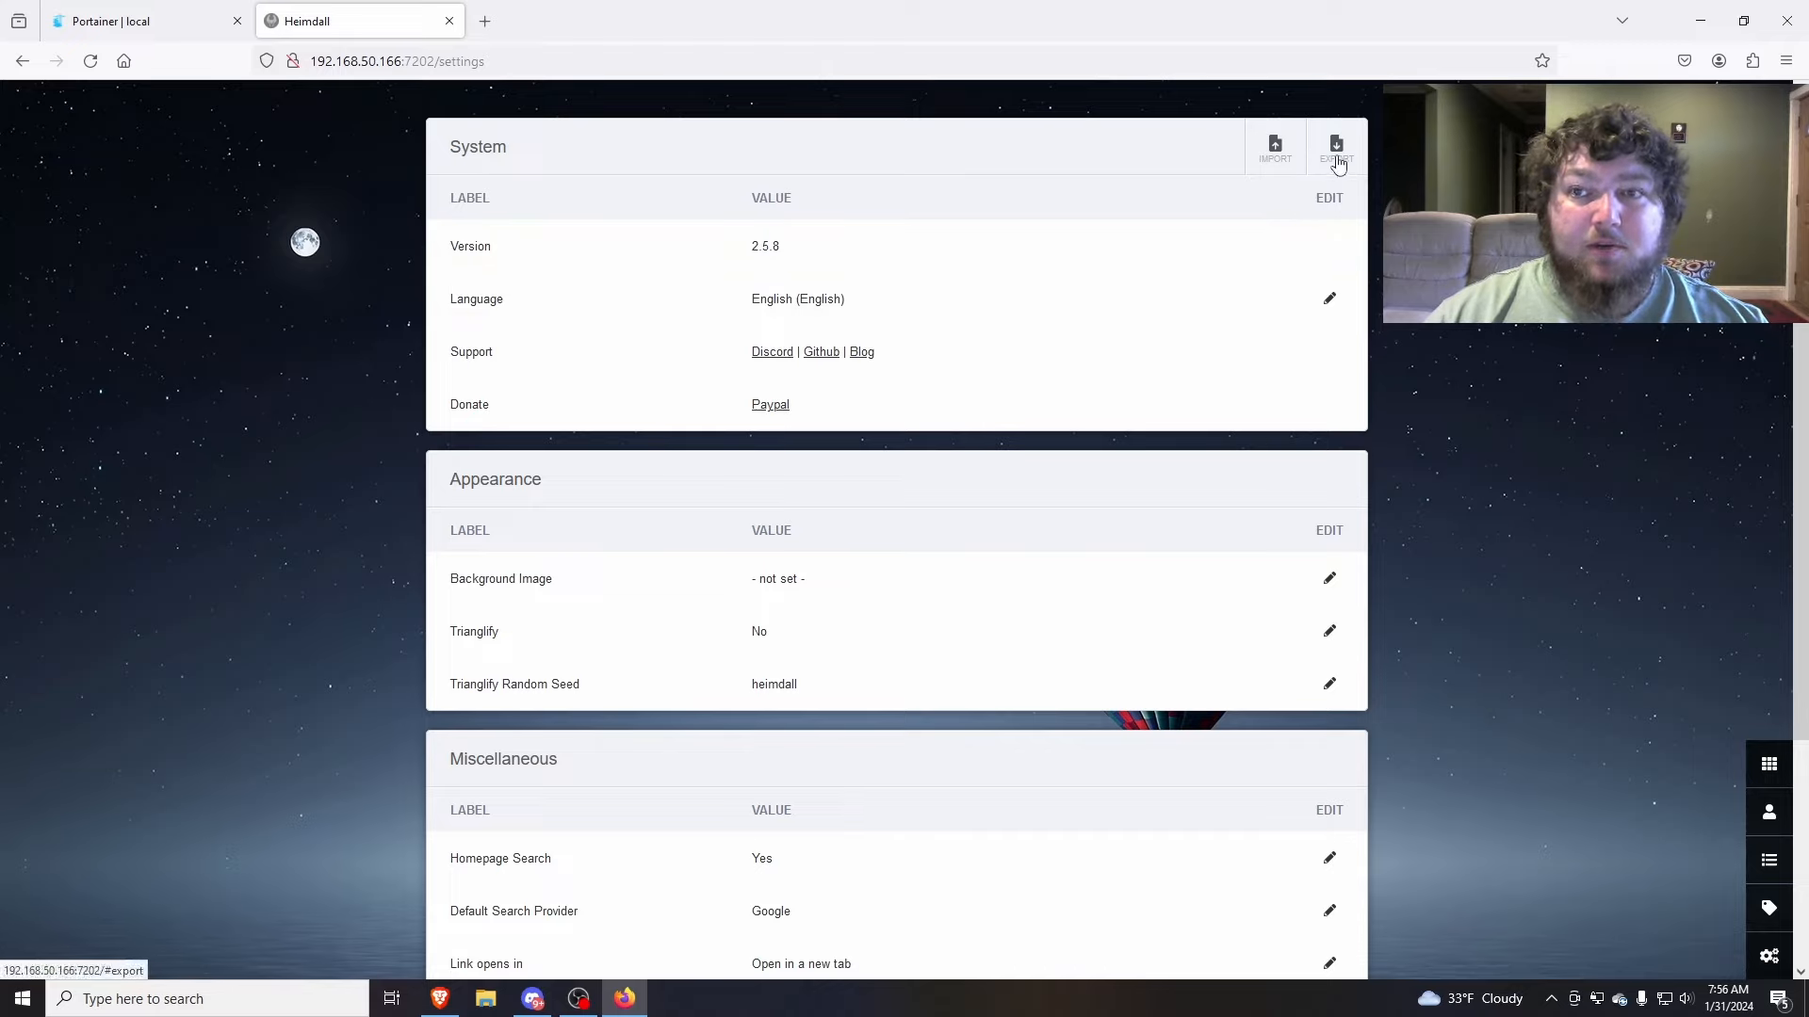
pyautogui.click(1336, 151)
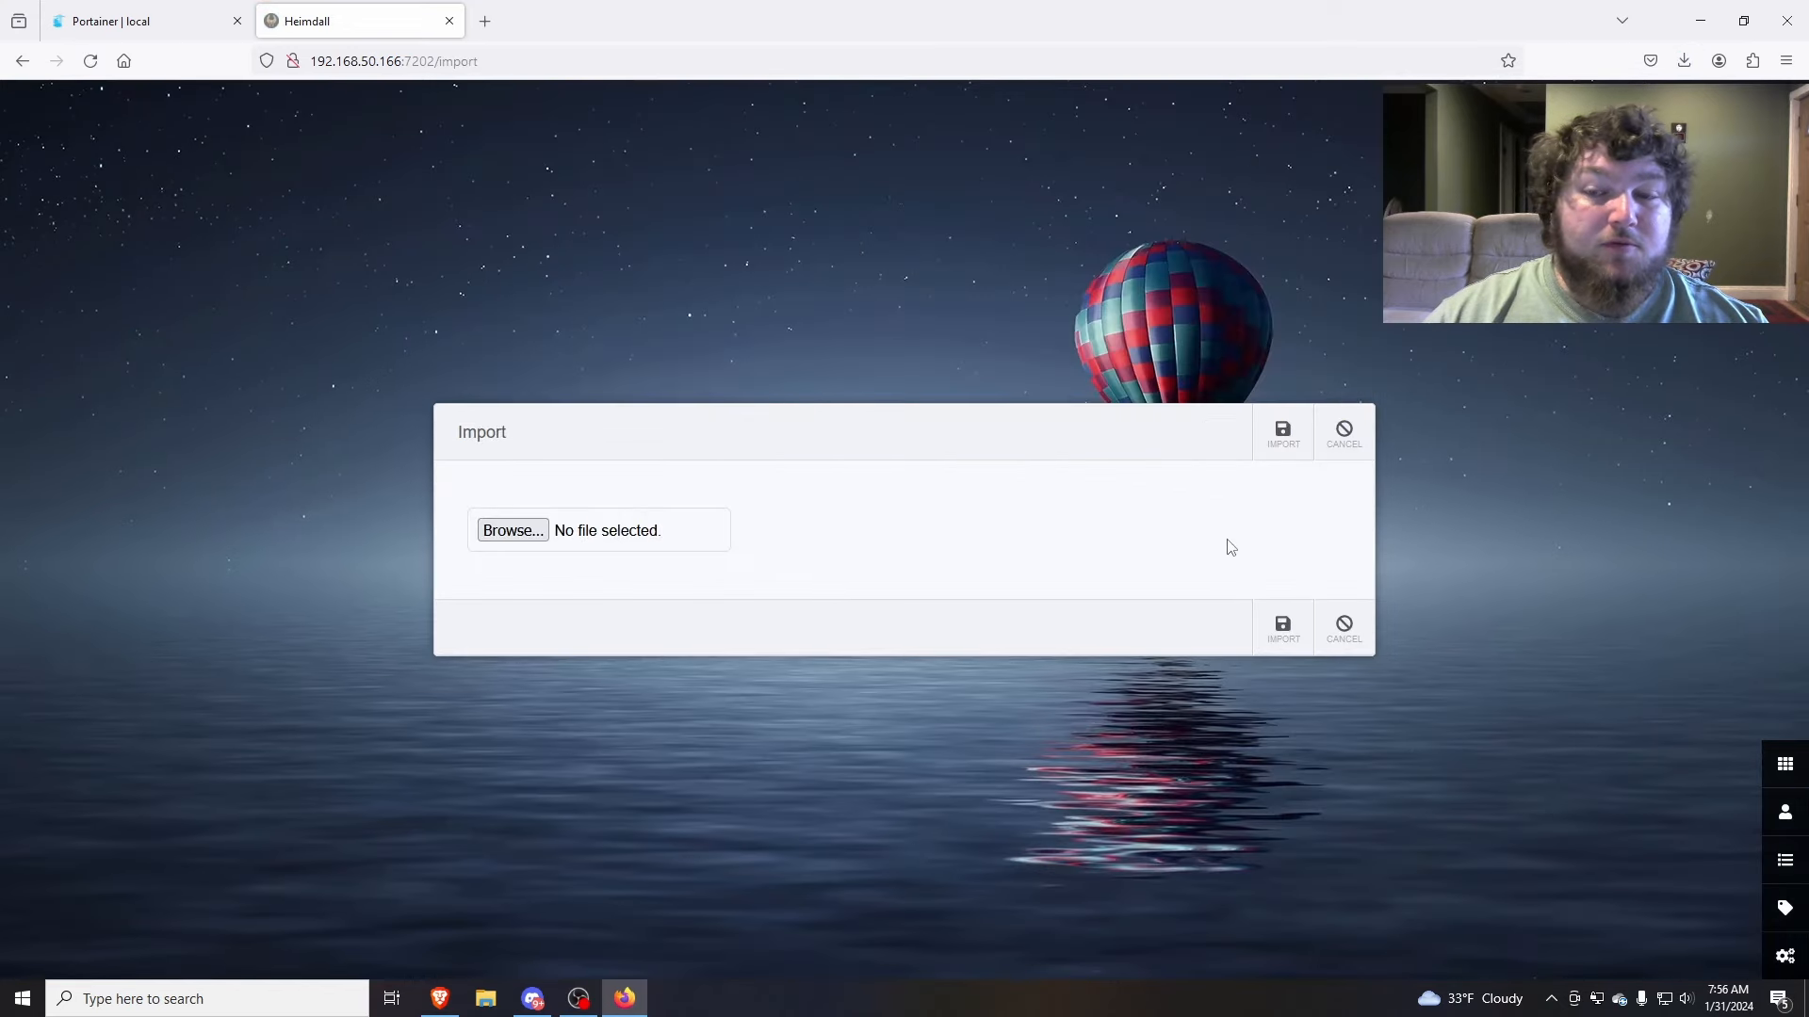
pyautogui.moveTo(599, 521)
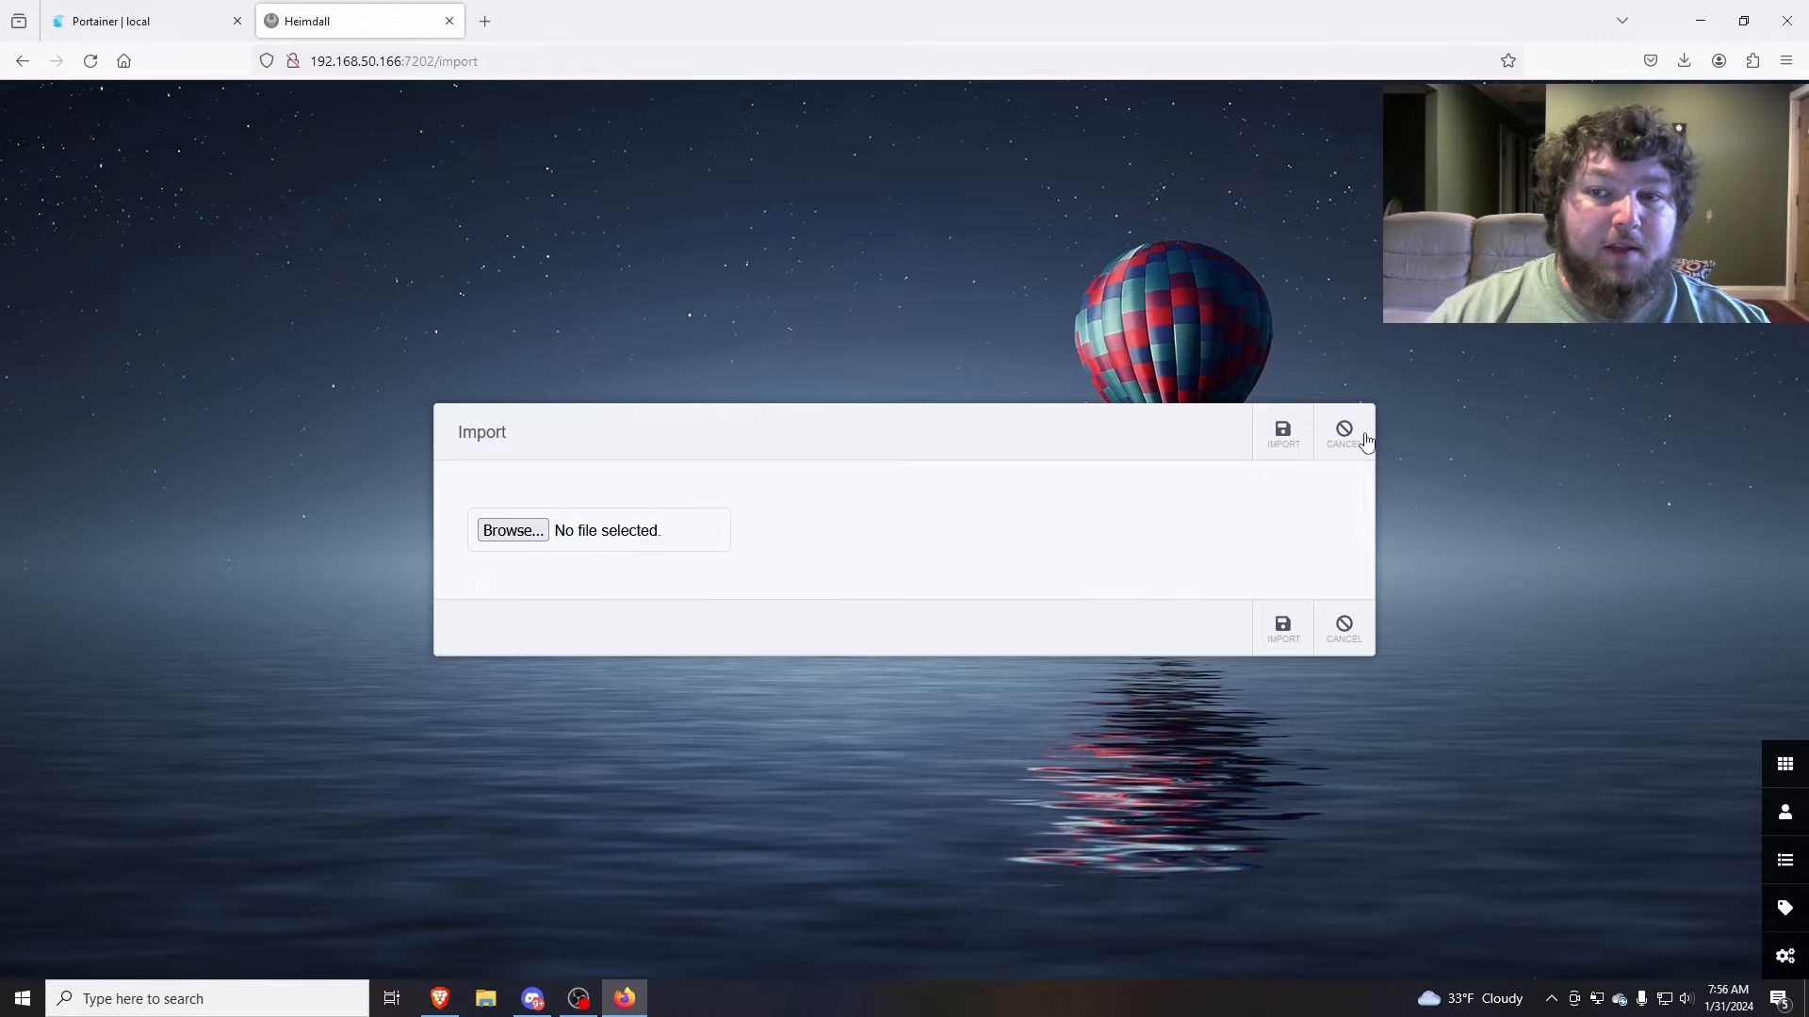
pyautogui.click(1343, 434)
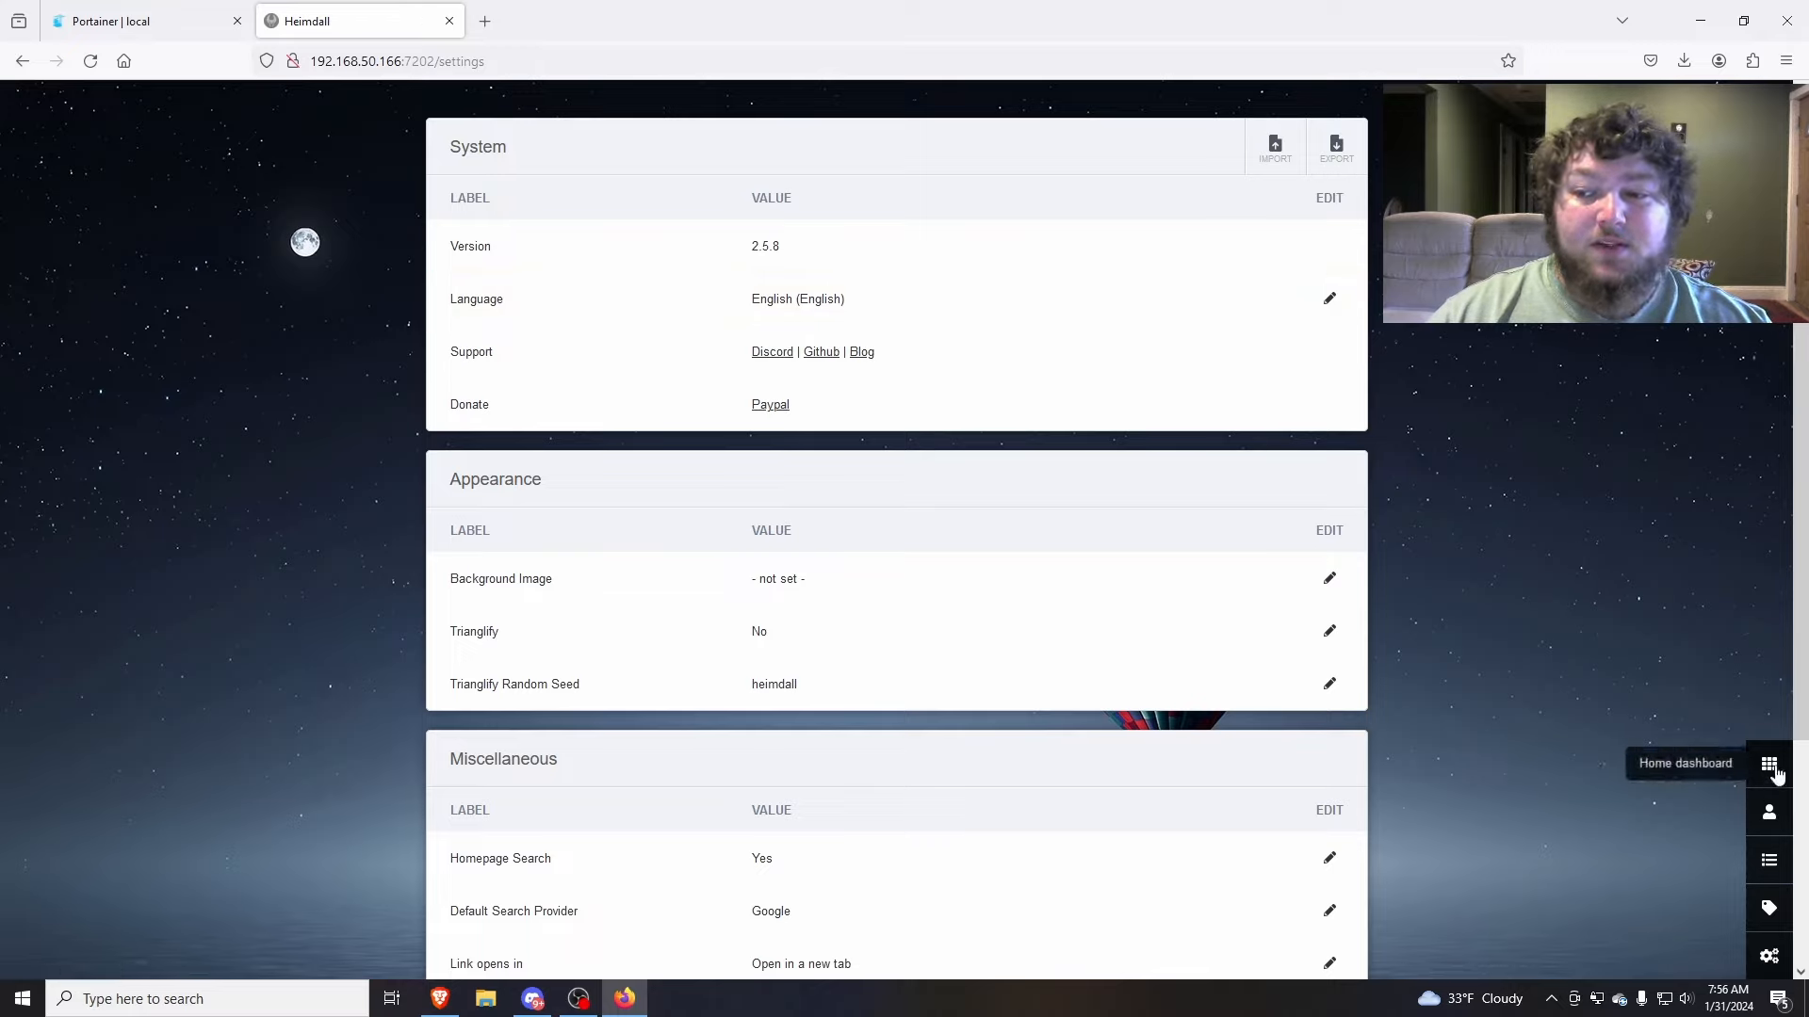
# - Return to the Home dashboard and keep Google as the search engine for 'barmine tech'
pyautogui.click(1771, 763)
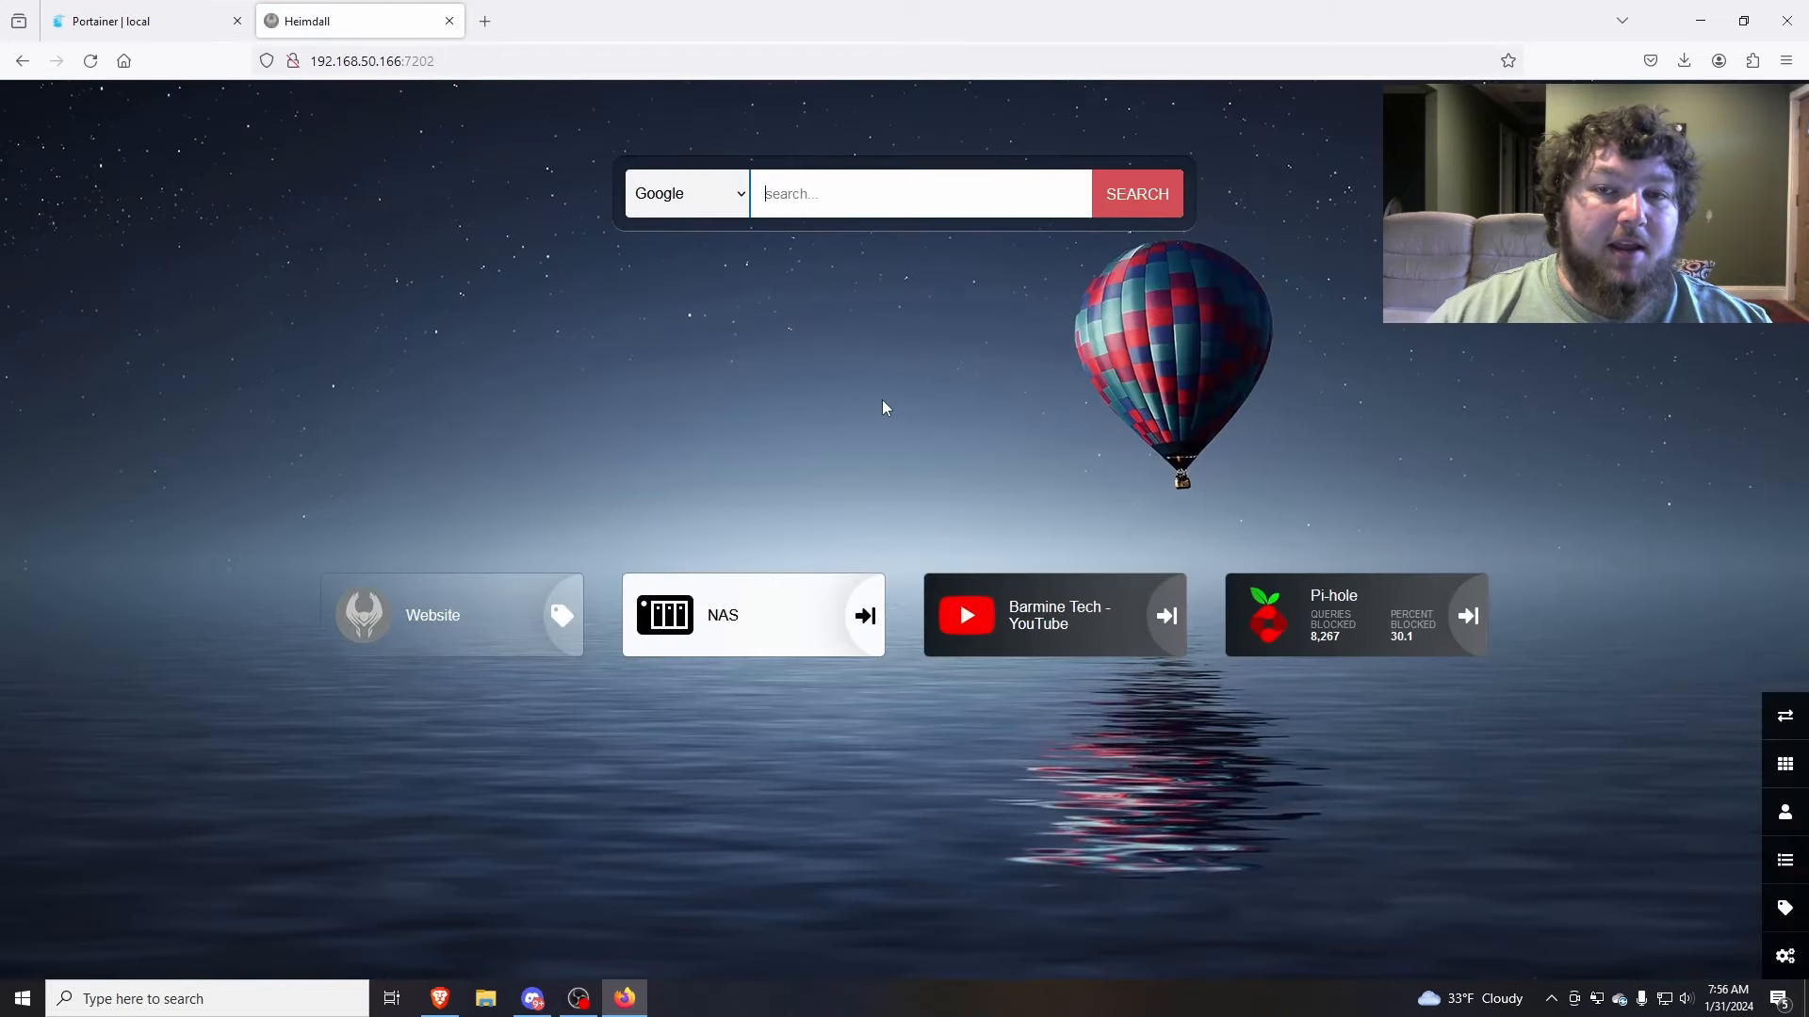
pyautogui.moveTo(887, 377)
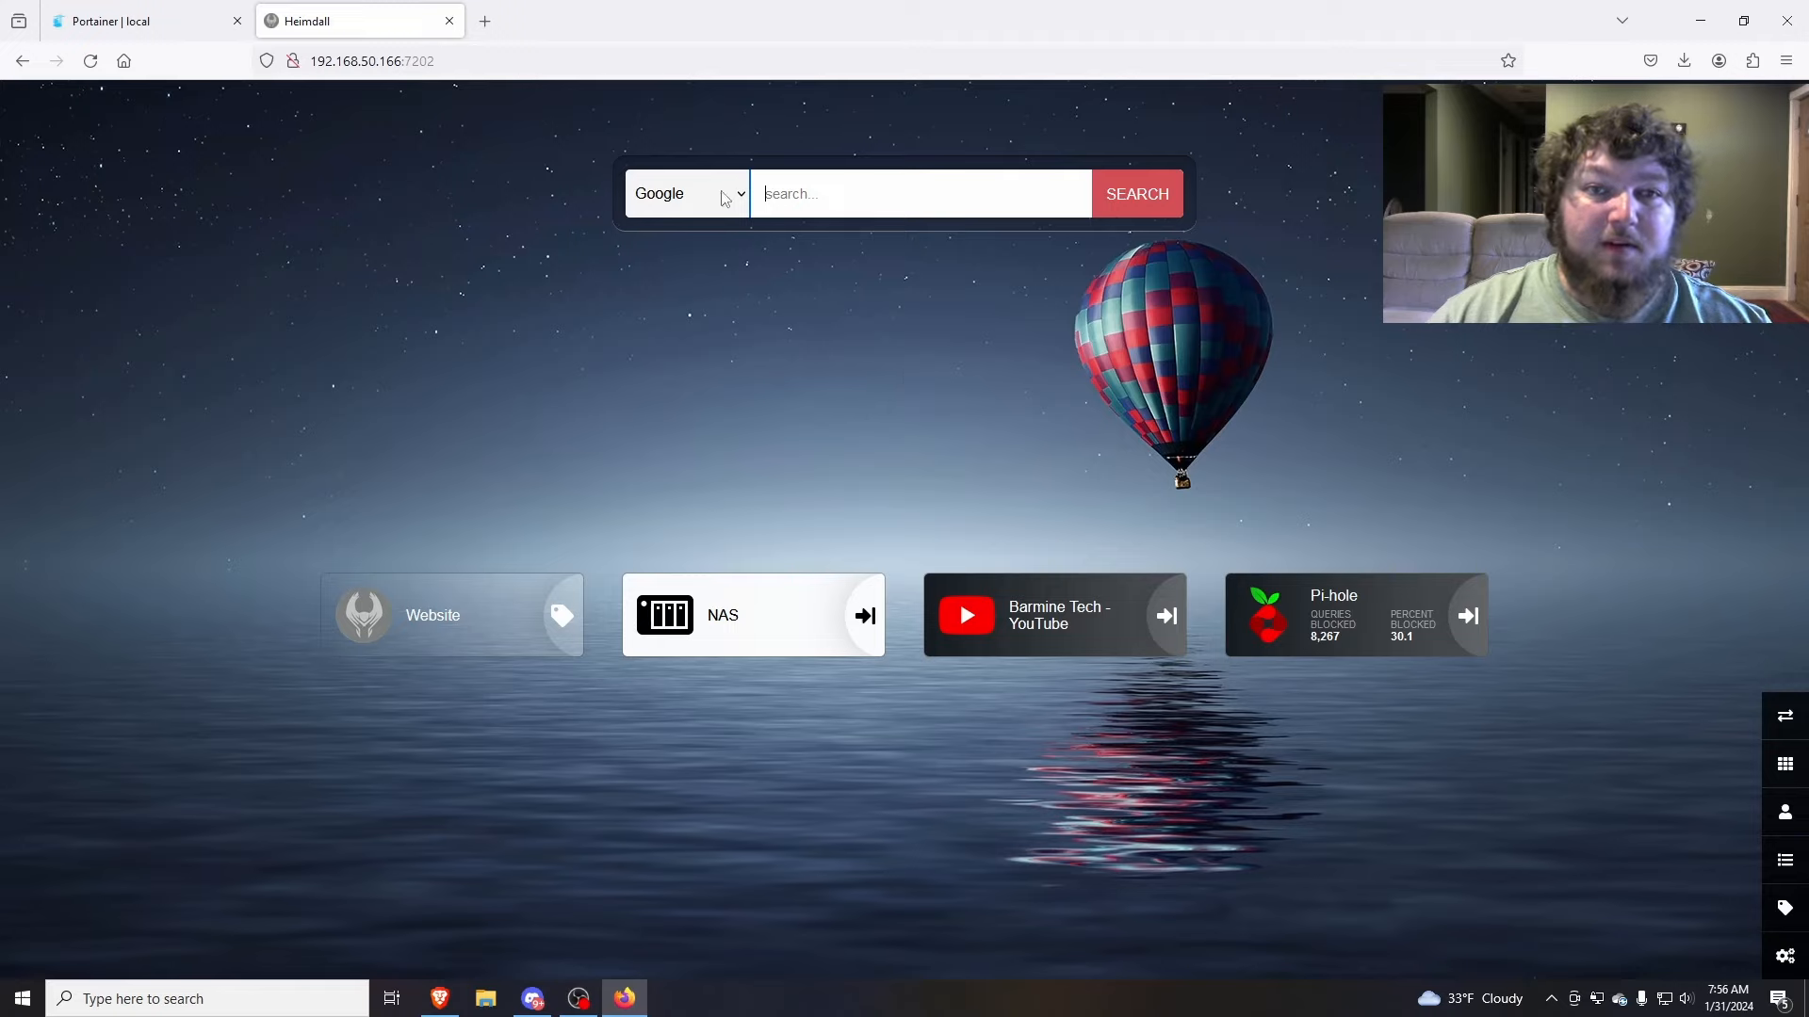
pyautogui.click(688, 194)
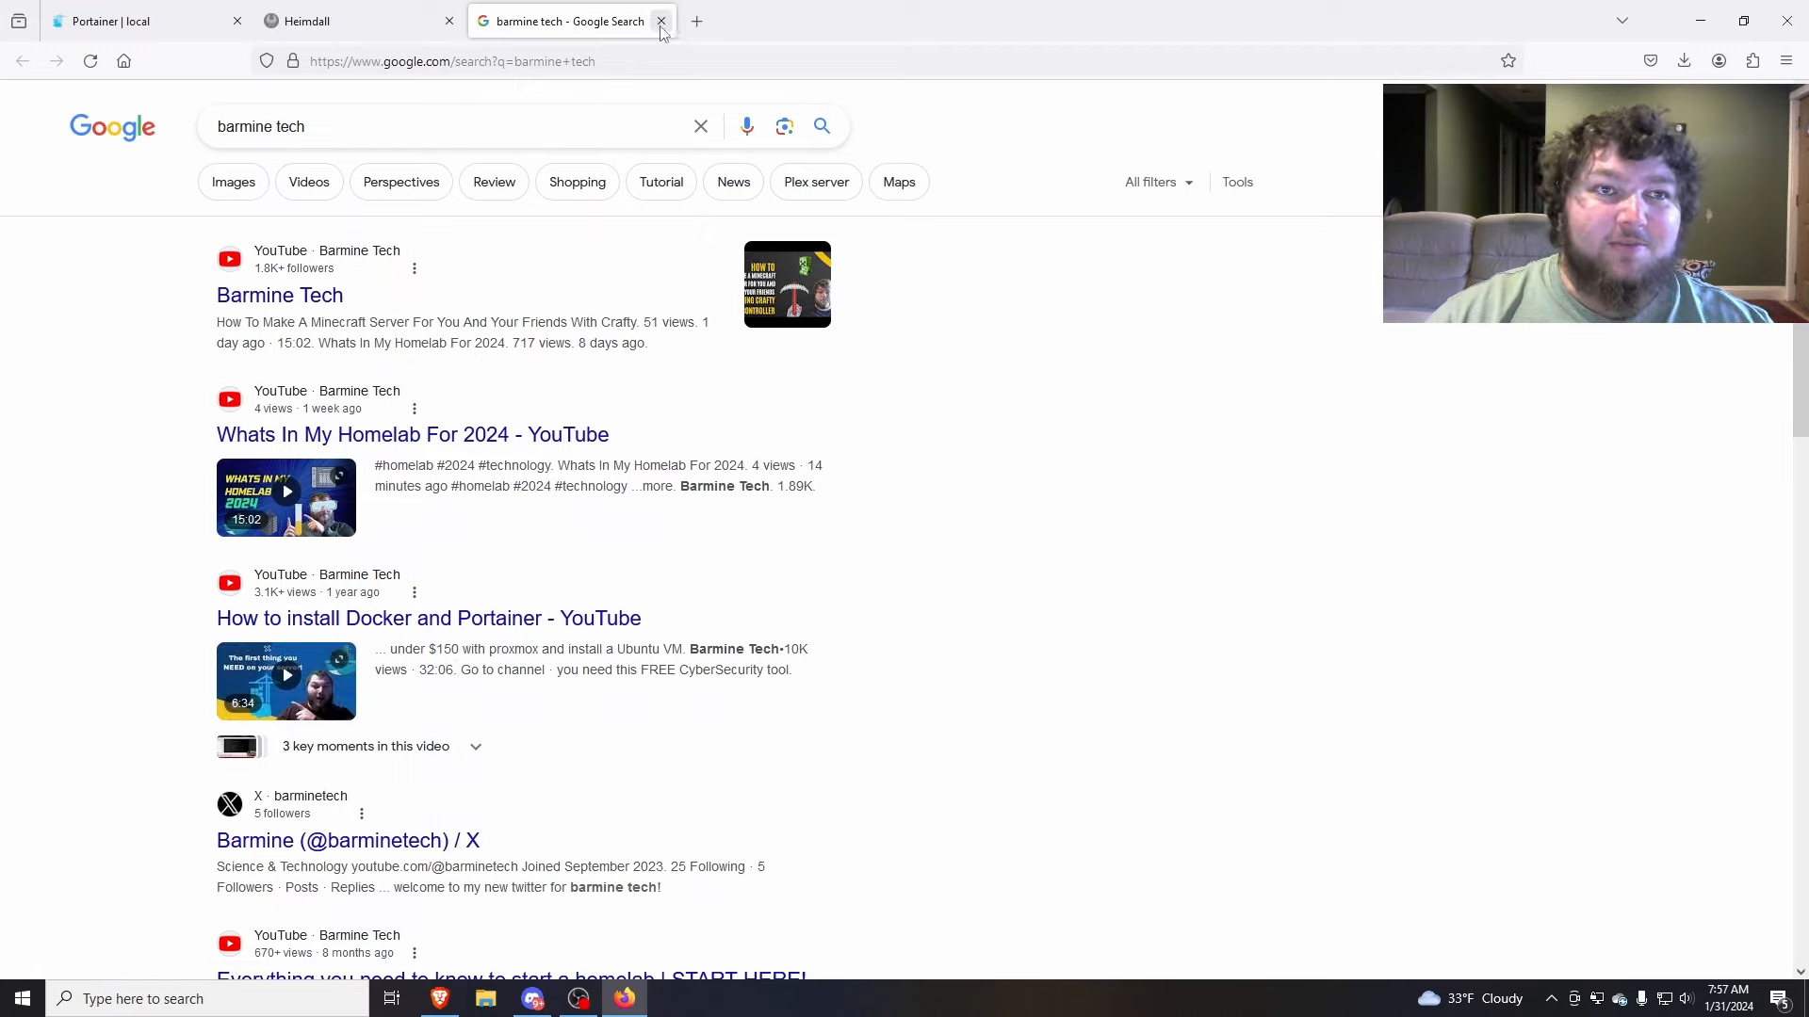
# - Close the Google results tab for 'barmine tech' to return to Heimdall
pyautogui.click(661, 21)
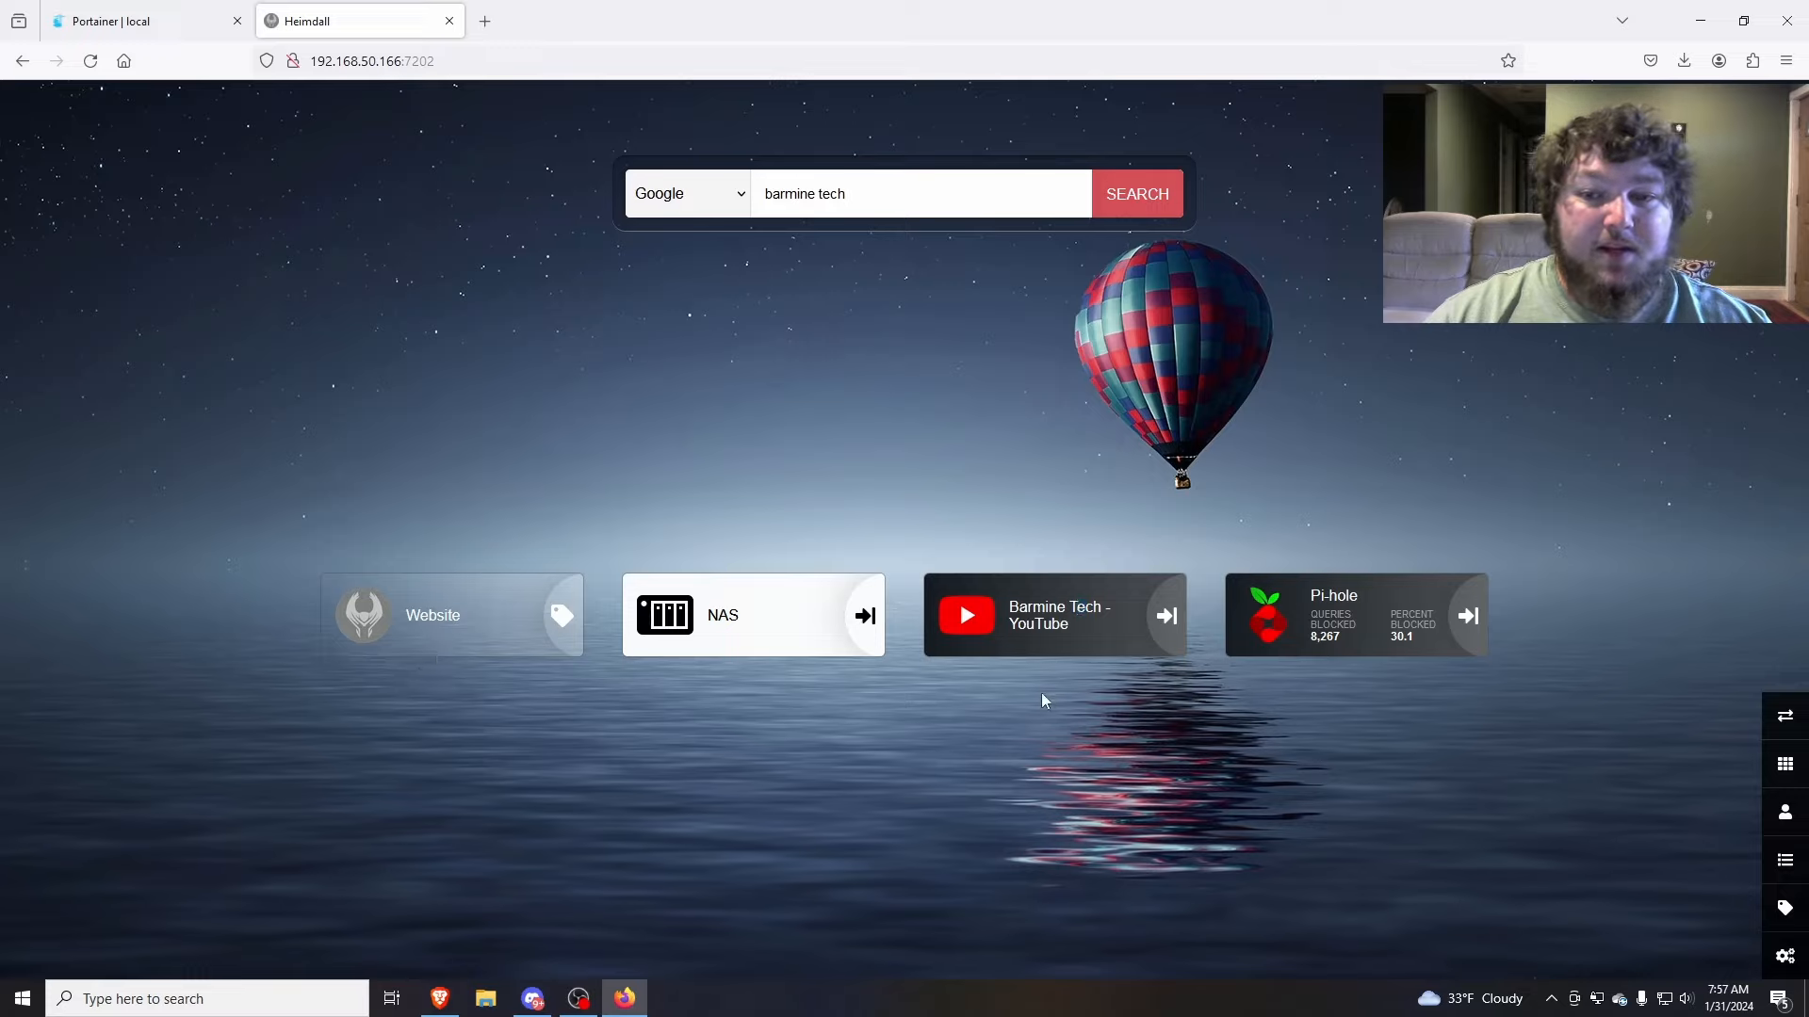
pyautogui.moveTo(1247, 608)
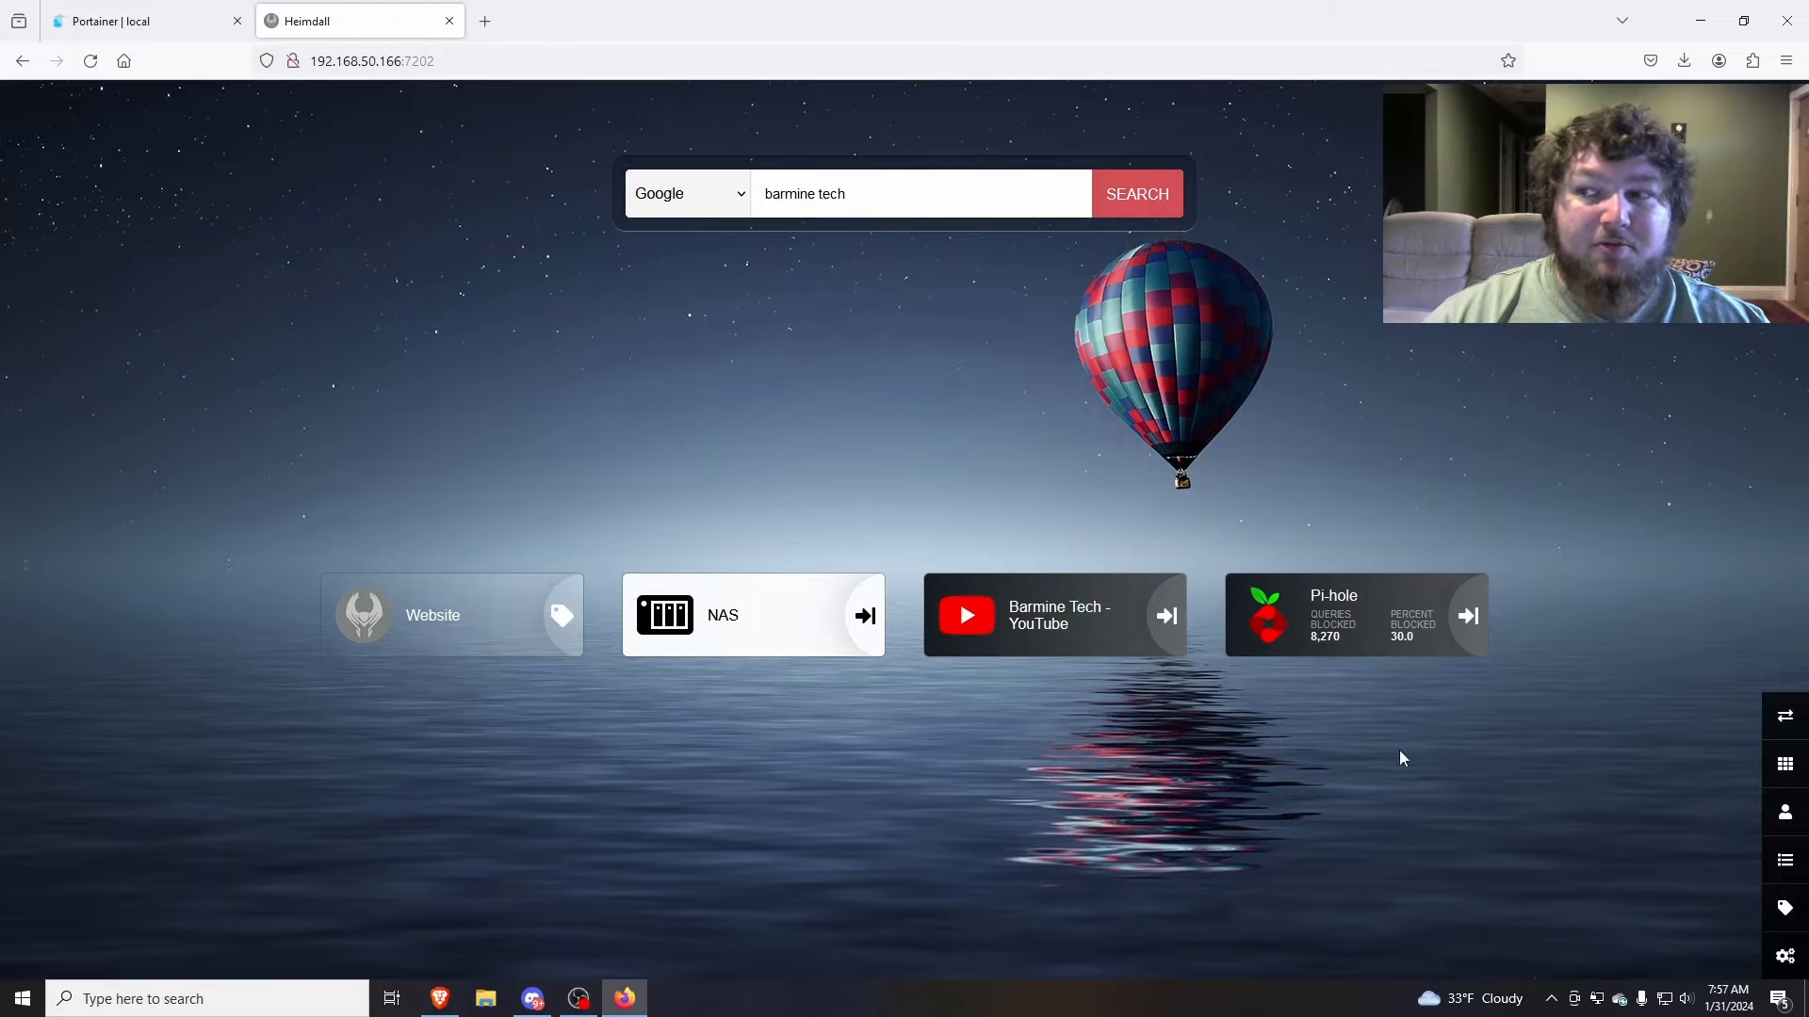
pyautogui.moveTo(1375, 650)
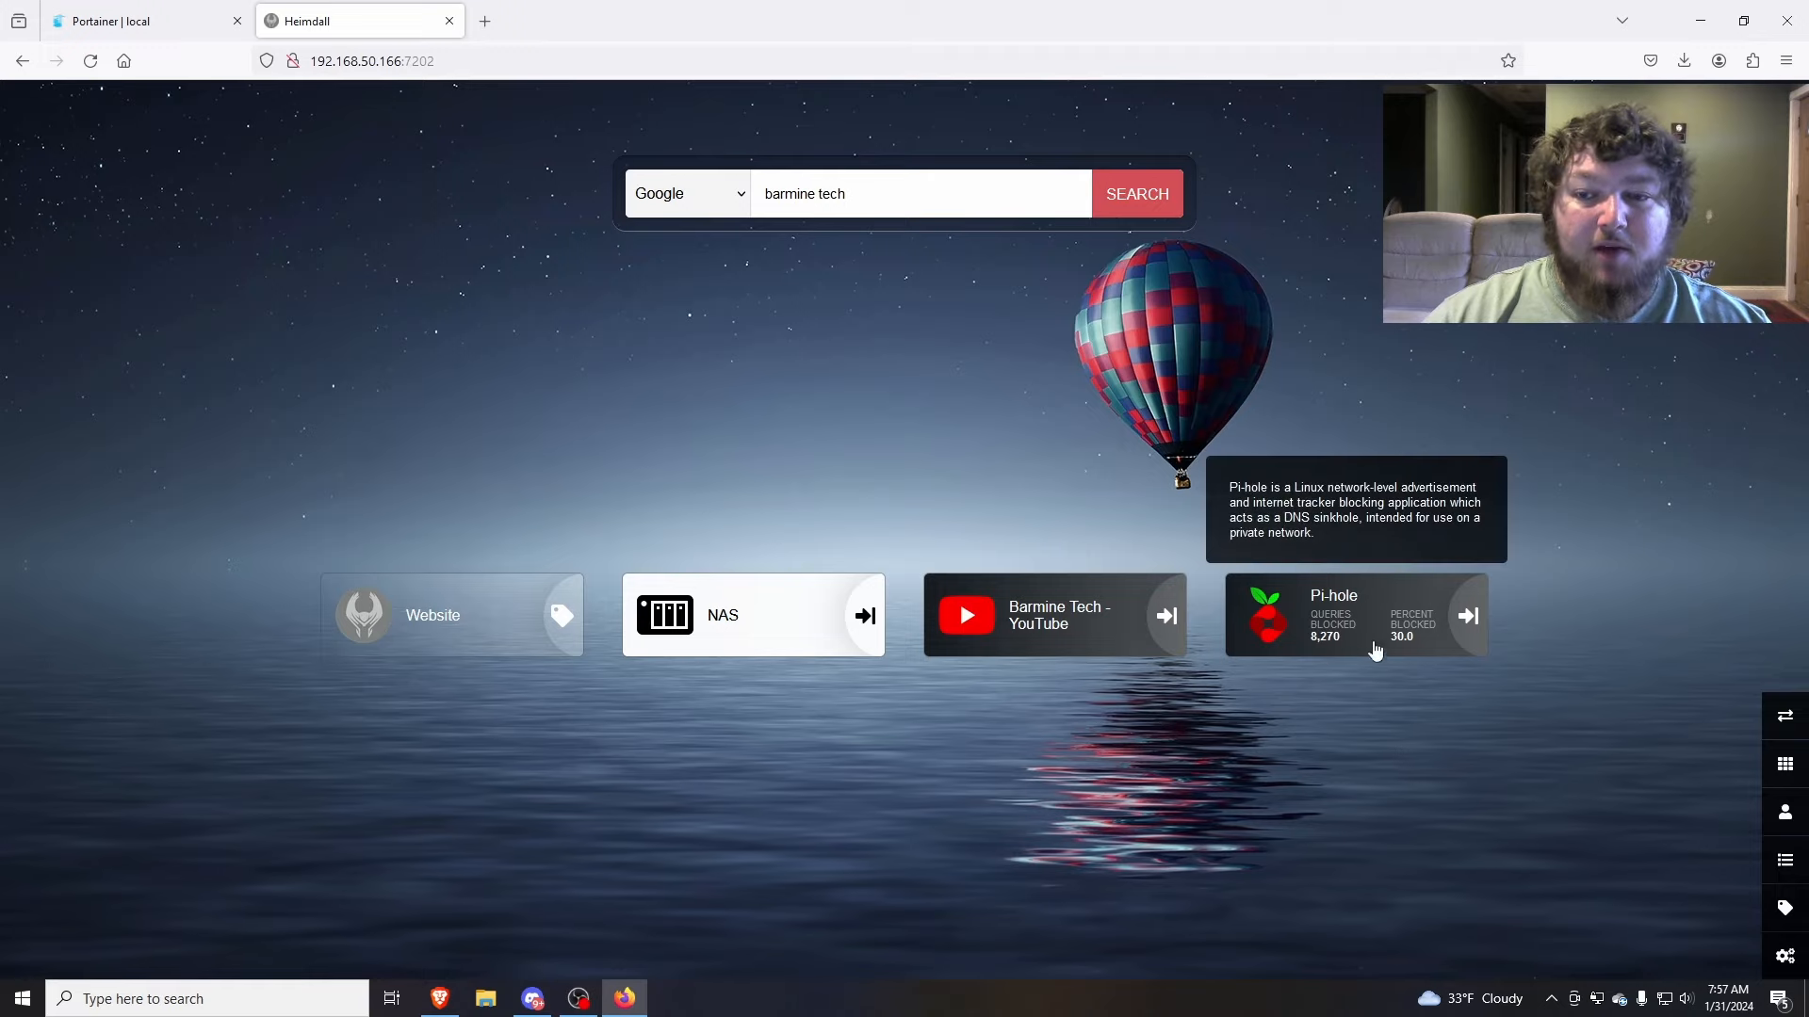
pyautogui.moveTo(1376, 653)
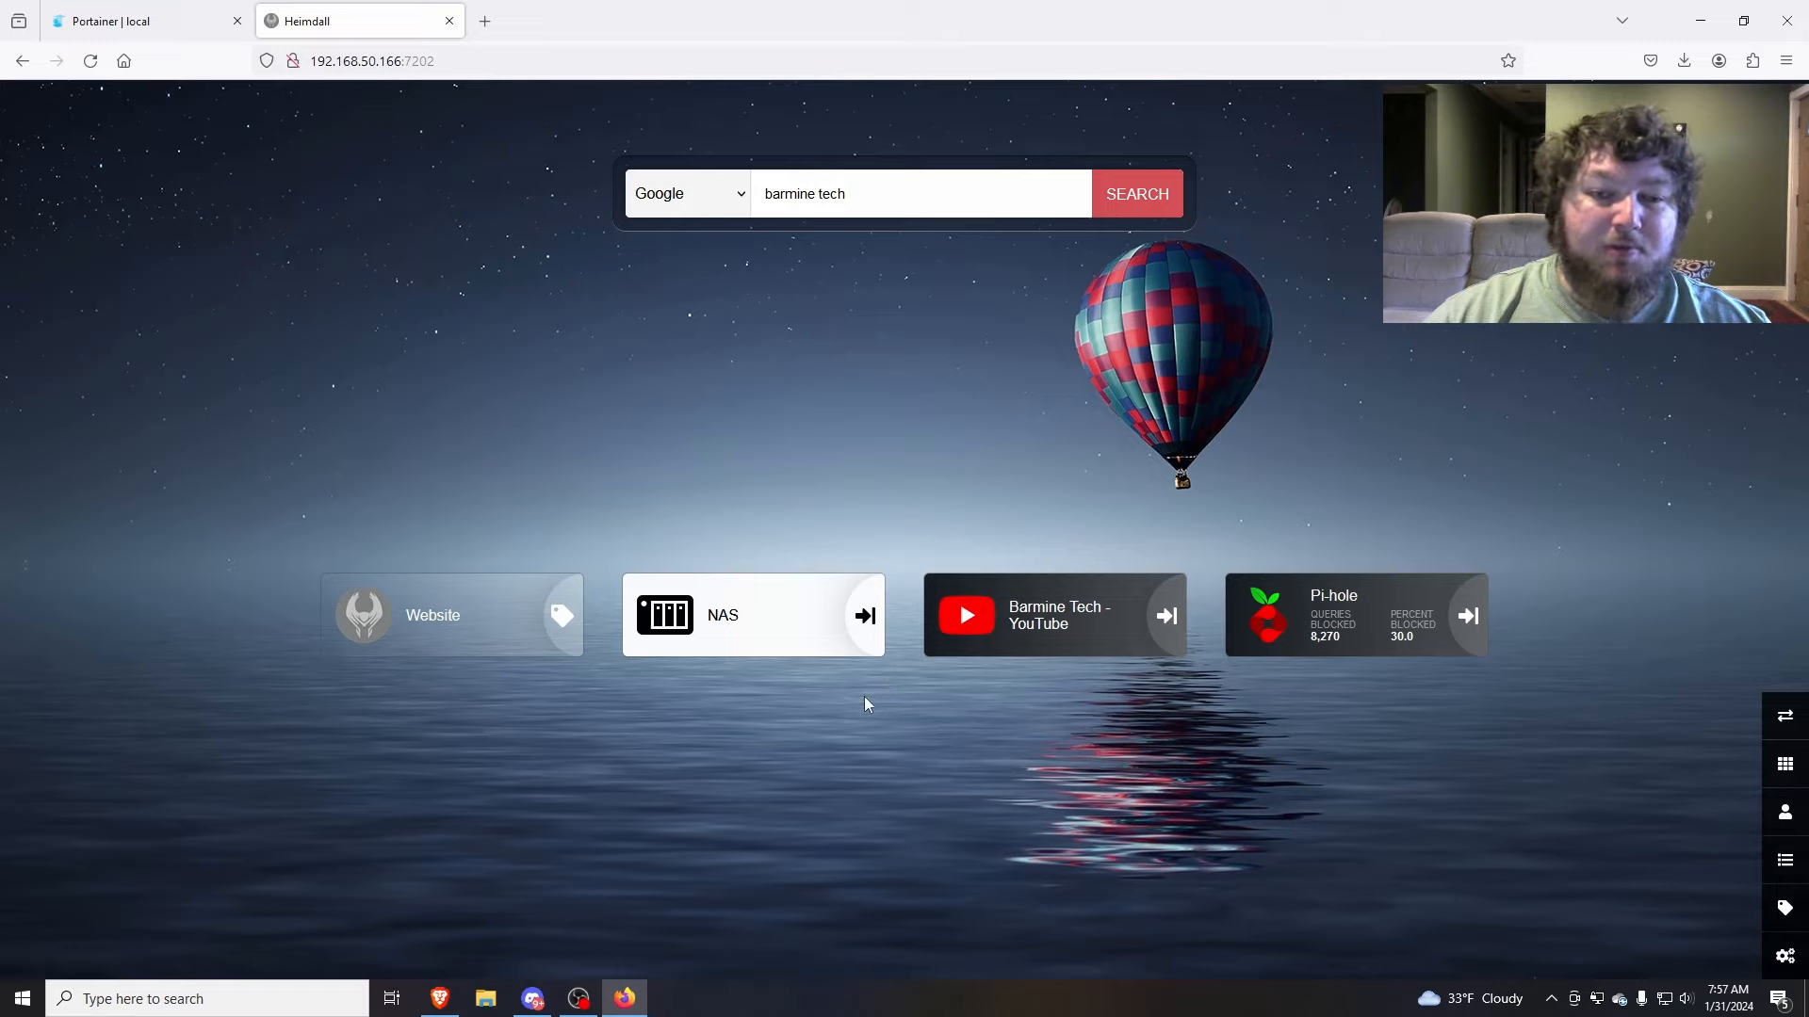
pyautogui.moveTo(862, 714)
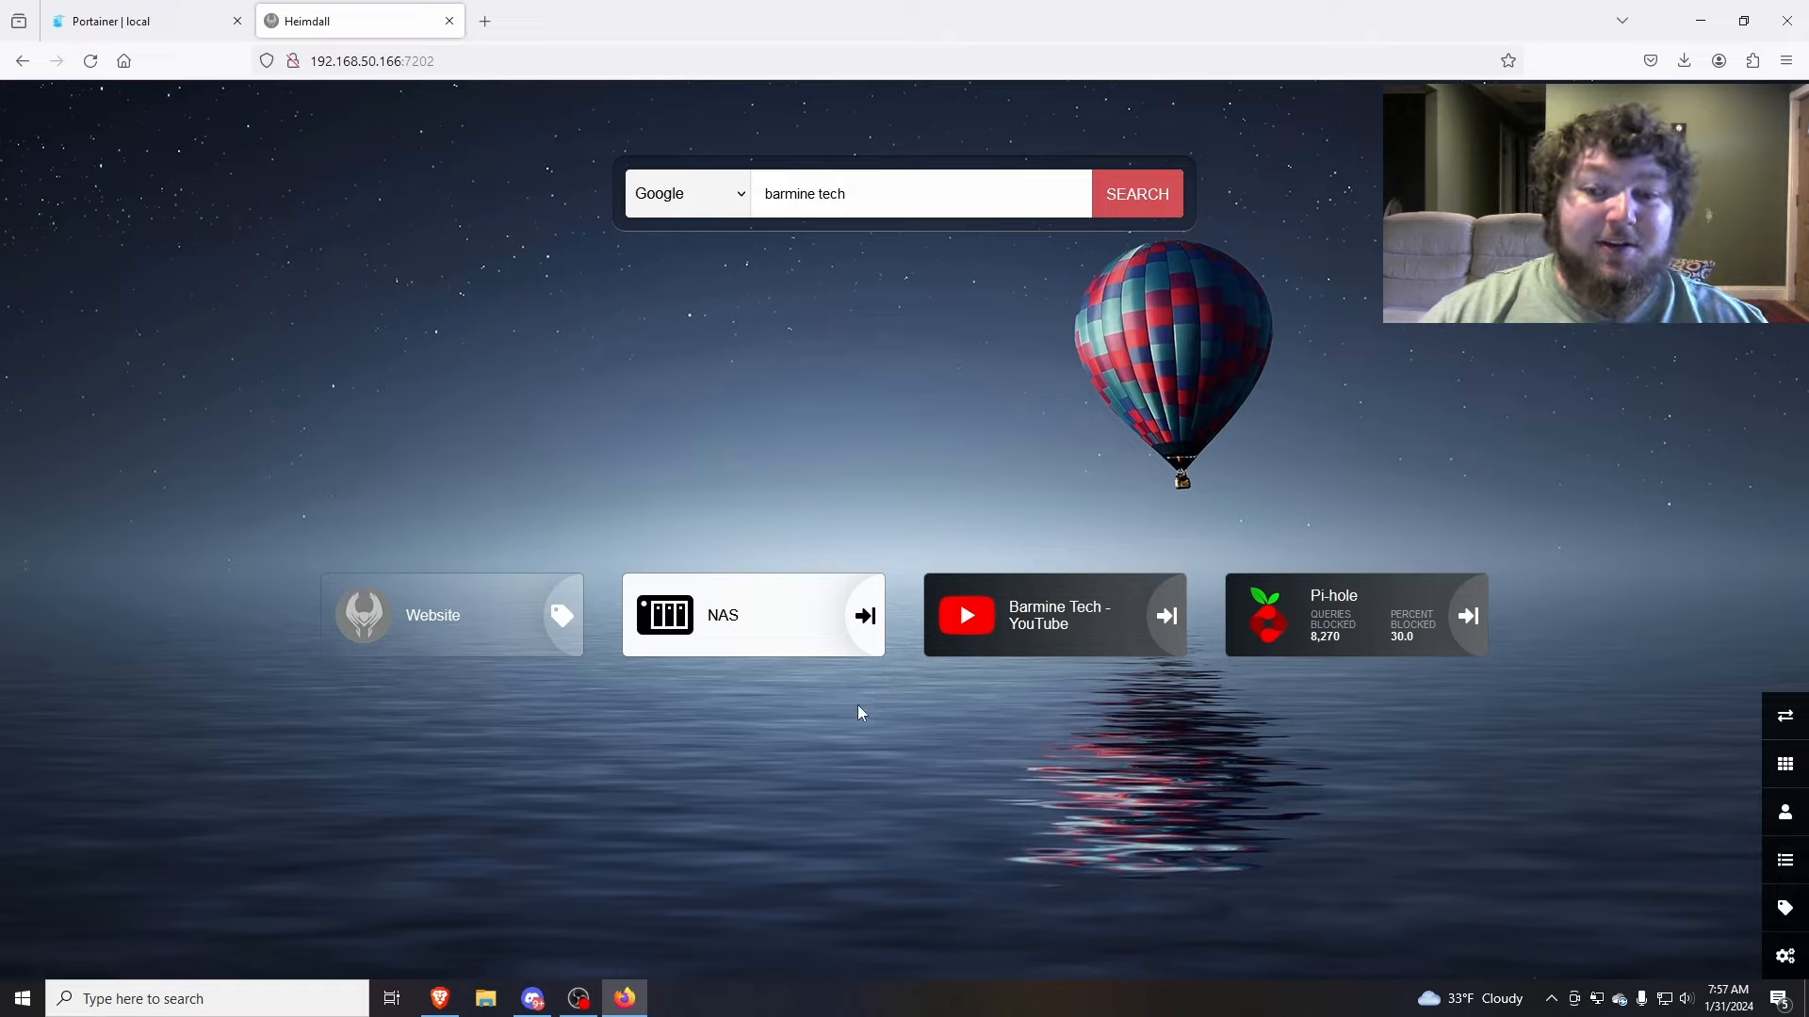
pyautogui.moveTo(6, 802)
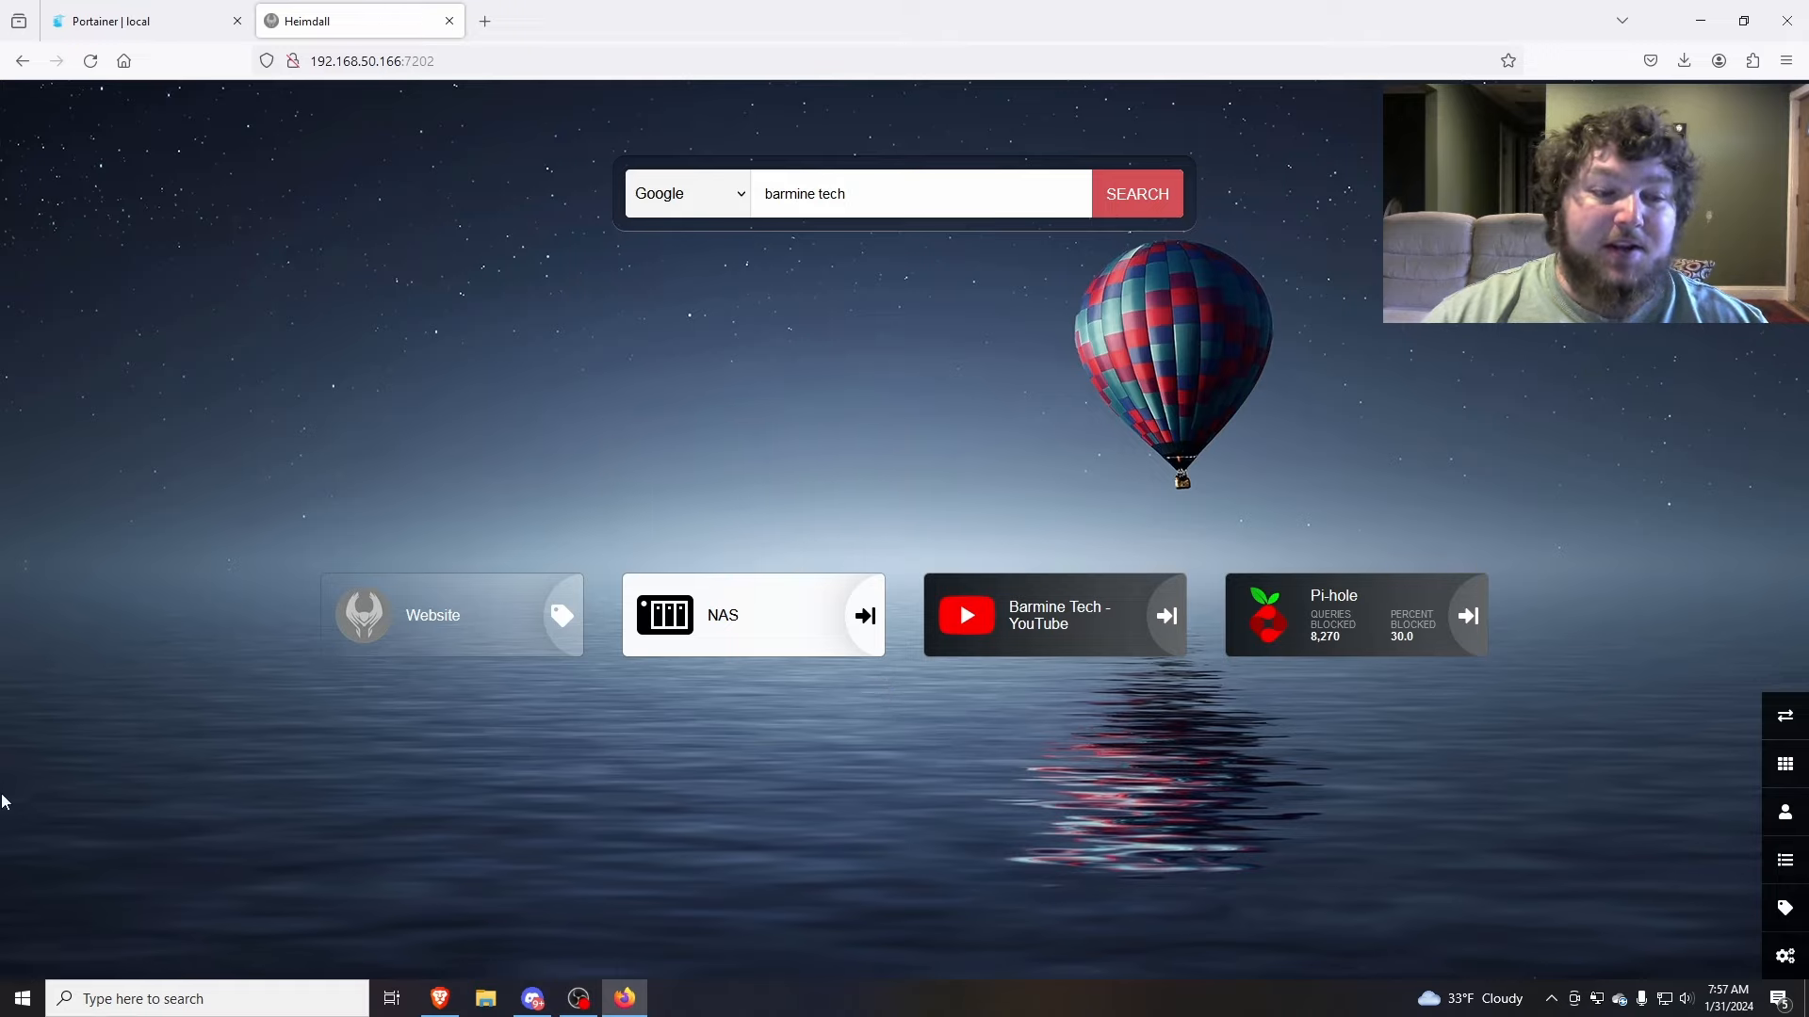